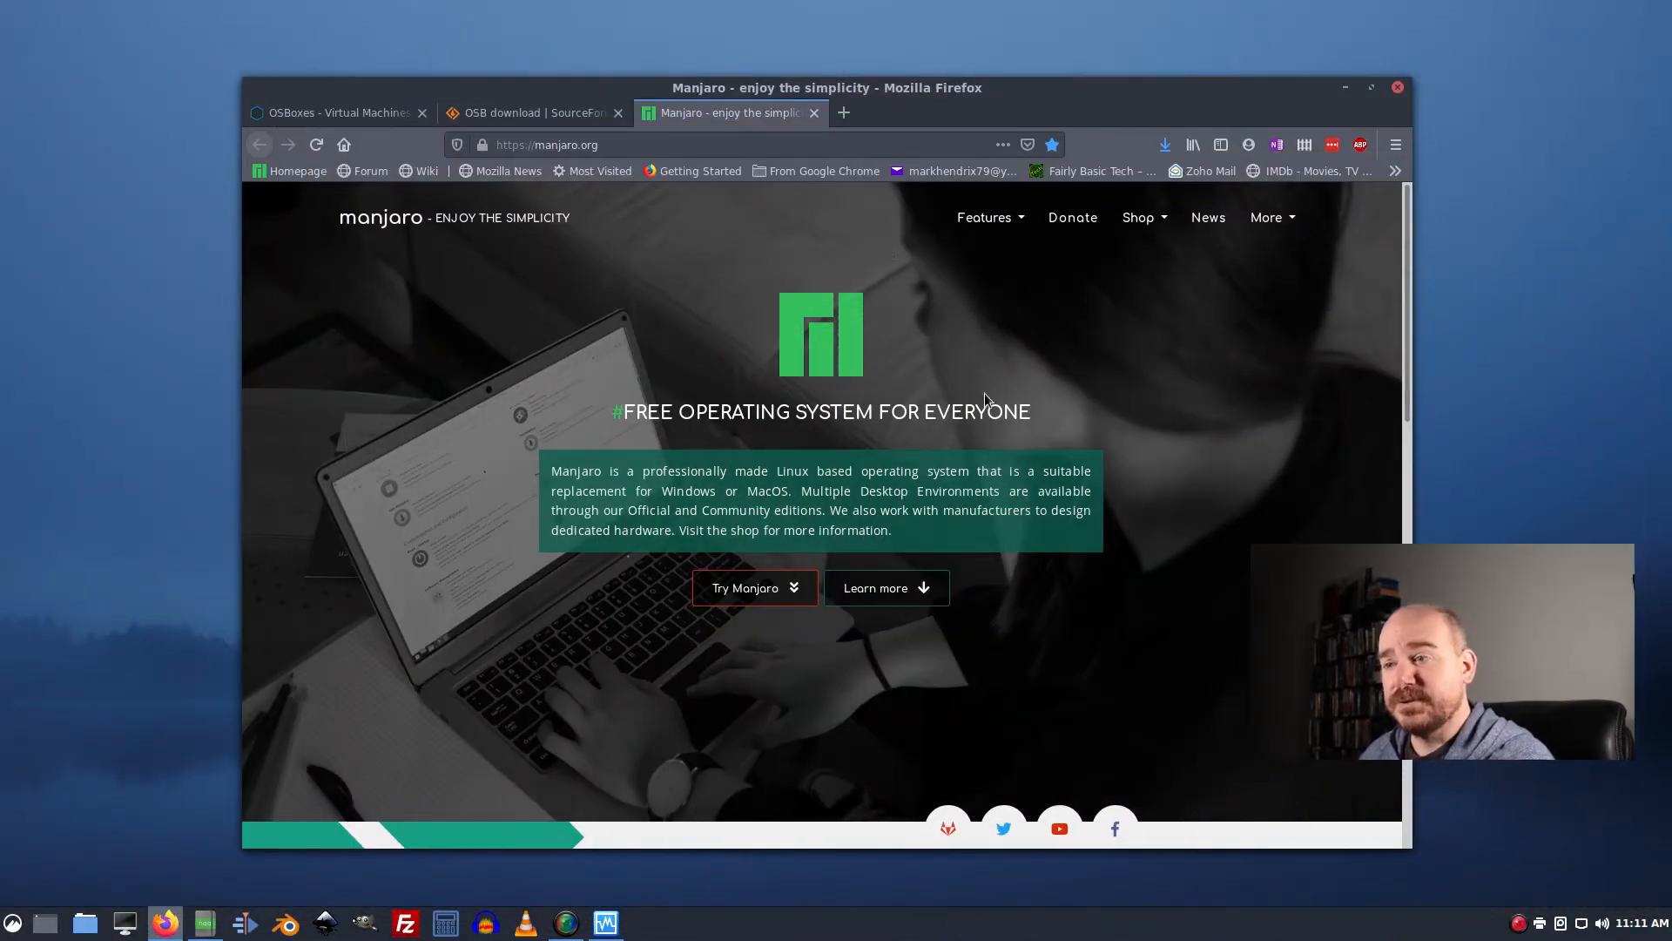
Reach the Manjaro downloads page, peek at the XFCE edition page and return to the overview.
{"action": "left_click", "coordinate": [743, 587]}
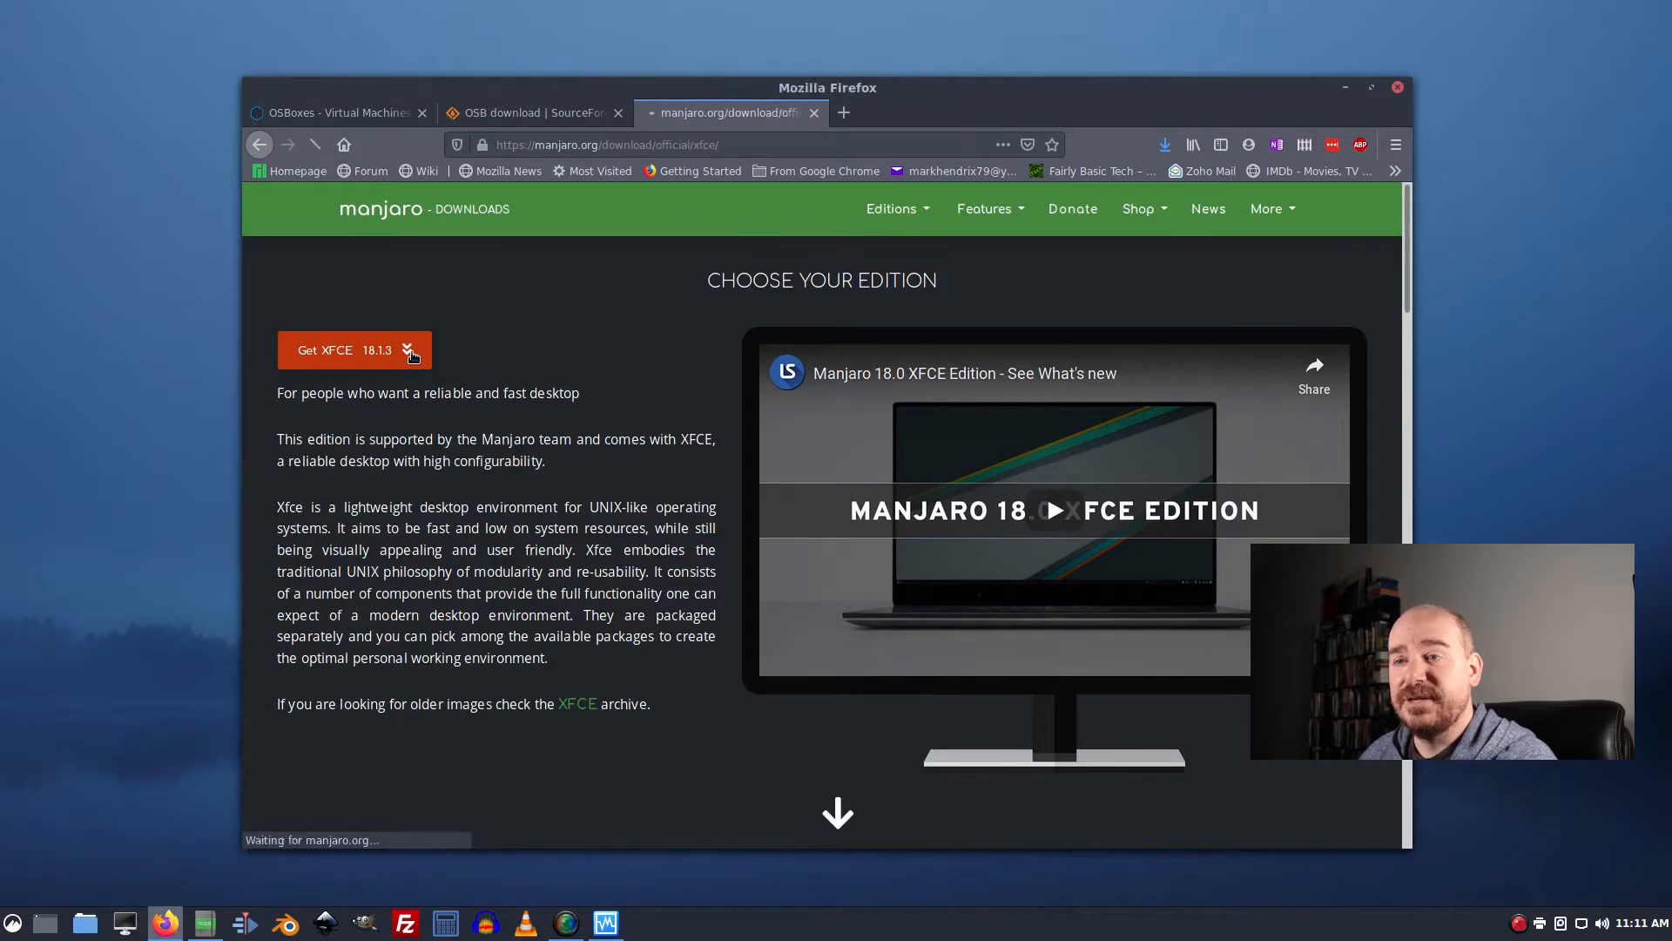
{"action": "left_click", "coordinate": [354, 350]}
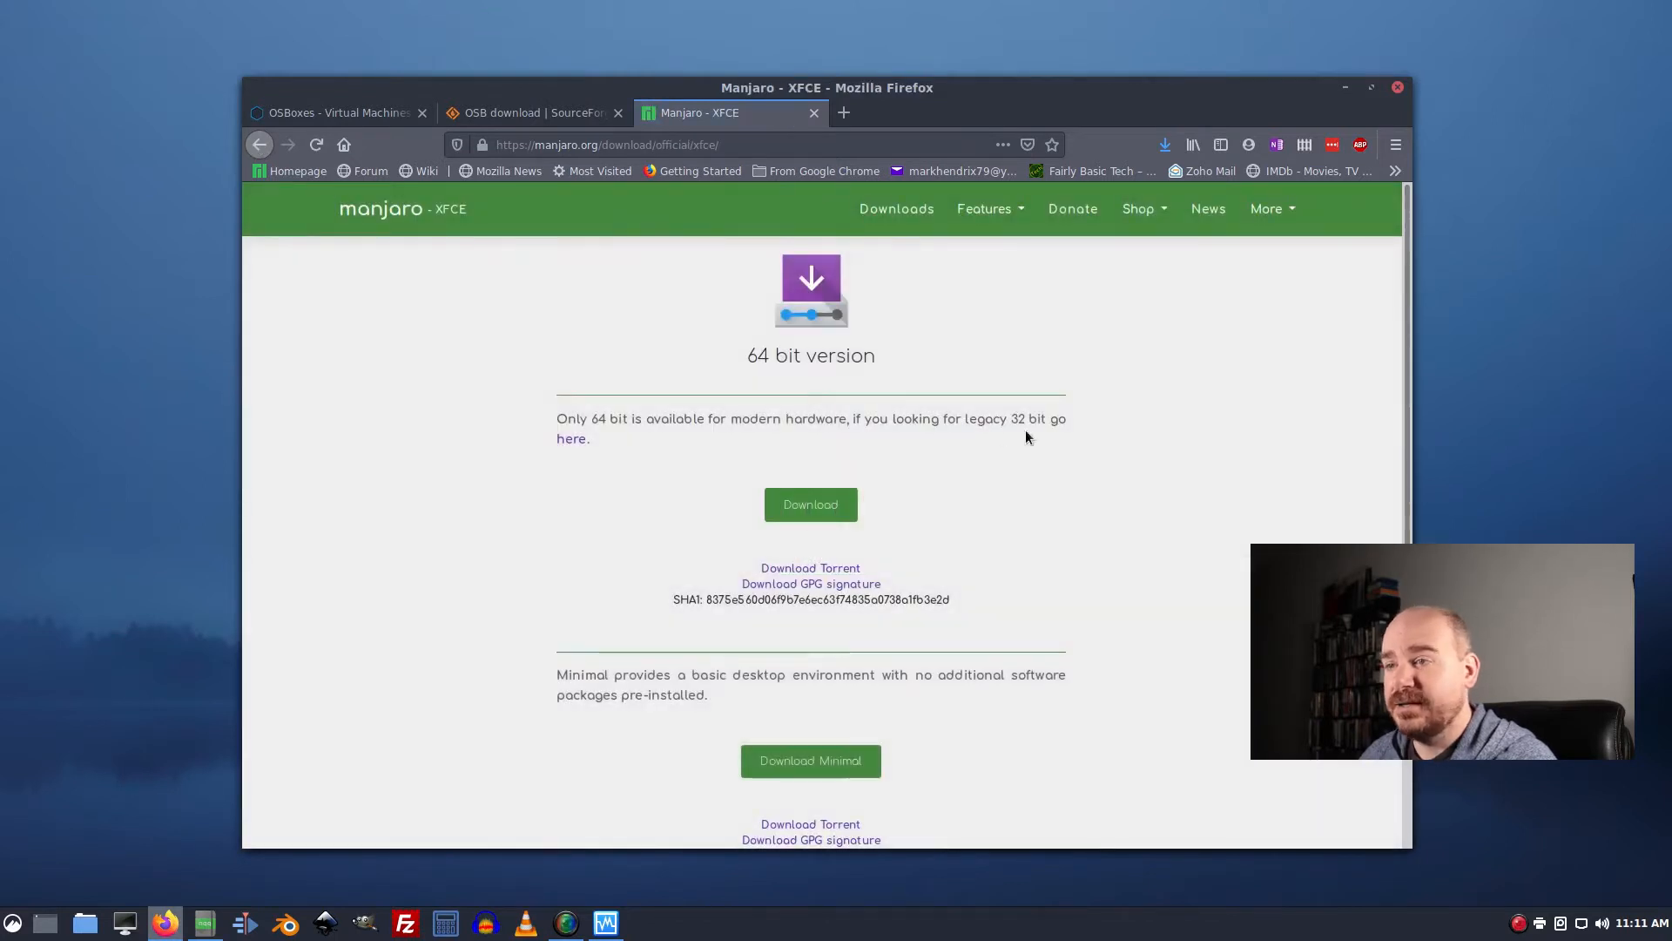
{"action": "left_click", "coordinate": [896, 208]}
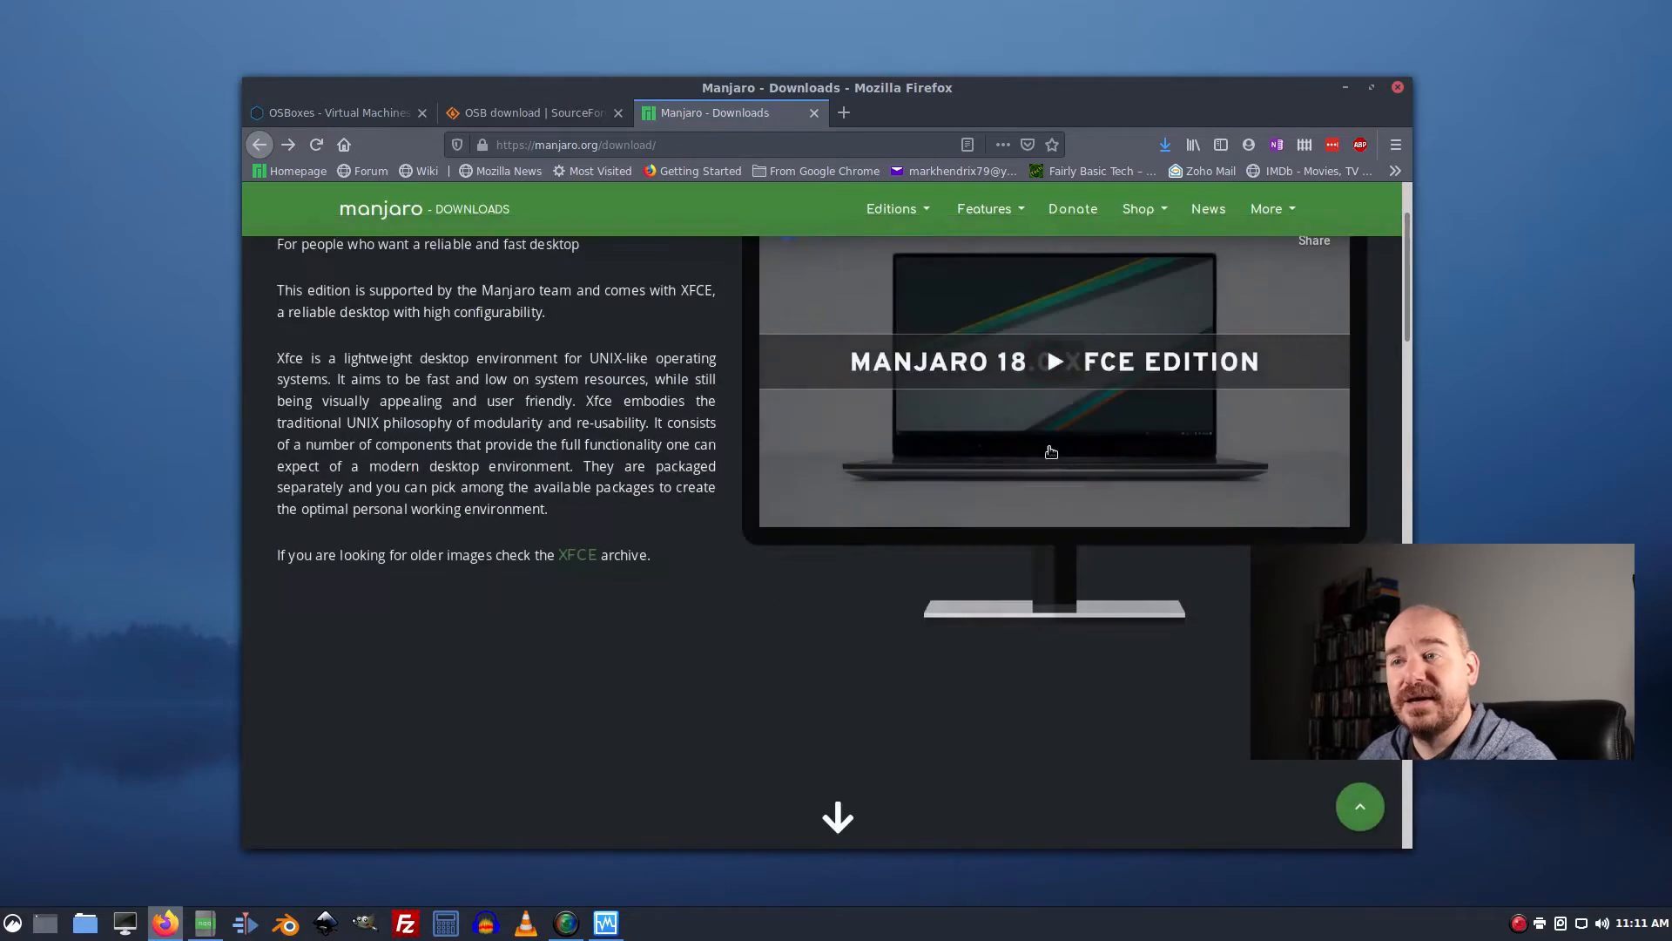
Scroll through the KDE, GNOME and Architect editions and back up to XFCE.
{"action": "scroll", "scroll_direction": "down", "scroll_amount": 3}
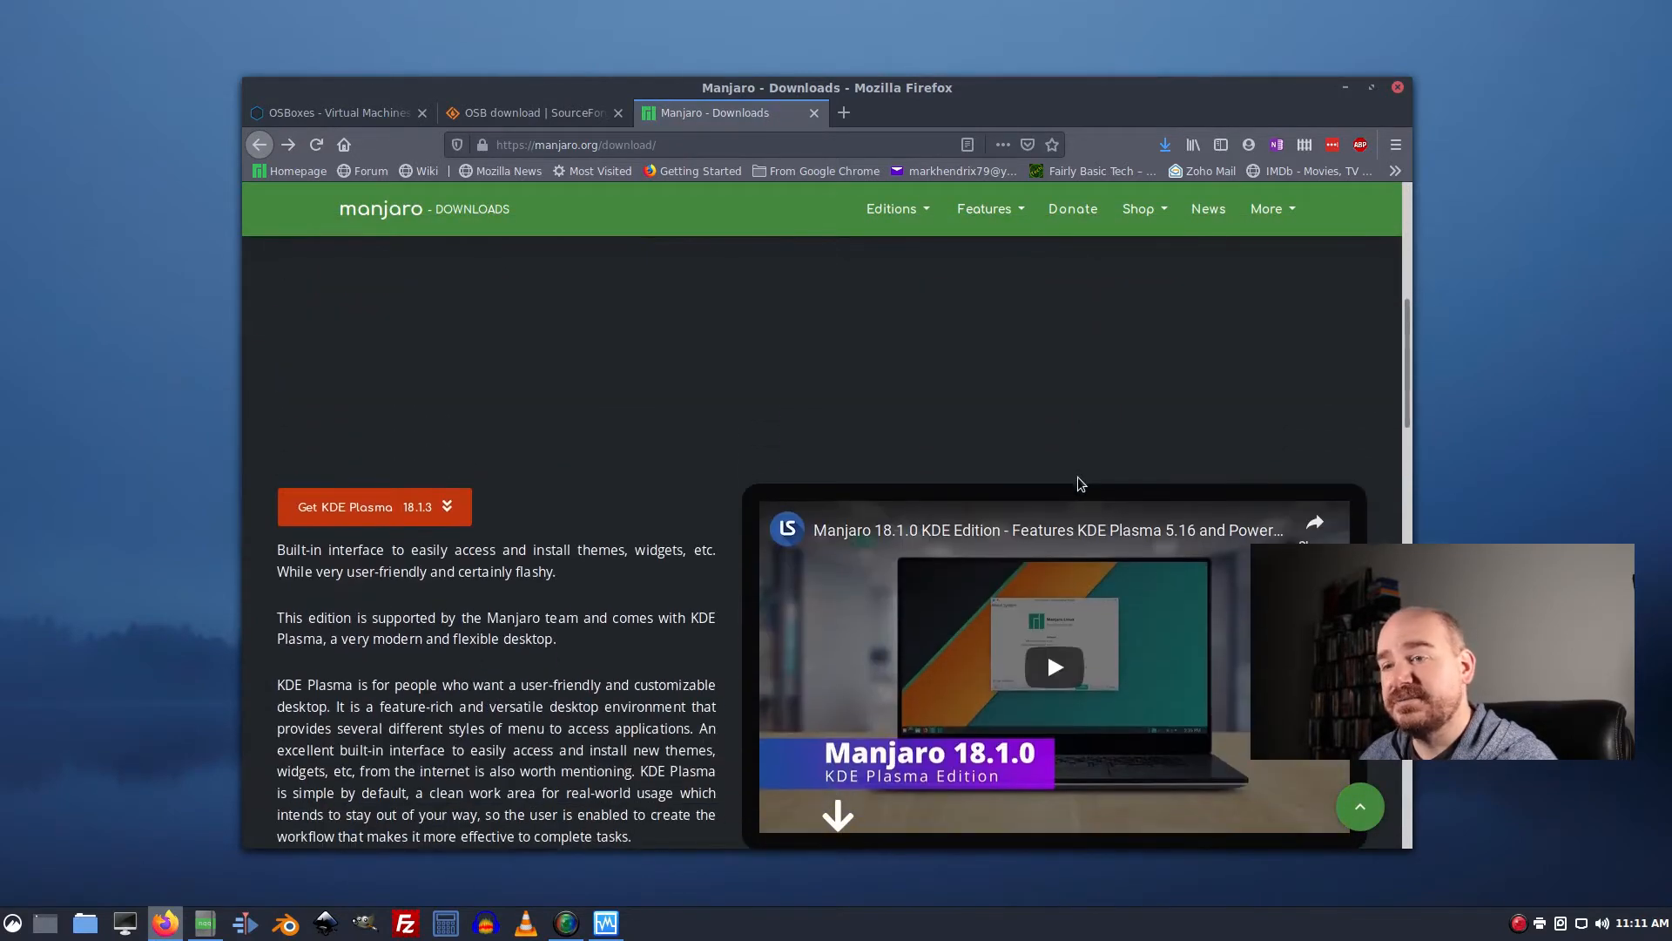
{"action": "scroll", "scroll_direction": "down", "scroll_amount": 3}
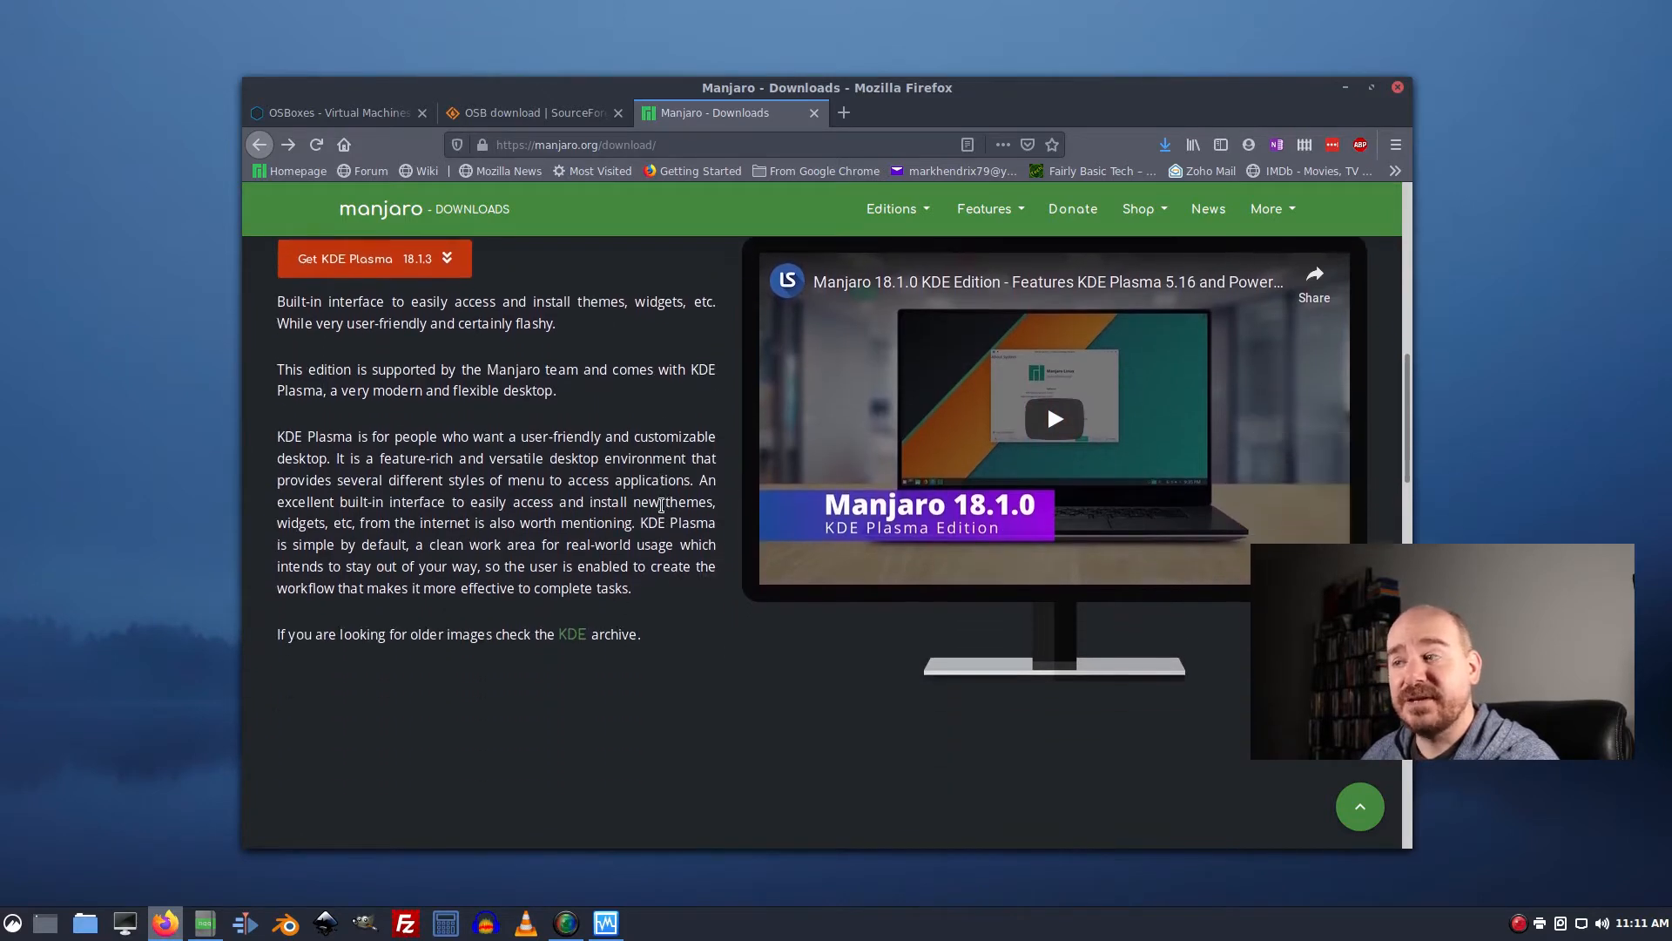
{"action": "scroll", "scroll_direction": "down", "scroll_amount": 3}
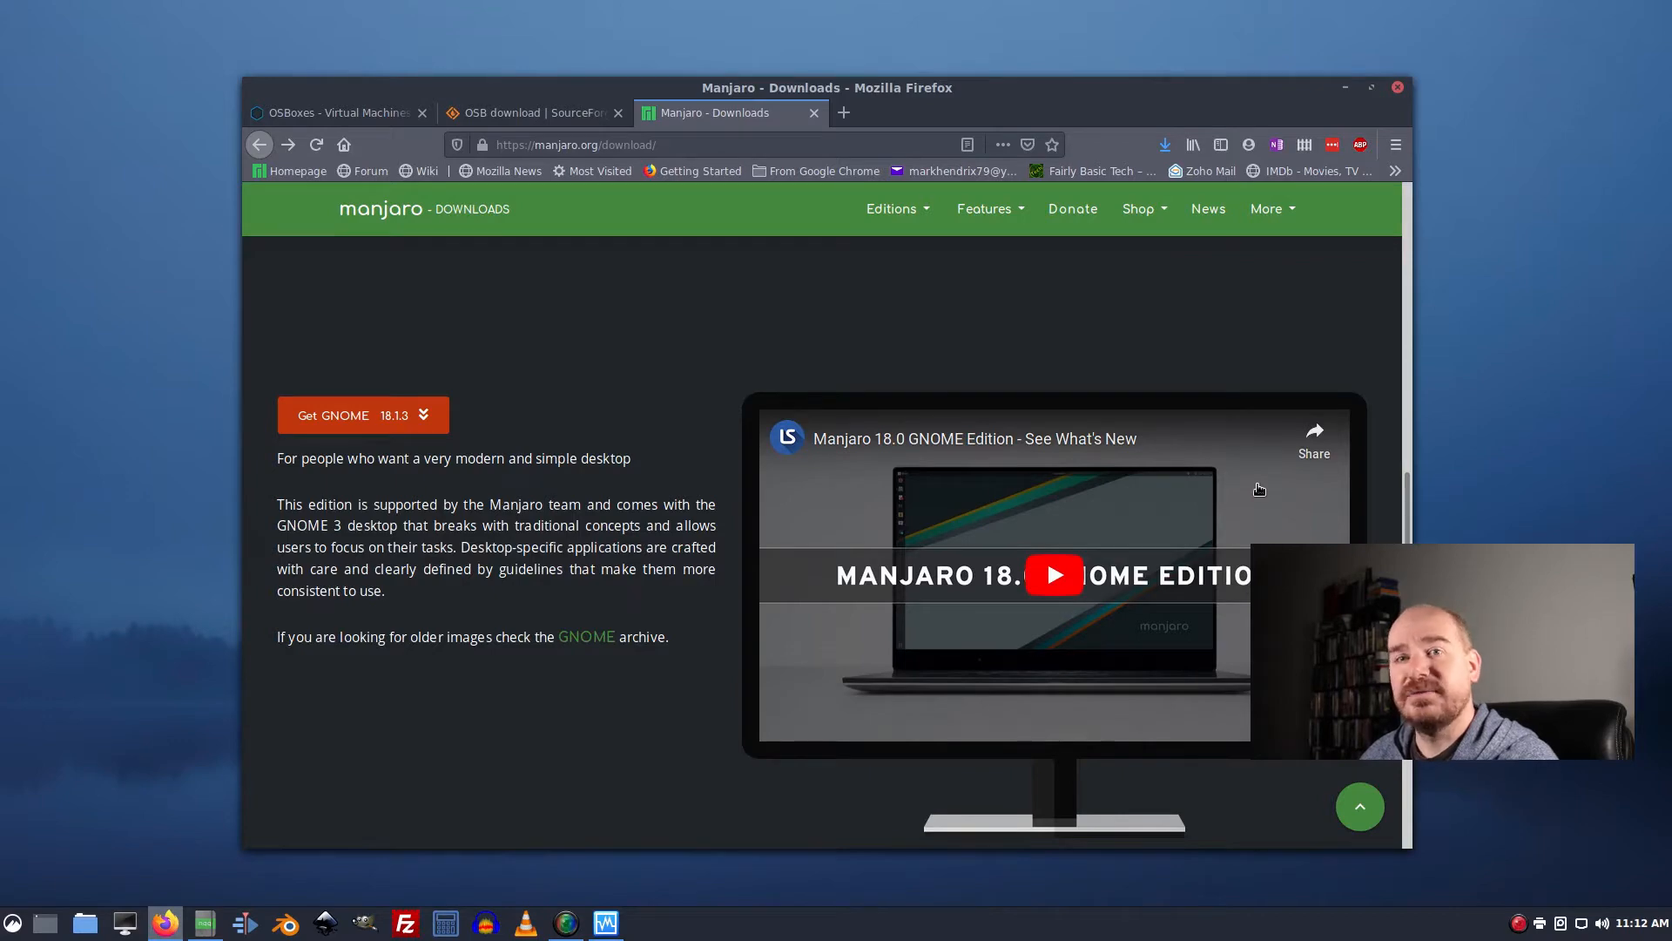
{"action": "mouse_move", "coordinate": [887, 239]}
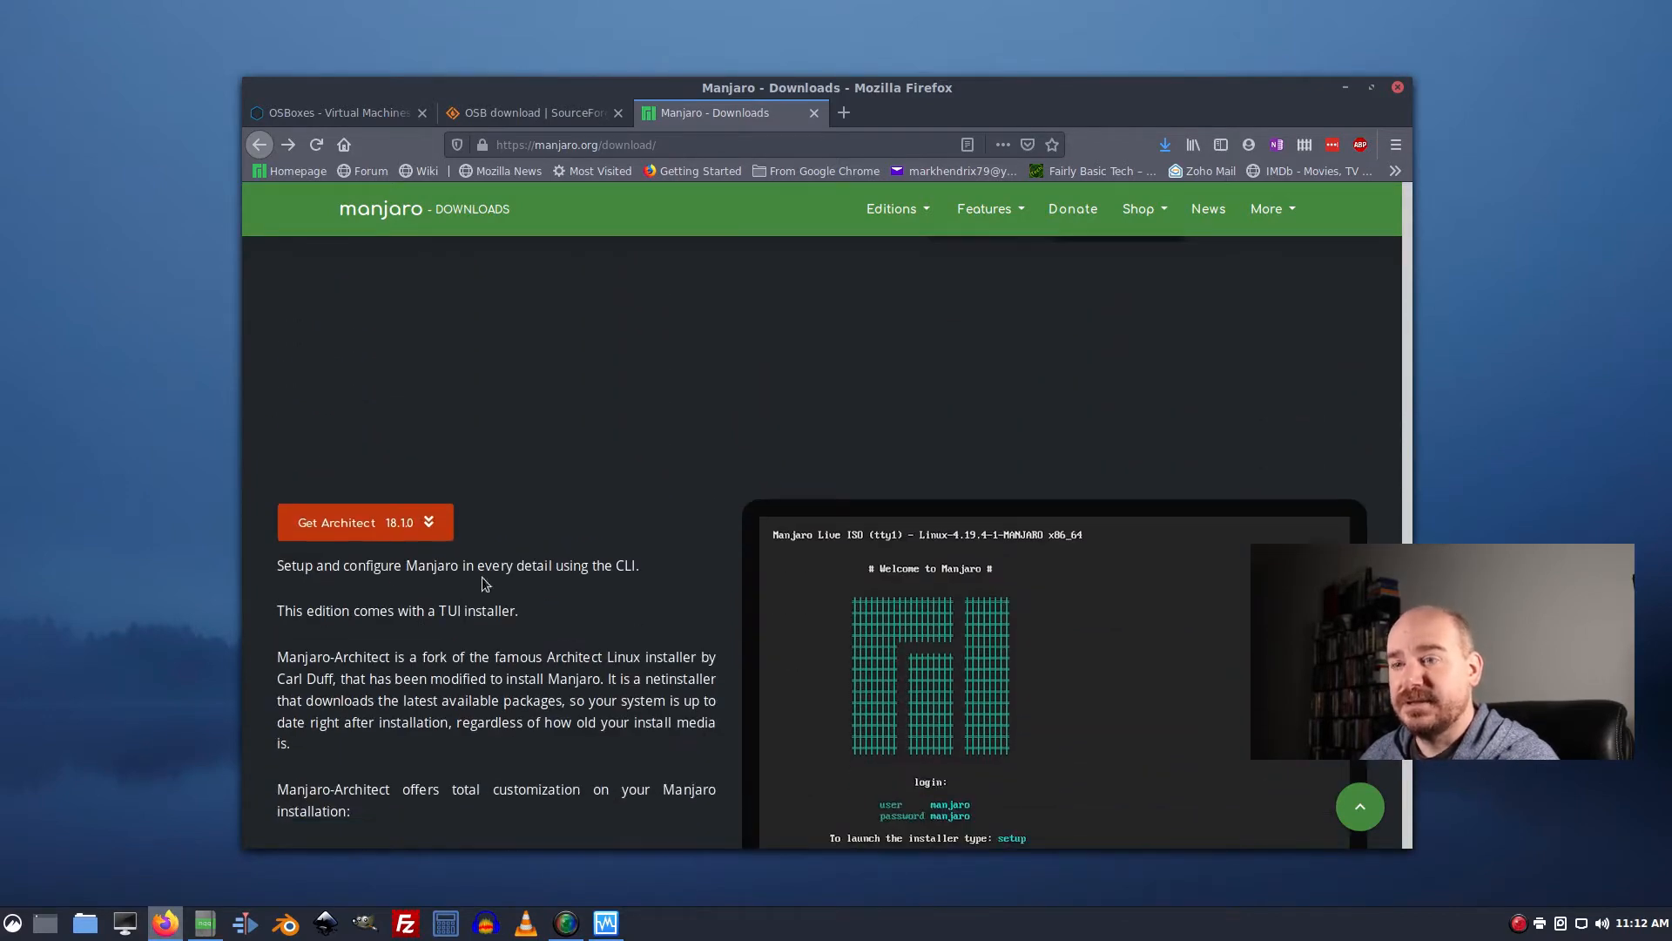
{"action": "scroll", "scroll_direction": "down", "scroll_amount": 3}
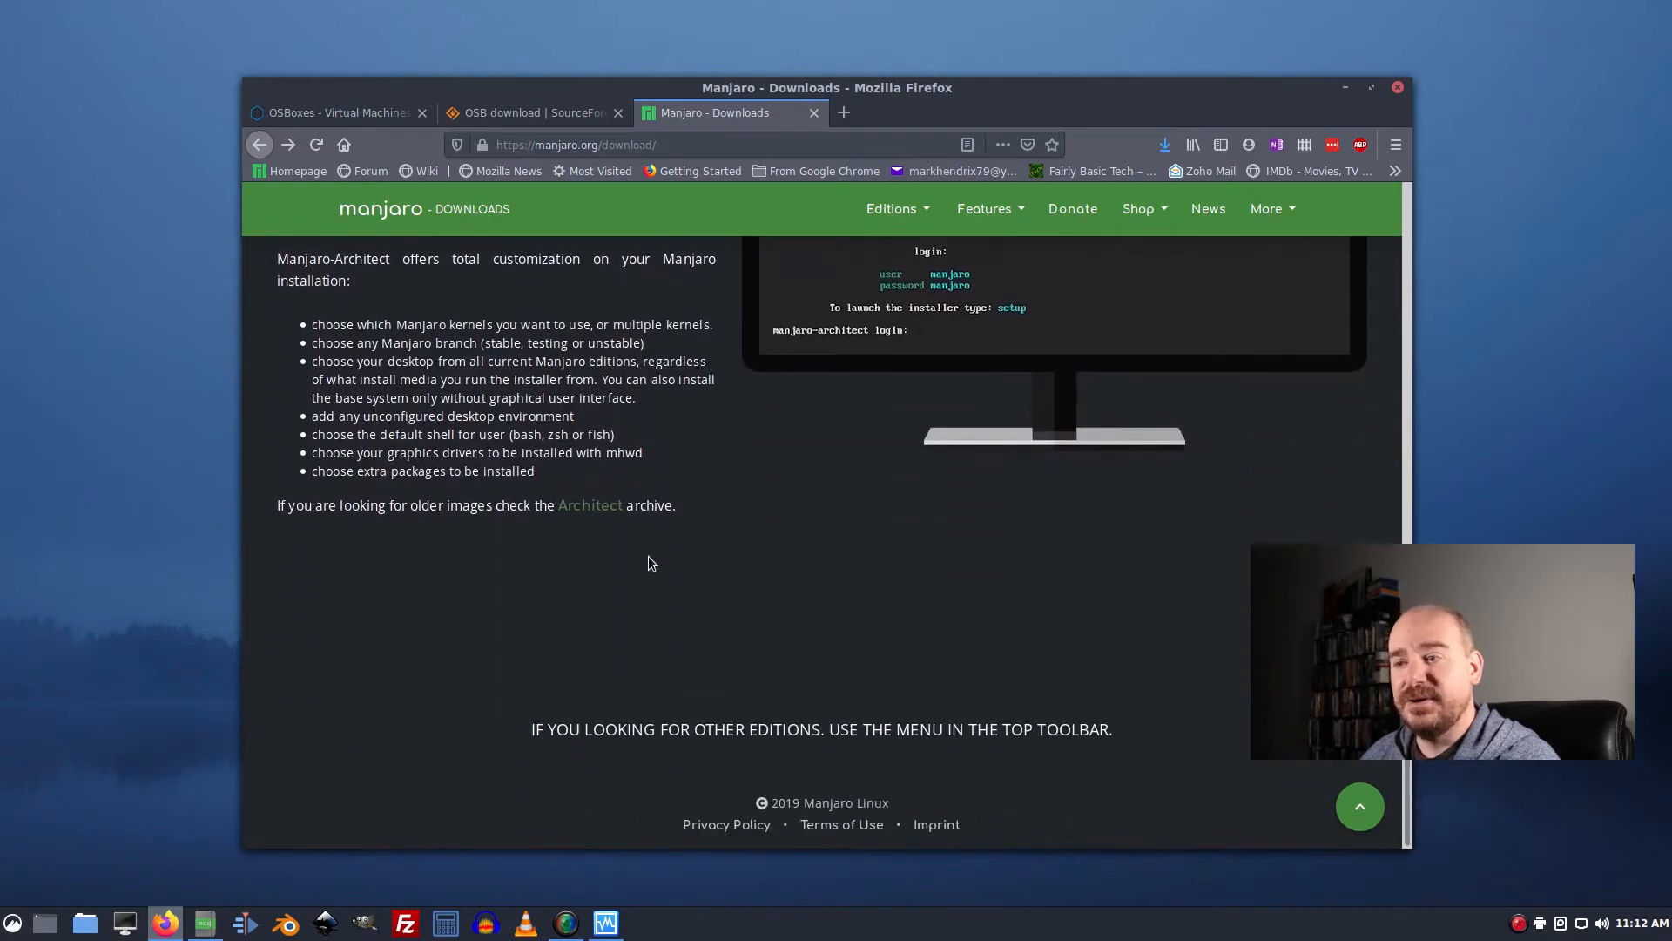
{"action": "scroll", "scroll_direction": "up", "scroll_amount": 3}
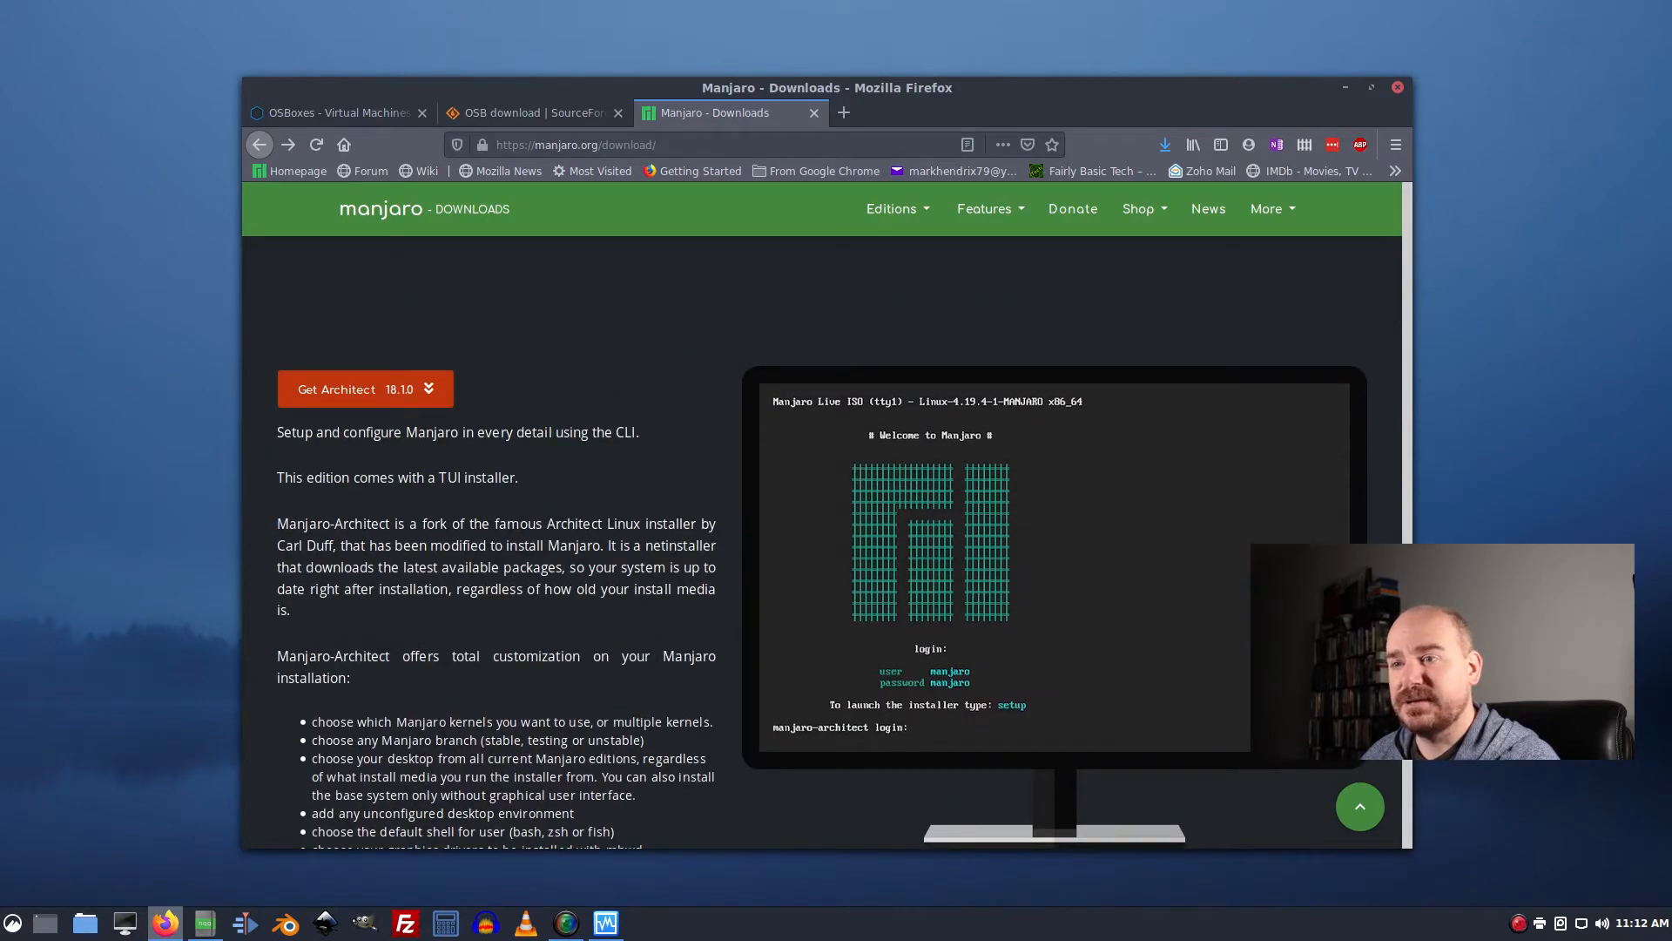
{"action": "scroll", "scroll_direction": "down", "scroll_amount": 3}
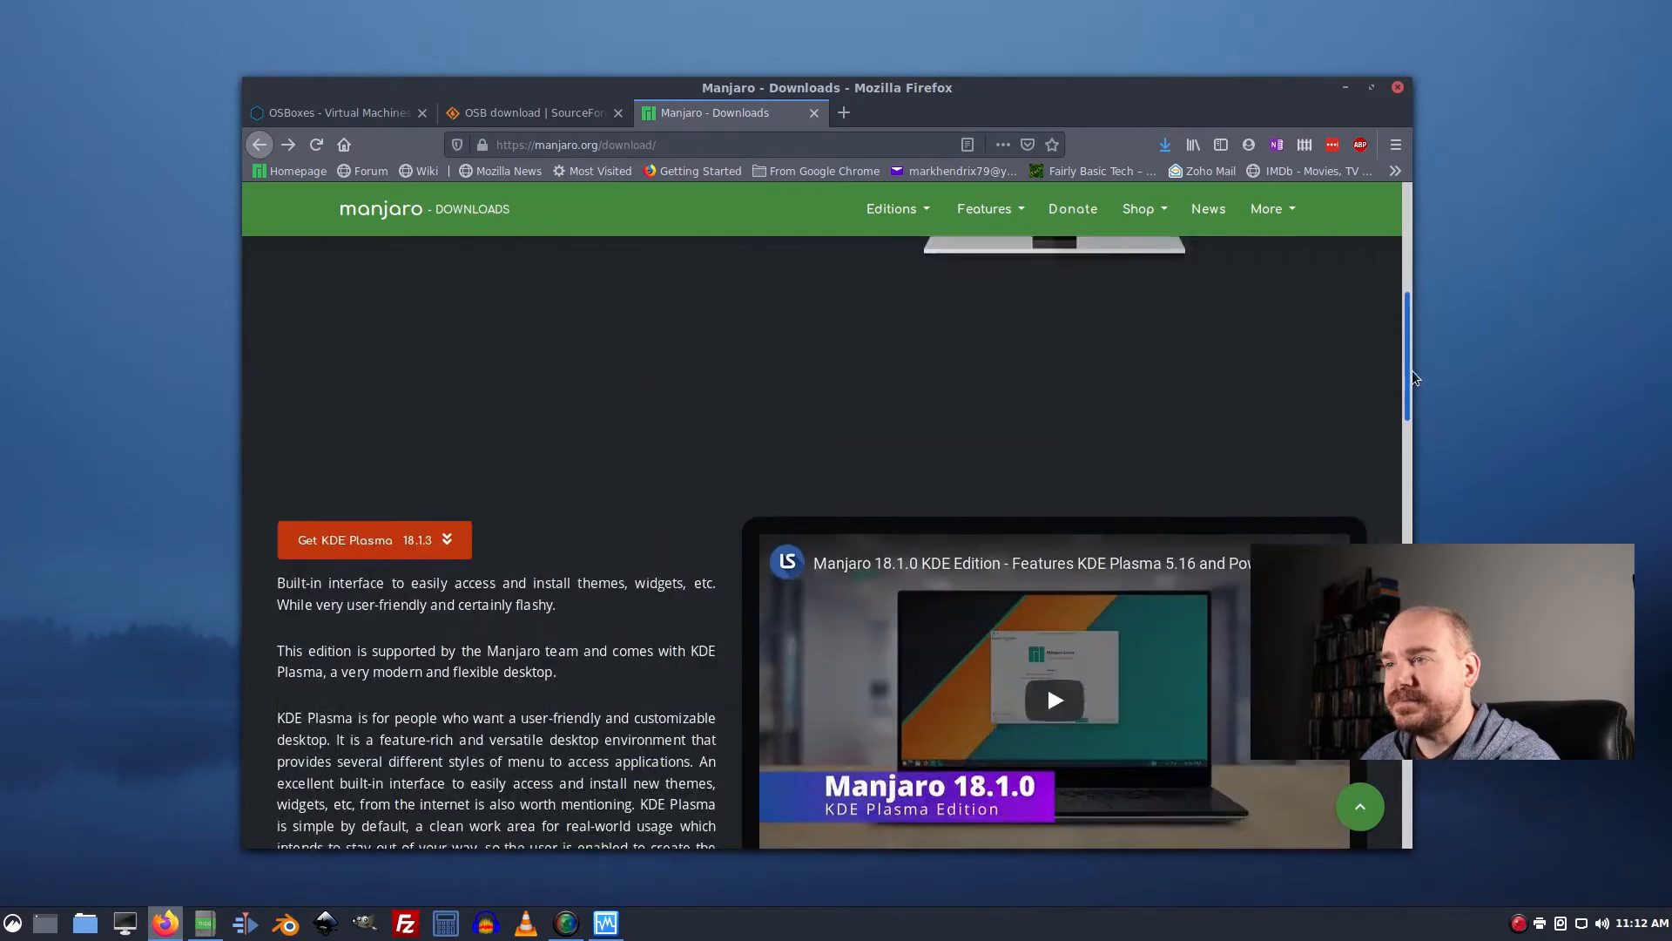
{"action": "scroll", "scroll_direction": "up", "scroll_amount": 3}
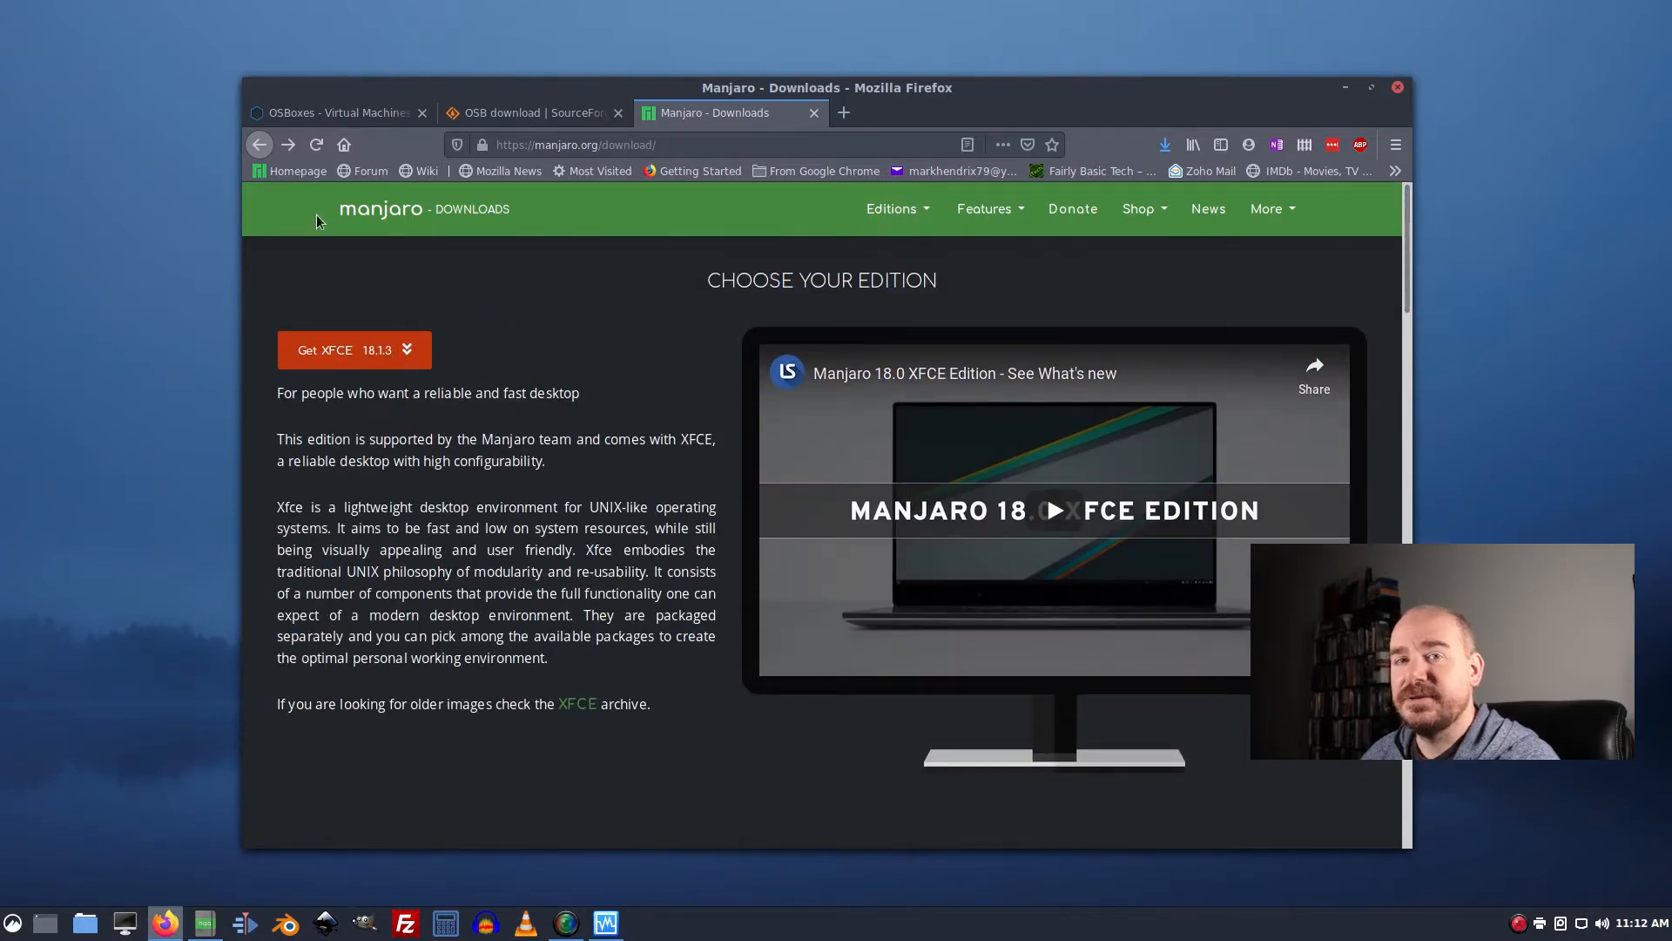
Show the Cinnamon 18.1.3 community edition from the Editions menu.
{"action": "left_click", "coordinate": [891, 207]}
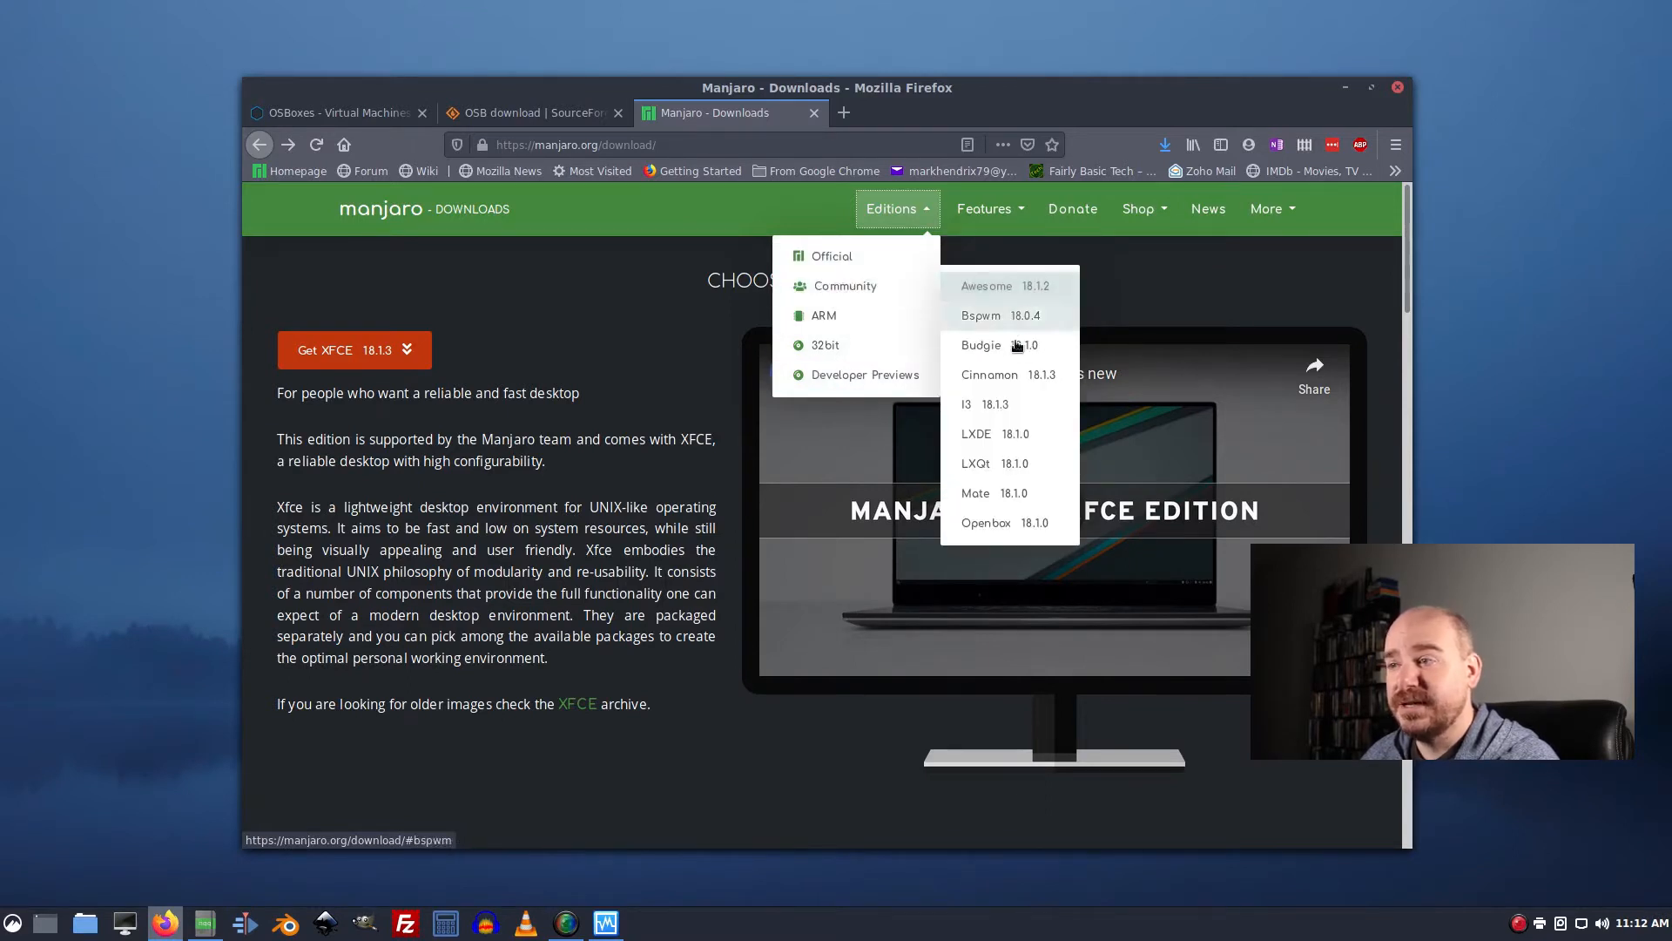
{"action": "mouse_move", "coordinate": [989, 375]}
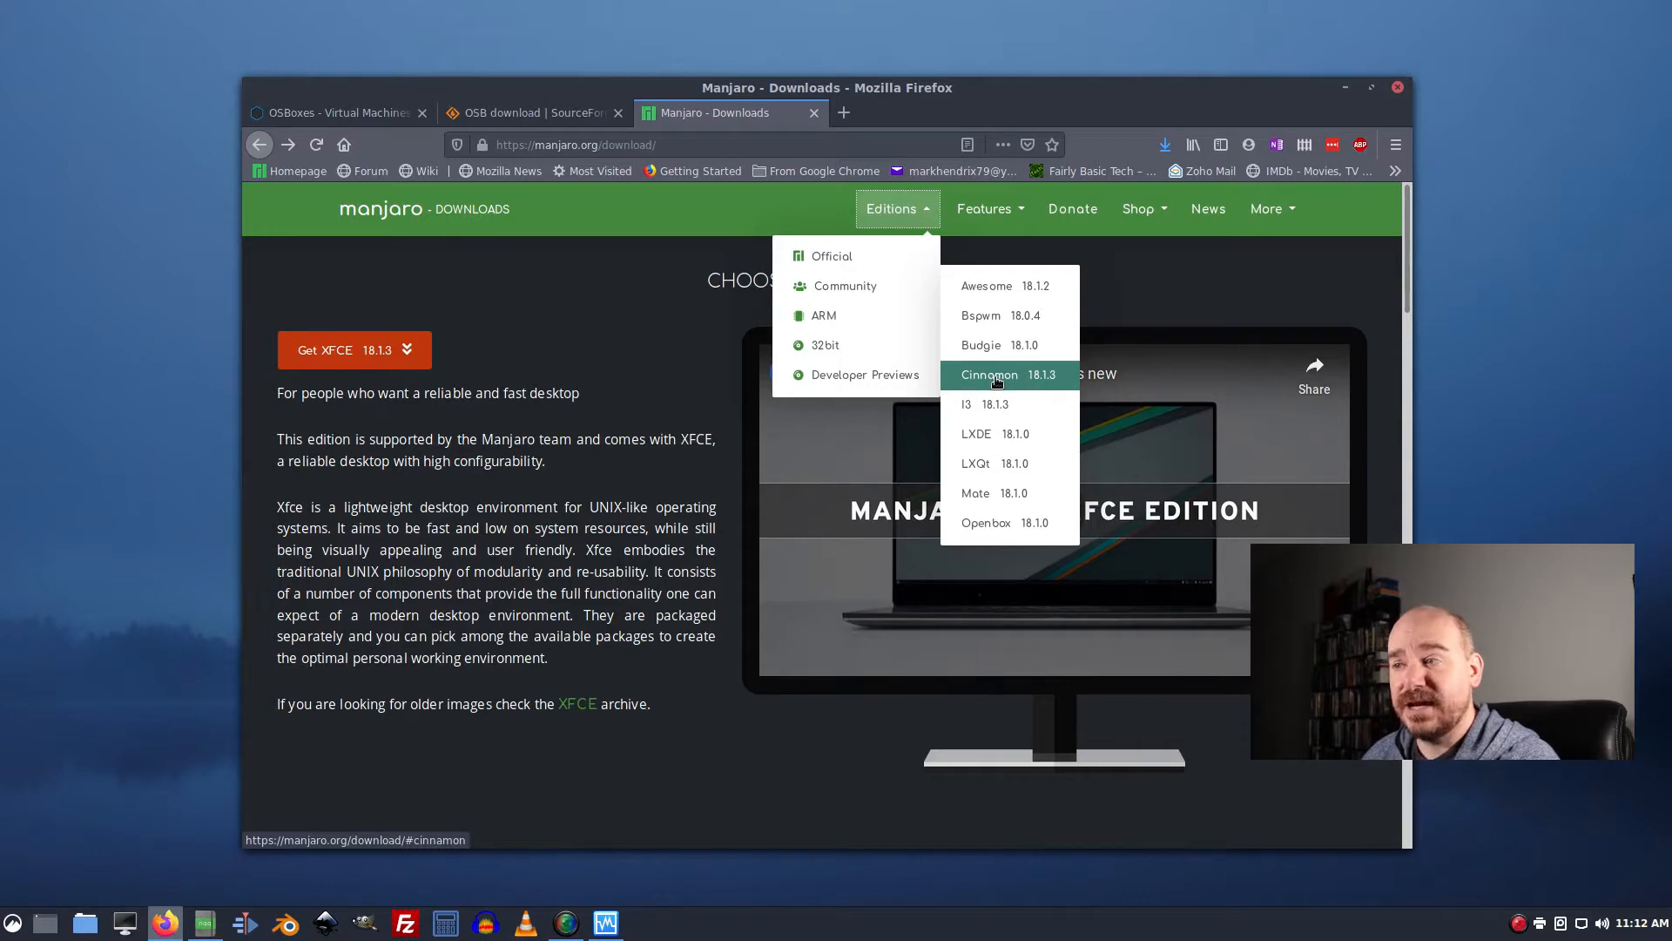
{"action": "left_click", "coordinate": [989, 374]}
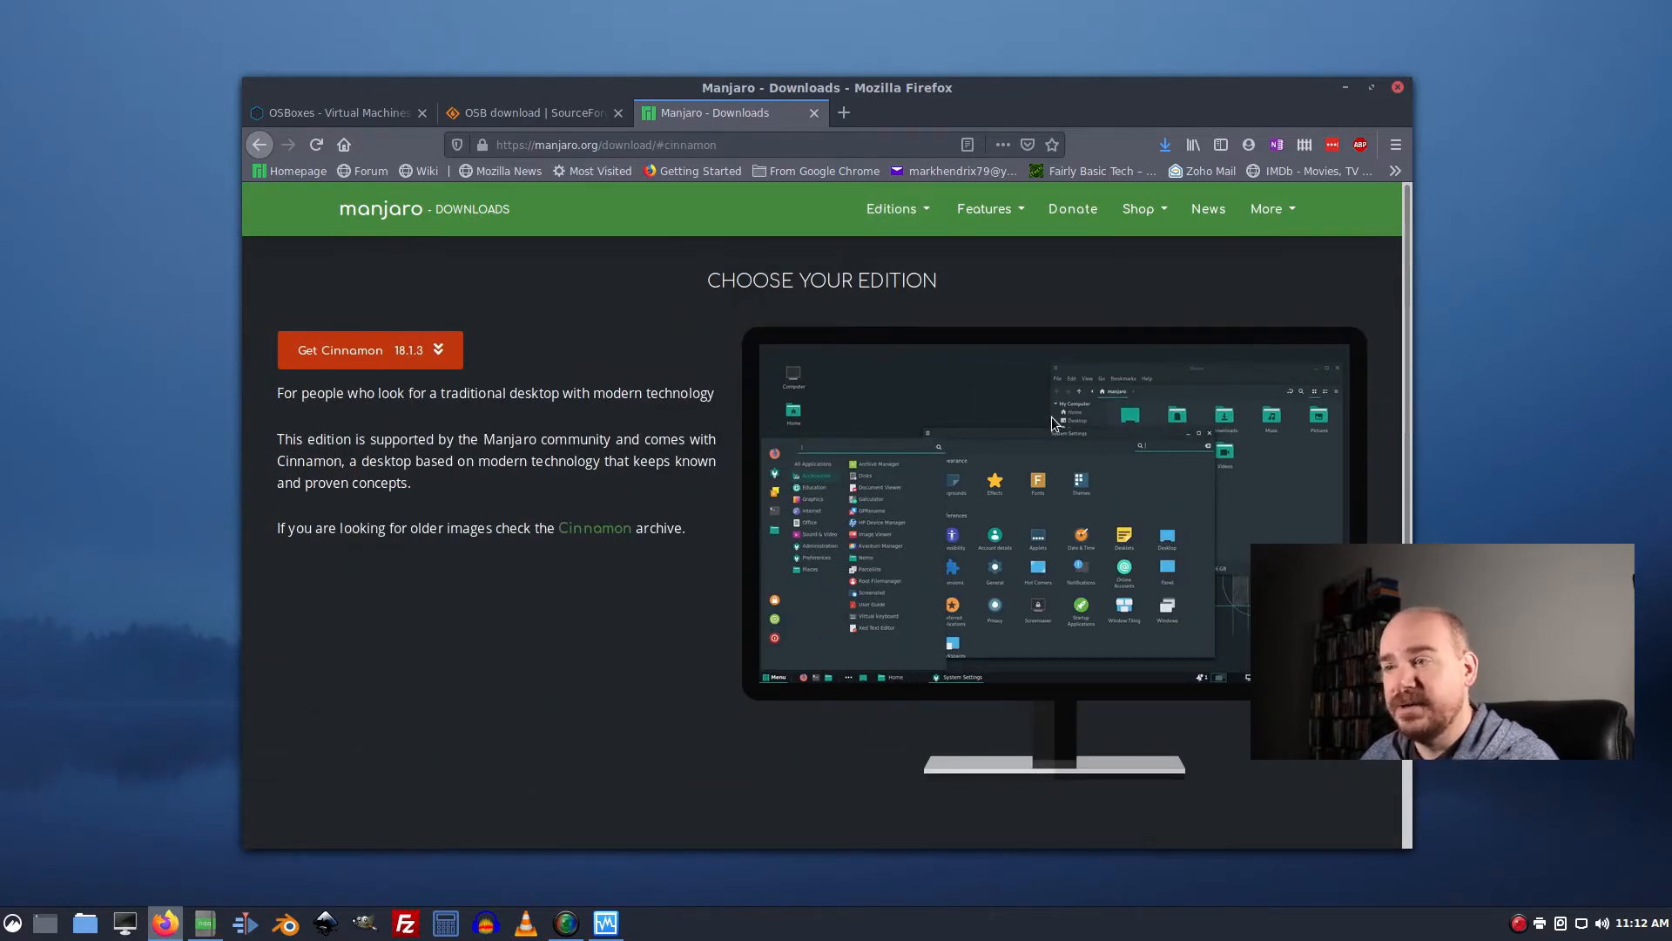
{"action": "mouse_move", "coordinate": [446, 352]}
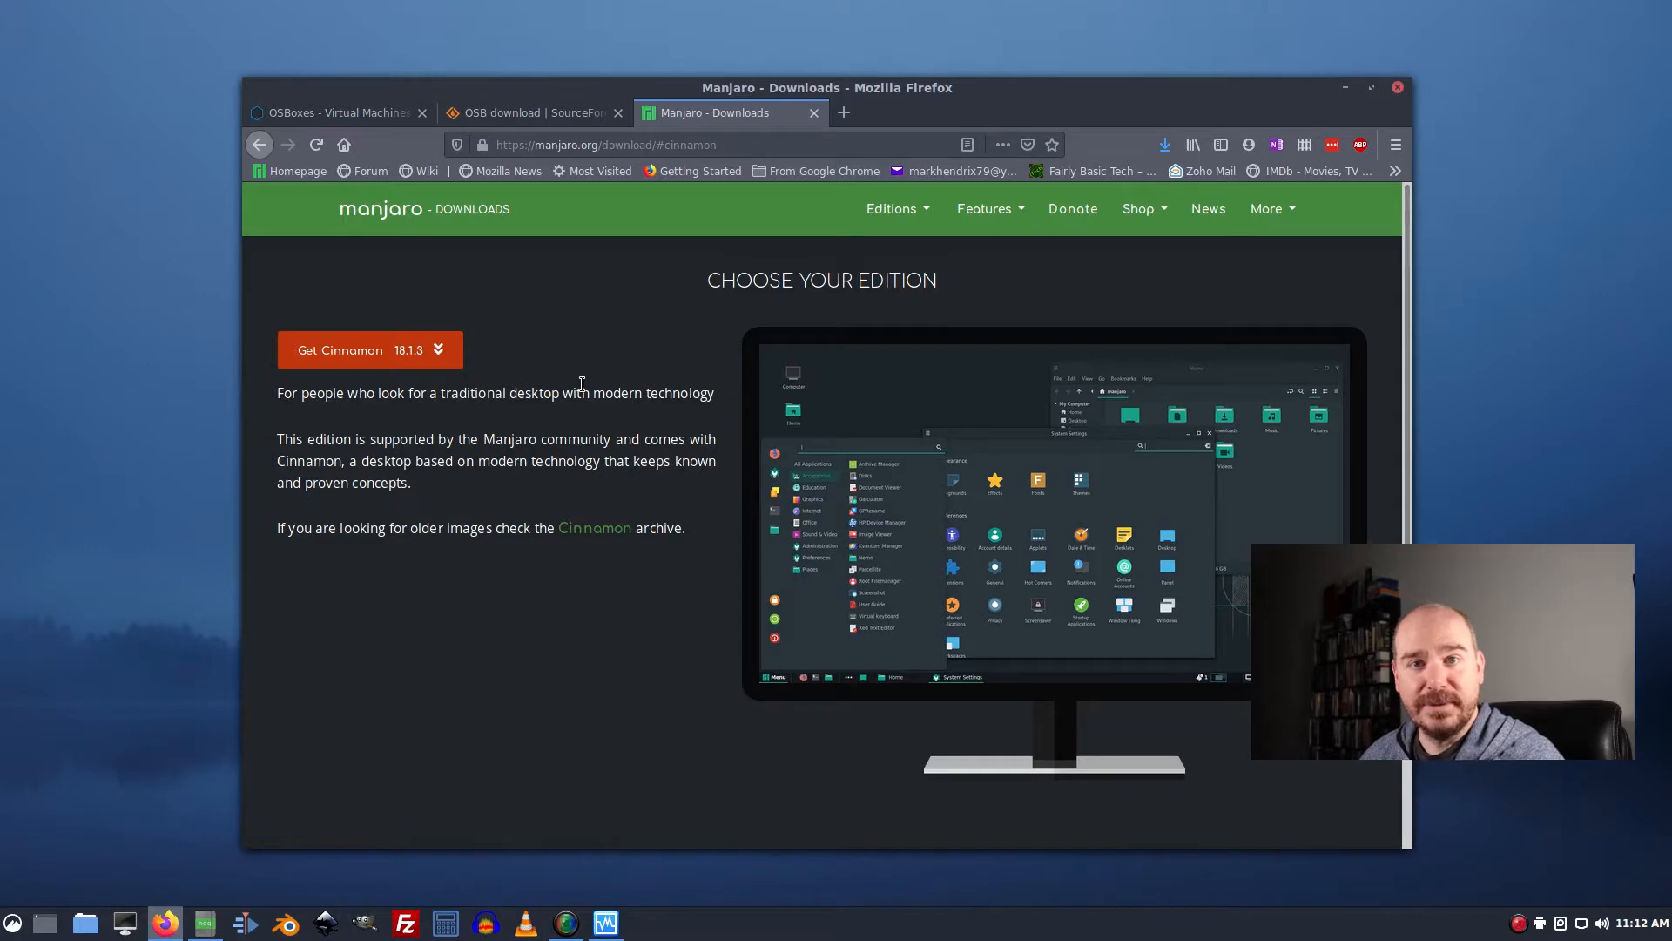
{"action": "mouse_move", "coordinate": [613, 387]}
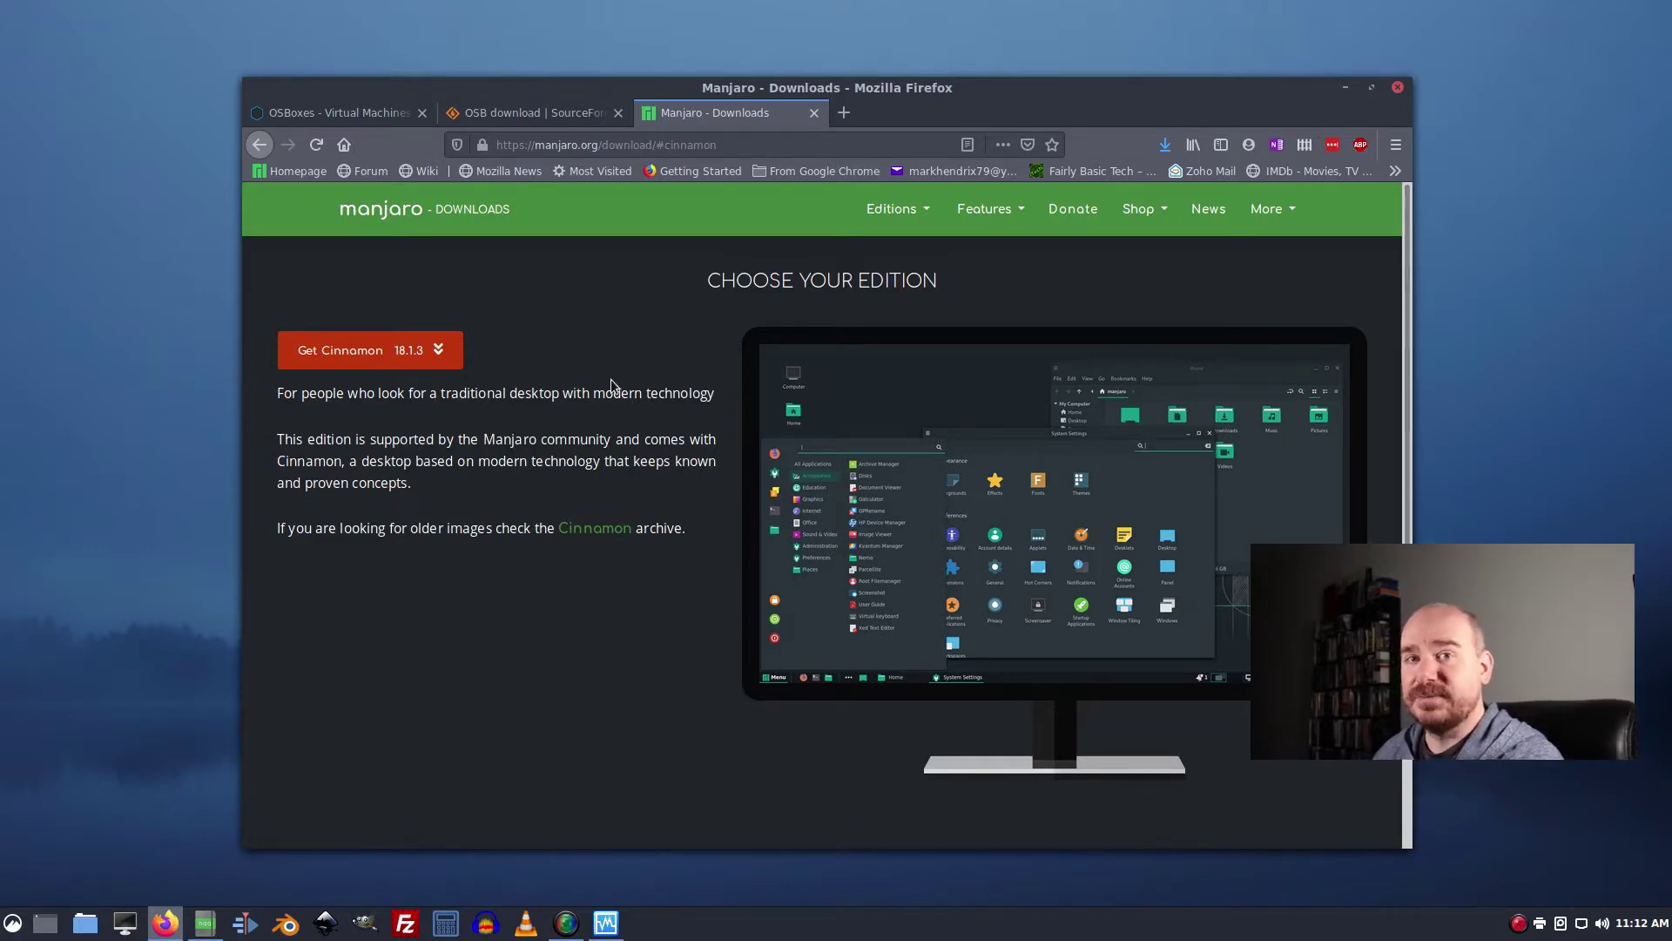
{"action": "mouse_move", "coordinate": [776, 311]}
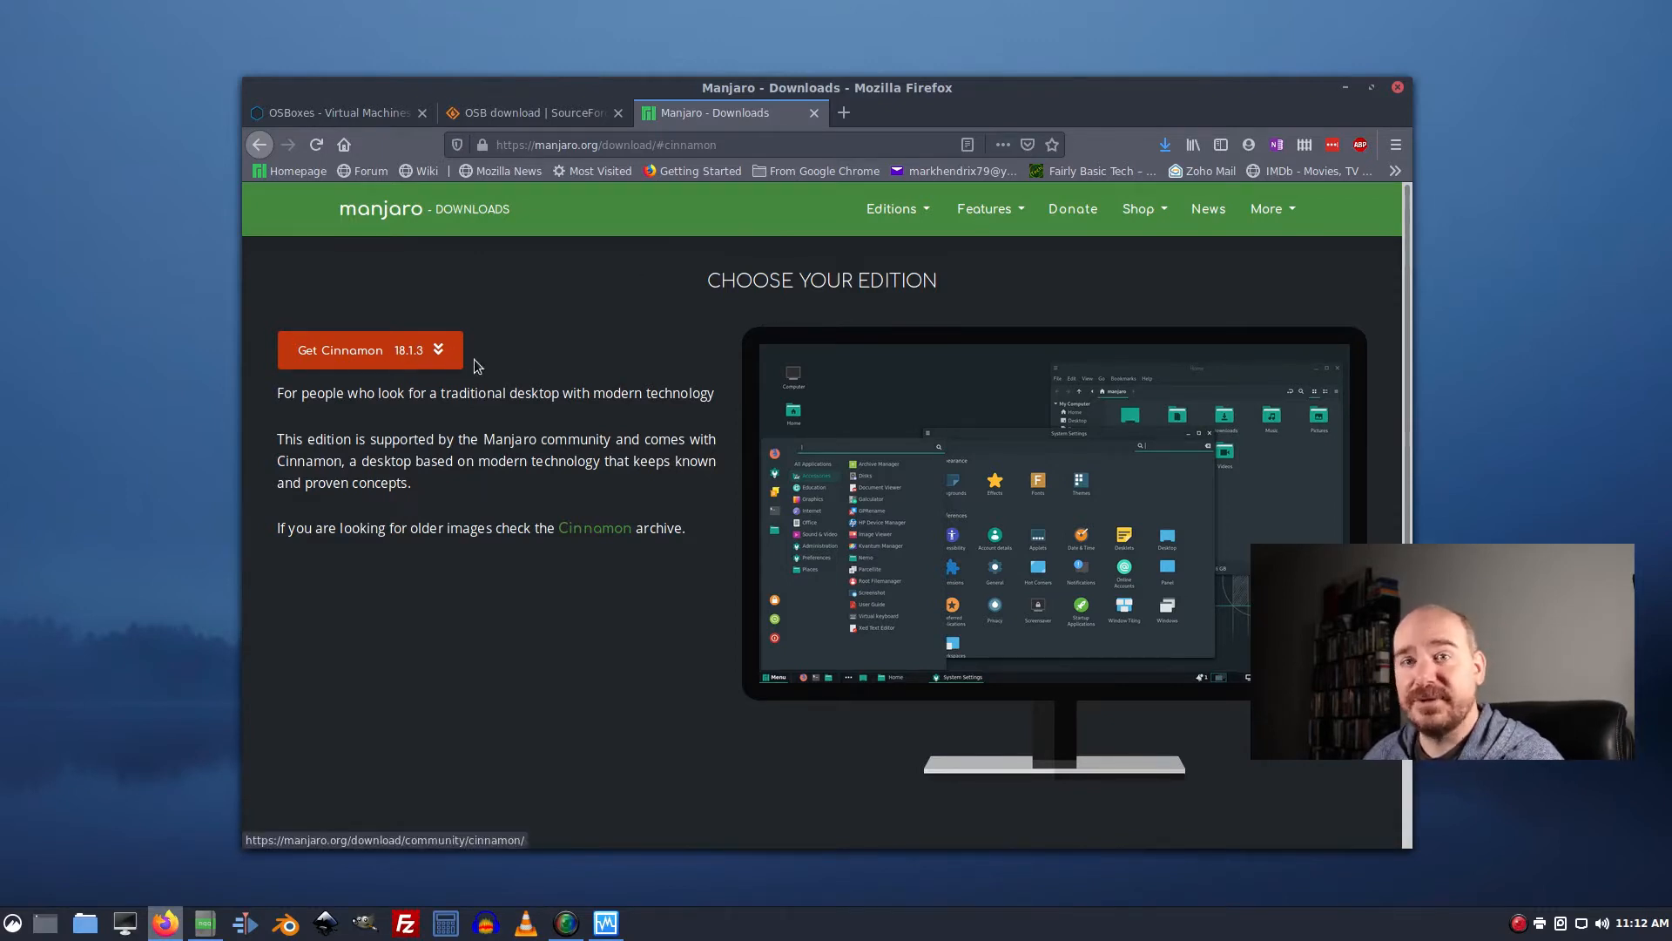
{"action": "mouse_move", "coordinate": [643, 398]}
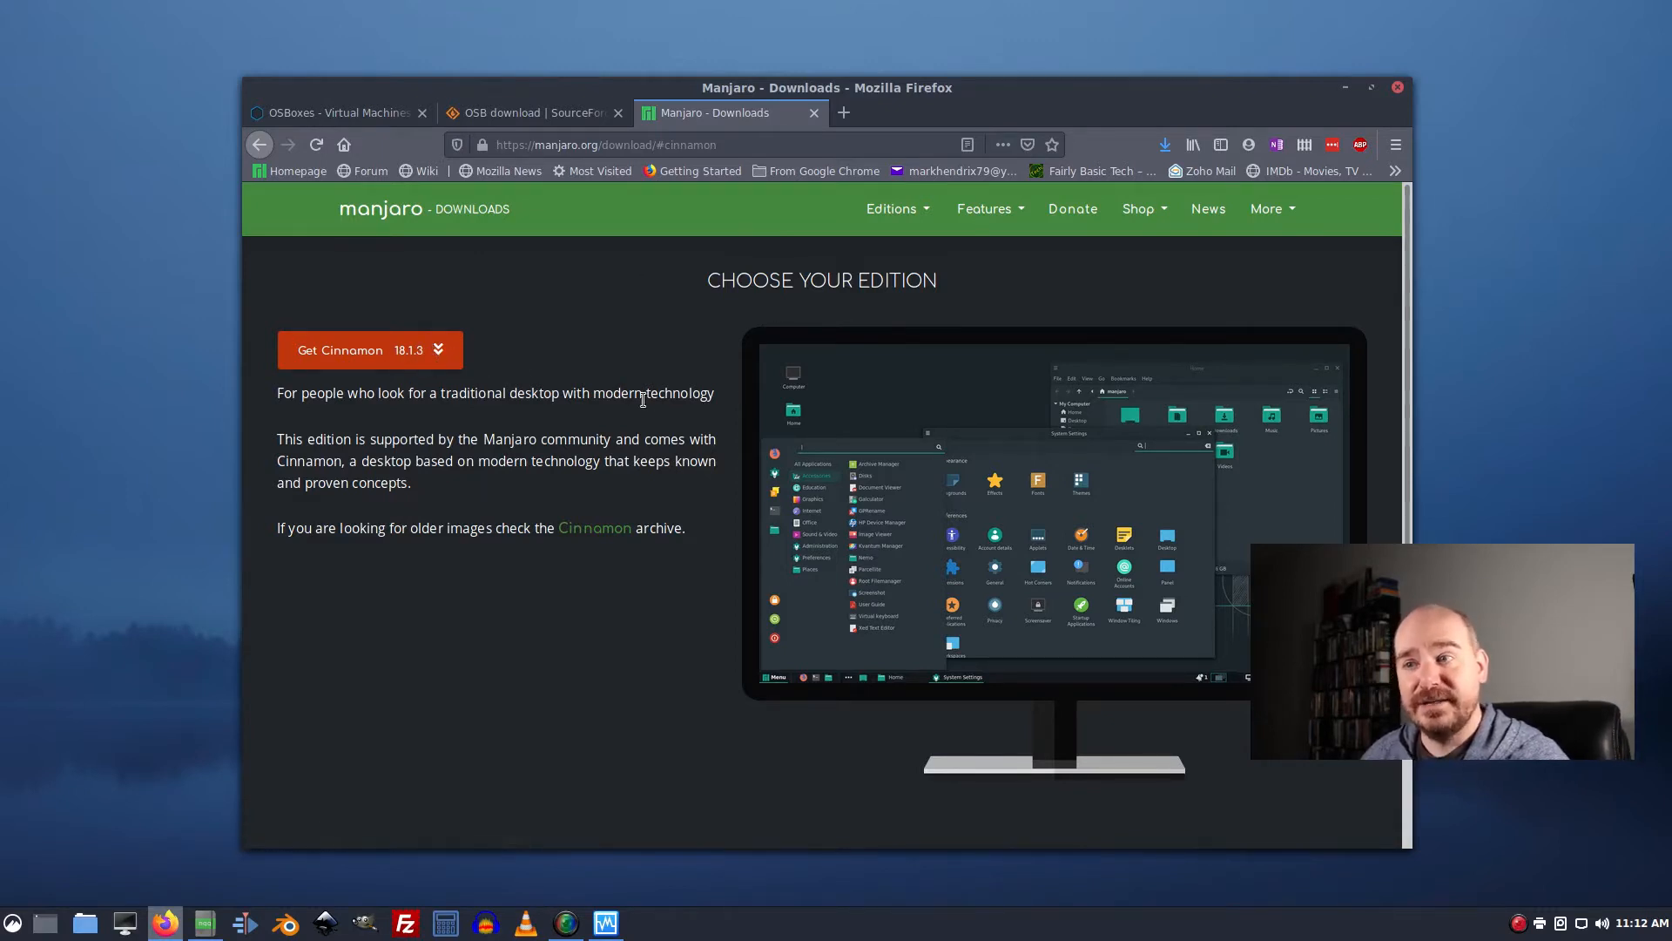
{"action": "mouse_move", "coordinate": [562, 340]}
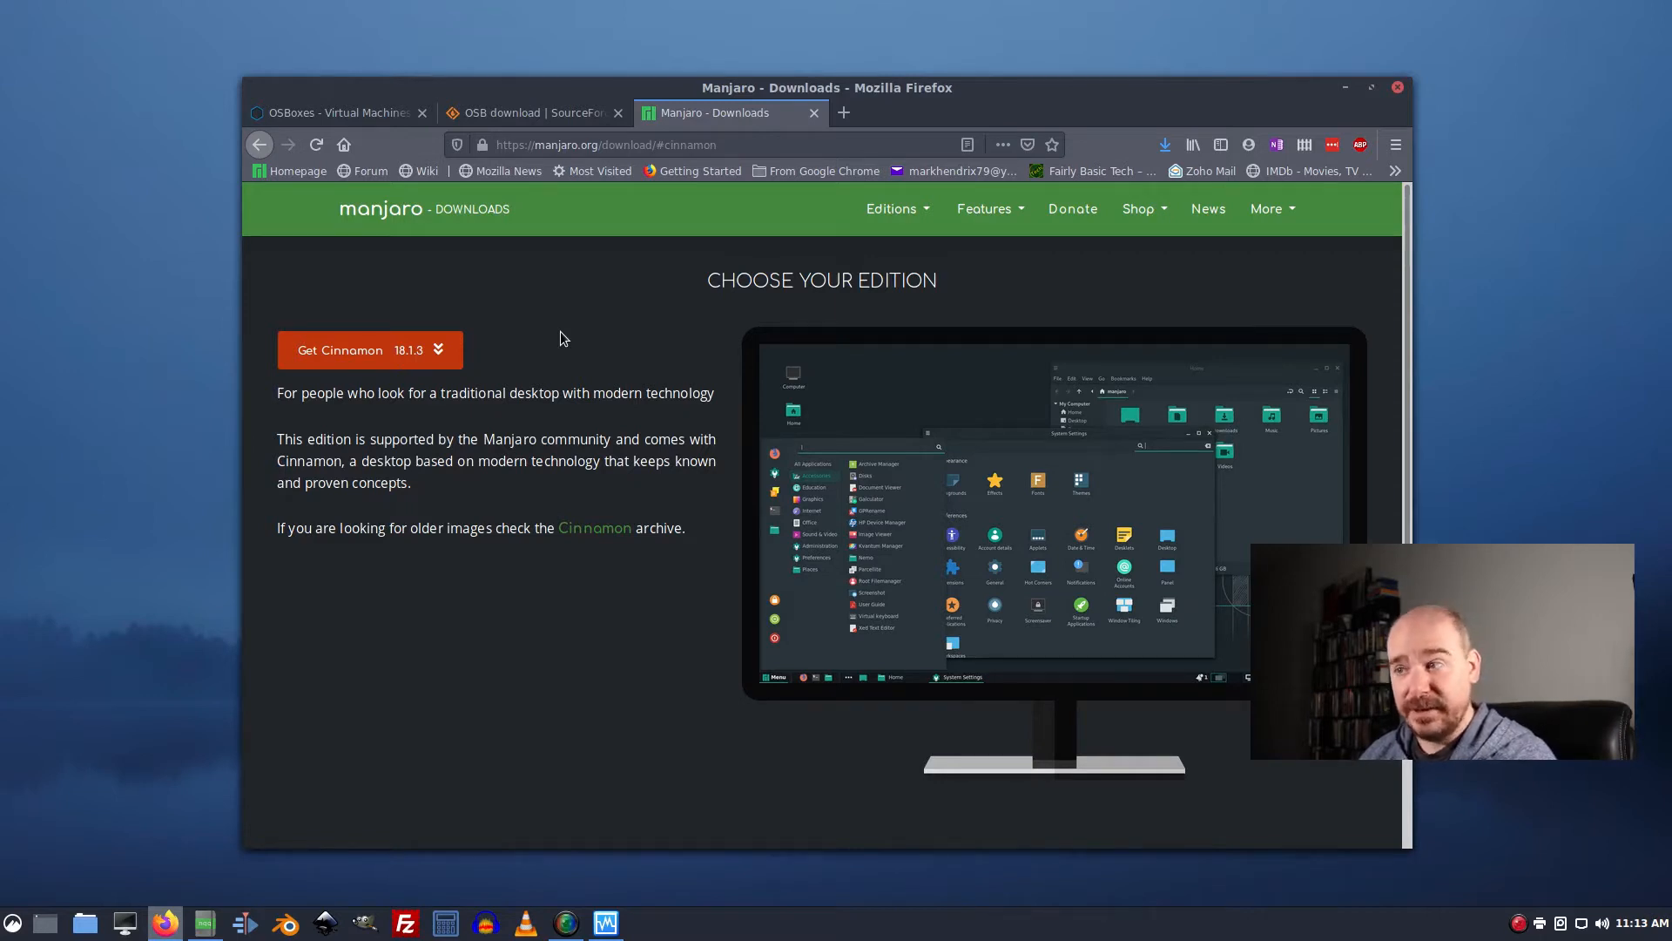
{"action": "mouse_move", "coordinate": [813, 416]}
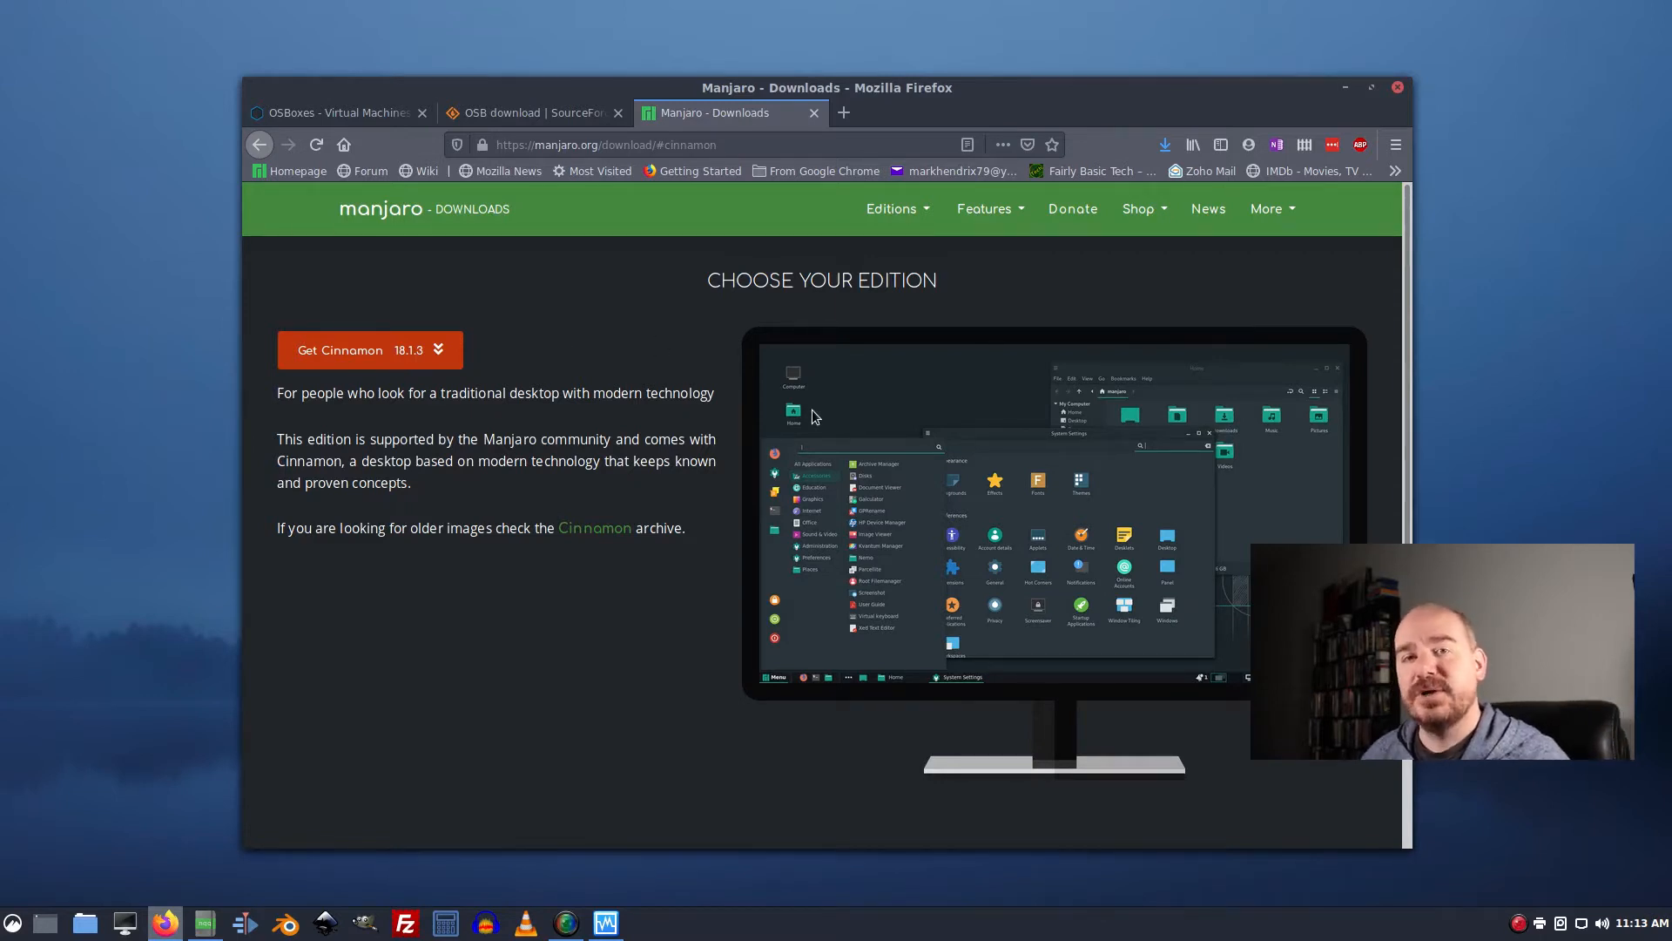
{"action": "mouse_move", "coordinate": [1376, 296]}
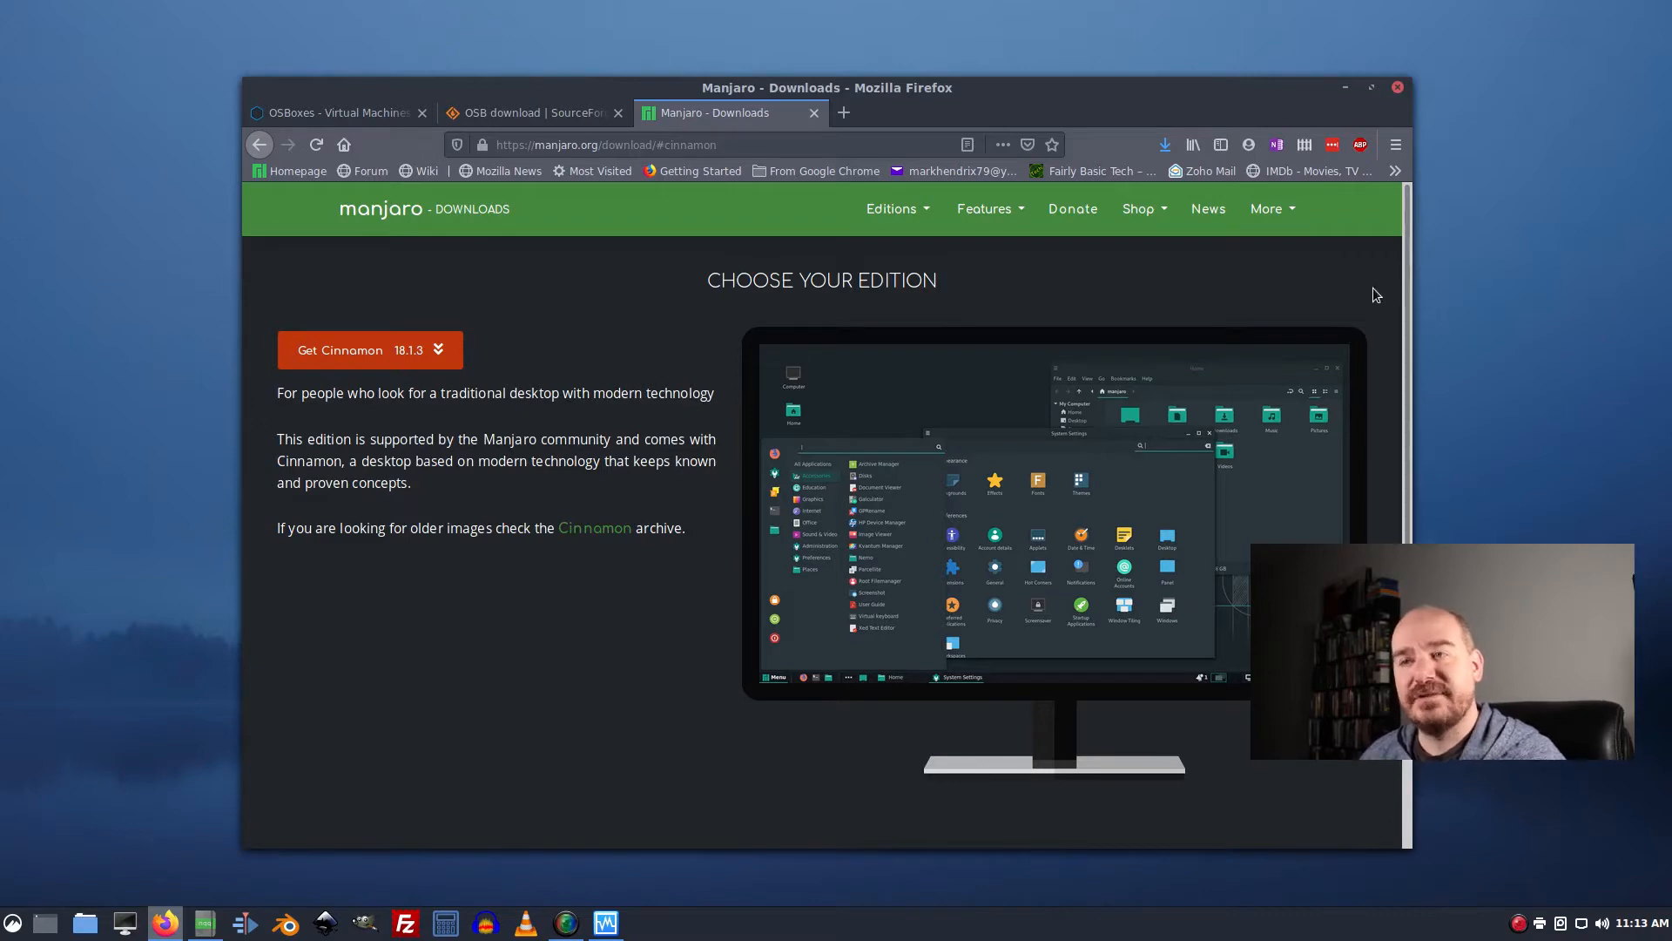
{"action": "mouse_move", "coordinate": [592, 170]}
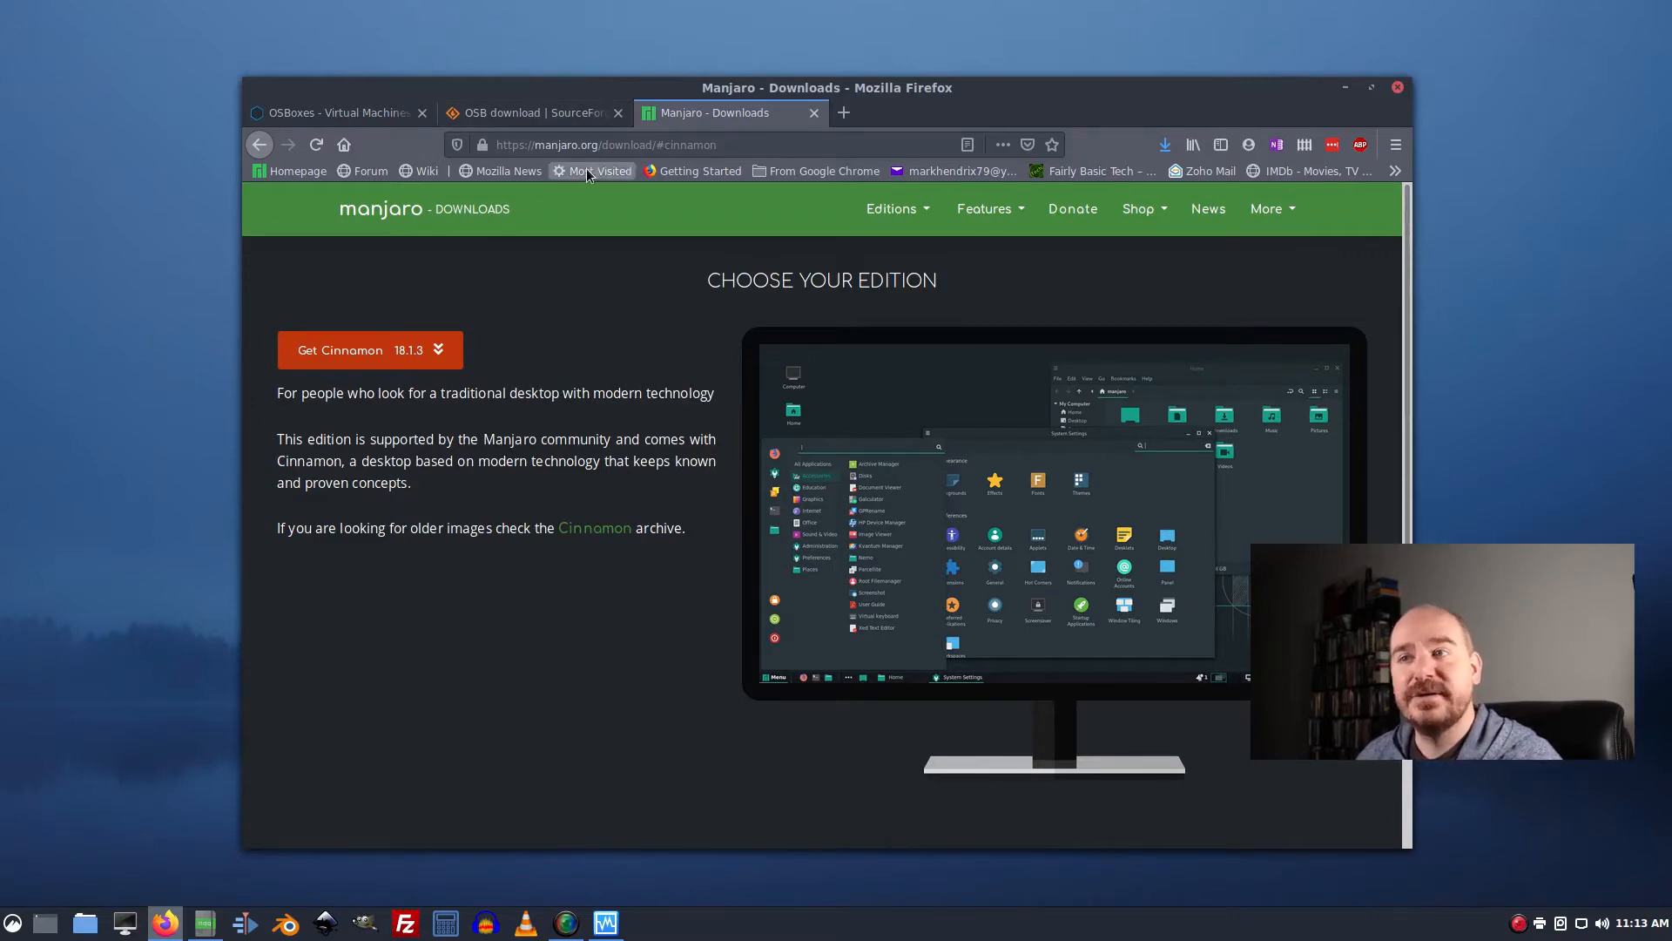
Switch to the OSBoxes virtual machines tab.
{"action": "left_click", "coordinate": [337, 112]}
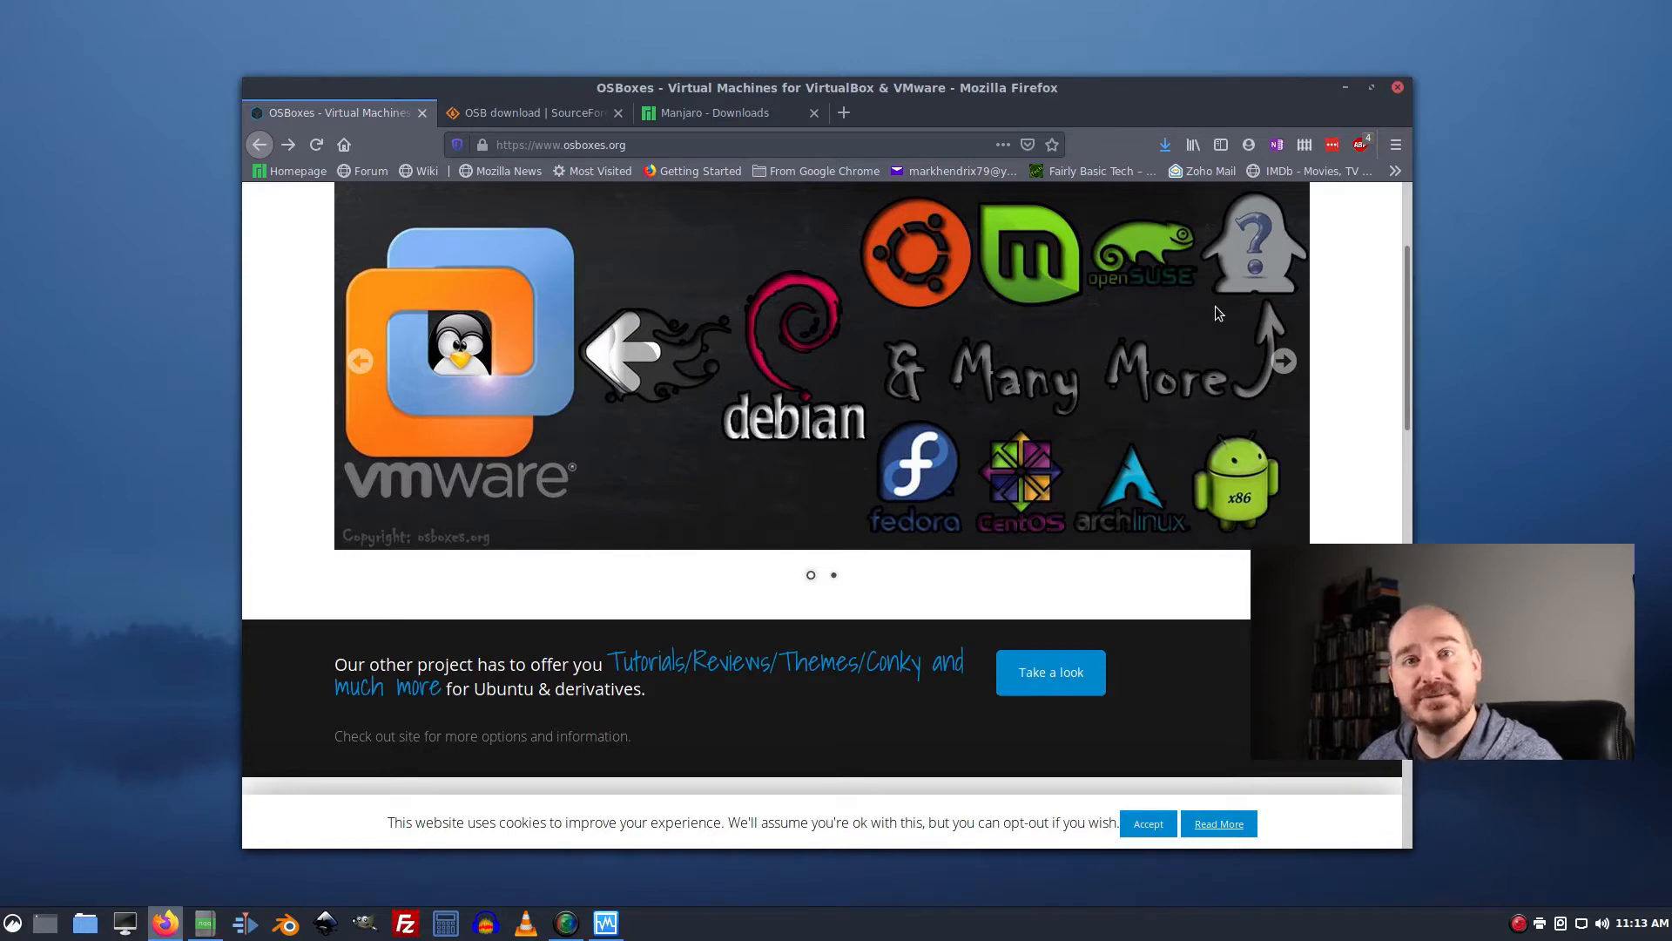
{"action": "mouse_move", "coordinate": [1115, 474]}
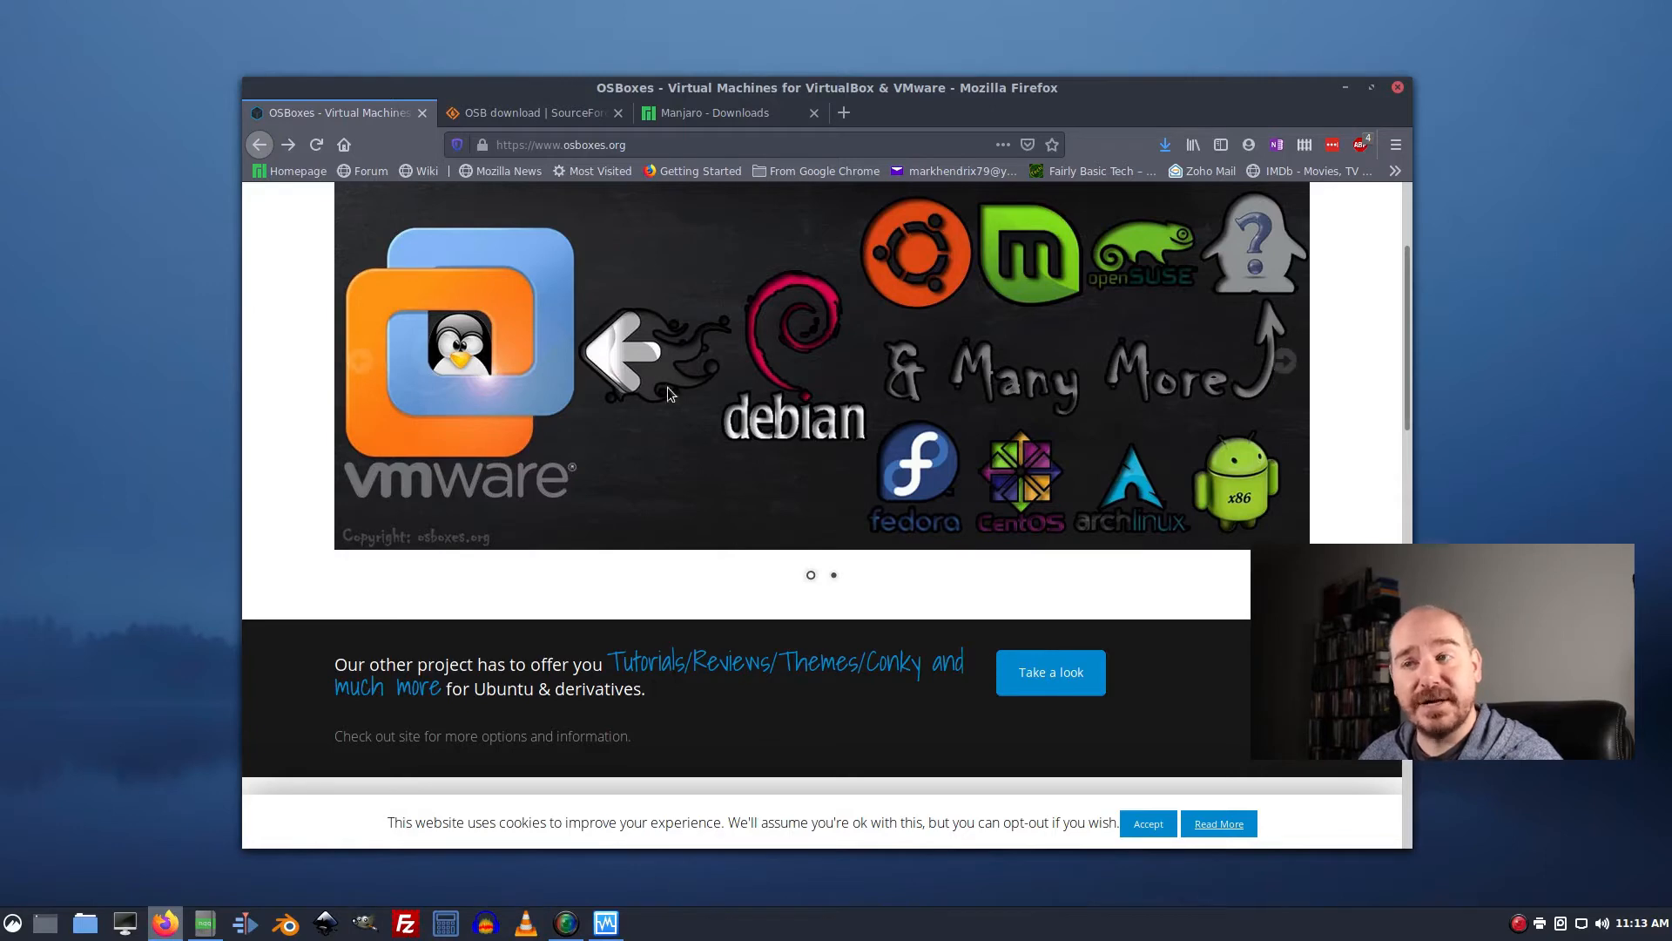
{"action": "mouse_move", "coordinate": [861, 120]}
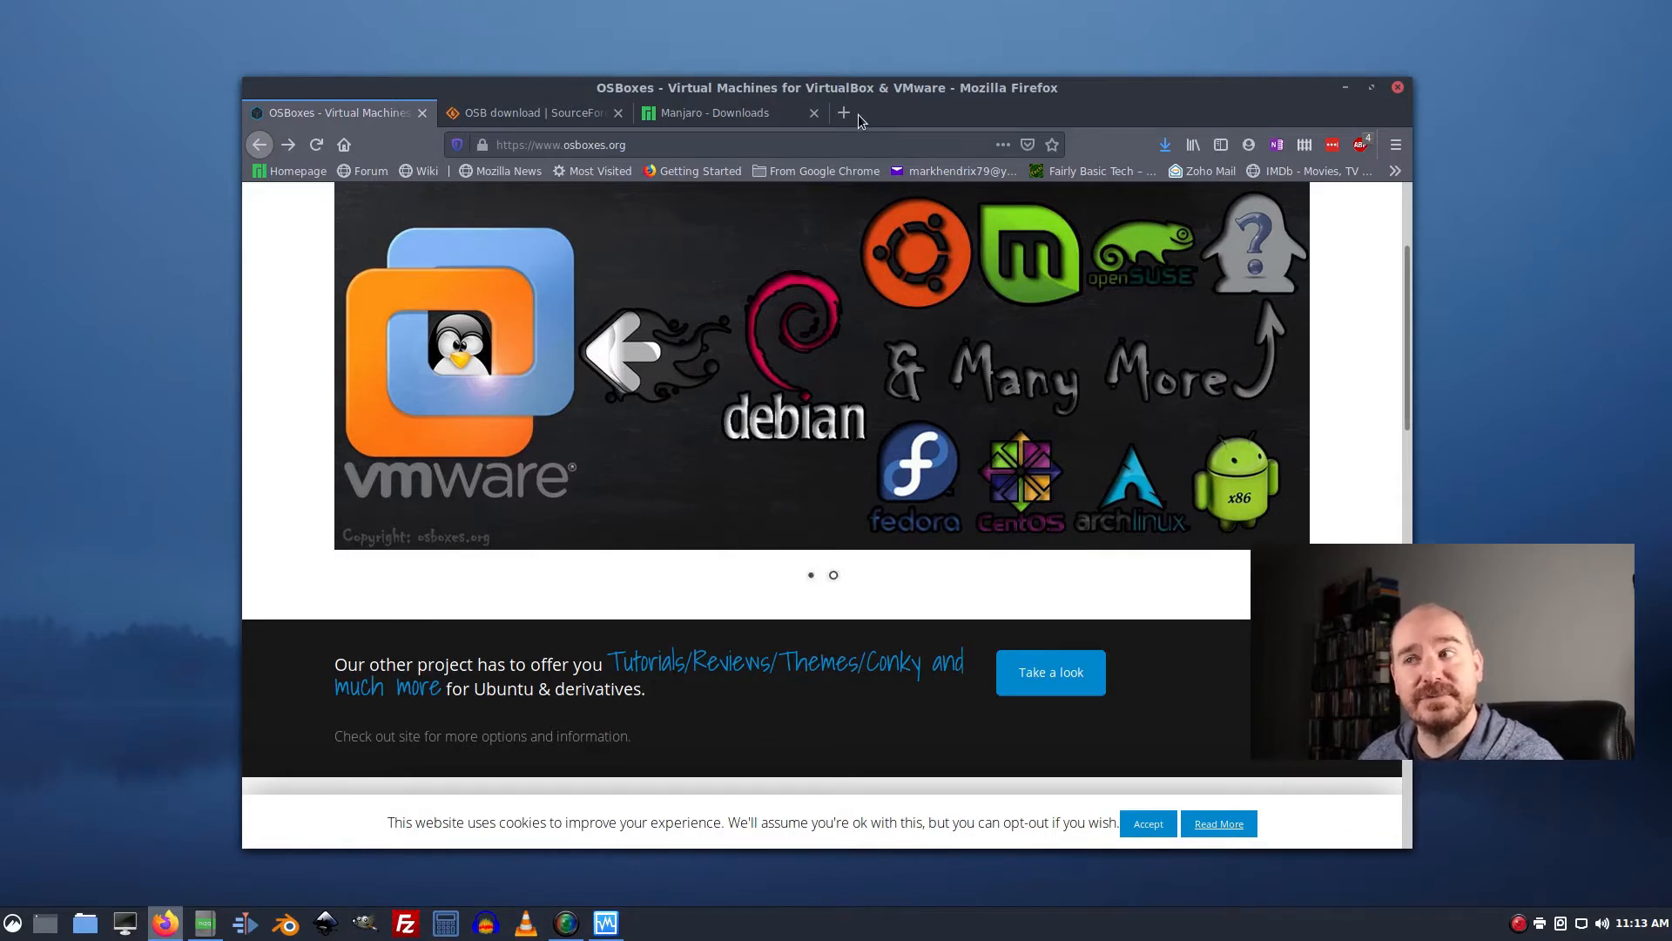
{"action": "left_click", "coordinate": [843, 112]}
{"action": "type", "text": "virtual"}
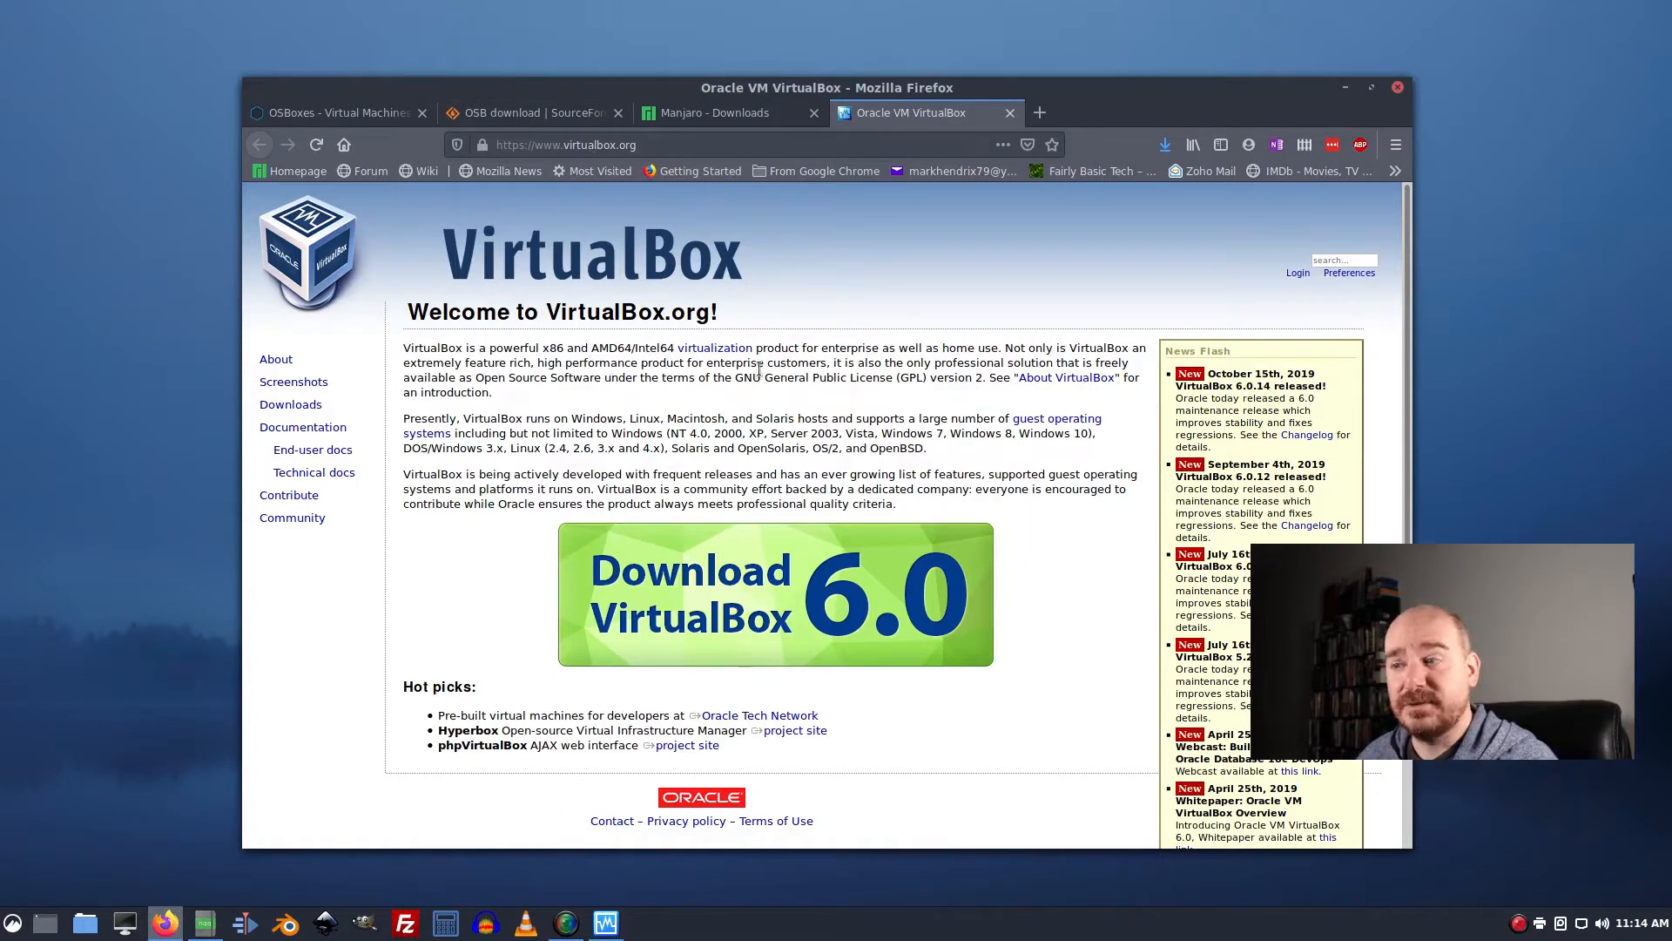
{"action": "mouse_move", "coordinate": [826, 611]}
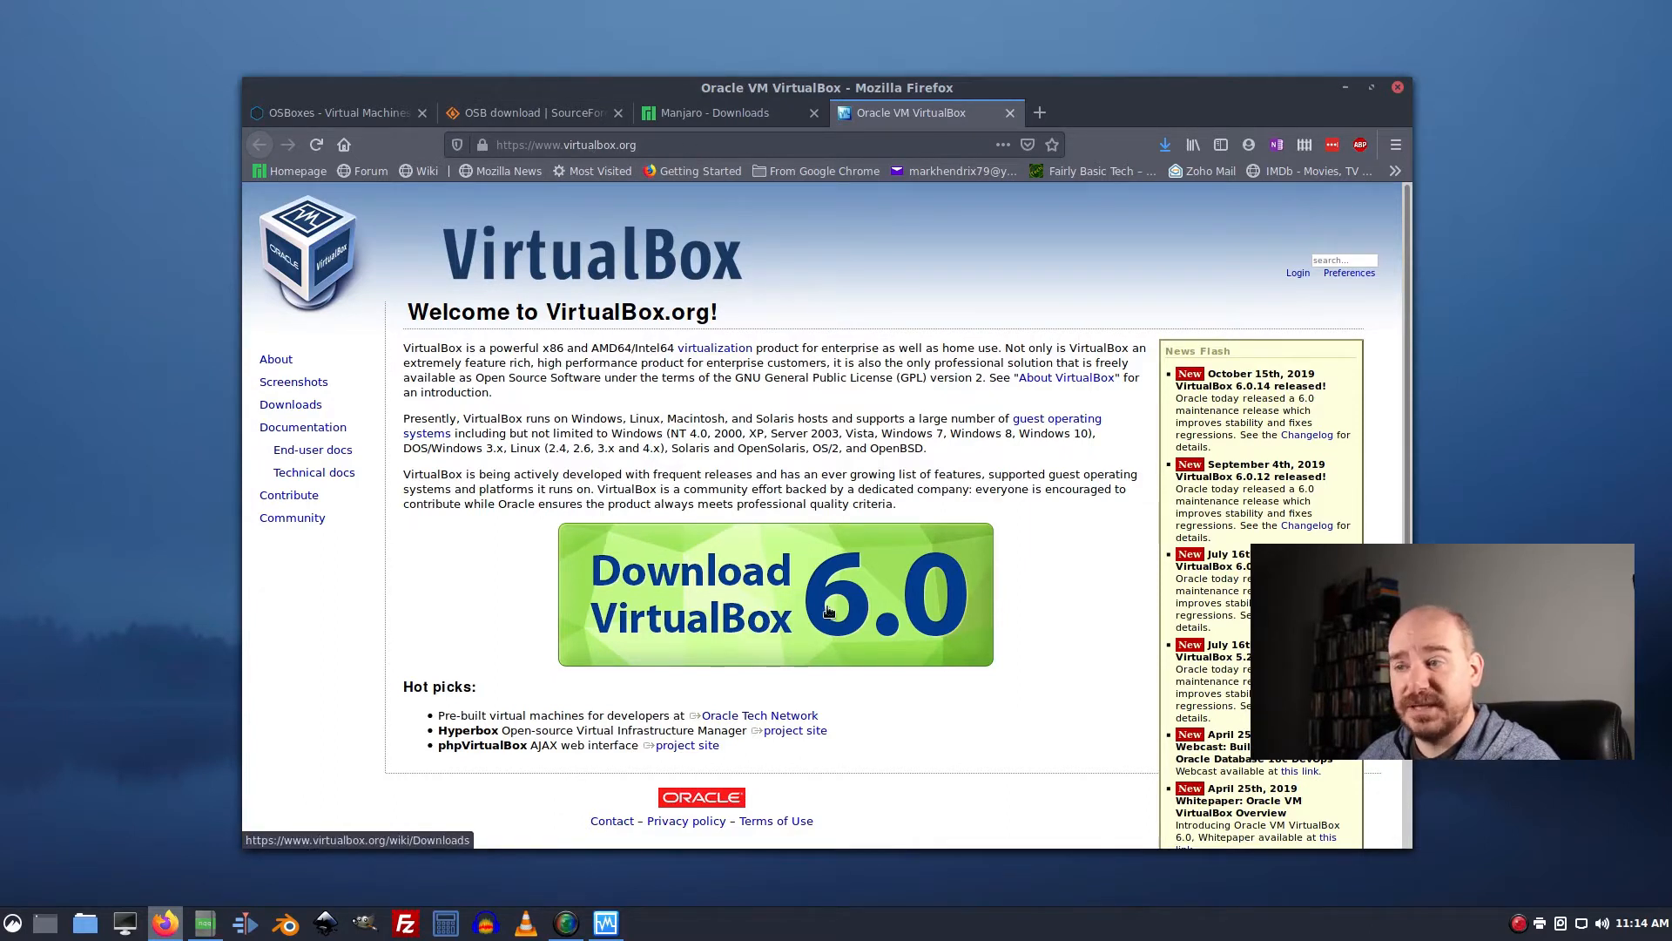
{"action": "mouse_move", "coordinate": [1257, 363]}
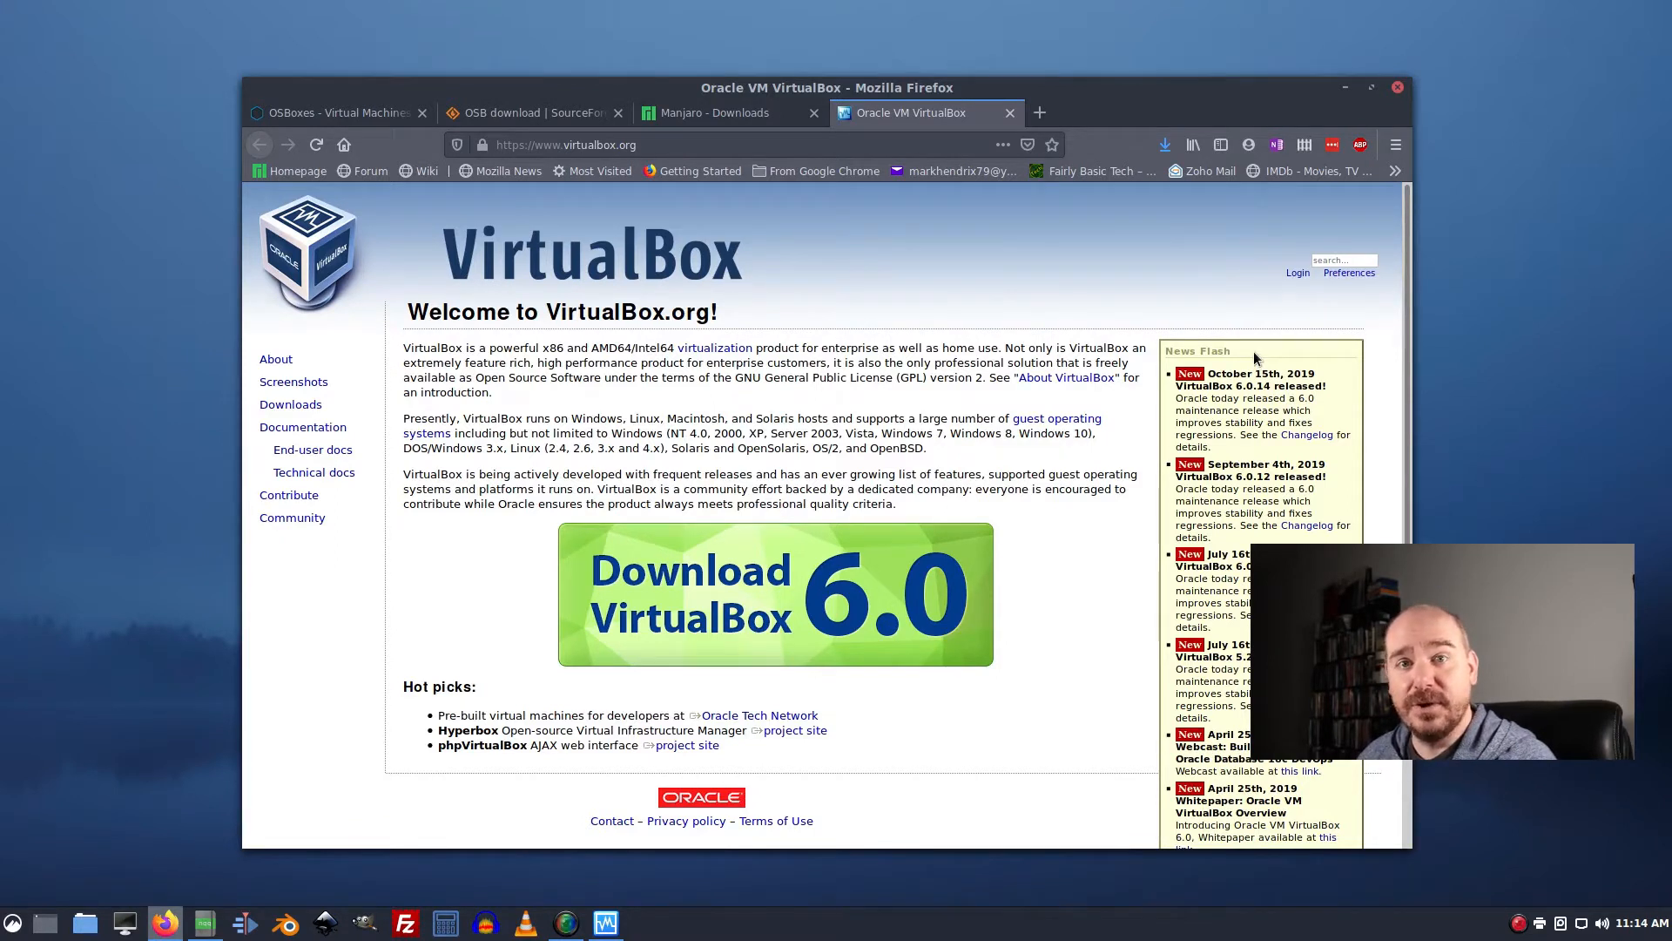
{"action": "mouse_move", "coordinate": [125, 923]}
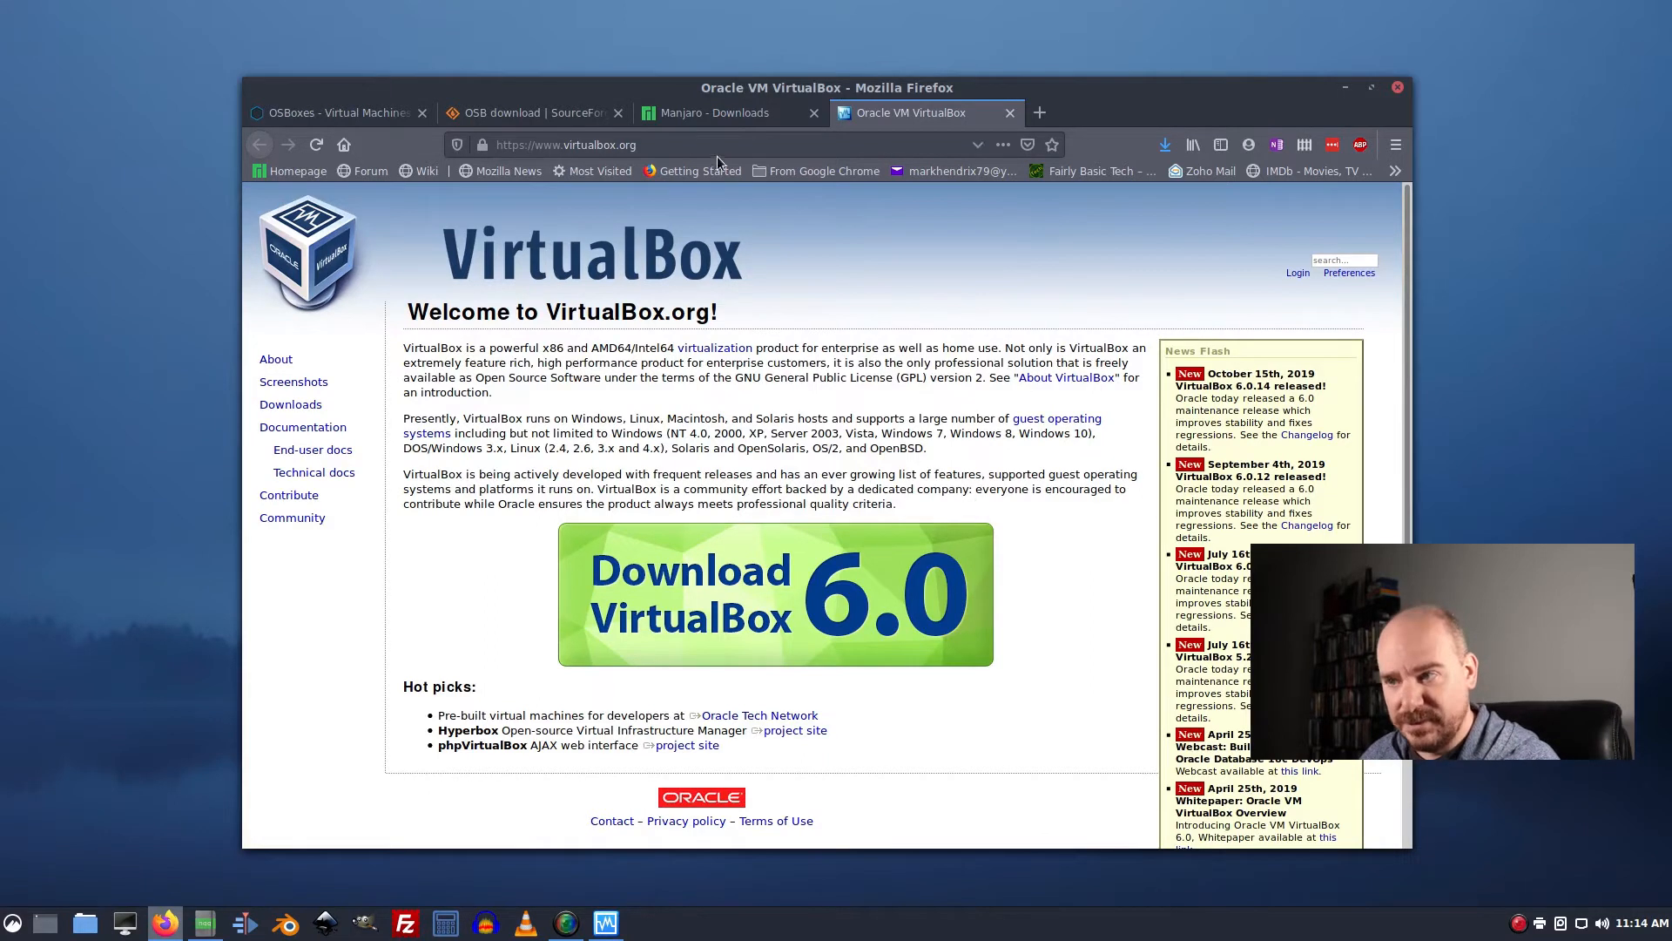
{"action": "mouse_move", "coordinate": [810, 299]}
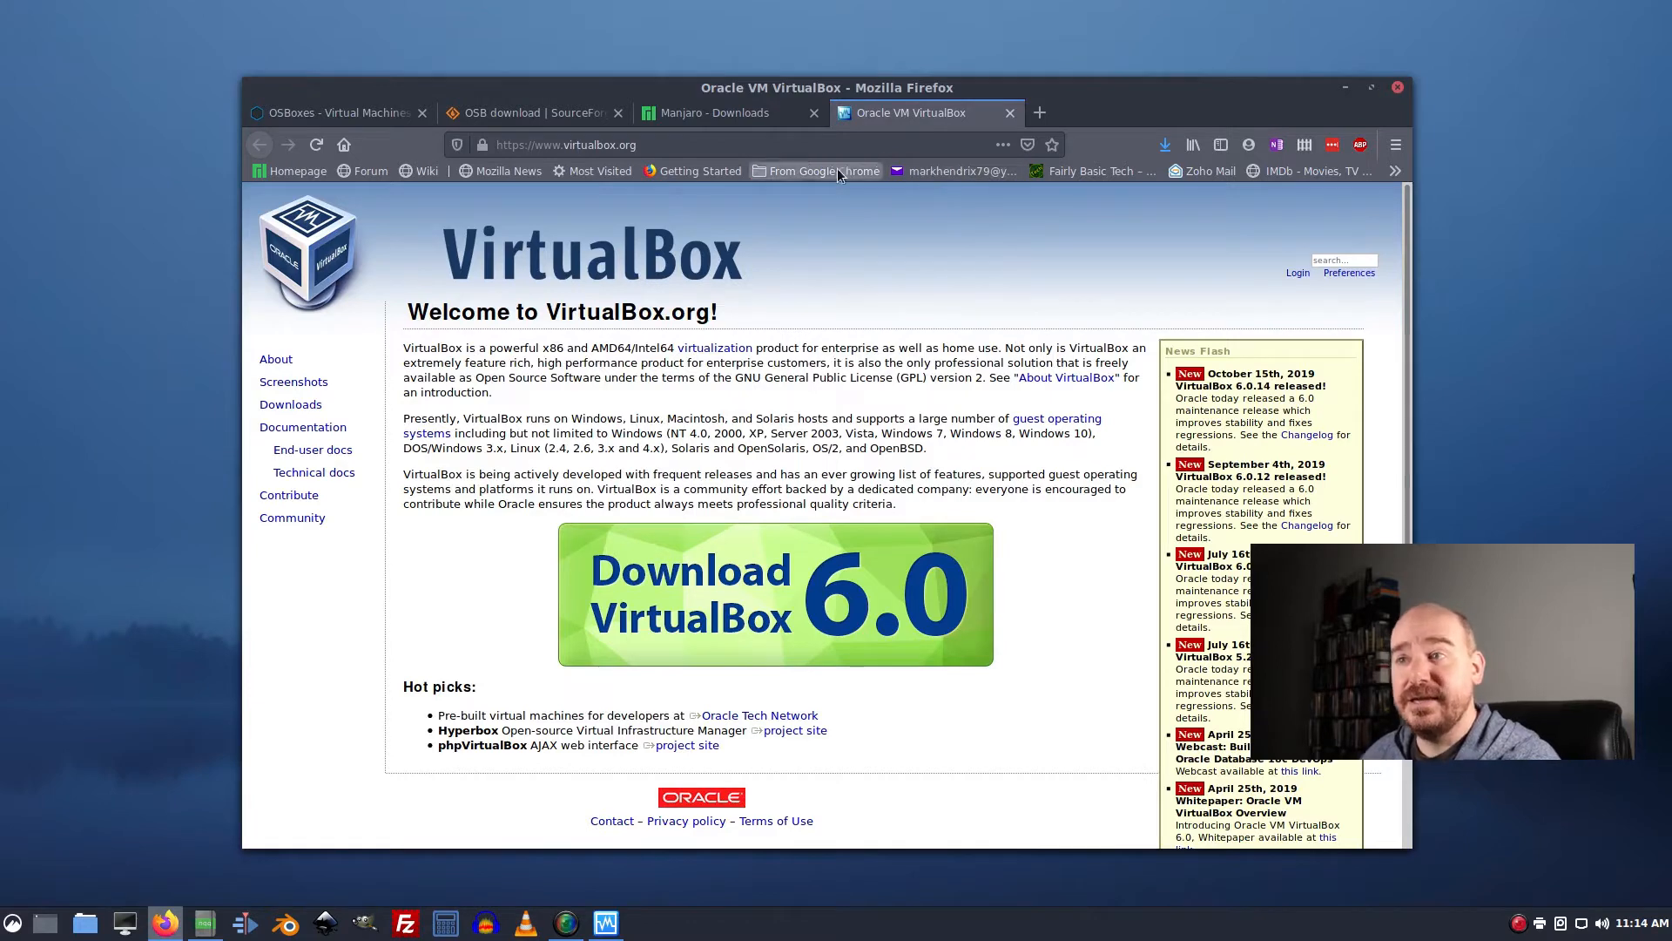
From the OSBoxes home page, go to VM Images > VirtualBox Images.
{"action": "left_click", "coordinate": [336, 112]}
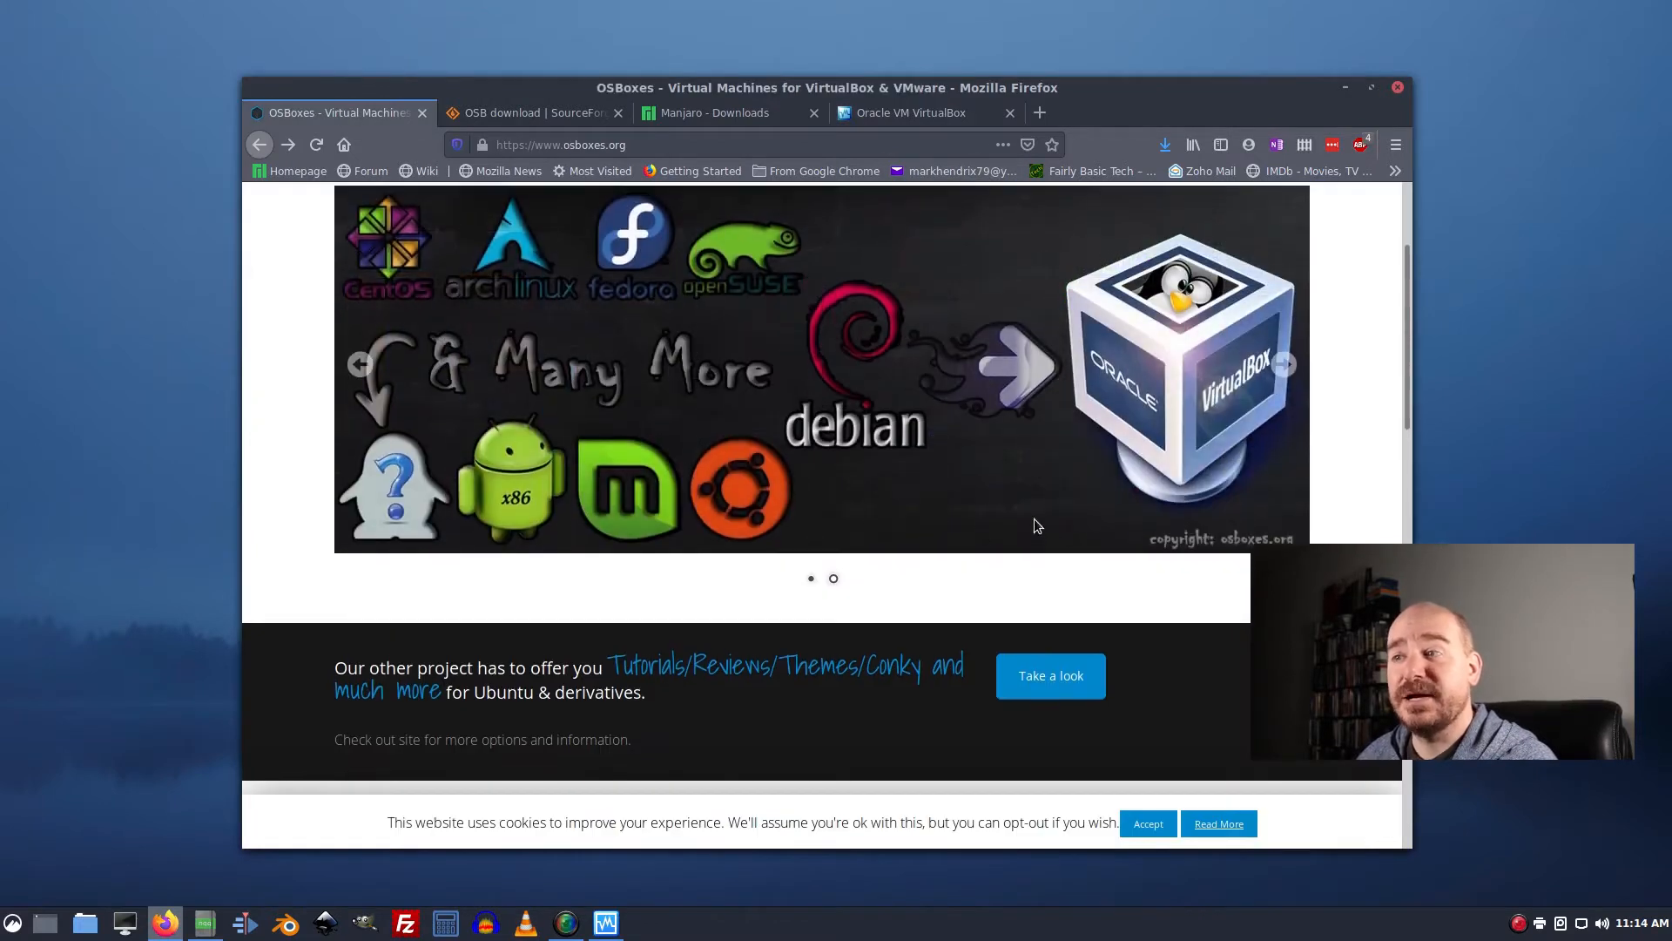
{"action": "scroll", "scroll_direction": "up", "scroll_amount": 3}
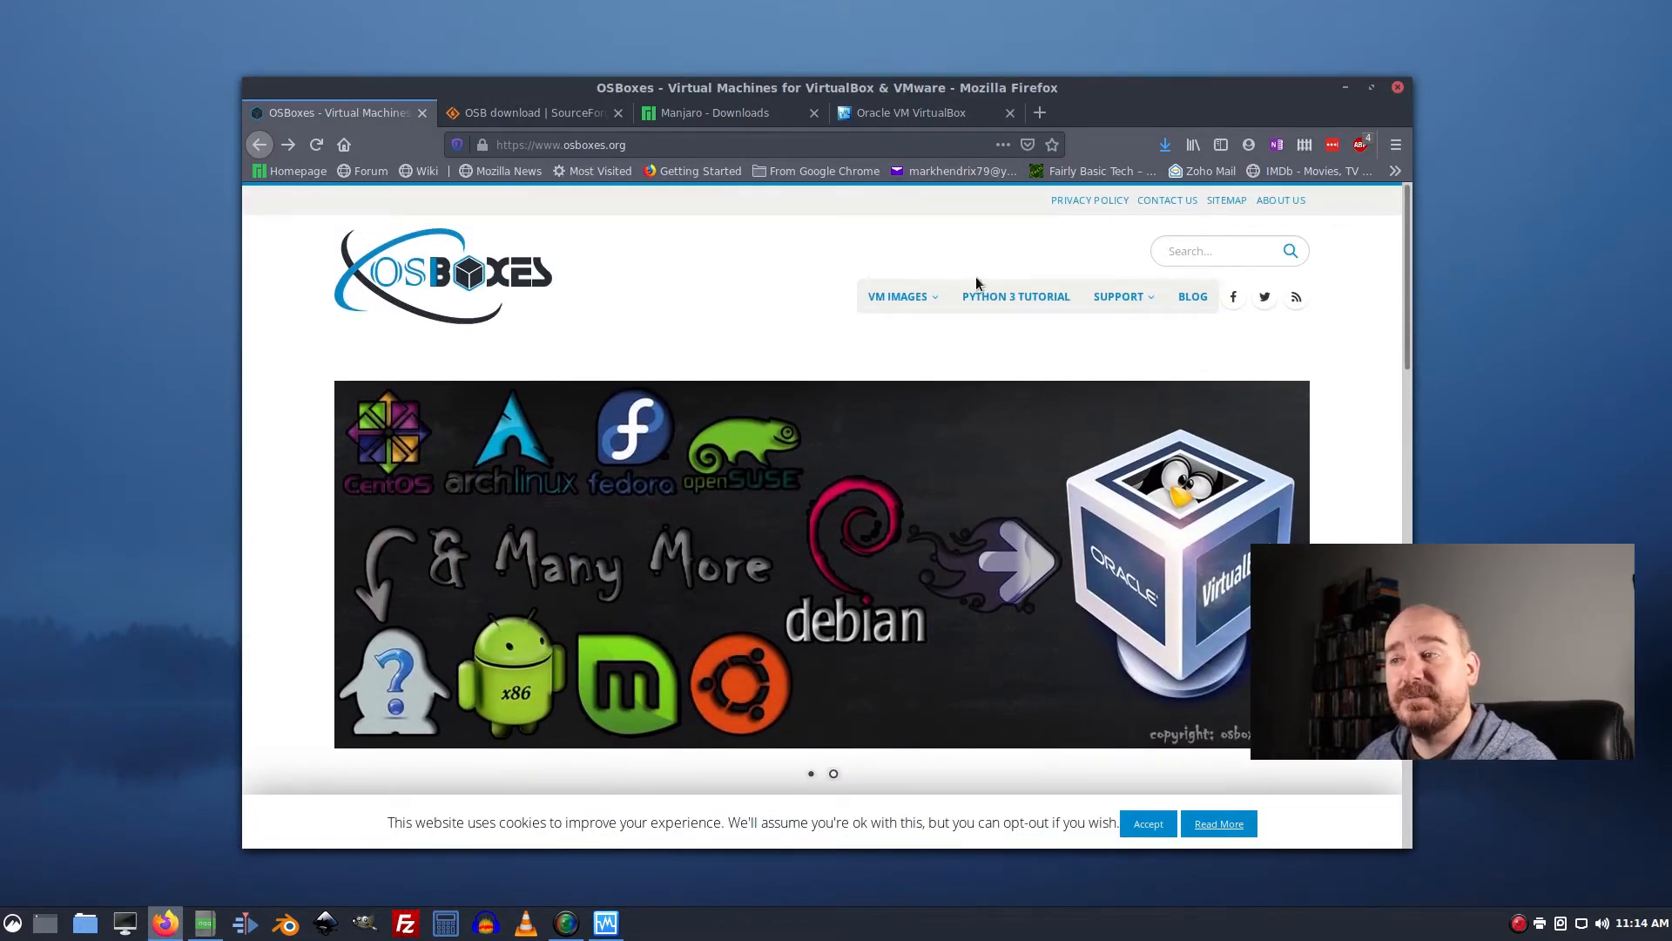
{"action": "left_click", "coordinate": [899, 296]}
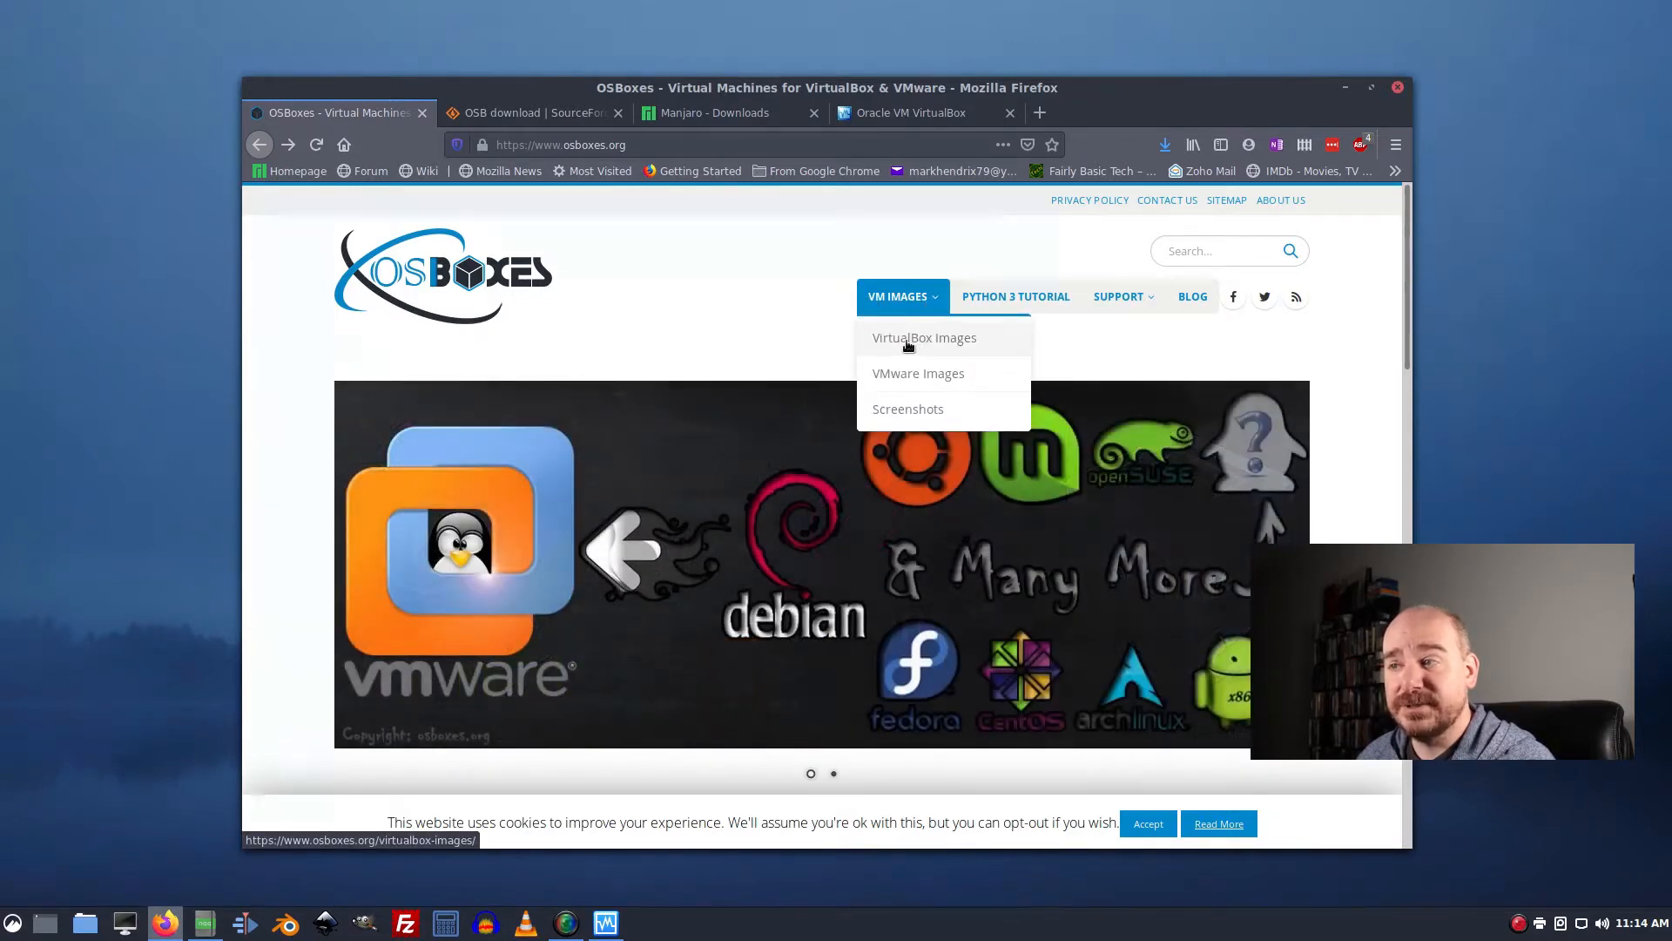
{"action": "left_click", "coordinate": [923, 336]}
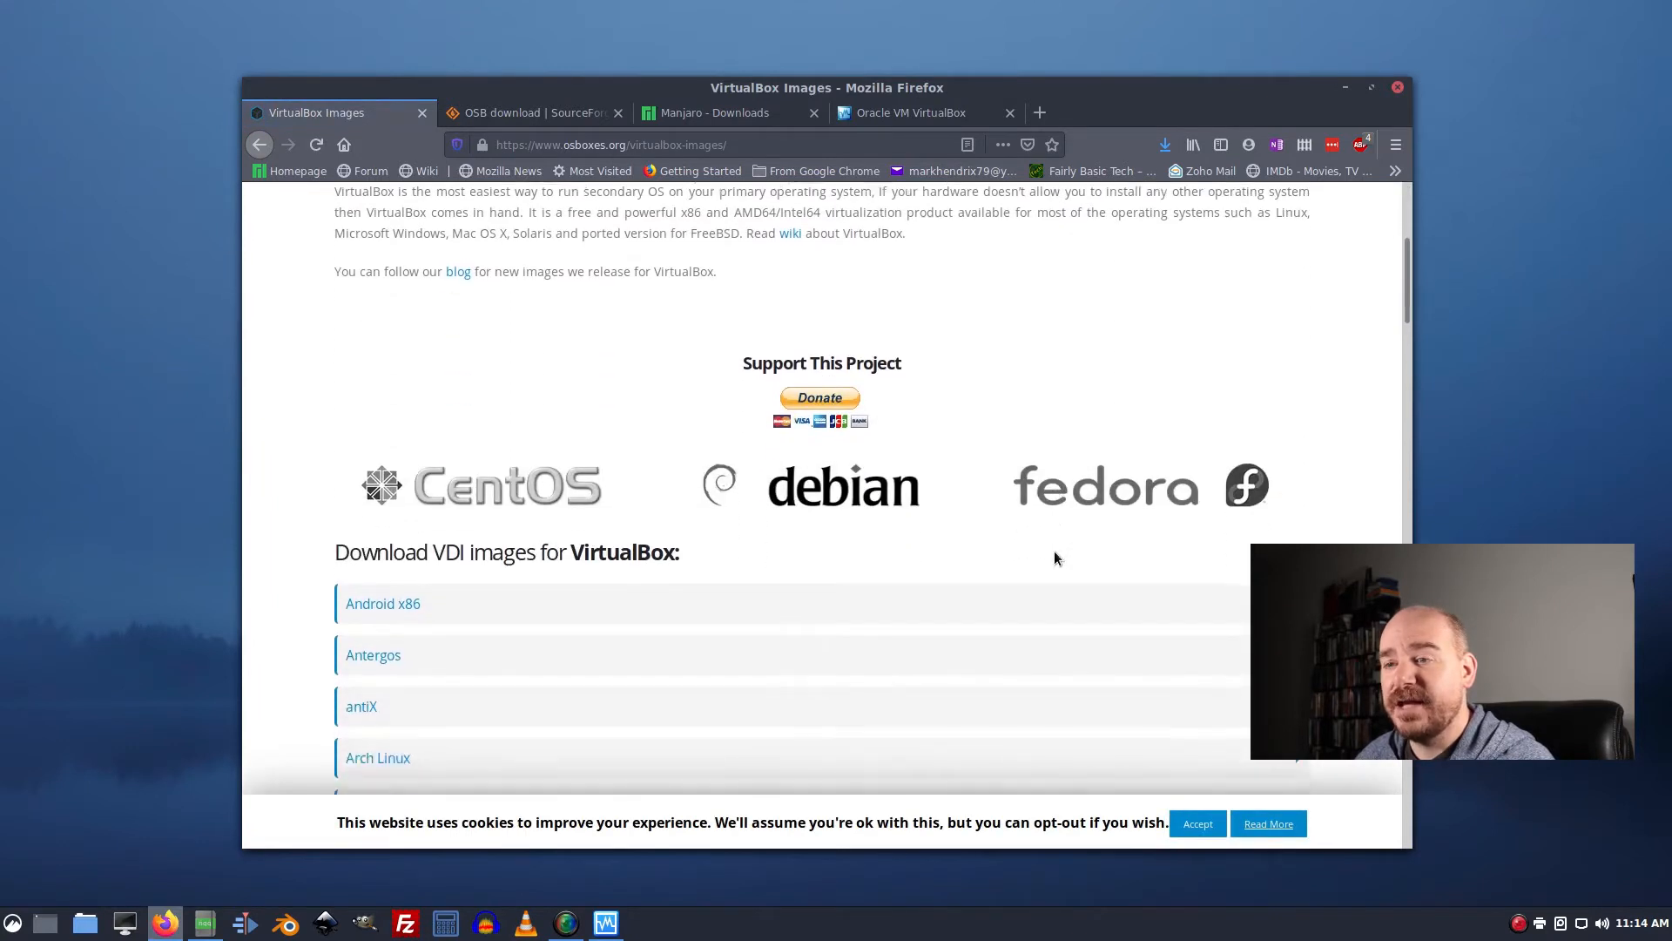
Find Manjaro in the images list and open its VirtualBox (VDI) image page.
{"action": "scroll", "scroll_direction": "down", "scroll_amount": 3}
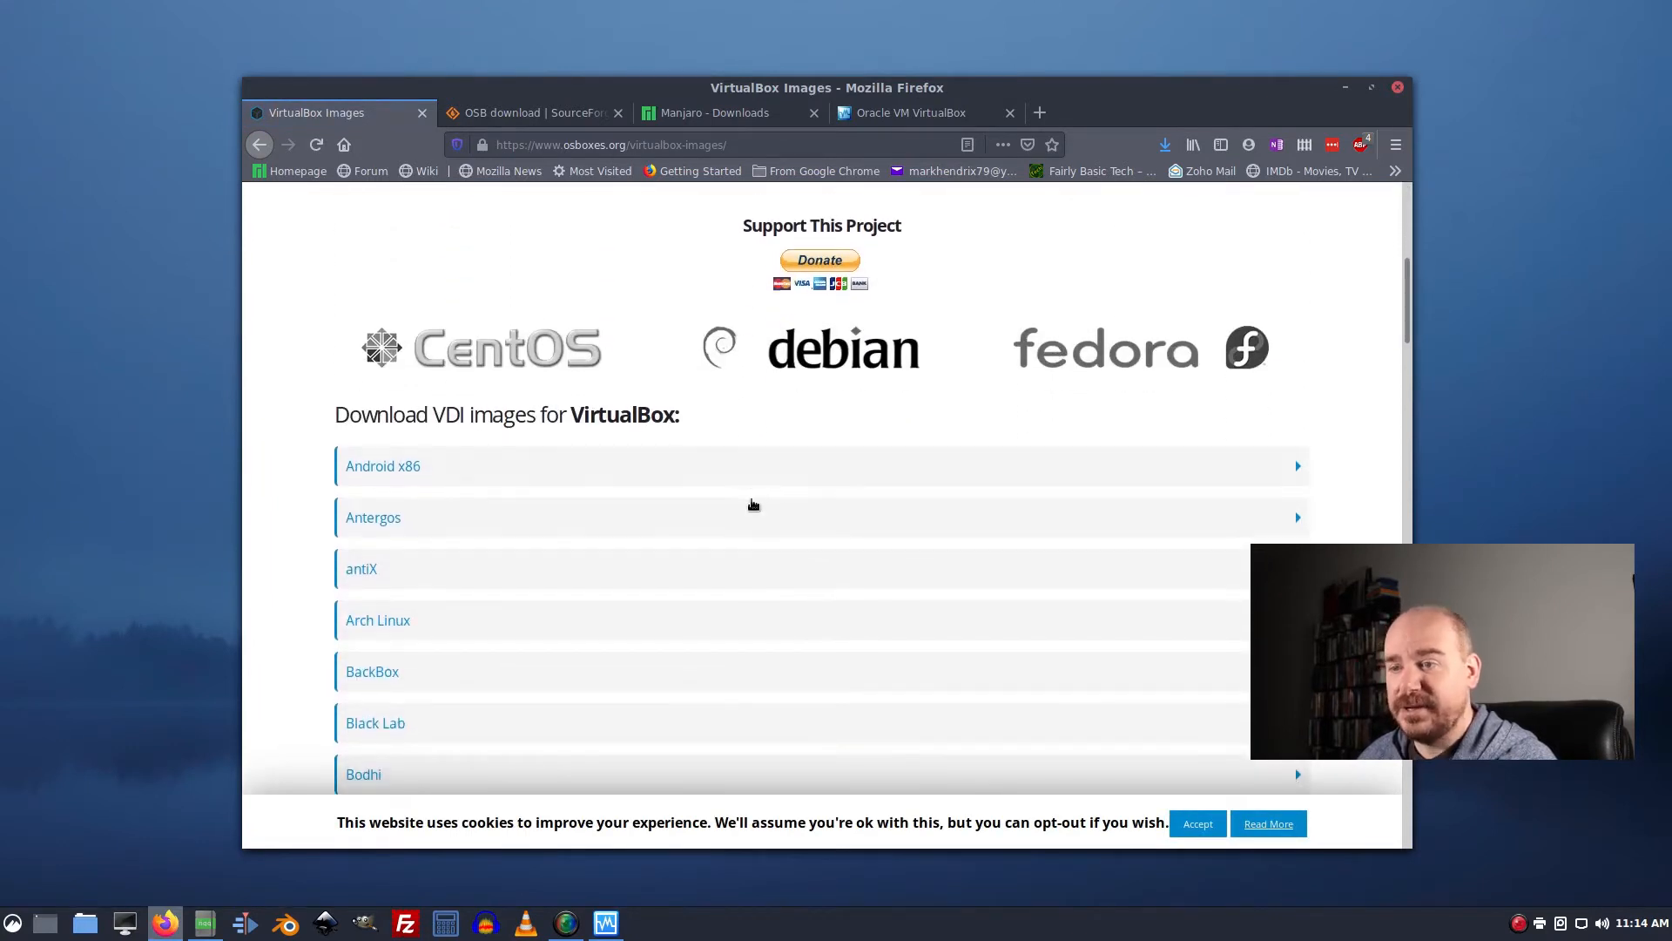
{"action": "scroll", "scroll_direction": "down", "scroll_amount": 3}
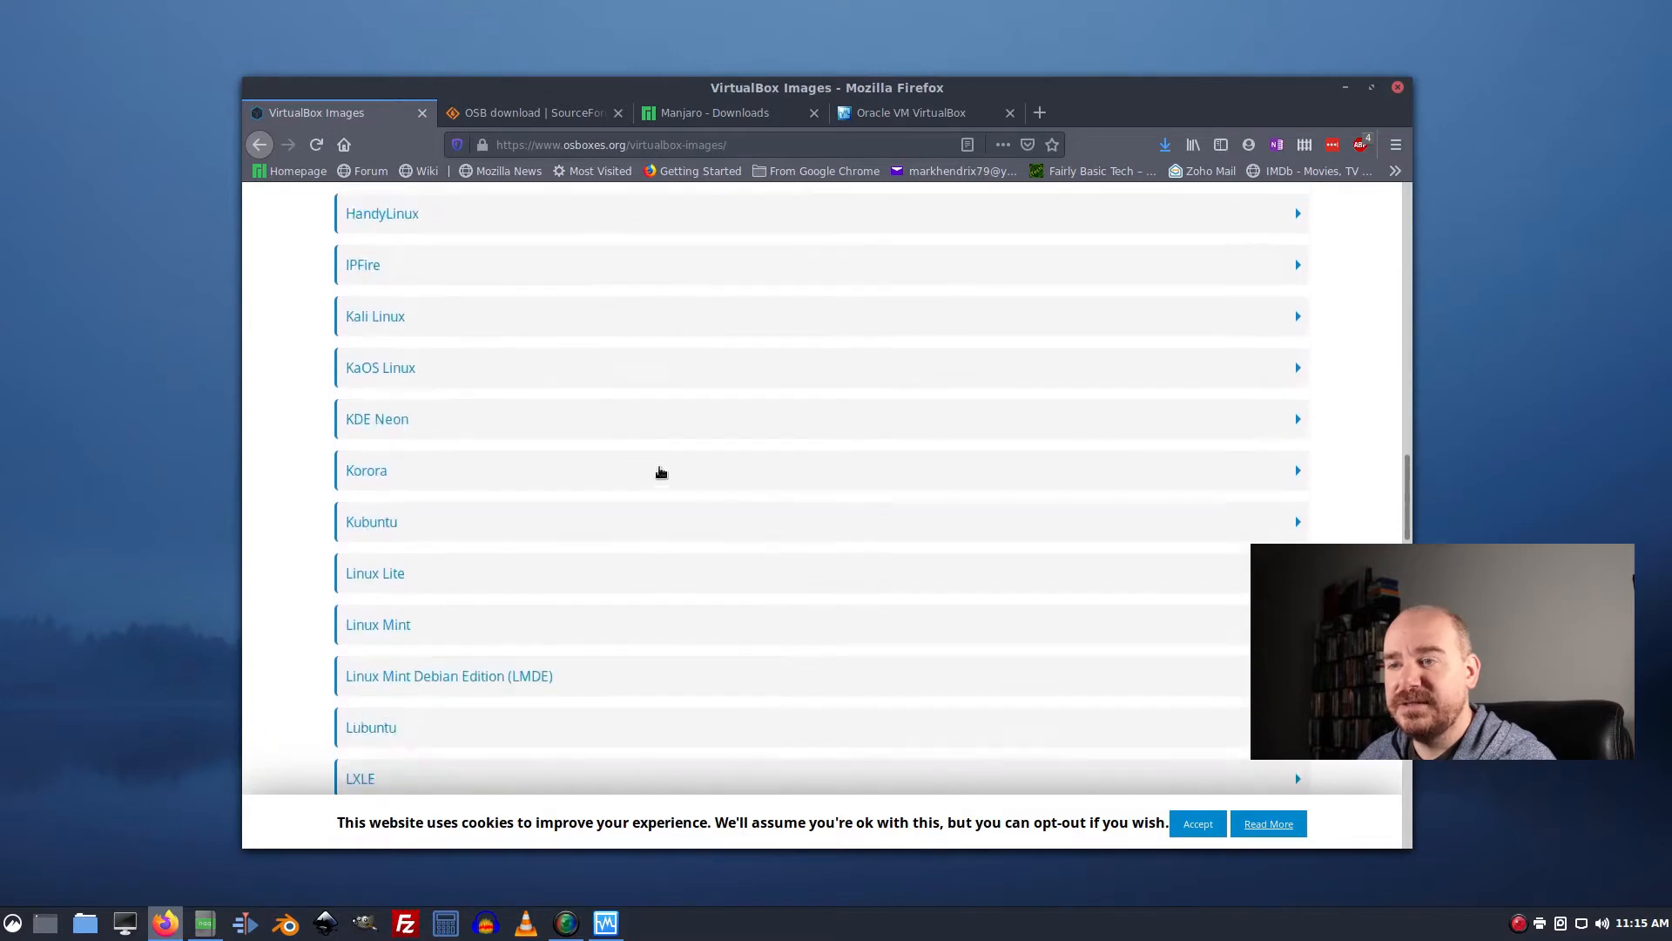
{"action": "scroll", "scroll_direction": "down", "scroll_amount": 3}
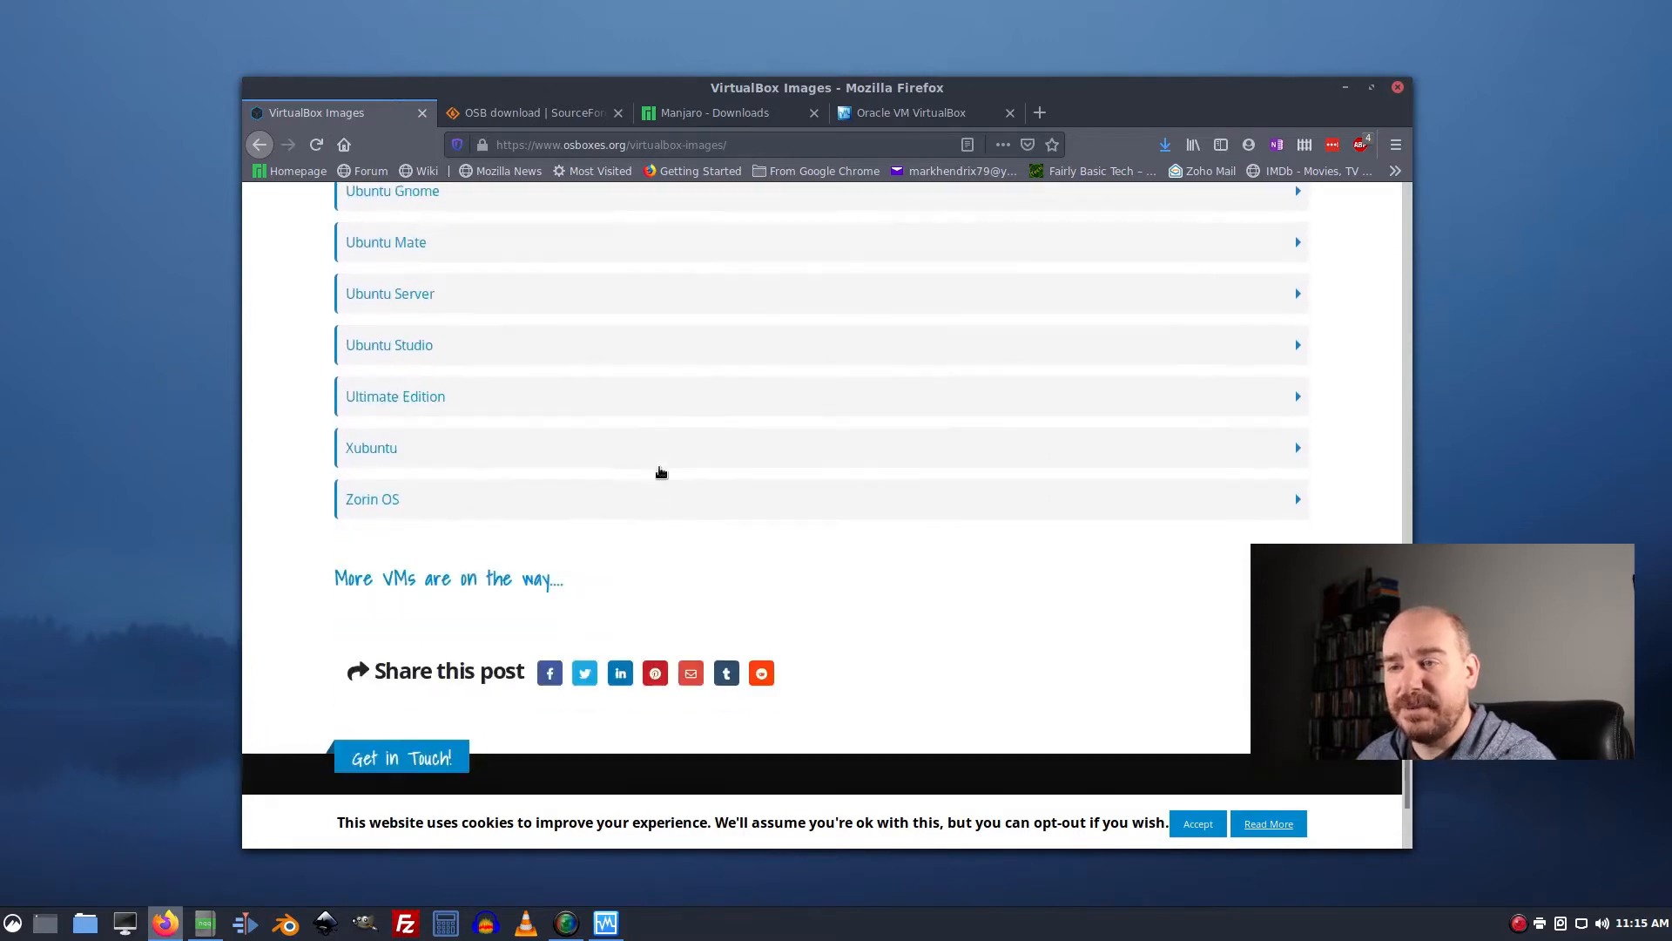
{"action": "scroll", "scroll_direction": "up", "scroll_amount": 3}
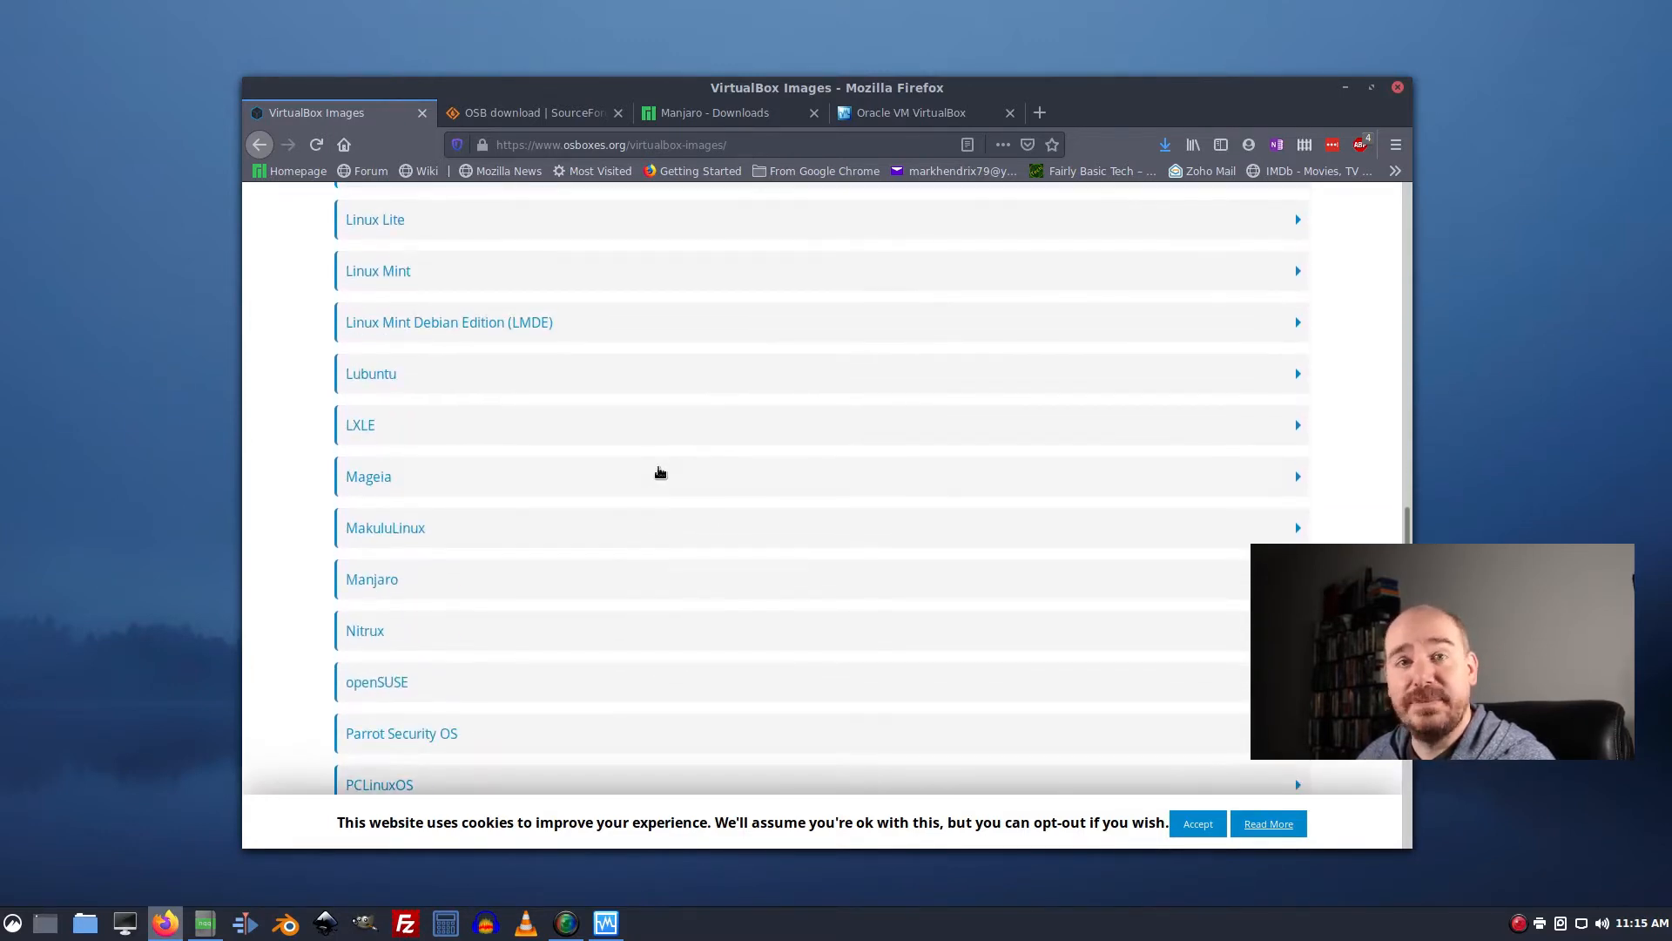
{"action": "mouse_move", "coordinate": [606, 547]}
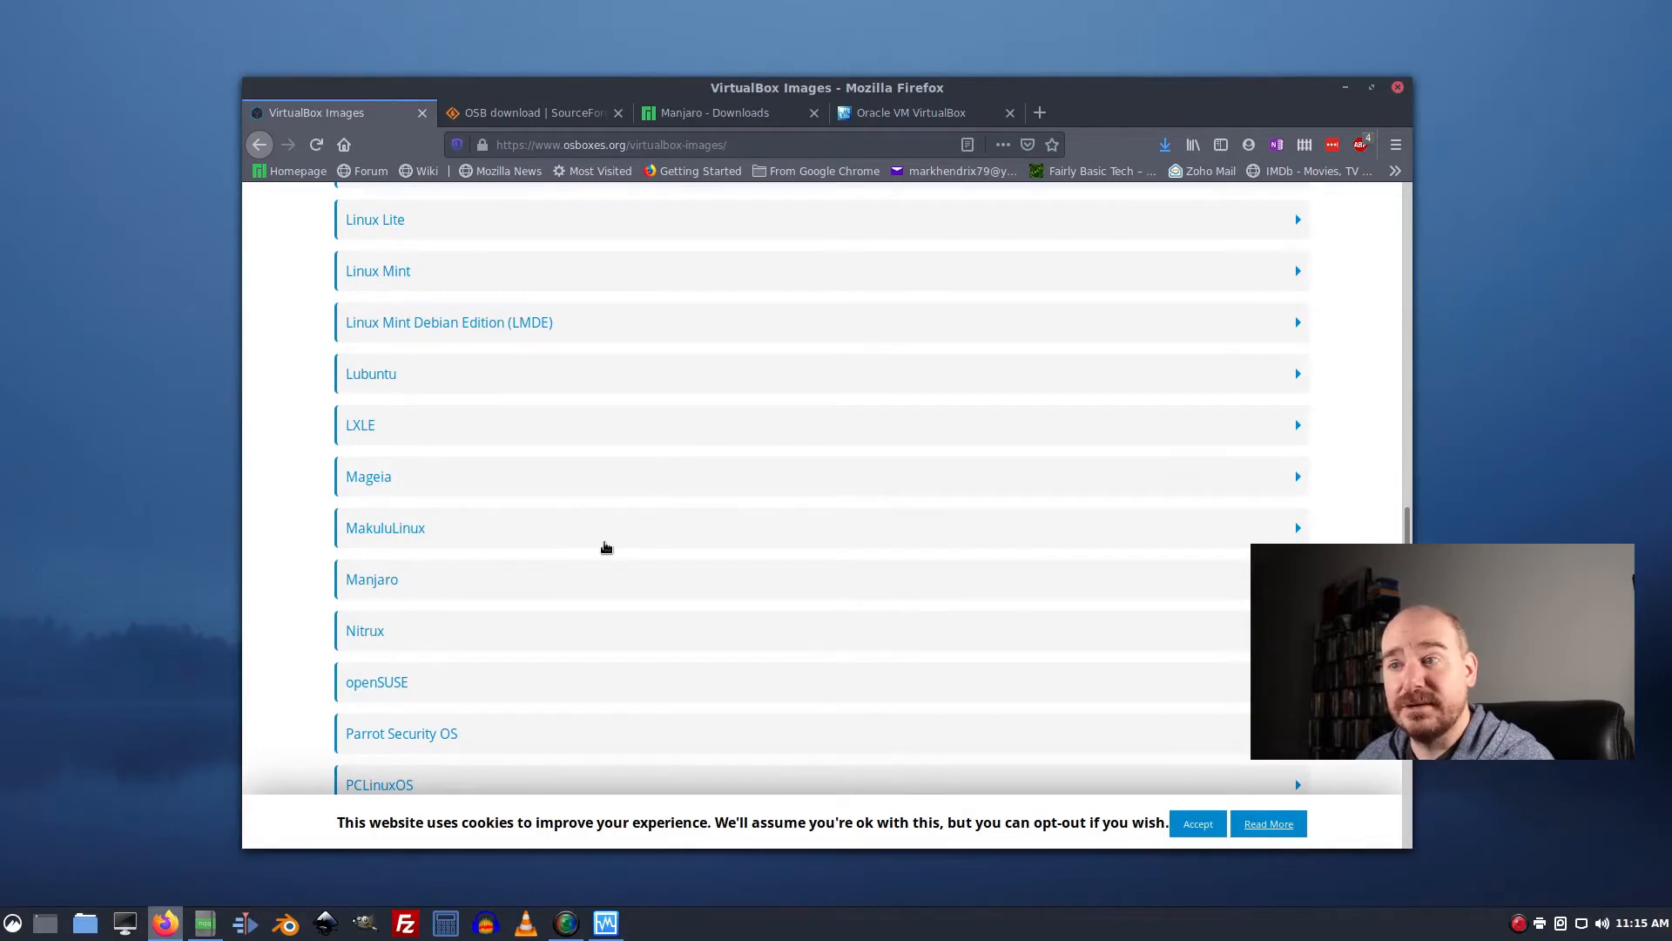
{"action": "scroll", "scroll_direction": "up", "scroll_amount": 3}
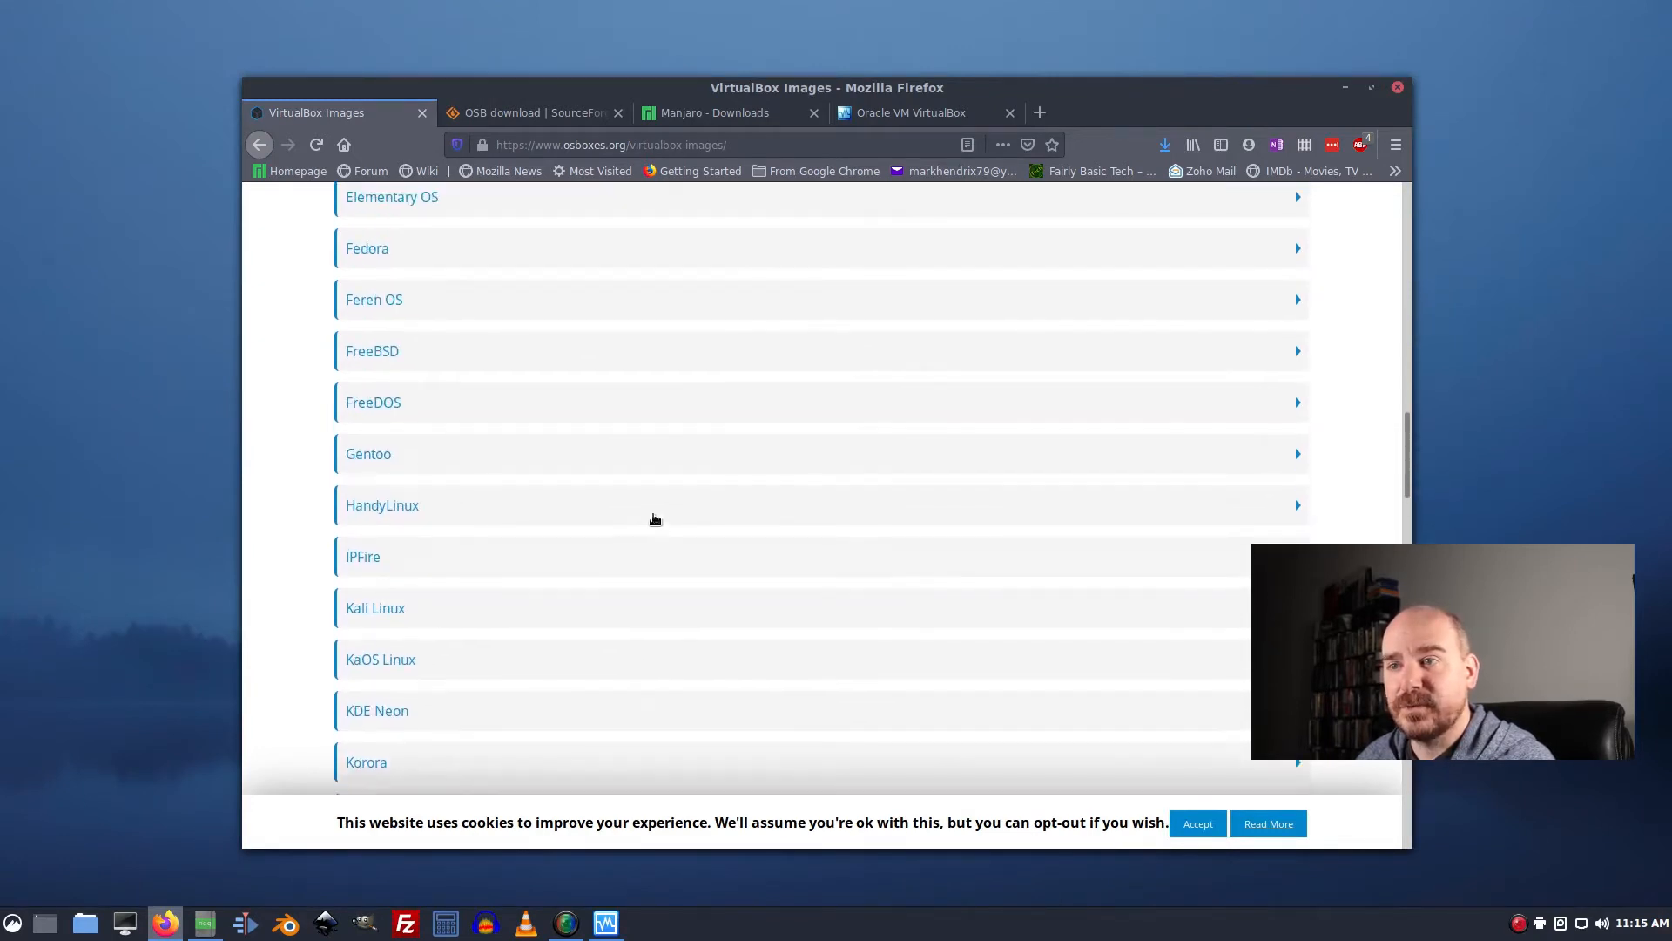
{"action": "scroll", "scroll_direction": "down", "scroll_amount": 3}
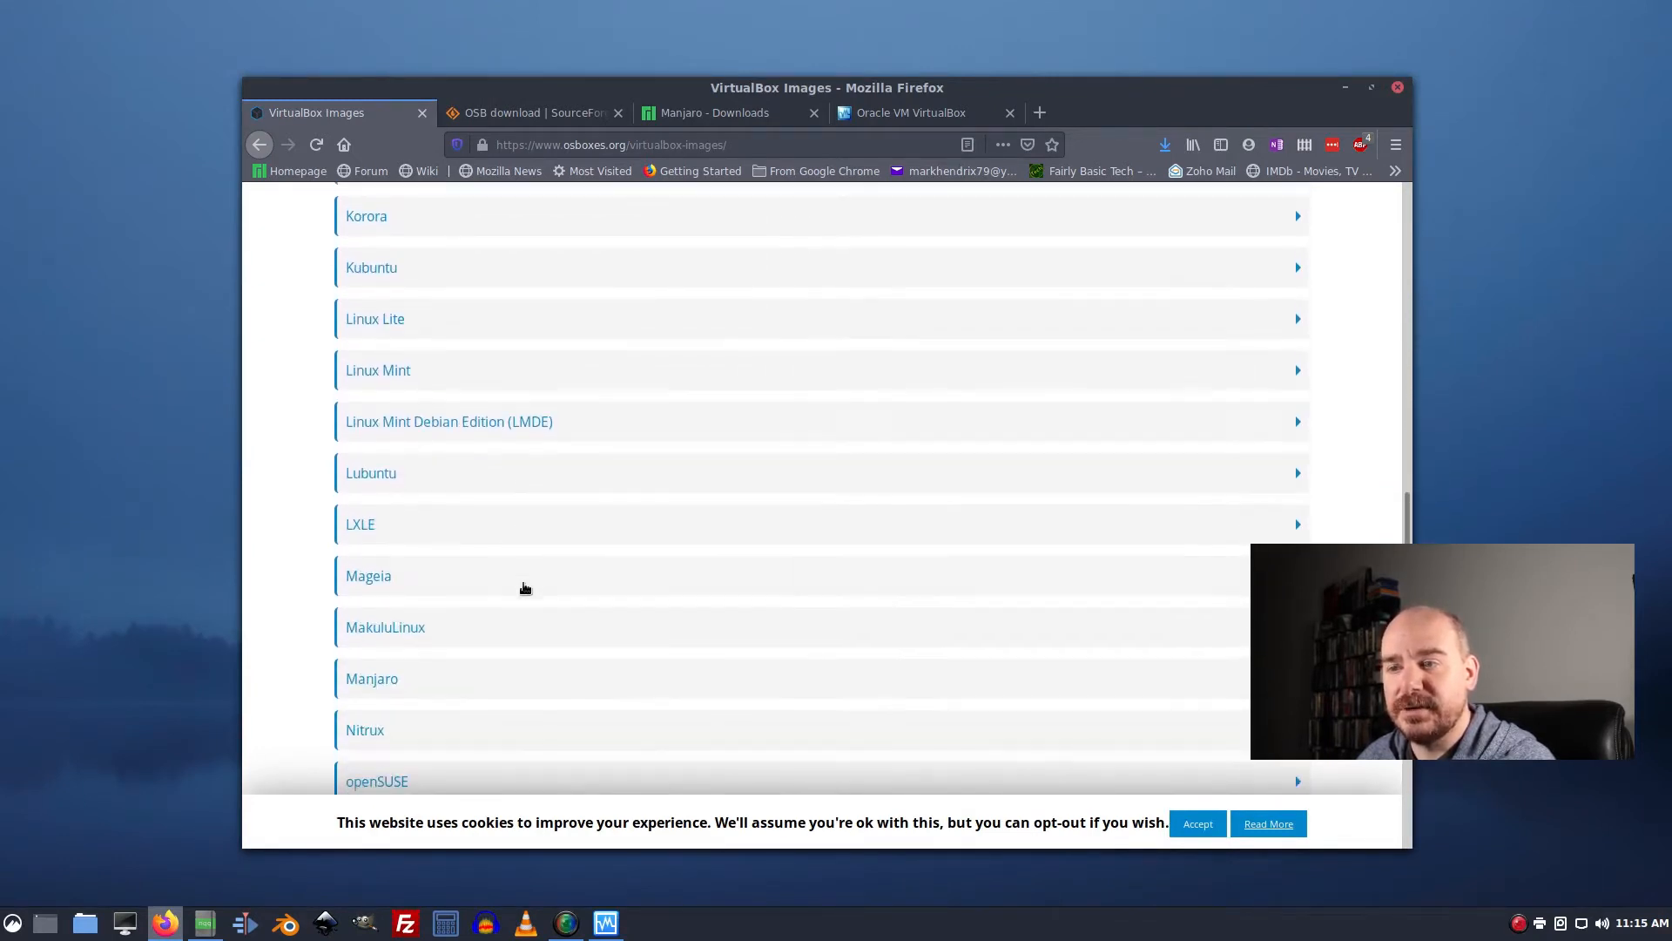
{"action": "scroll", "scroll_direction": "down", "scroll_amount": 3}
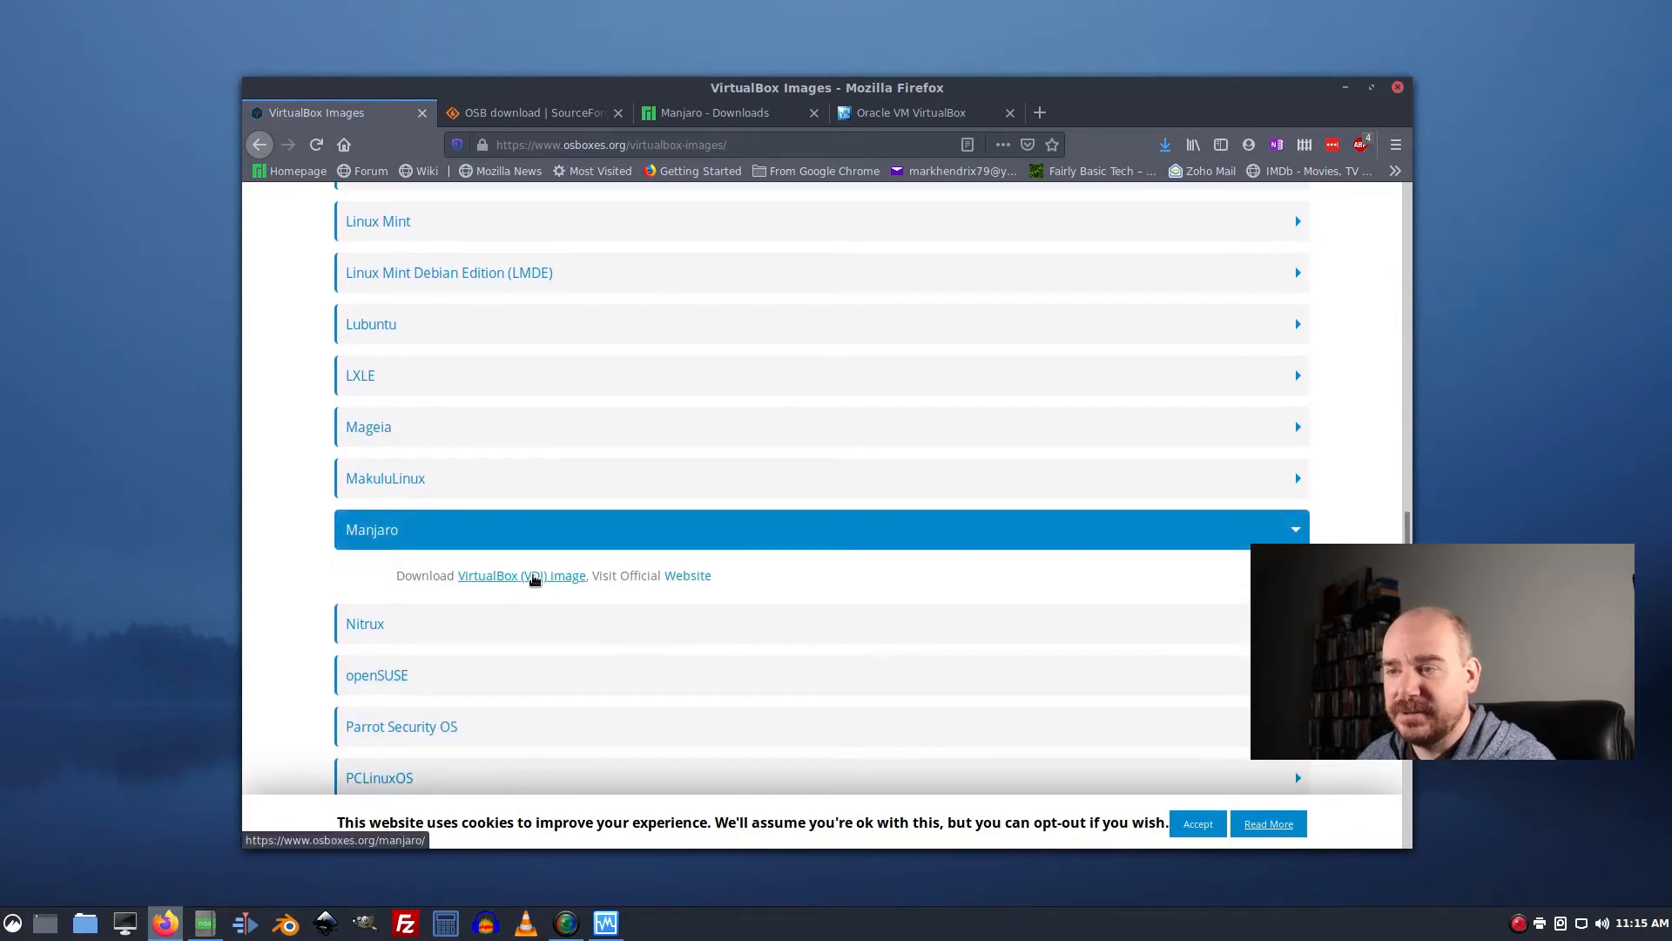
{"action": "left_click", "coordinate": [521, 575]}
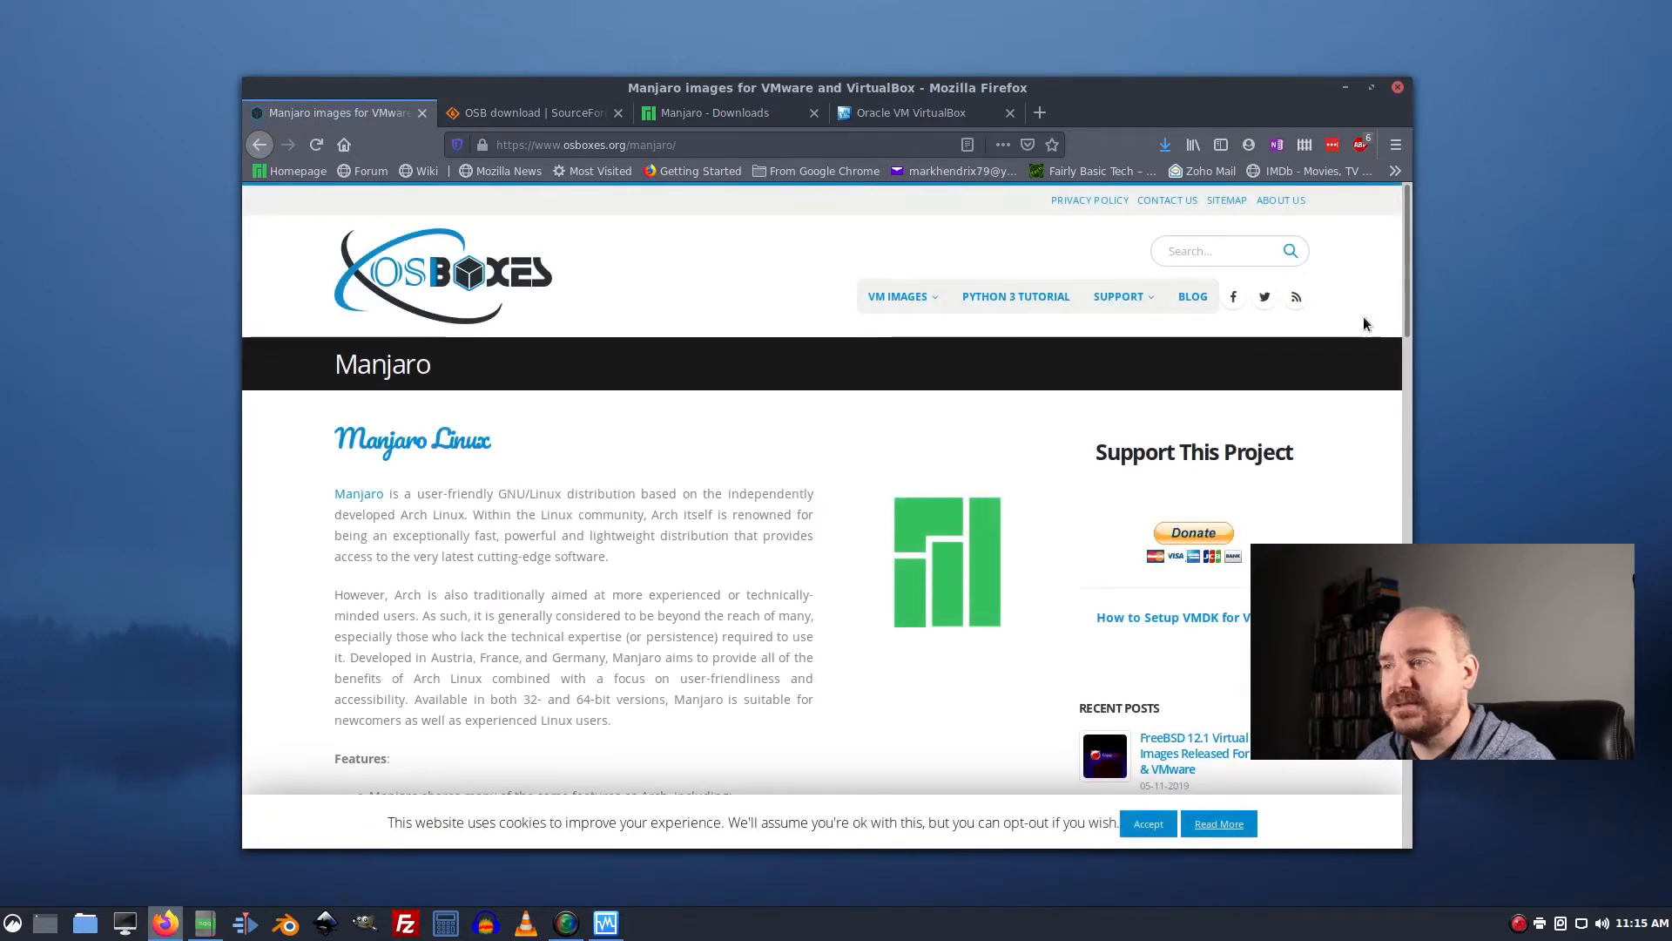
Scroll the Manjaro images page down to the 18.1.0 release heading.
{"action": "scroll", "scroll_direction": "down", "scroll_amount": 3}
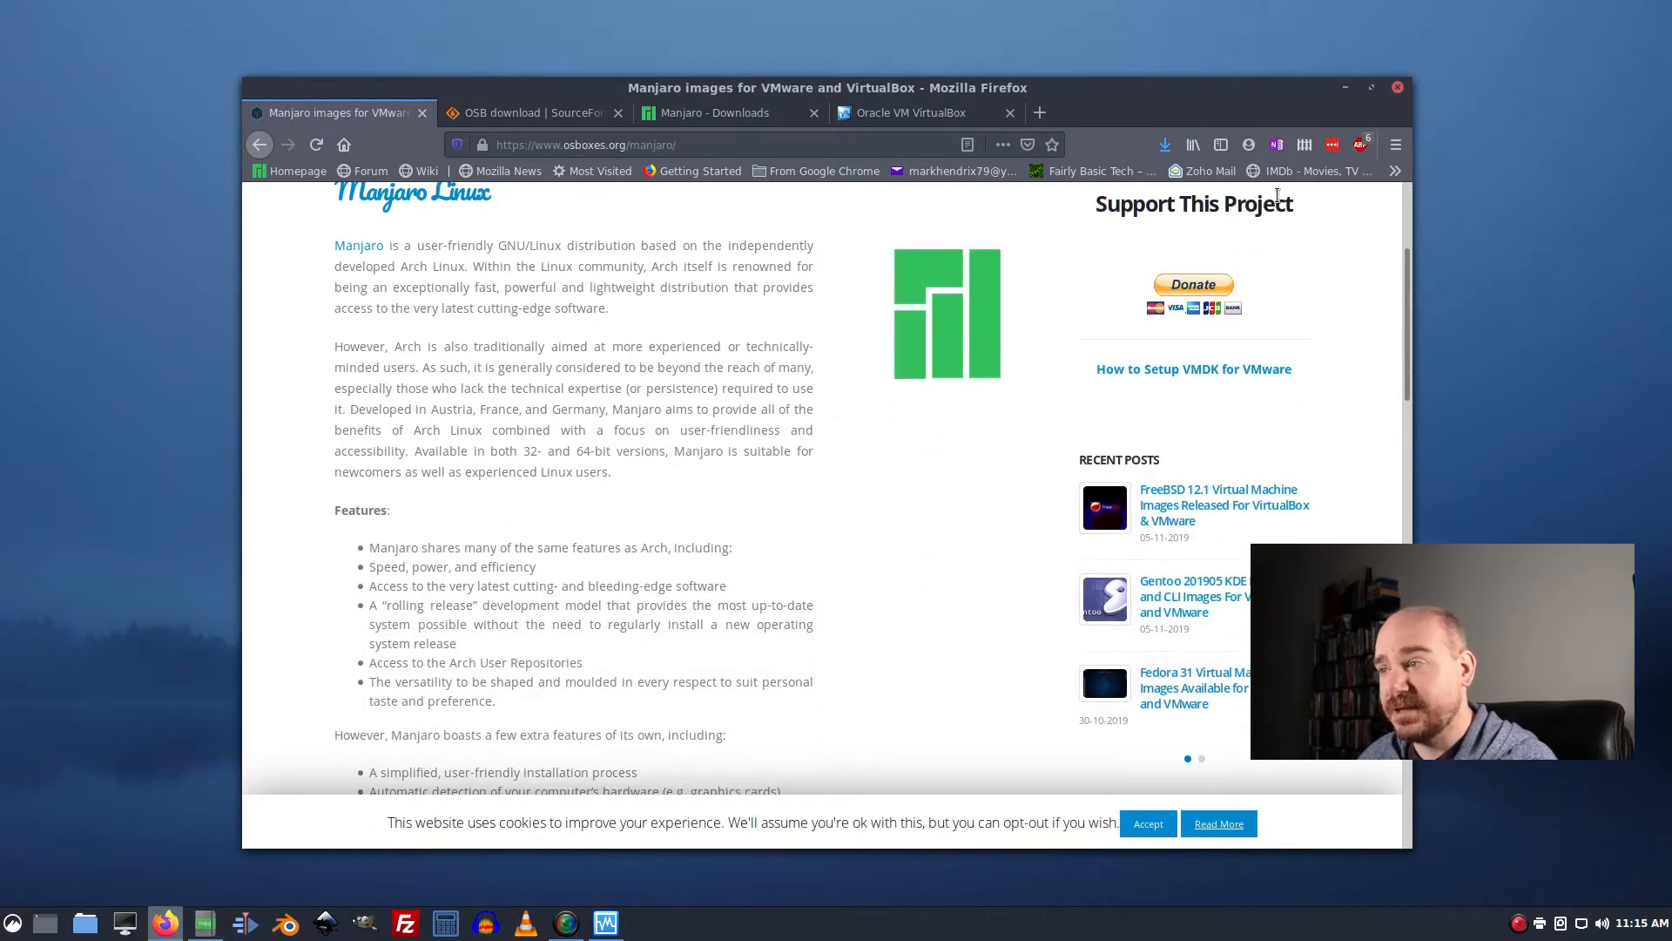
{"action": "scroll", "scroll_direction": "down", "scroll_amount": 3}
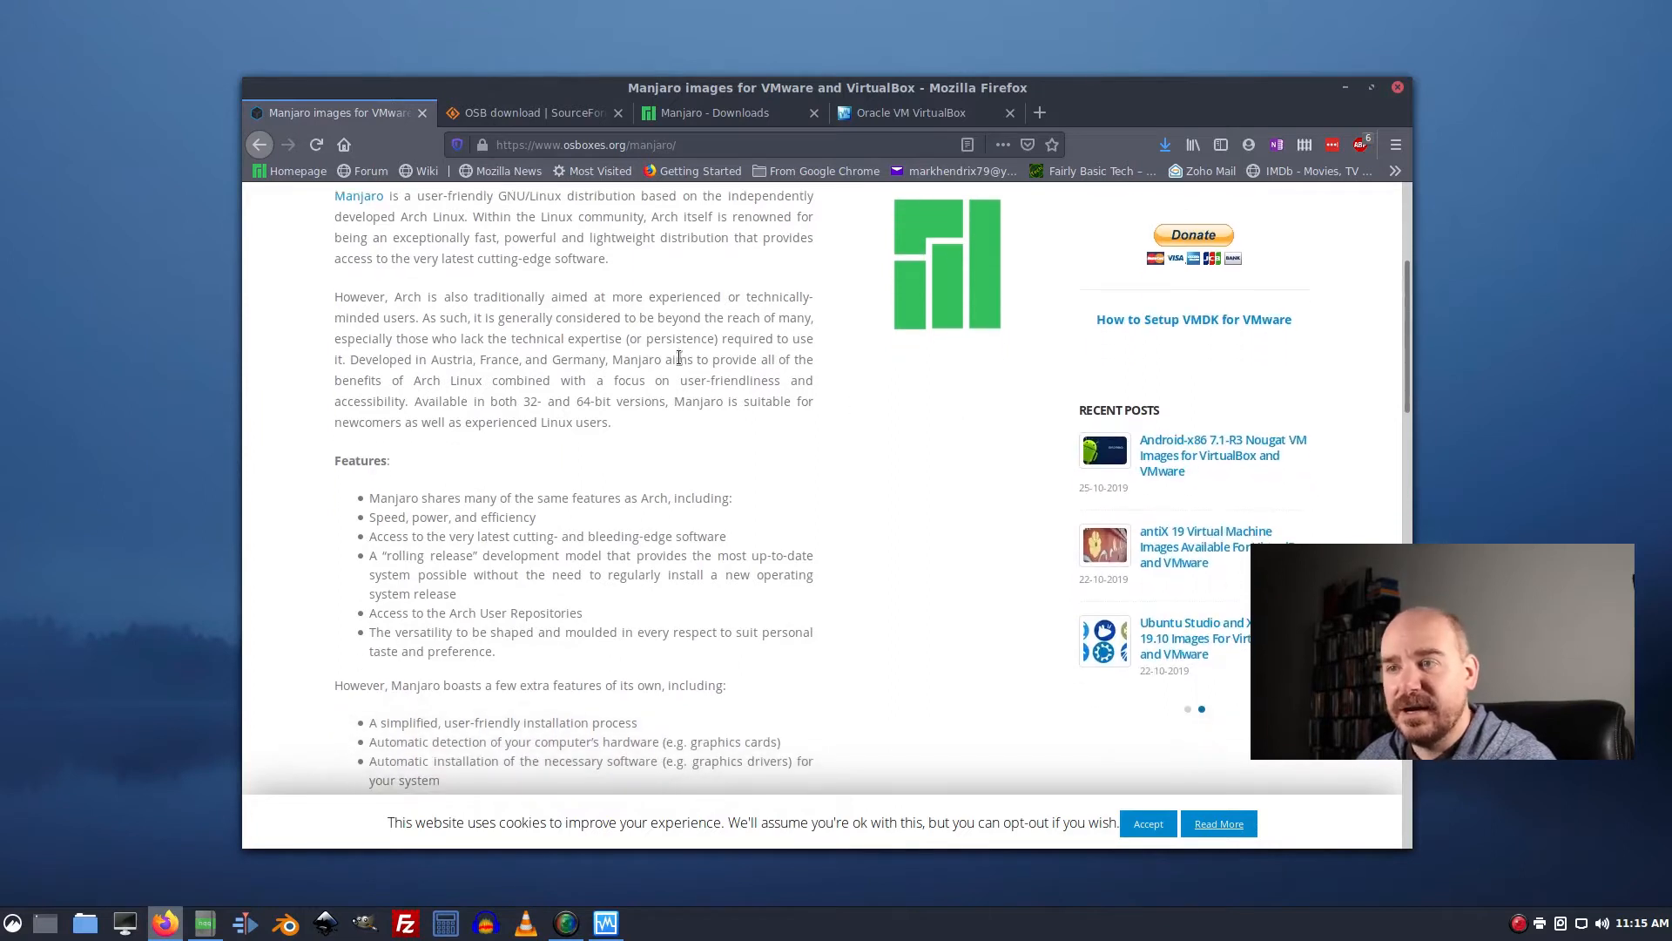
{"action": "scroll", "scroll_direction": "up", "scroll_amount": 3}
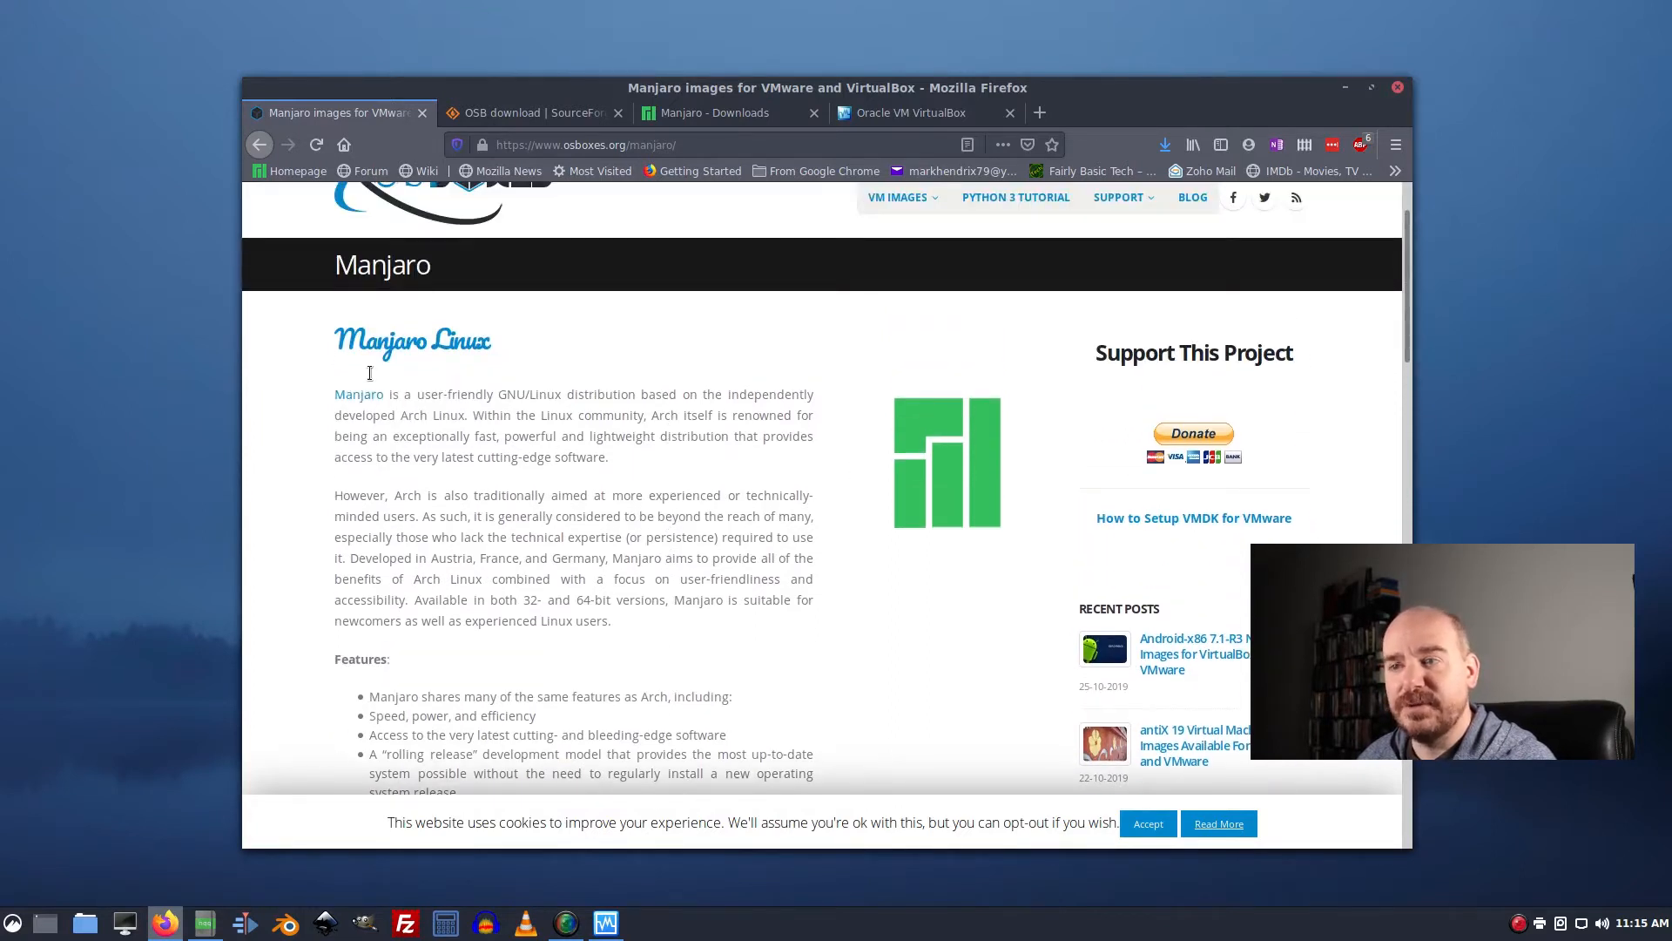
{"action": "mouse_move", "coordinate": [453, 378]}
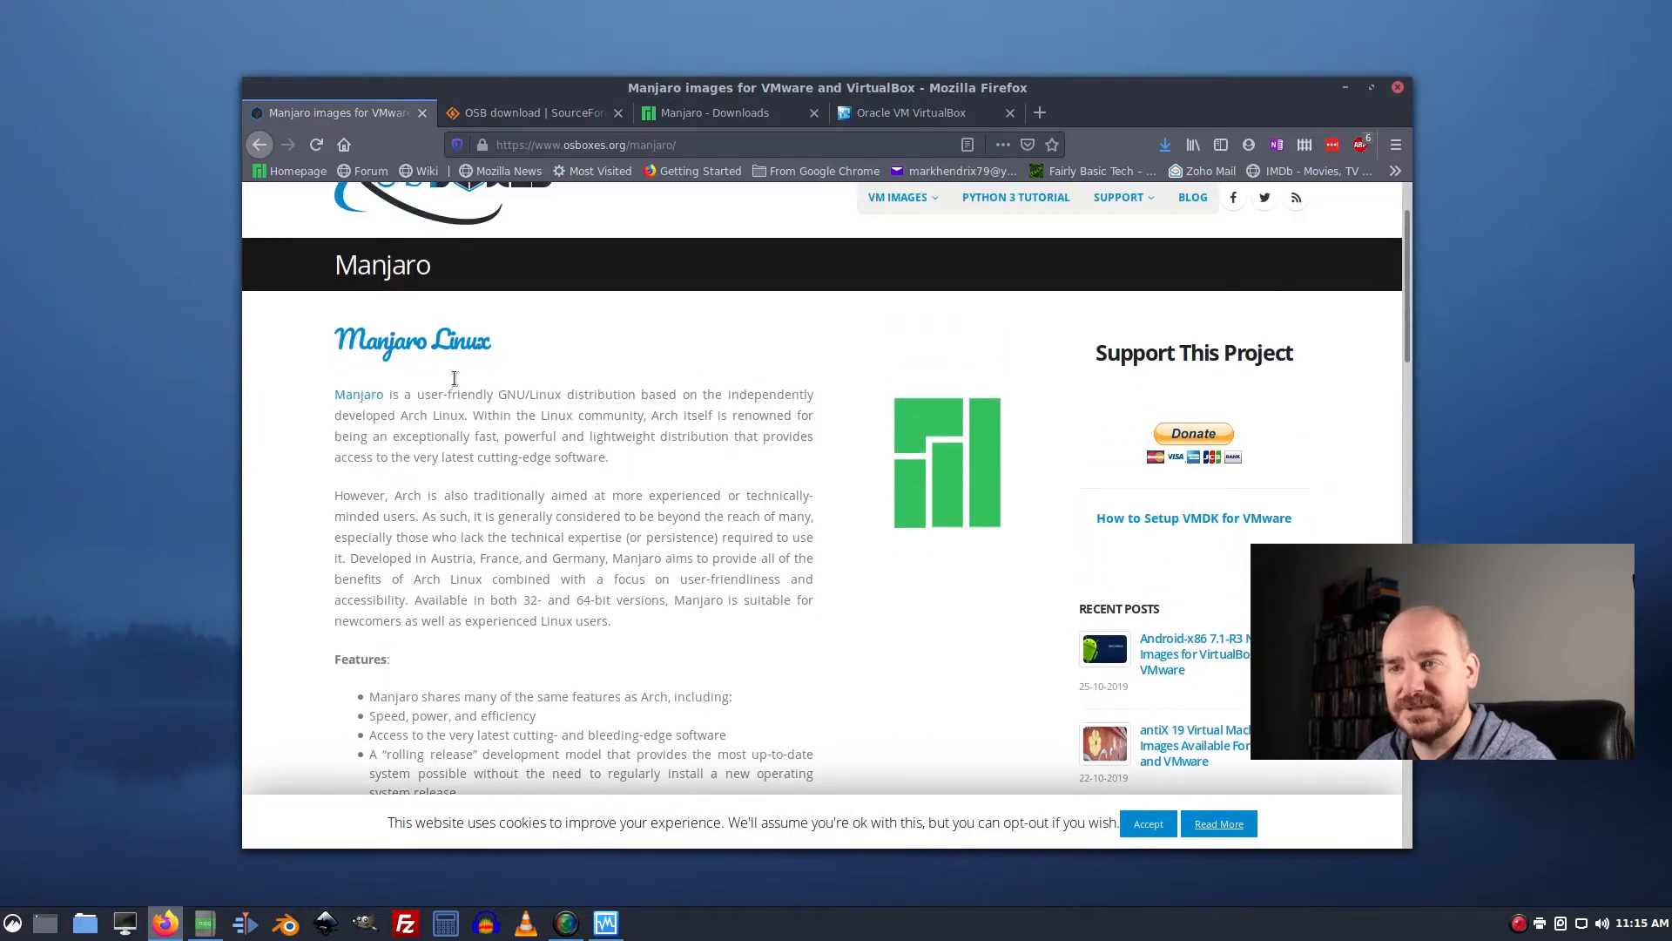
{"action": "scroll", "scroll_direction": "down", "scroll_amount": 3}
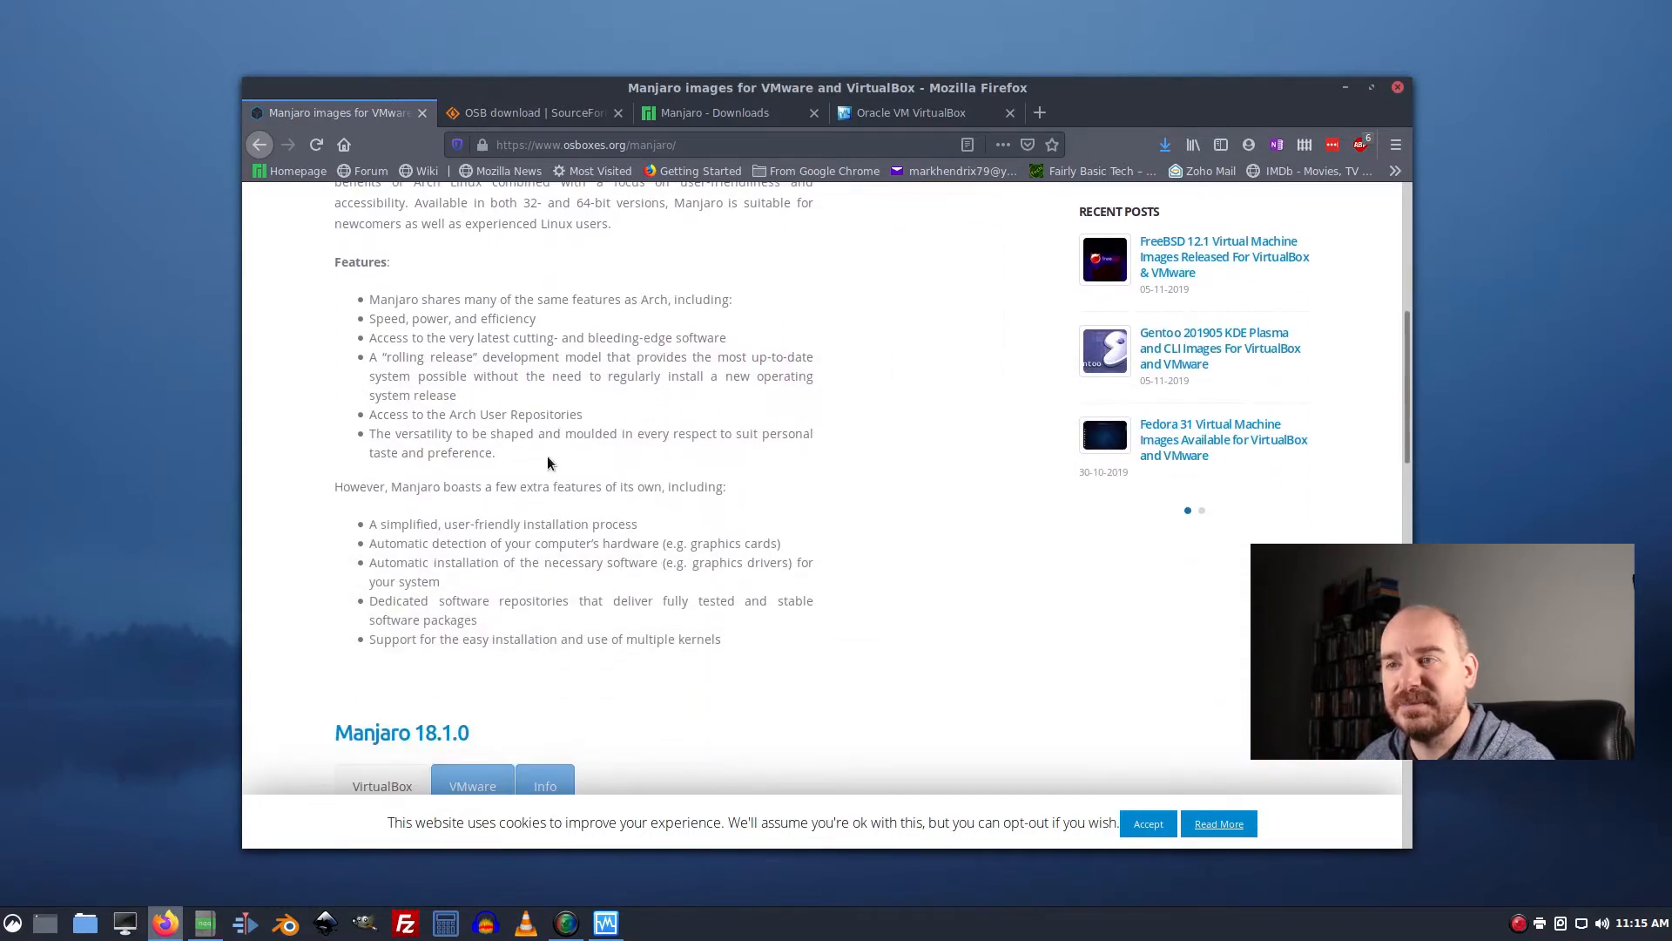
{"action": "mouse_move", "coordinate": [634, 291]}
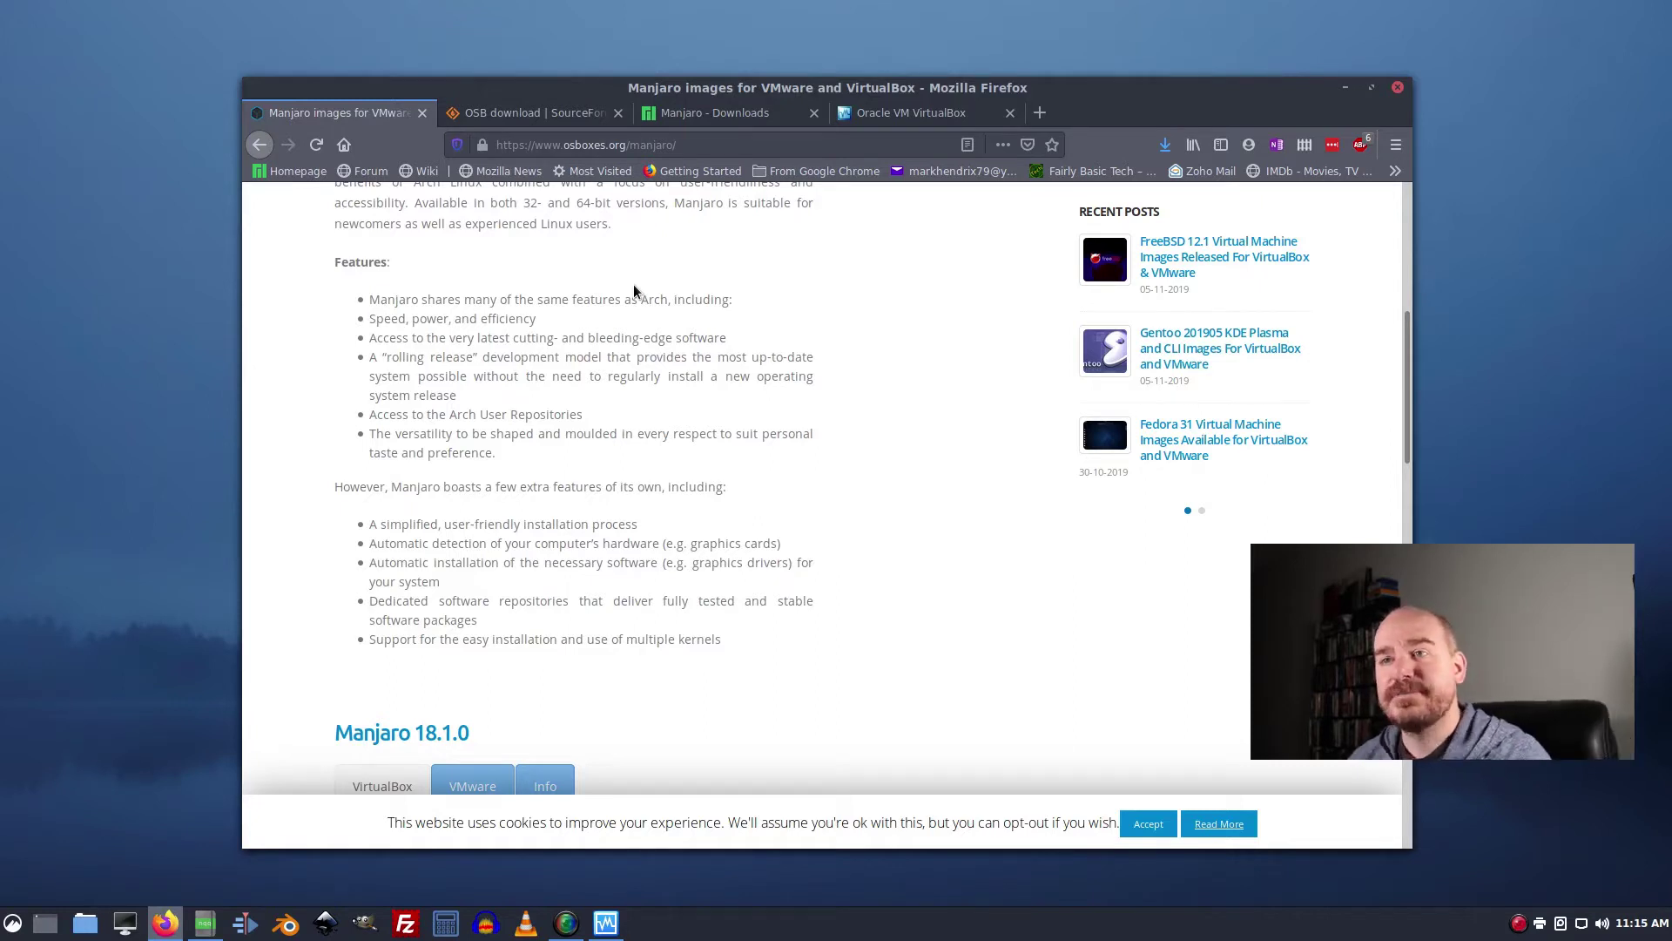
{"action": "left_click", "coordinate": [1200, 511]}
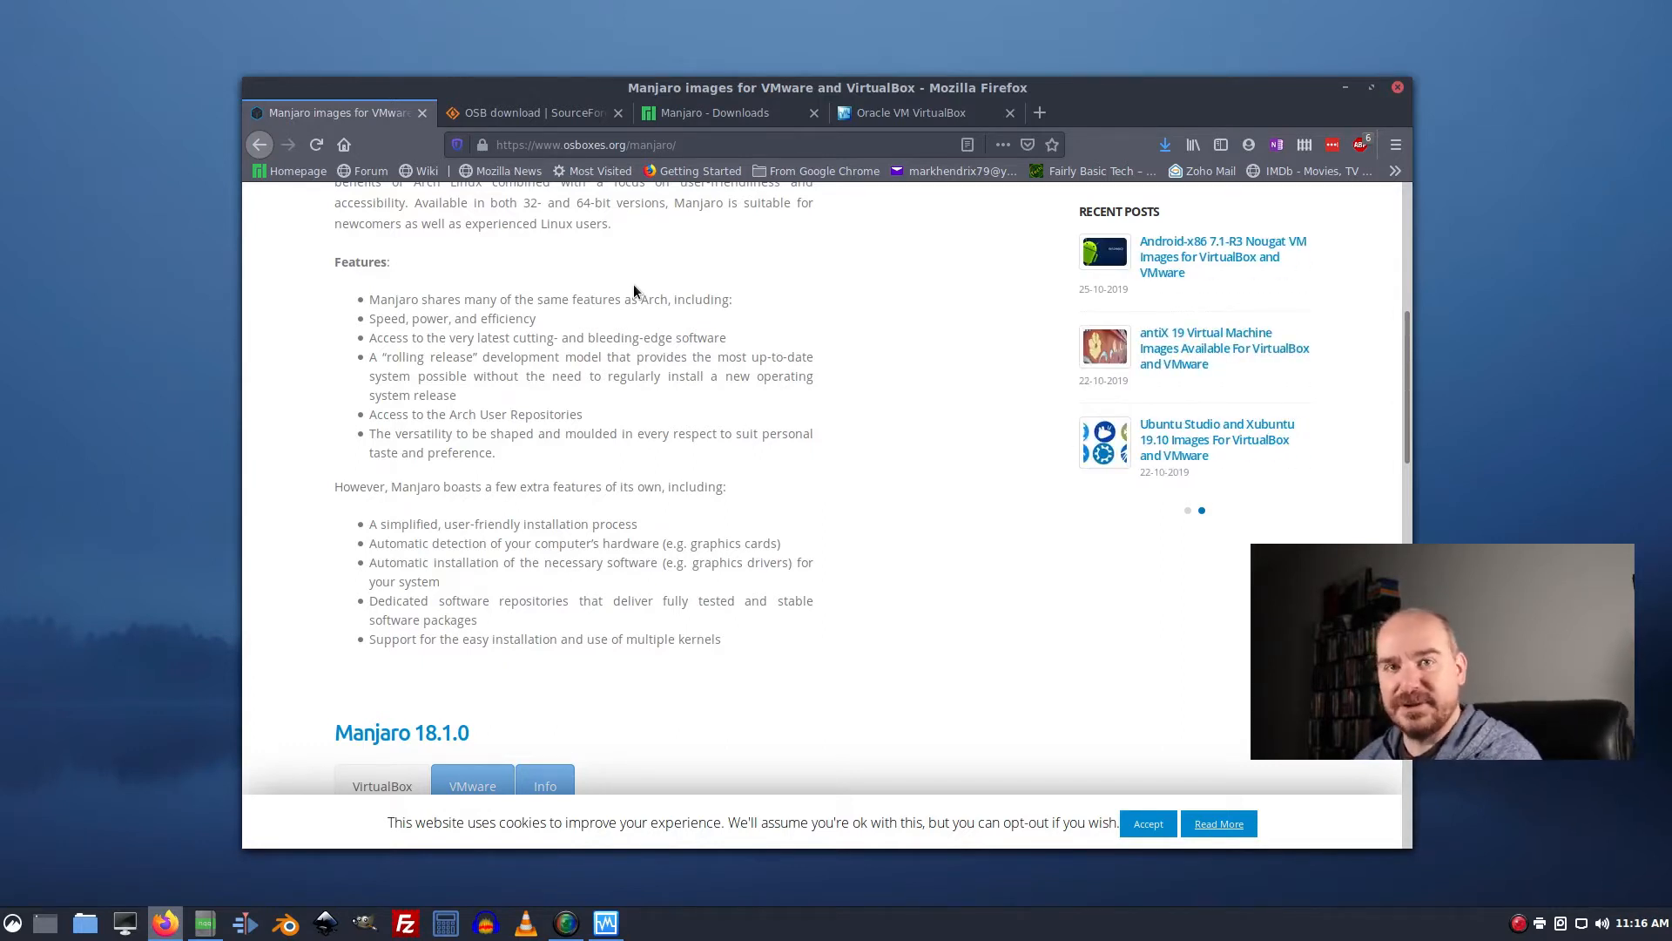
{"action": "left_click", "coordinate": [1186, 511]}
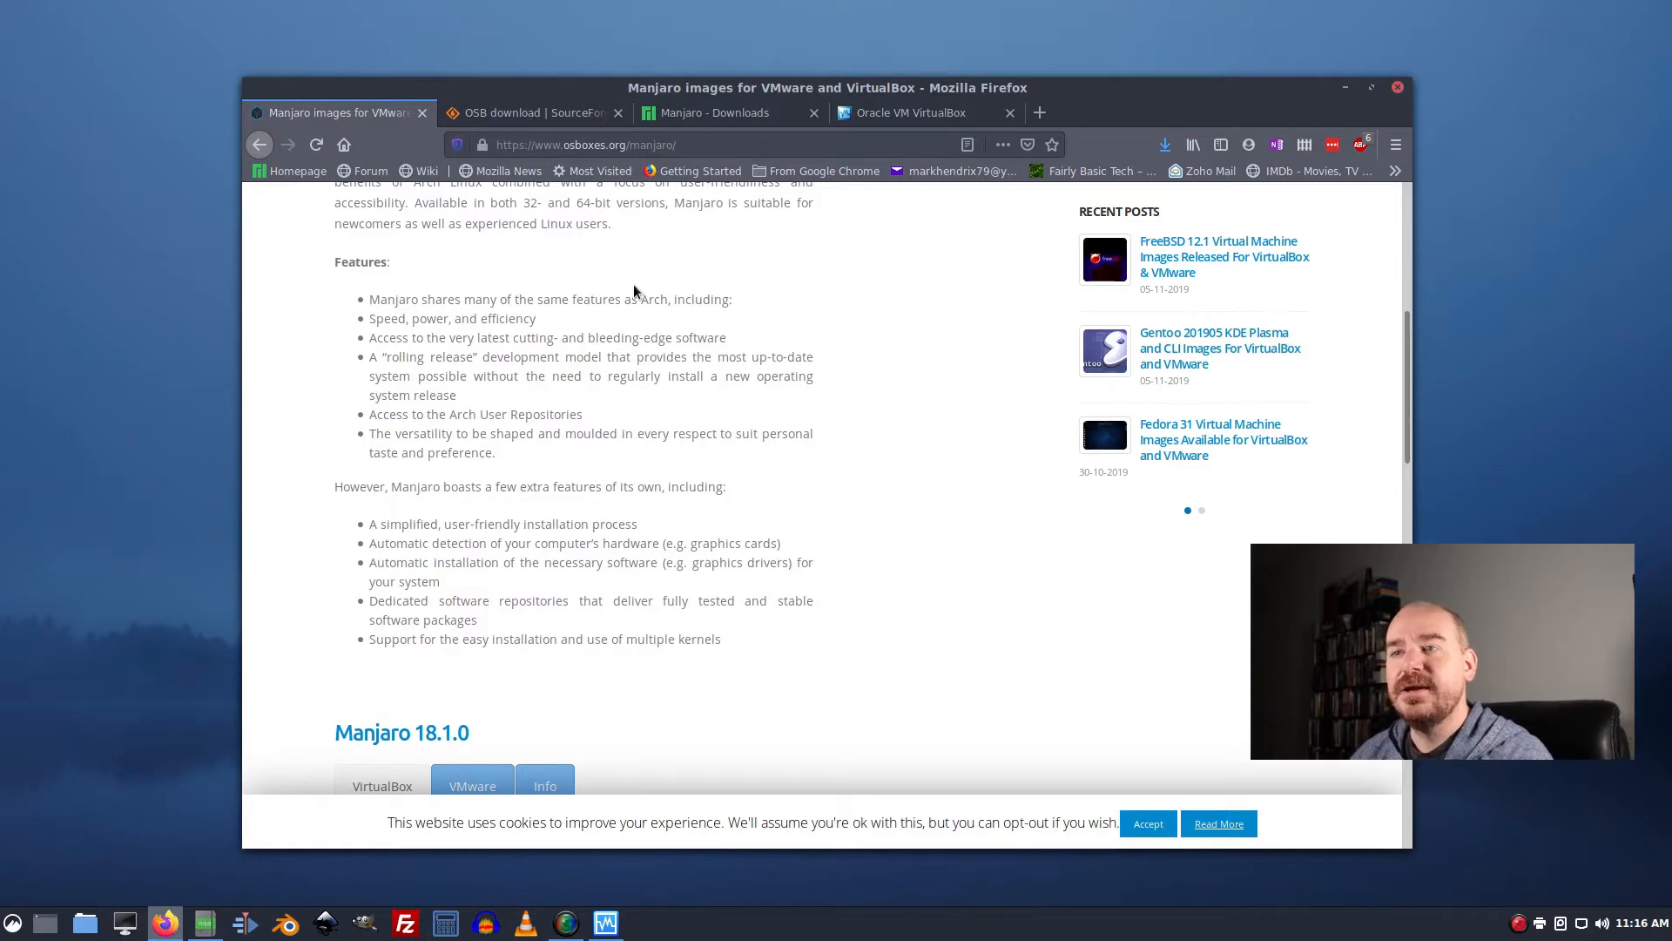
{"action": "left_click", "coordinate": [1200, 510]}
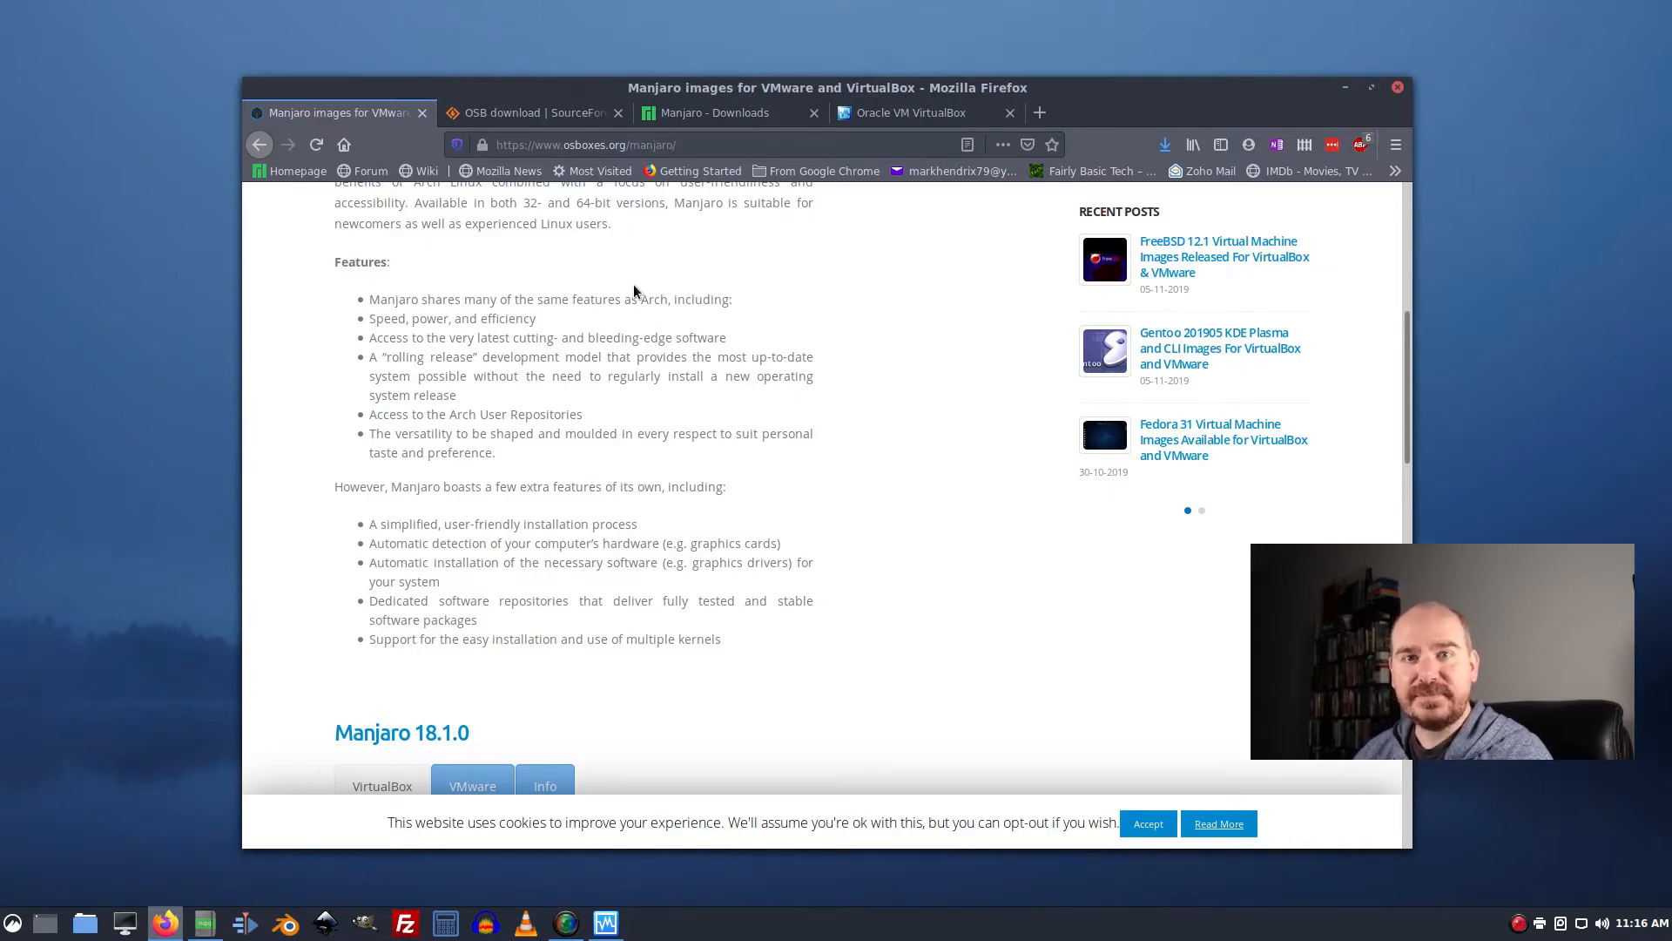
{"action": "left_click", "coordinate": [1200, 510]}
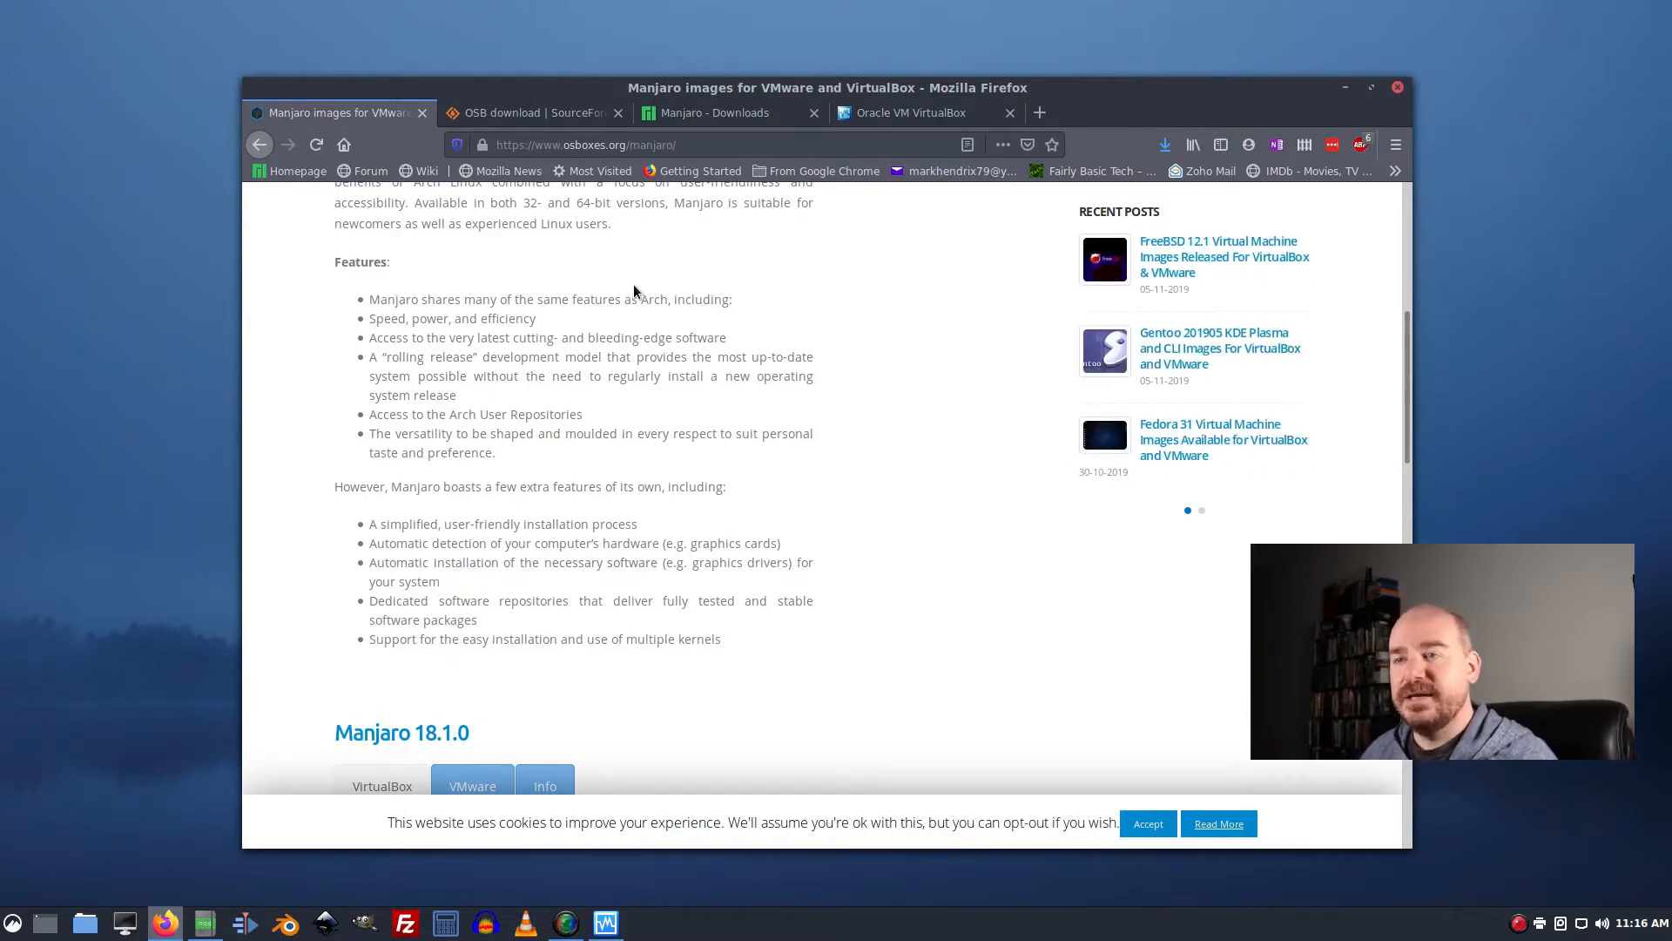
{"action": "mouse_move", "coordinate": [624, 403]}
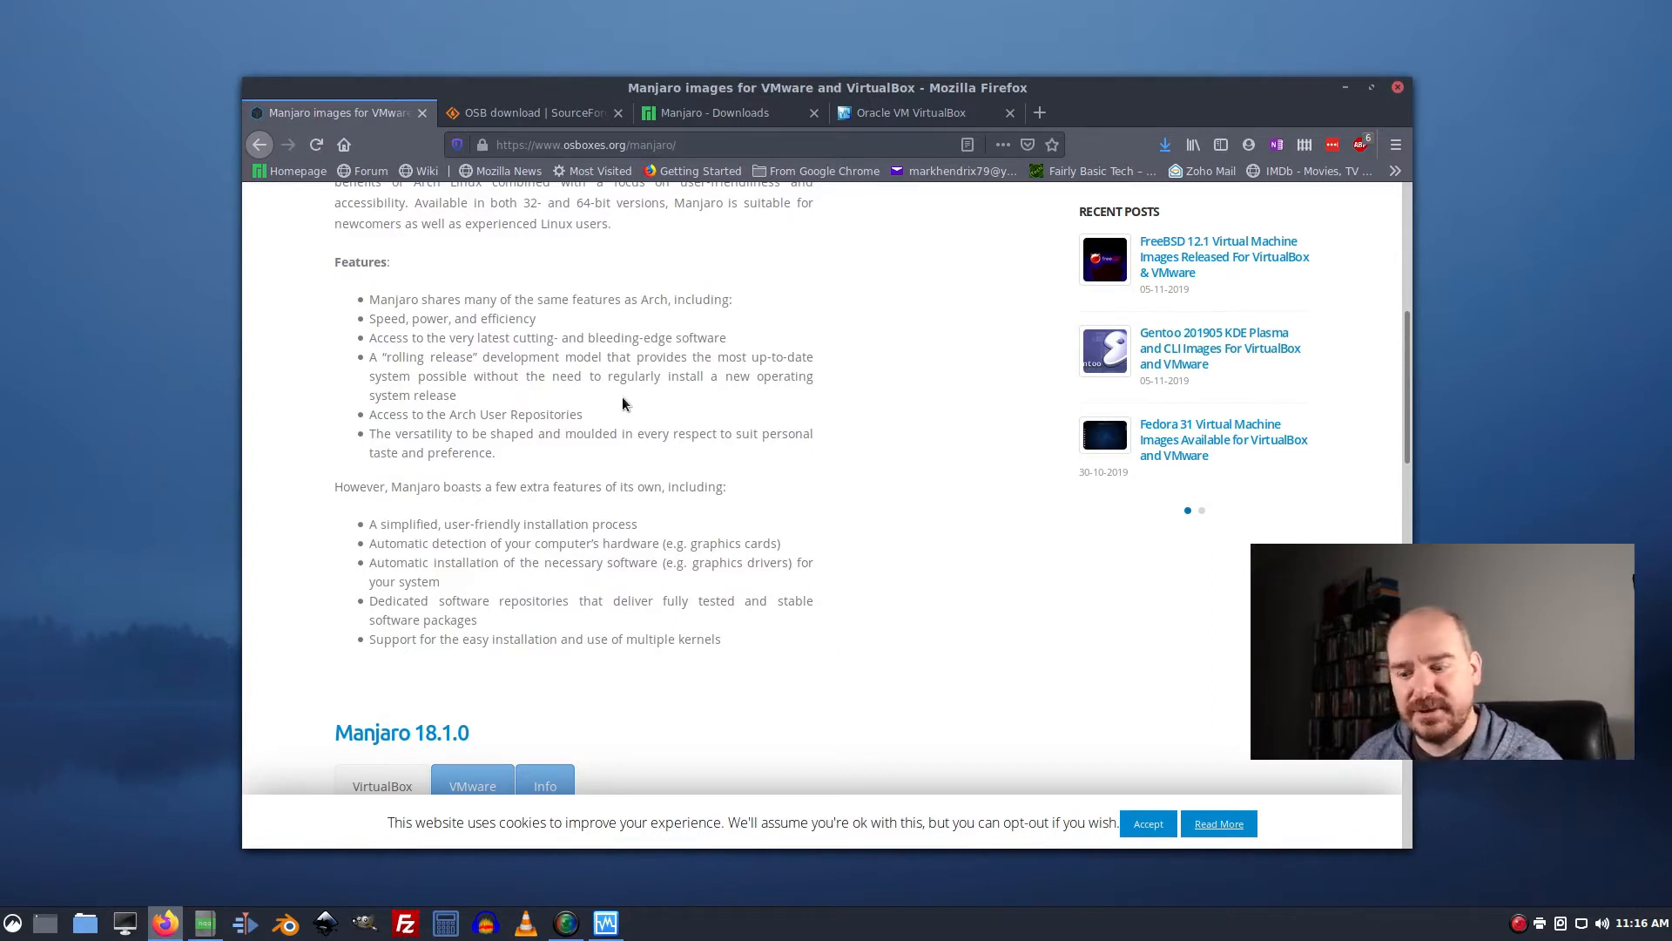
{"action": "left_click", "coordinate": [1200, 511]}
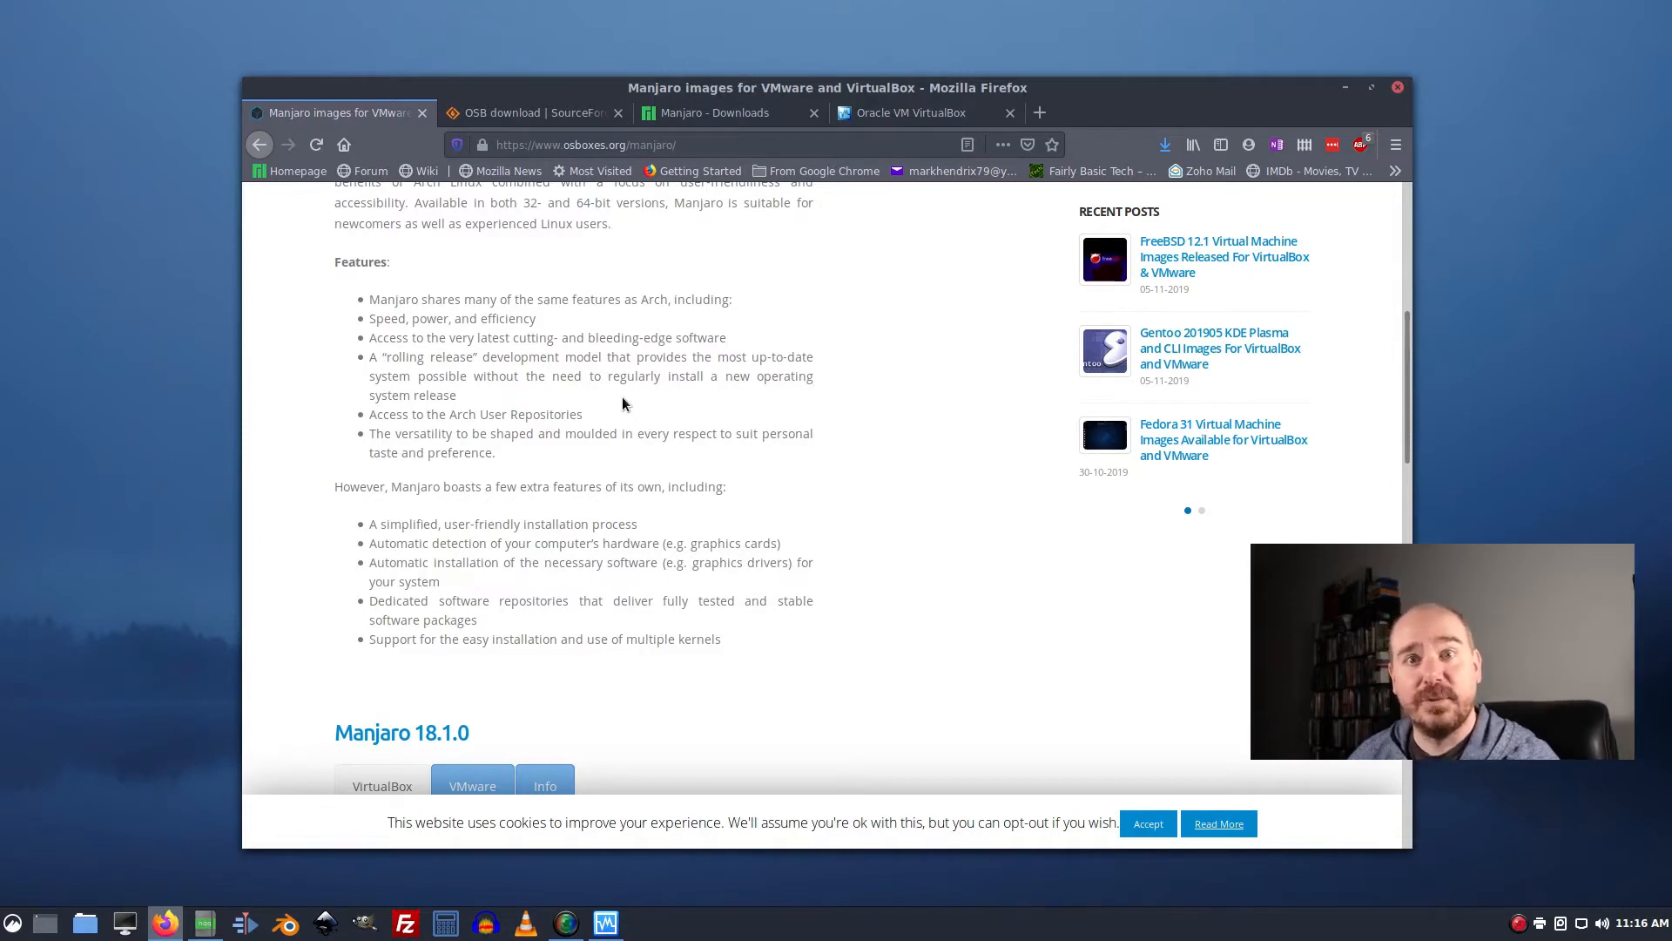
{"action": "left_click", "coordinate": [1202, 510]}
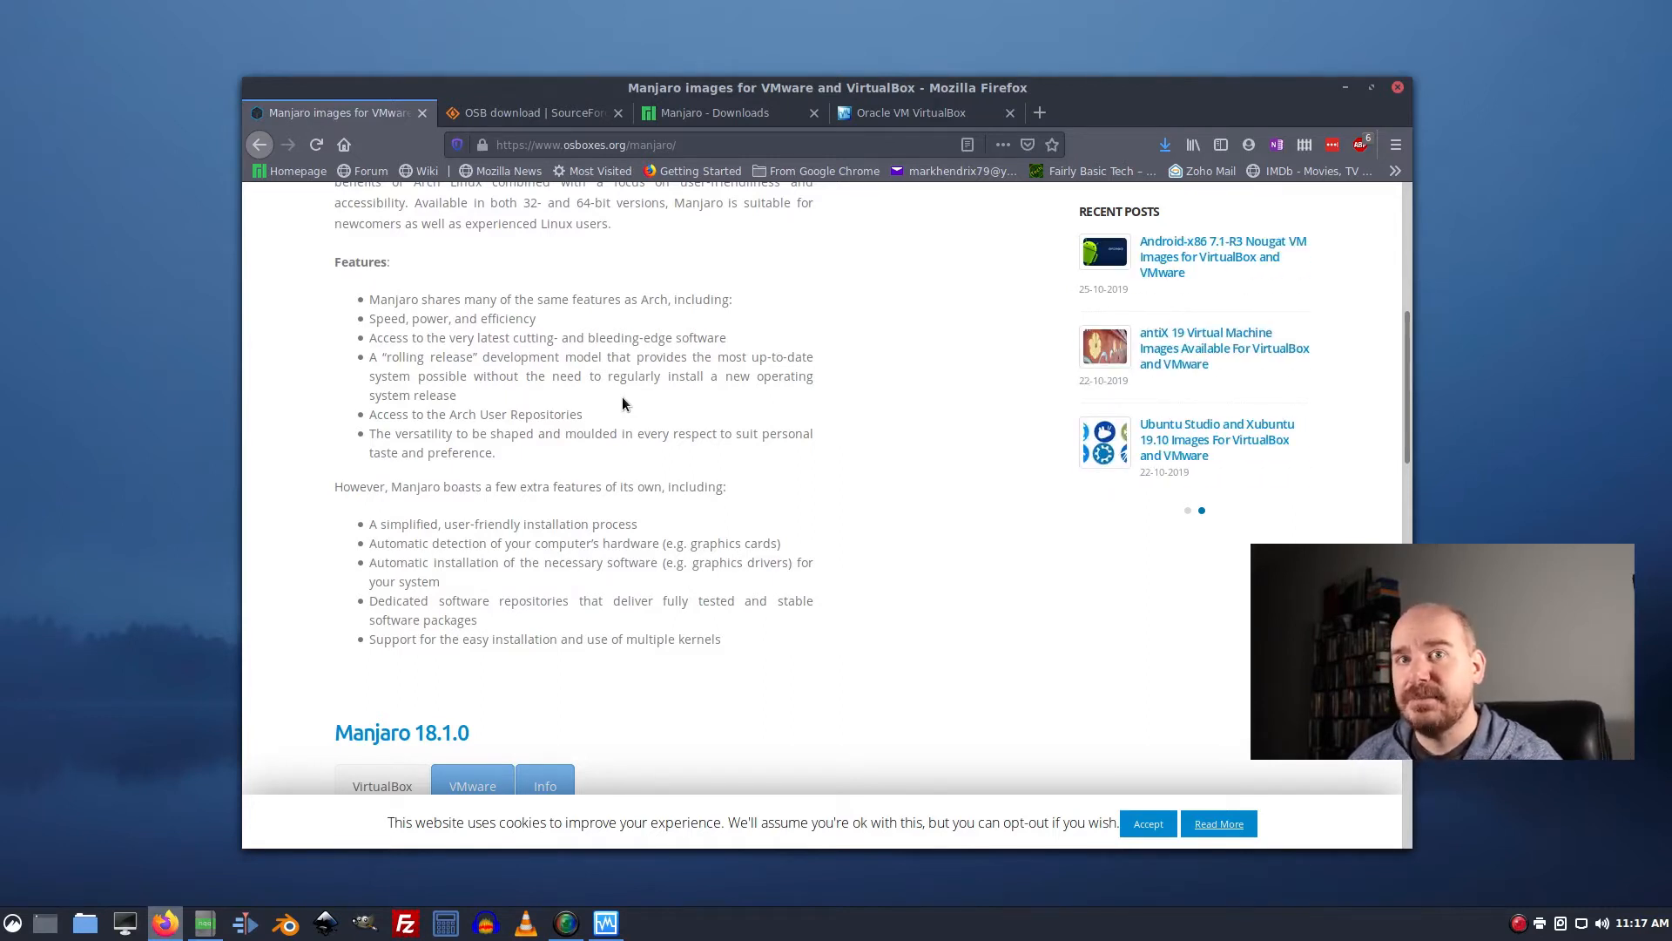
{"action": "left_click", "coordinate": [1186, 511]}
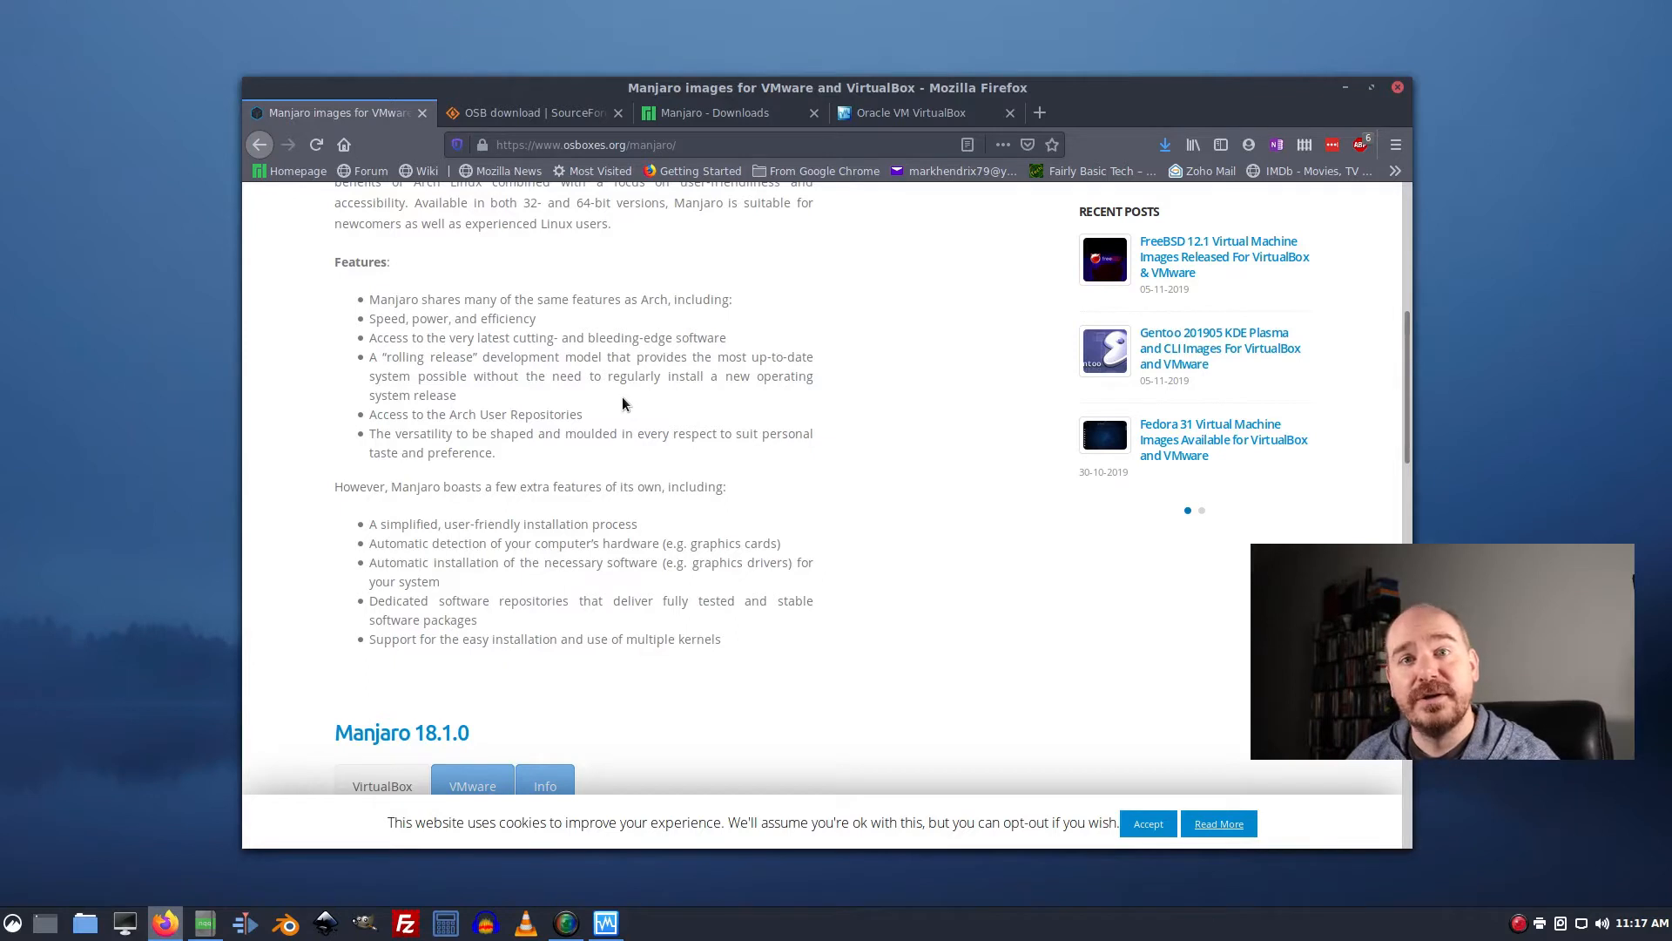
{"action": "left_click", "coordinate": [1200, 510]}
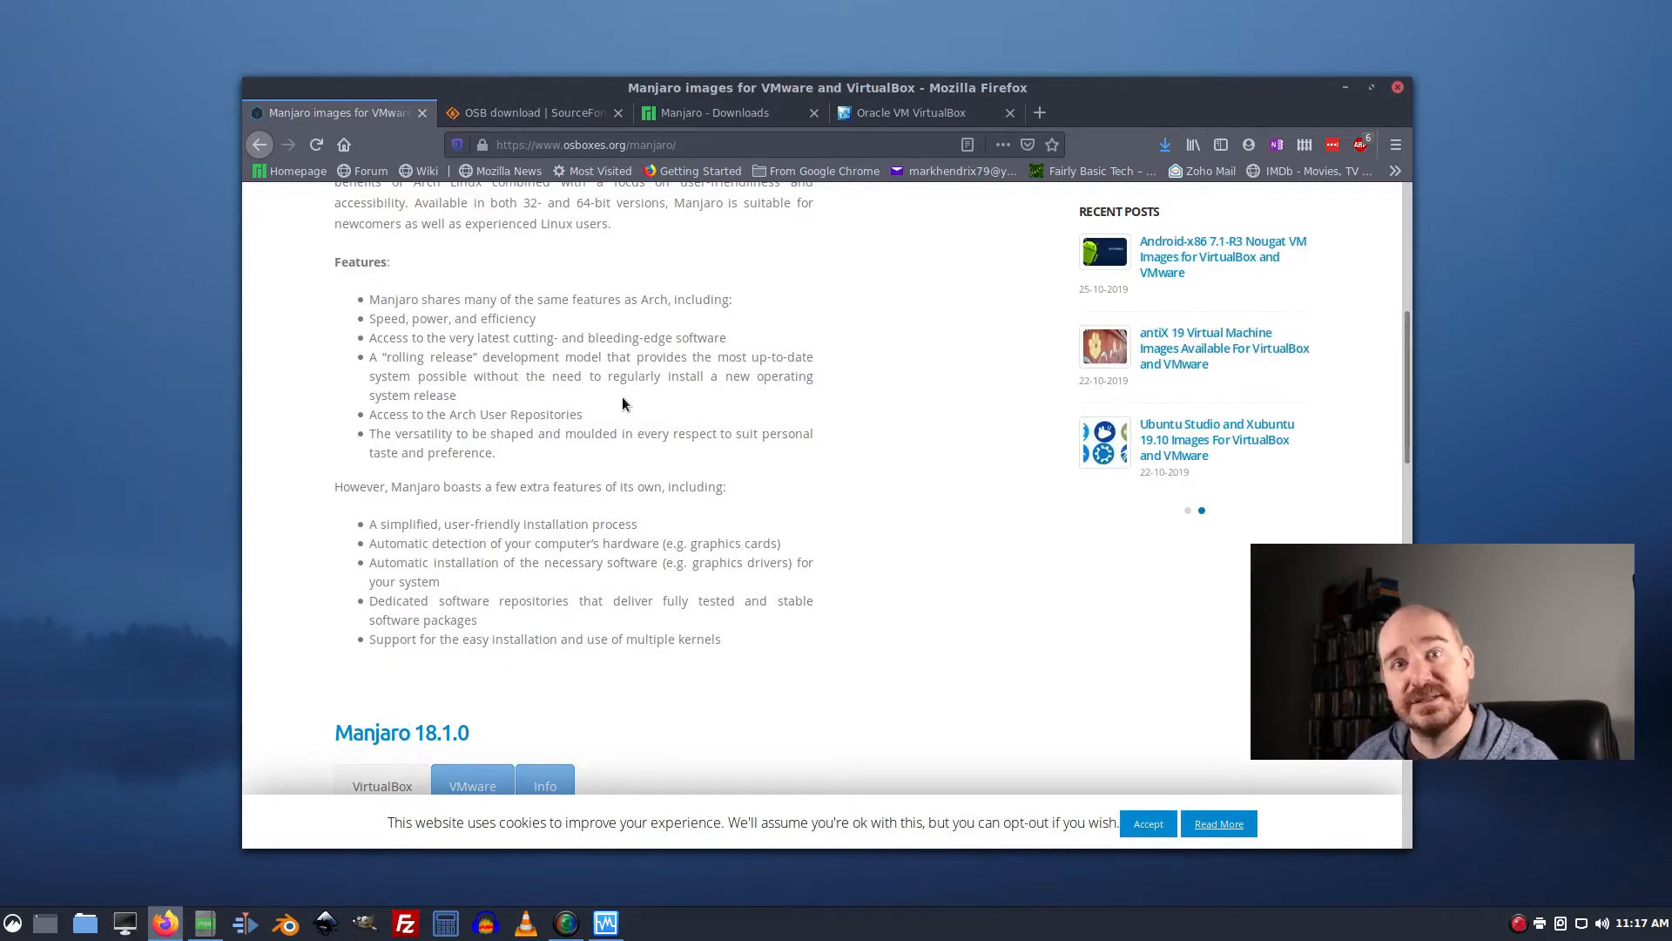
{"action": "left_click", "coordinate": [1186, 511]}
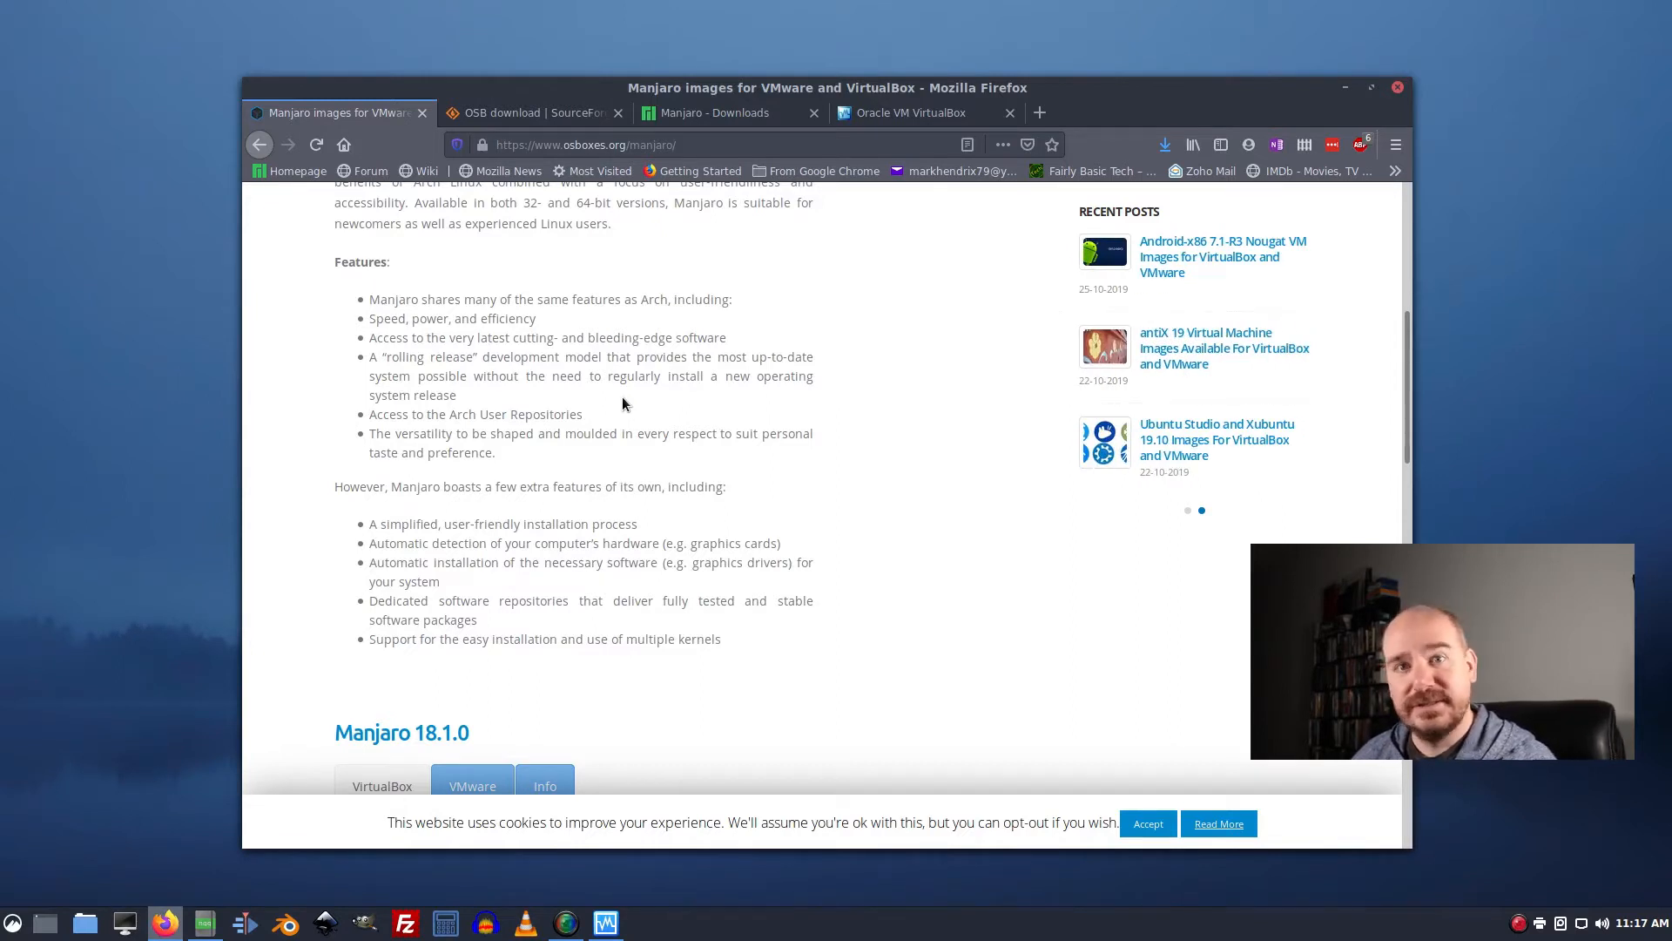
{"action": "left_click", "coordinate": [1186, 511]}
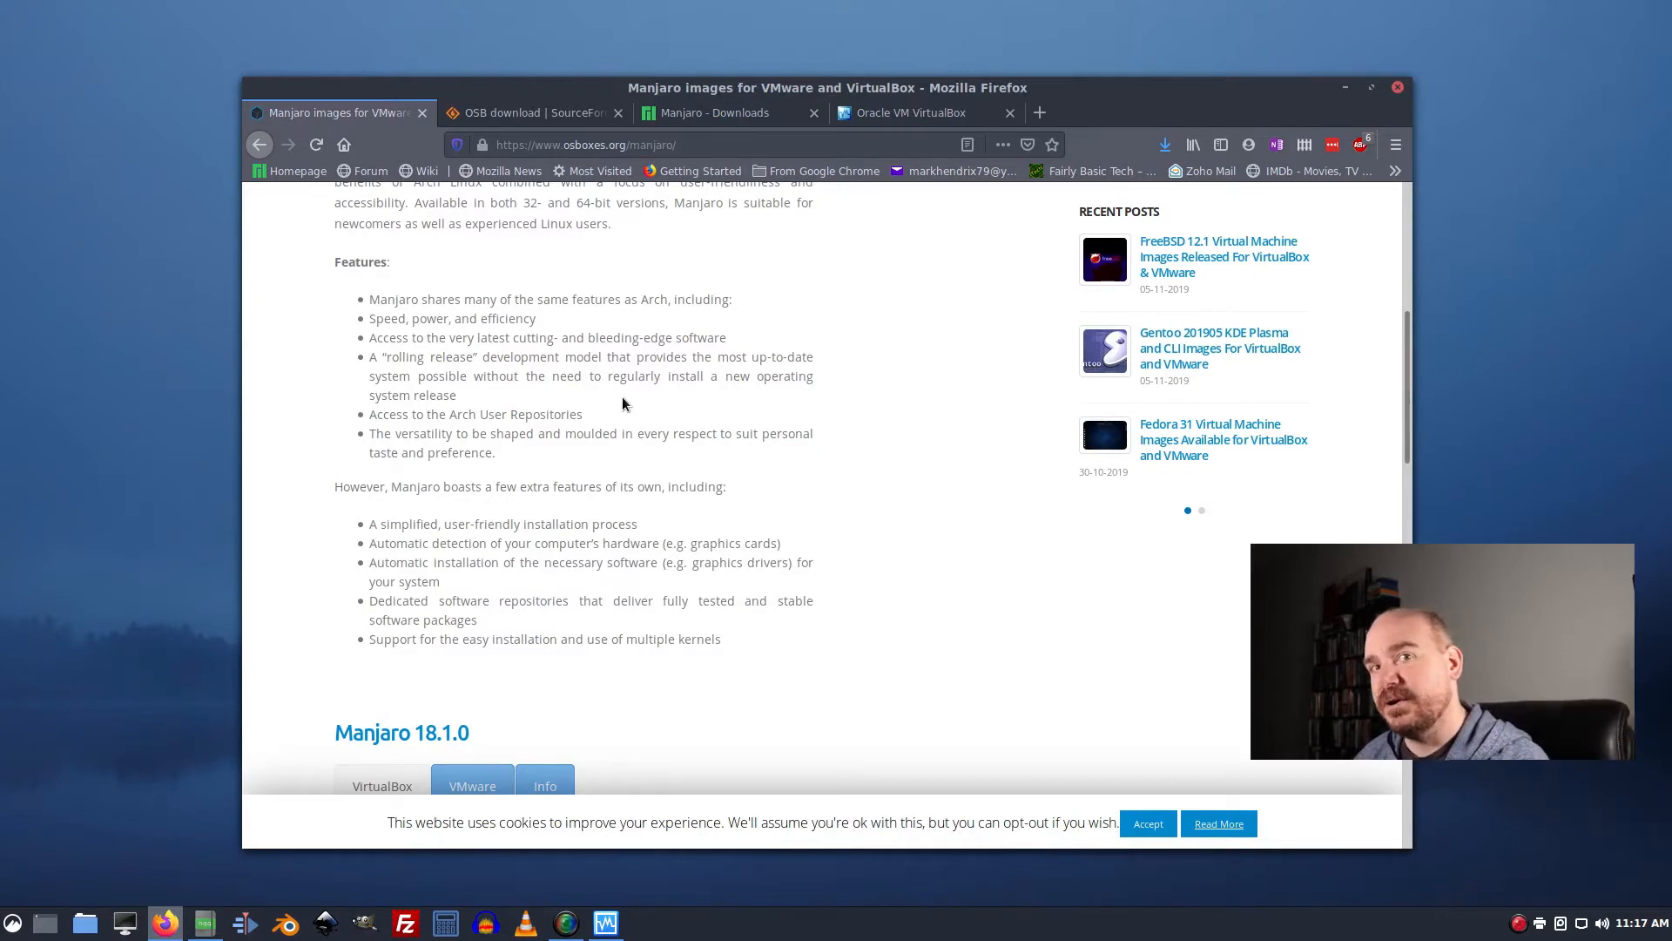
{"action": "left_click", "coordinate": [1200, 510]}
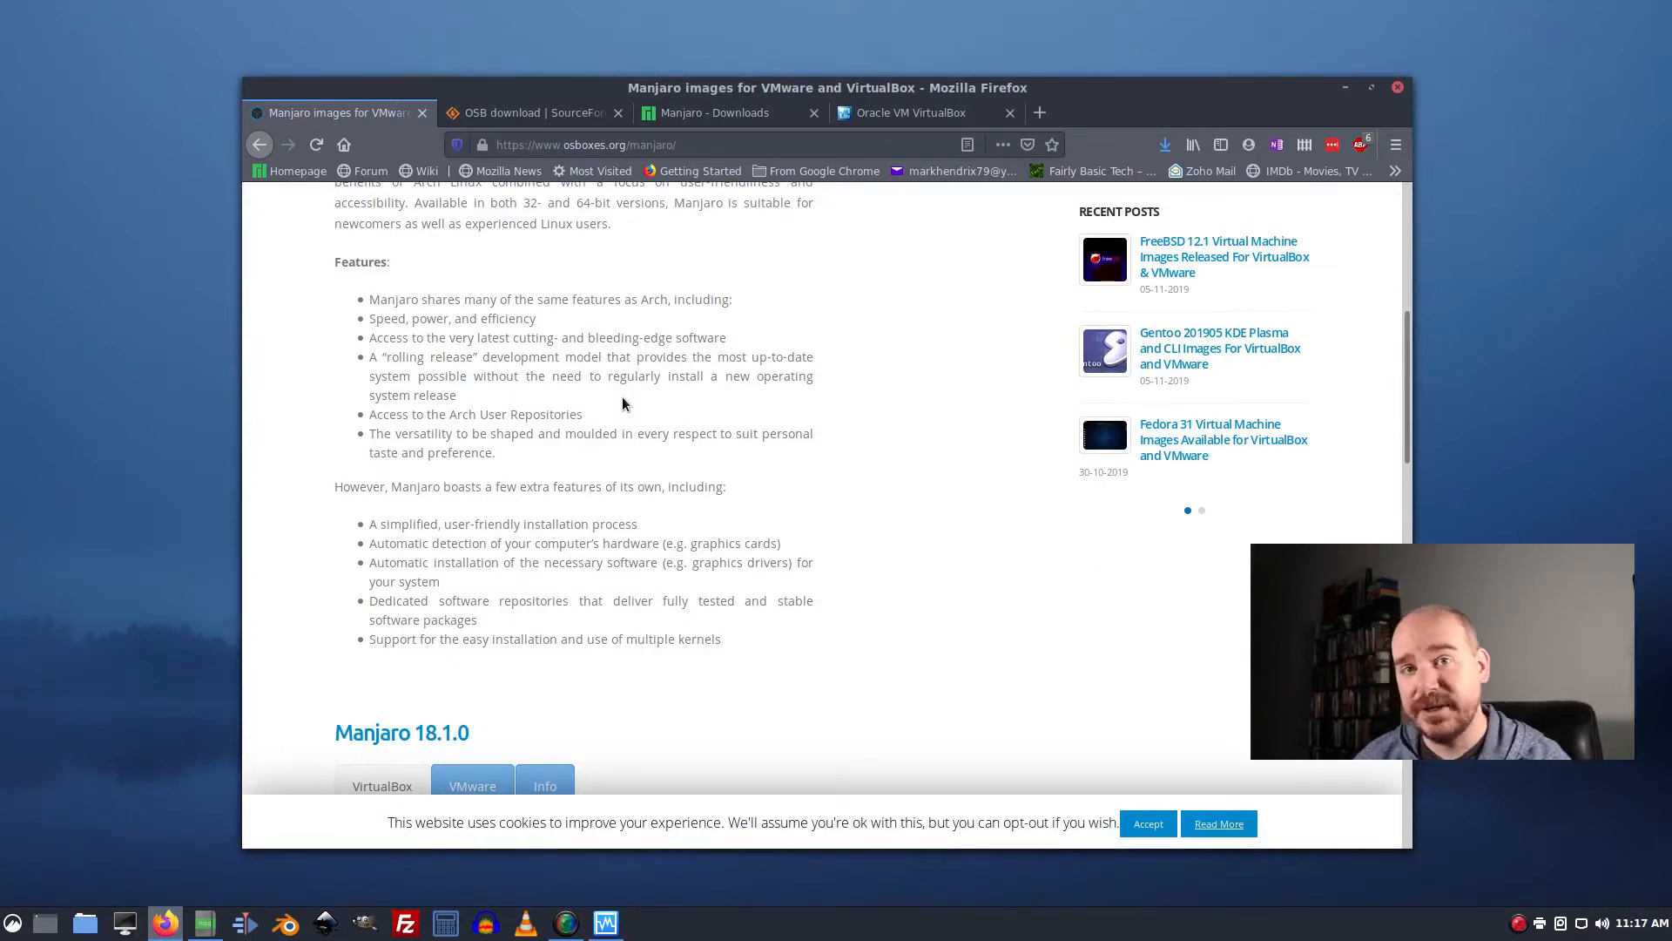
{"action": "left_click", "coordinate": [1200, 511]}
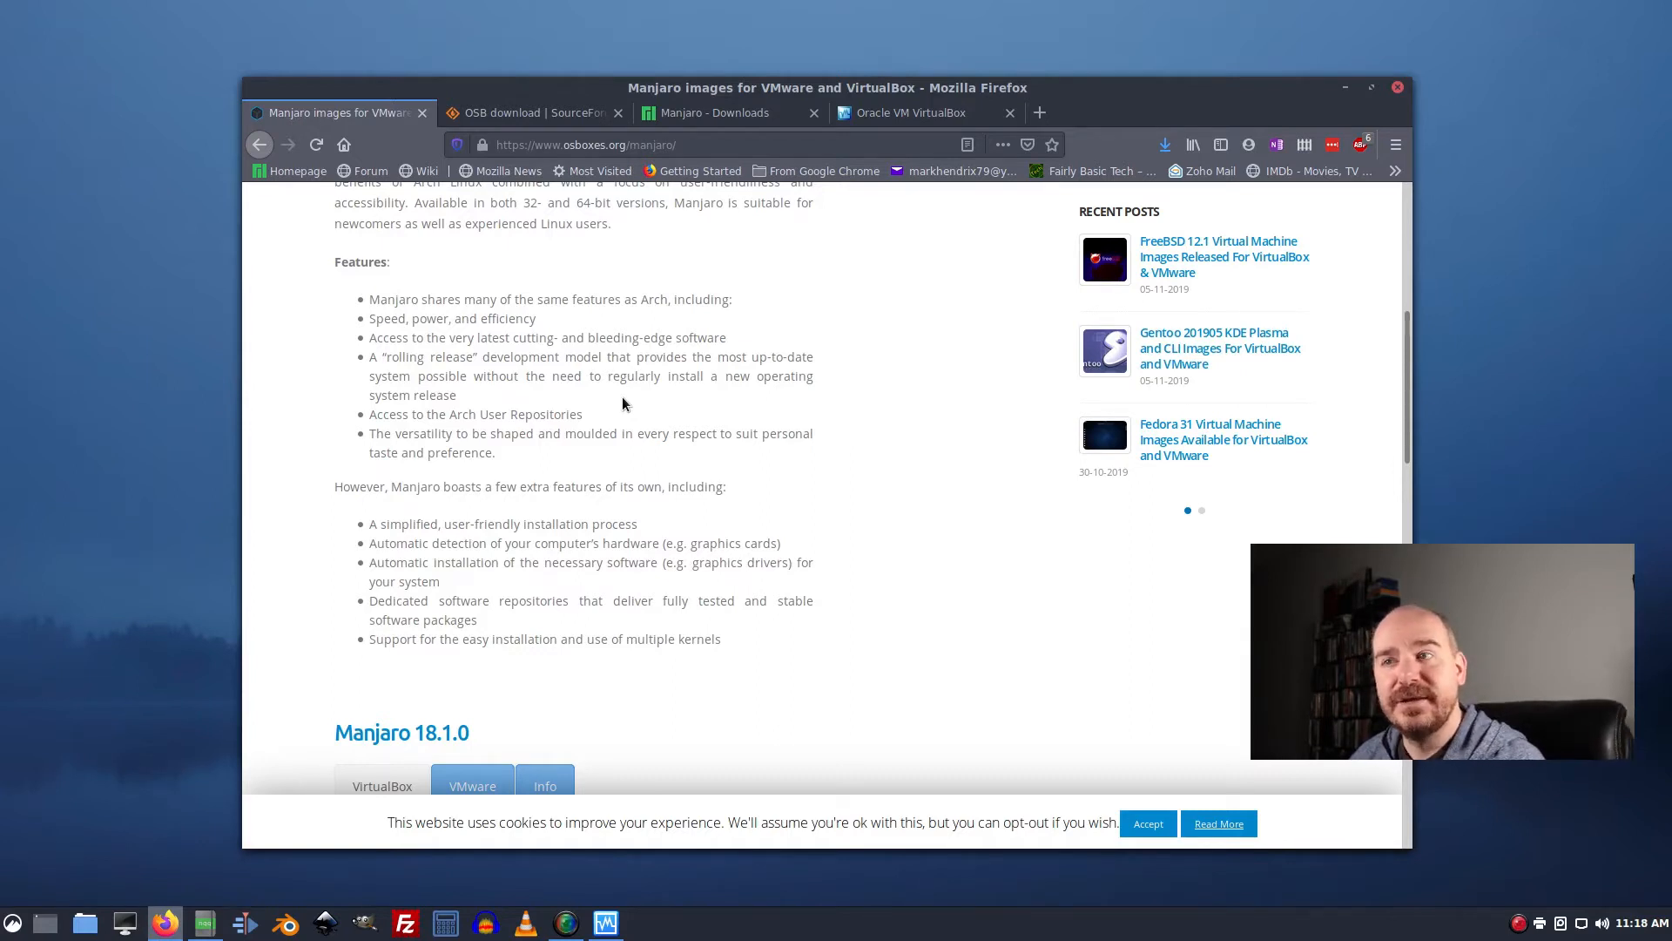
{"action": "left_click", "coordinate": [1200, 511]}
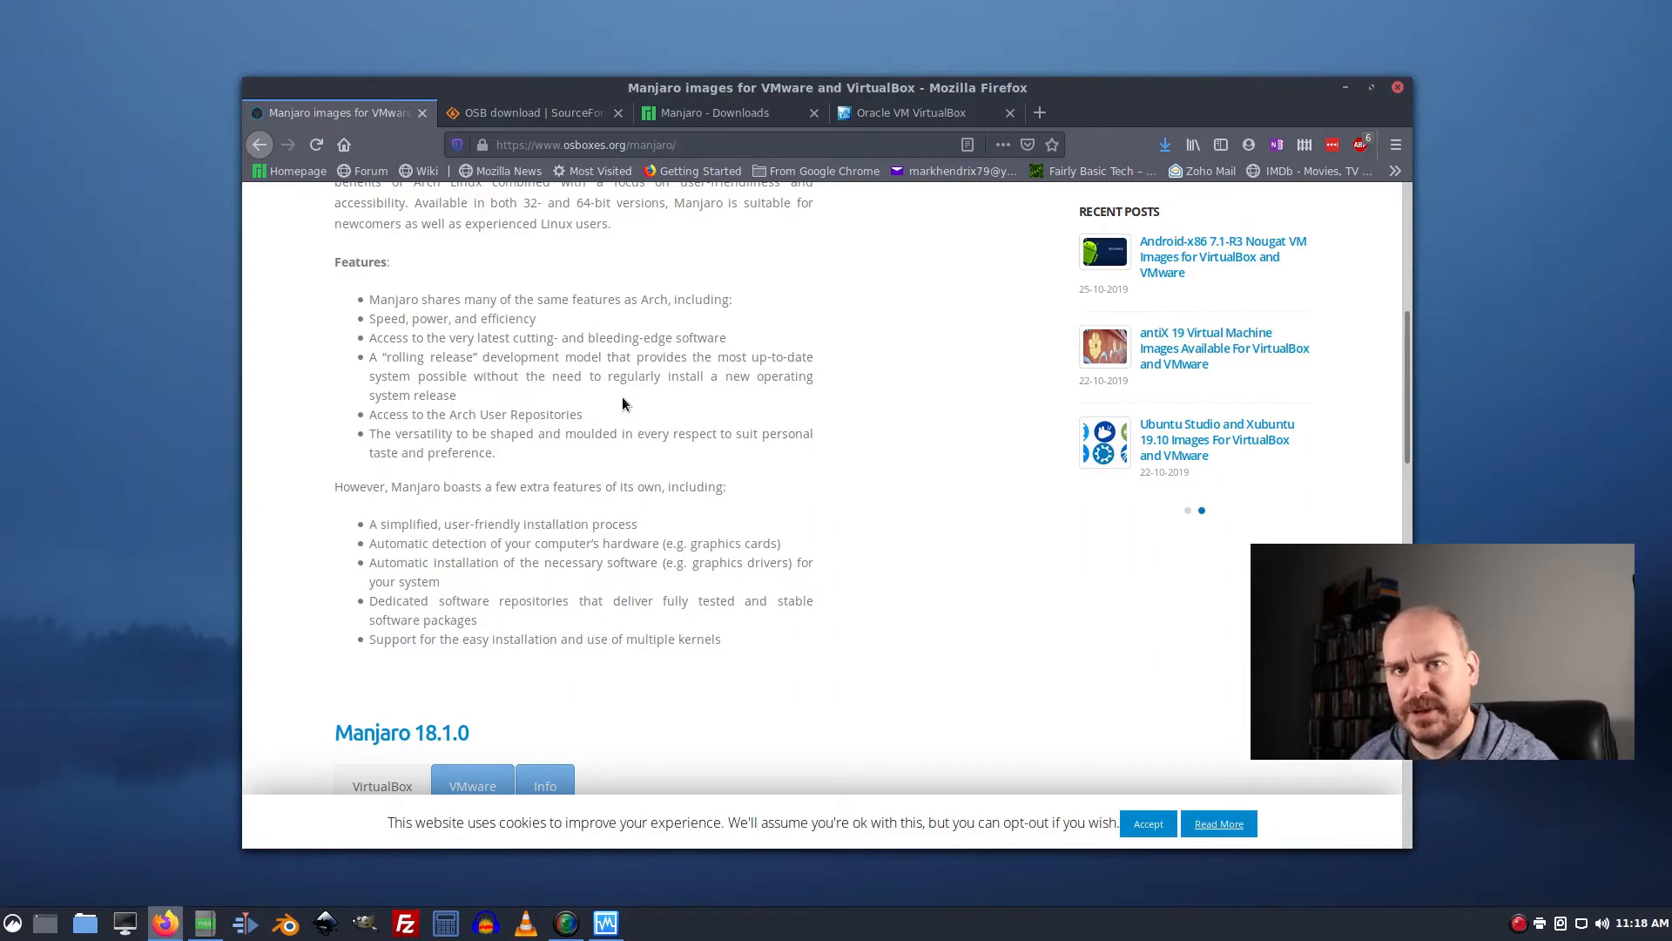
{"action": "left_click", "coordinate": [1186, 510]}
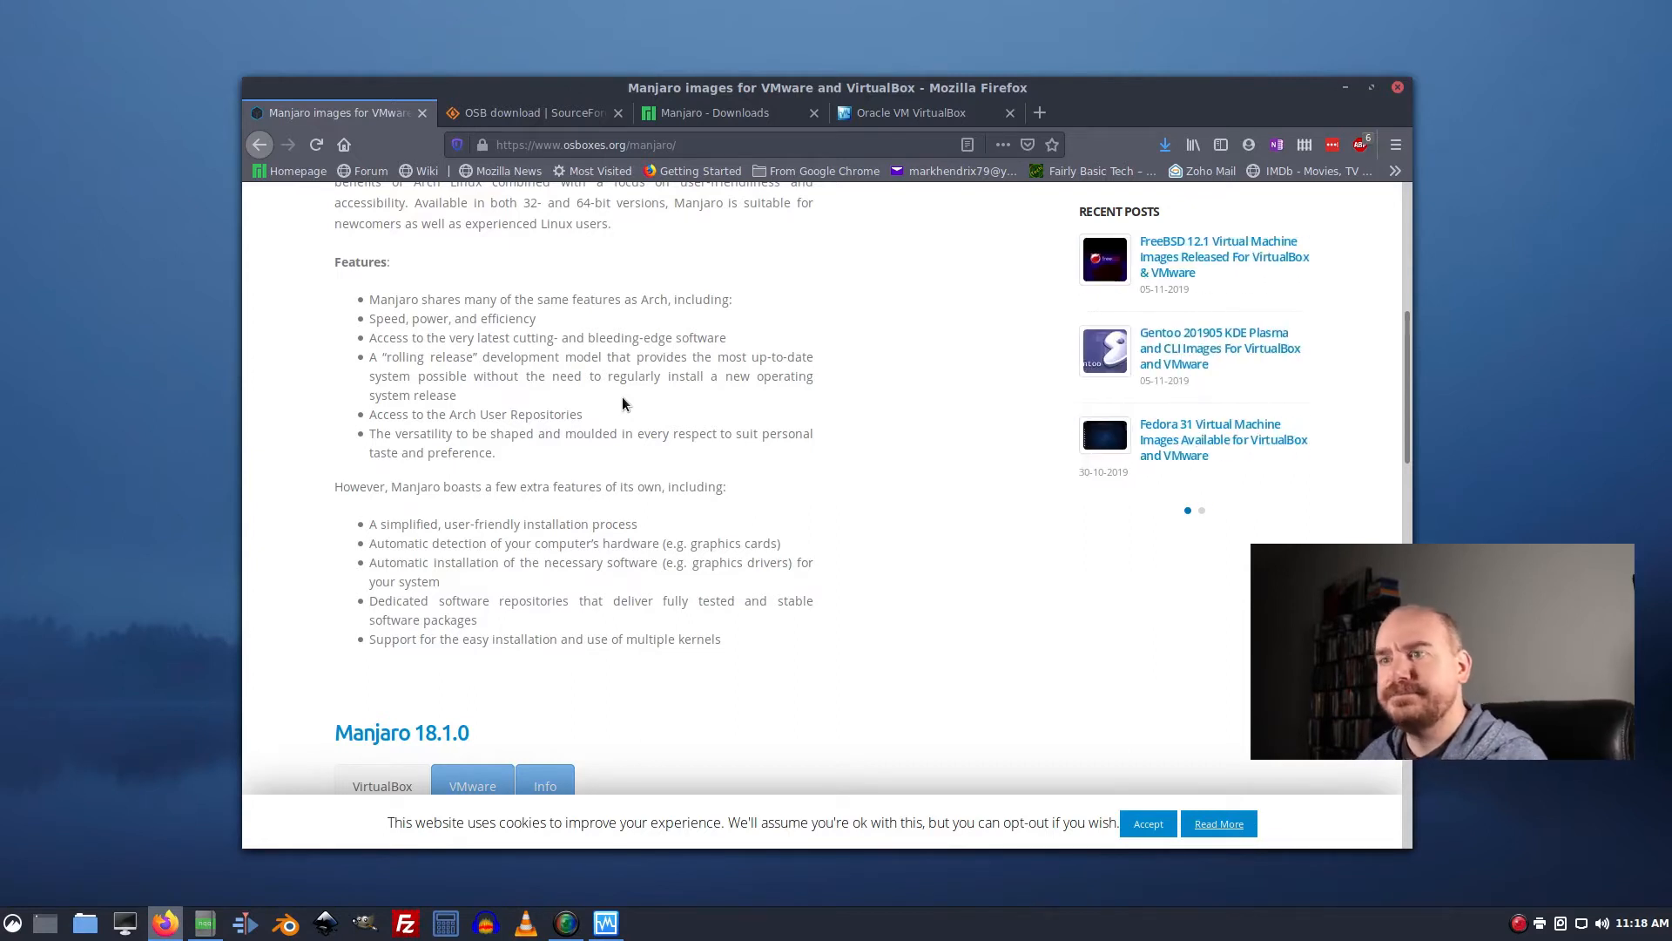
{"action": "mouse_move", "coordinate": [1326, 293]}
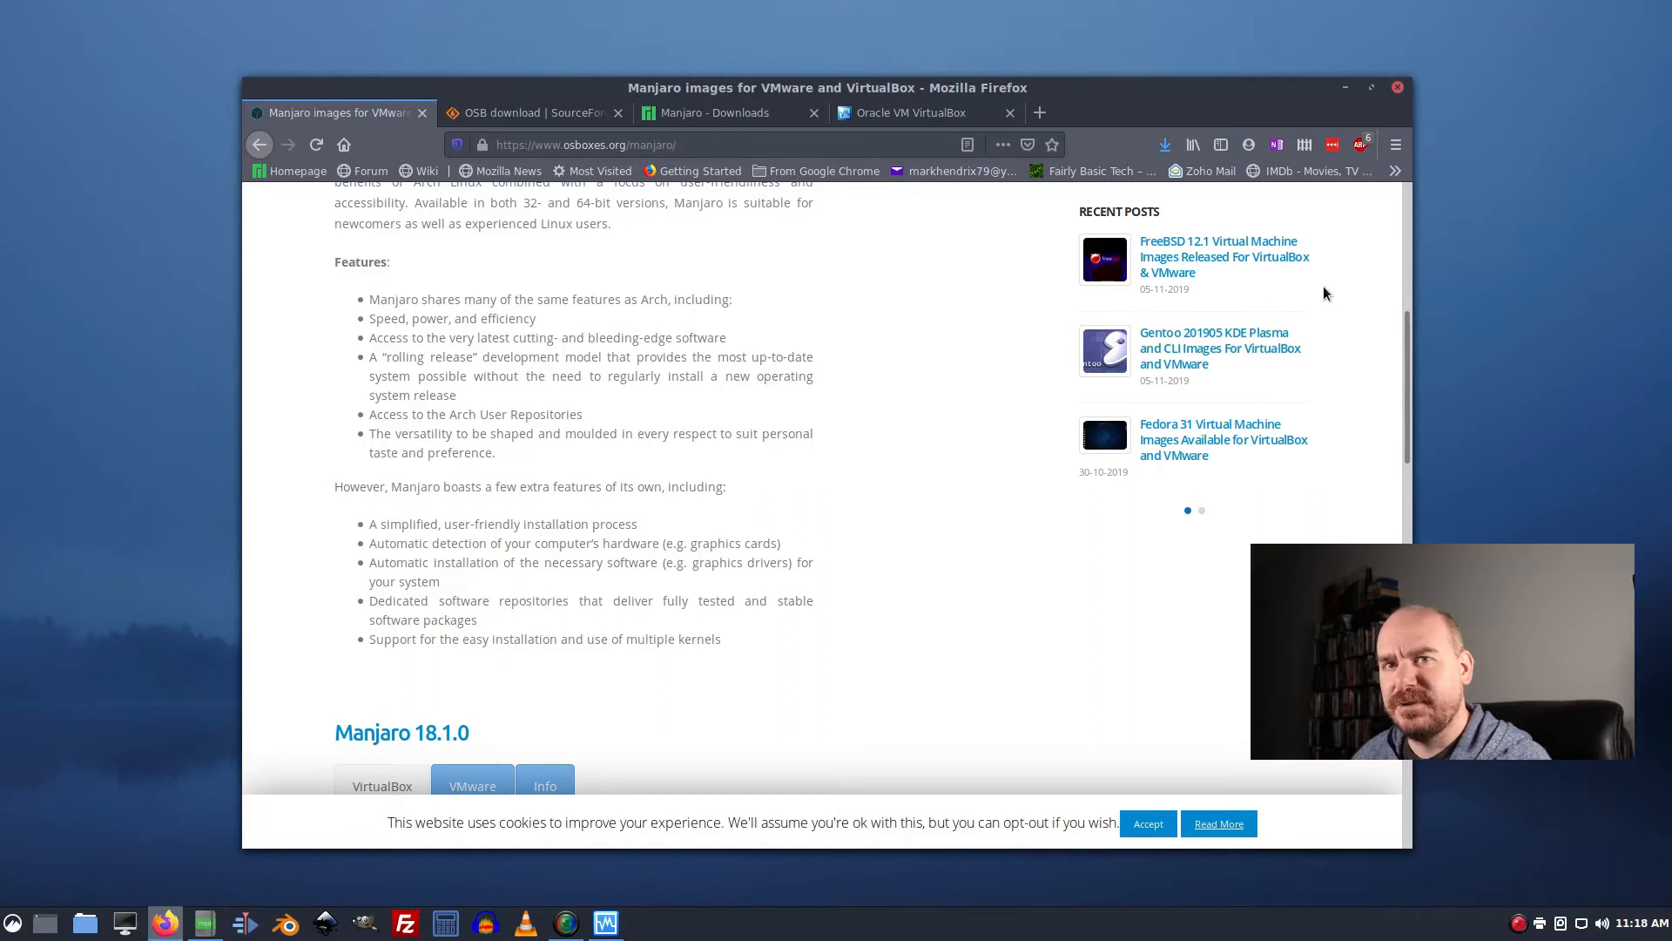
{"action": "mouse_move", "coordinate": [1090, 336]}
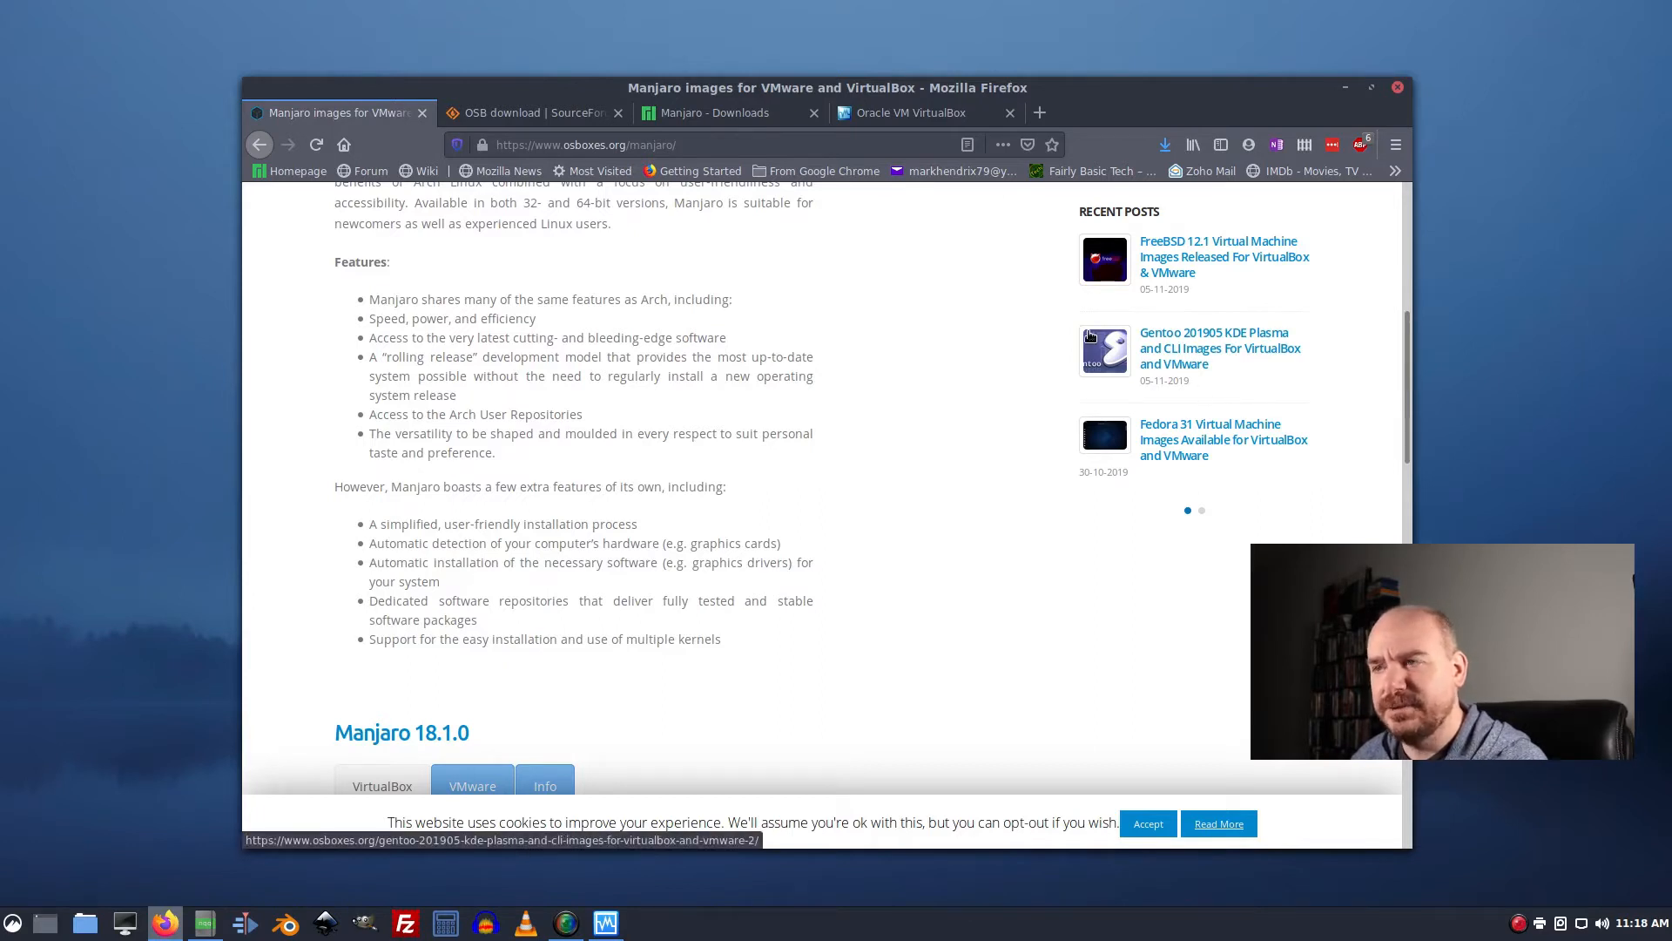
{"action": "mouse_move", "coordinate": [1244, 486]}
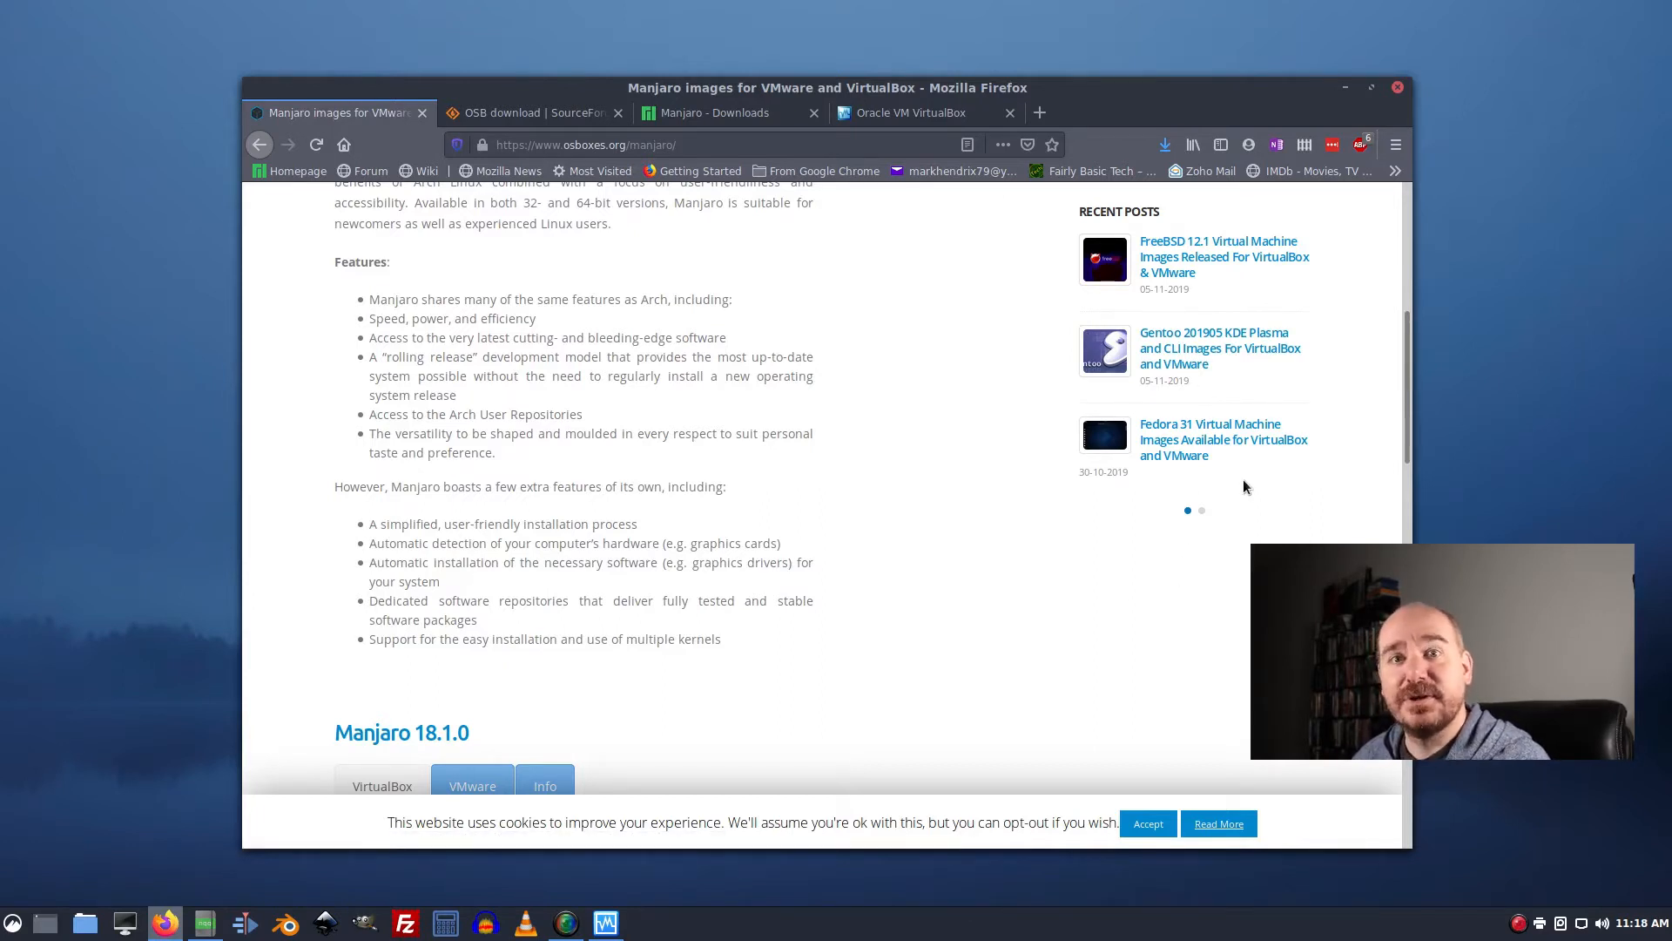
Bring the Manjaro 18.1.0 VirtualBox (VDI) 64bit download with its SHA256 sum into view.
{"action": "left_click", "coordinate": [1200, 510]}
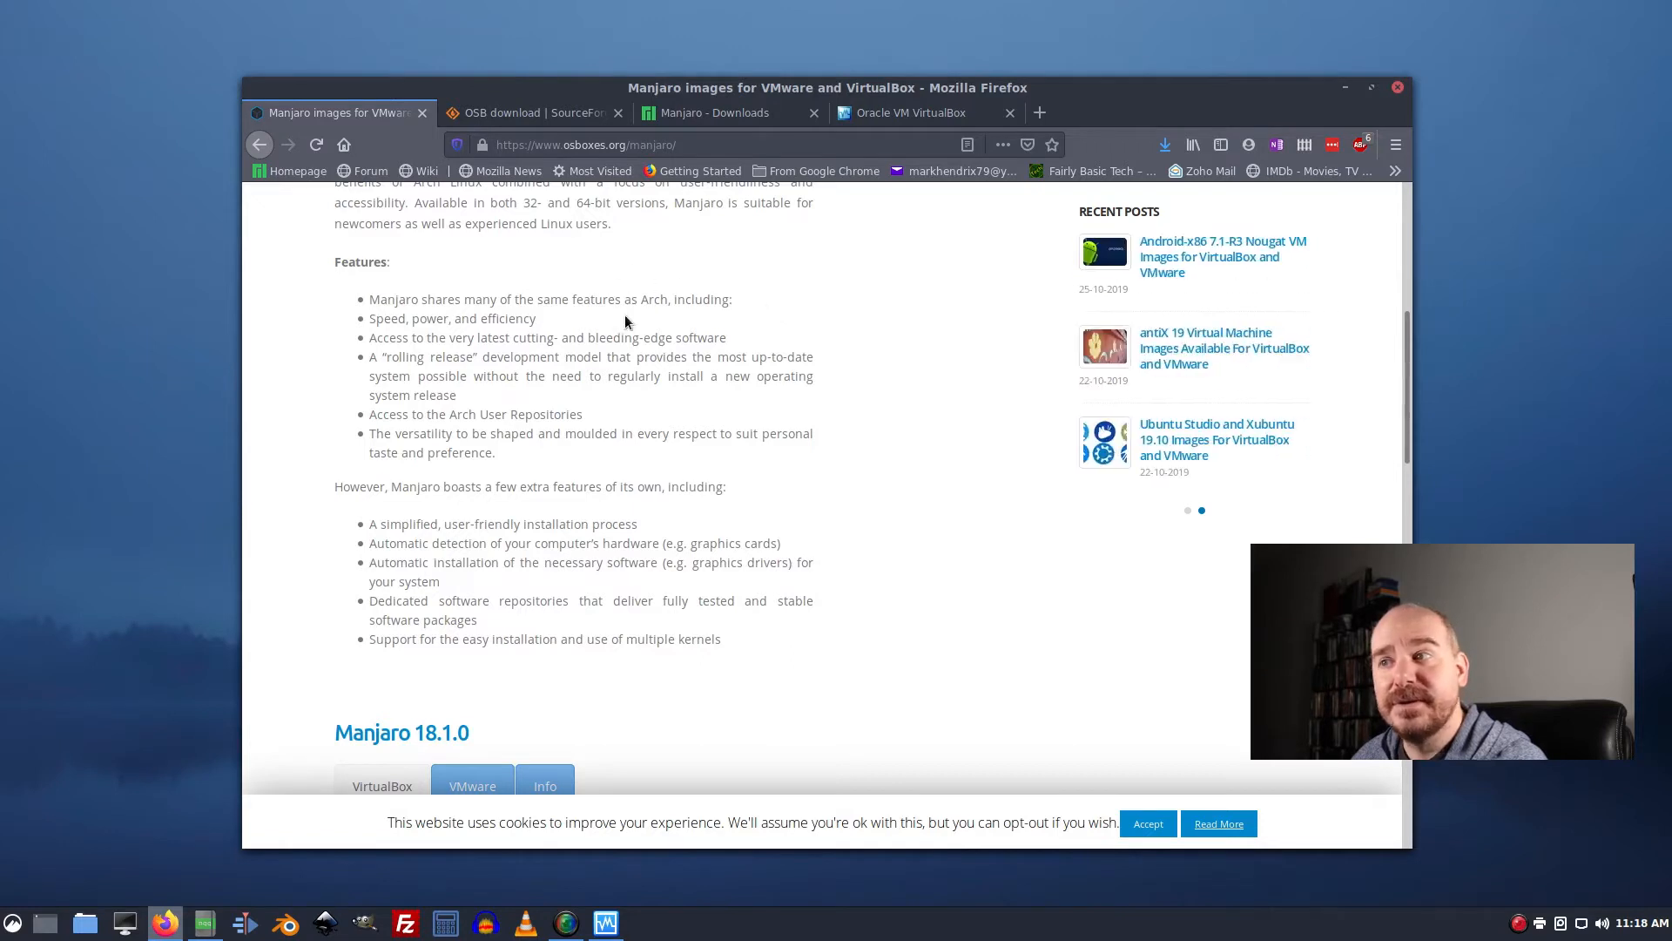
{"action": "scroll", "scroll_direction": "down", "scroll_amount": 3}
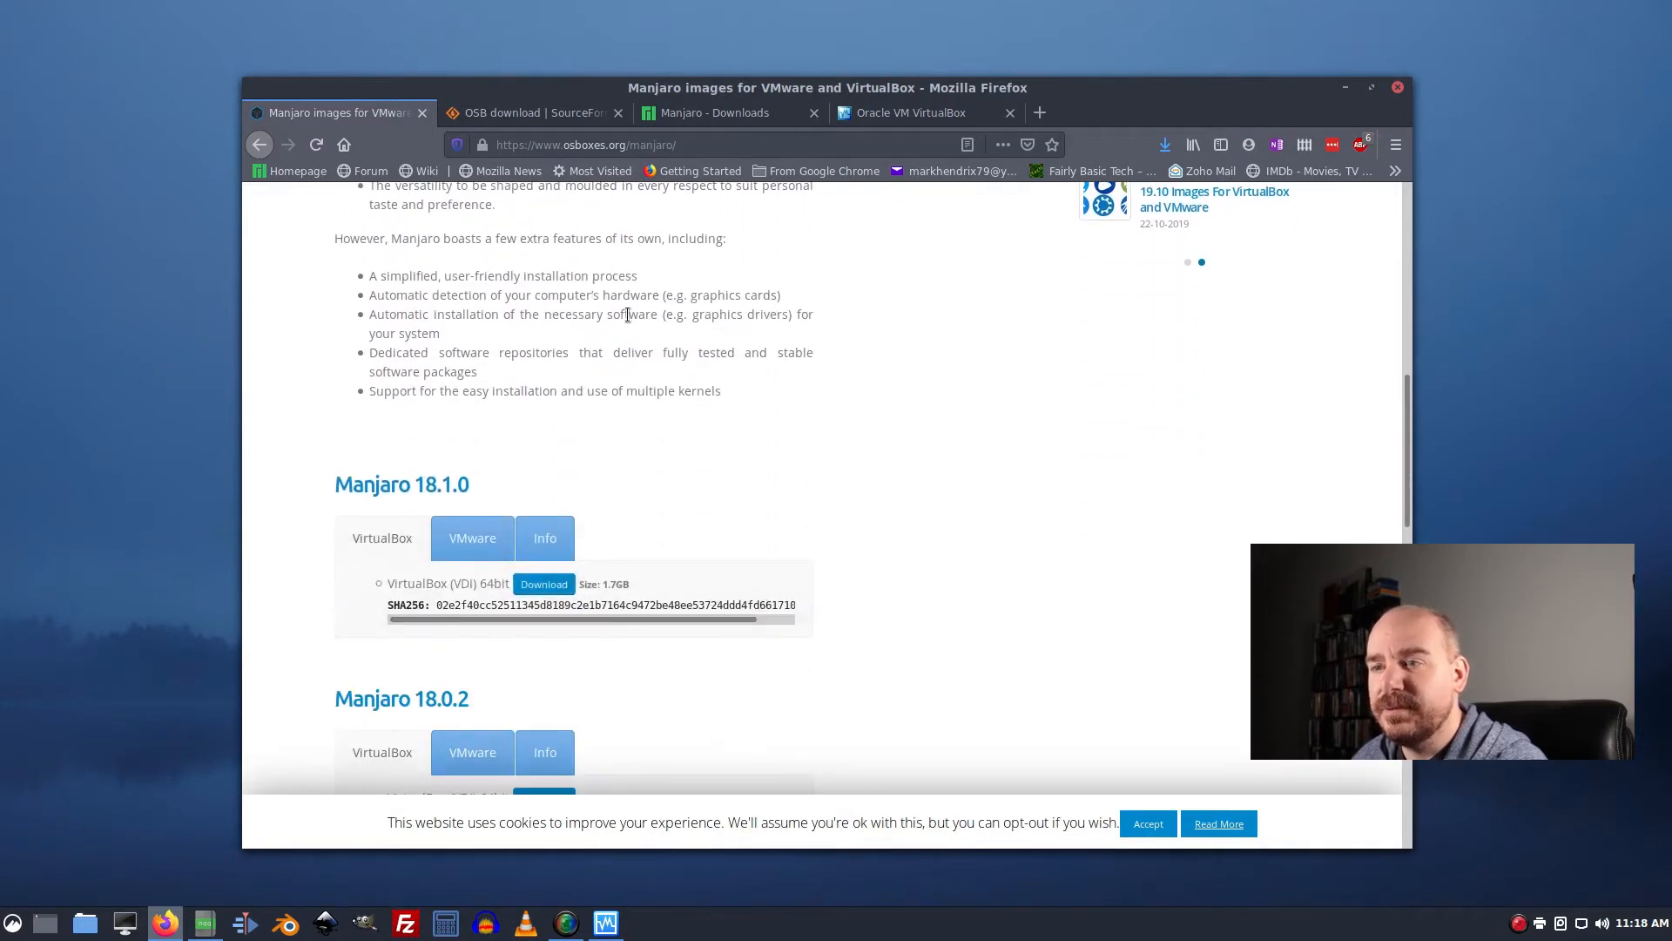
{"action": "scroll", "scroll_direction": "down", "scroll_amount": 3}
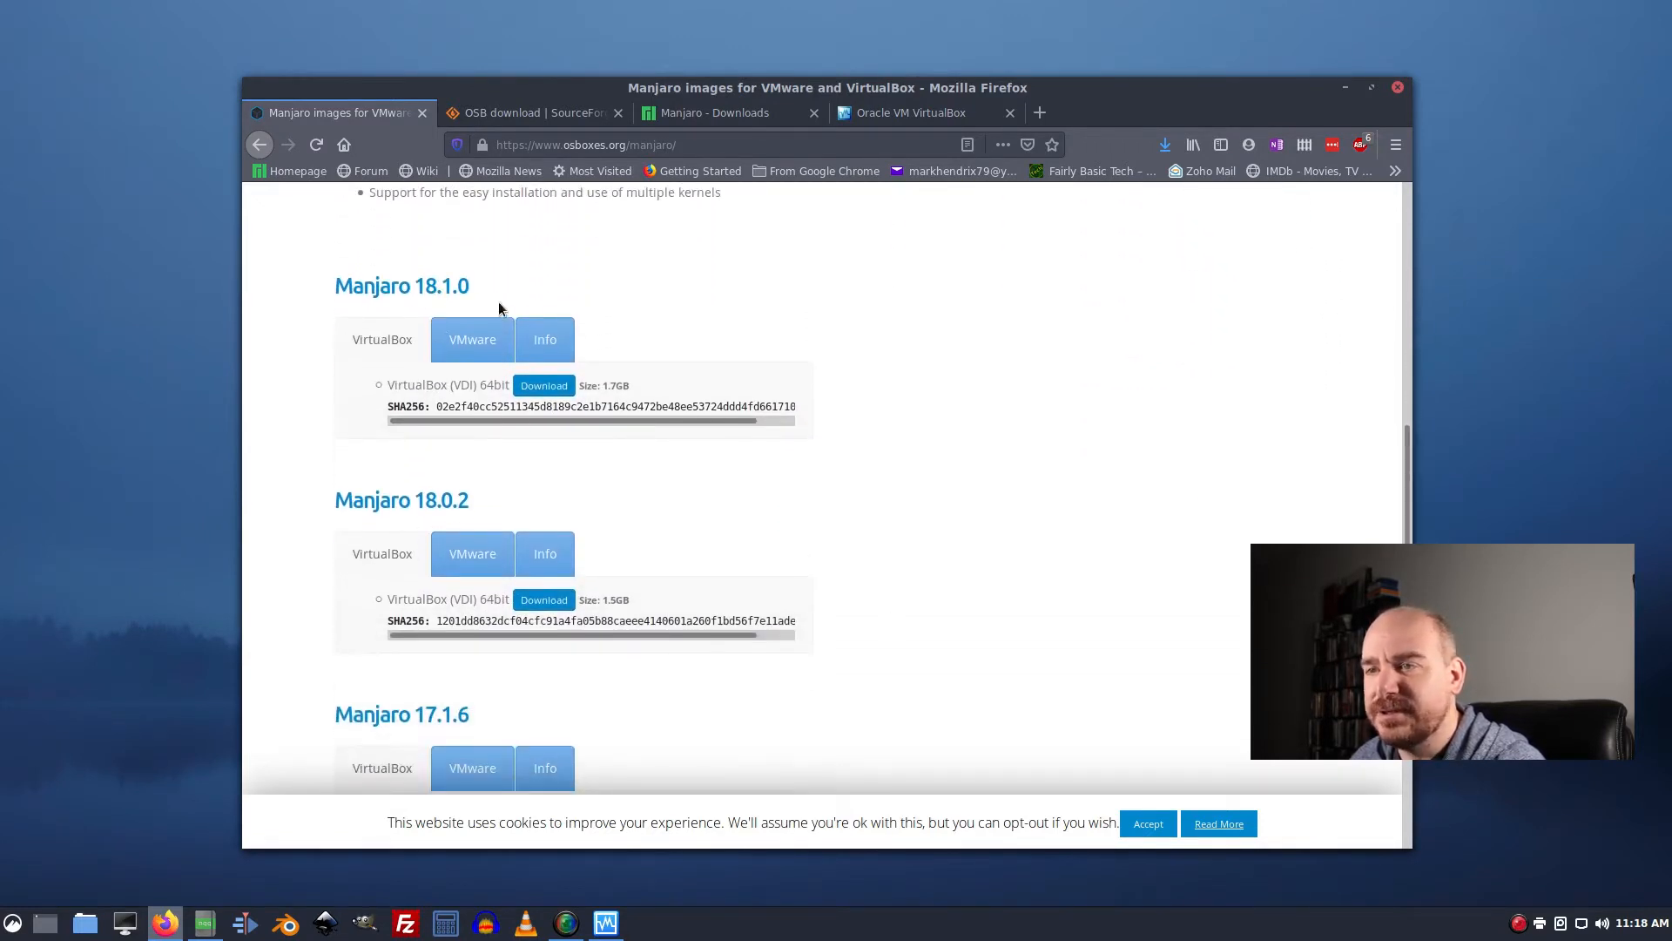
{"action": "mouse_move", "coordinate": [381, 340]}
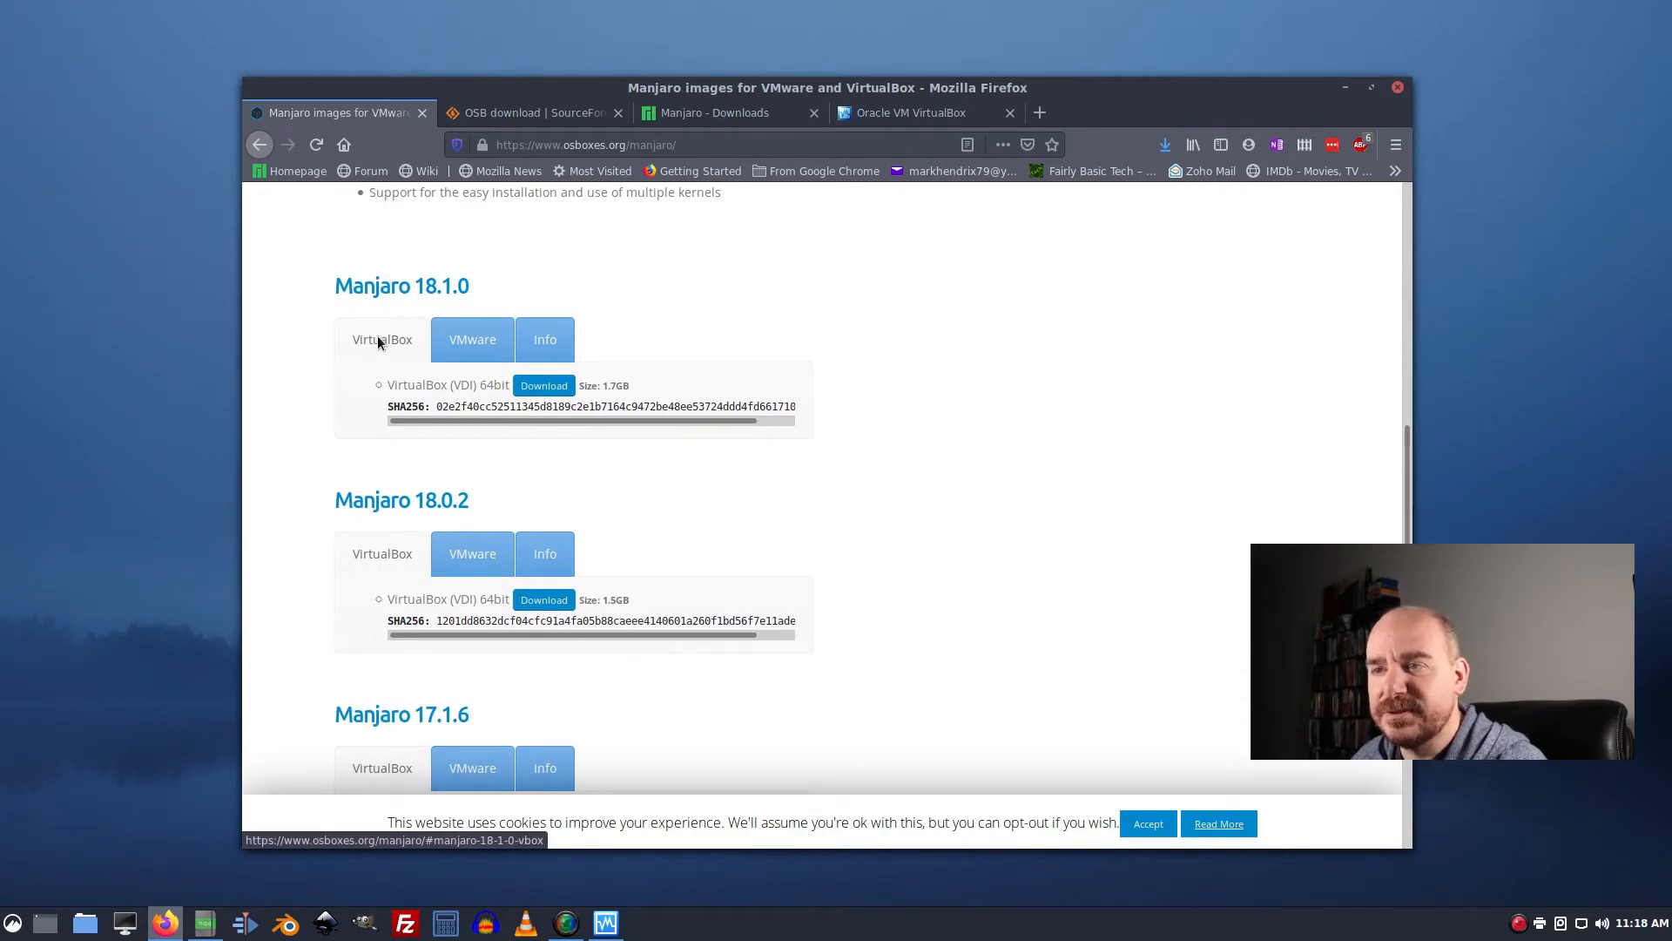
{"action": "mouse_move", "coordinate": [544, 385]}
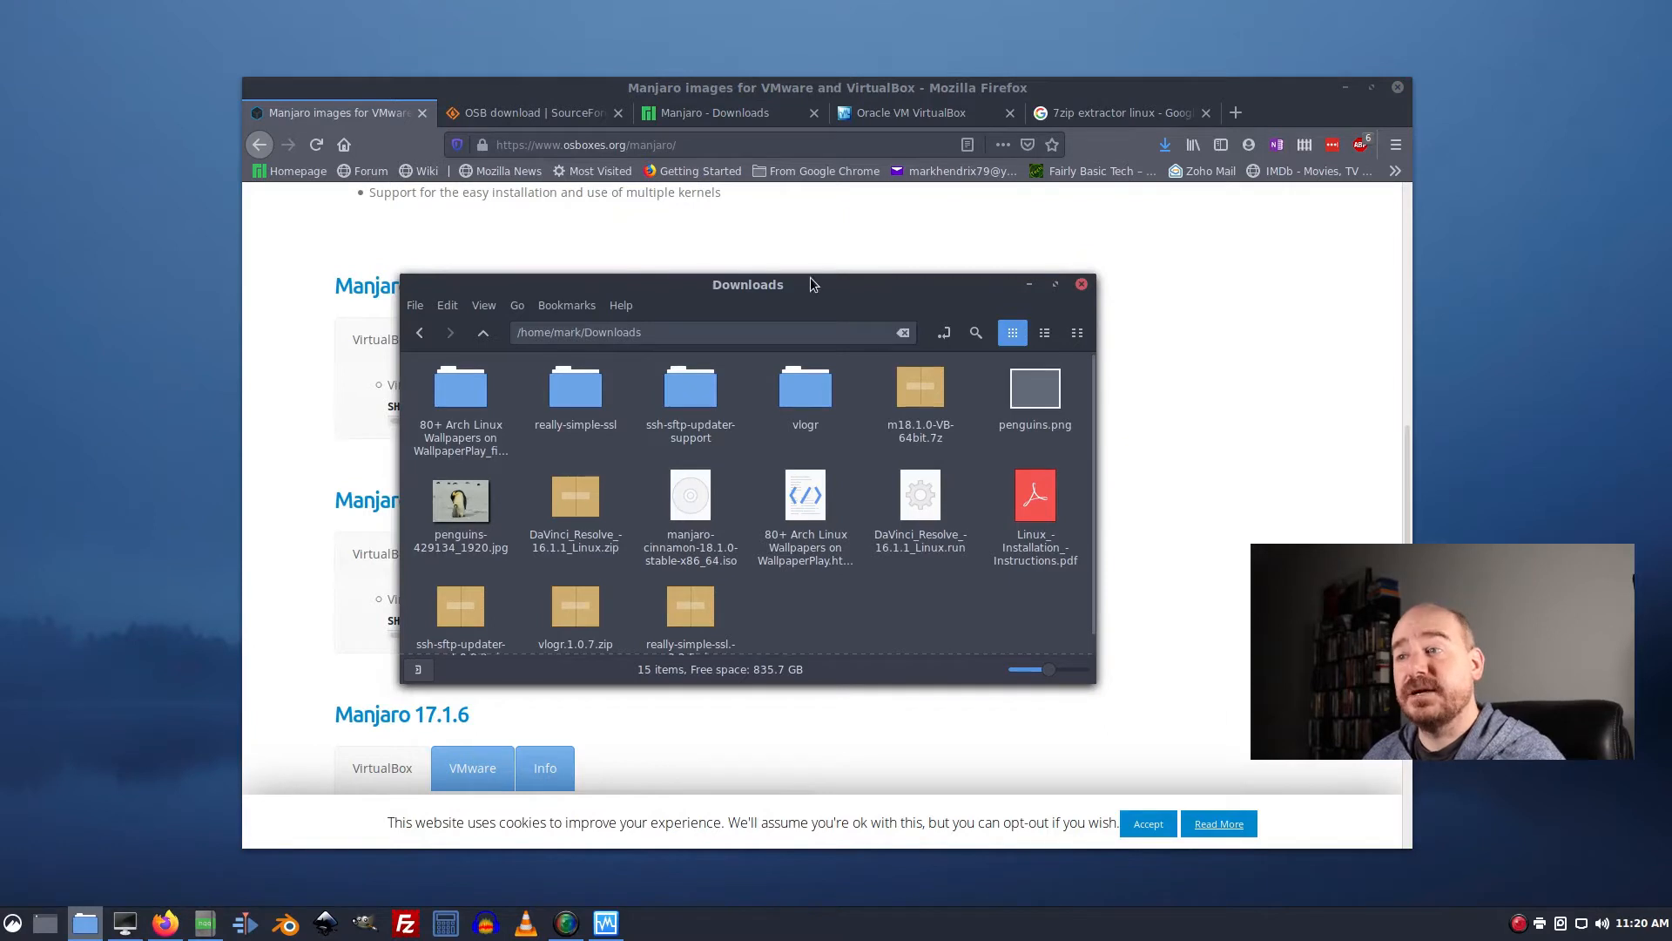
{"action": "mouse_move", "coordinate": [953, 472]}
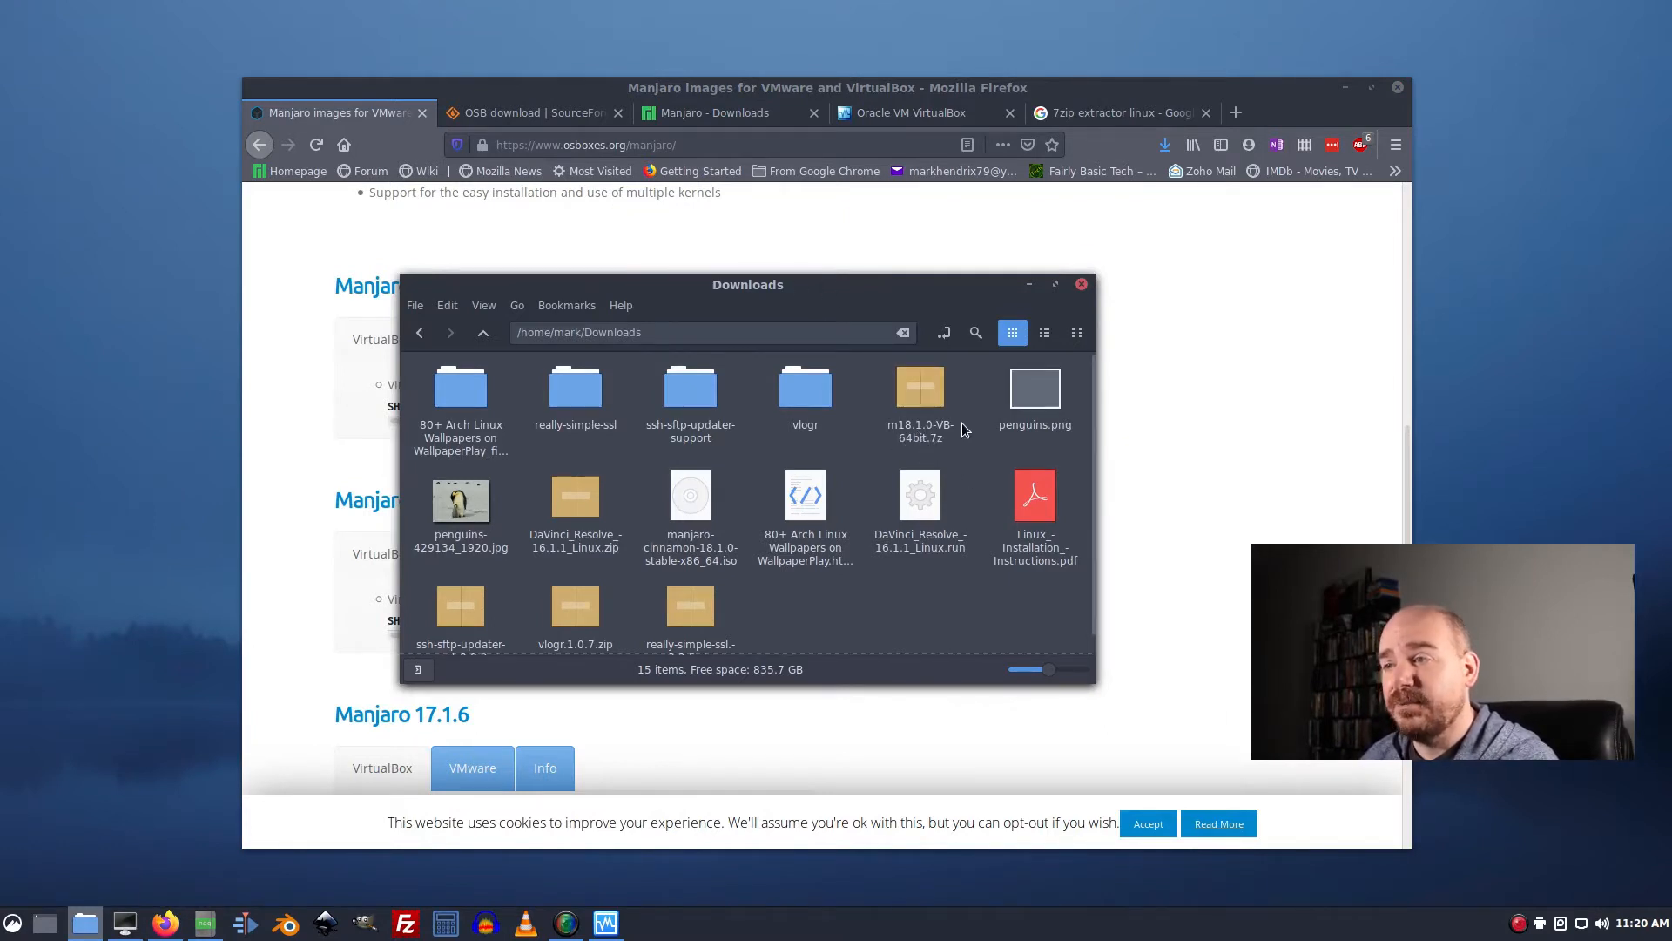
{"action": "mouse_move", "coordinate": [995, 459]}
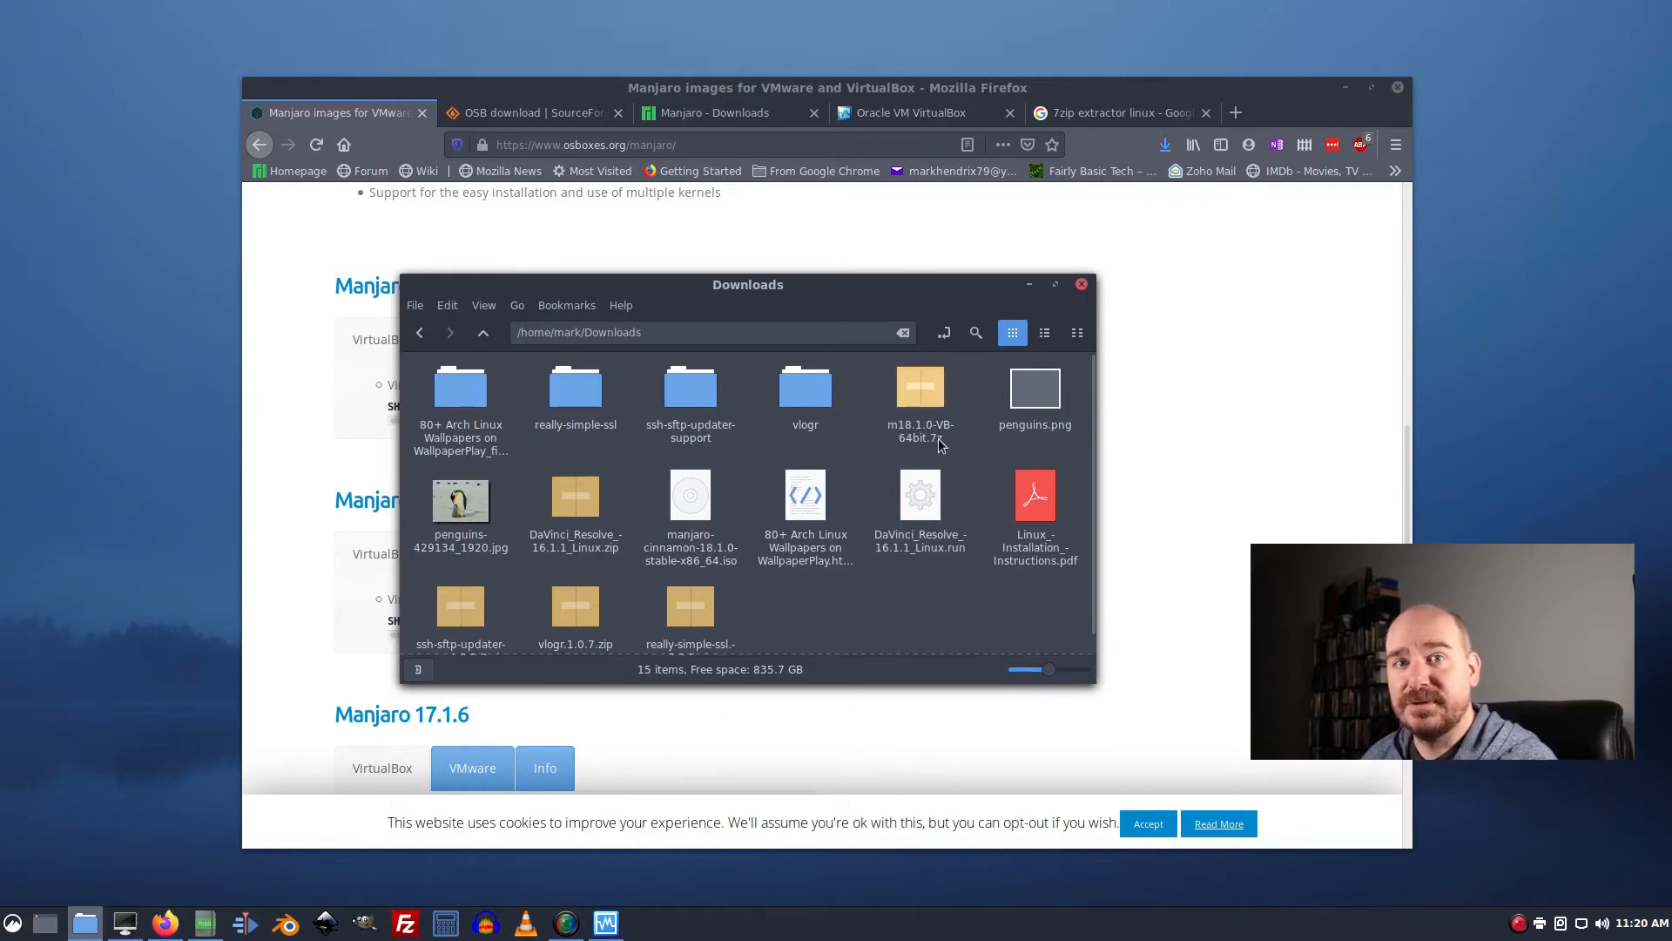
{"action": "mouse_move", "coordinate": [970, 411]}
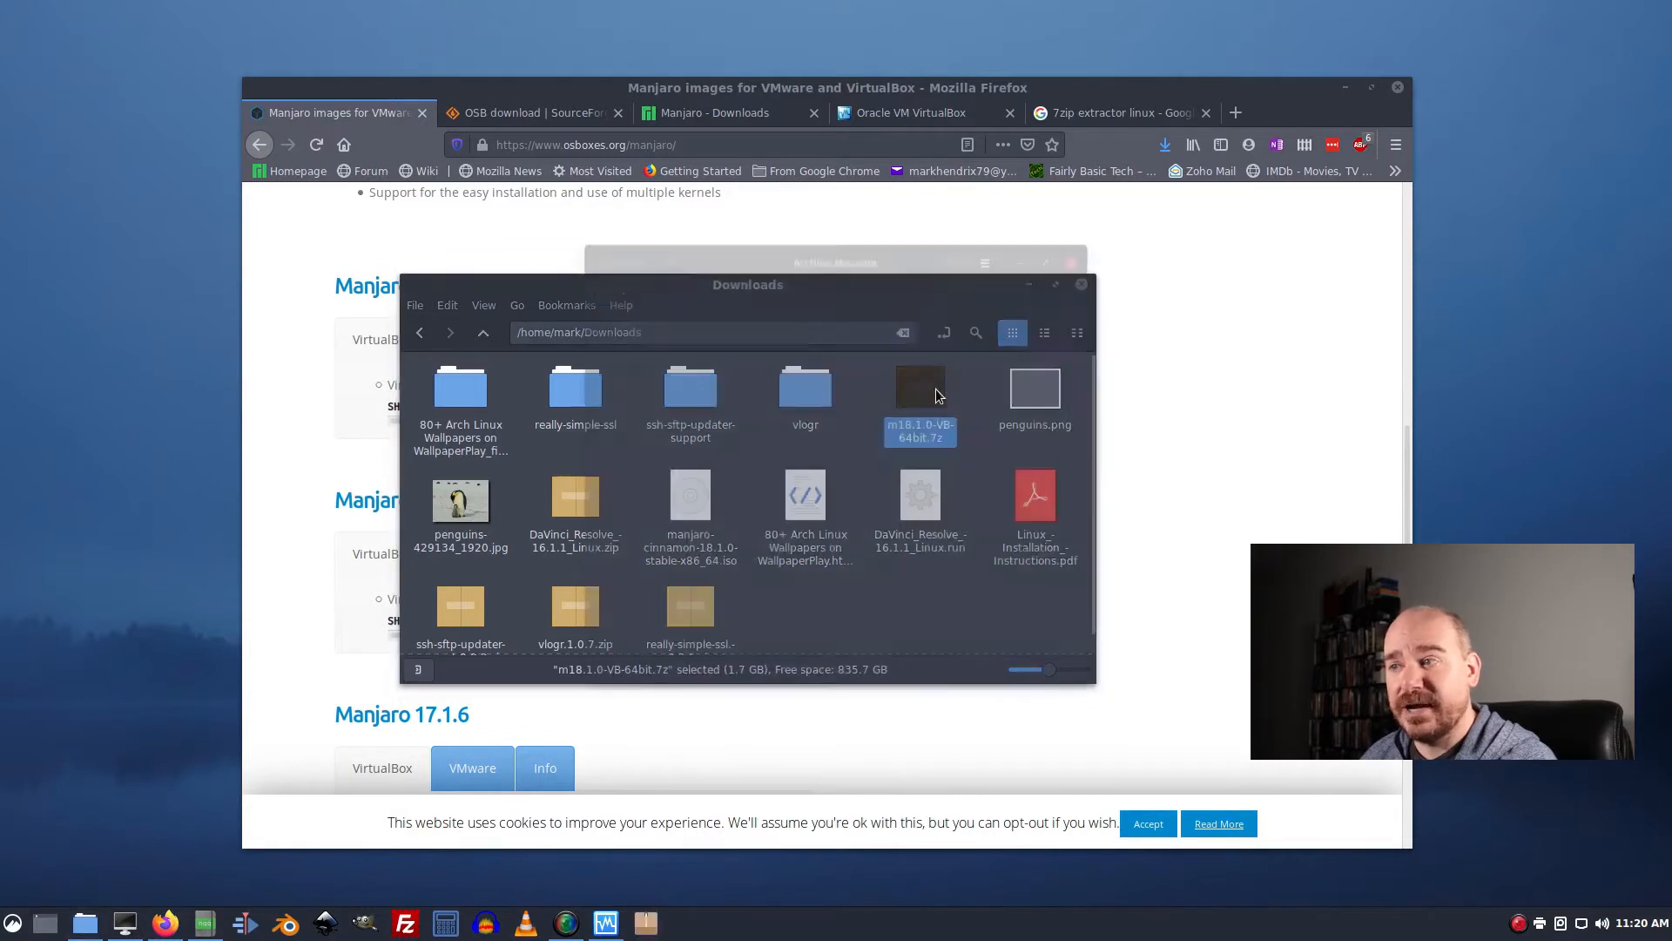
Open m18.1.0-VB-64bit.7z from Downloads in Archive Manager.
{"action": "double_click", "coordinate": [920, 400]}
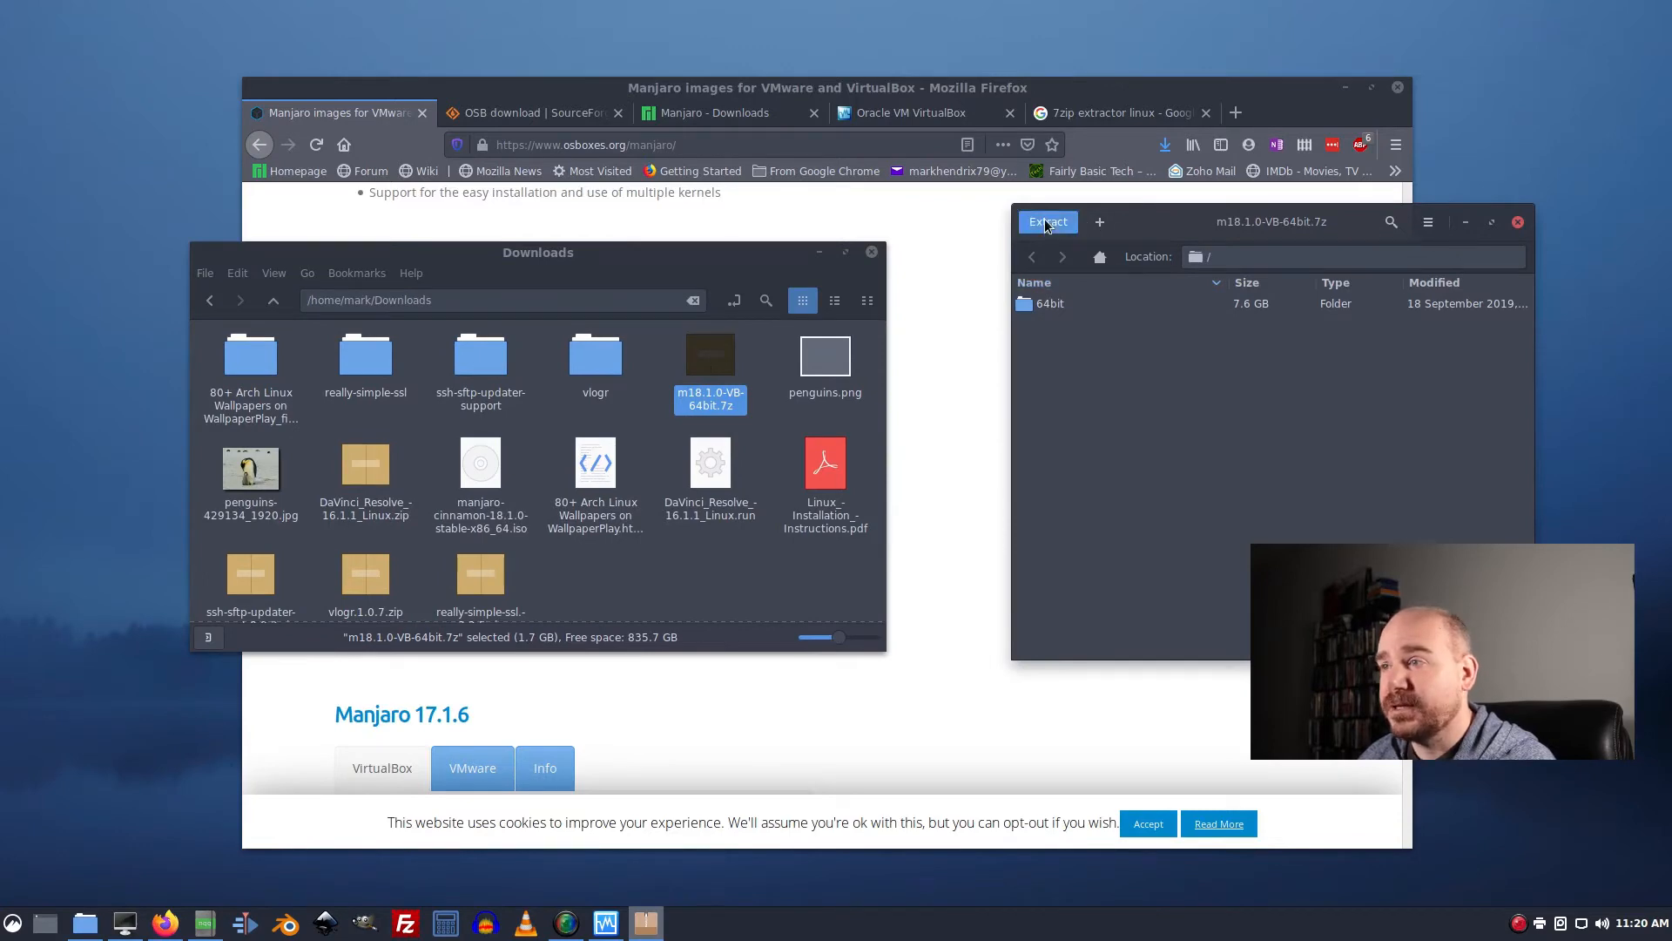
Extract the 7z archive into Downloads, glancing at the checksum guide tab meanwhile.
{"action": "left_click", "coordinate": [1047, 221]}
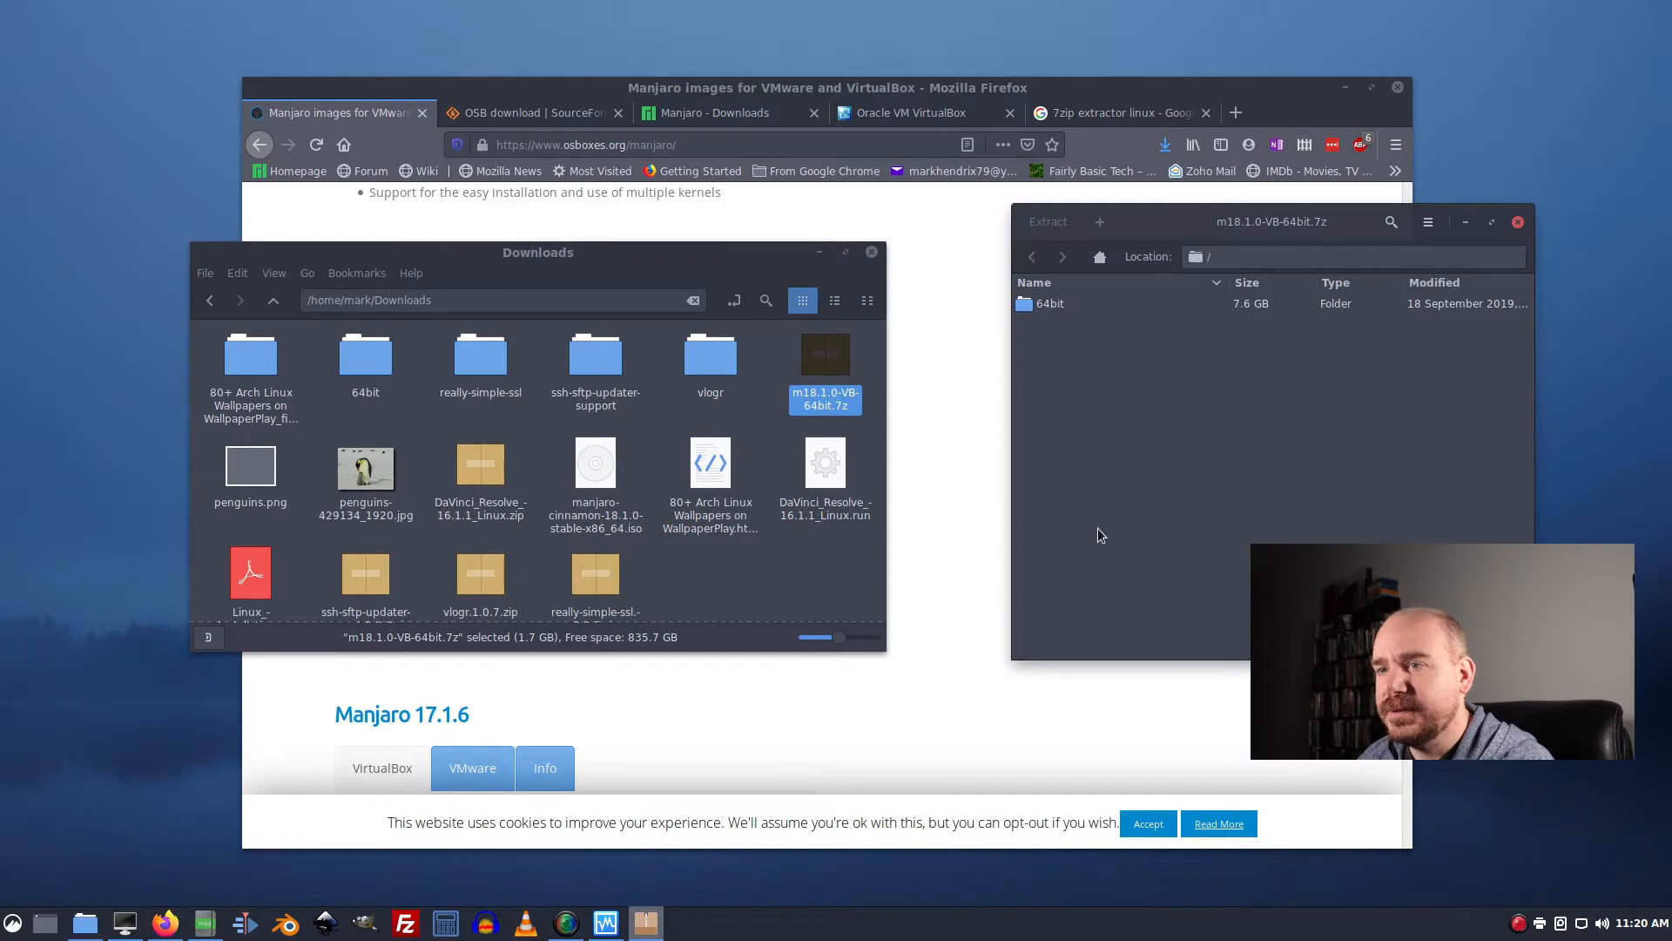
{"action": "left_click", "coordinate": [1047, 222]}
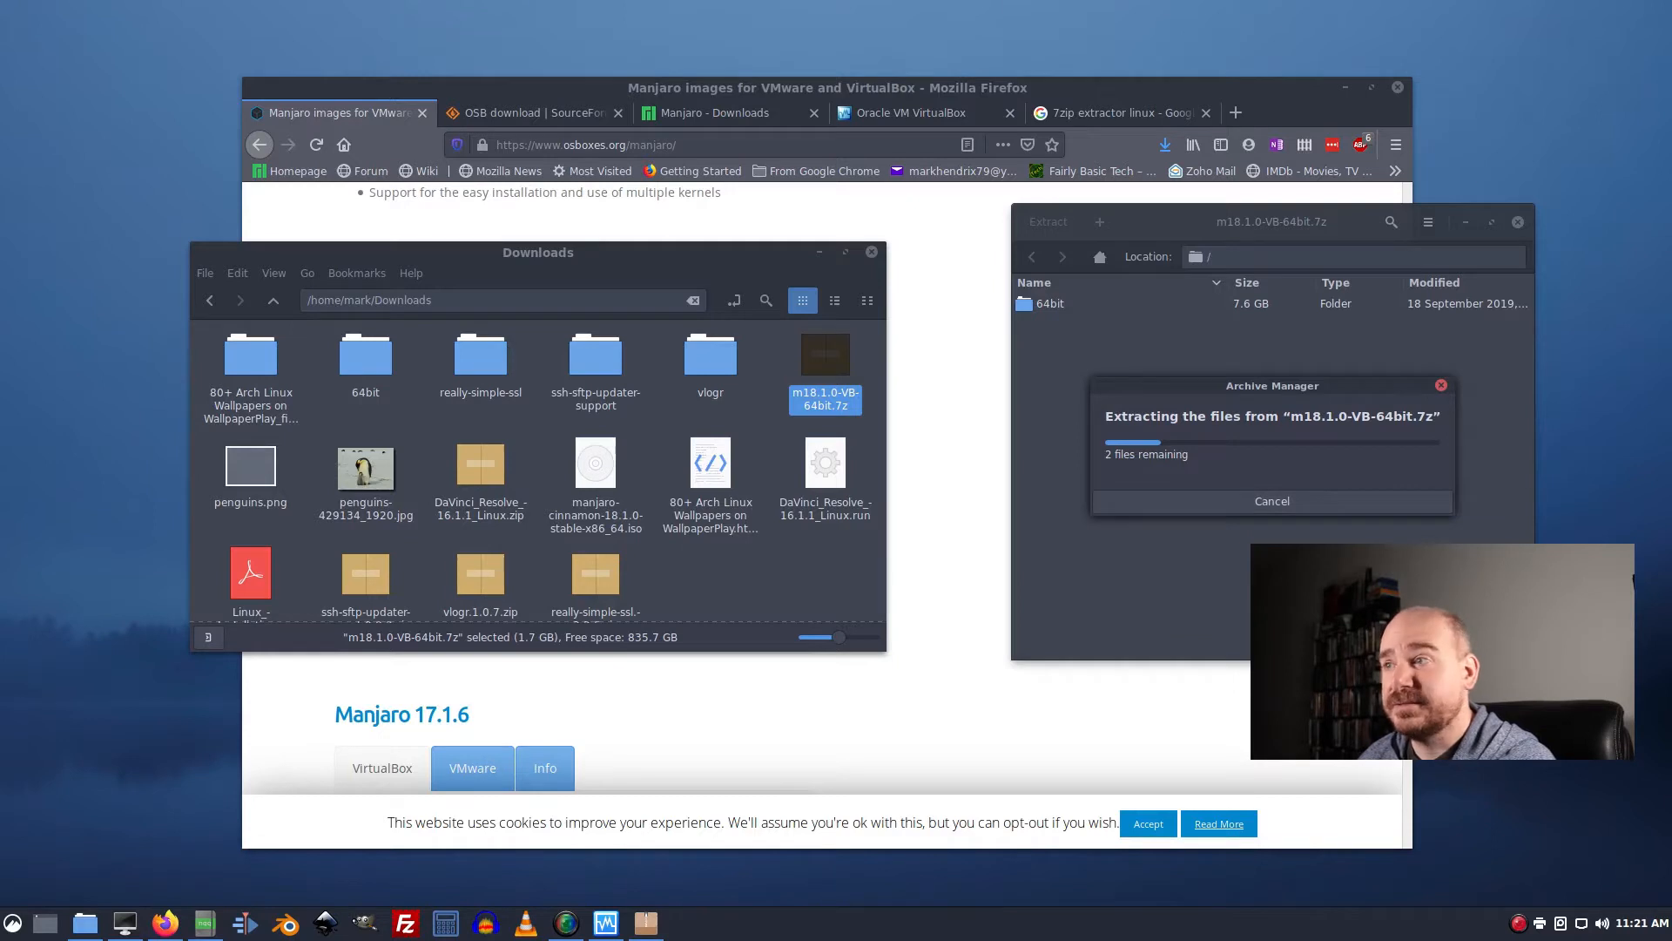
{"action": "mouse_move", "coordinate": [1240, 759]}
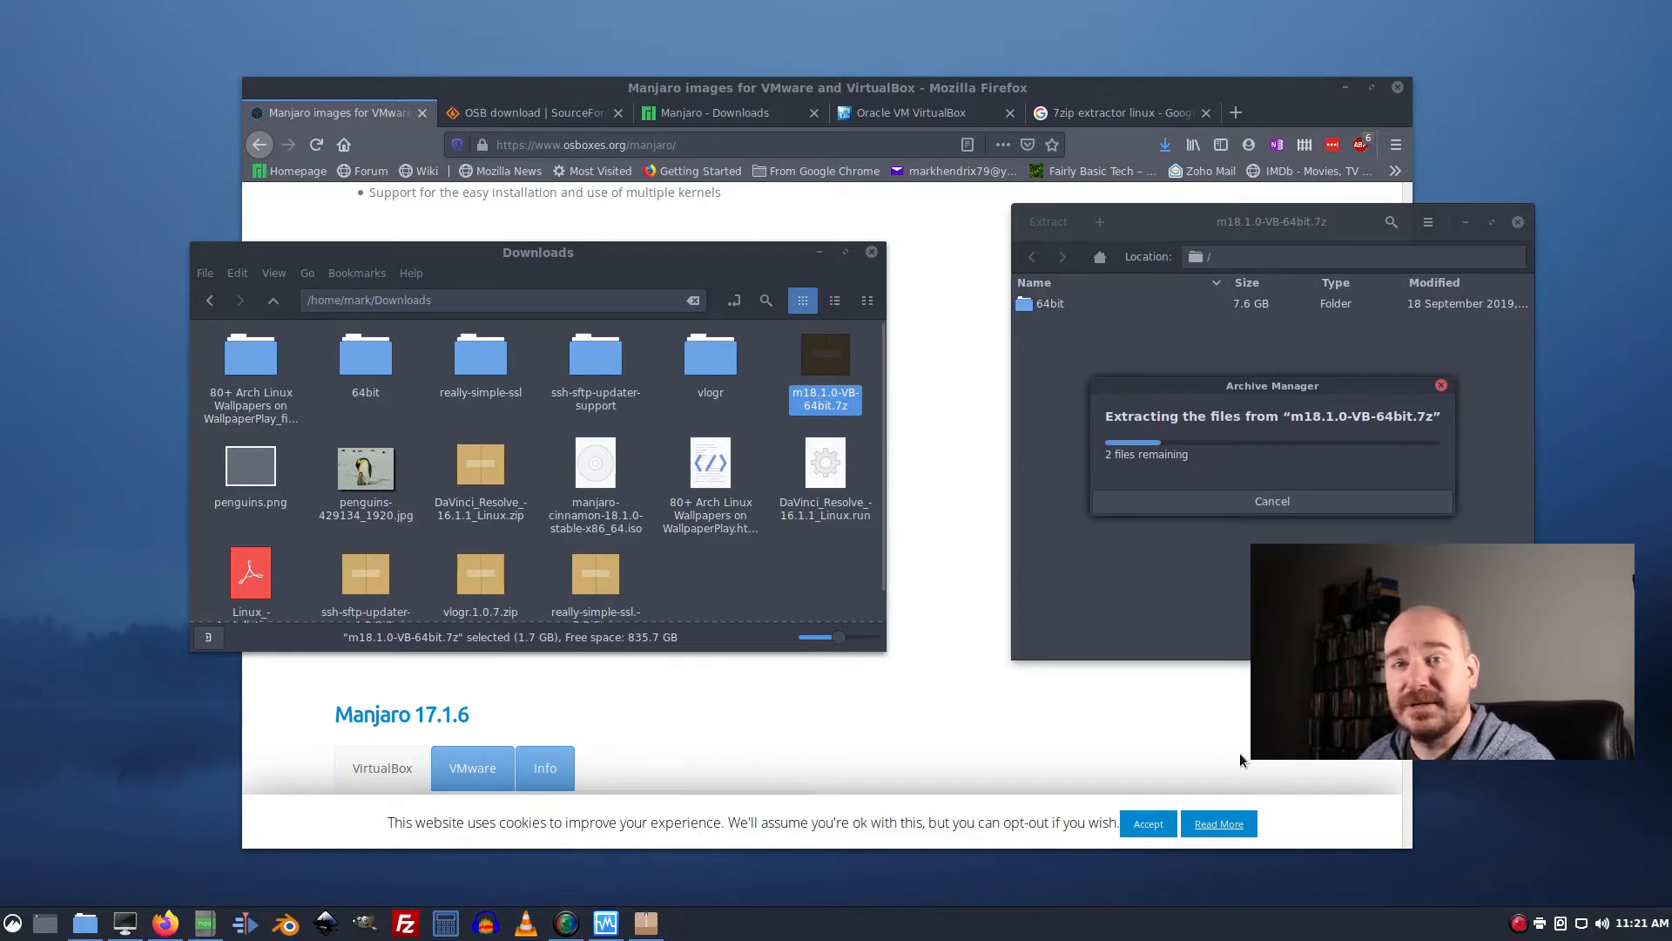
{"action": "mouse_move", "coordinate": [669, 368]}
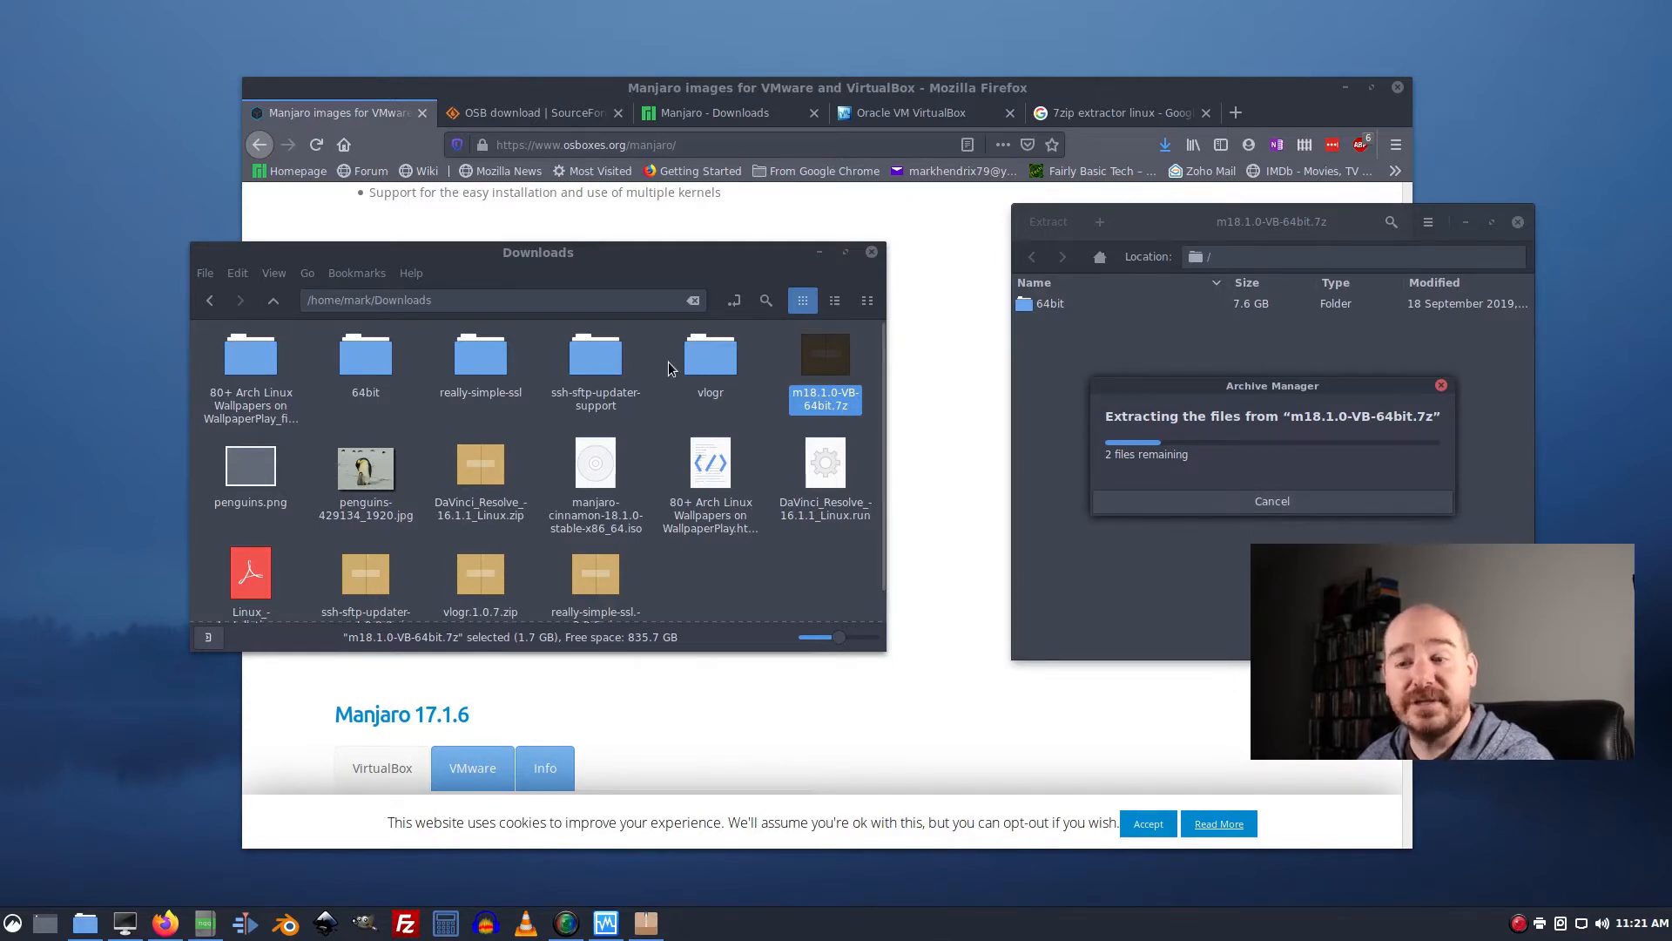
{"action": "mouse_move", "coordinate": [202, 519]}
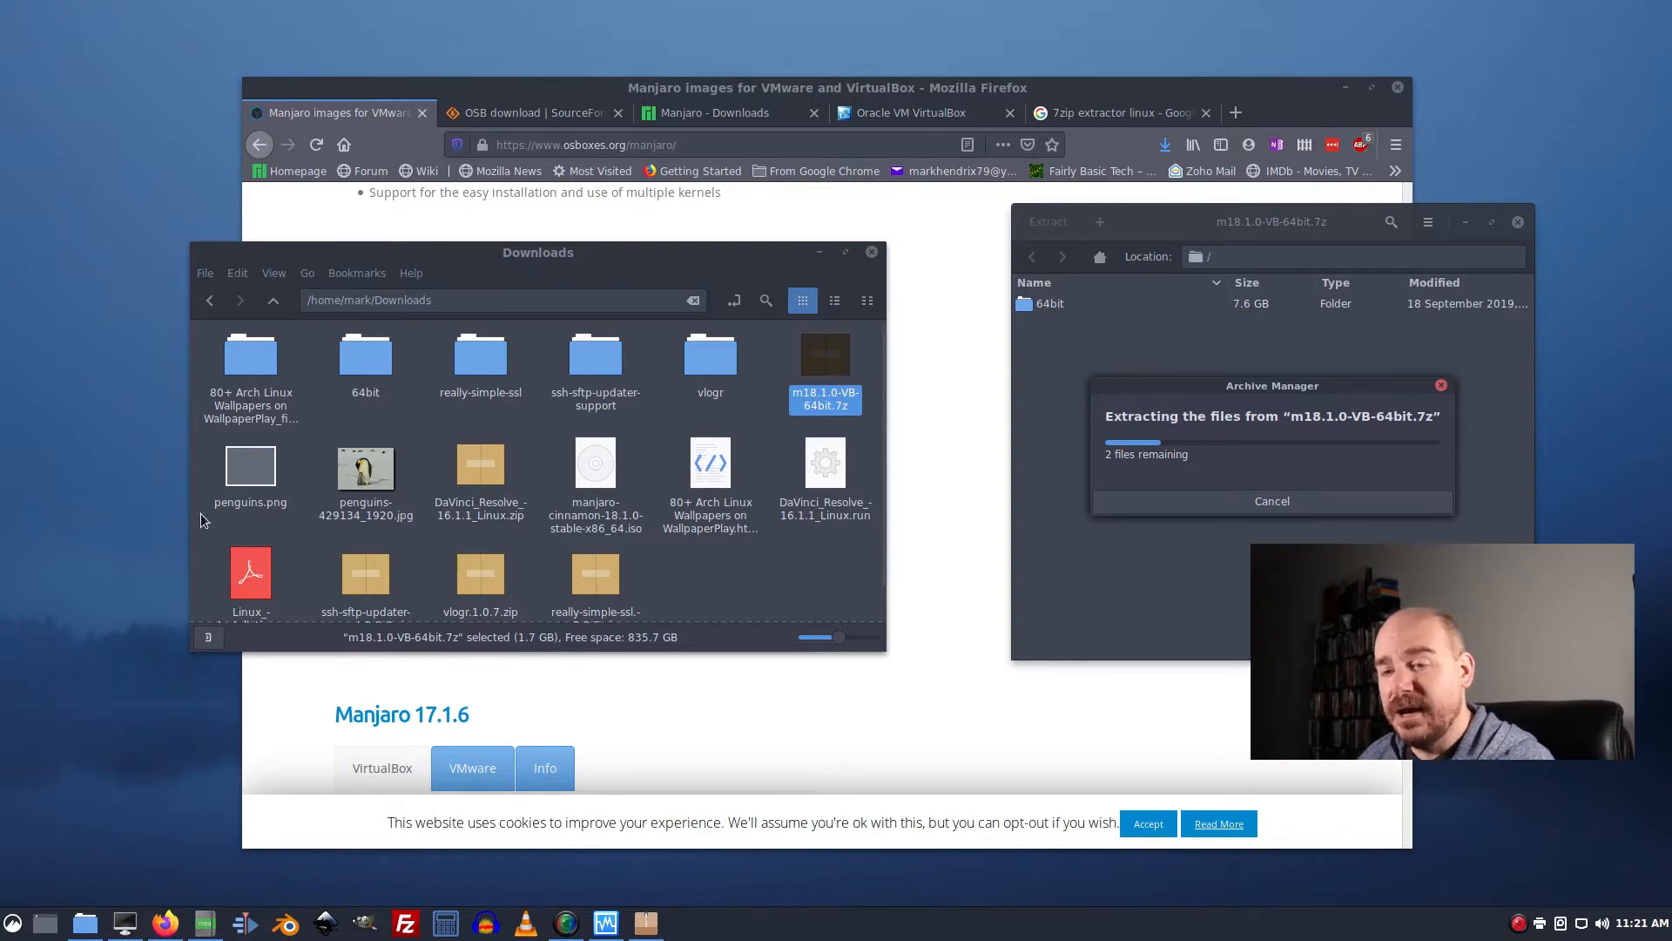
{"action": "mouse_move", "coordinate": [868, 836]}
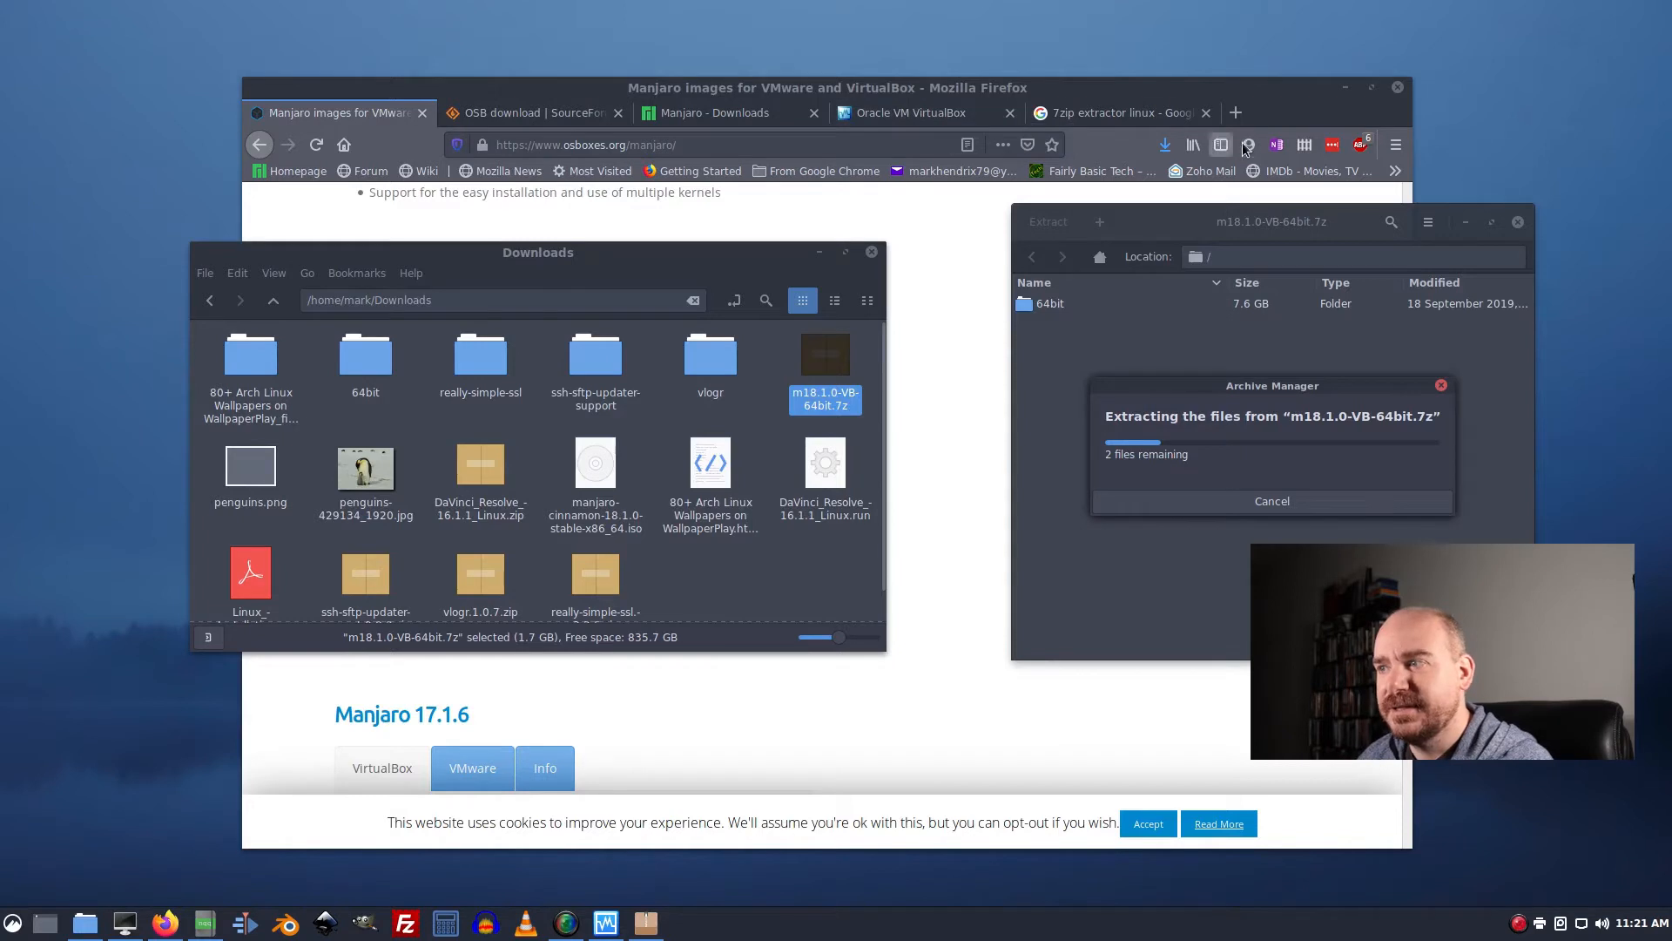
{"action": "mouse_move", "coordinate": [1313, 250]}
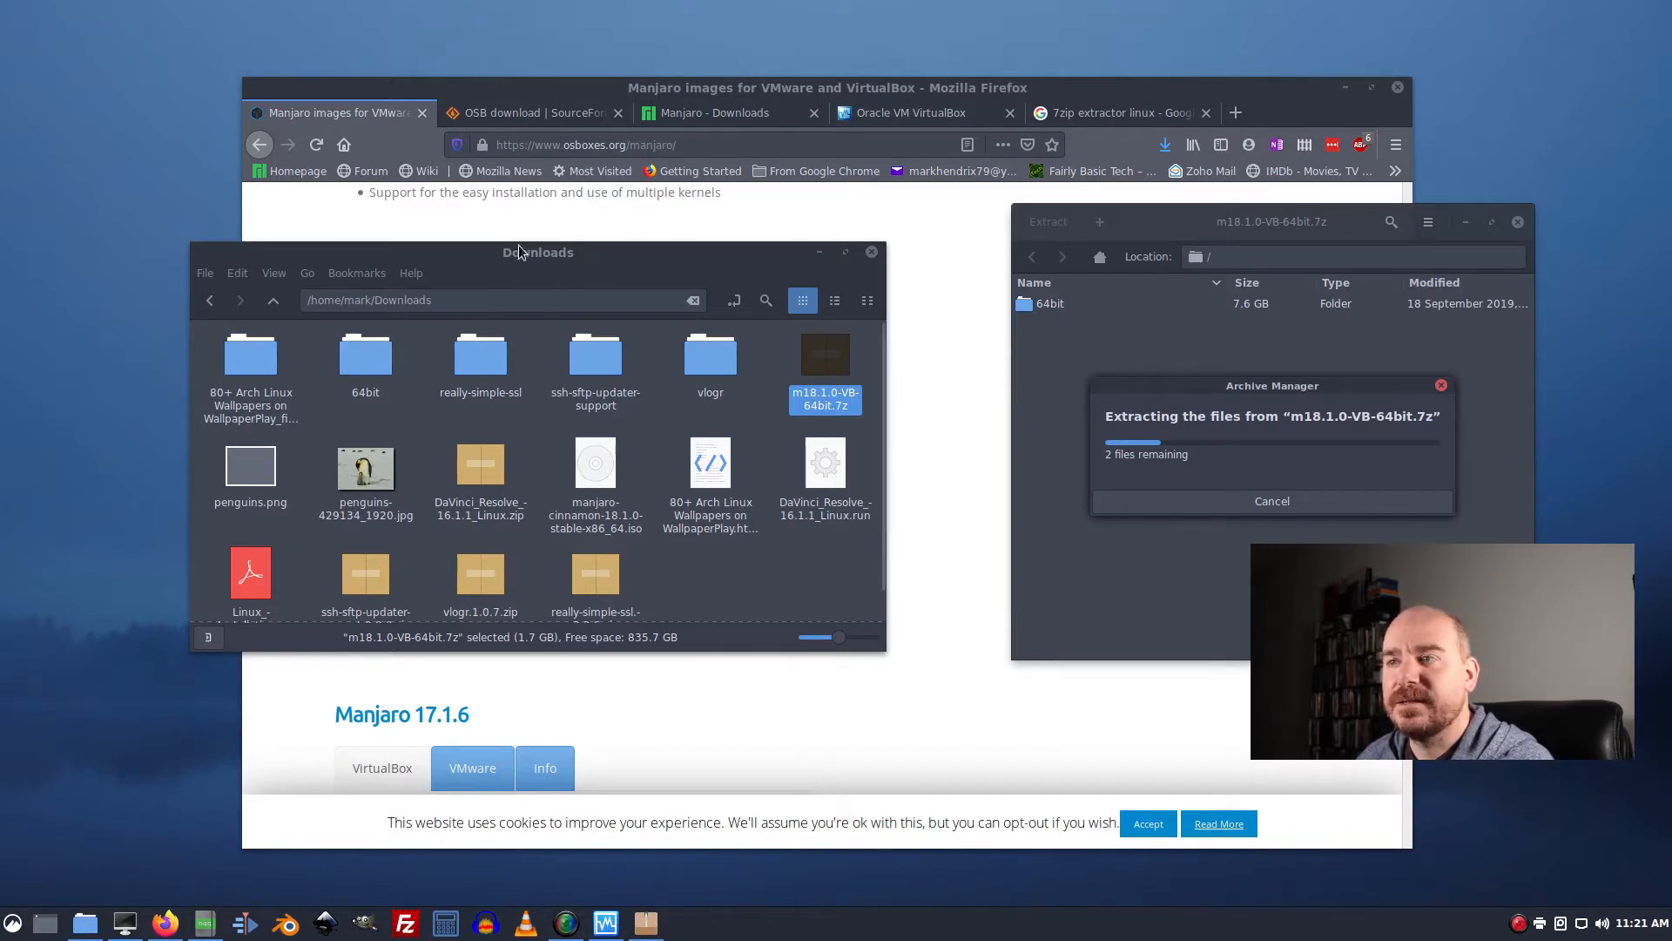
{"action": "mouse_move", "coordinate": [1263, 397]}
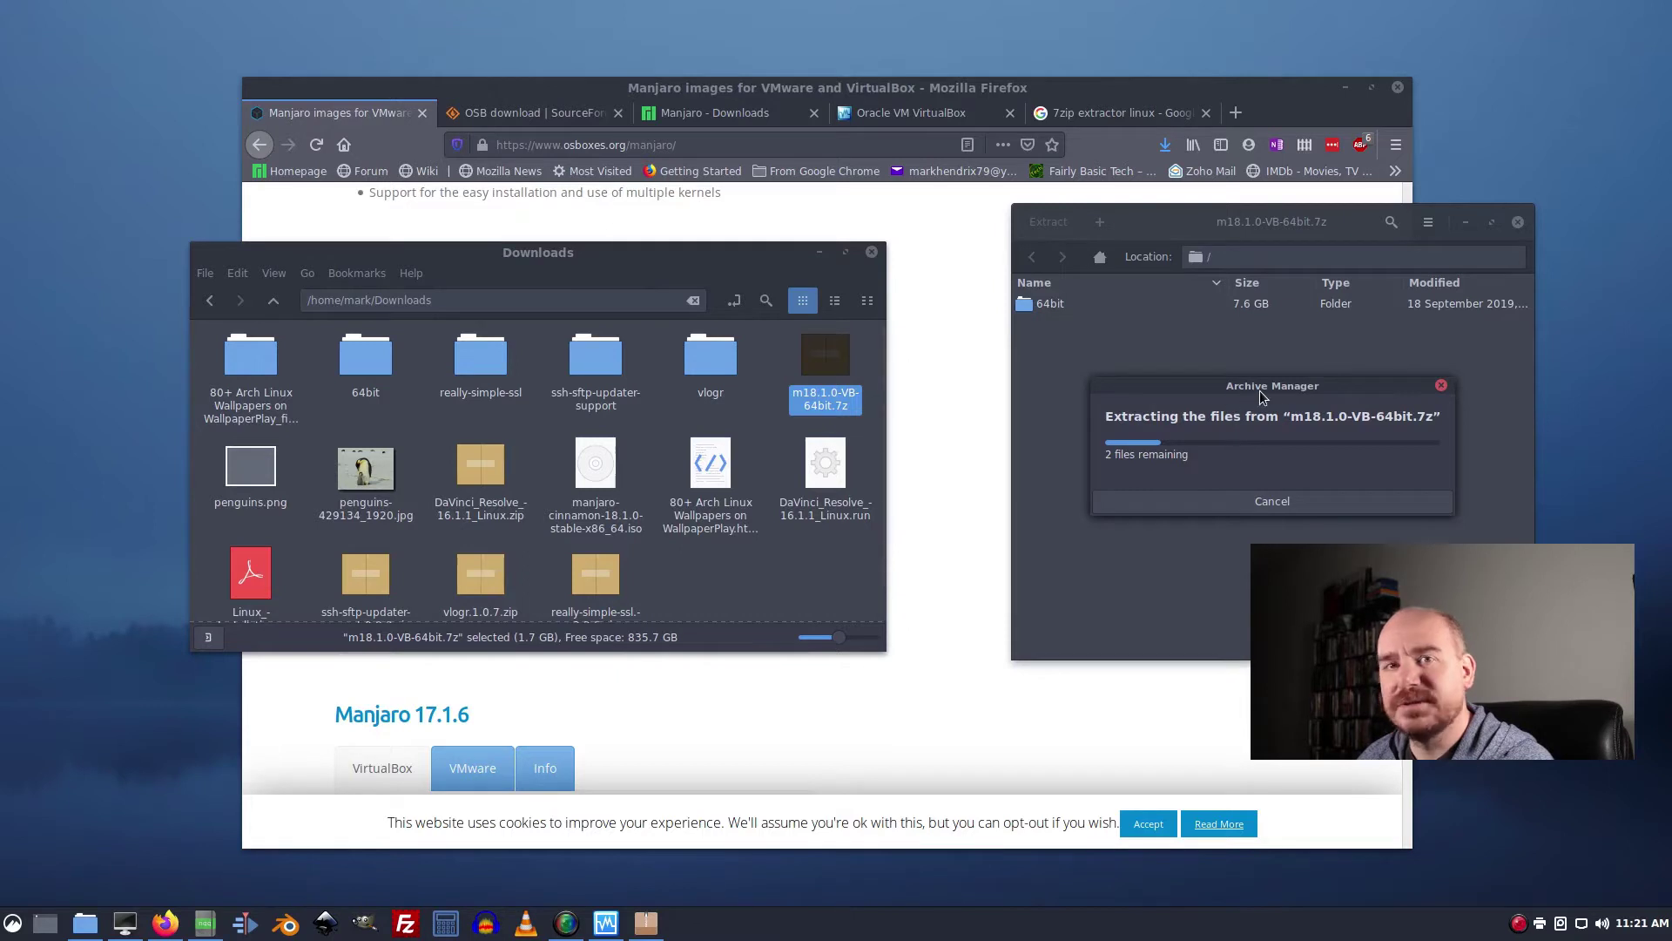
{"action": "mouse_move", "coordinate": [1303, 391]}
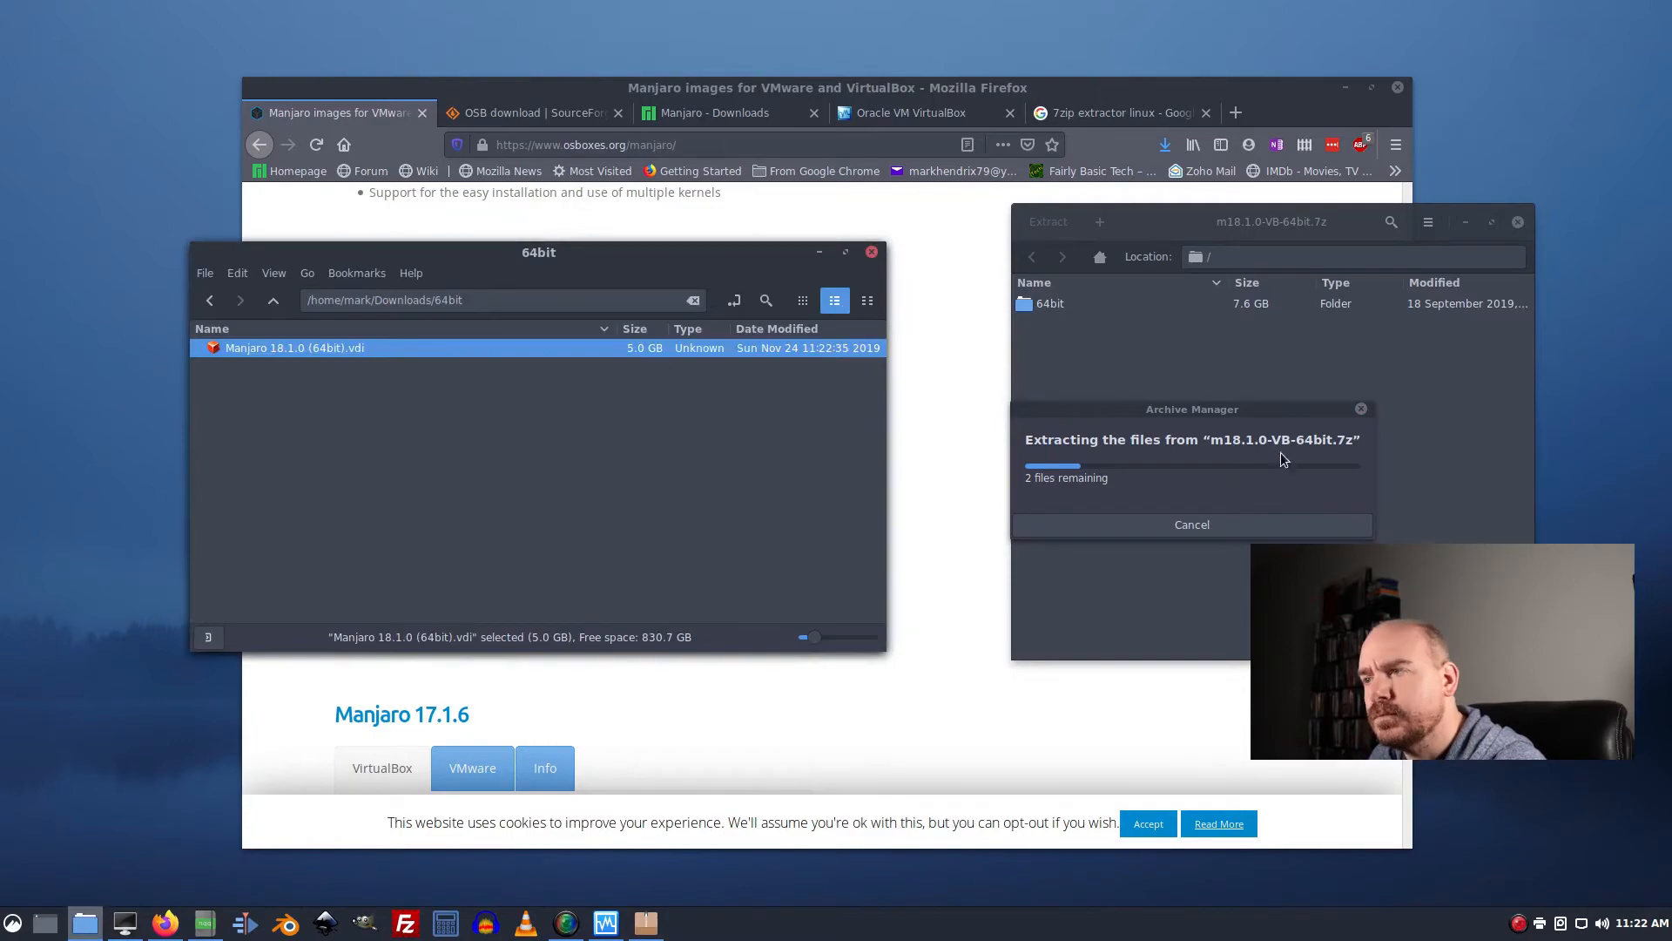
{"action": "left_click", "coordinate": [1120, 113]}
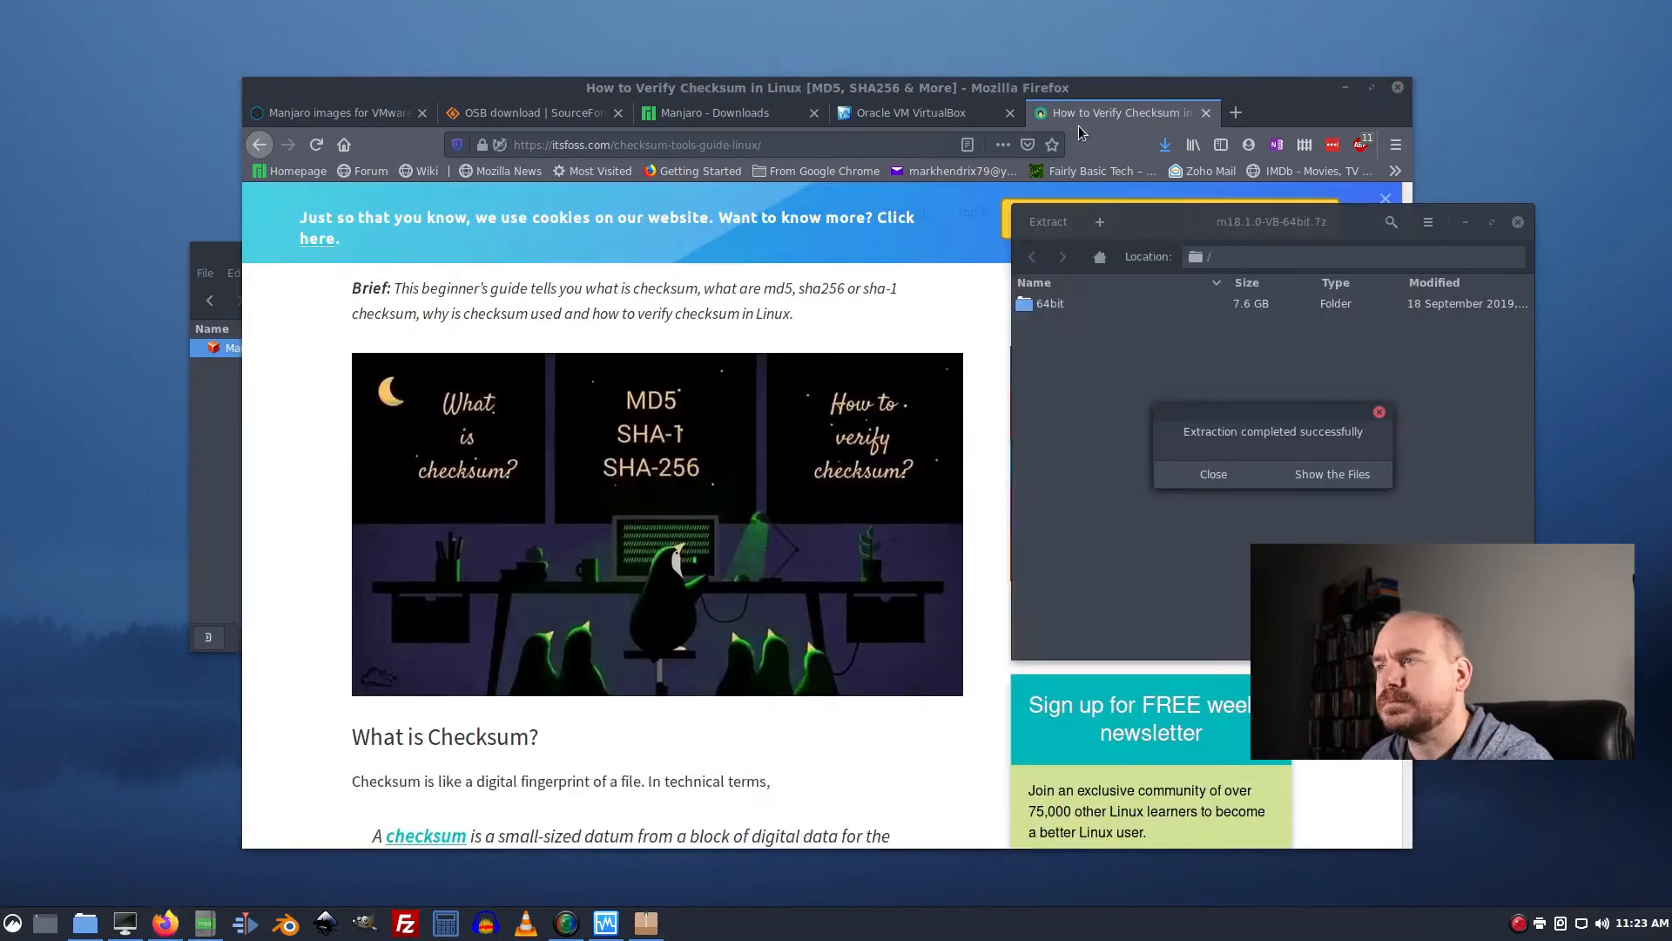
{"action": "left_click", "coordinate": [336, 113]}
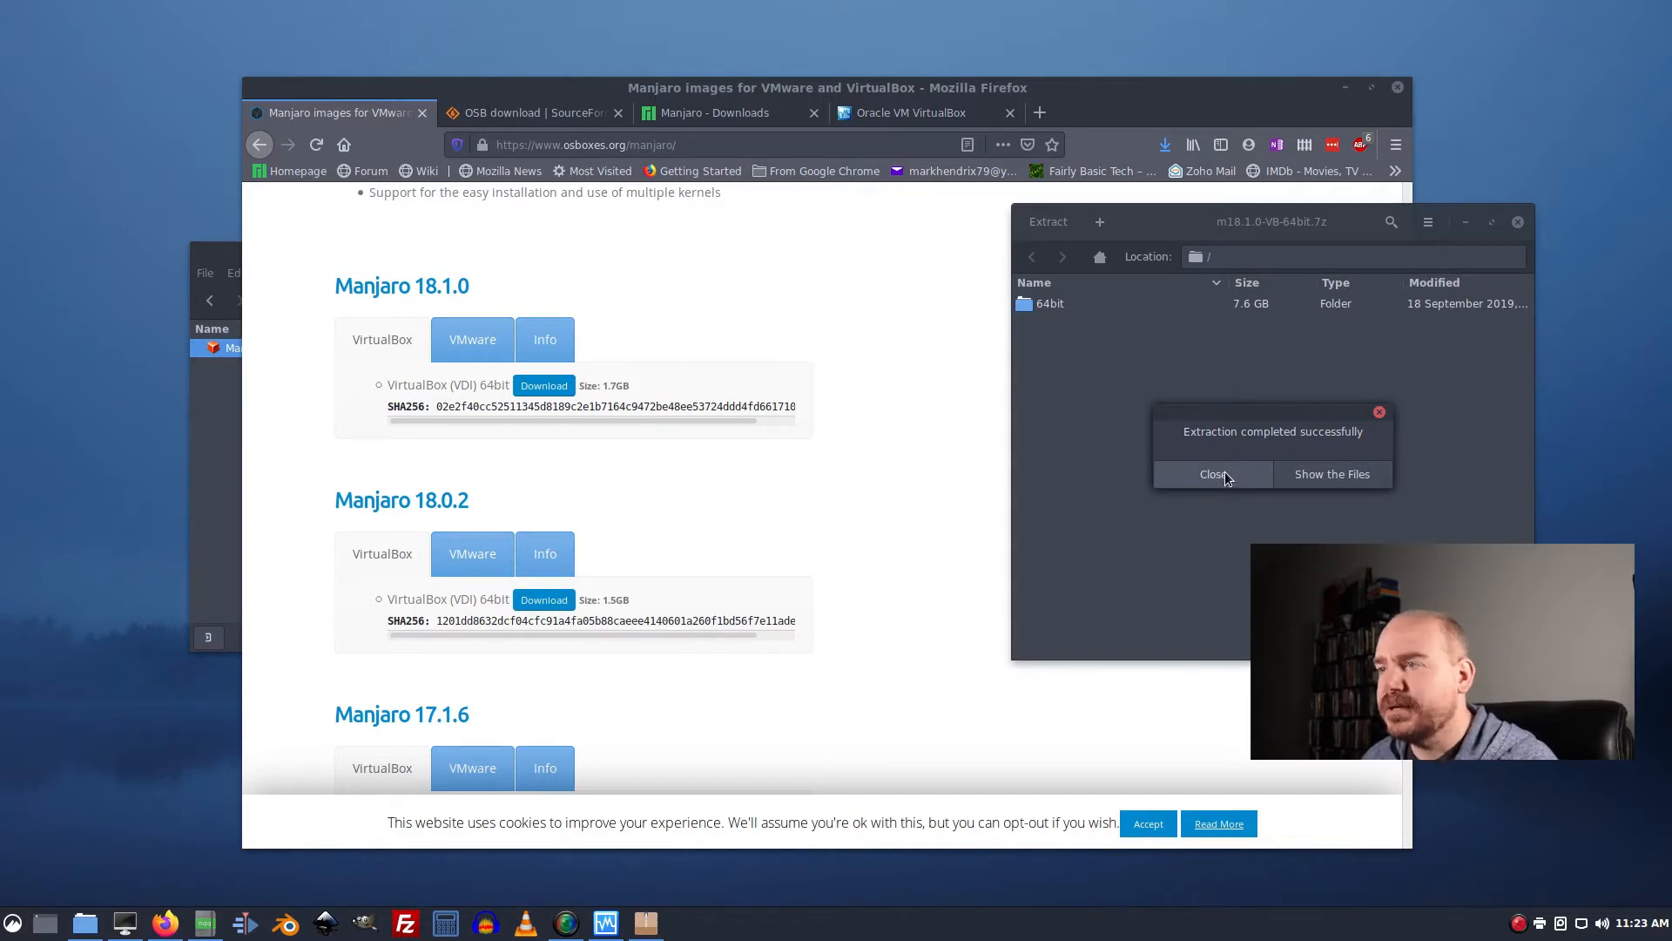
Dismiss the extraction message, close Archive Manager and reopen the 64bit folder in Thunar.
{"action": "left_click", "coordinate": [1212, 474]}
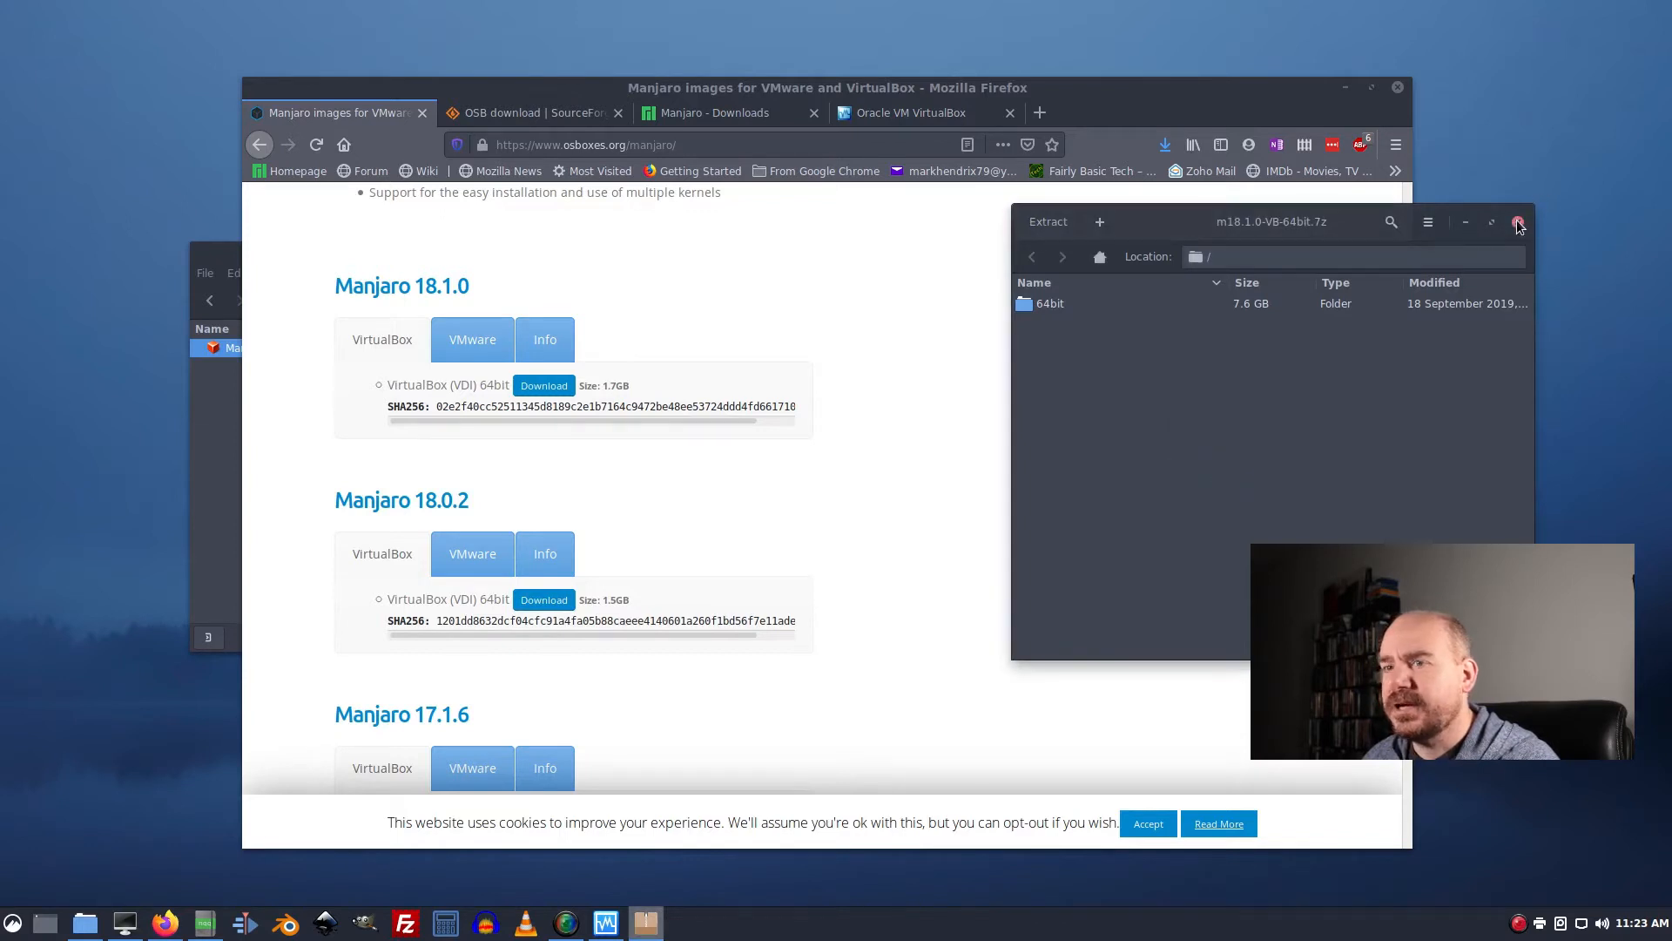
{"action": "left_click", "coordinate": [1519, 222]}
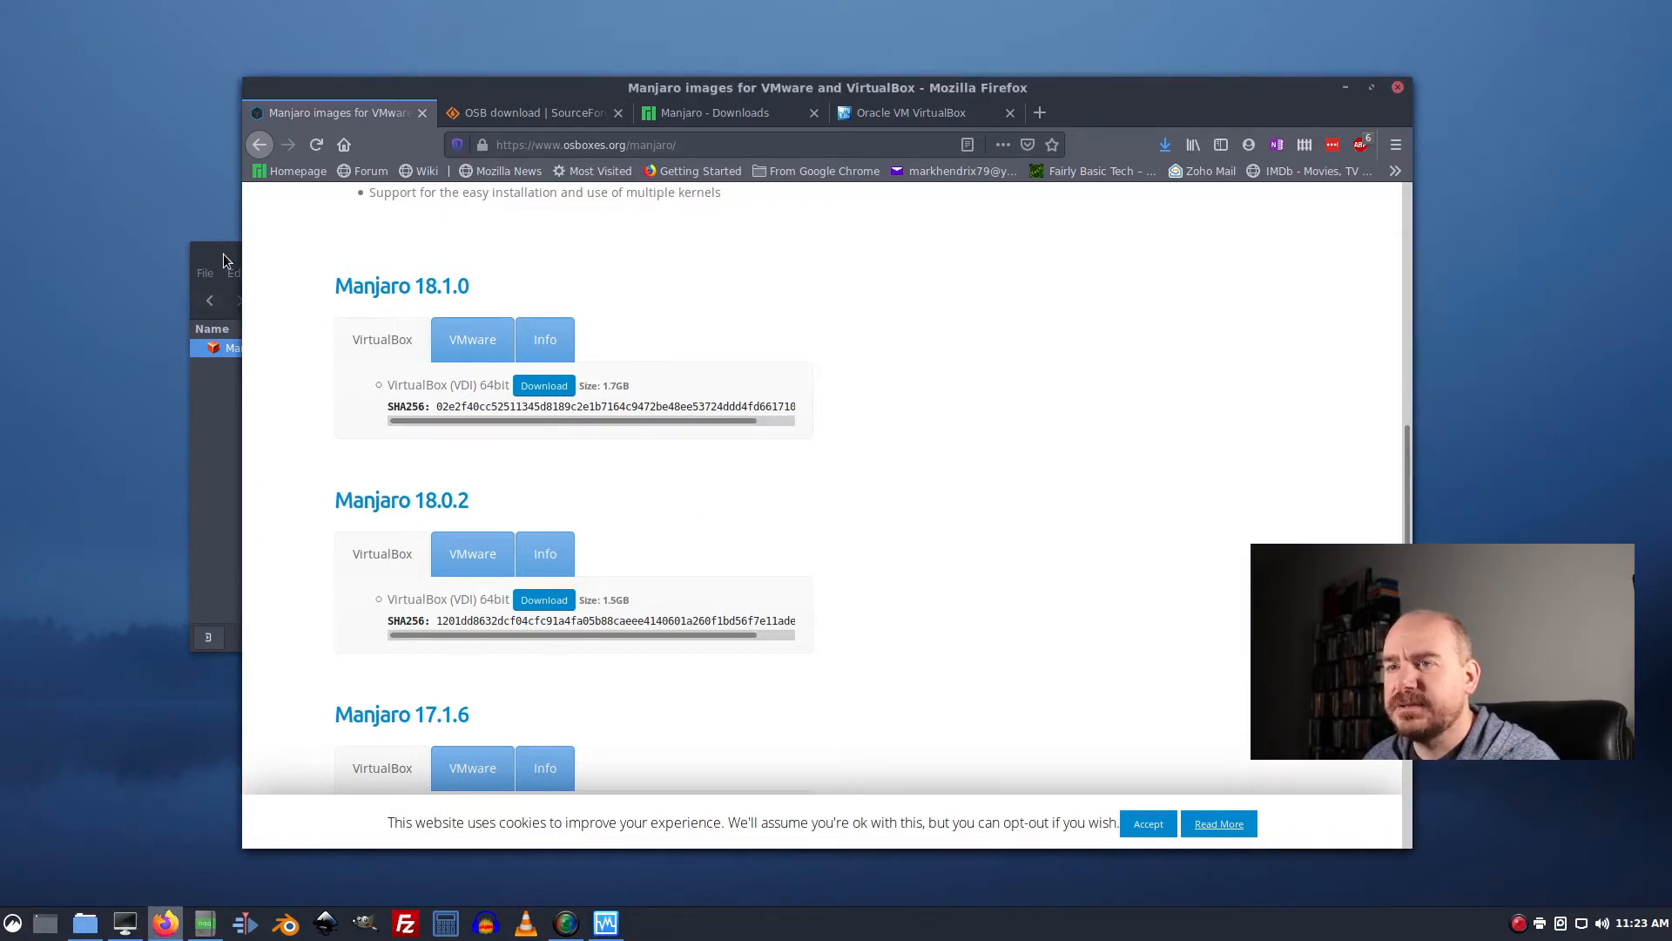
{"action": "left_click", "coordinate": [83, 923]}
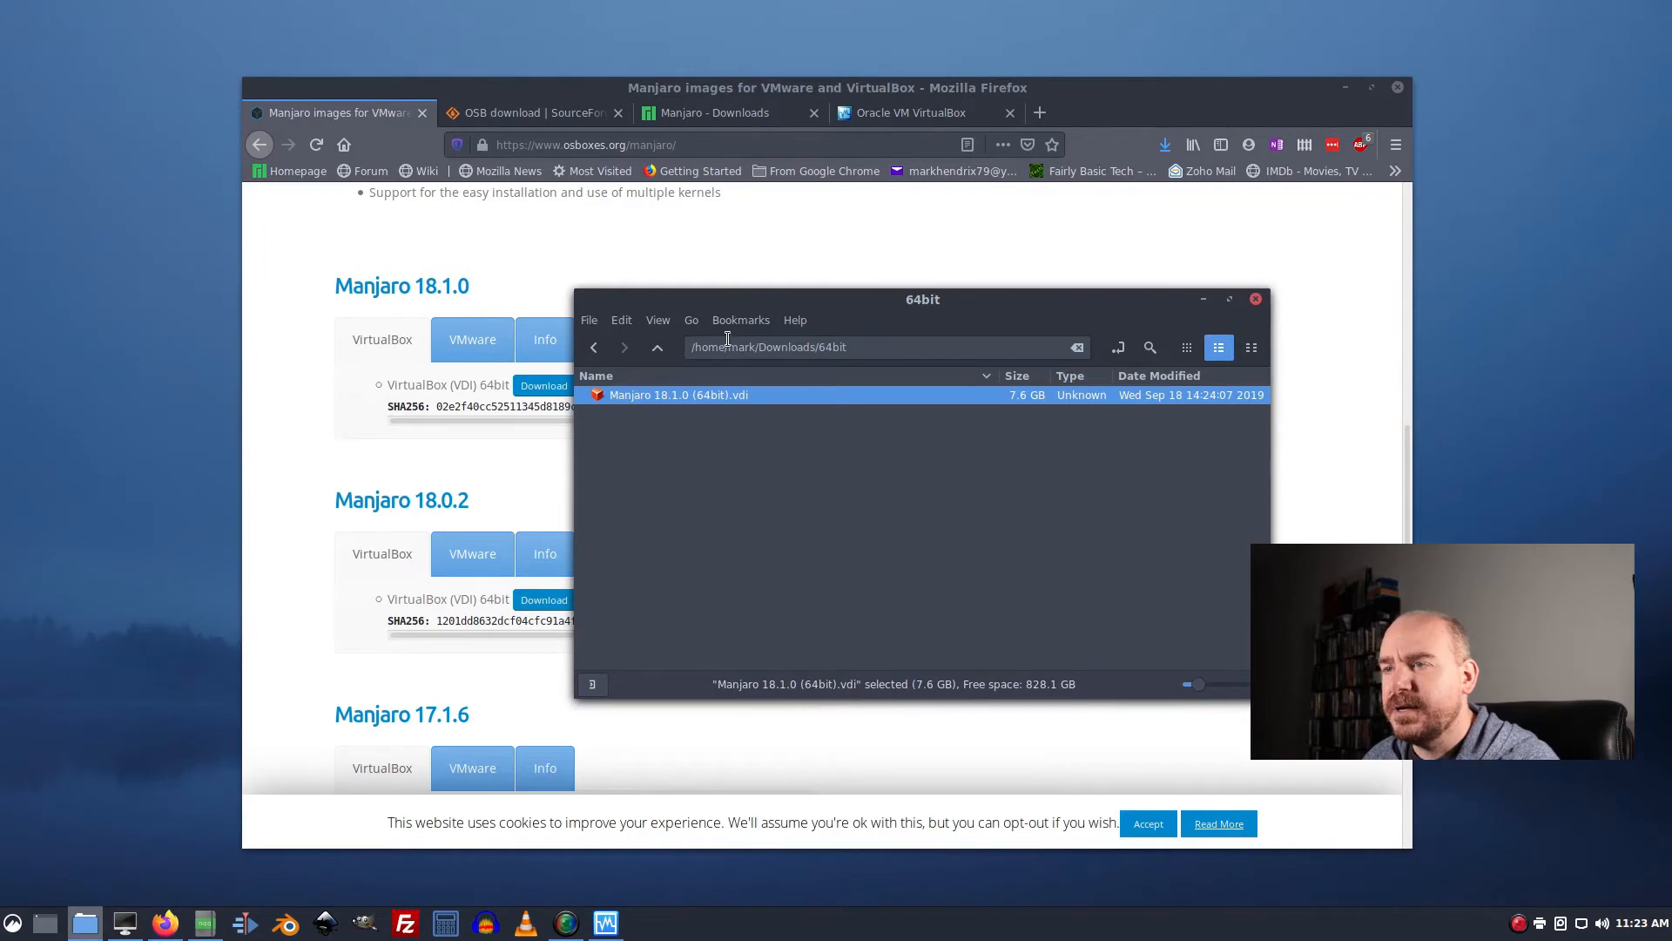
{"action": "left_click", "coordinate": [656, 347]}
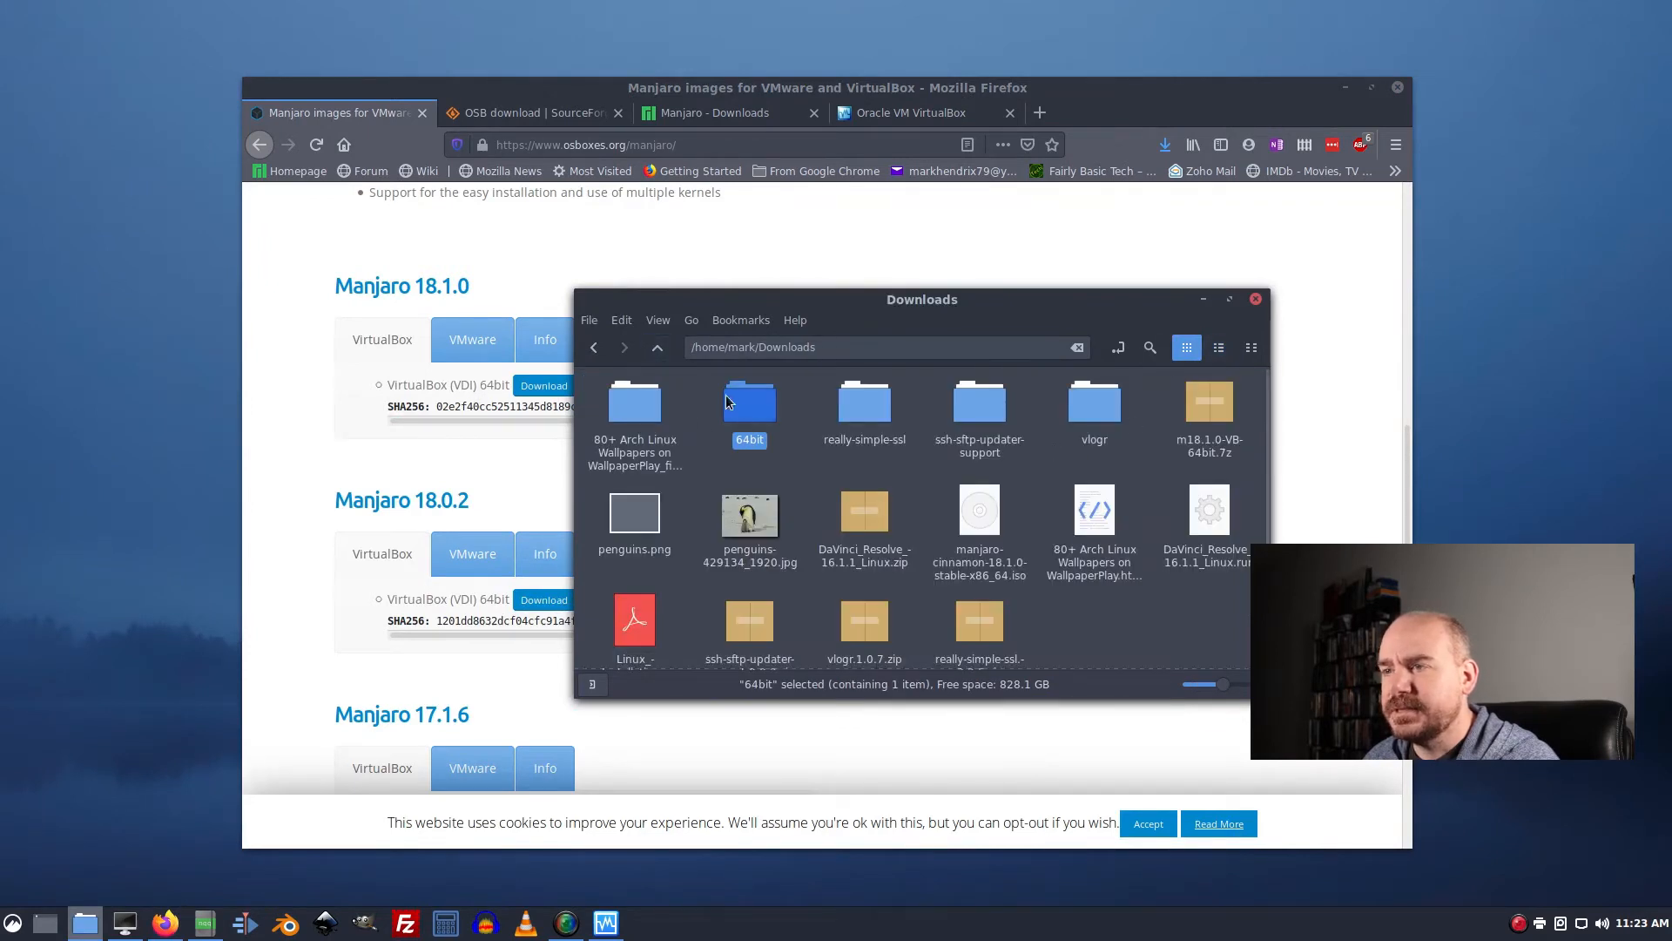
{"action": "double_click", "coordinate": [749, 403]}
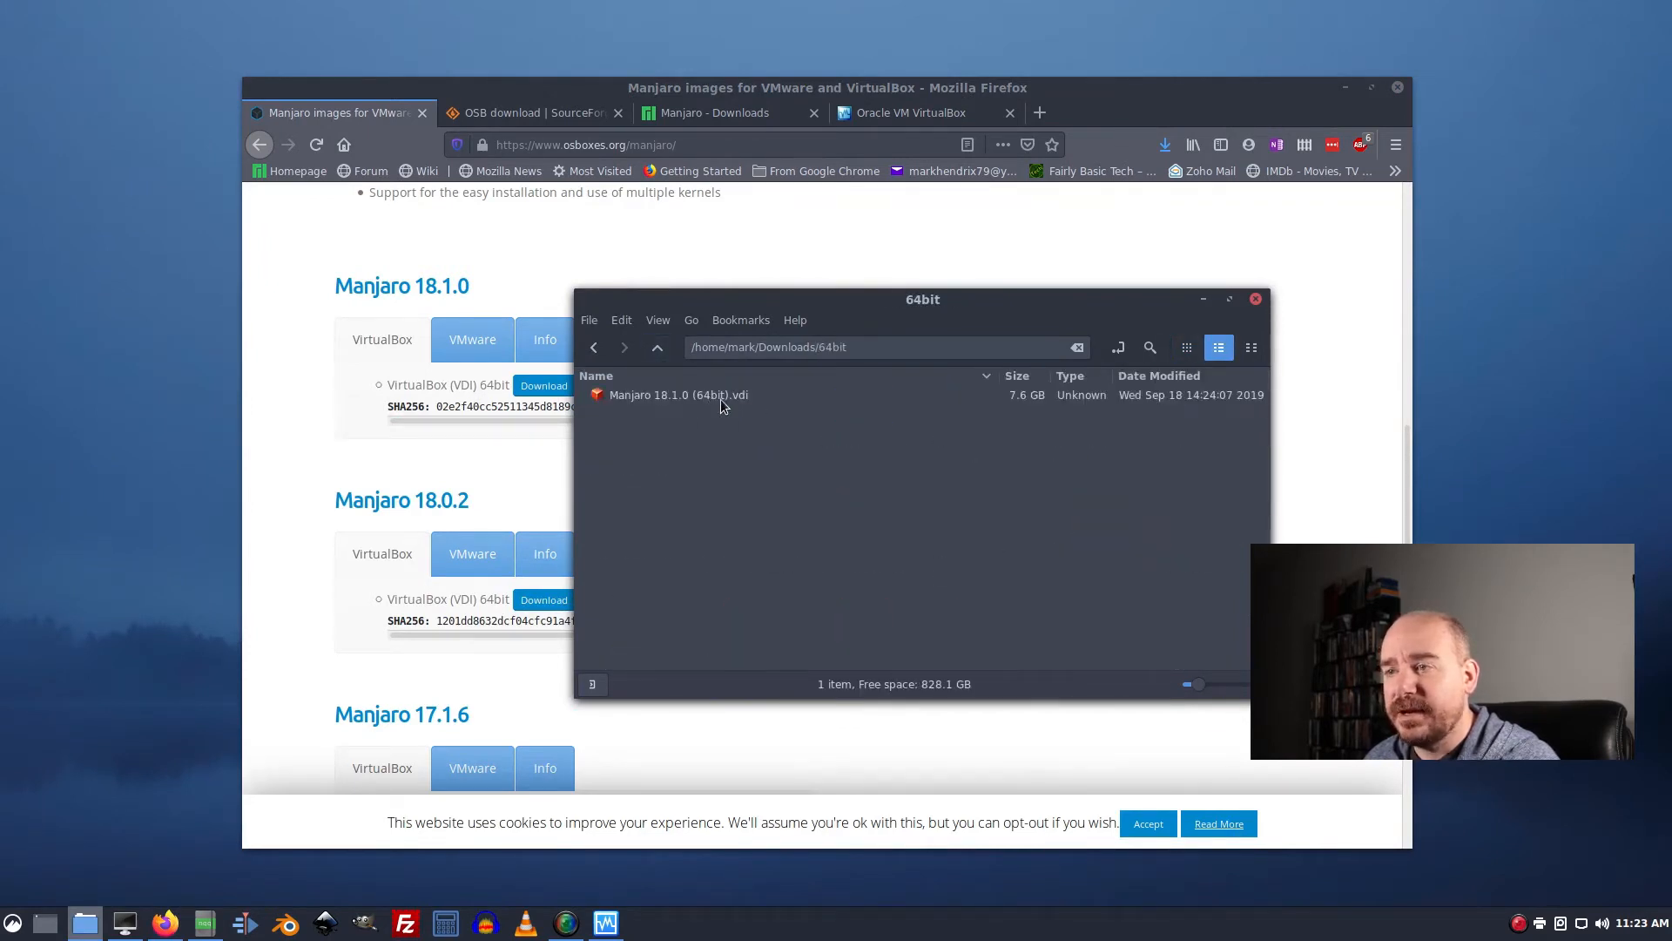
{"action": "mouse_move", "coordinate": [784, 382]}
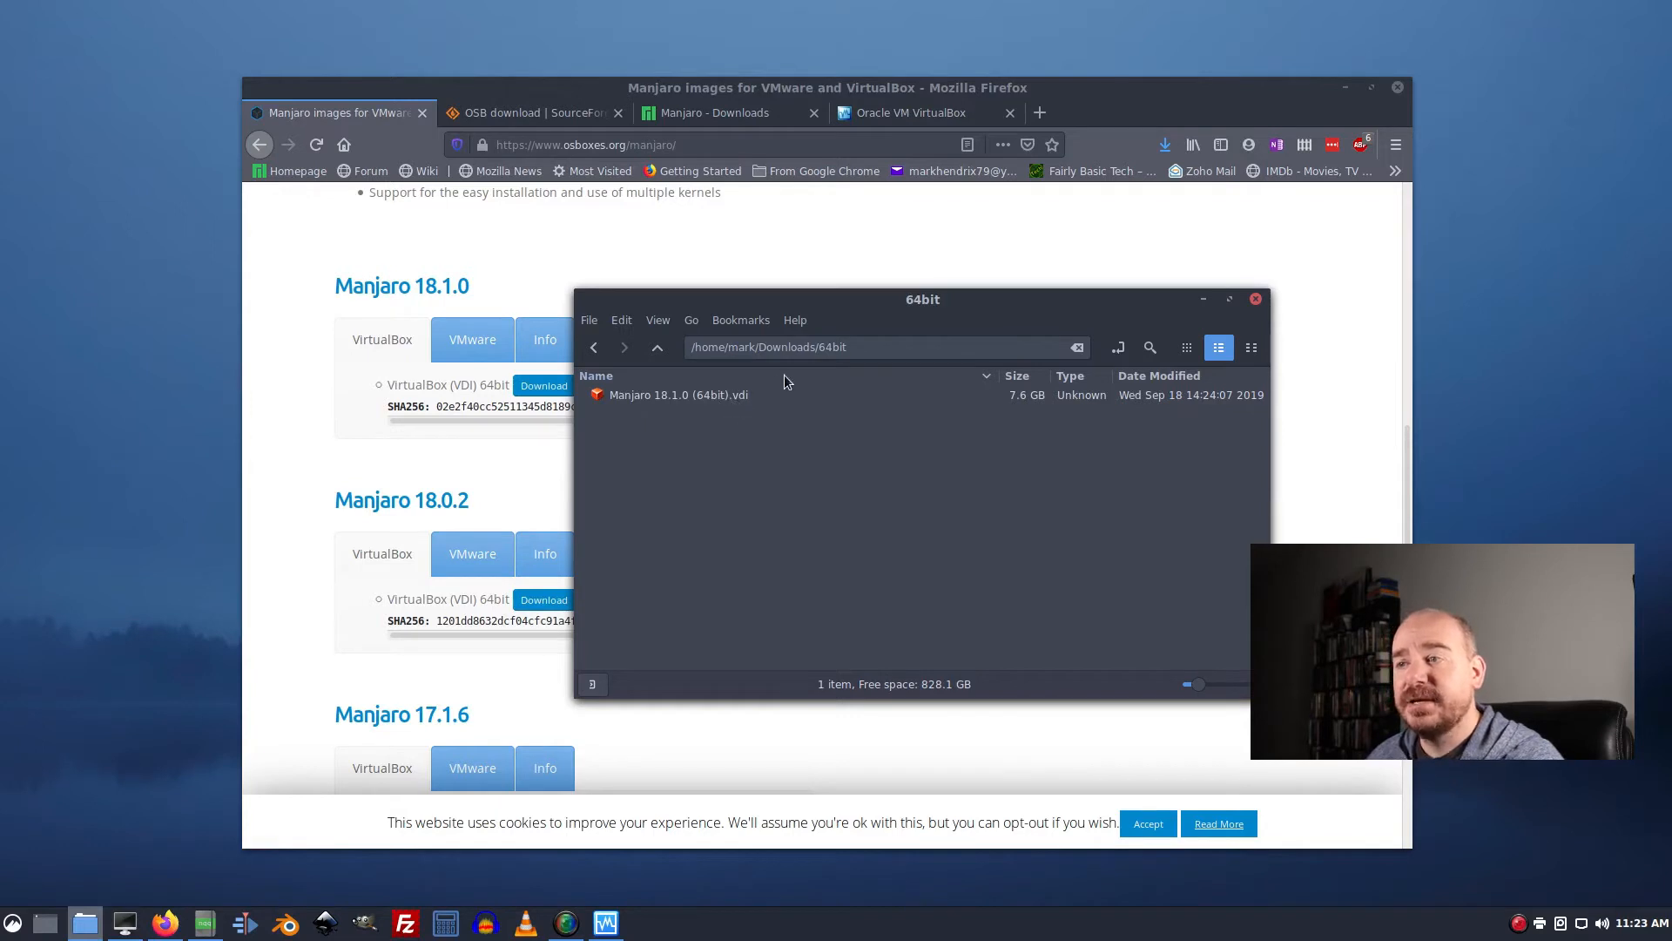
{"action": "mouse_move", "coordinate": [814, 422]}
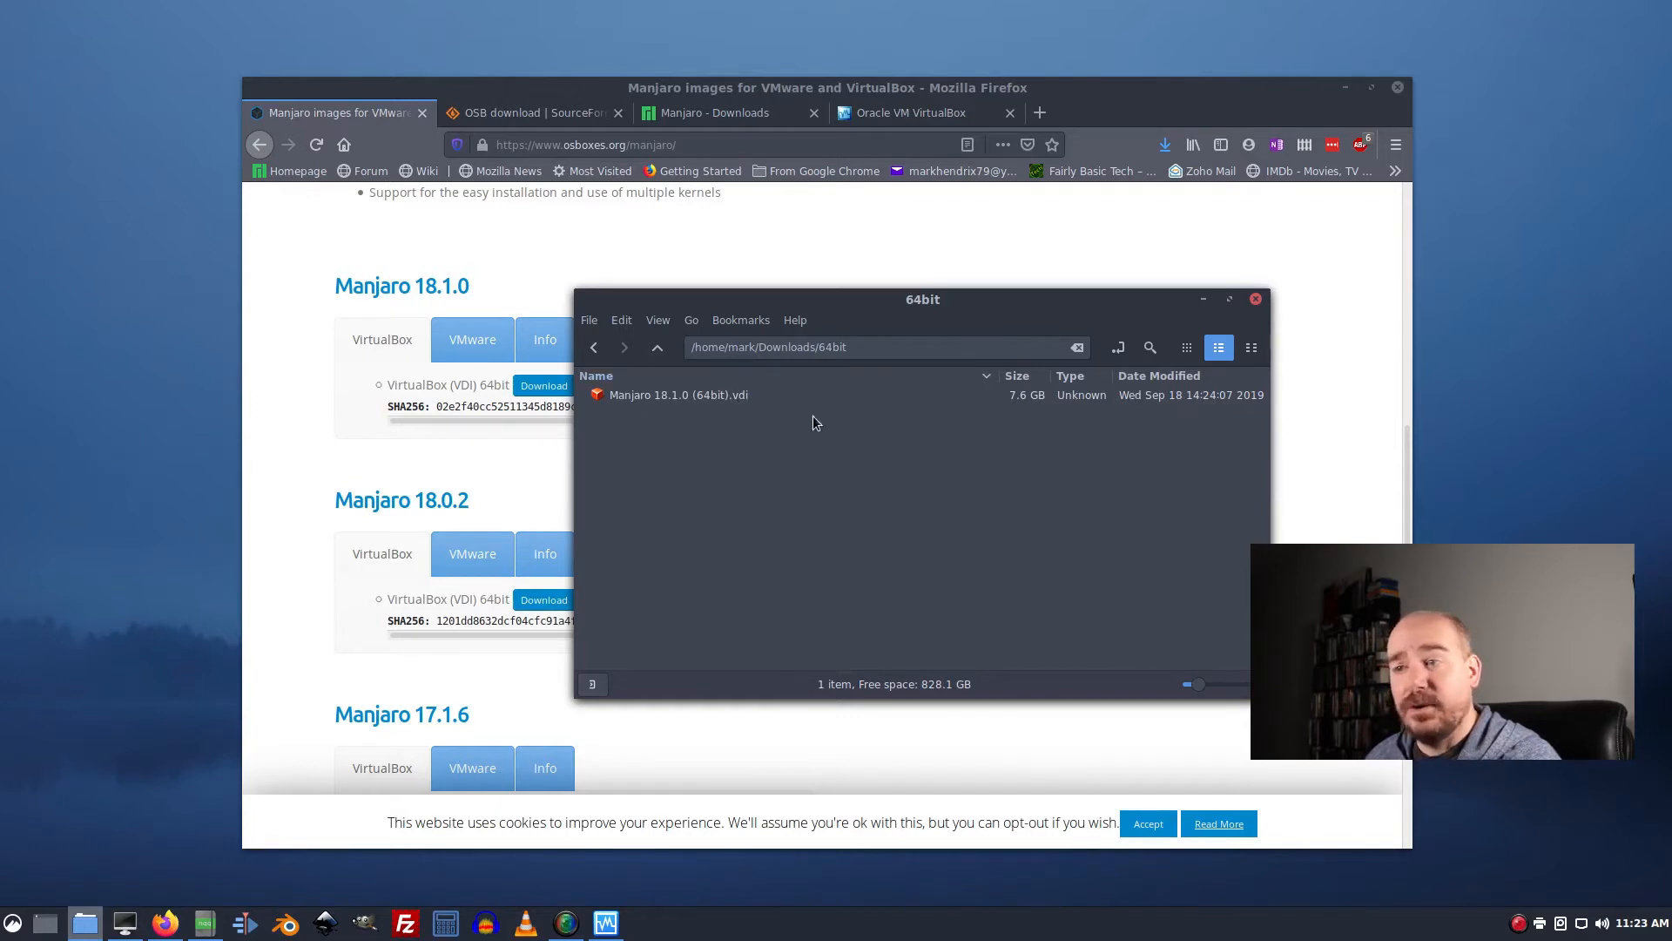
{"action": "mouse_move", "coordinate": [692, 401]}
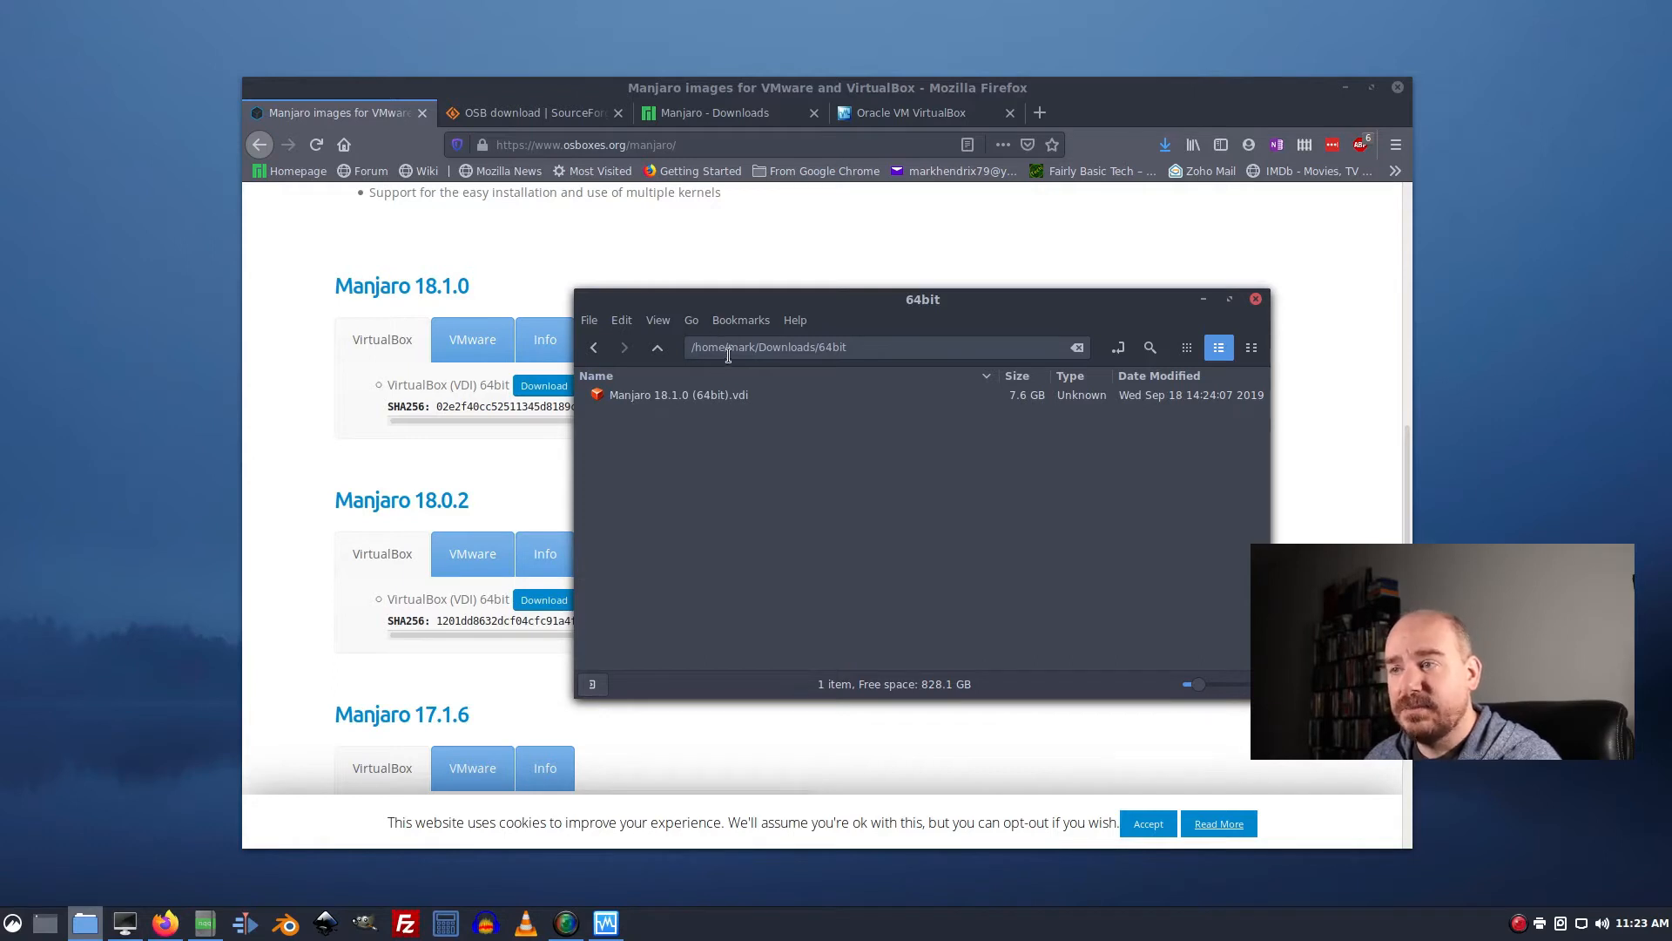
{"action": "mouse_move", "coordinate": [700, 400]}
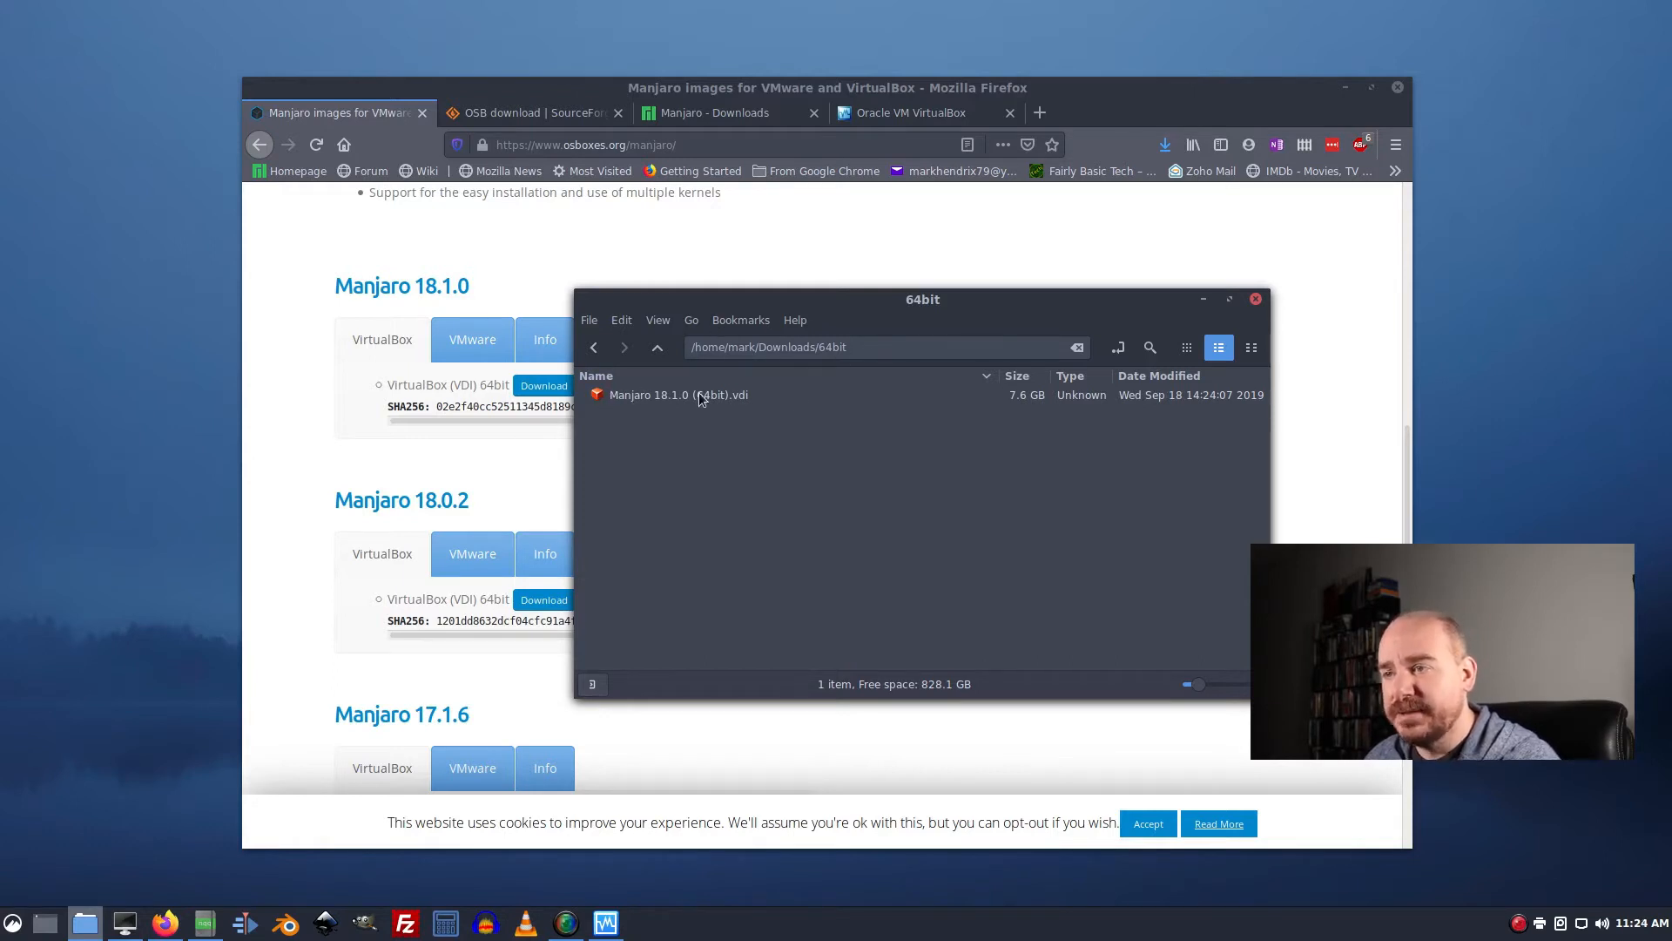
Select Manjaro 18.1.0 (64bit).vdi and move the Thunar window aside.
{"action": "left_click", "coordinate": [678, 395]}
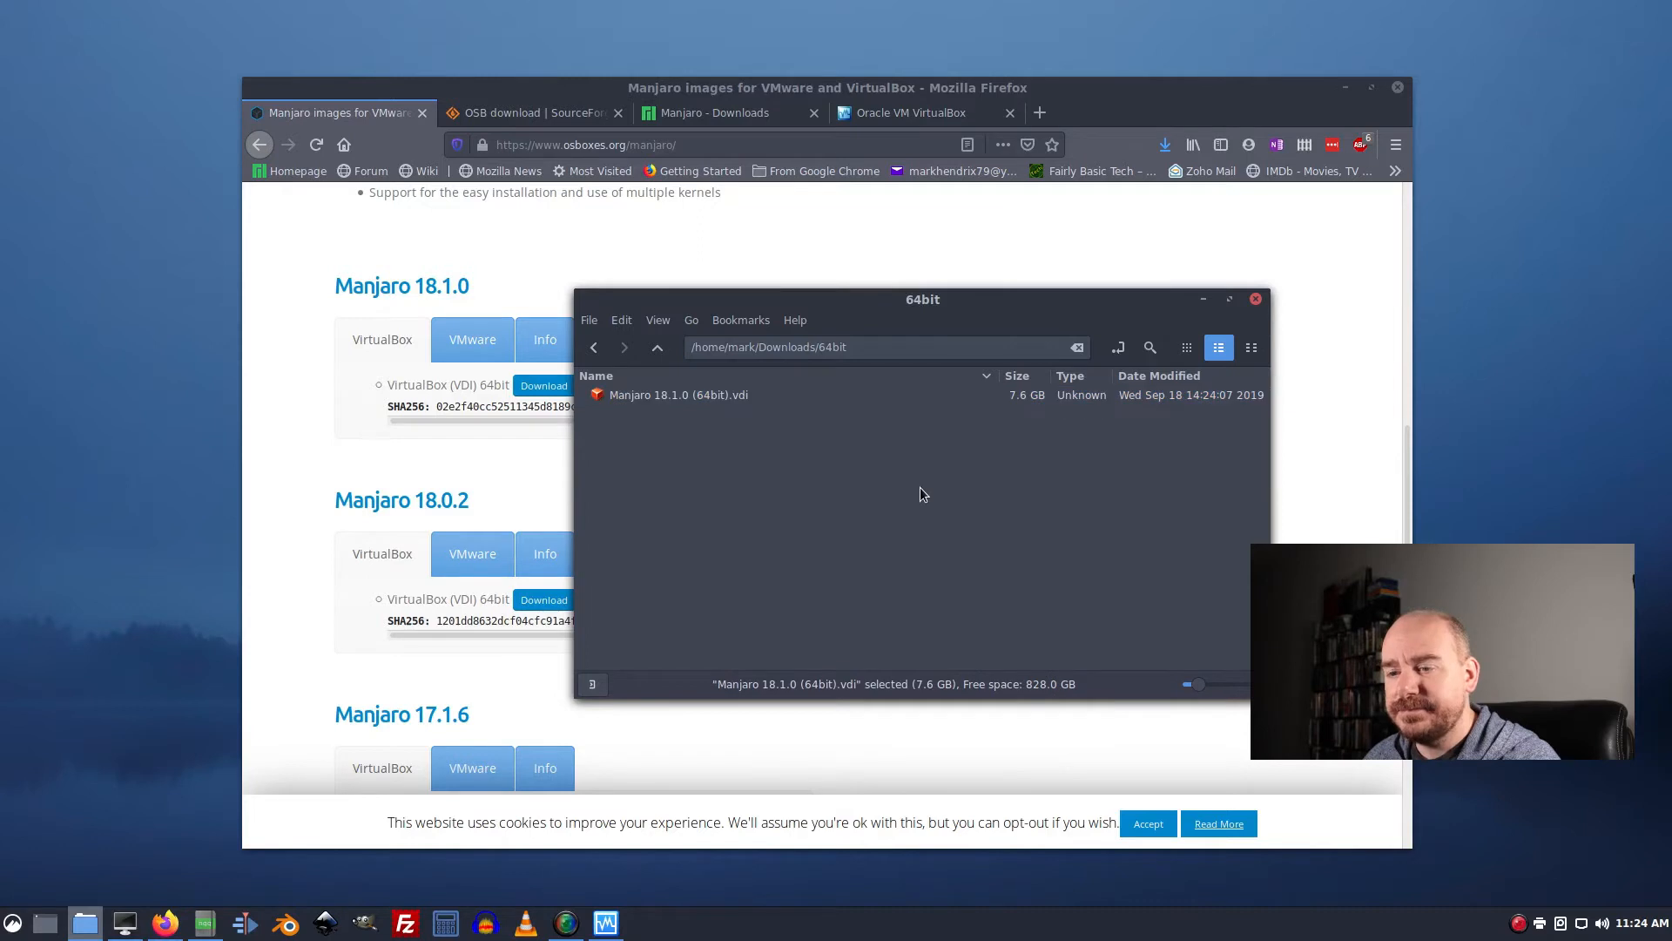
{"action": "left_click", "coordinate": [761, 638]}
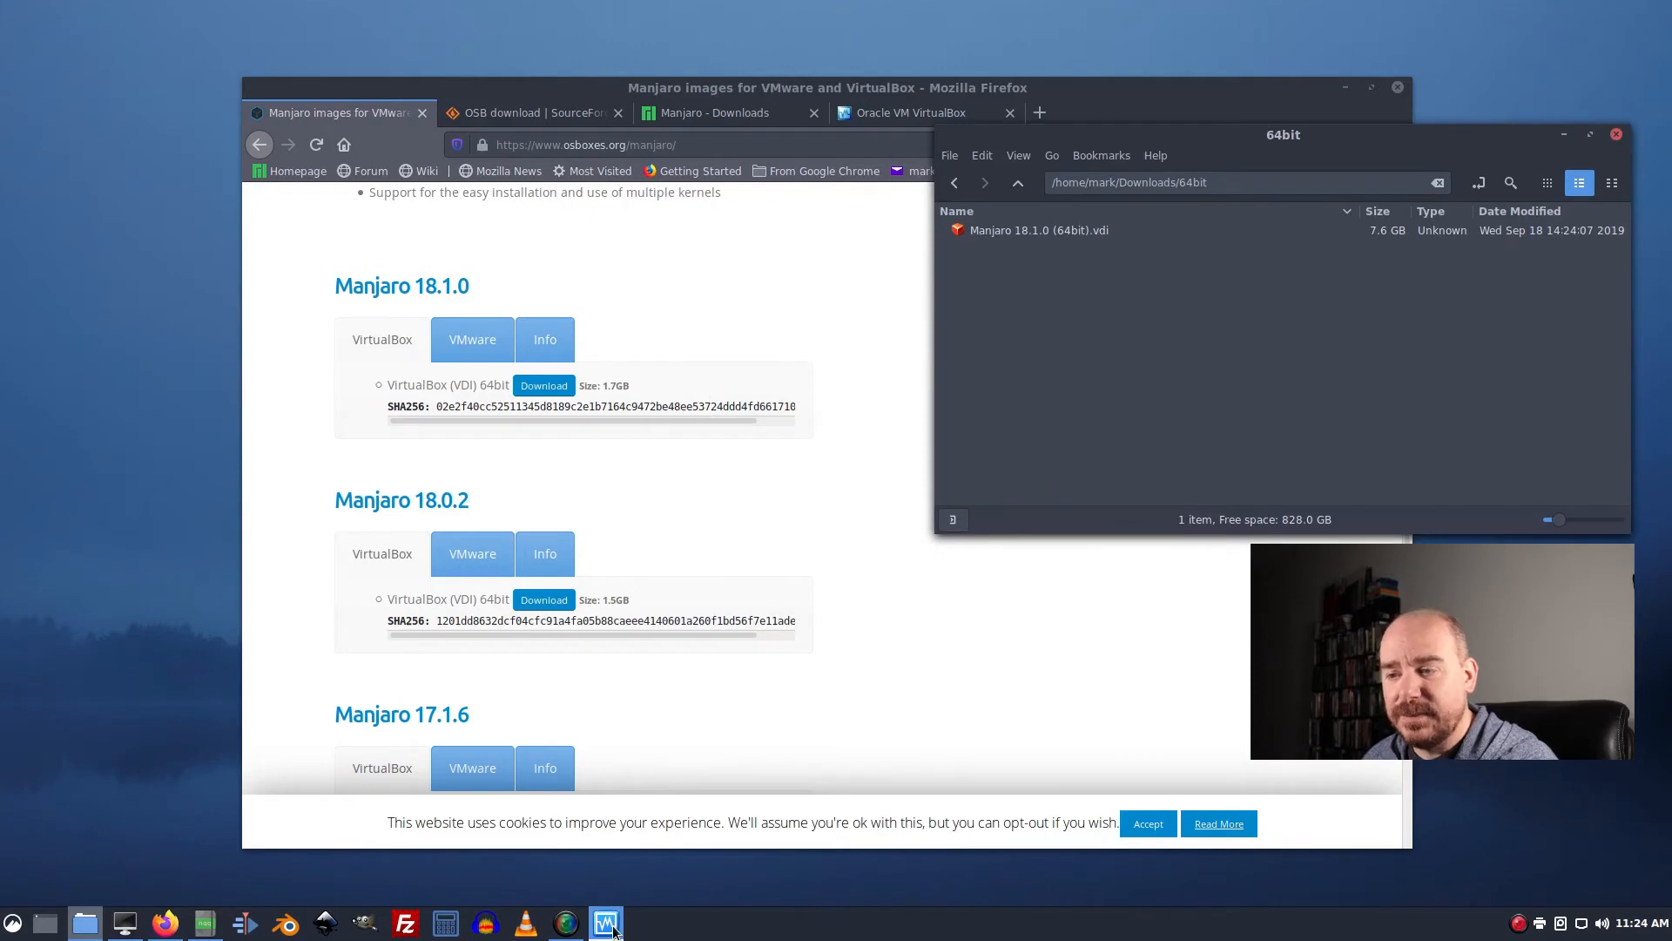
Bring up VirtualBox Manager and start the New virtual machine wizard from Tools.
{"action": "left_click", "coordinate": [607, 921]}
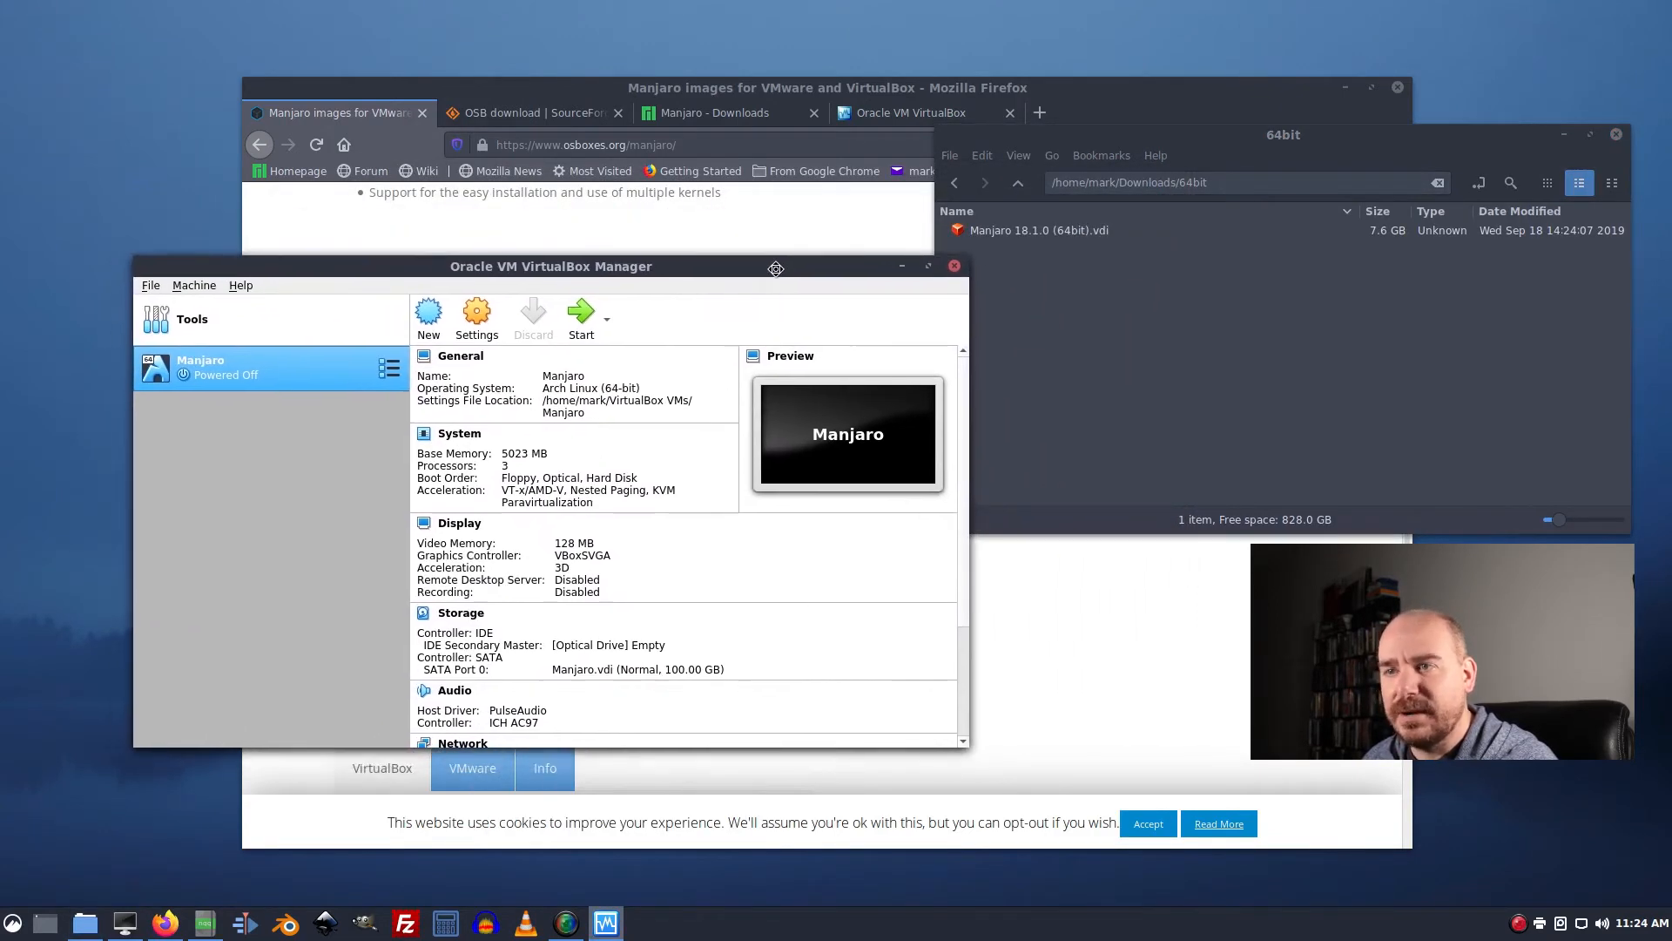
{"action": "left_click", "coordinate": [192, 317]}
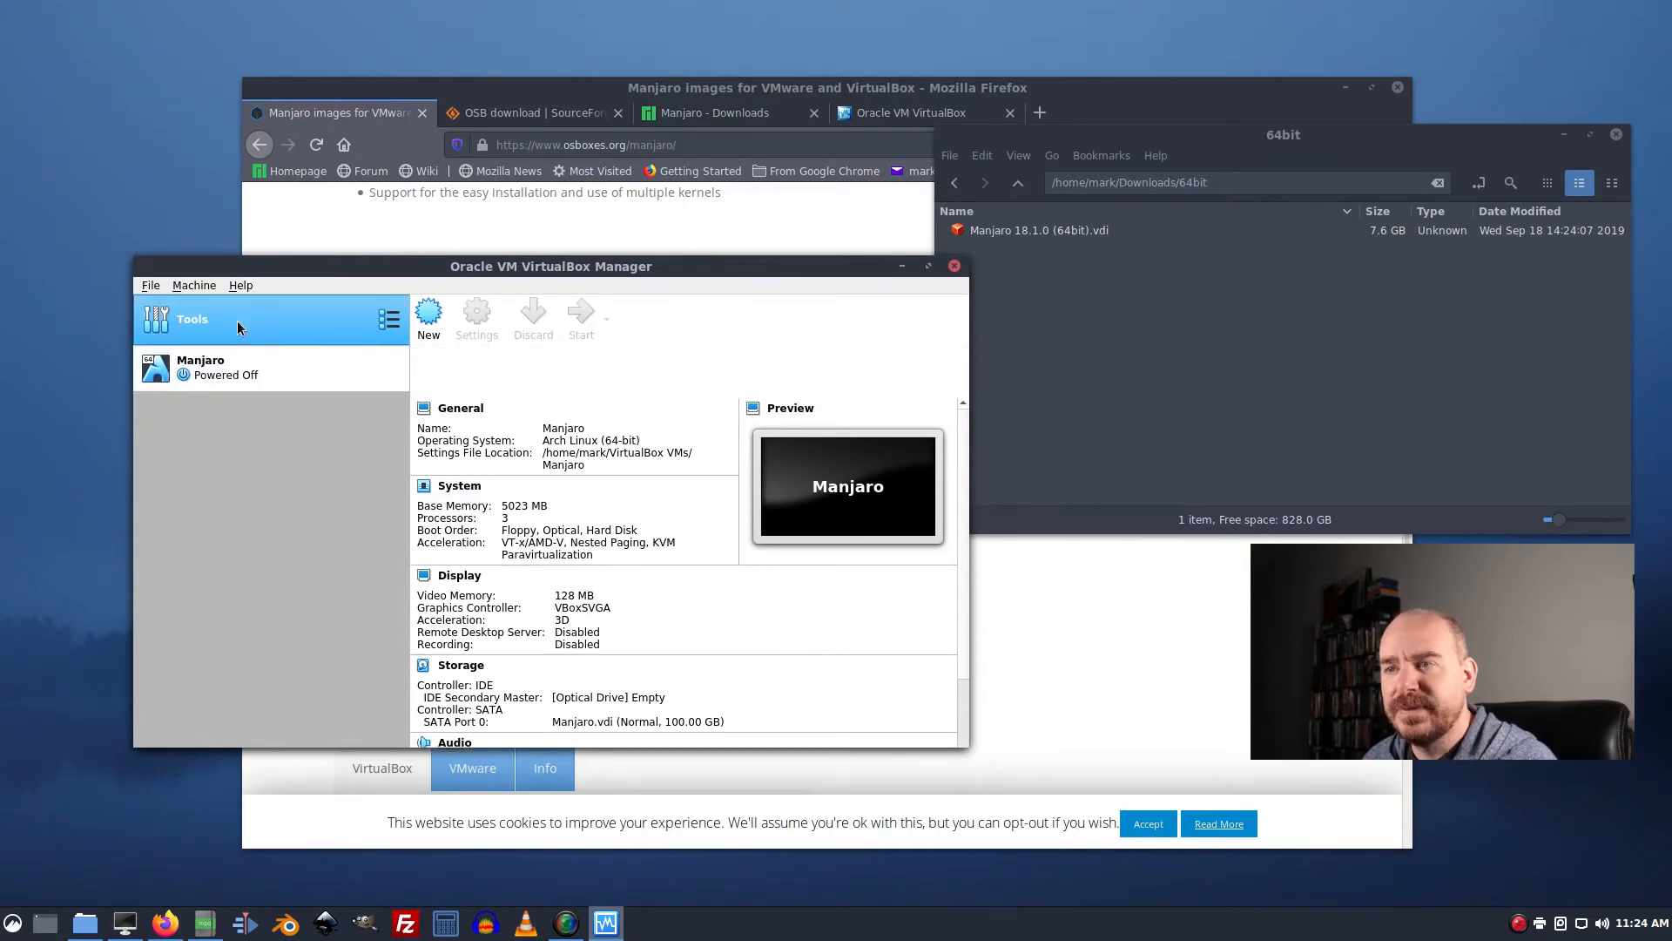
{"action": "left_click", "coordinate": [192, 317]}
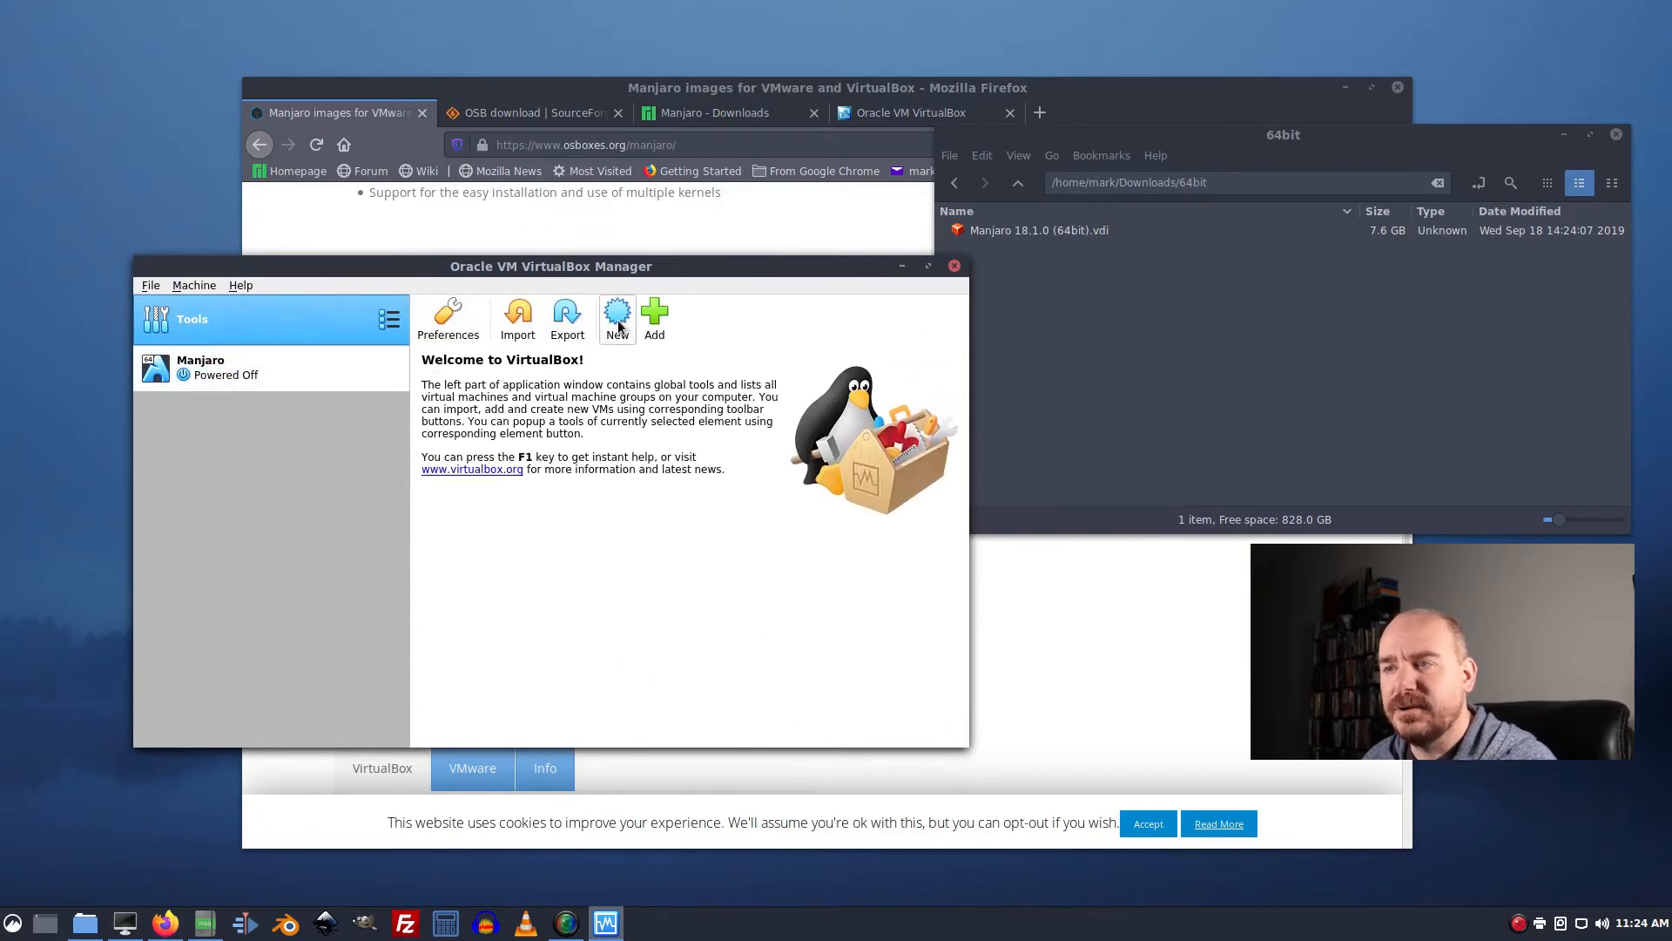
{"action": "left_click", "coordinate": [617, 315]}
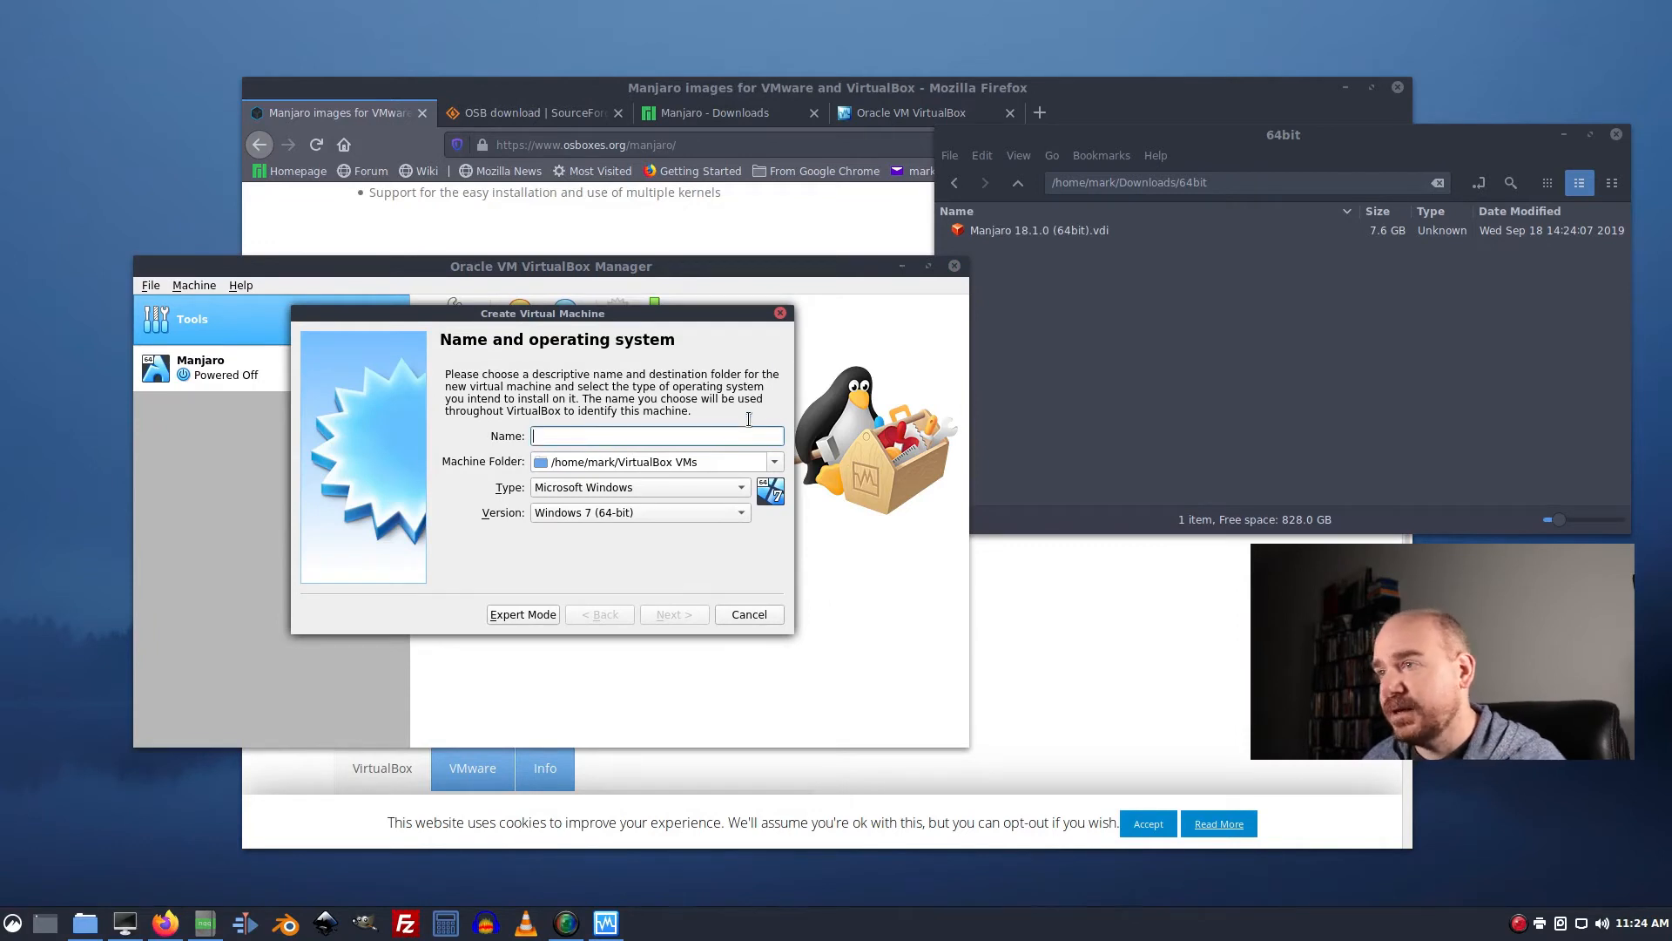
Name the machine 'Manjaro osbox' as Linux / Arch Linux (64-bit) and continue to memory size.
{"action": "type", "text": "Man"}
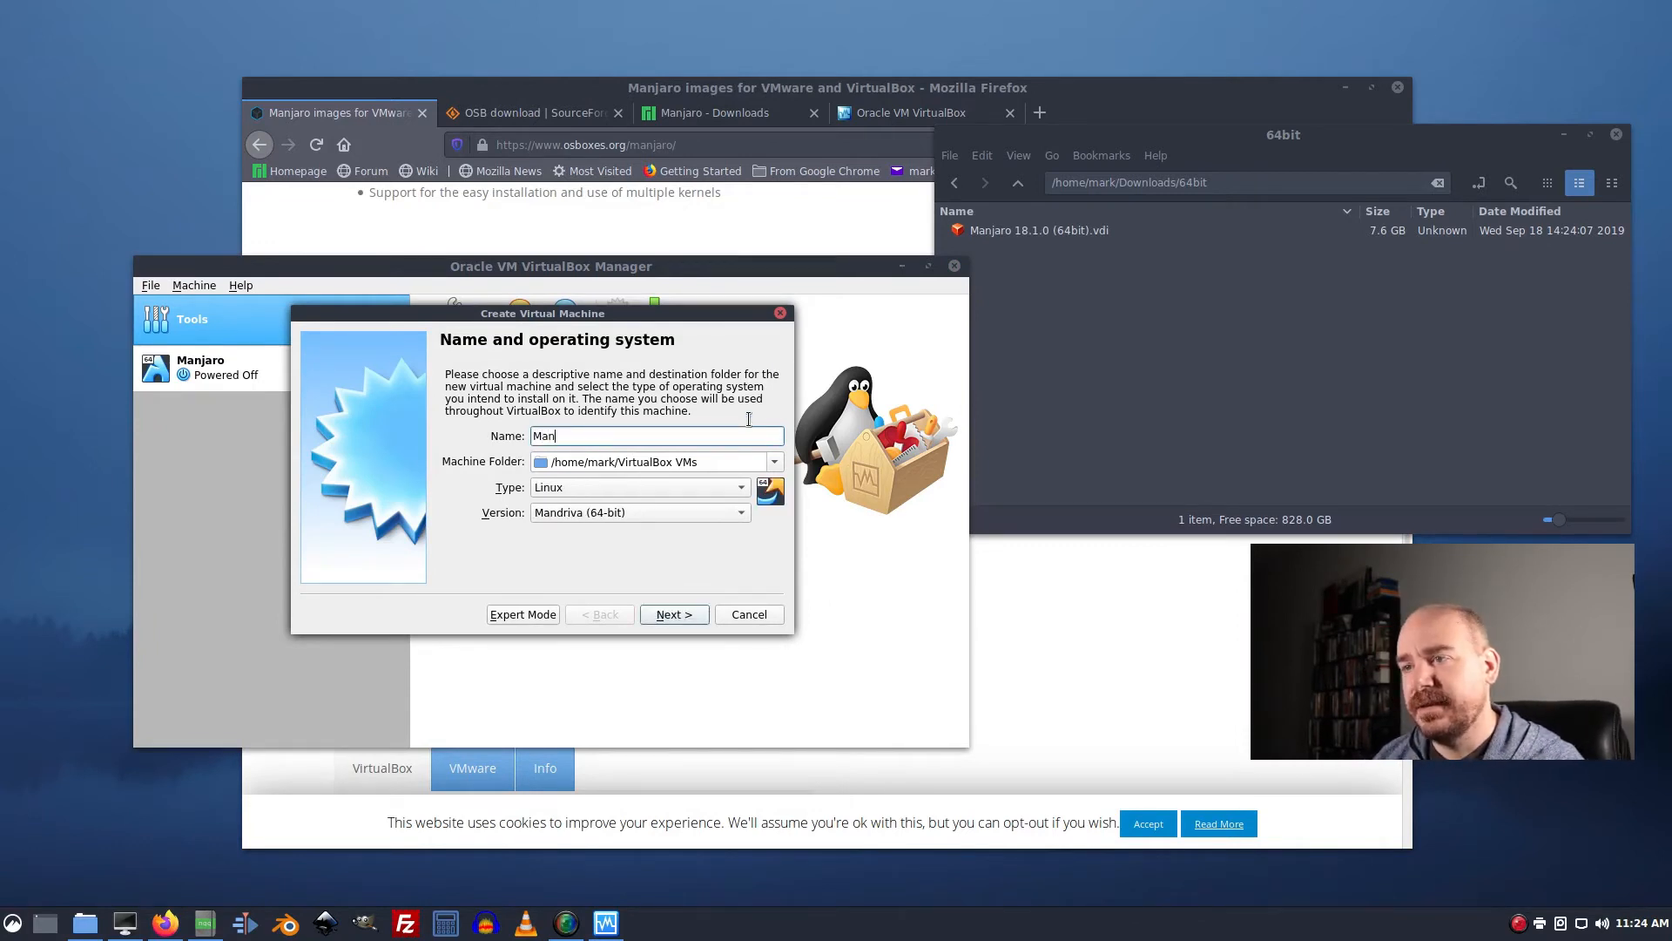
{"action": "type", "text": "jaro"}
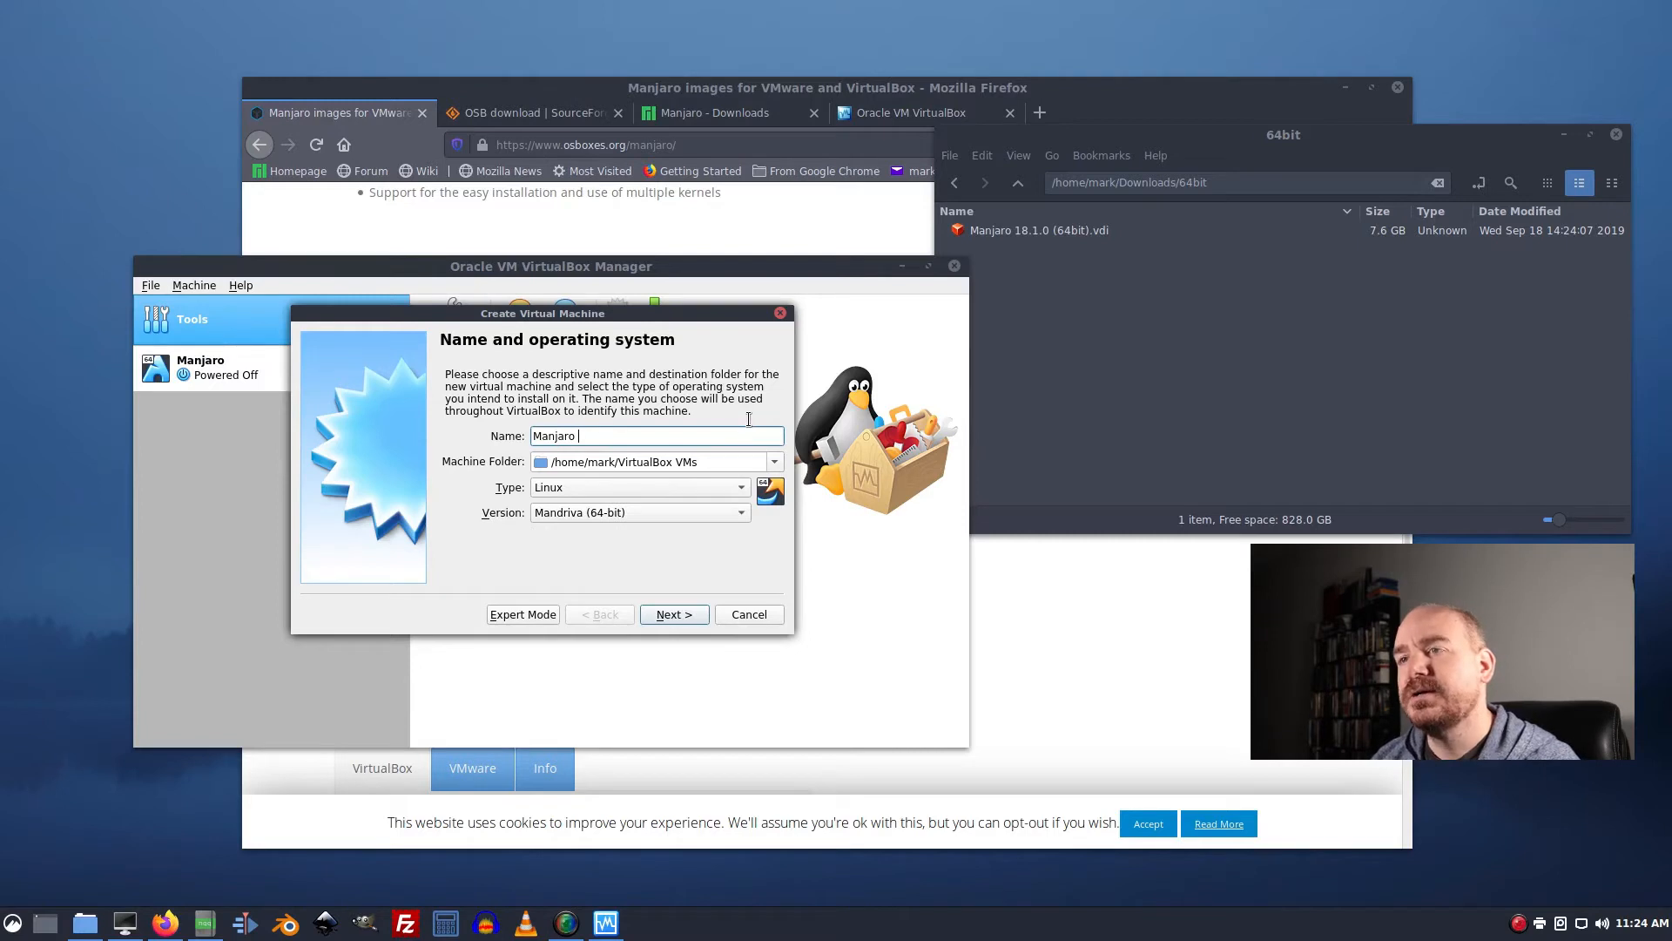
{"action": "type", "text": "oxcc"}
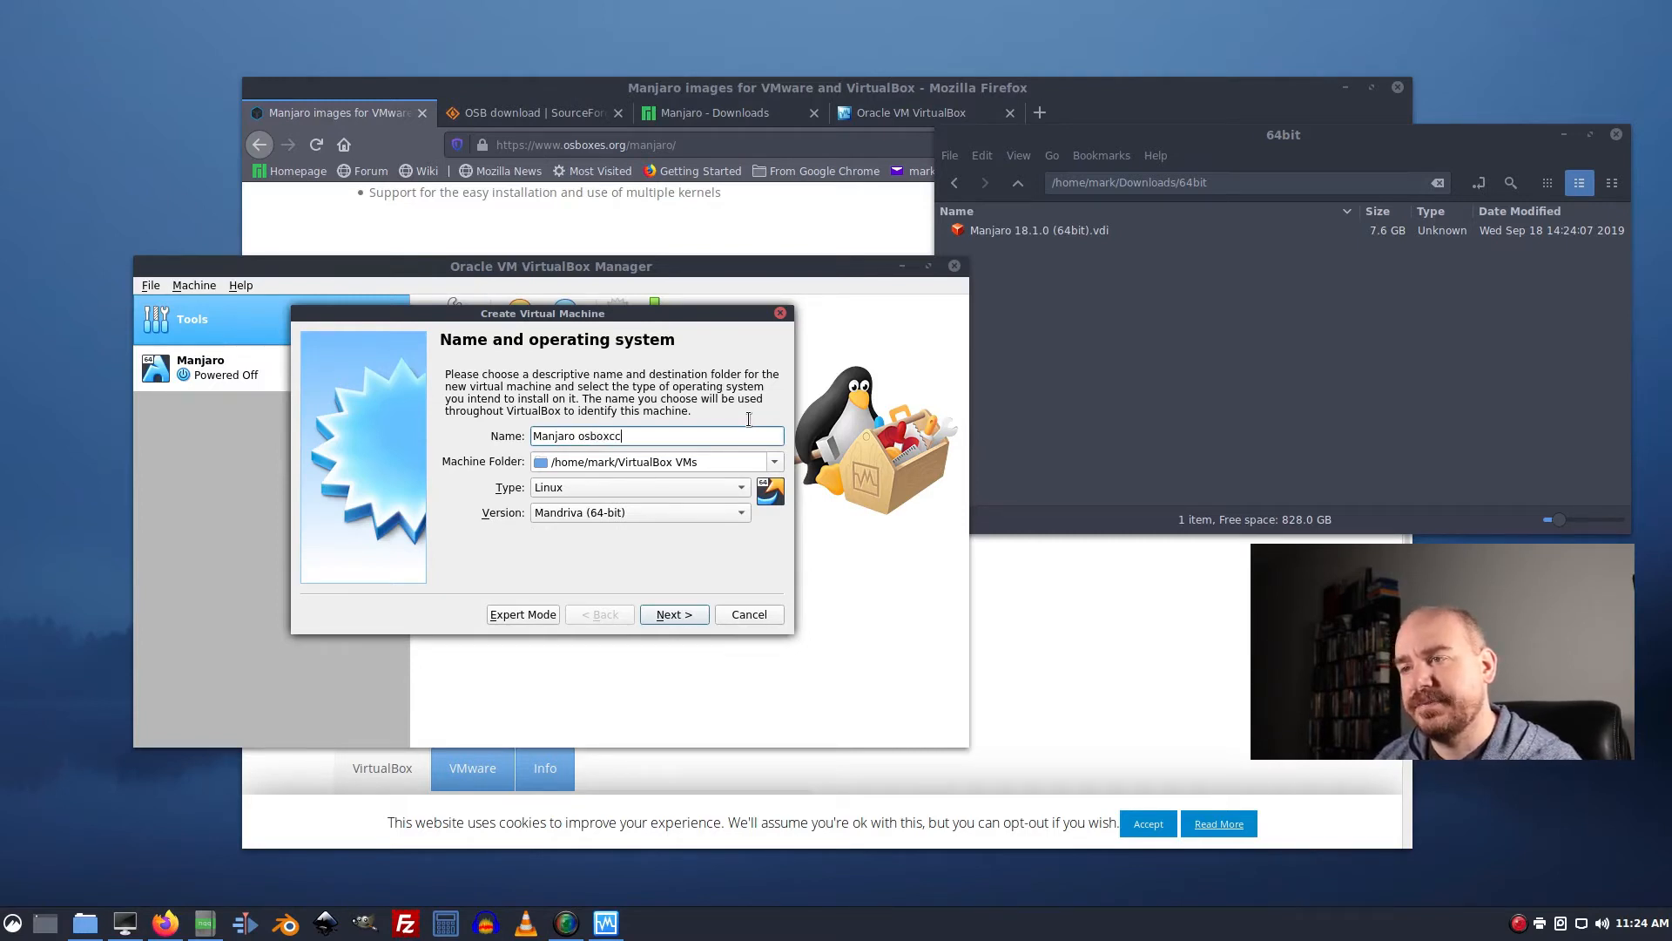
{"action": "key", "text": "BackSpace"}
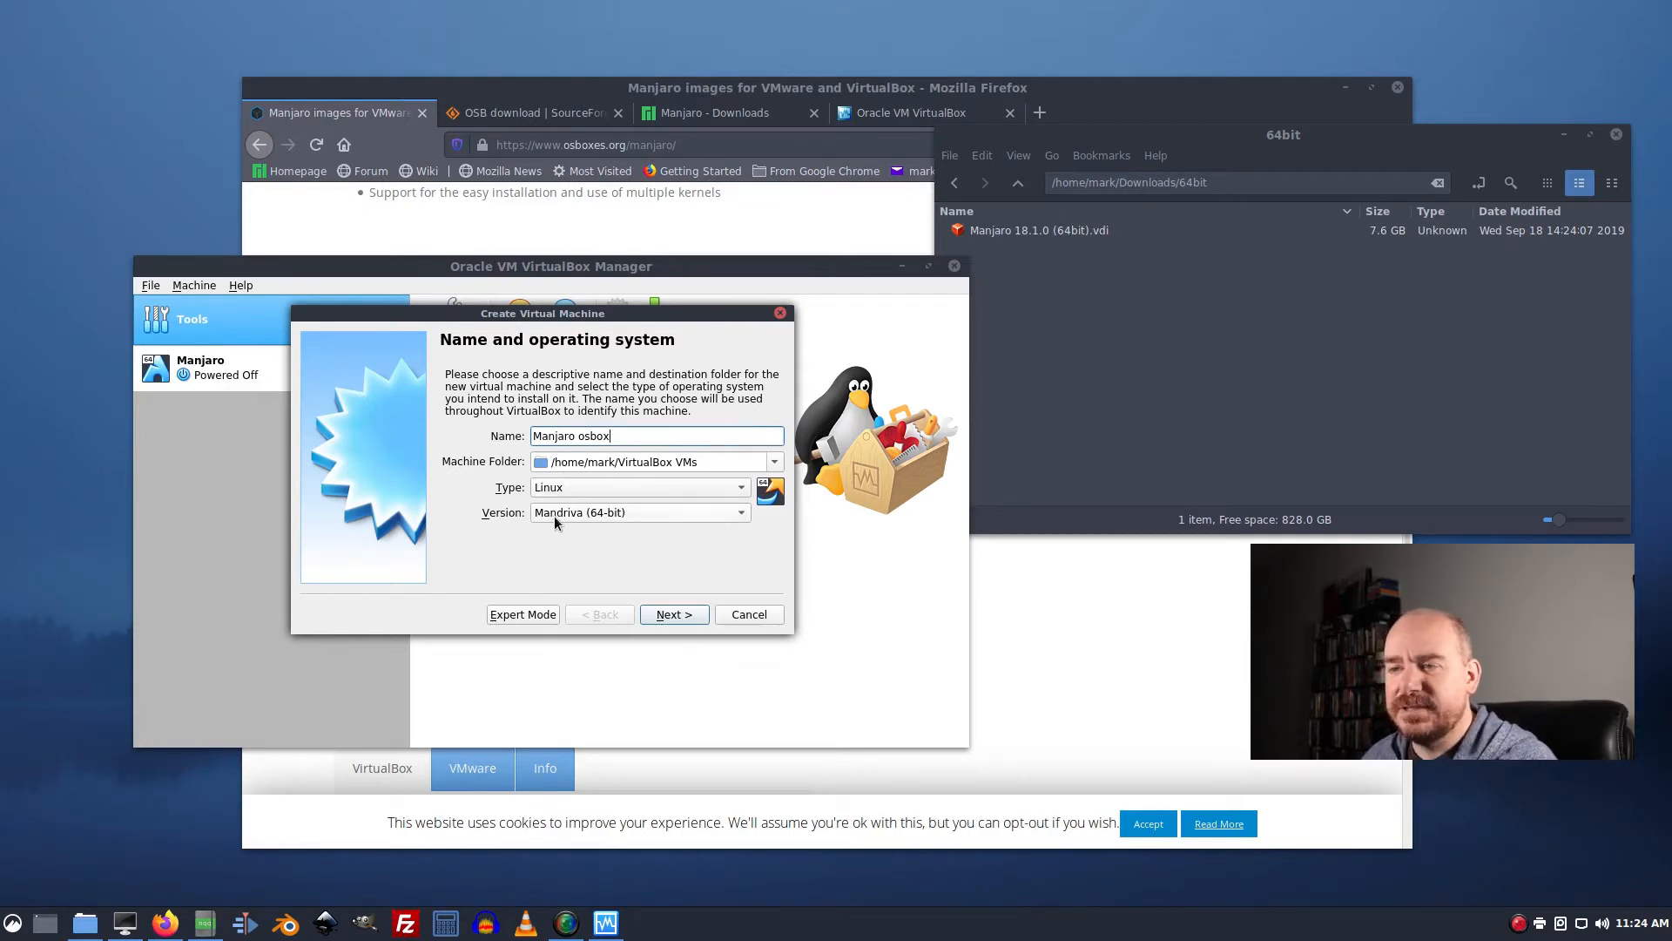
{"action": "double_click", "coordinate": [554, 436]}
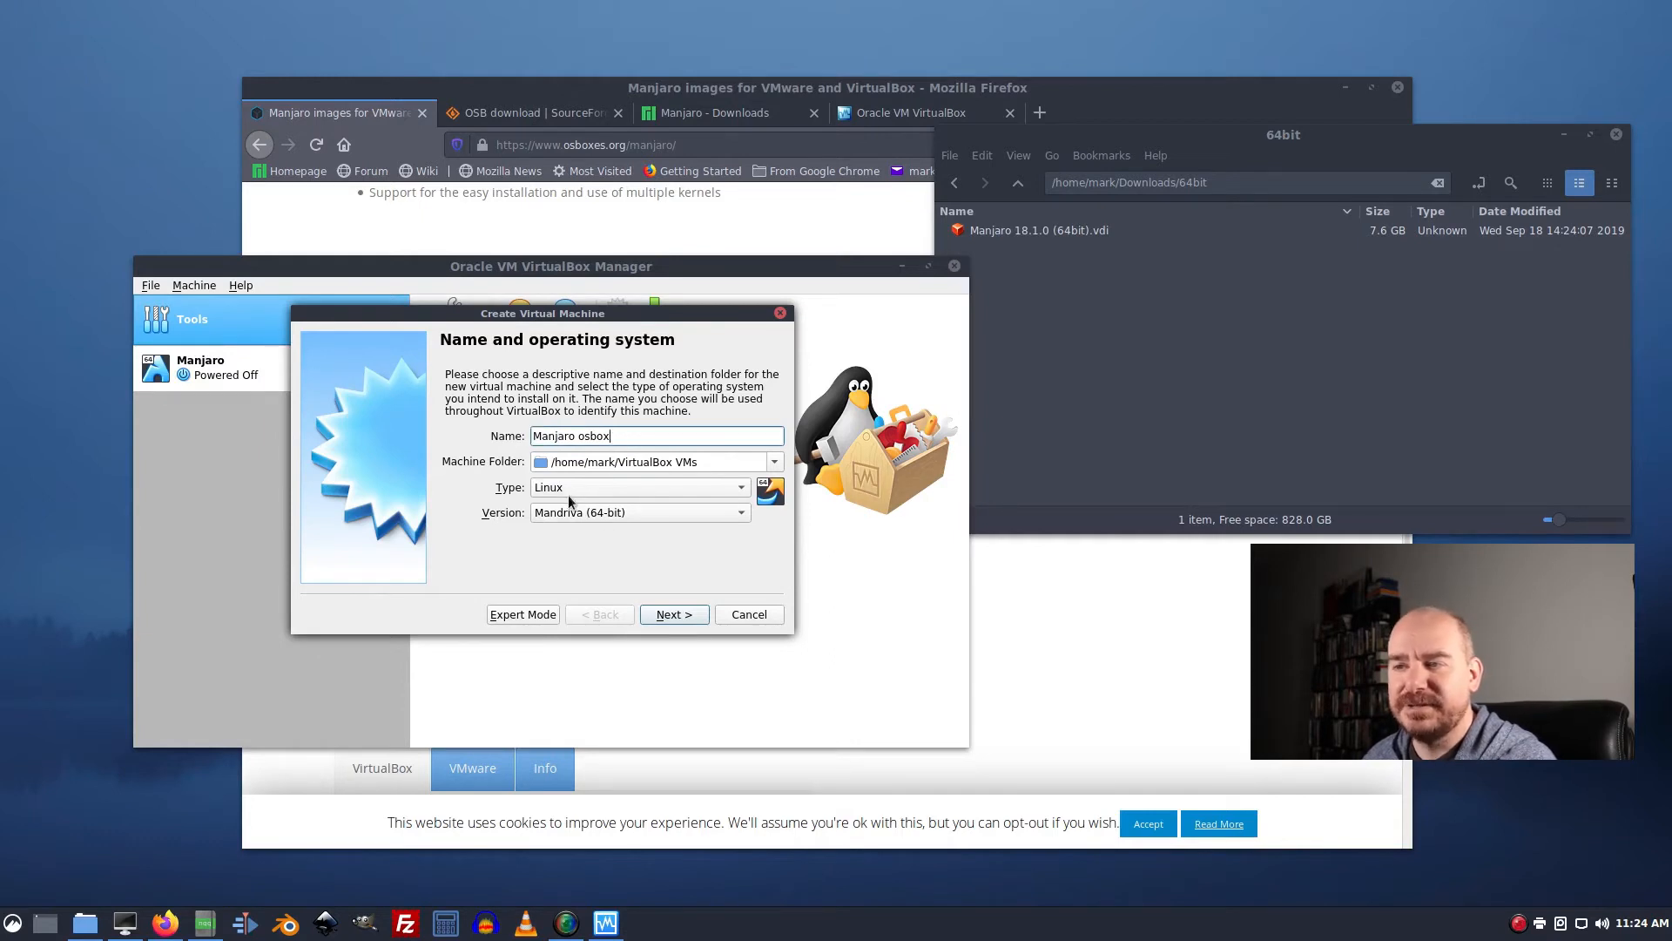
{"action": "mouse_move", "coordinate": [584, 515]}
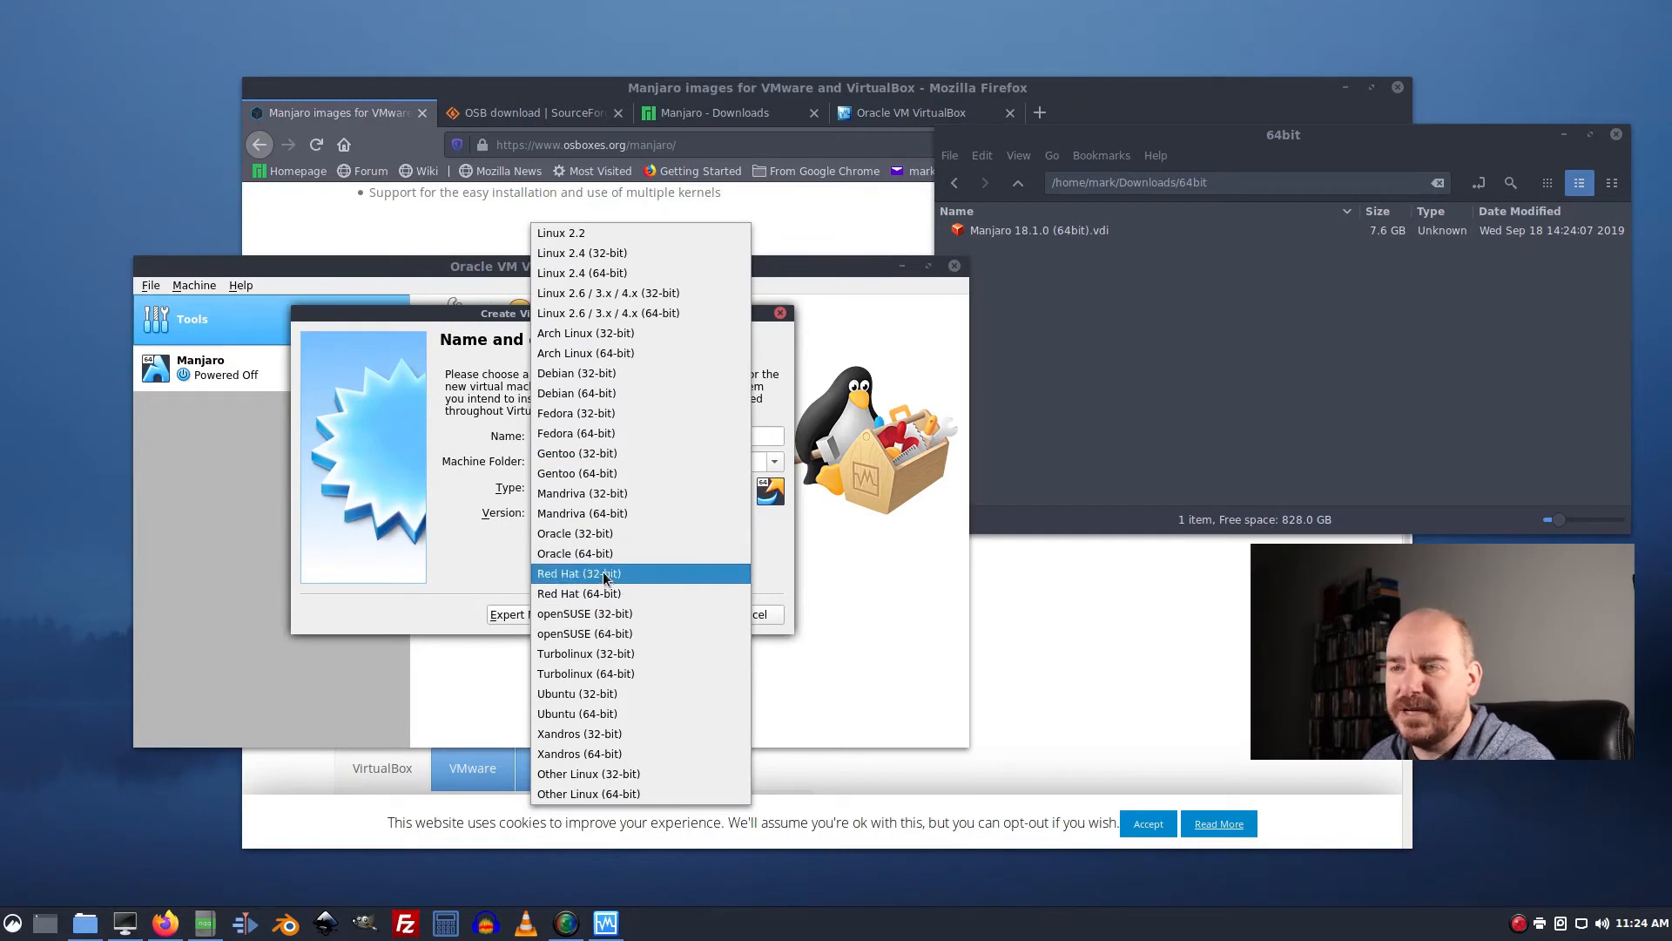
{"action": "left_click", "coordinate": [585, 353]}
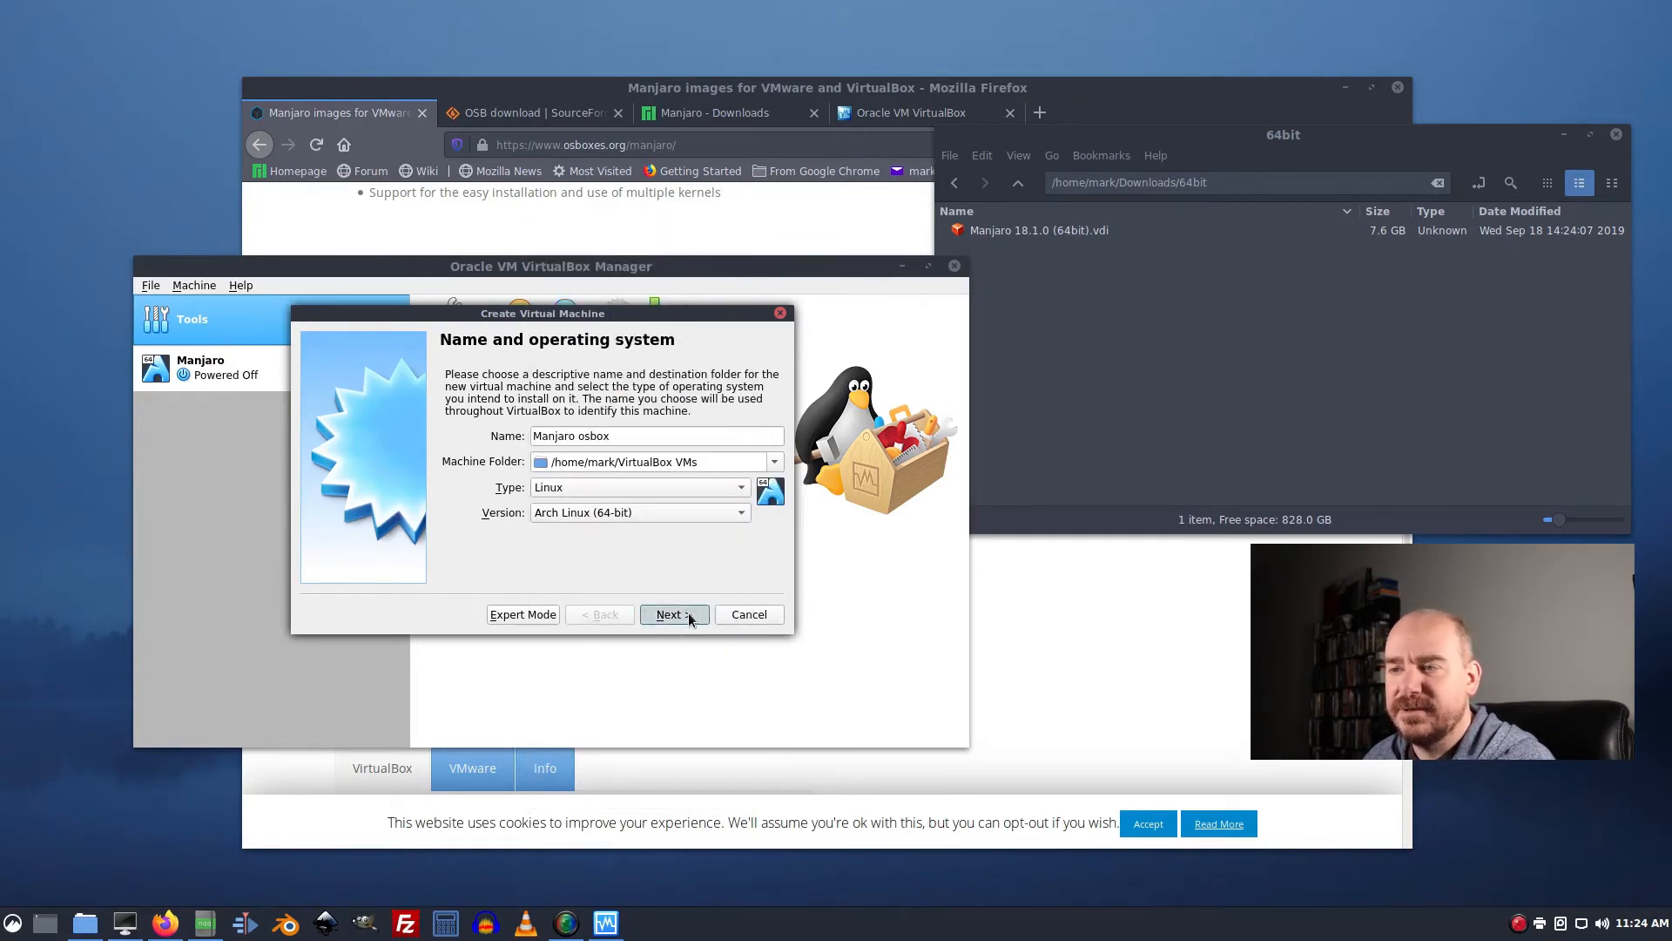
{"action": "left_click", "coordinate": [674, 614]}
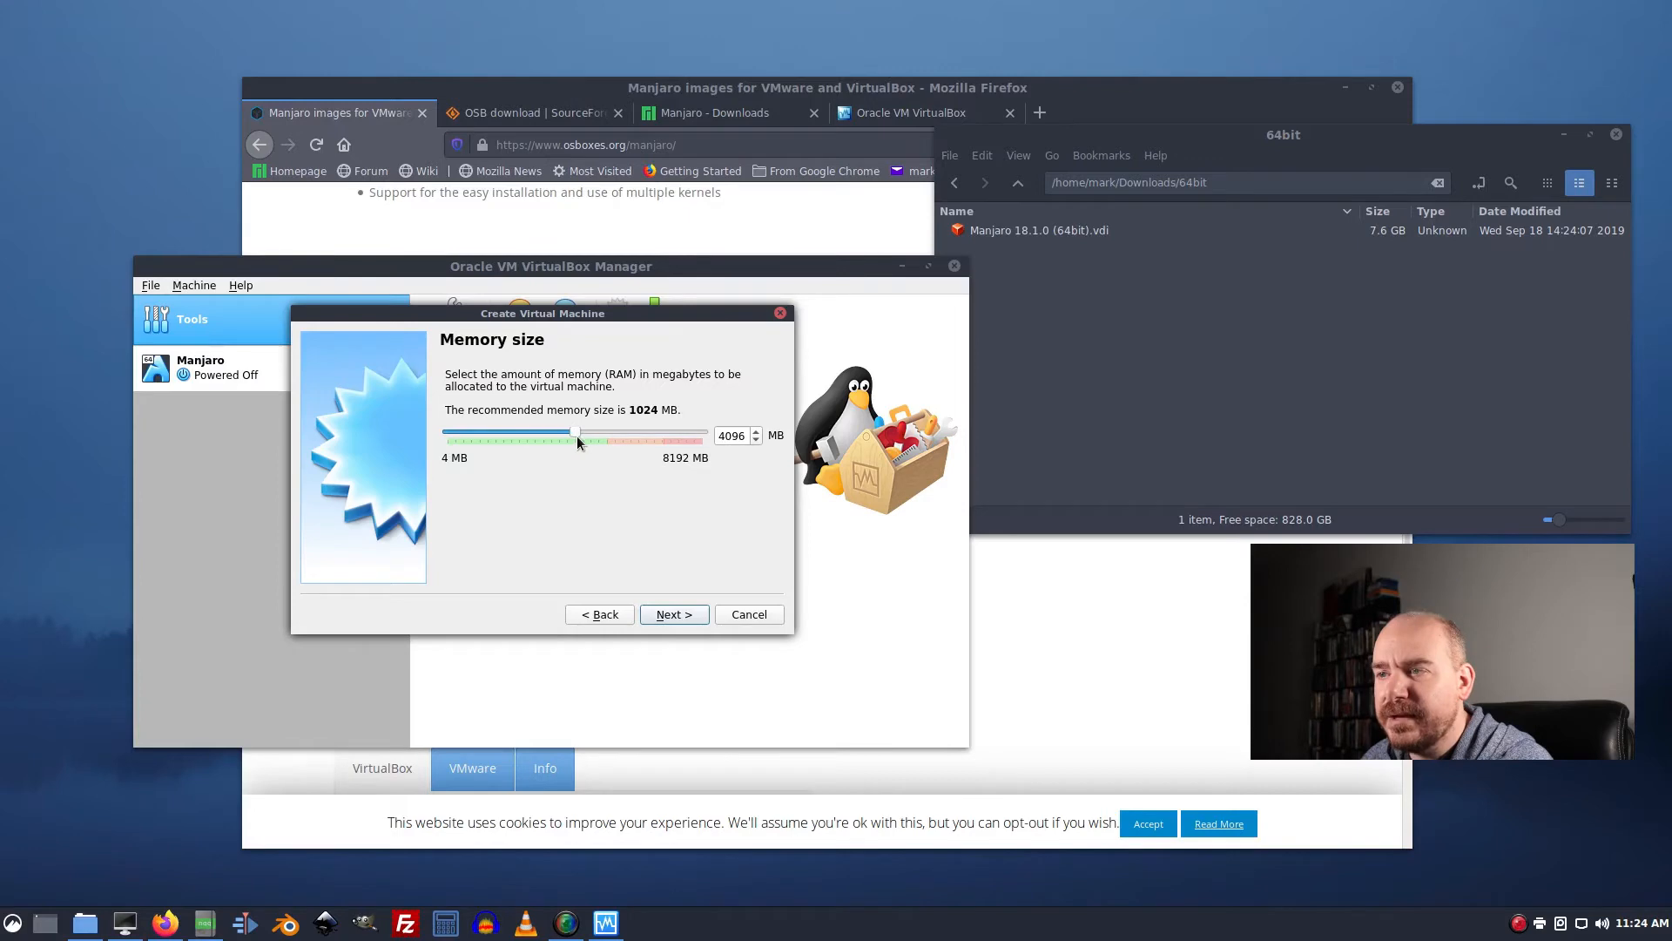
{"action": "mouse_move", "coordinate": [674, 614]}
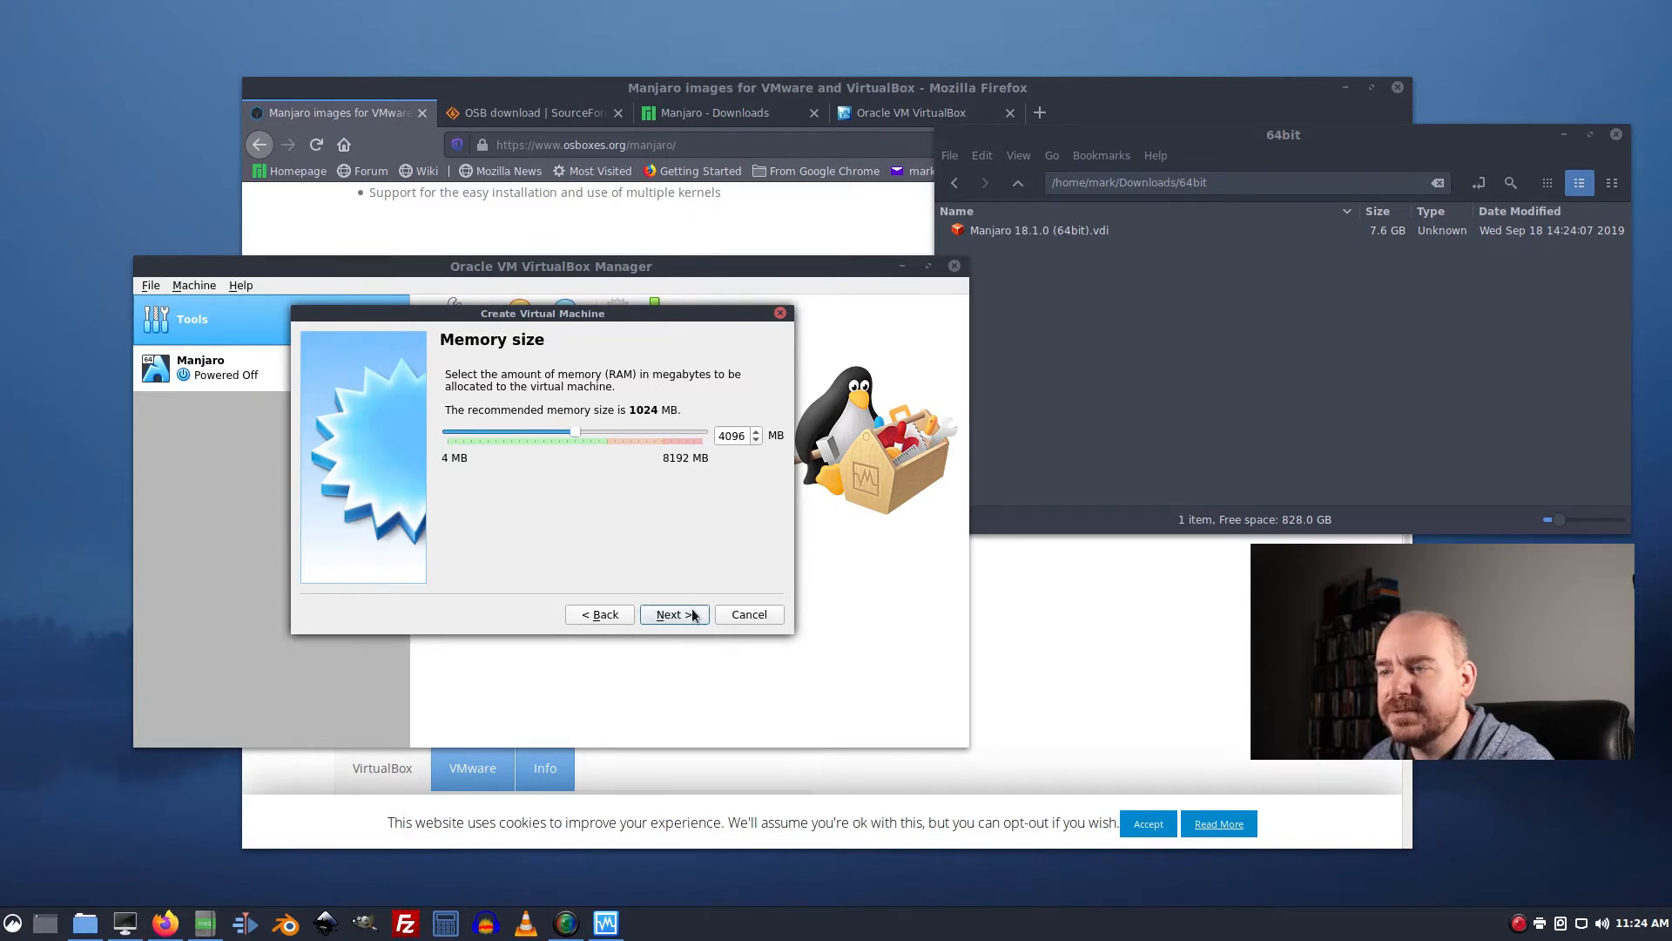
Attach Manjaro 18.1.0 (64bit).vdi from the 64bit folder as the machine's existing hard disk.
{"action": "left_click", "coordinate": [674, 615]}
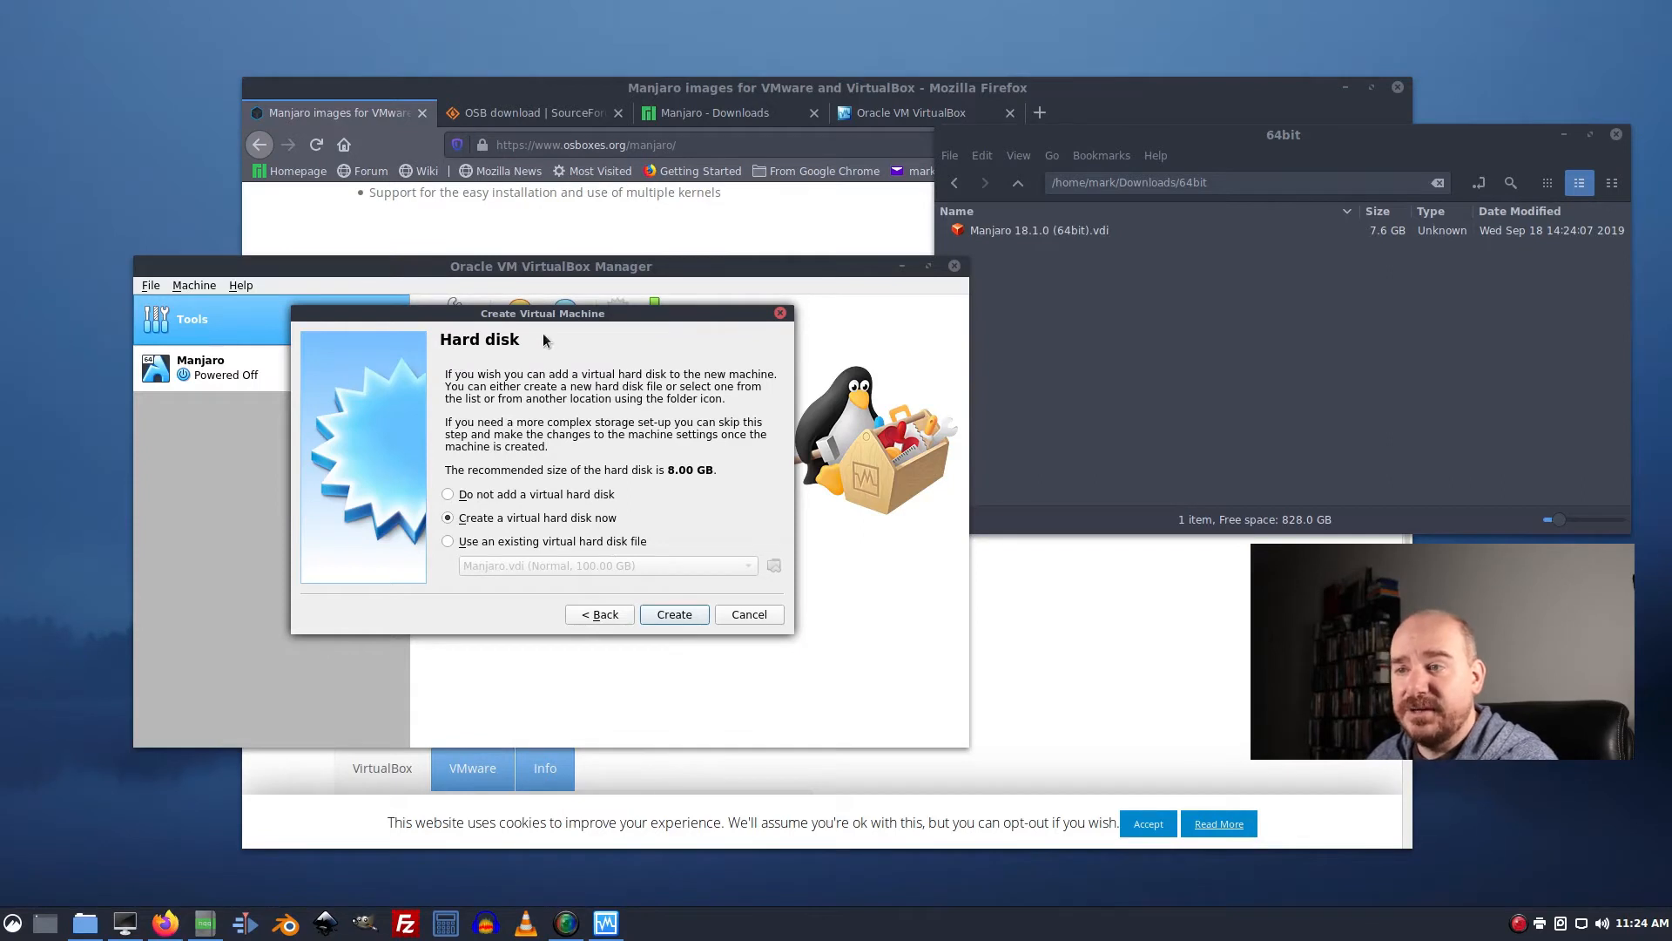
{"action": "left_click", "coordinate": [447, 540]}
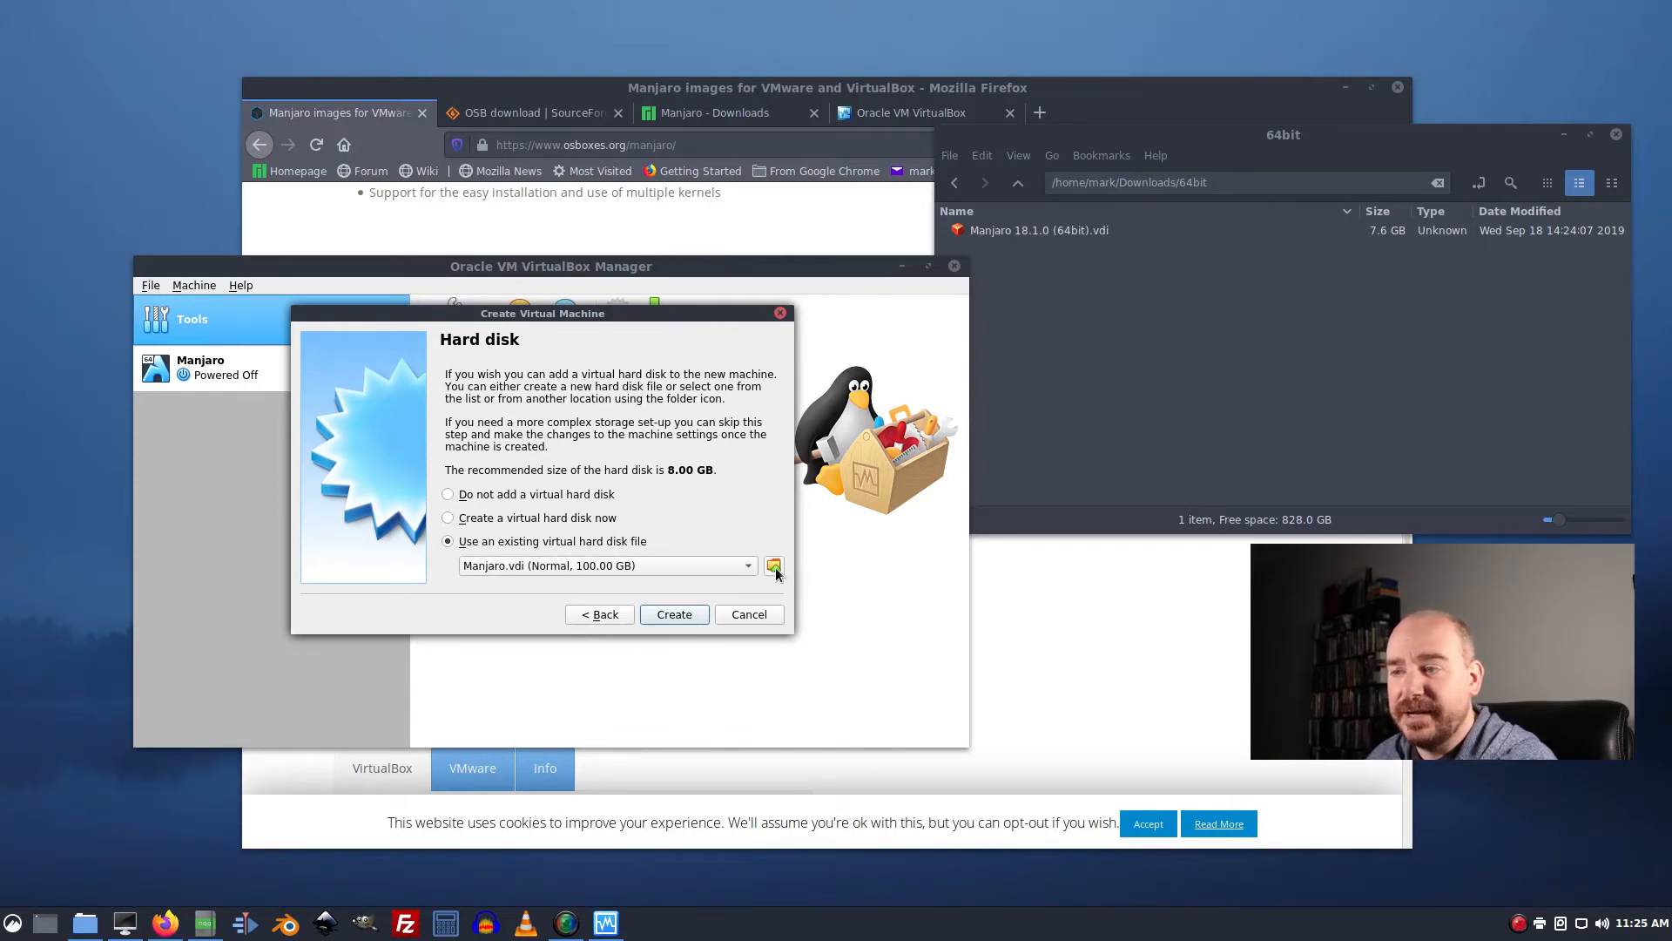
{"action": "left_click", "coordinate": [773, 564]}
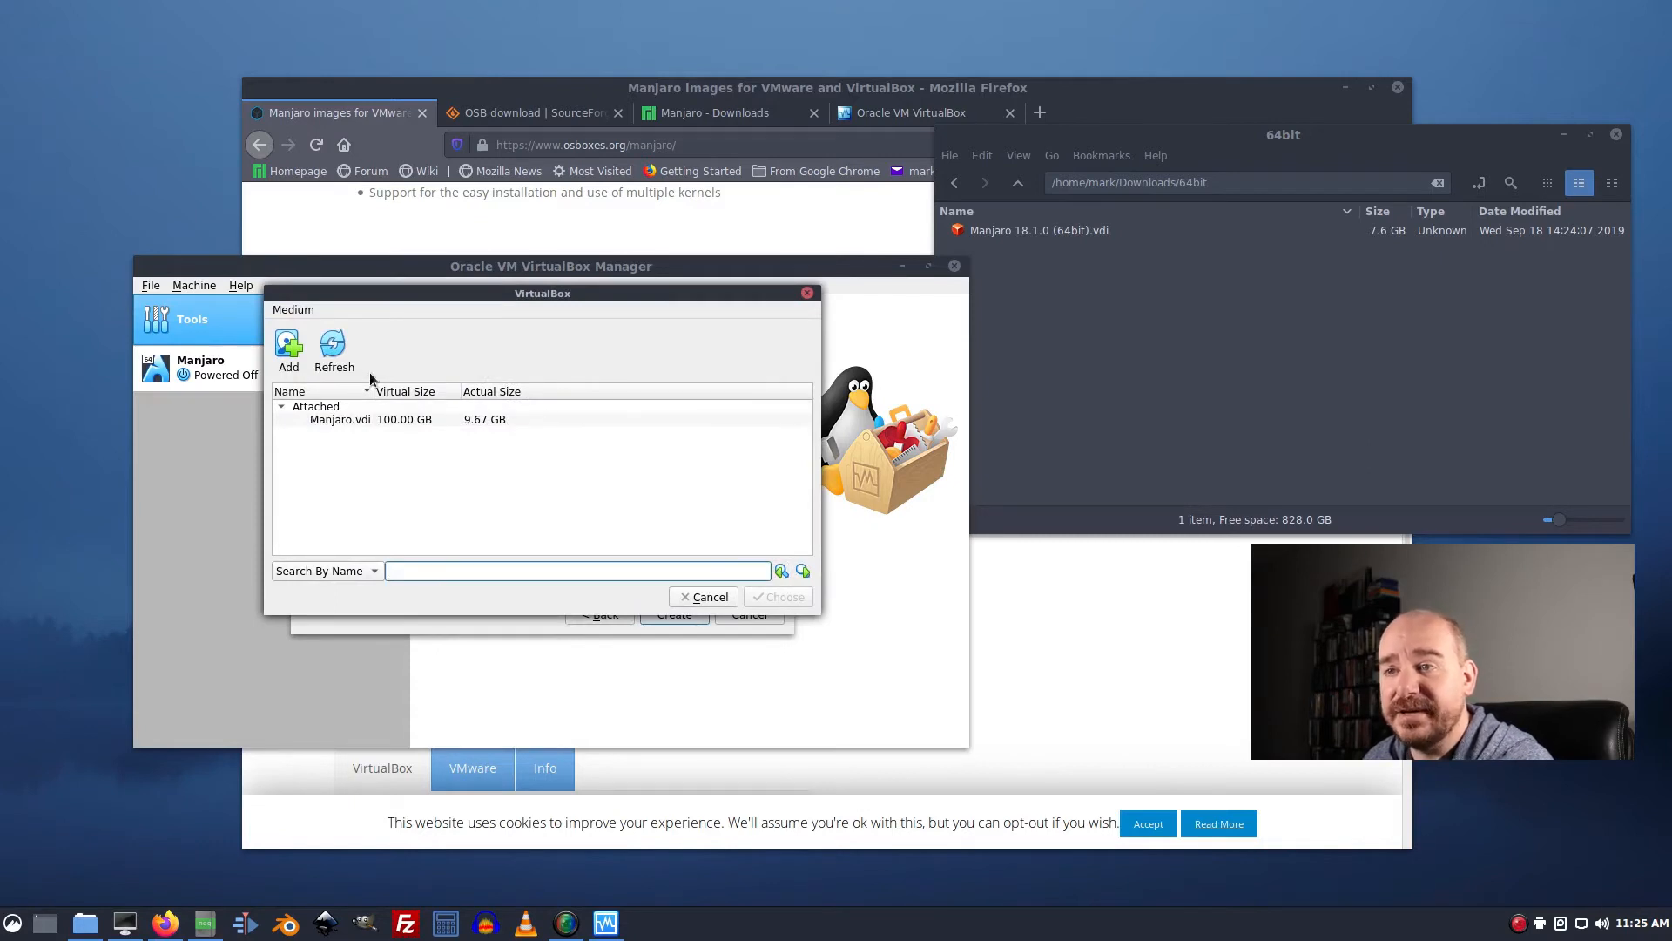
{"action": "left_click", "coordinate": [287, 352]}
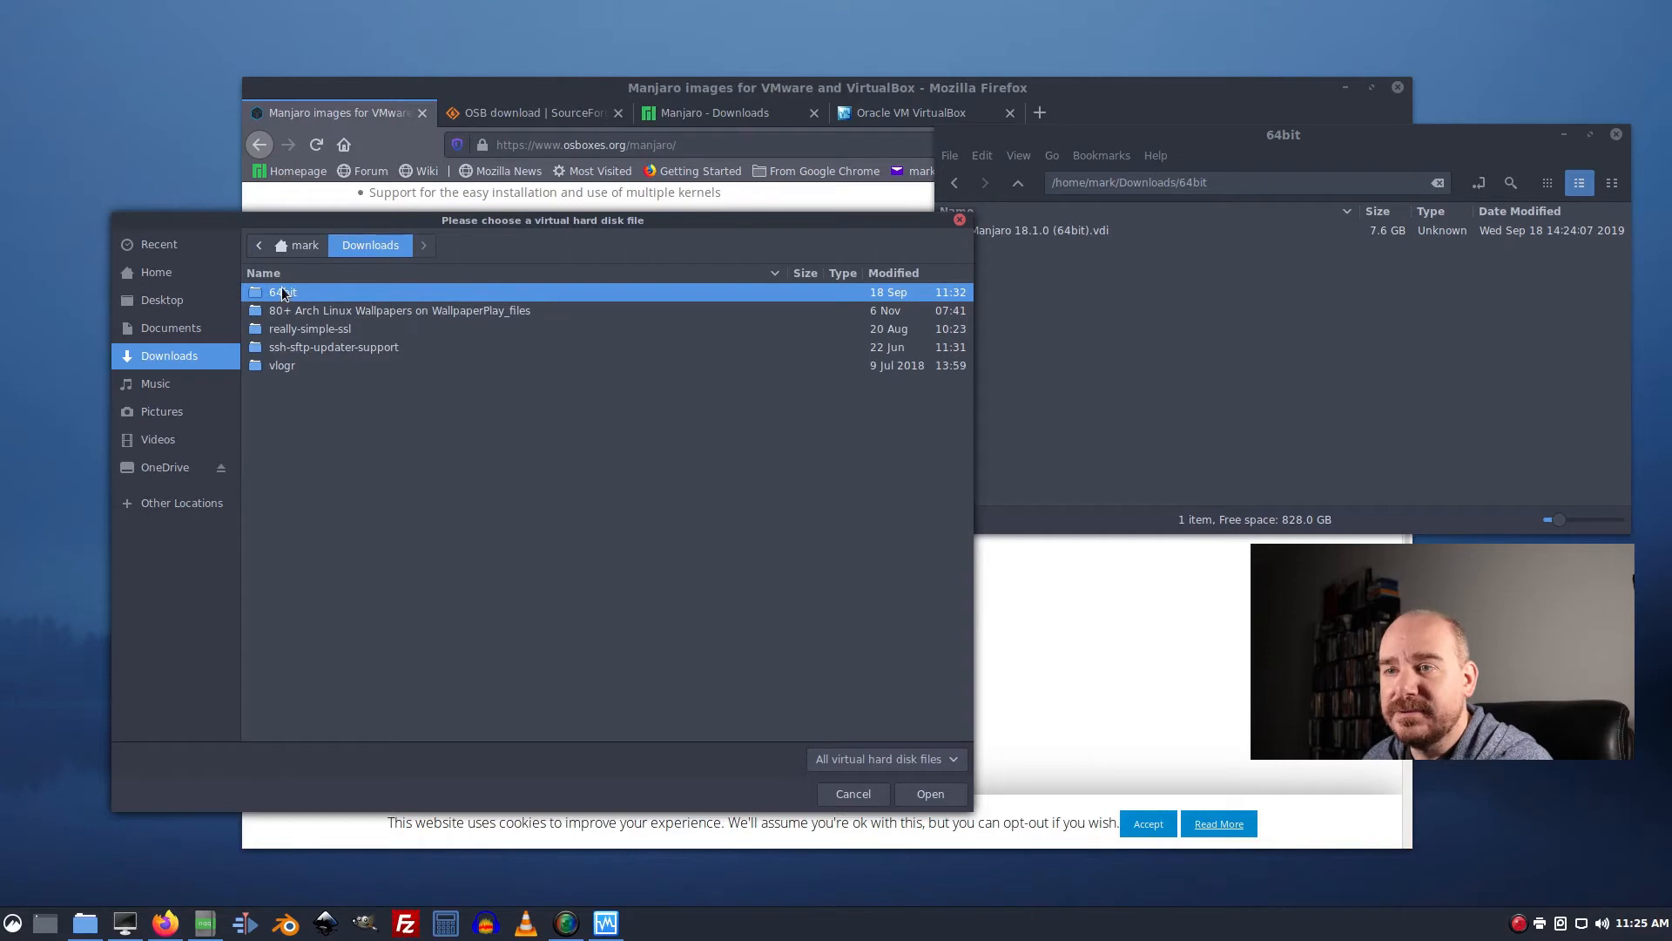
{"action": "double_click", "coordinate": [282, 291]}
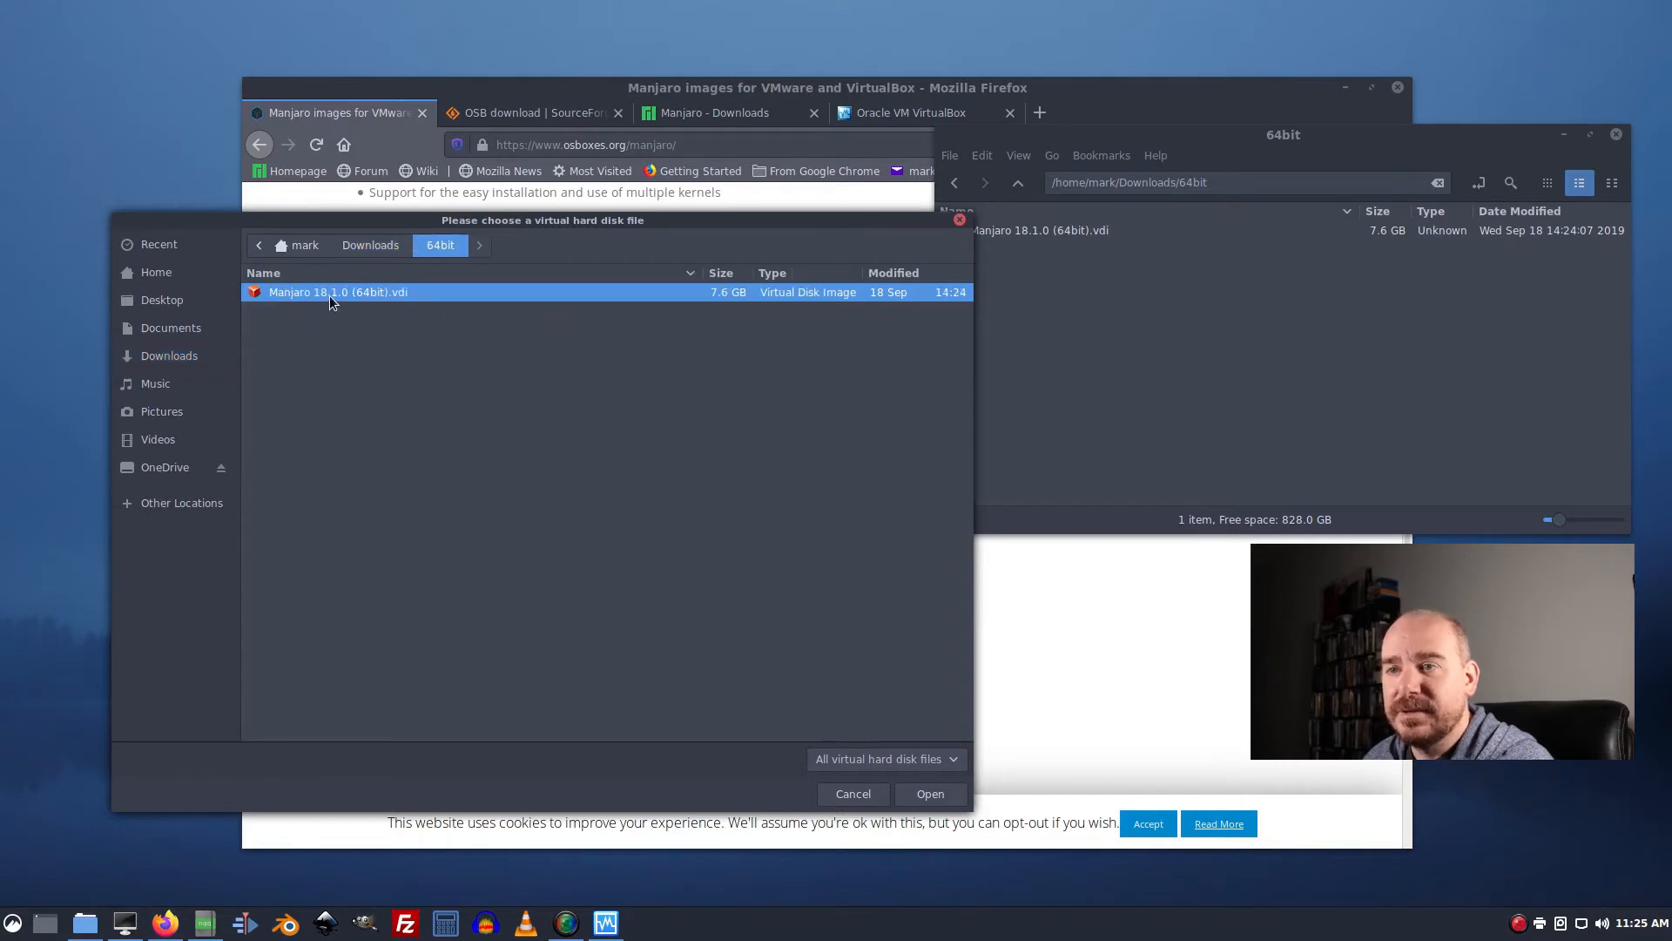
{"action": "left_click", "coordinate": [928, 794]}
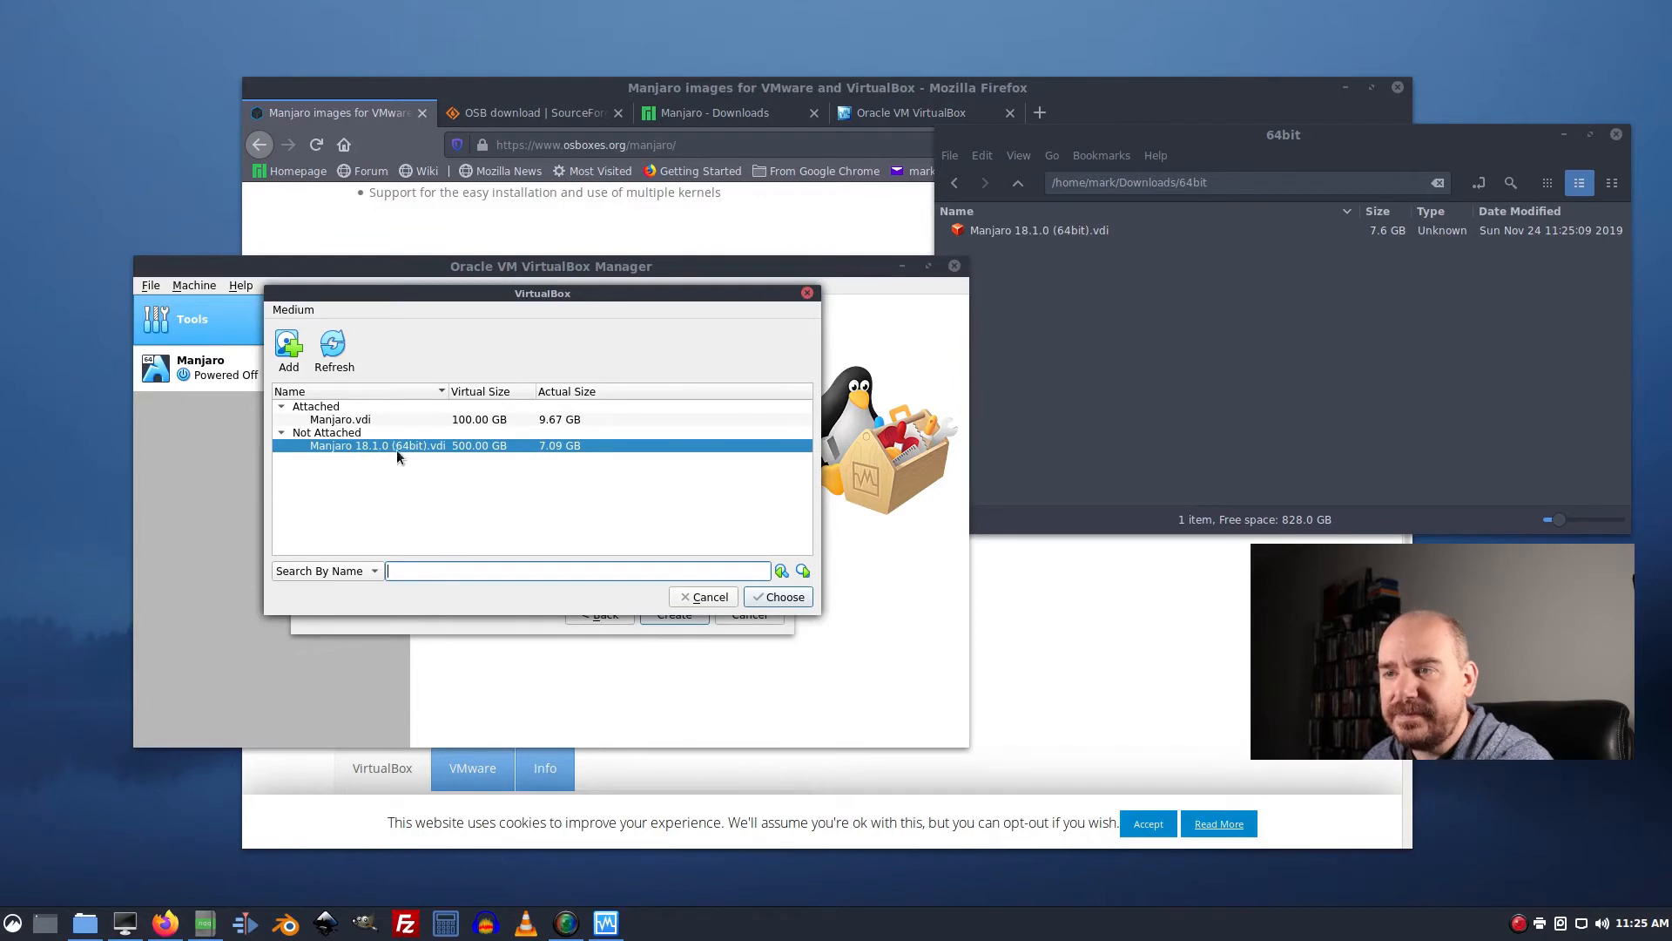
{"action": "mouse_move", "coordinate": [474, 469]}
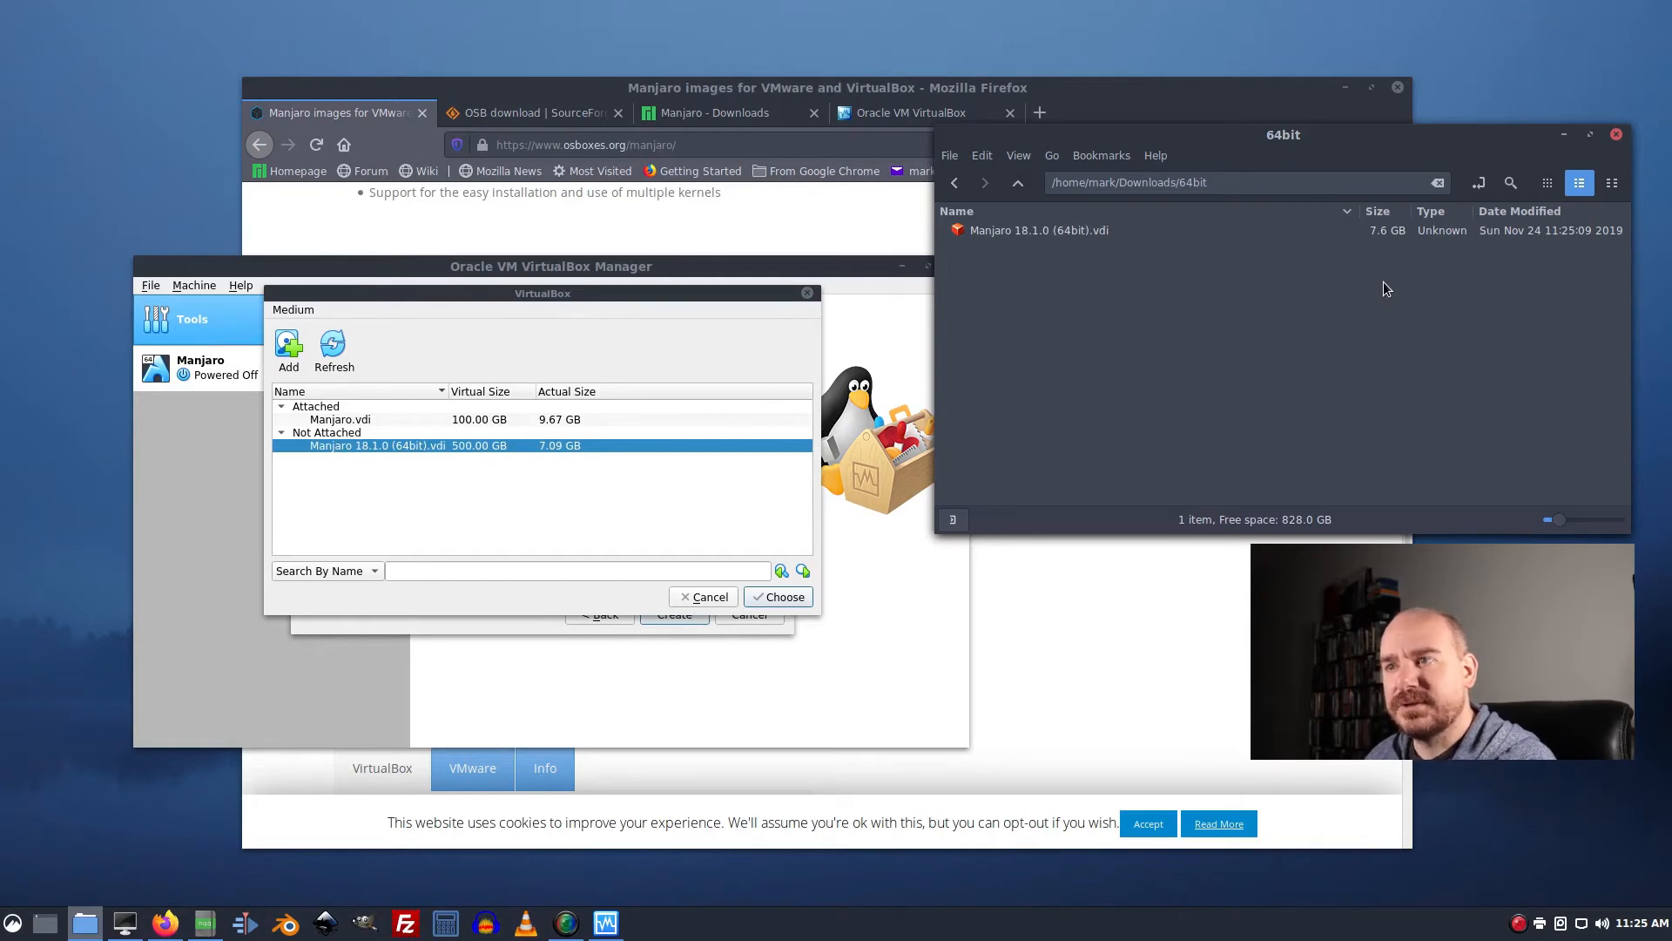
{"action": "mouse_move", "coordinate": [1256, 392]}
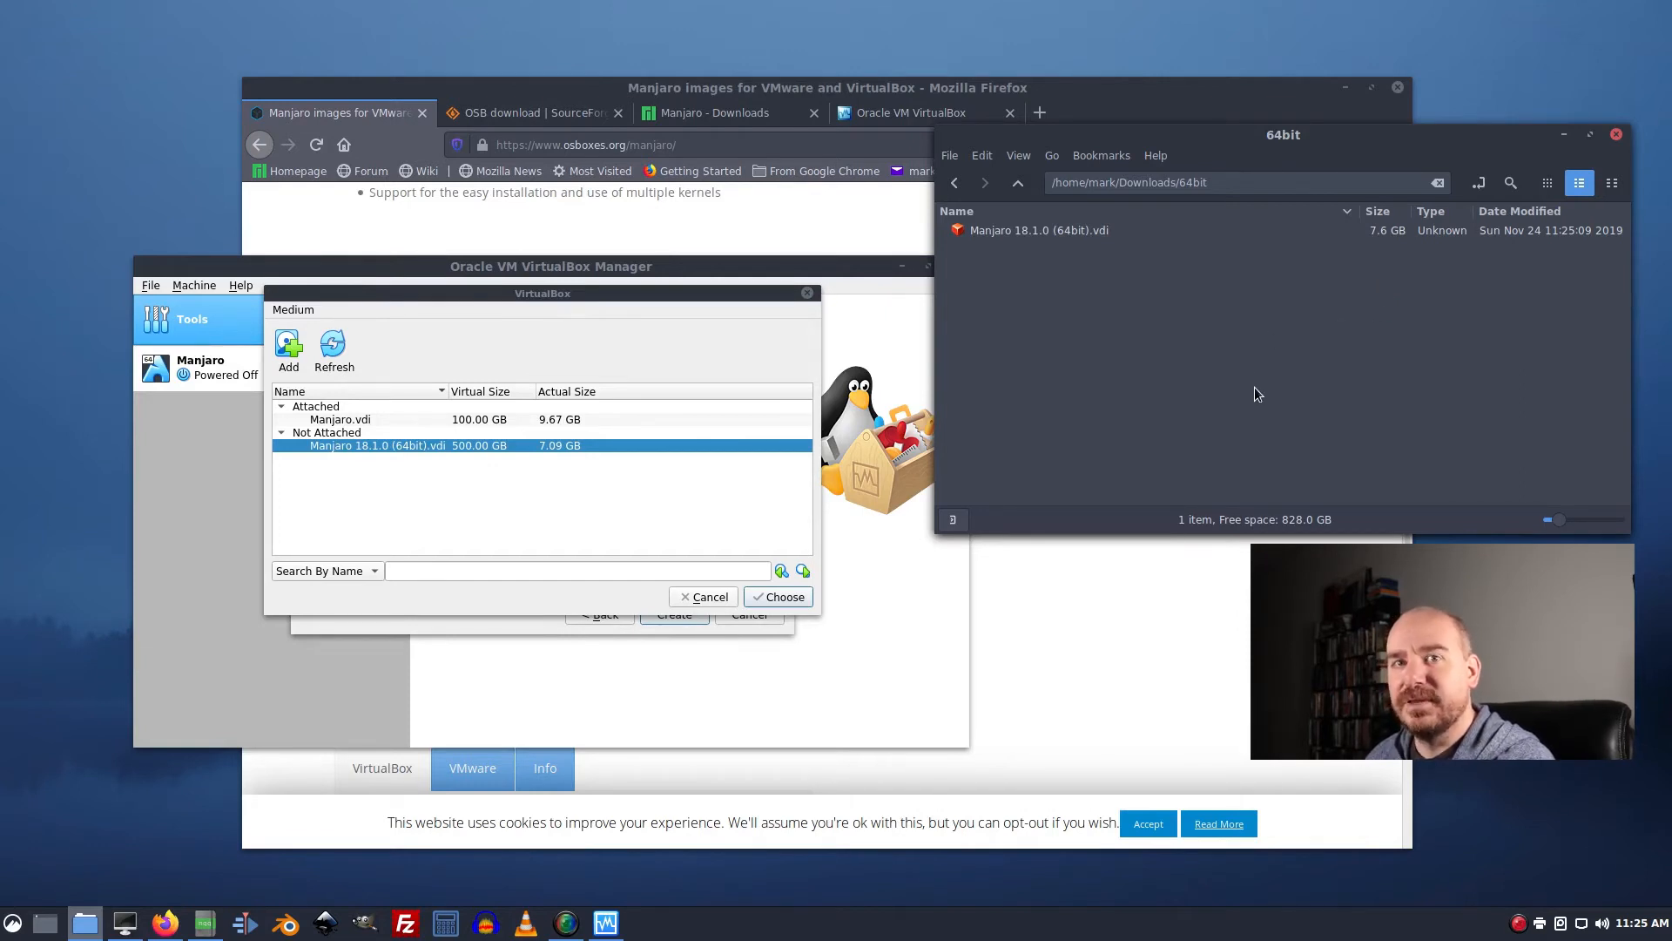
{"action": "mouse_move", "coordinate": [1170, 449]}
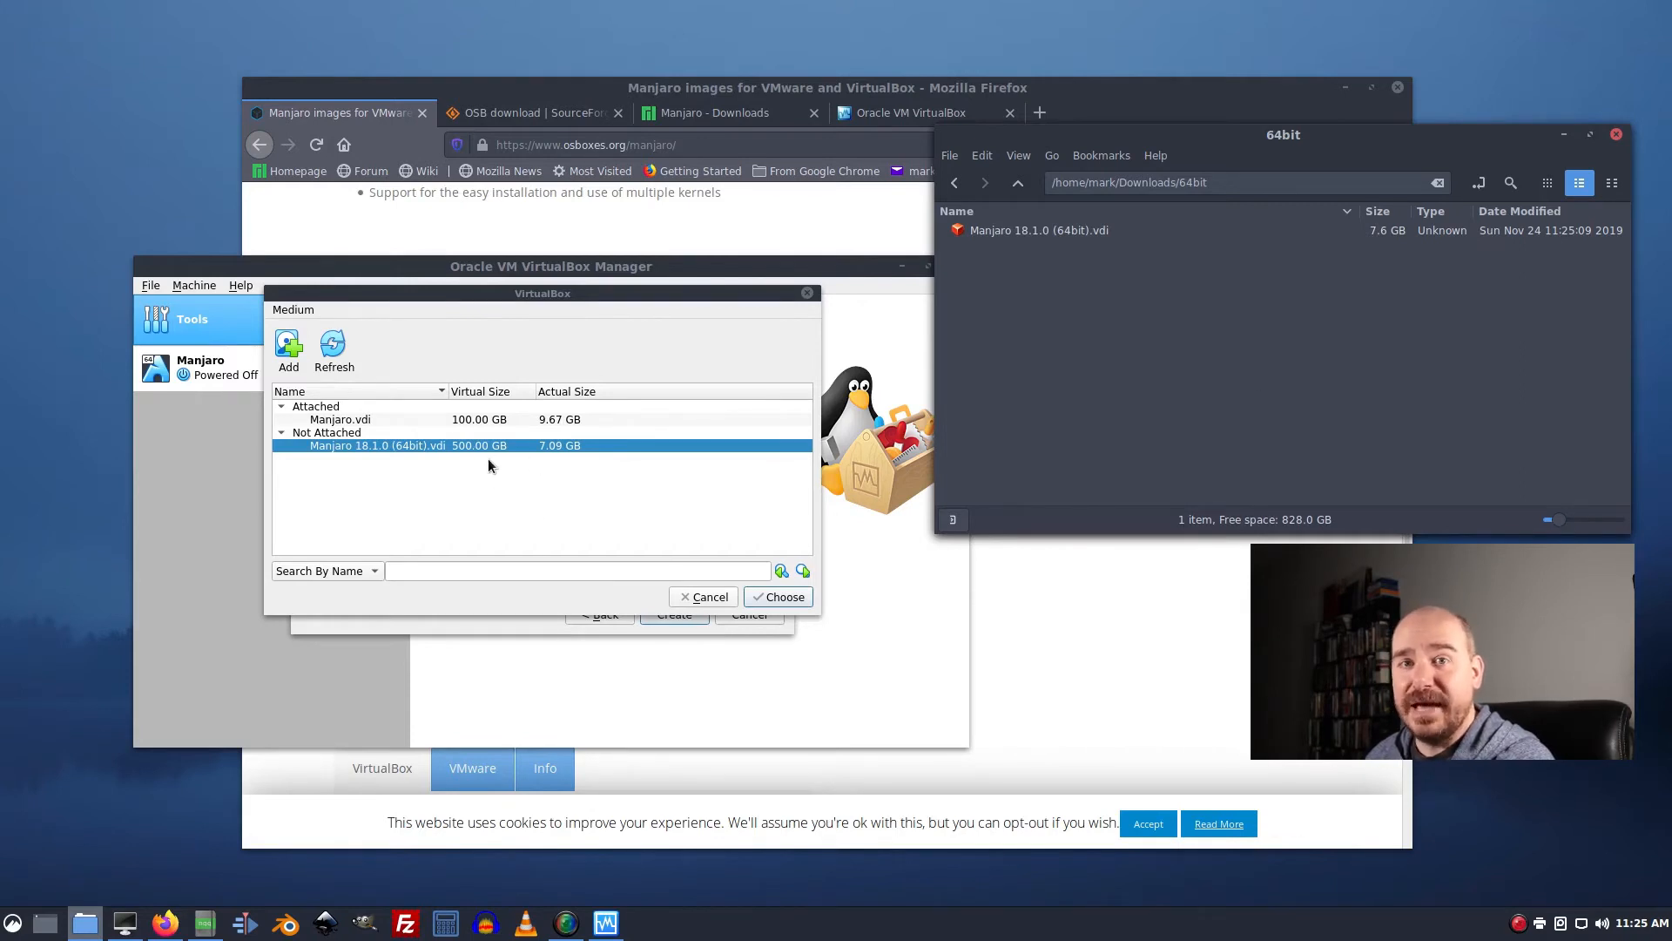
{"action": "mouse_move", "coordinate": [549, 488]}
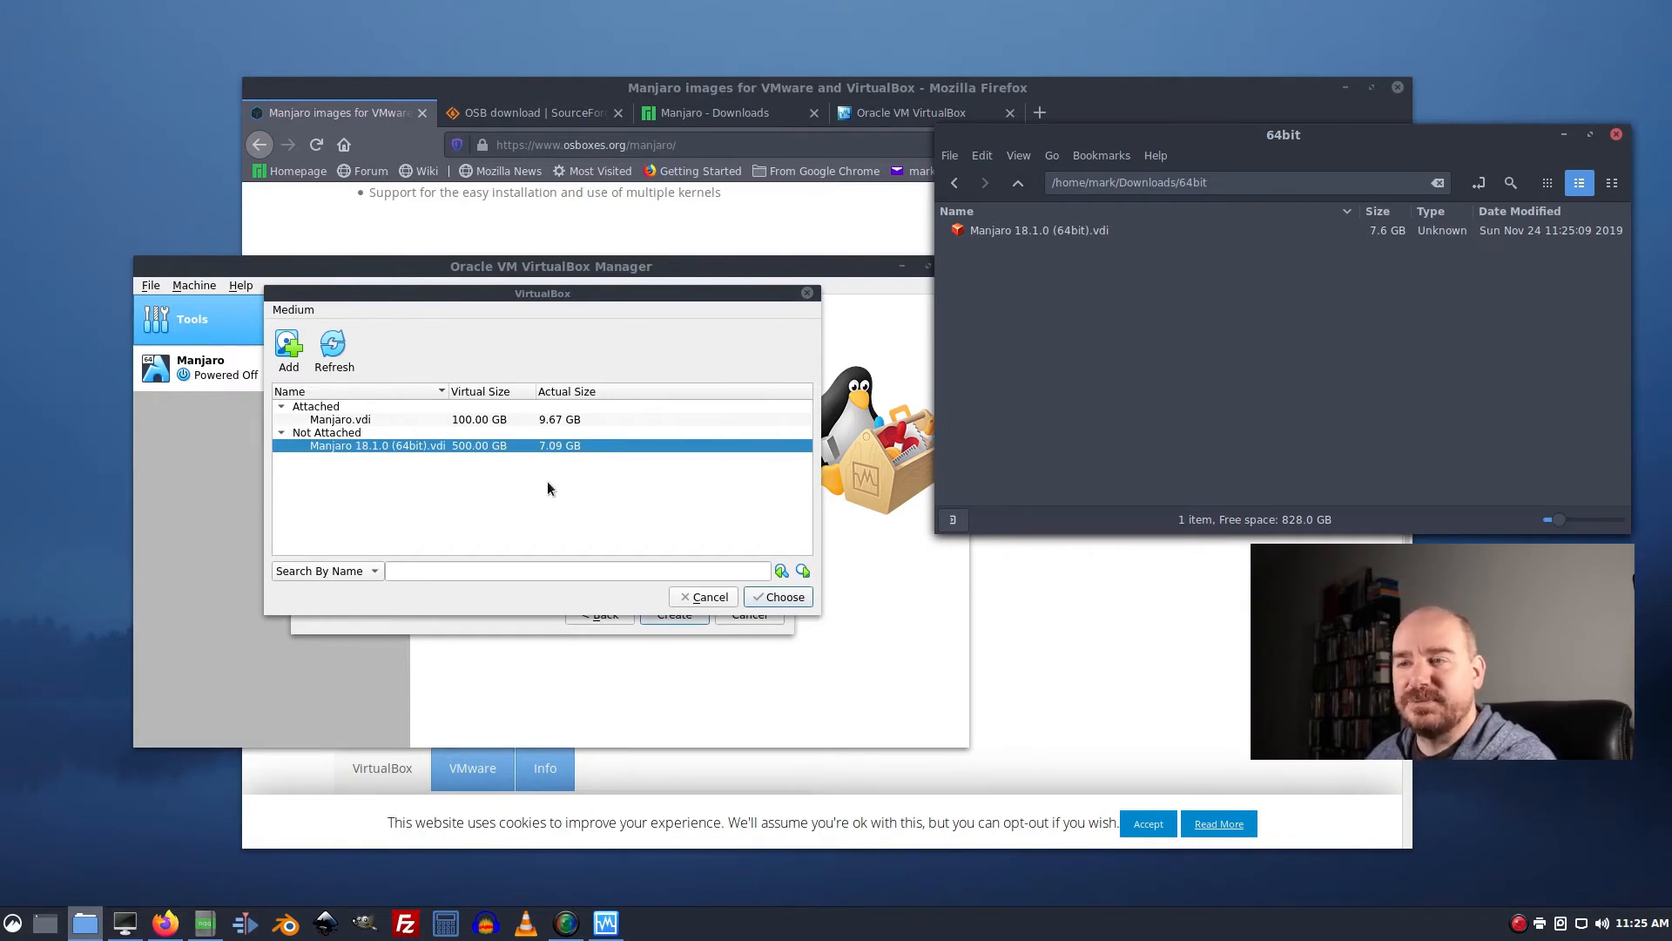
{"action": "mouse_move", "coordinate": [616, 502]}
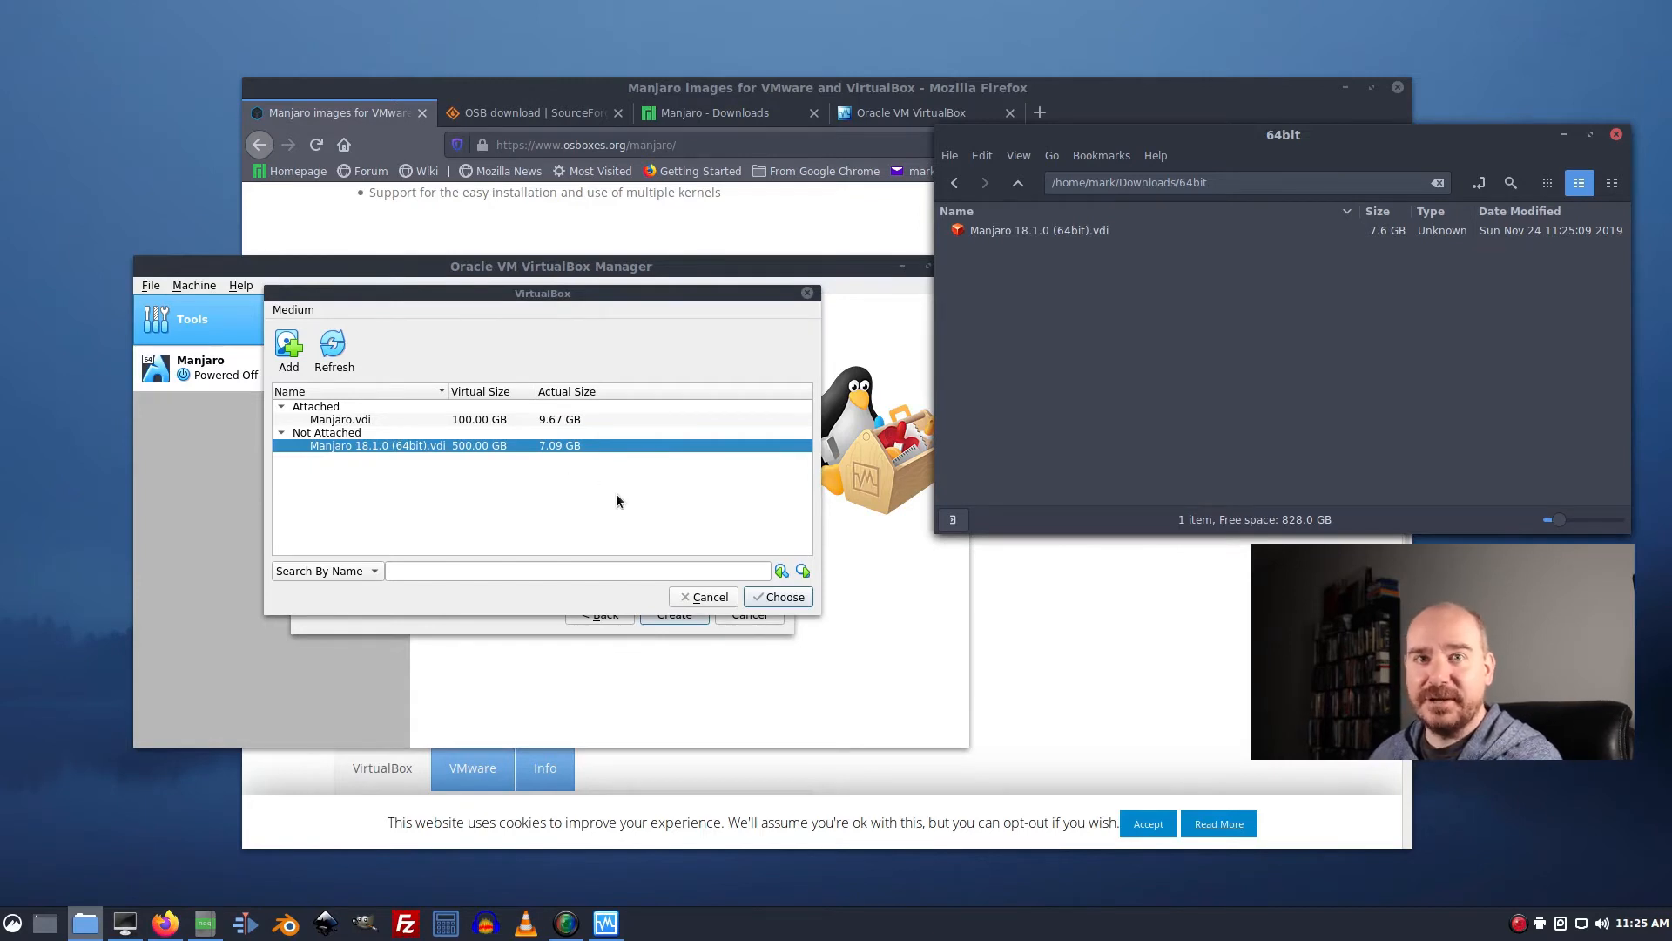
{"action": "mouse_move", "coordinate": [578, 483]}
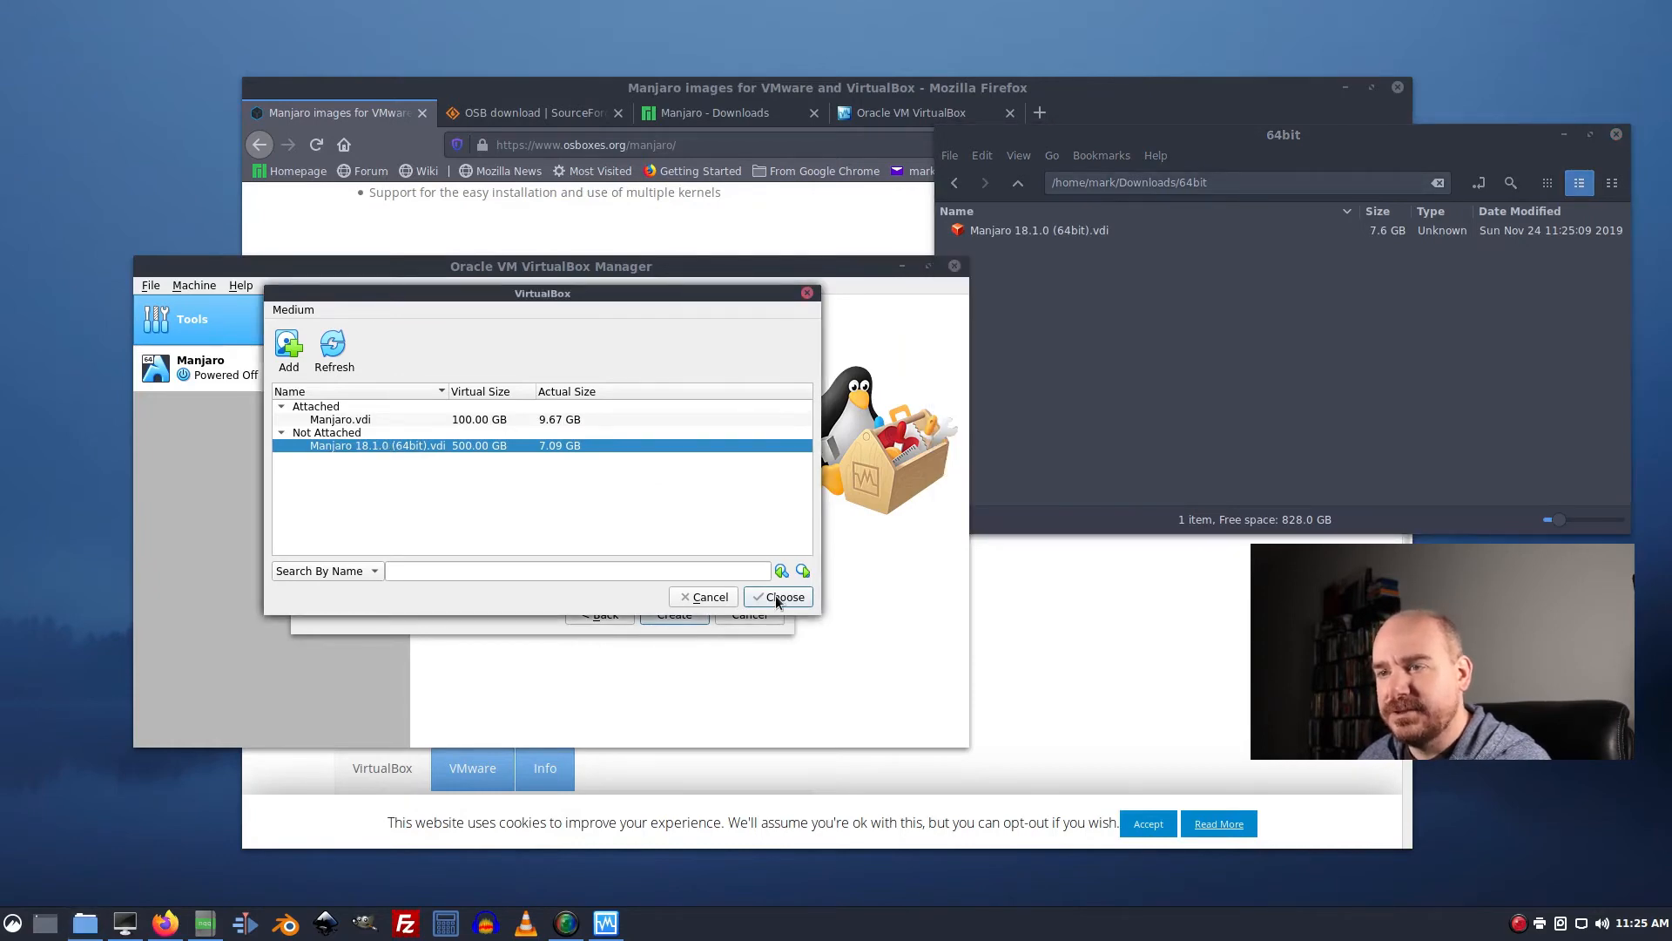
{"action": "left_click", "coordinate": [778, 596]}
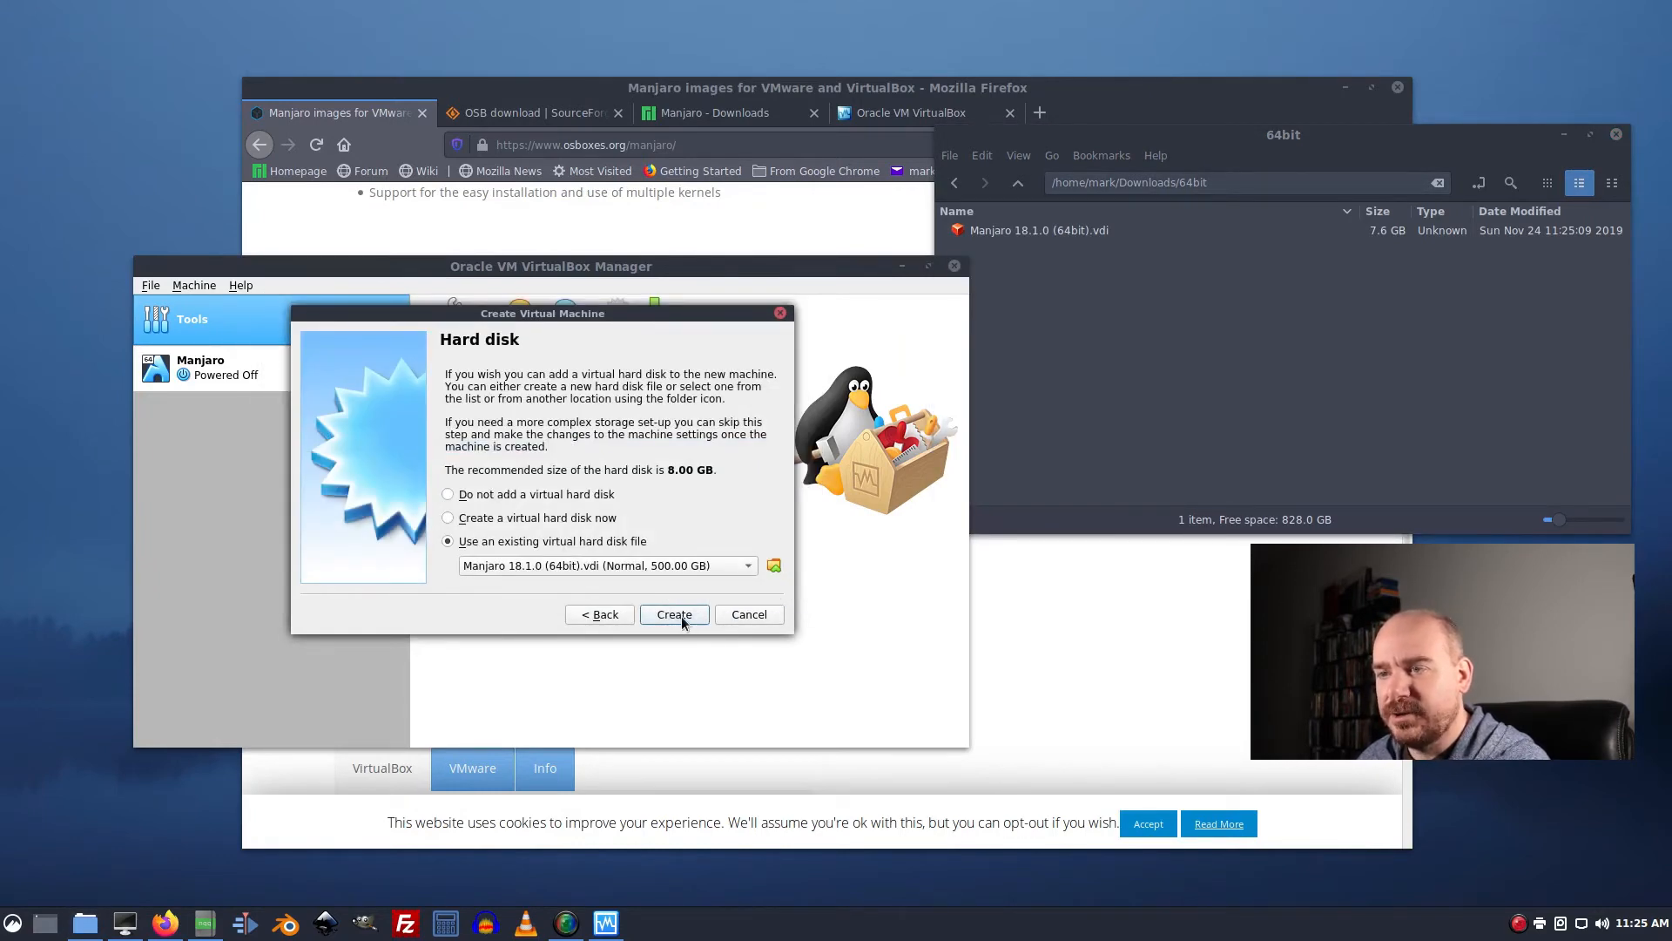
Create the Manjaro osbox machine so it appears in the list, powered off.
{"action": "left_click", "coordinate": [674, 613]}
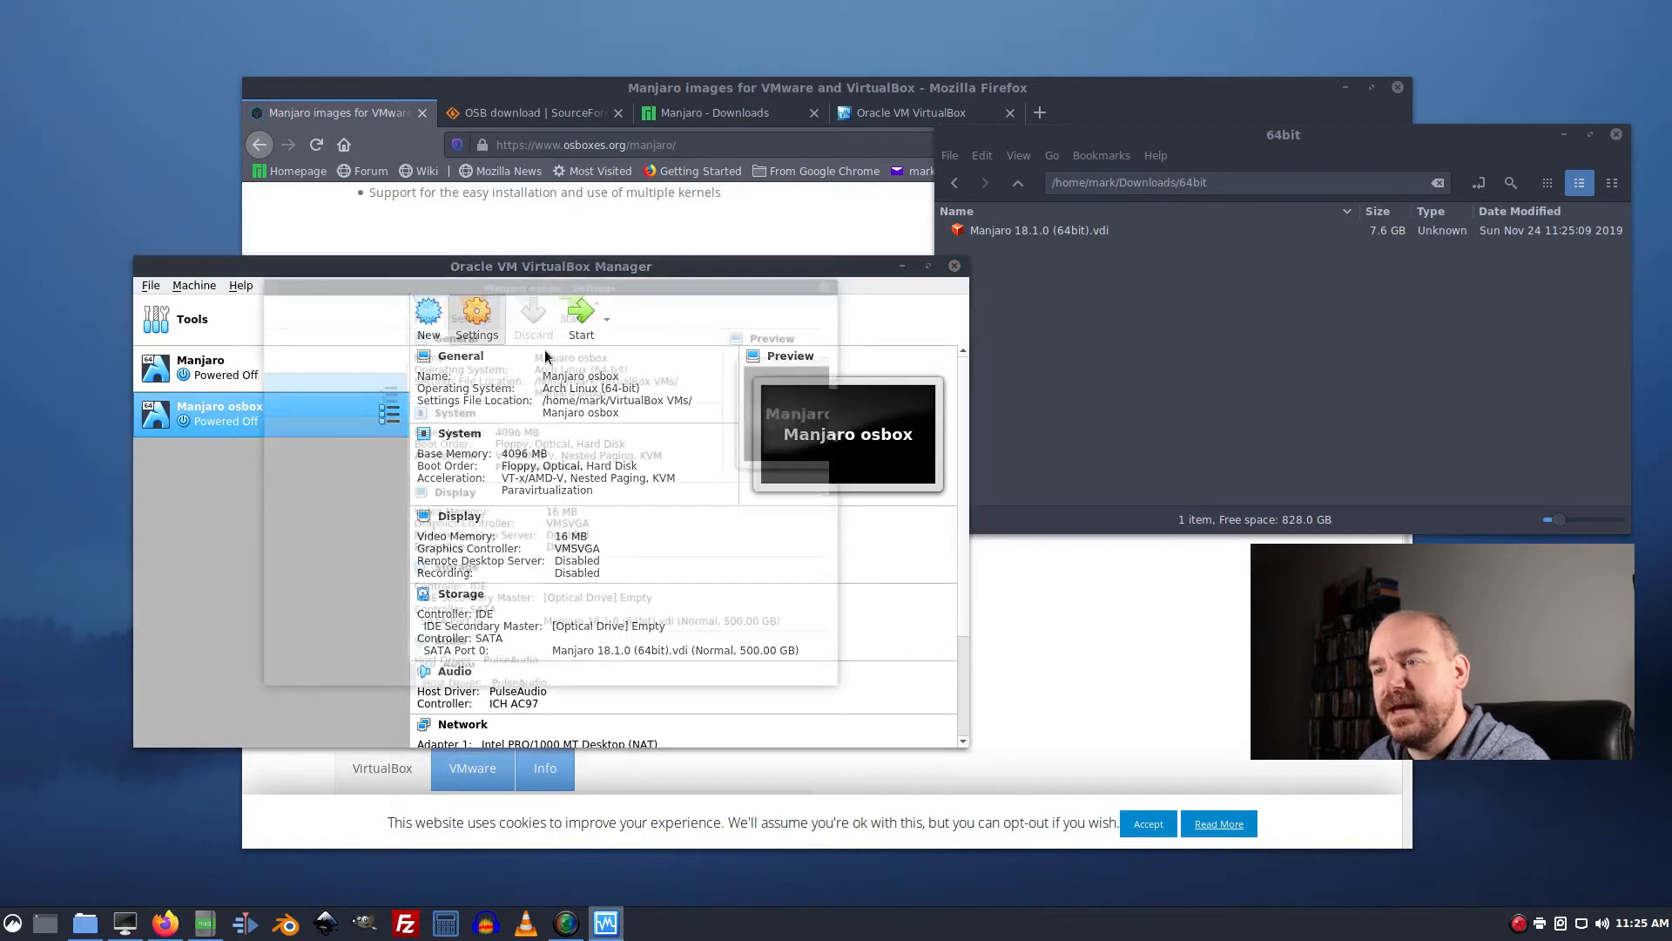
In General > Advanced settings, make the shared clipboard bidirectional and set a drag and drop direction.
{"action": "left_click", "coordinate": [473, 317]}
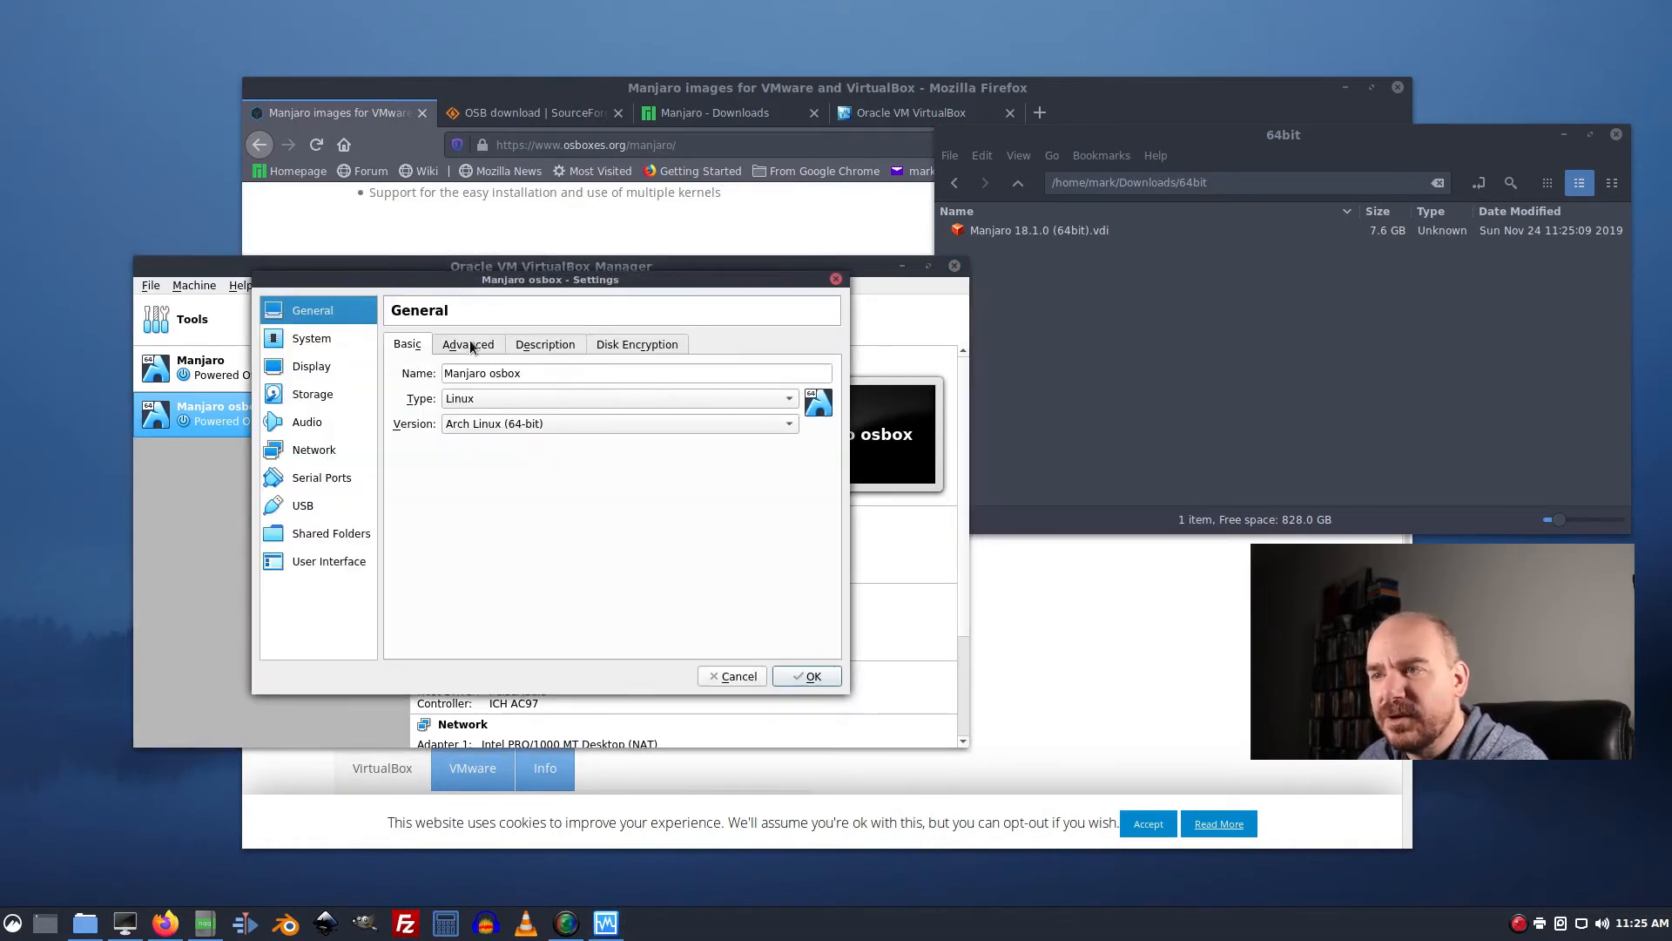
{"action": "left_click", "coordinate": [466, 343]}
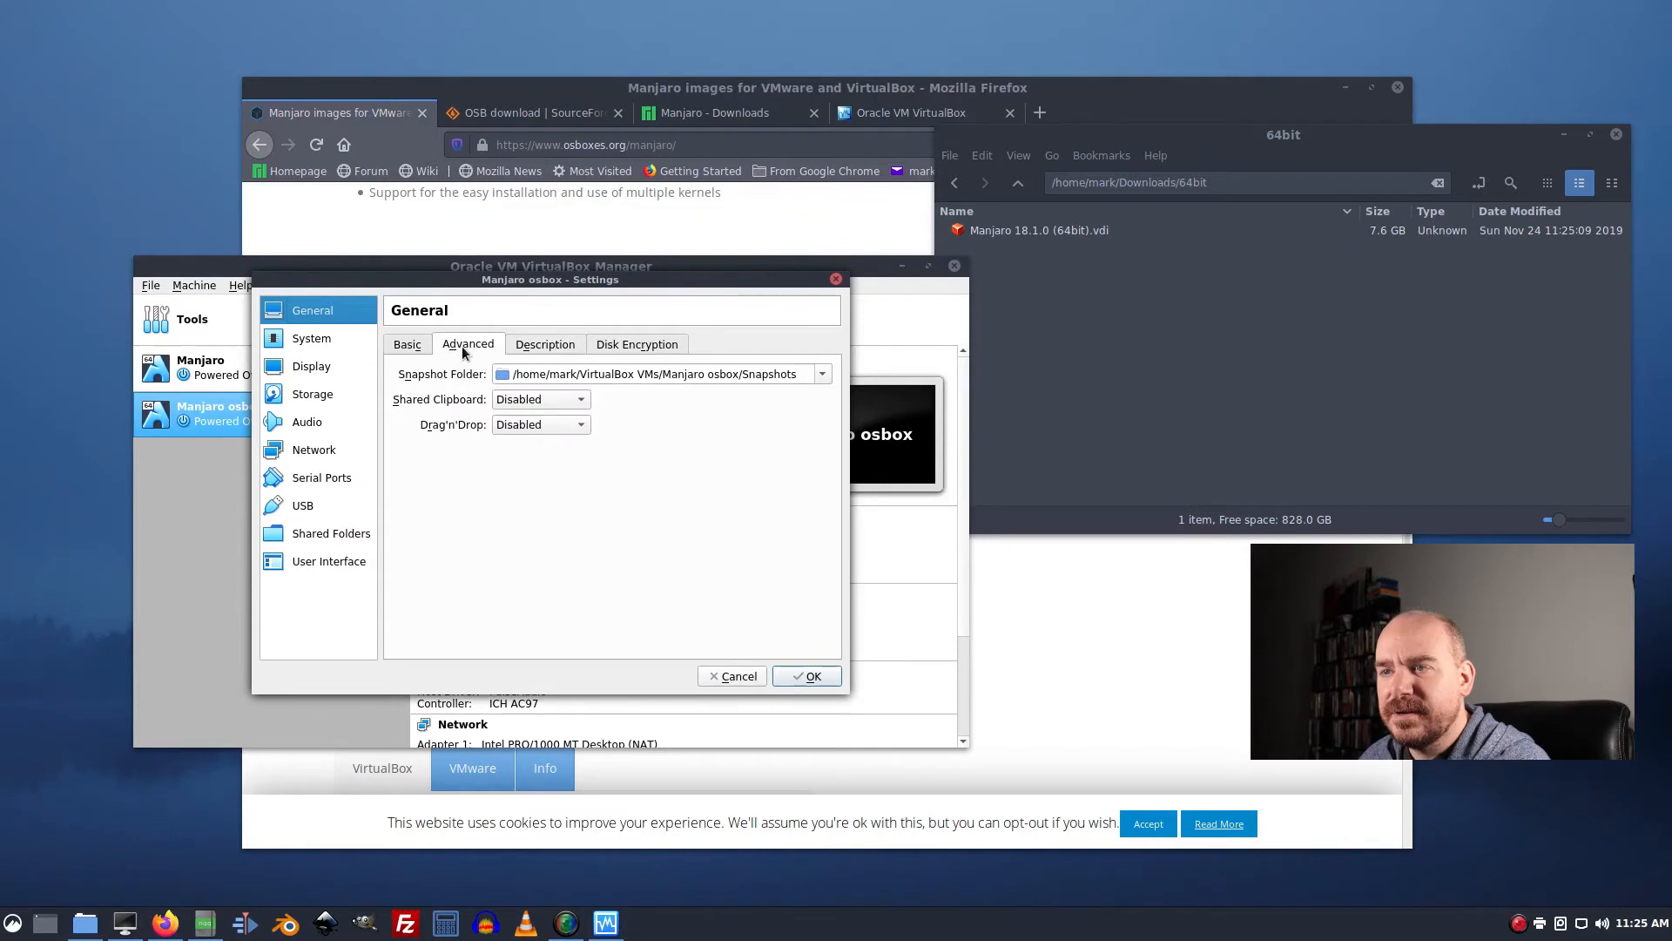
{"action": "left_click", "coordinate": [538, 425]}
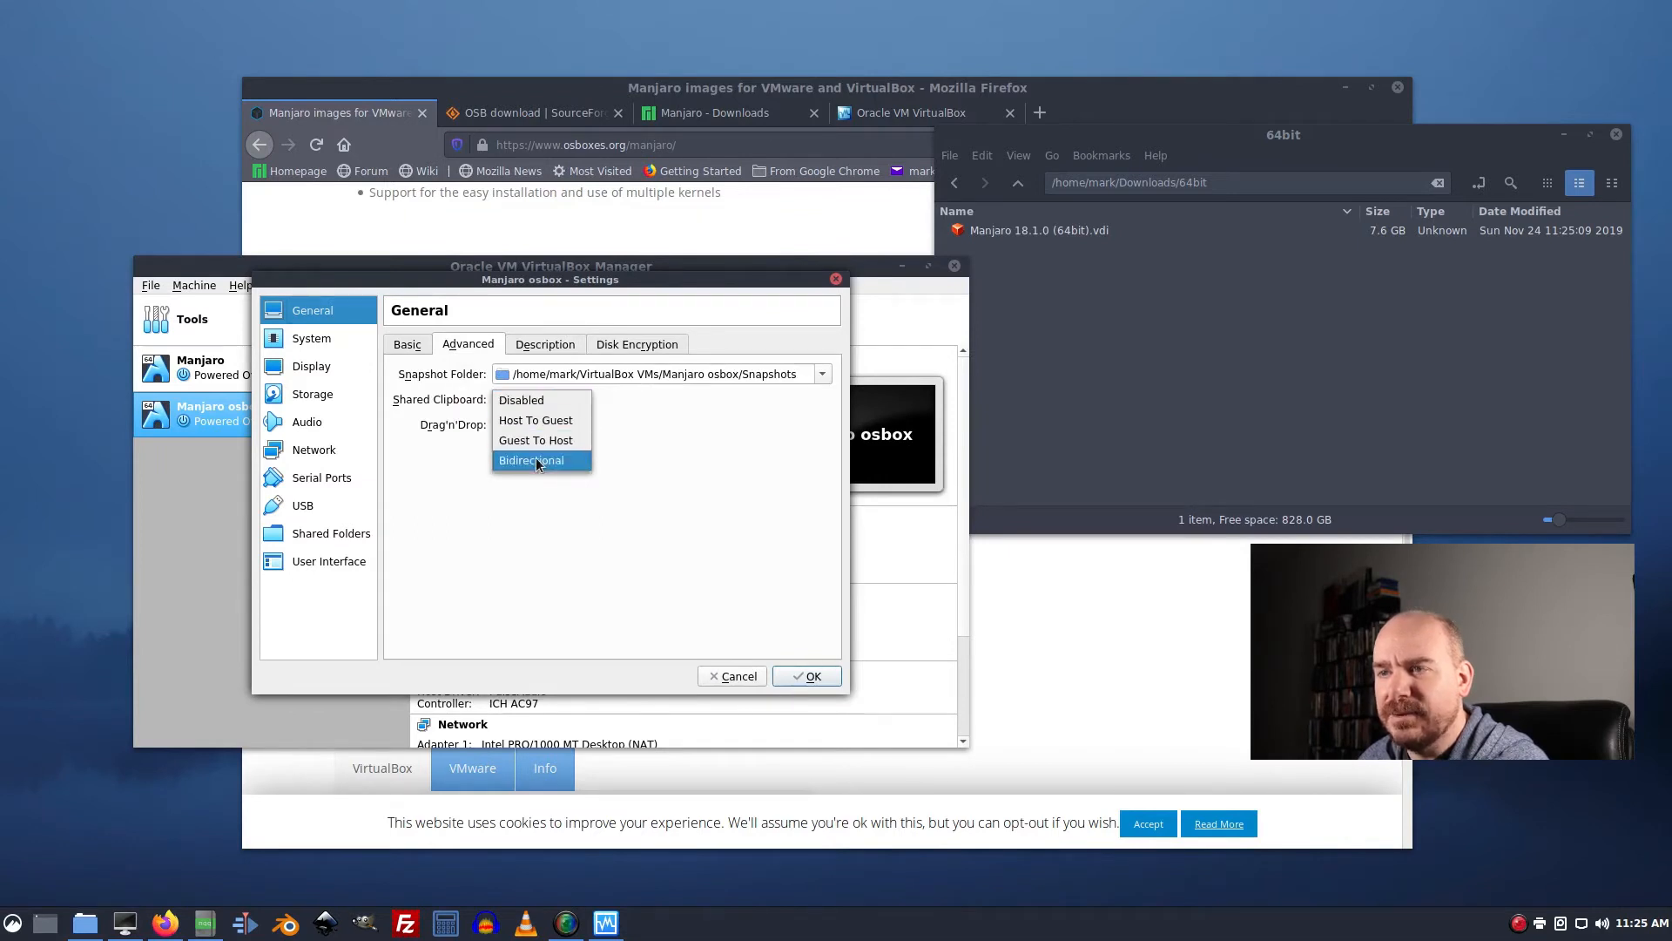
{"action": "left_click", "coordinate": [530, 460]}
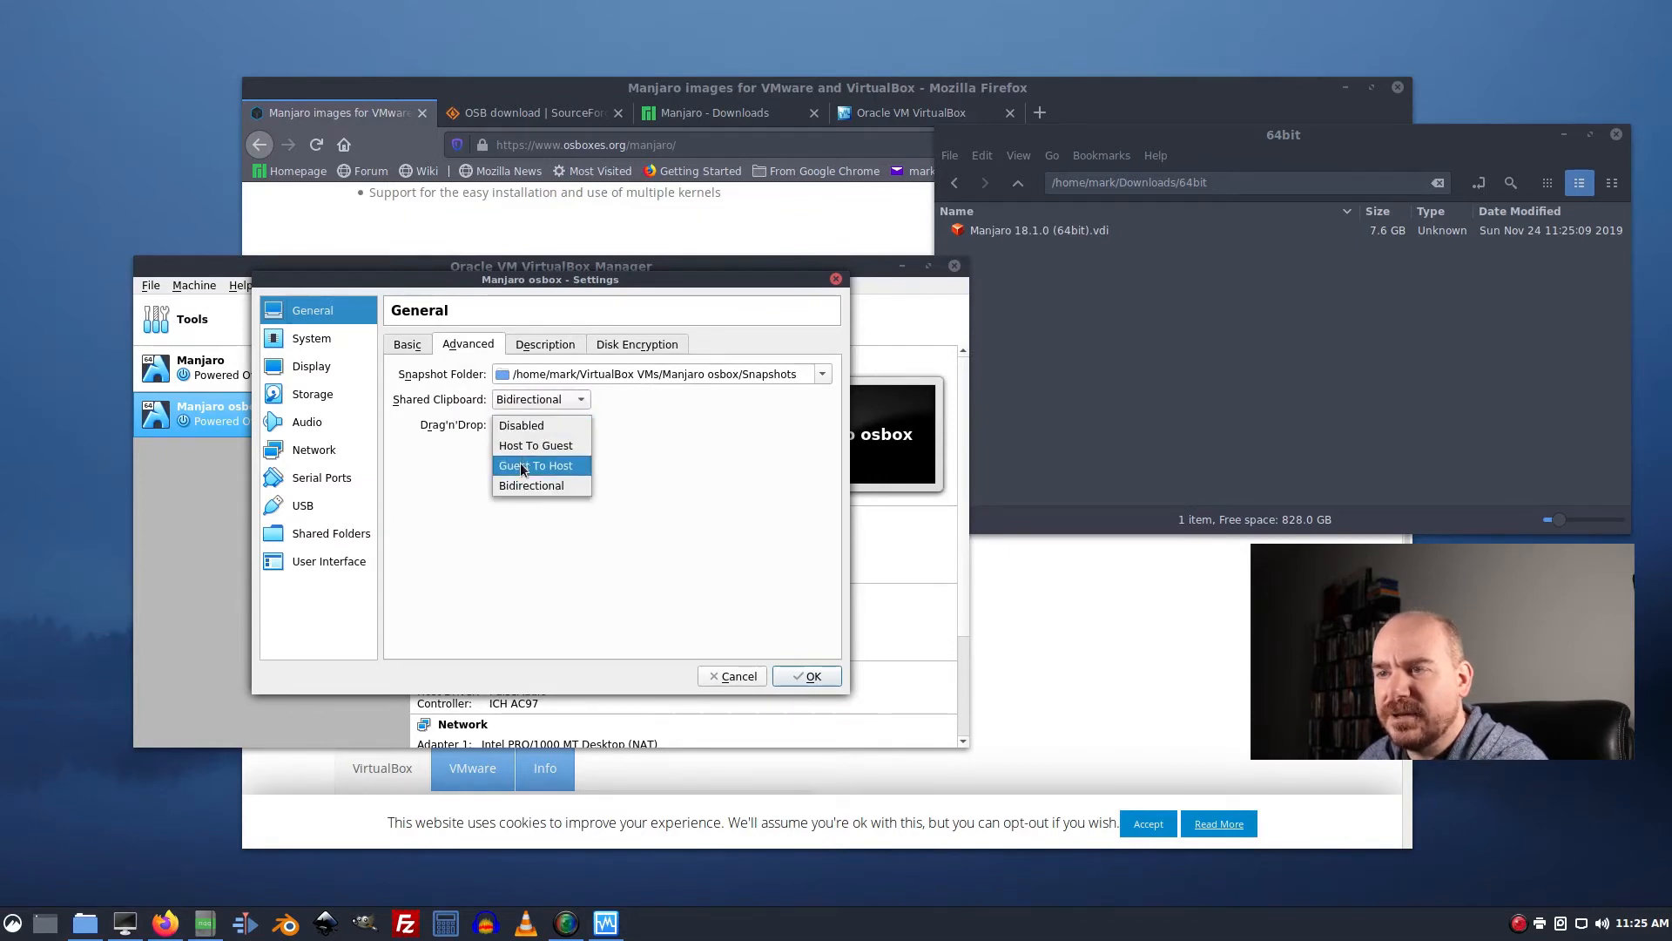
{"action": "left_click", "coordinate": [637, 343]}
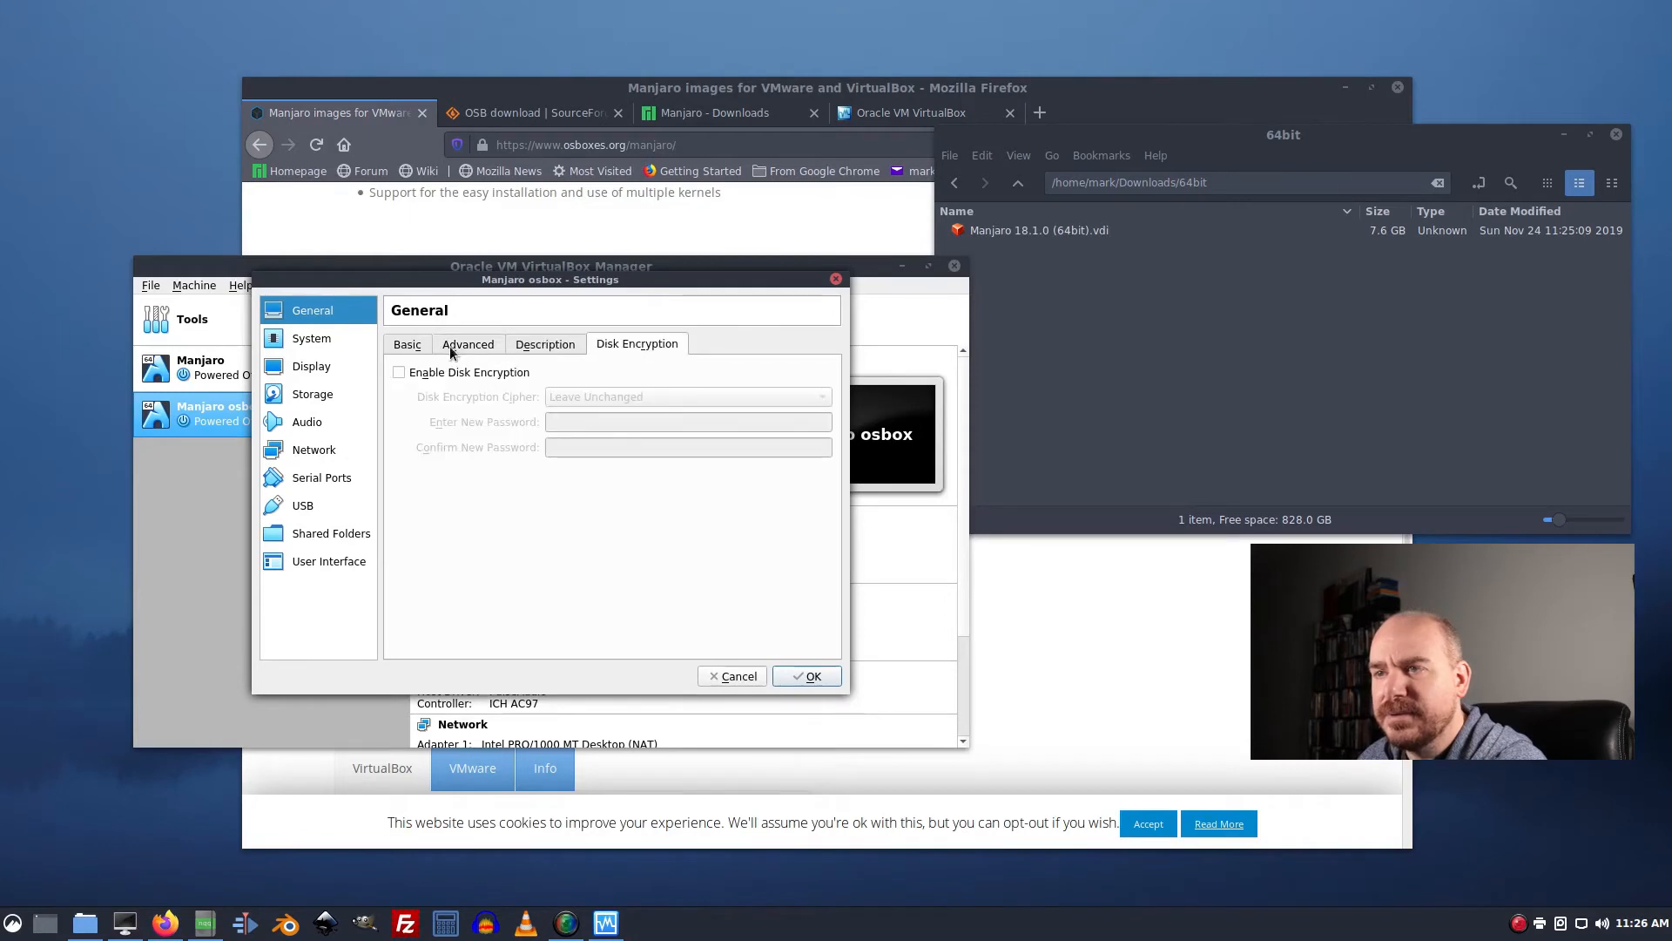
Enable 3D acceleration in Display settings, review the other pages, and apply the settings.
{"action": "left_click", "coordinate": [311, 338]}
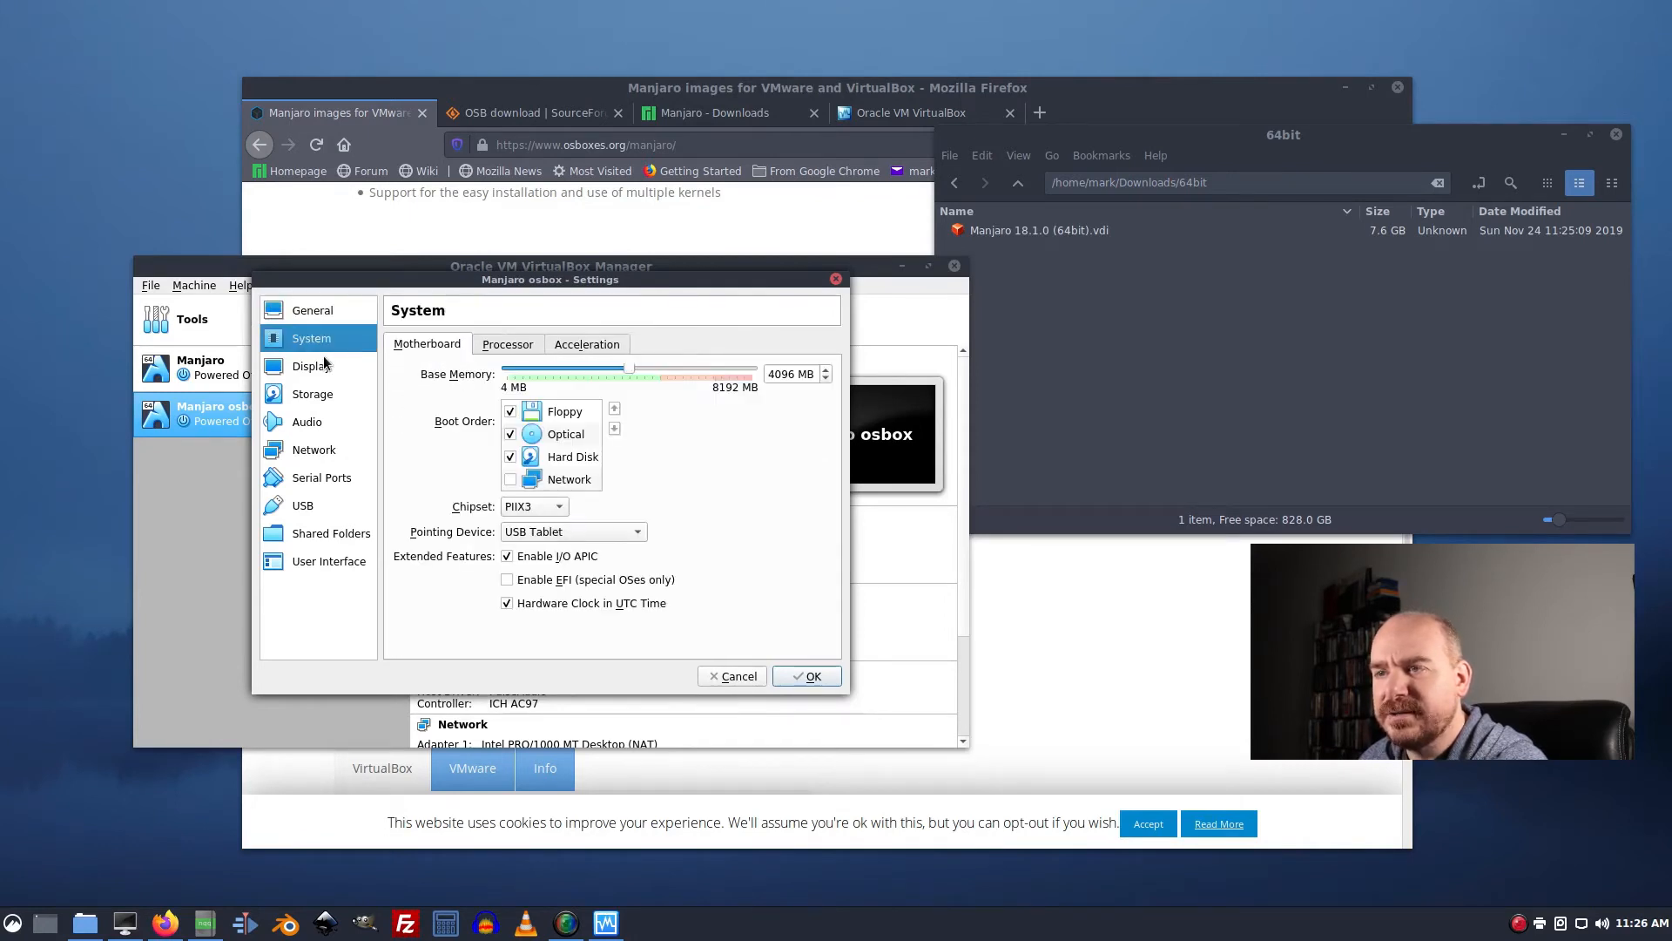
{"action": "mouse_move", "coordinate": [562, 532]}
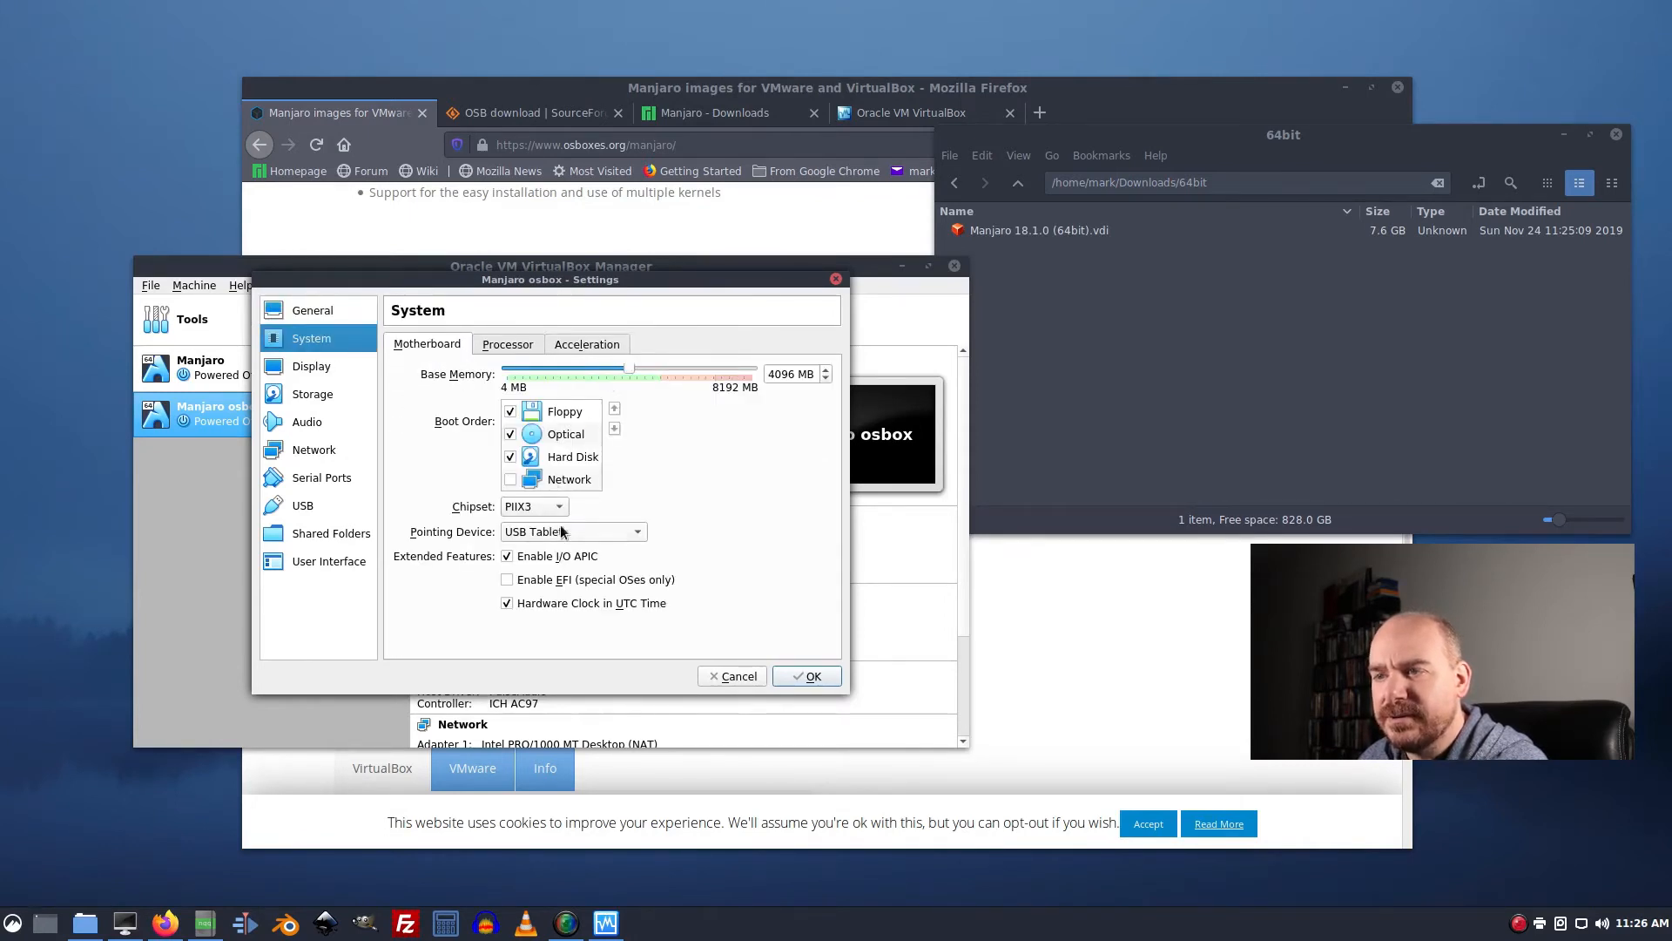
{"action": "left_click", "coordinate": [312, 365]}
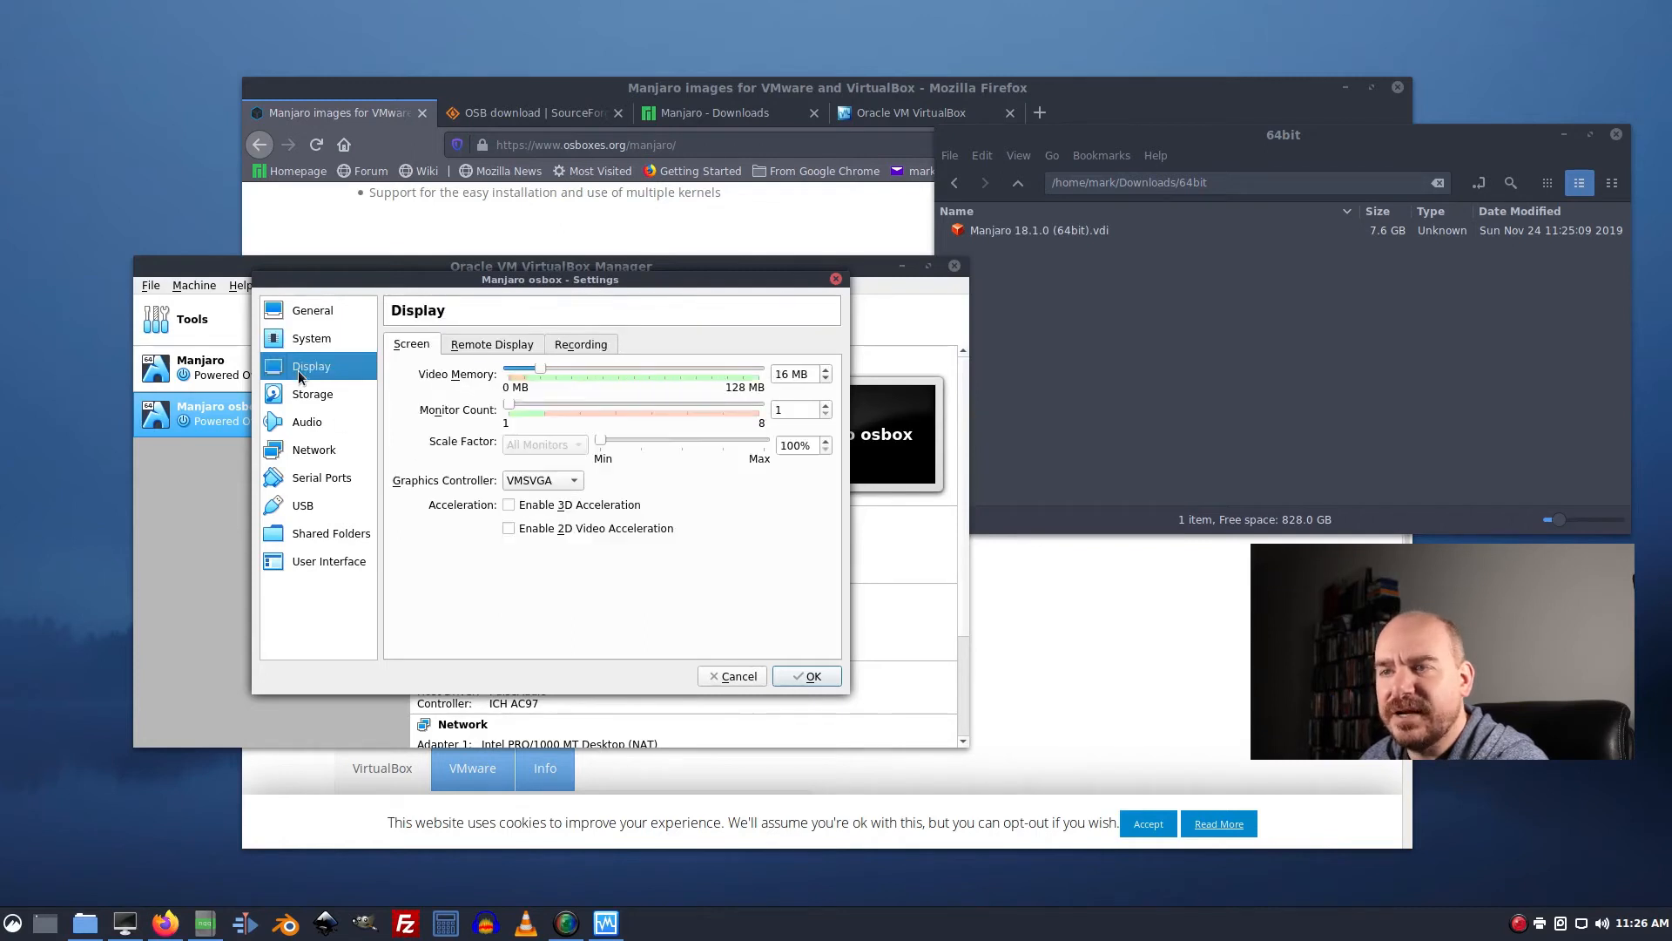
{"action": "left_click", "coordinate": [509, 505]}
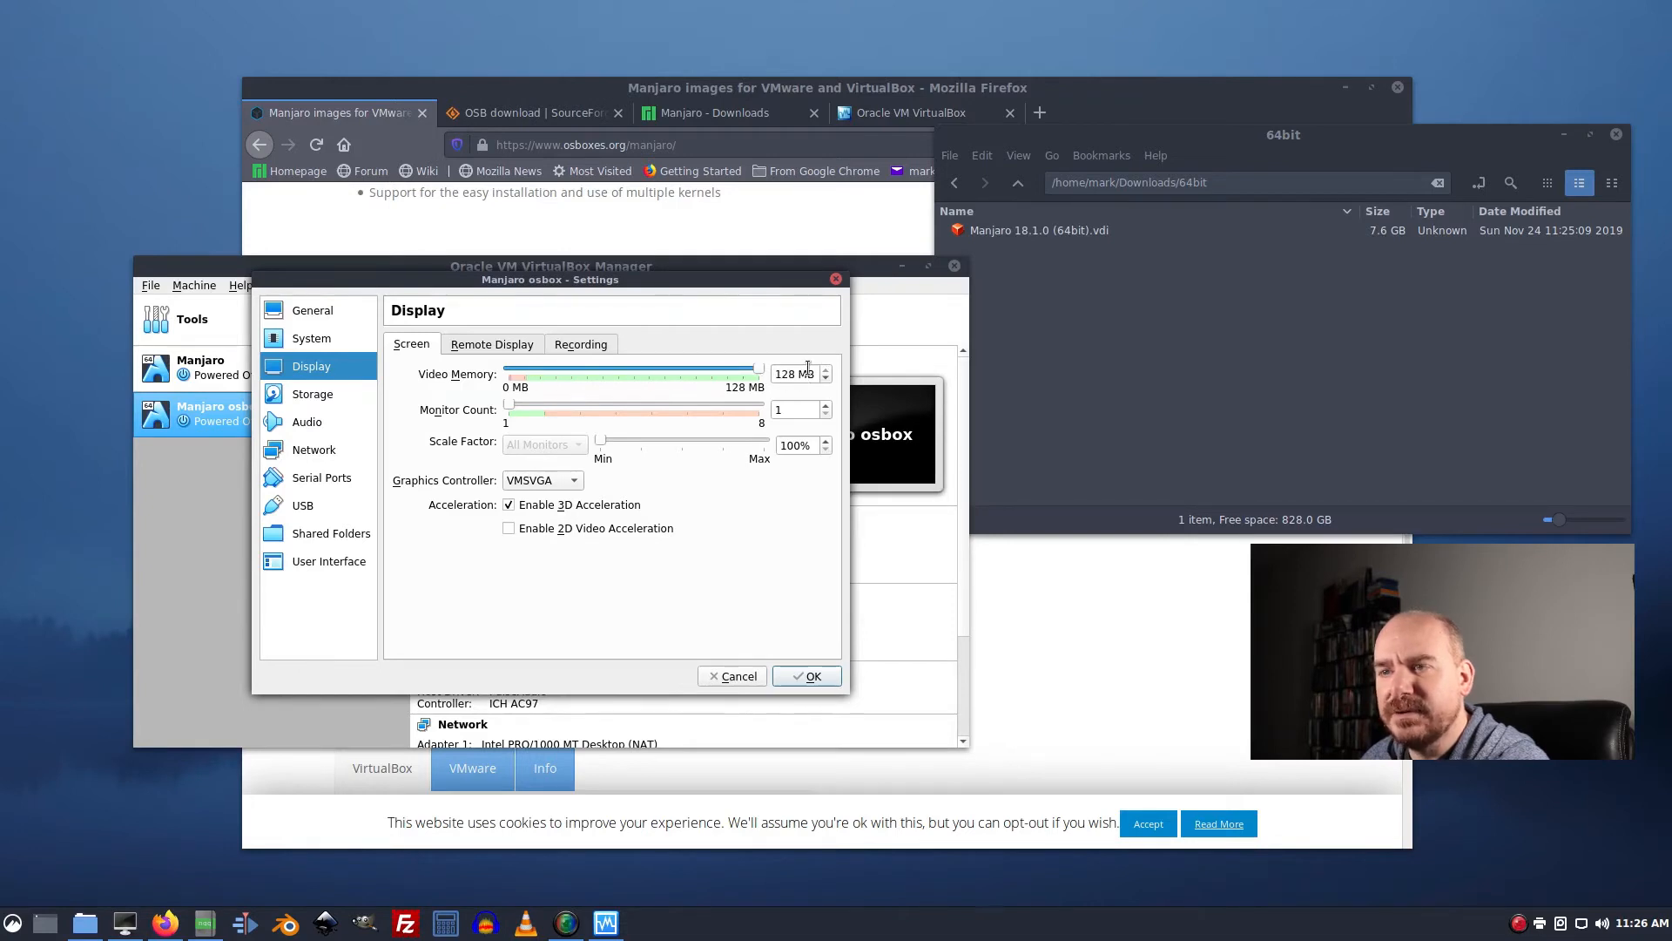
{"action": "left_click", "coordinate": [312, 394]}
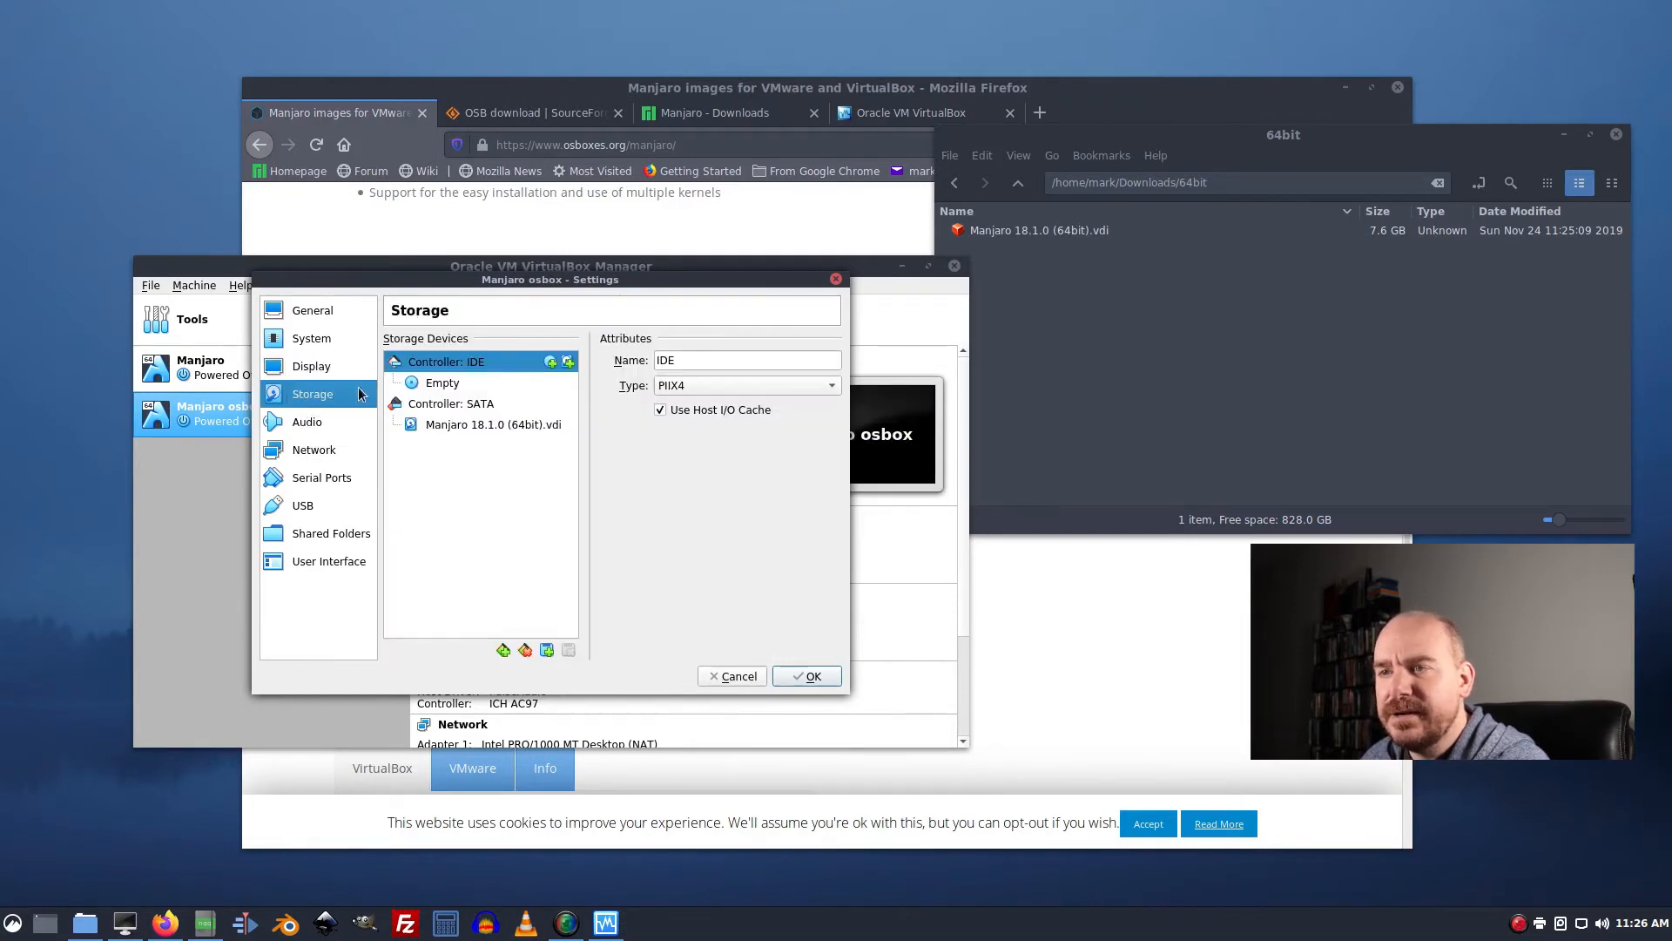
{"action": "left_click", "coordinate": [307, 421]}
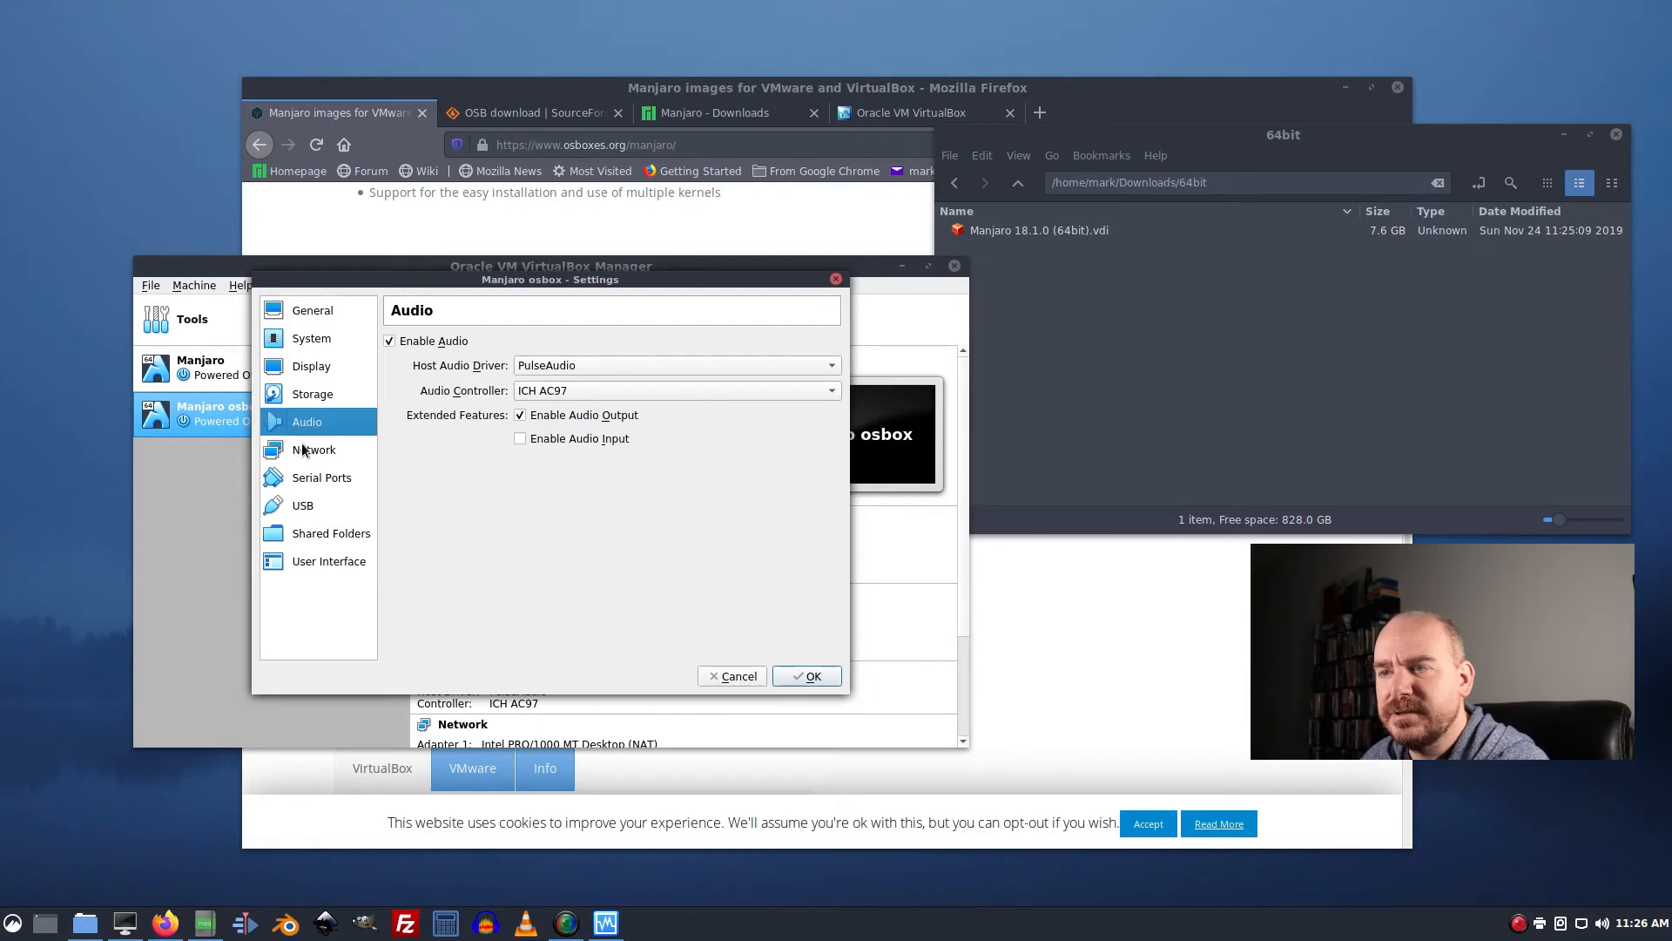
{"action": "left_click", "coordinate": [320, 478]}
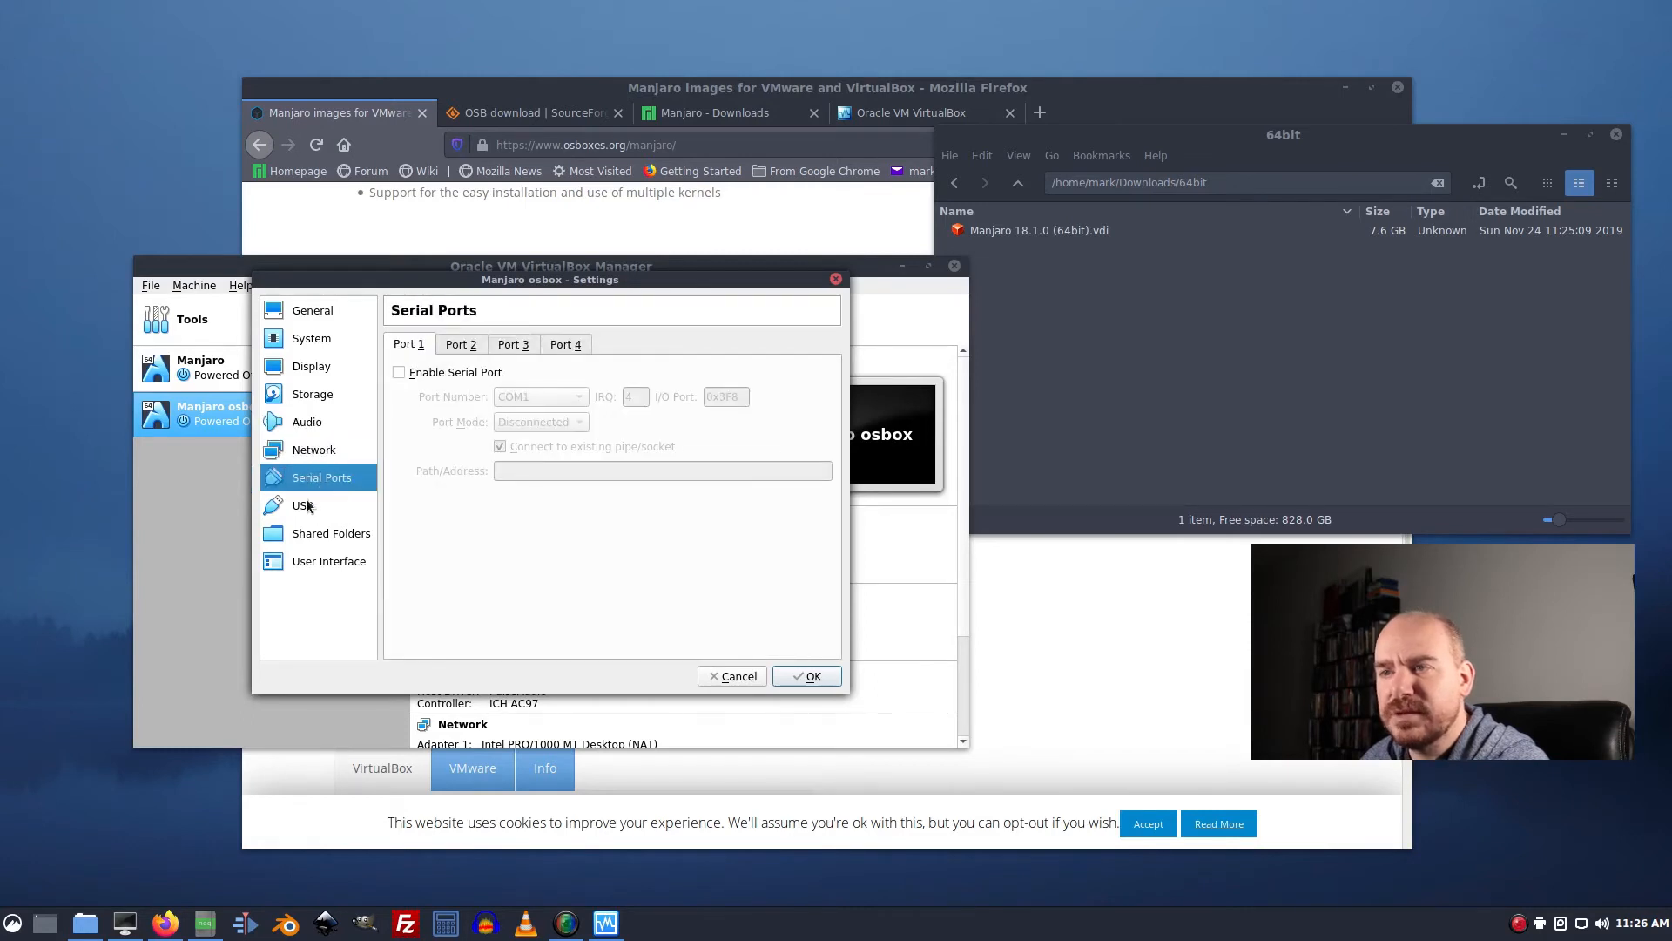
{"action": "left_click", "coordinate": [330, 561]}
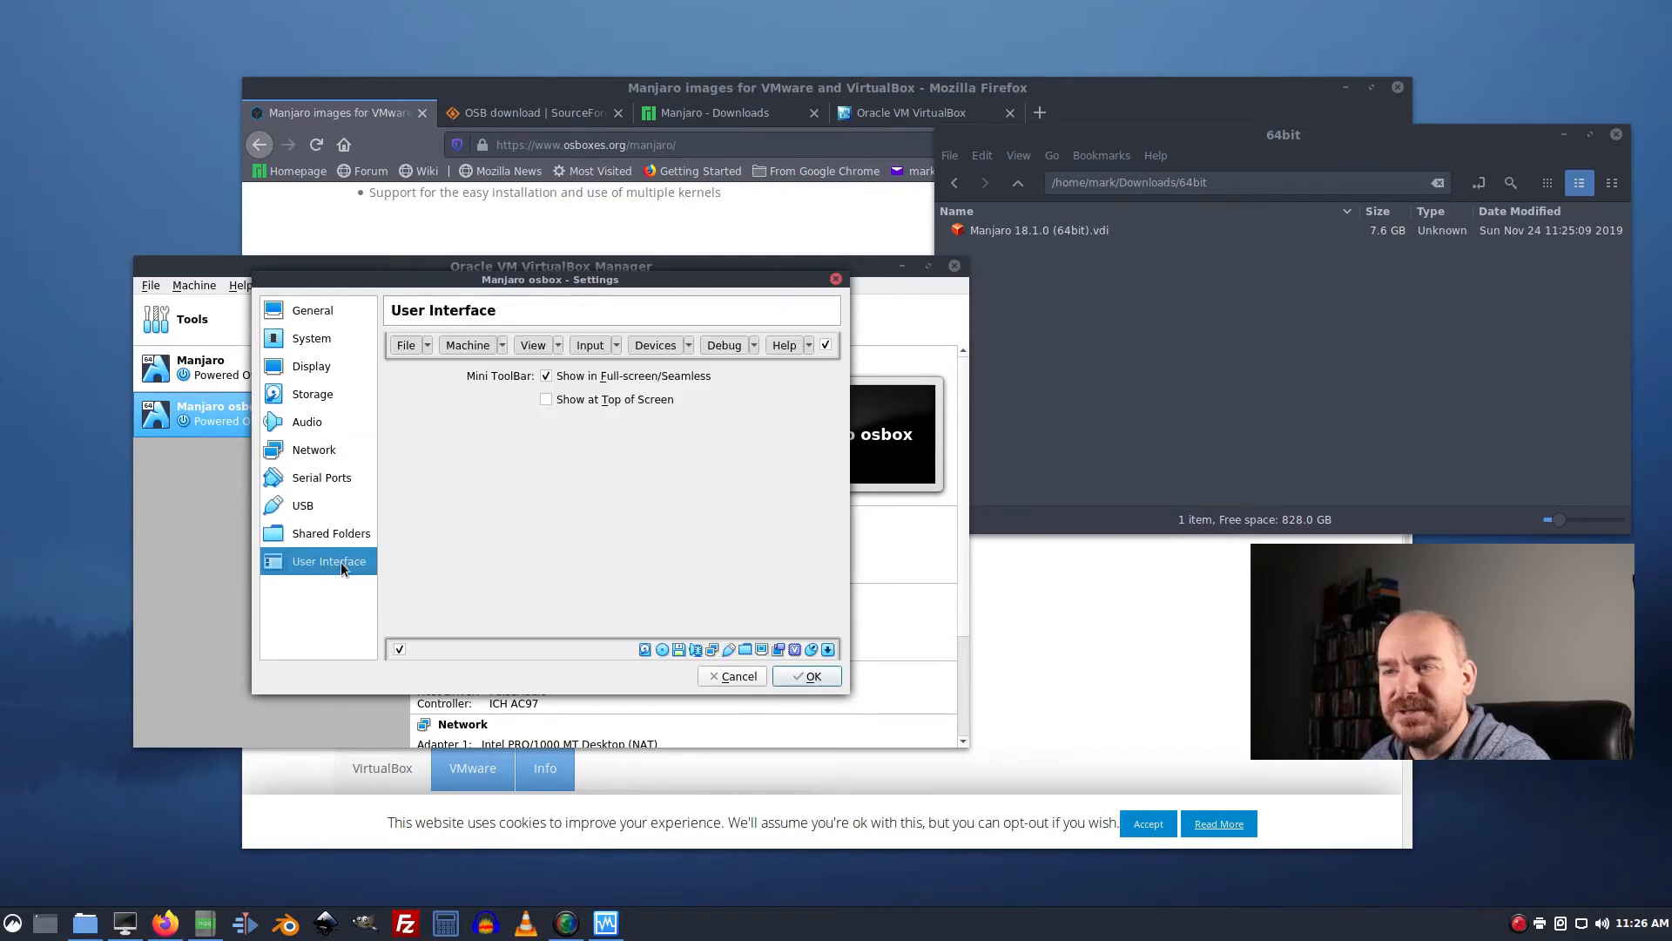
{"action": "left_click", "coordinate": [312, 366]}
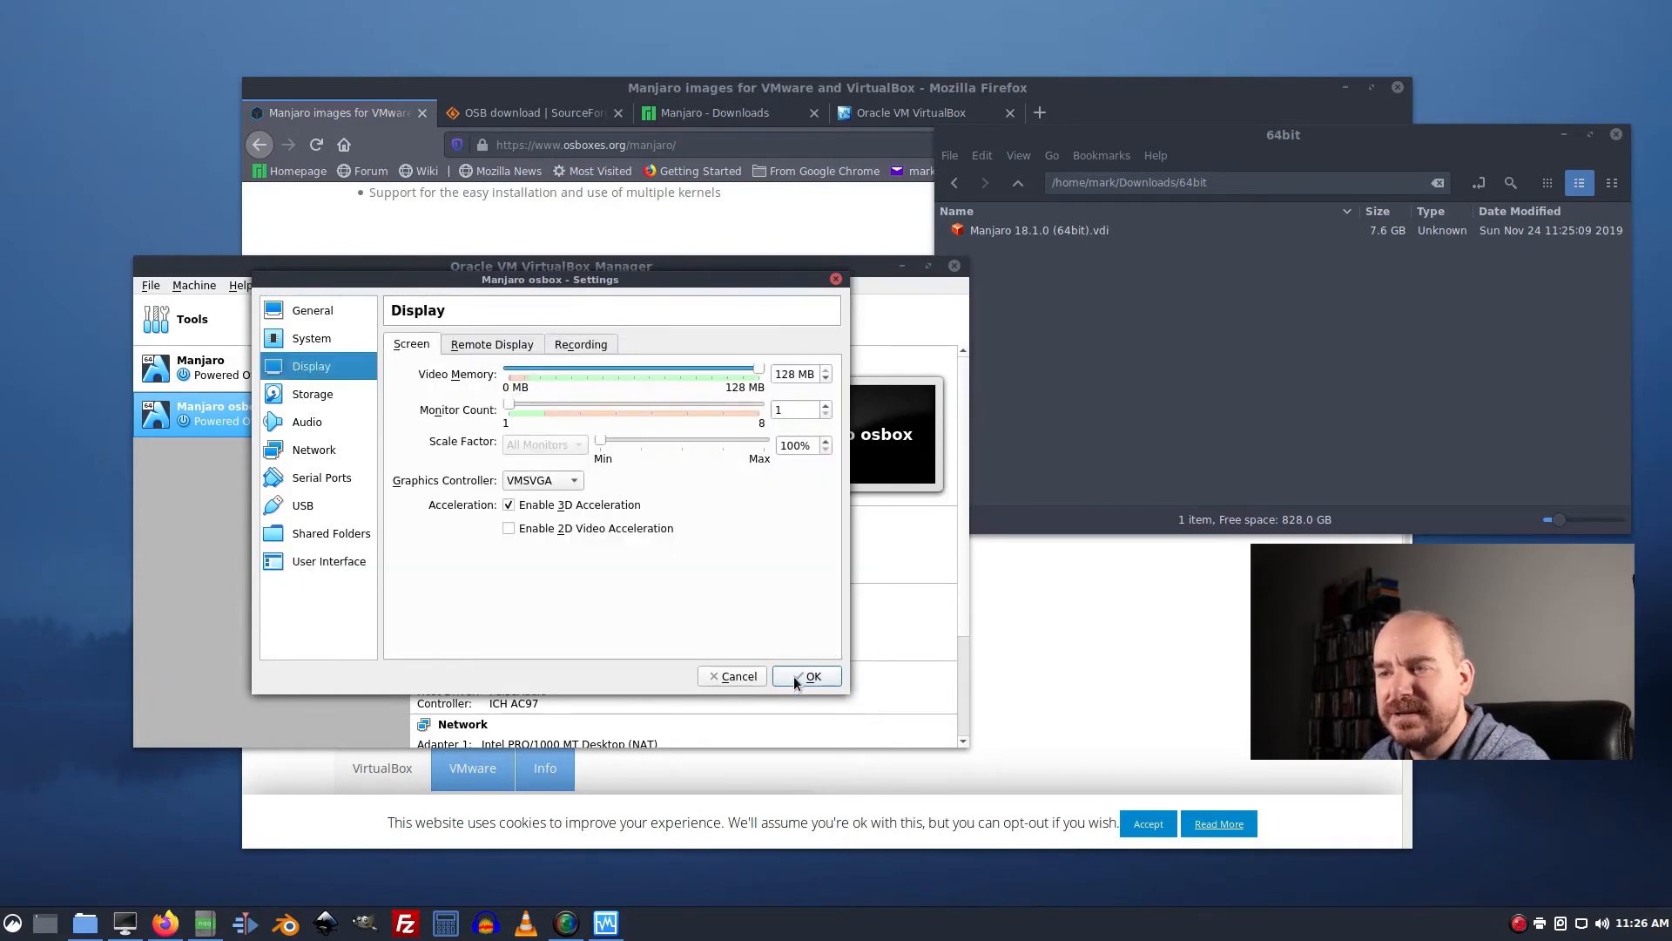
{"action": "left_click", "coordinate": [806, 676]}
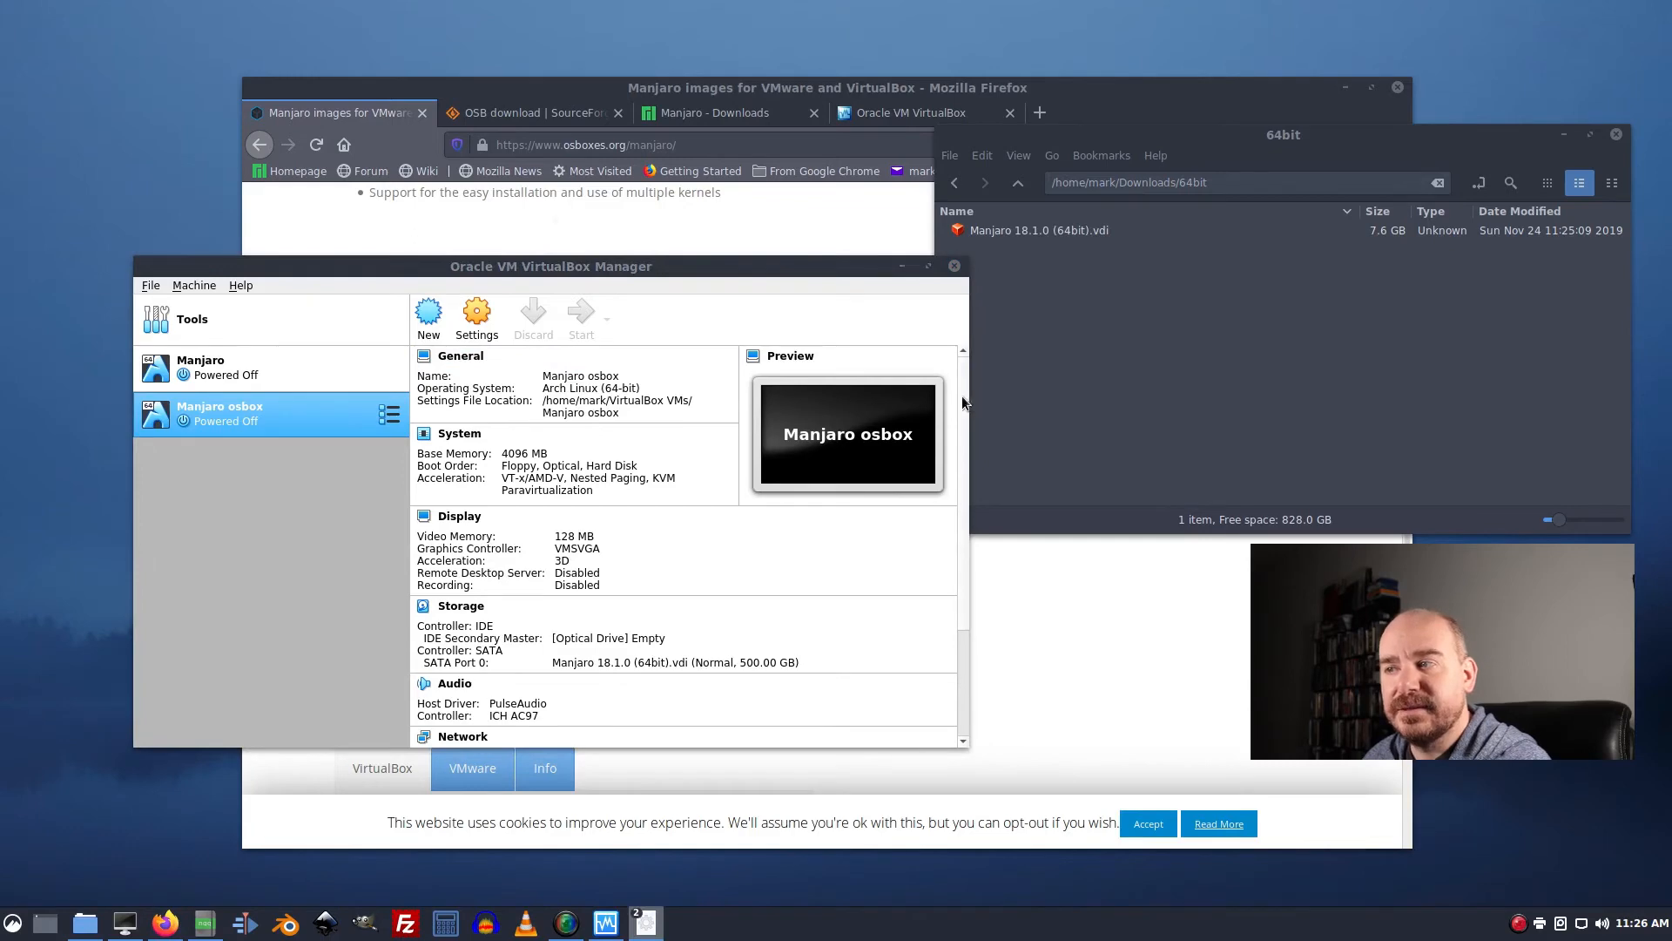
{"action": "left_click", "coordinate": [582, 315]}
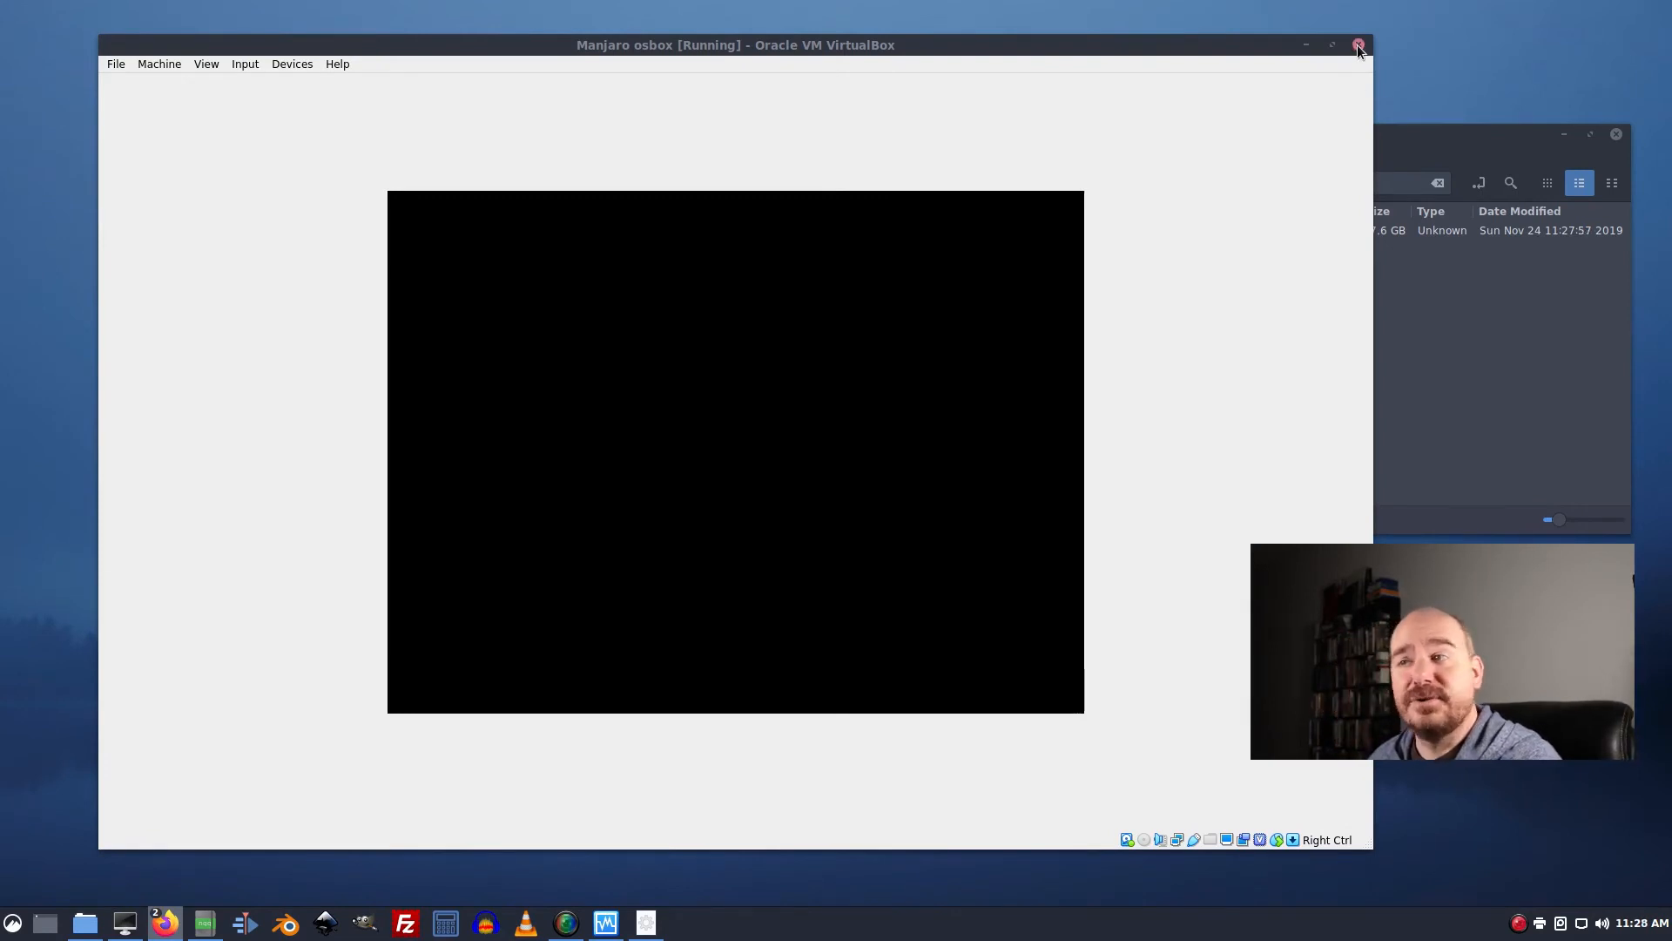
{"action": "left_click", "coordinate": [159, 64]}
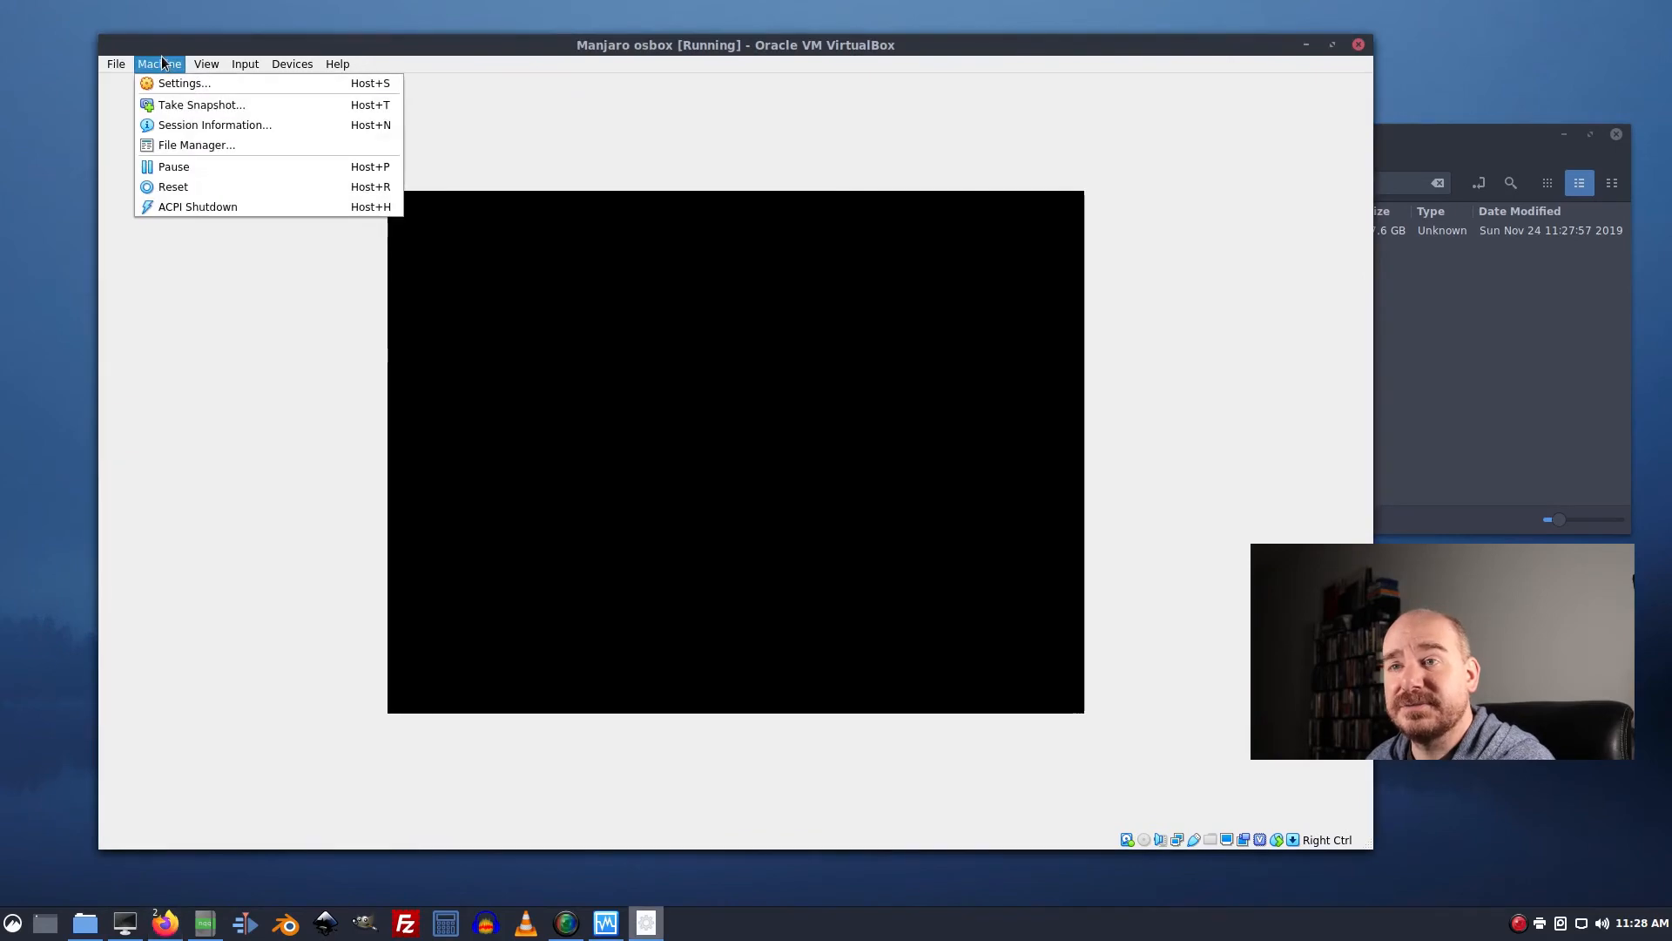
{"action": "mouse_move", "coordinate": [197, 206]}
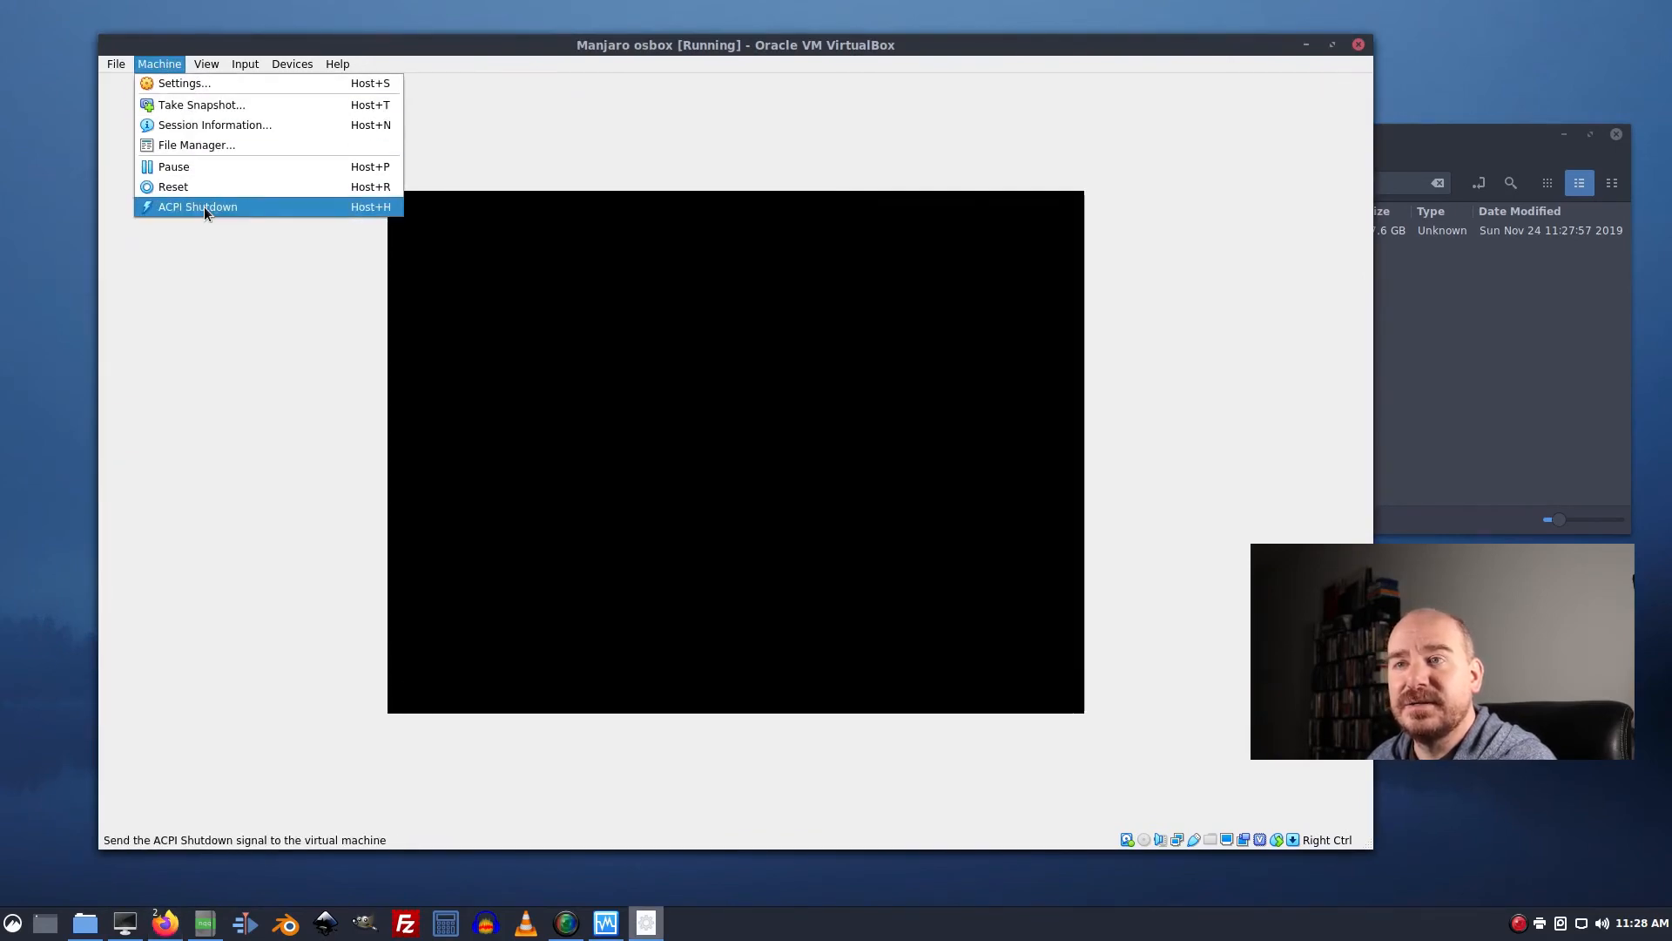
{"action": "left_click", "coordinate": [197, 205]}
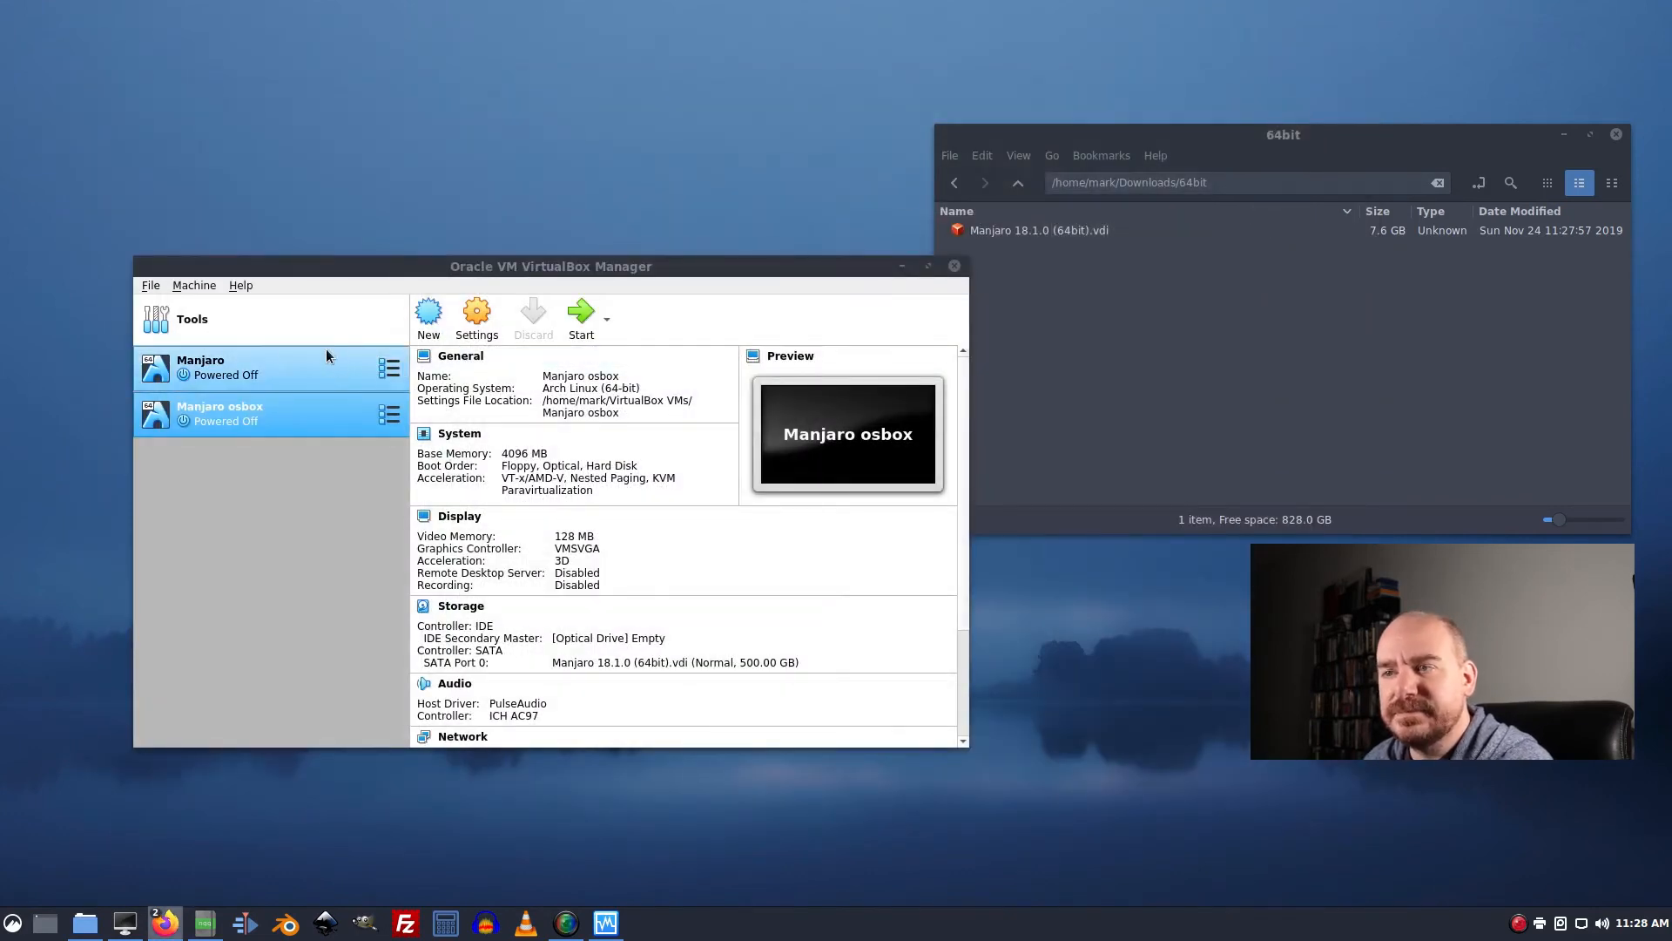
Change the machine's graphics controller to VBoxVGA in Display settings and confirm.
{"action": "left_click", "coordinate": [475, 315]}
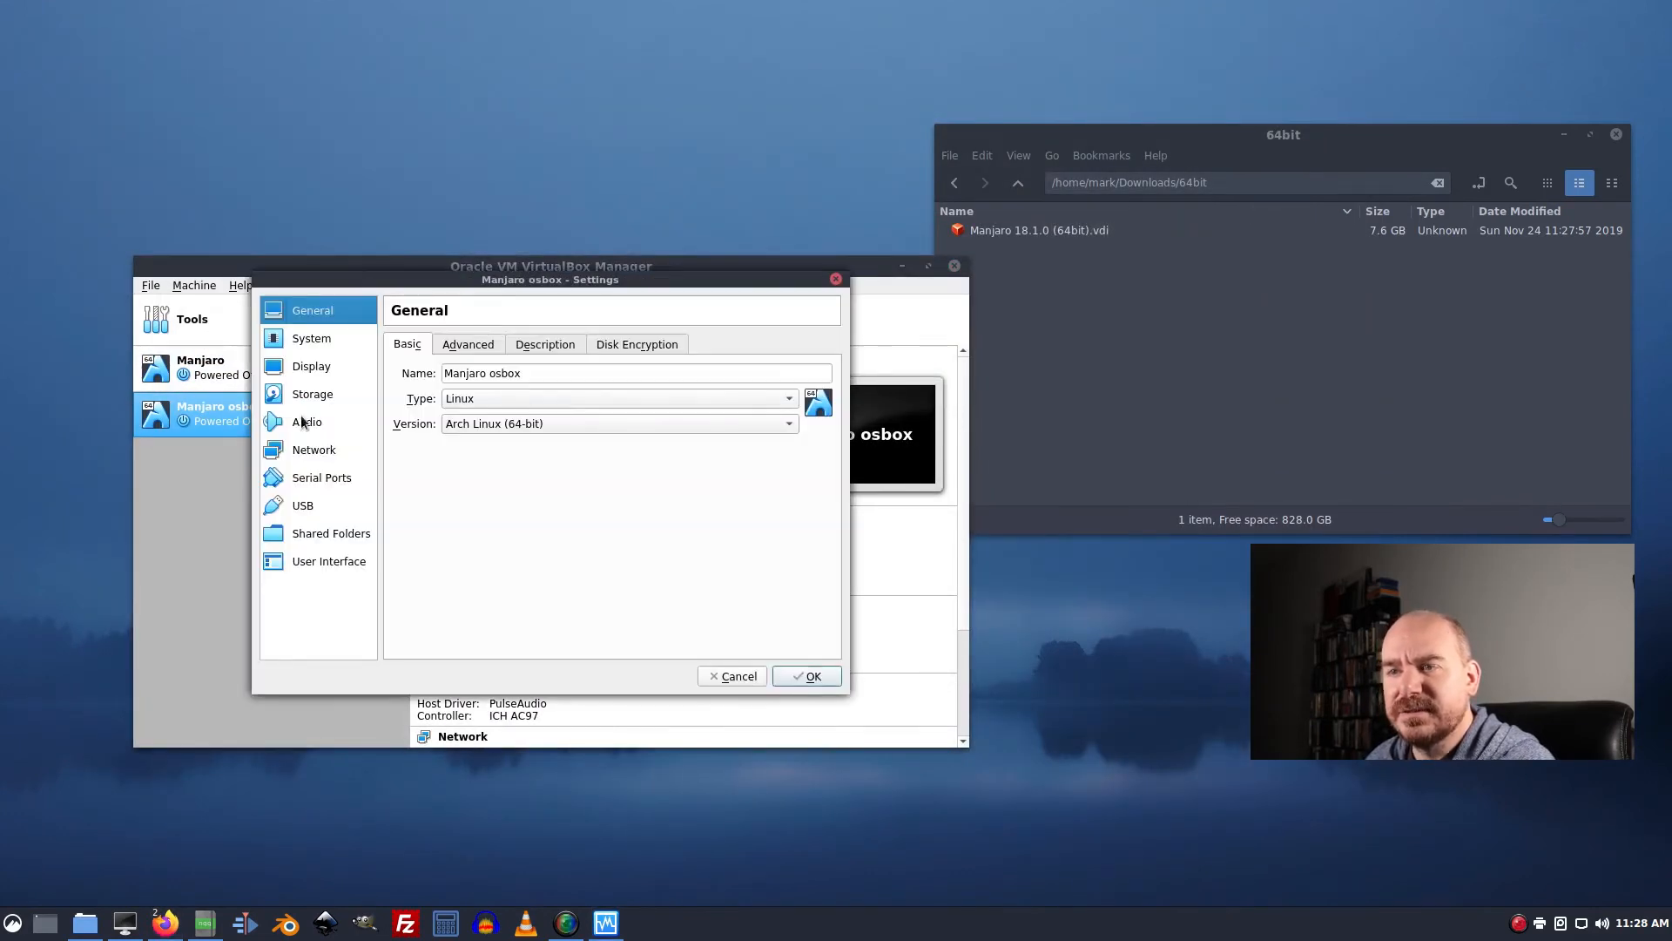
{"action": "mouse_move", "coordinate": [312, 394]}
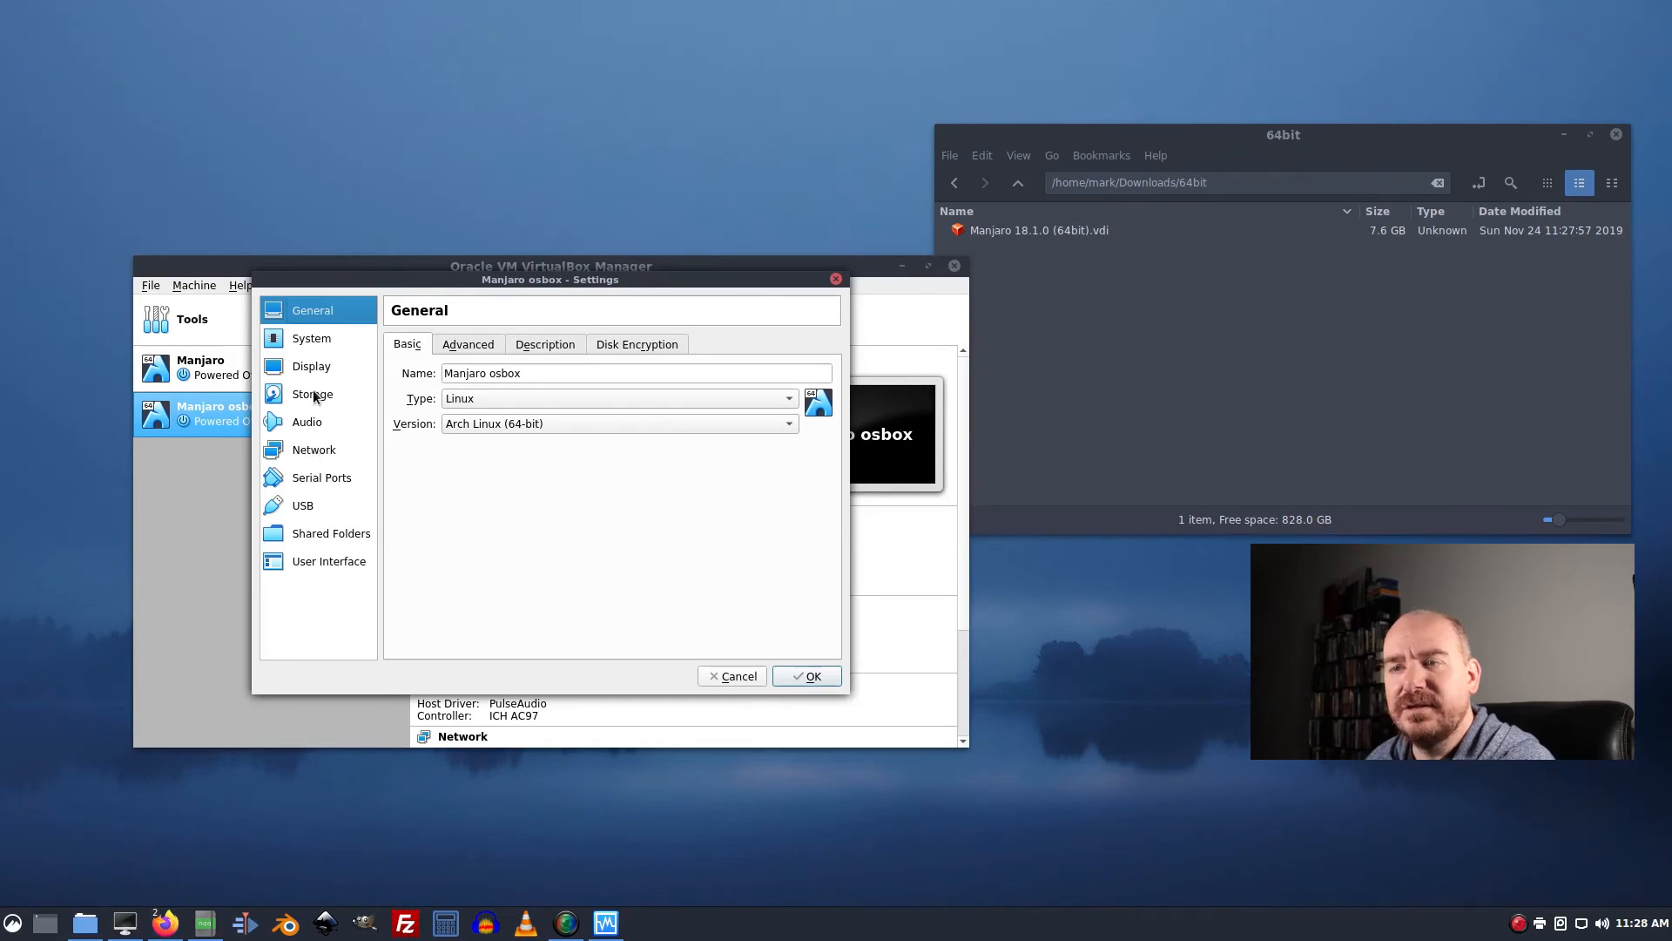
{"action": "mouse_move", "coordinate": [310, 381]}
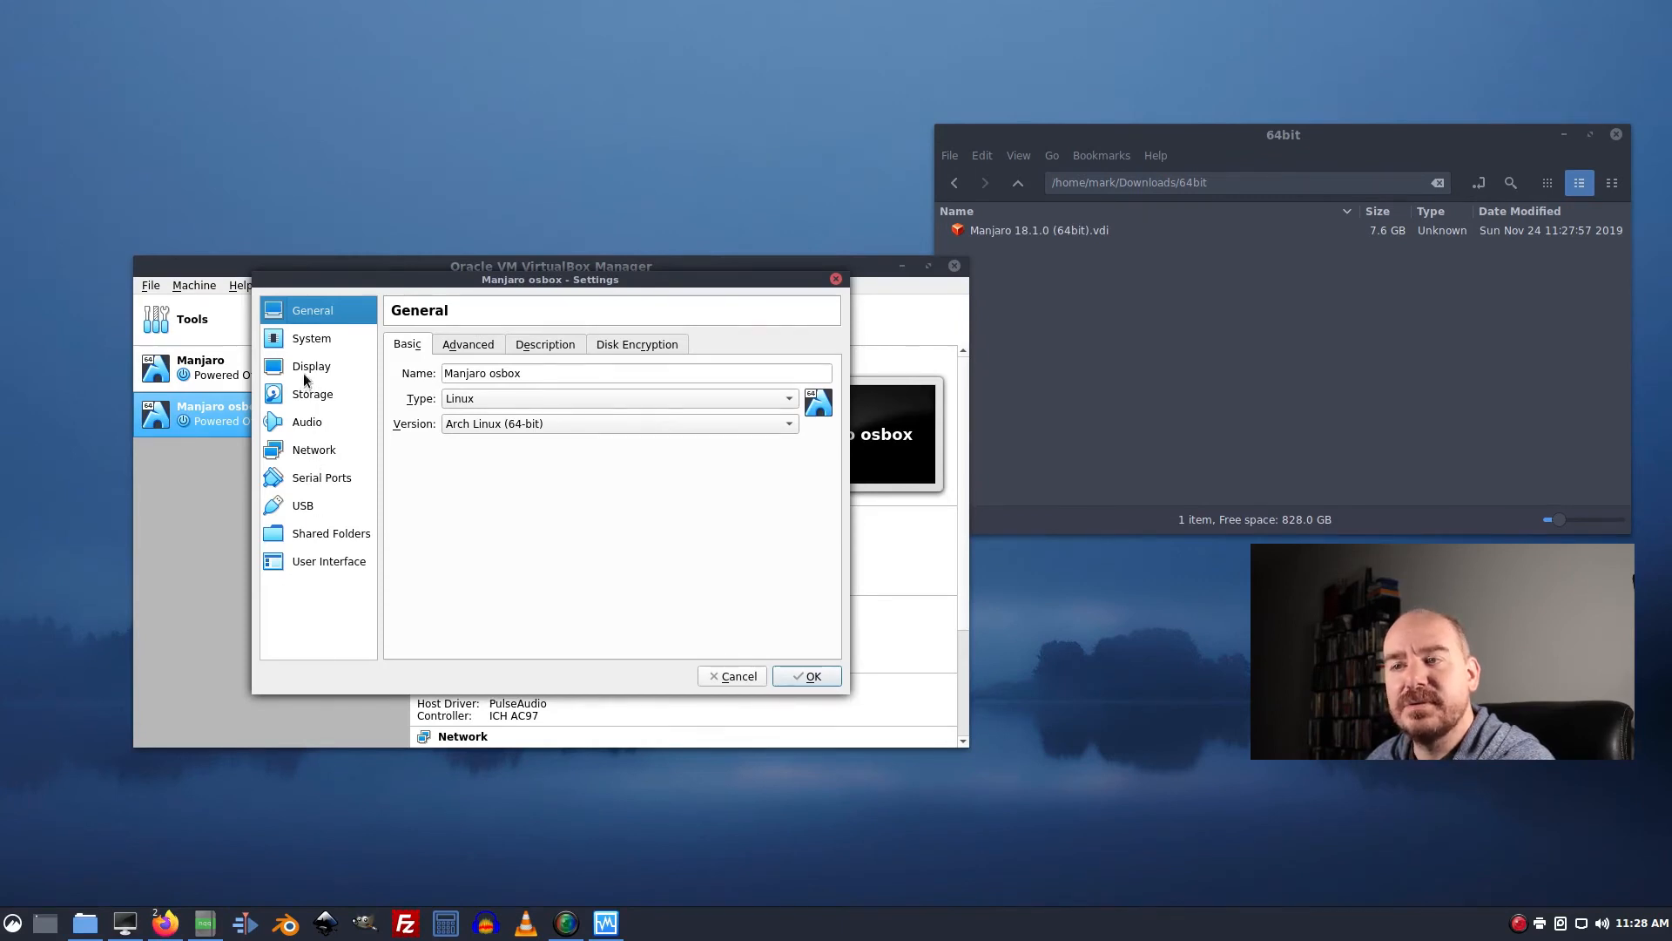
{"action": "left_click", "coordinate": [310, 366]}
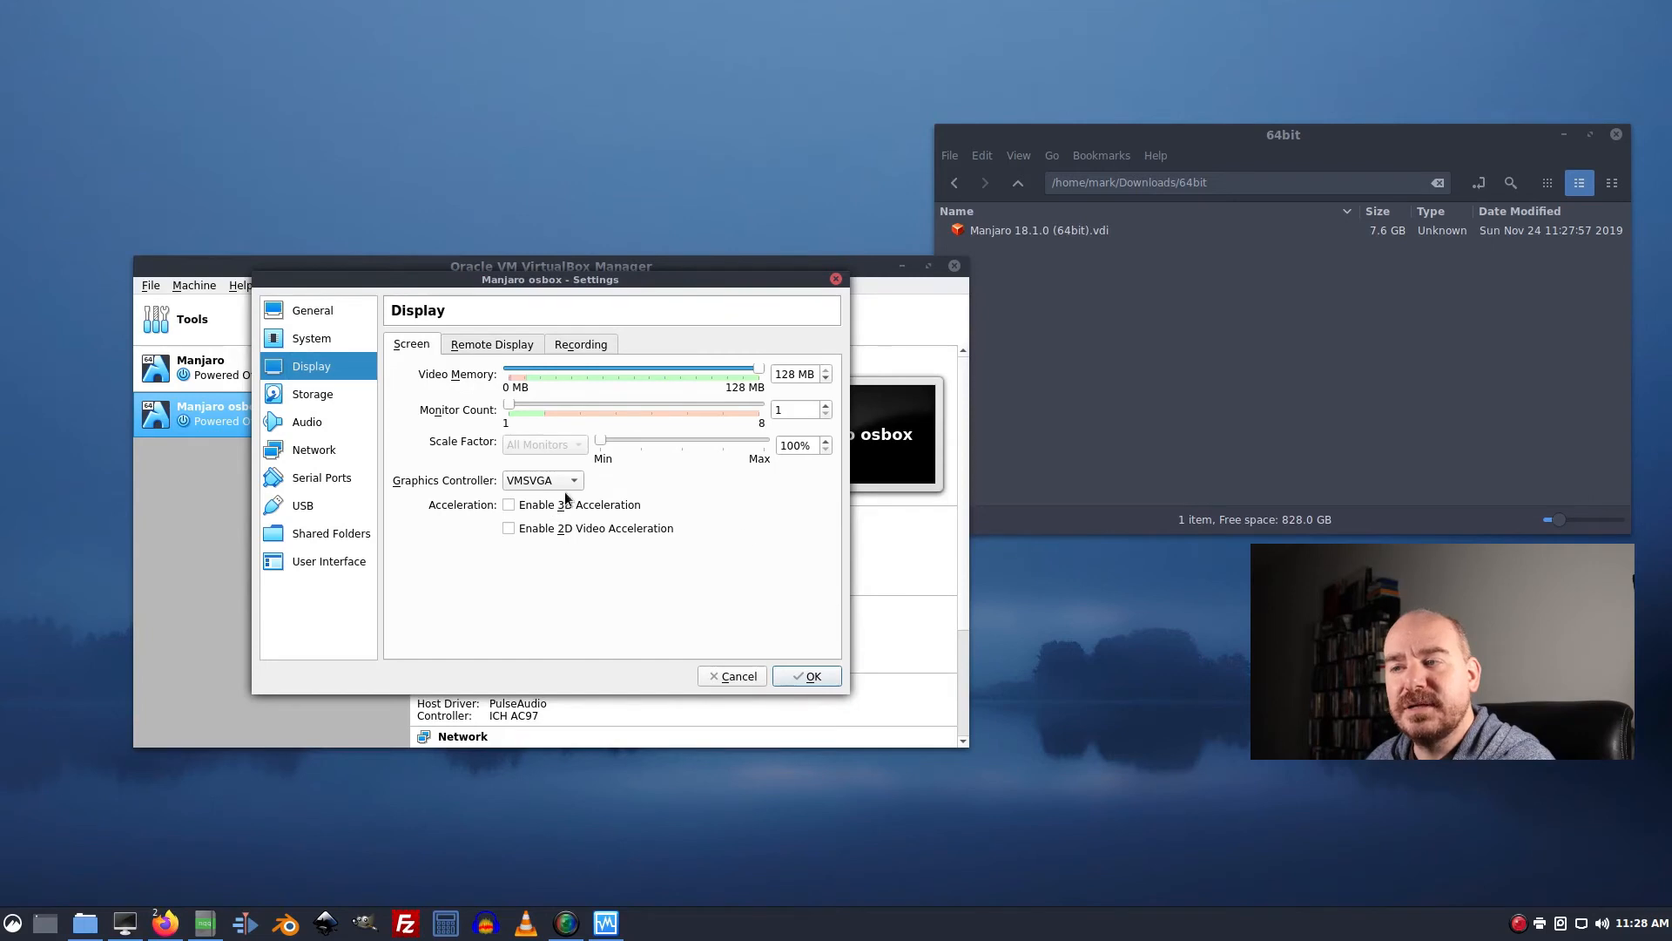
{"action": "left_click", "coordinate": [544, 480]}
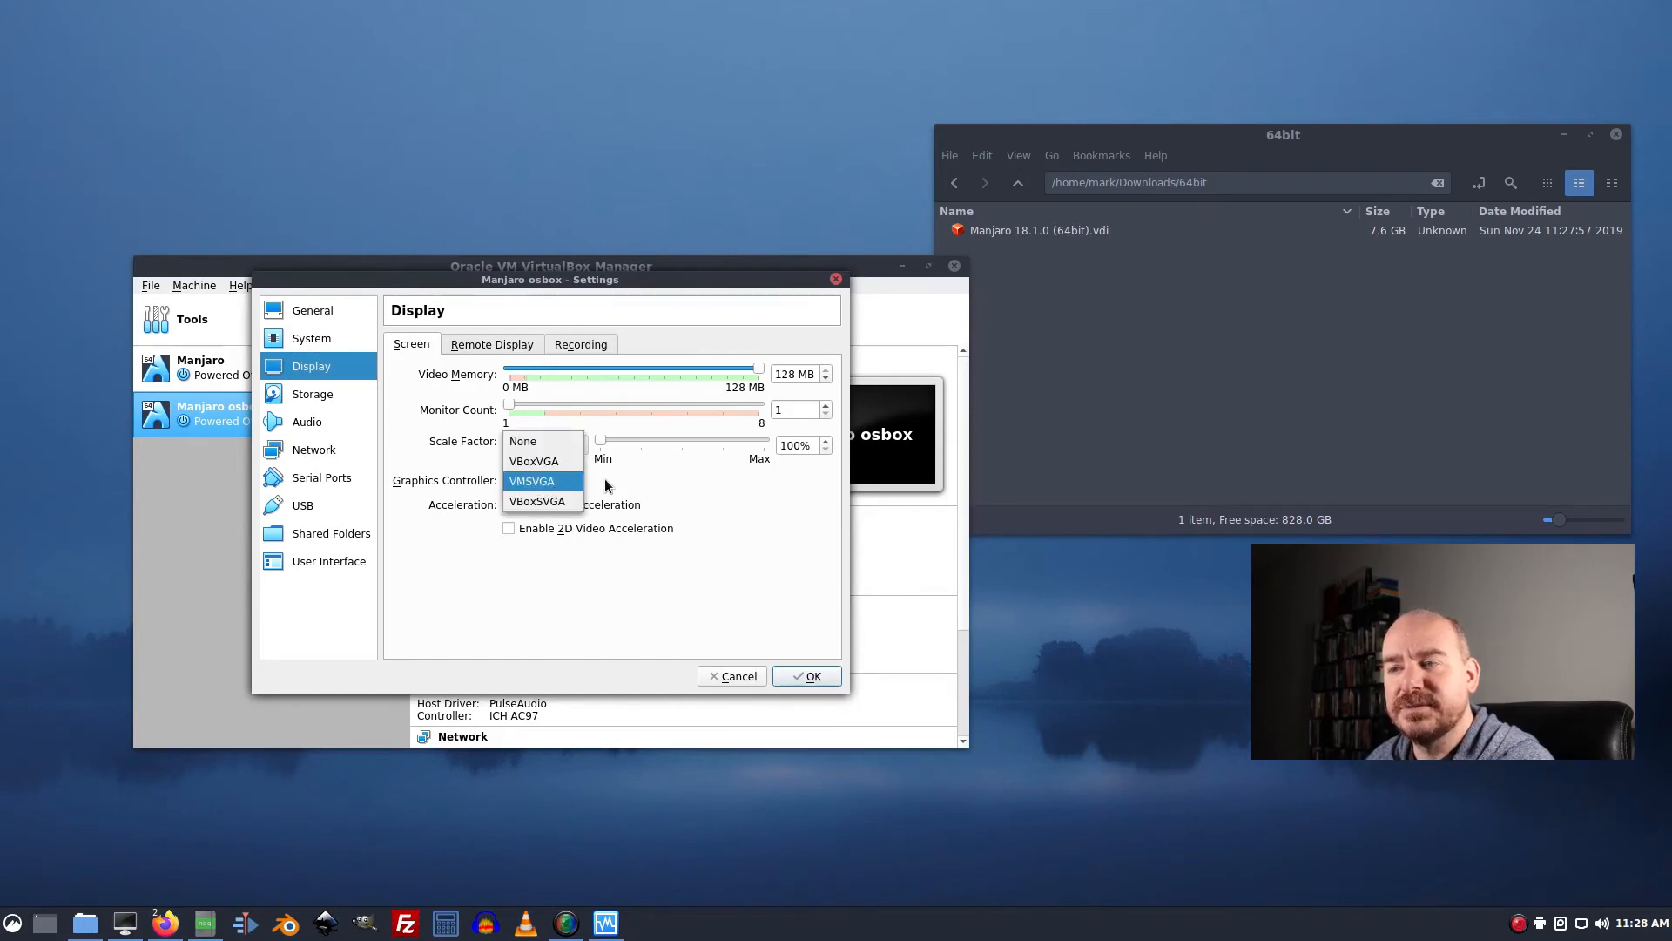
{"action": "left_click", "coordinate": [535, 460]}
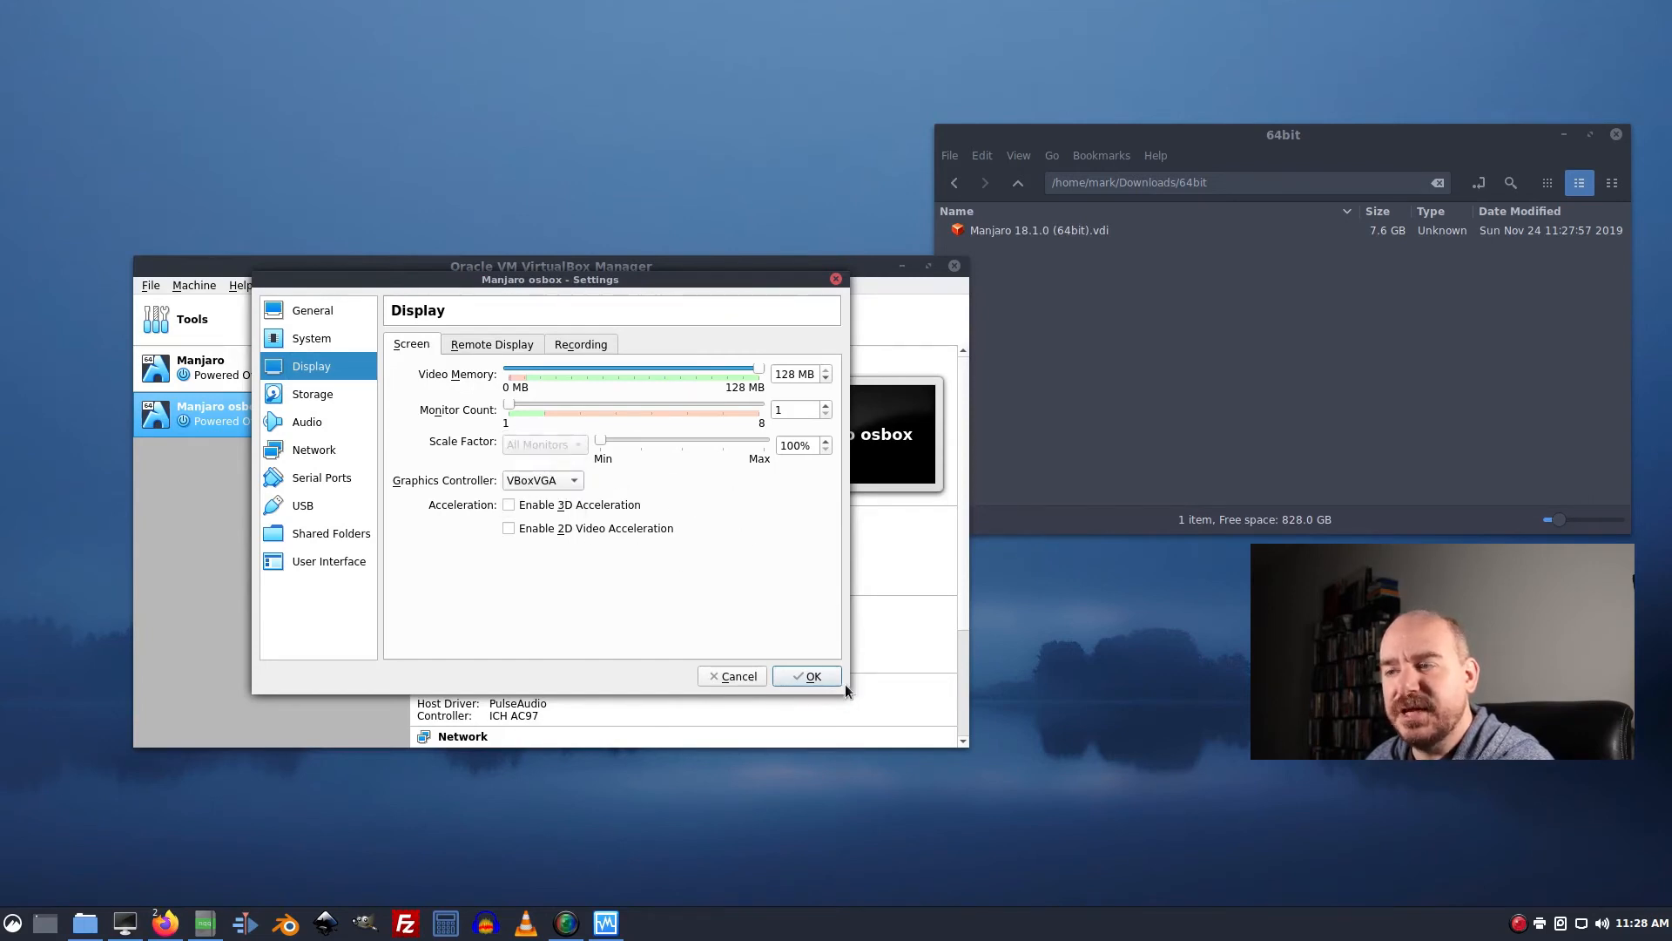
{"action": "left_click", "coordinate": [806, 676]}
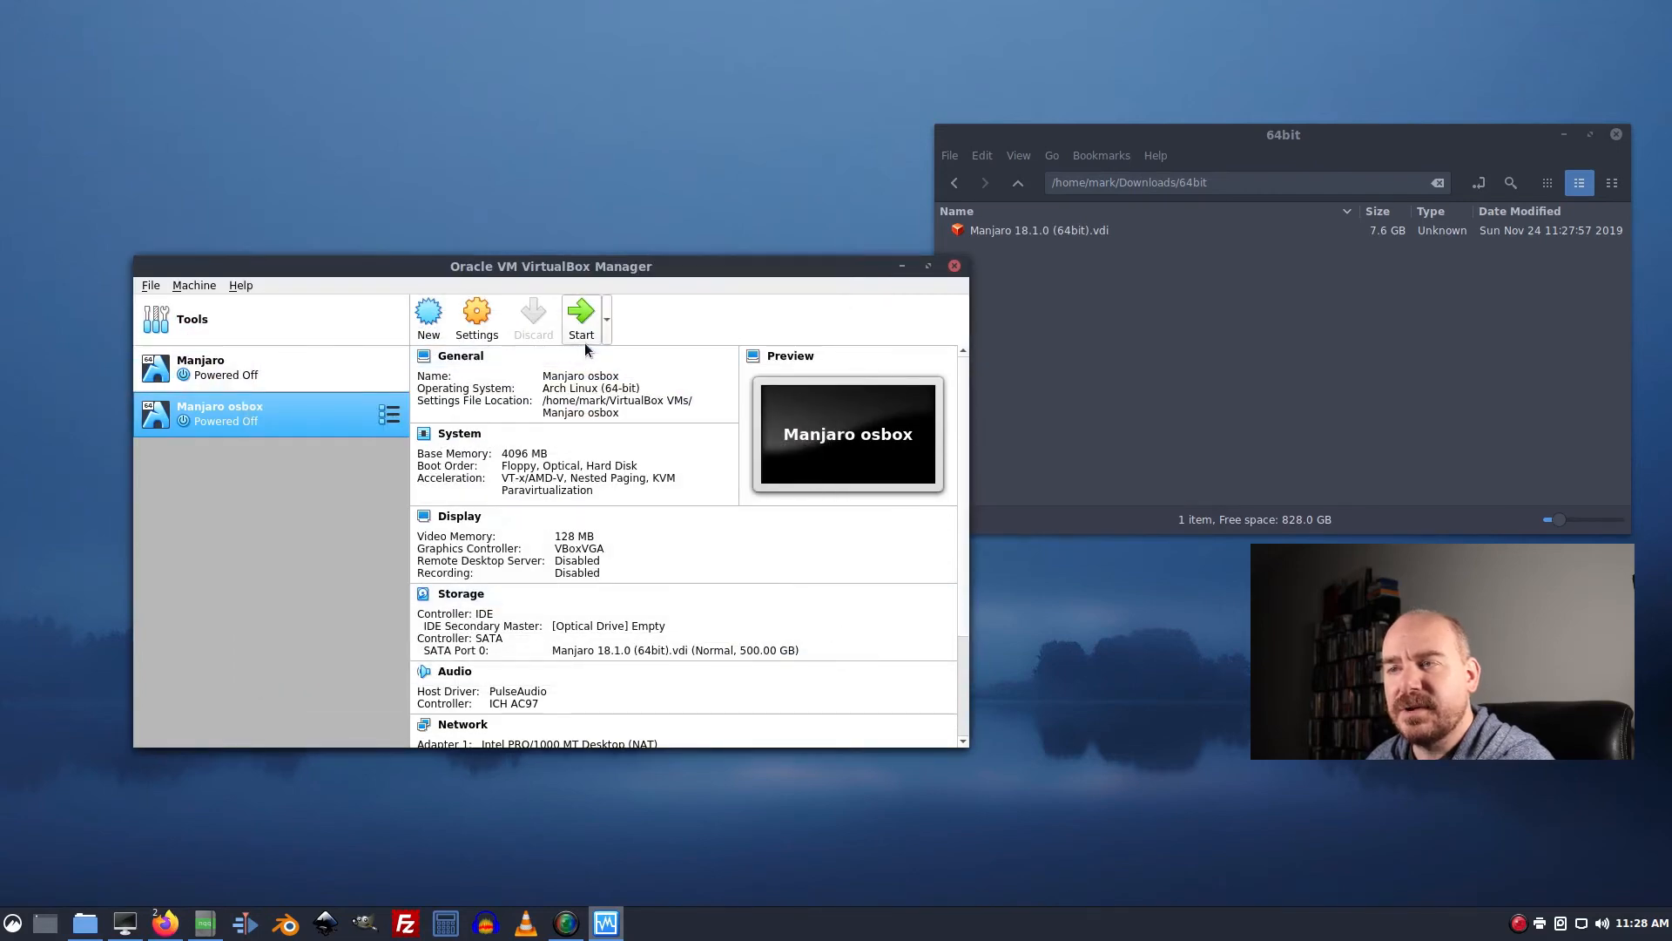
Start the Manjaro osbox machine and reach its login screen with the password field focused.
{"action": "left_click", "coordinate": [580, 313]}
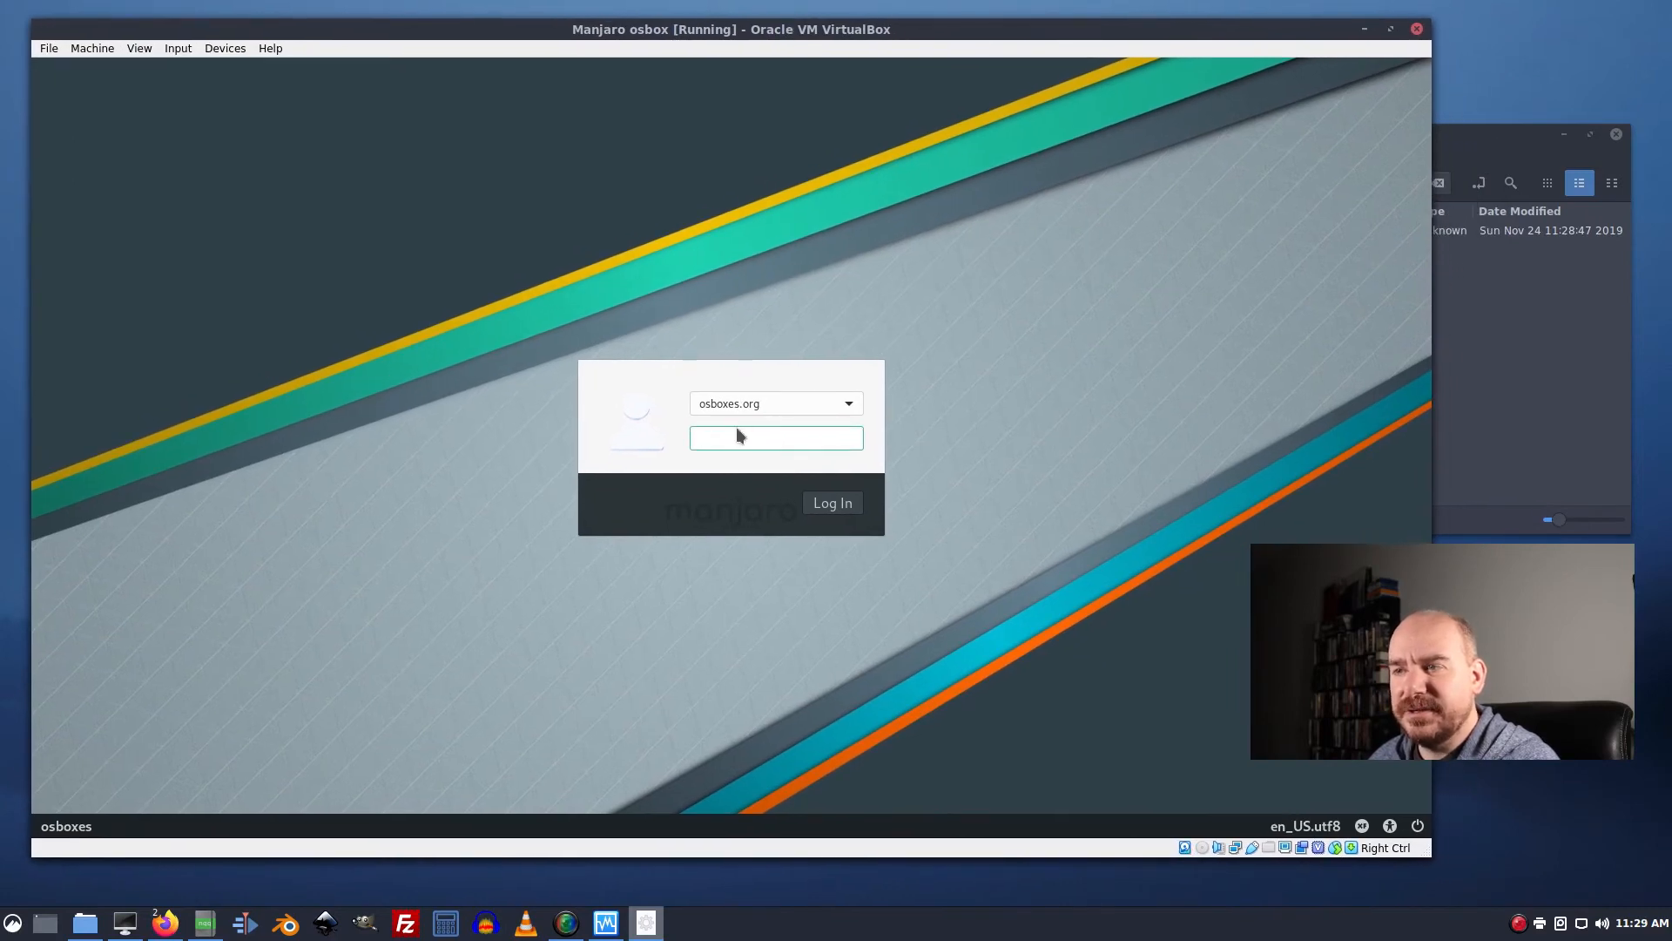
{"action": "left_click", "coordinate": [775, 437]}
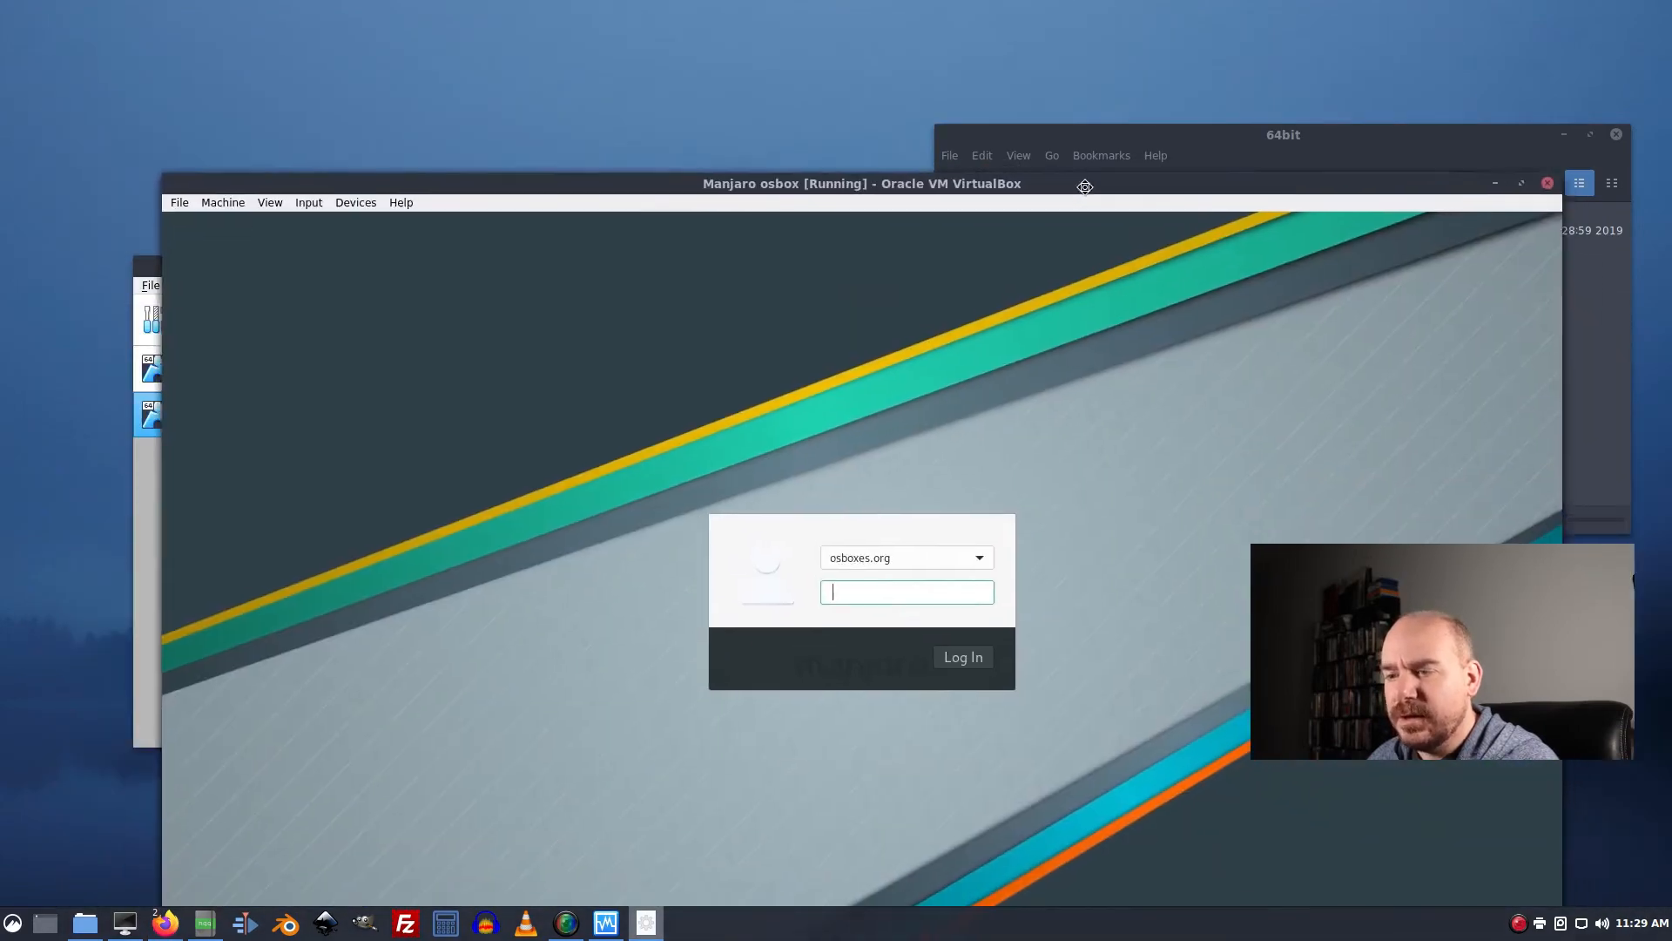
{"action": "mouse_move", "coordinate": [164, 923]}
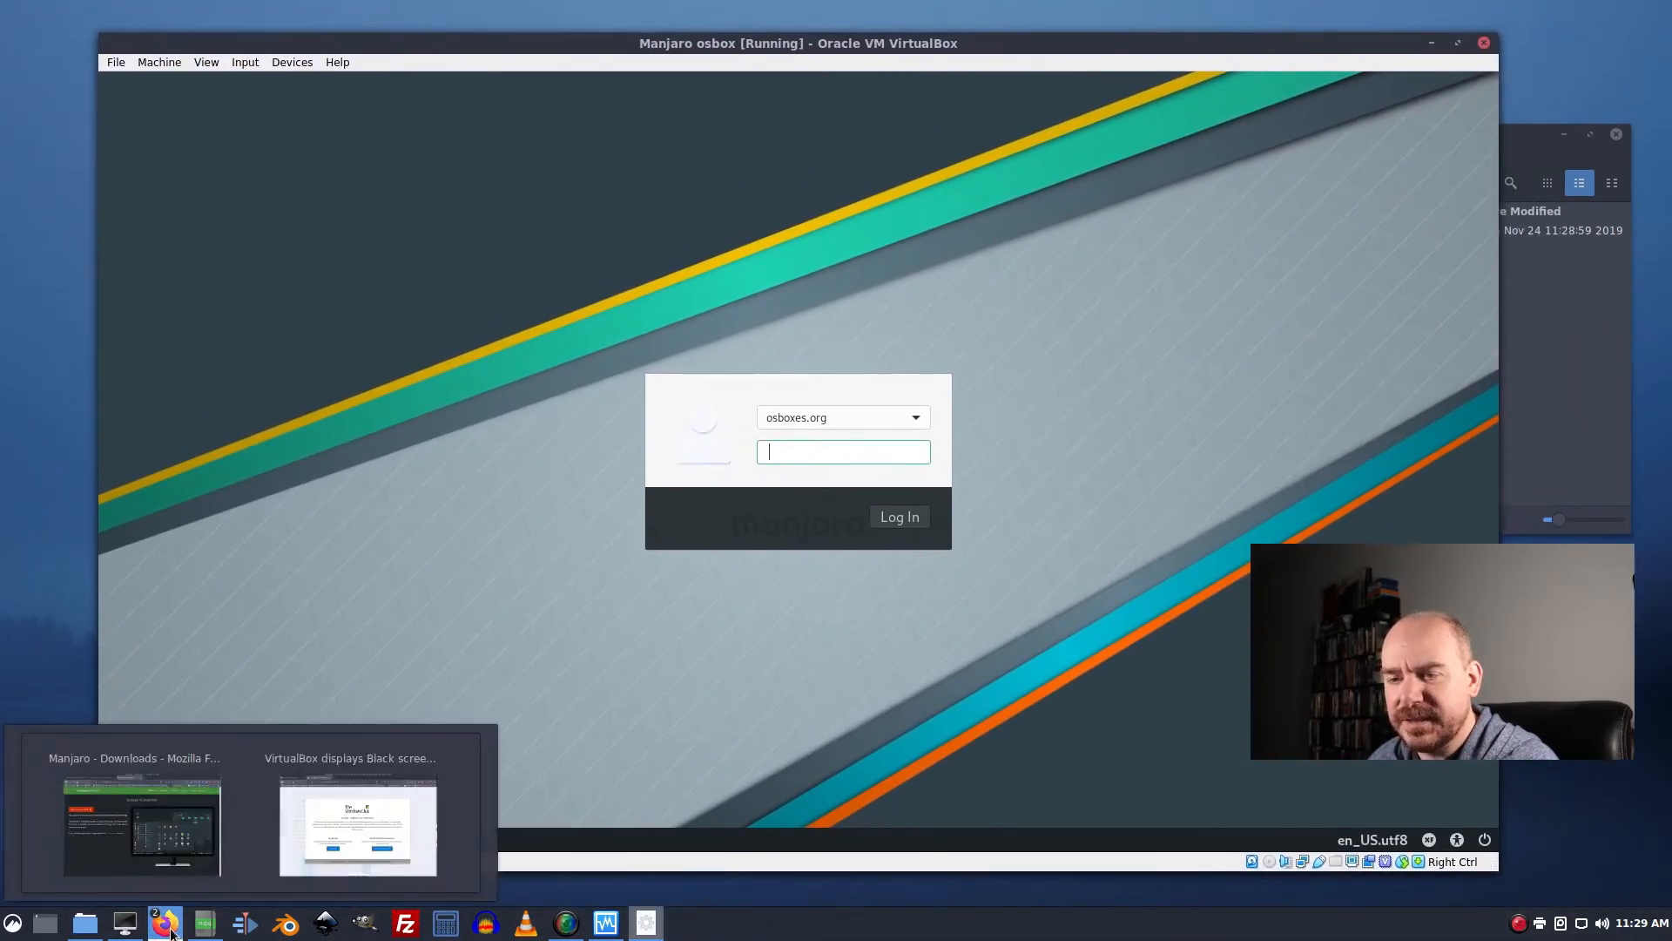
{"action": "left_click", "coordinate": [140, 825]}
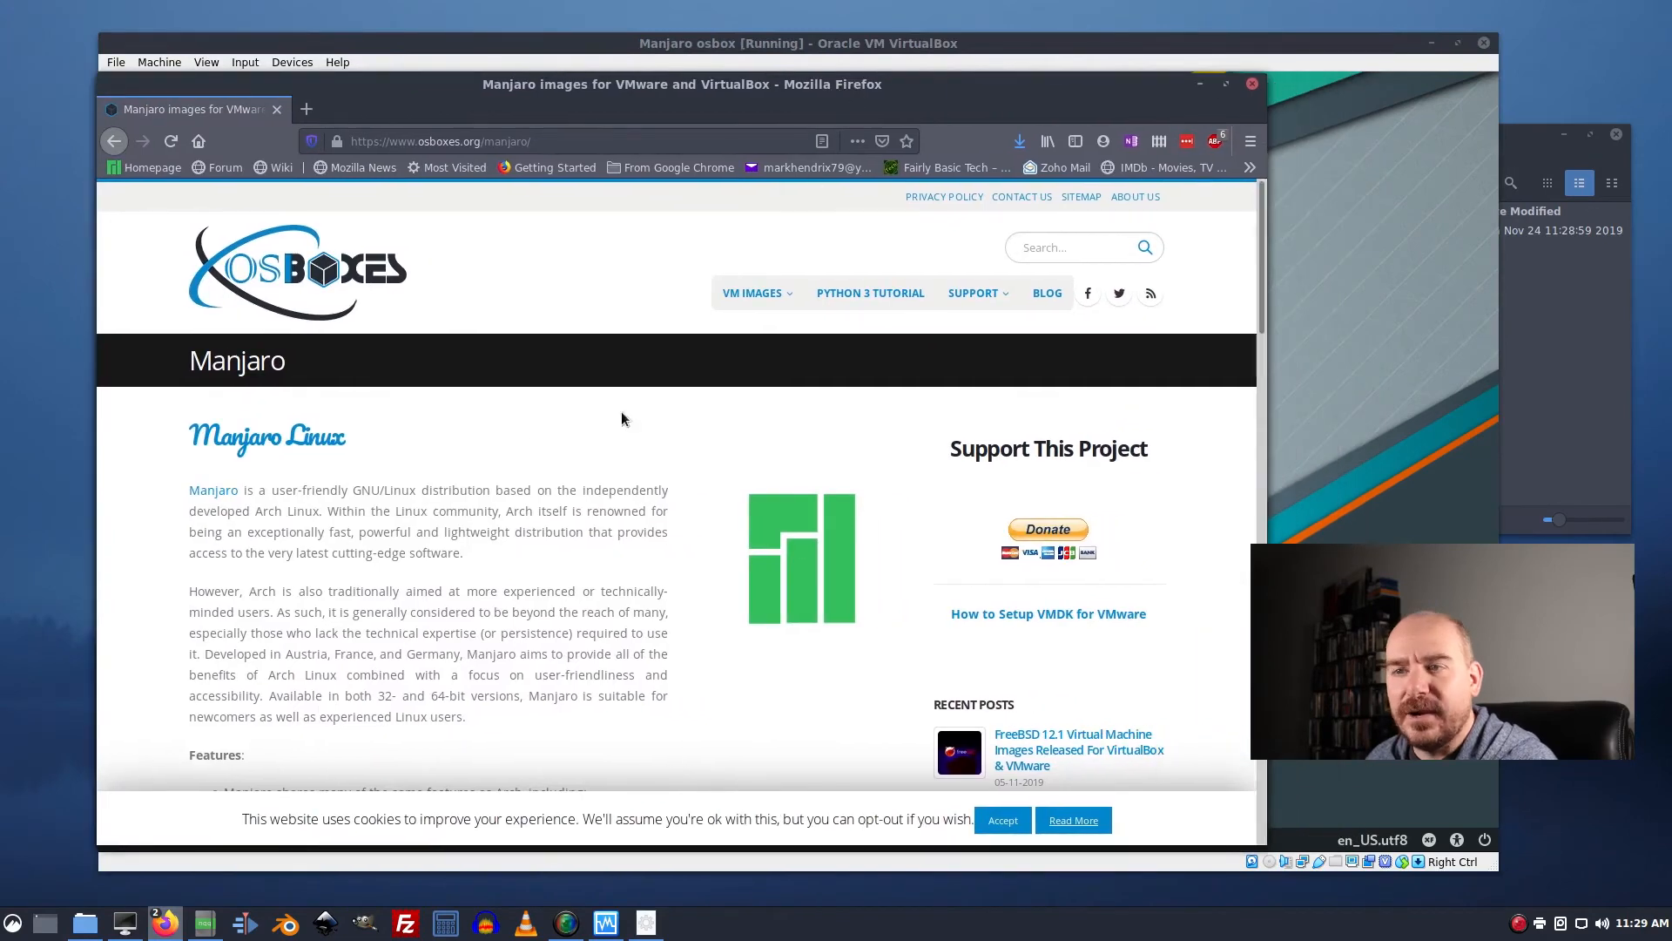
{"action": "scroll", "scroll_direction": "down", "scroll_amount": 3}
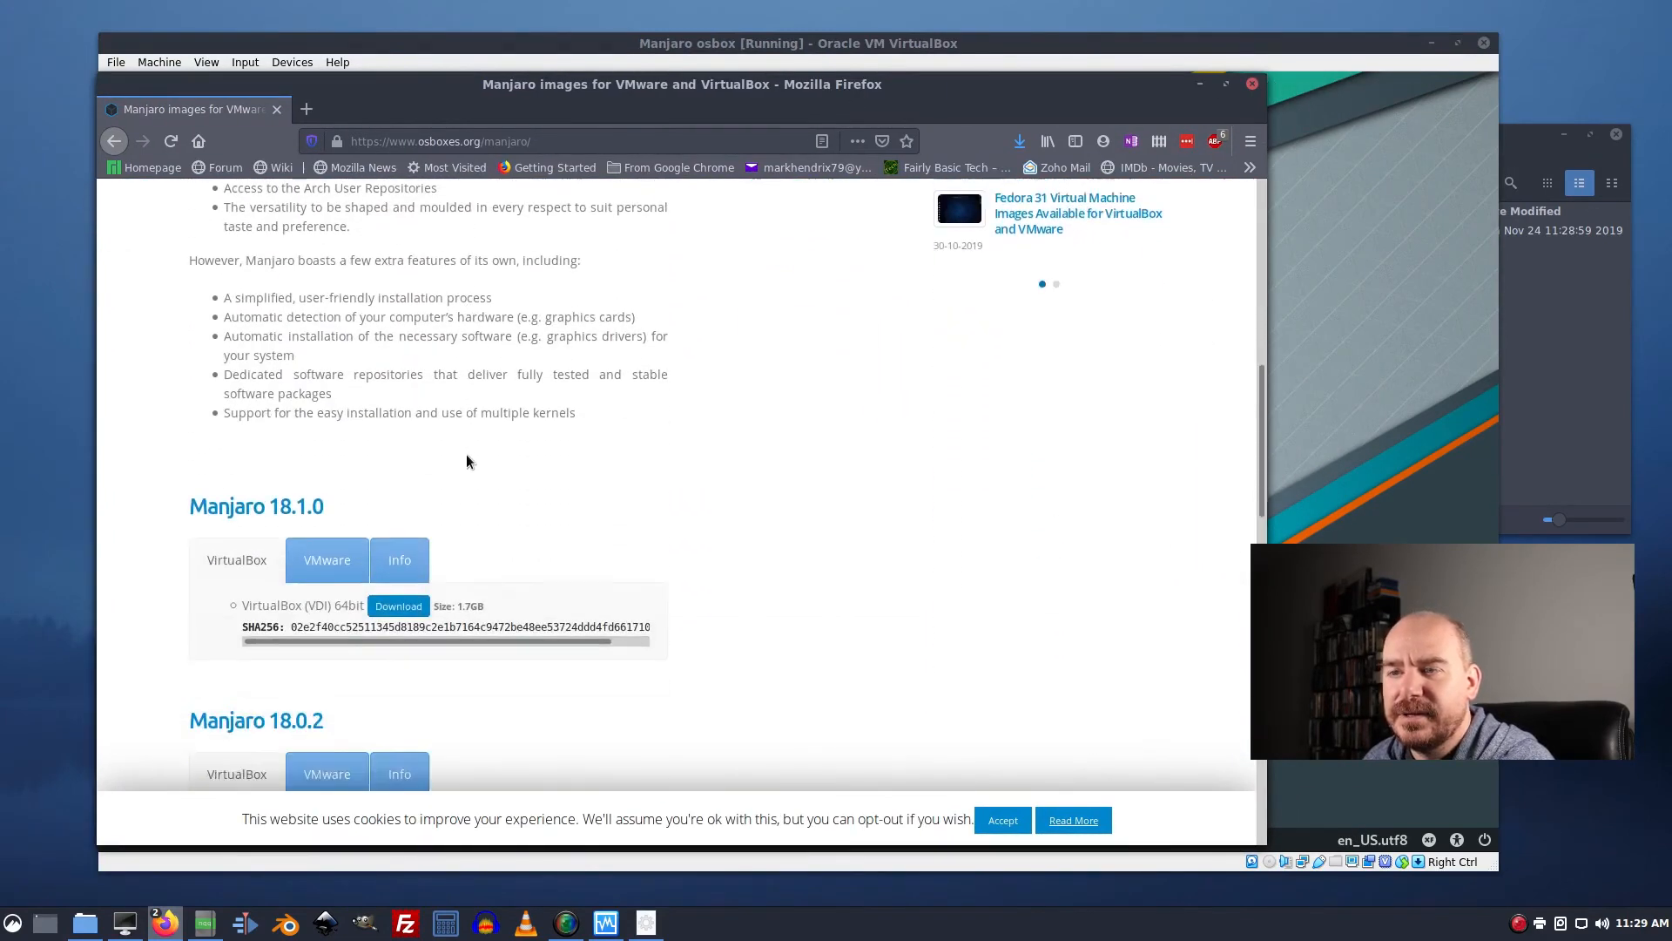
{"action": "scroll", "scroll_direction": "down", "scroll_amount": 3}
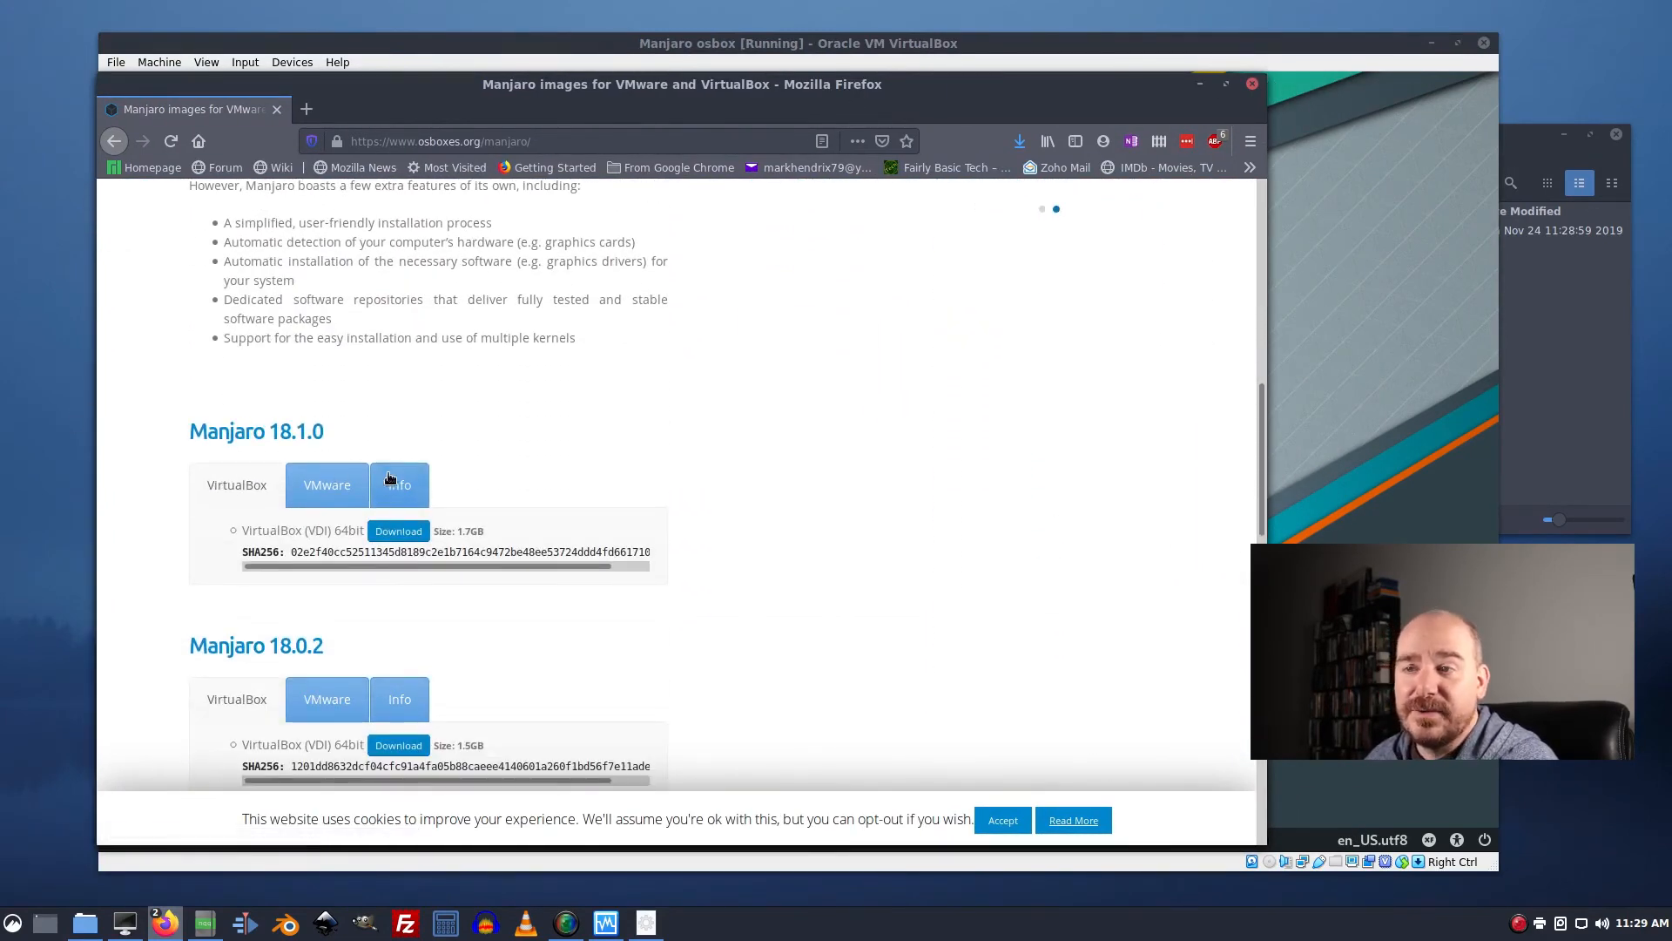
{"action": "mouse_move", "coordinate": [226, 475]}
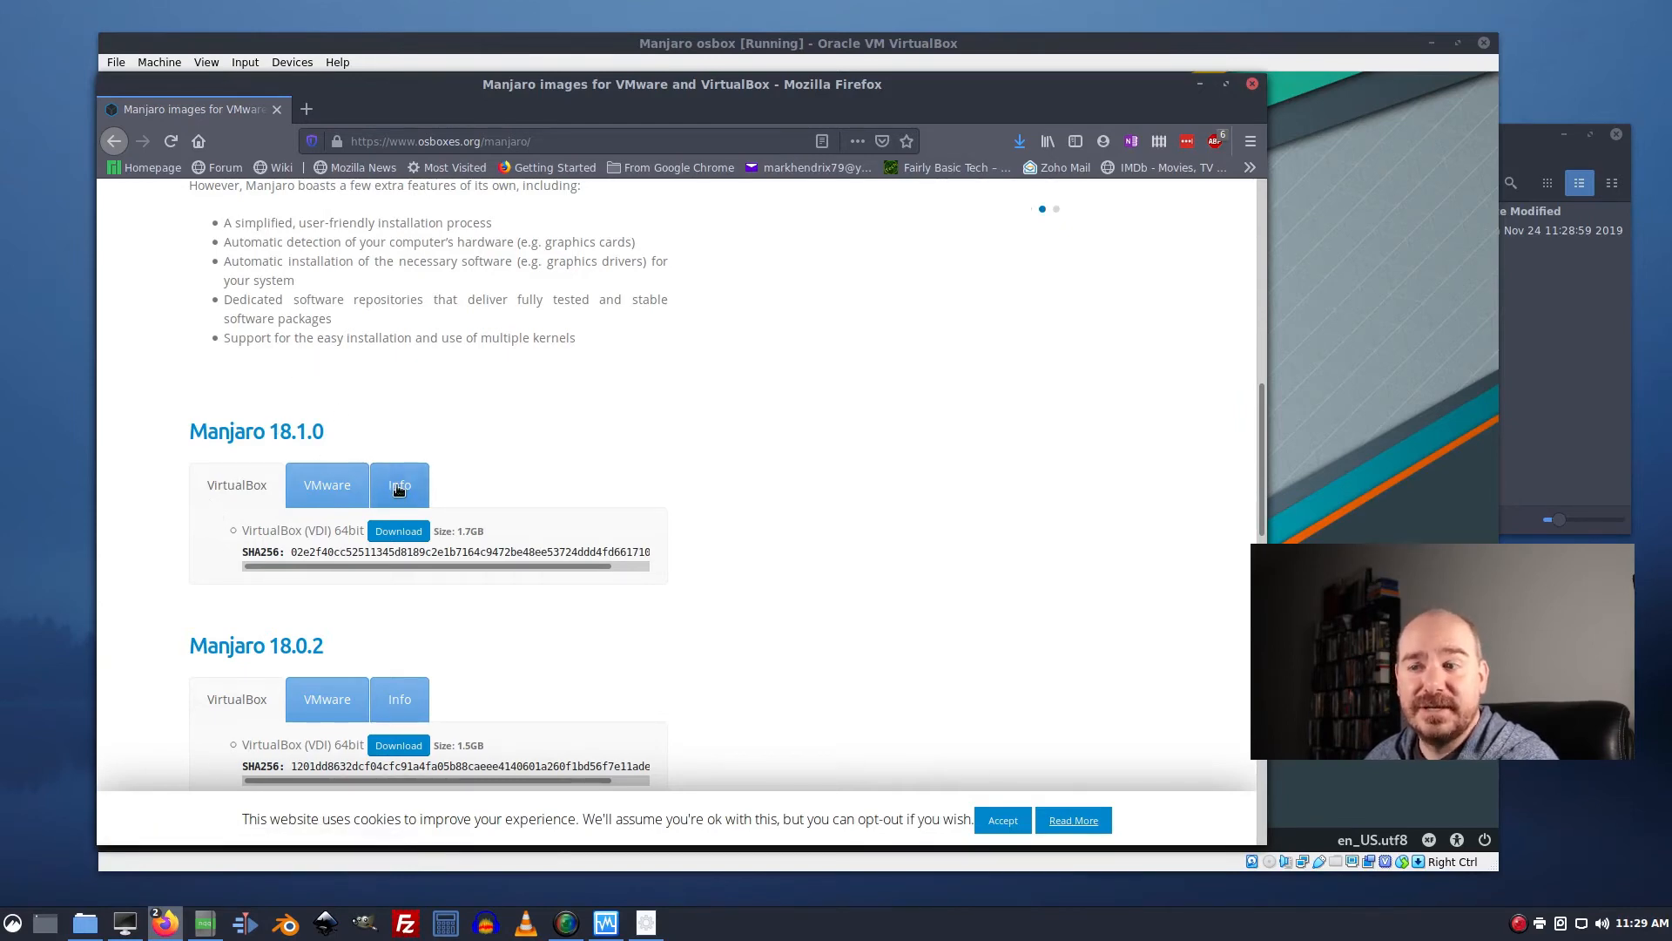
{"action": "left_click", "coordinate": [399, 486]}
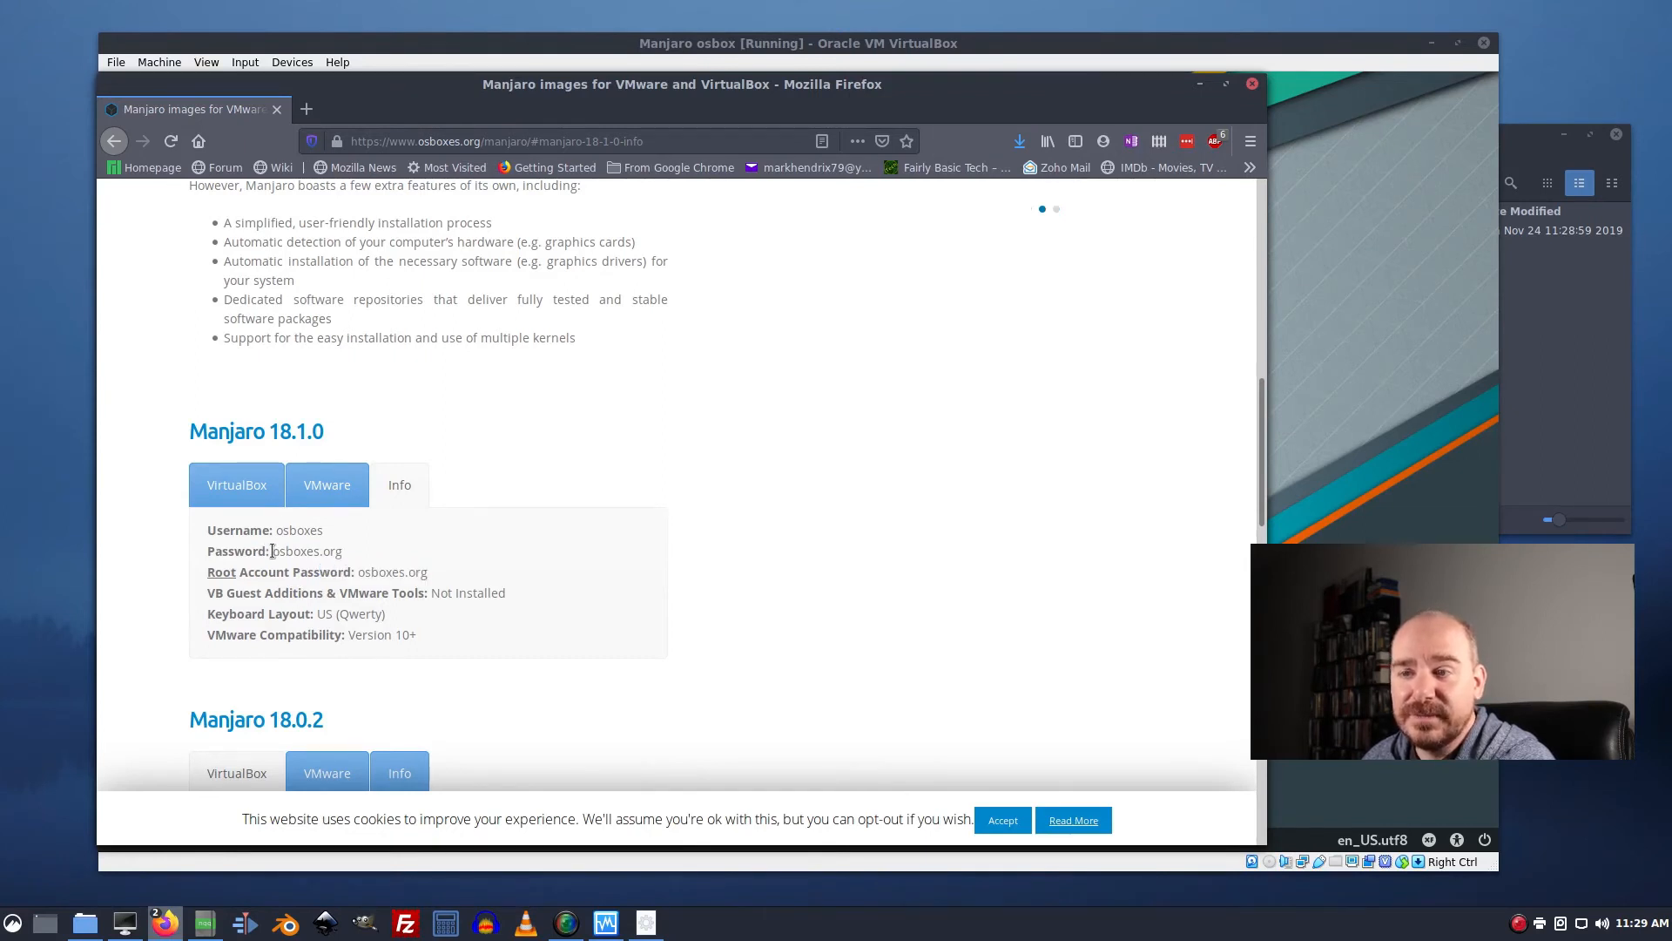
{"action": "double_click", "coordinate": [306, 551]}
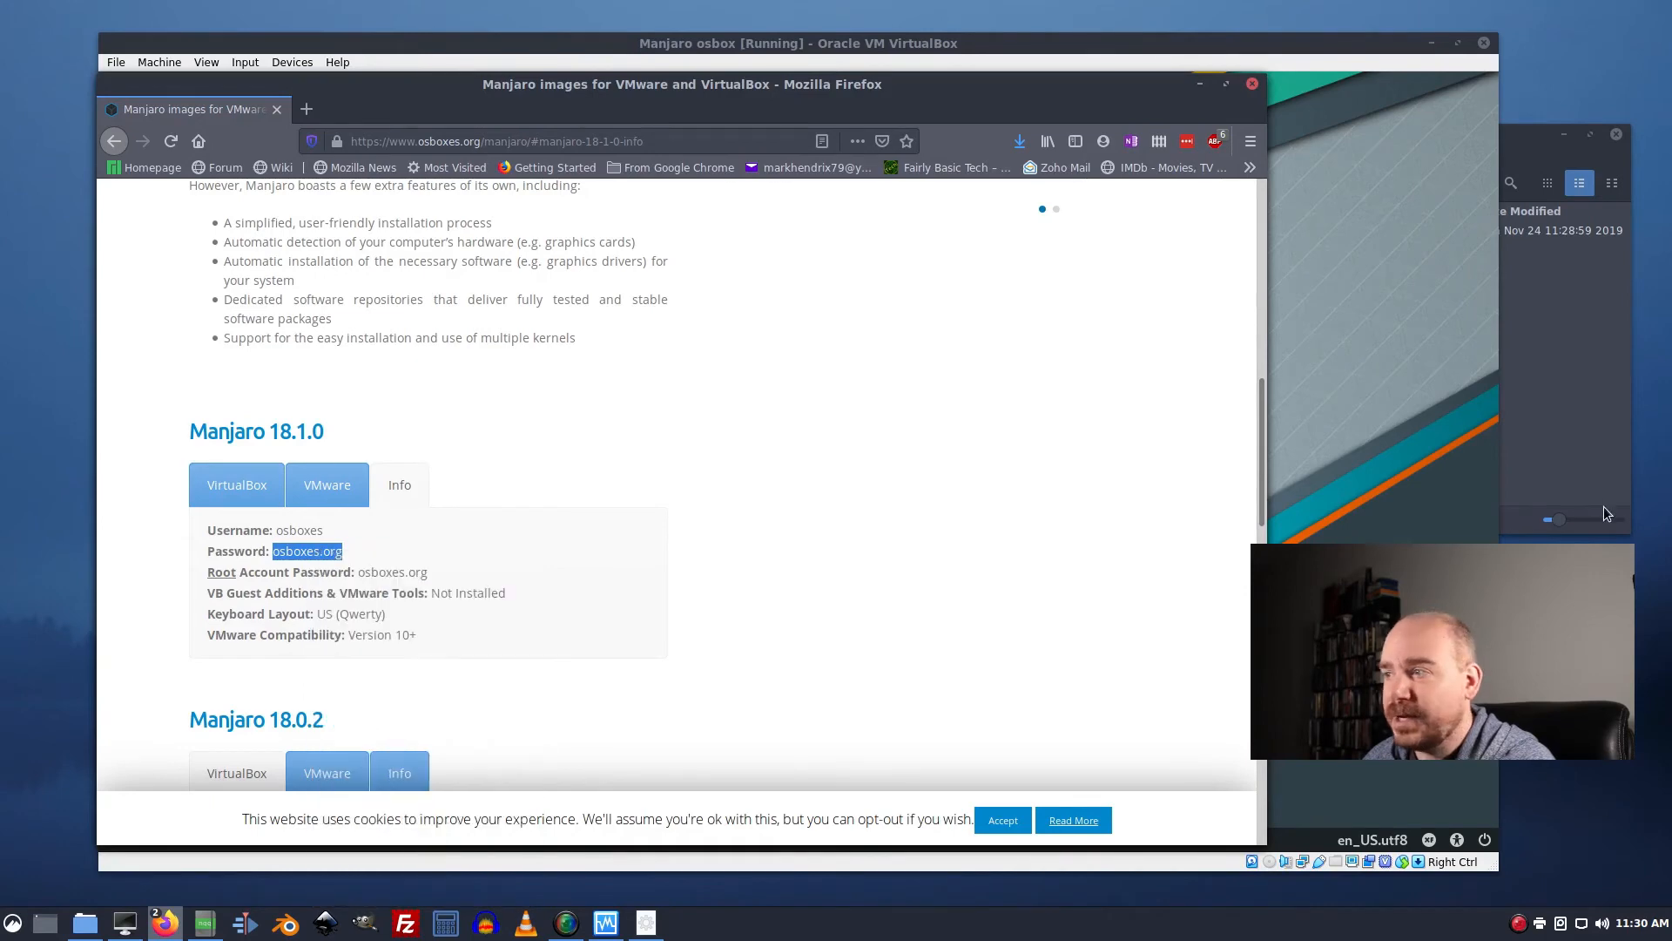
Paste the password into the login field and log in to the Manjaro guest.
{"action": "right_click", "coordinate": [845, 451]}
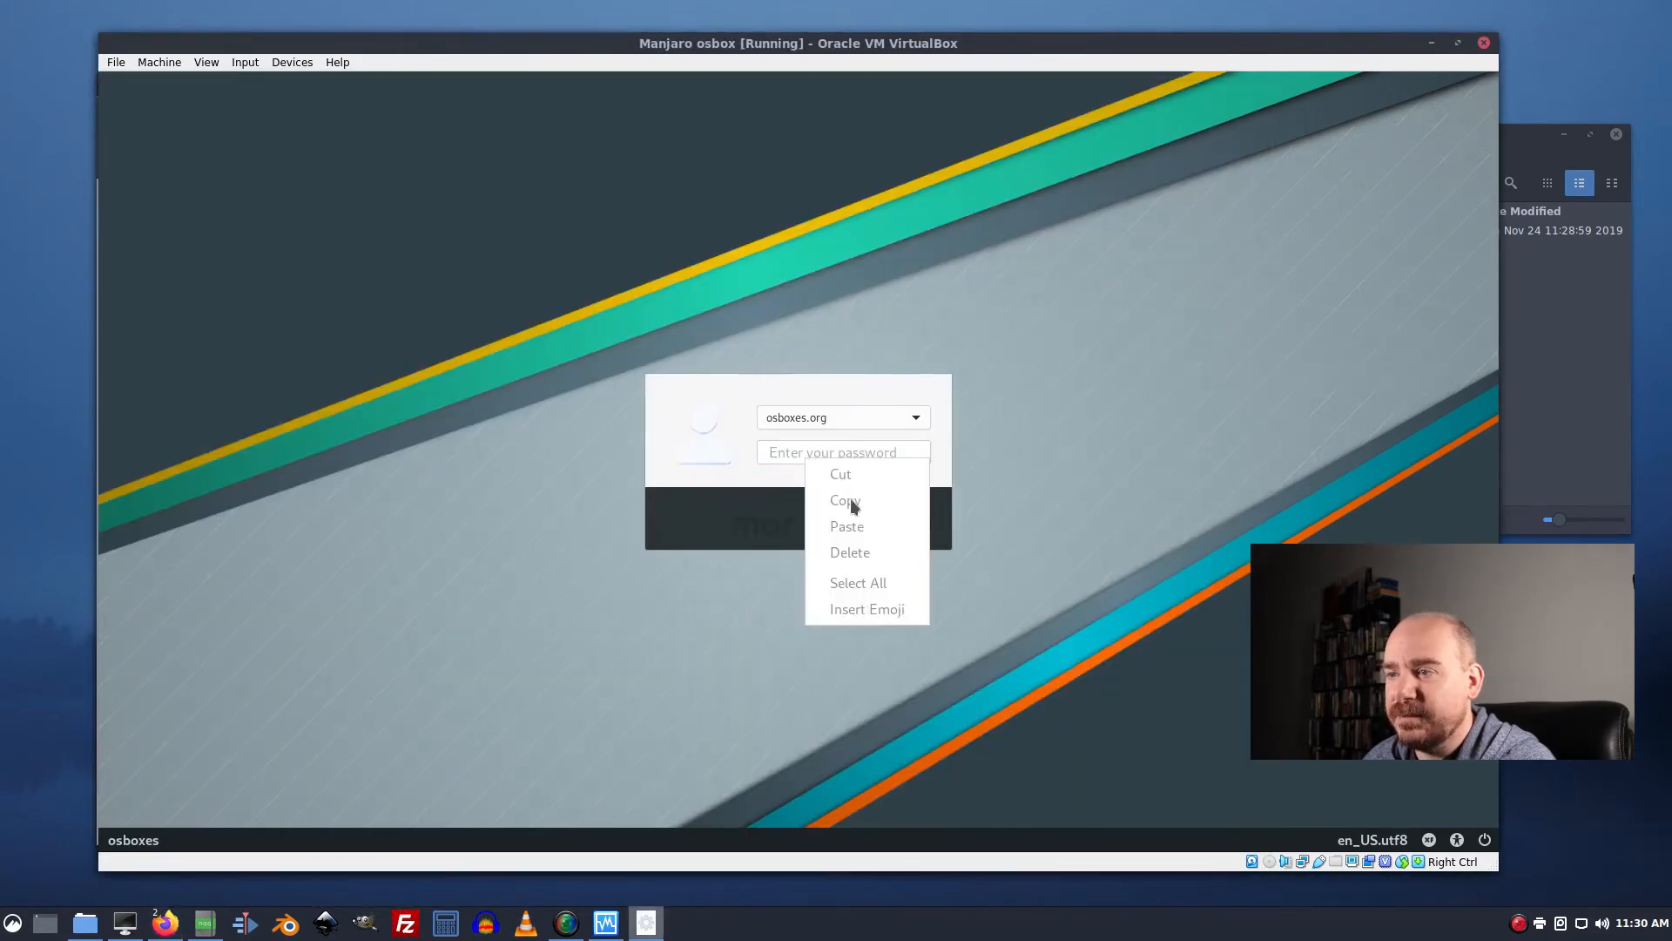
{"action": "mouse_move", "coordinate": [789, 470]}
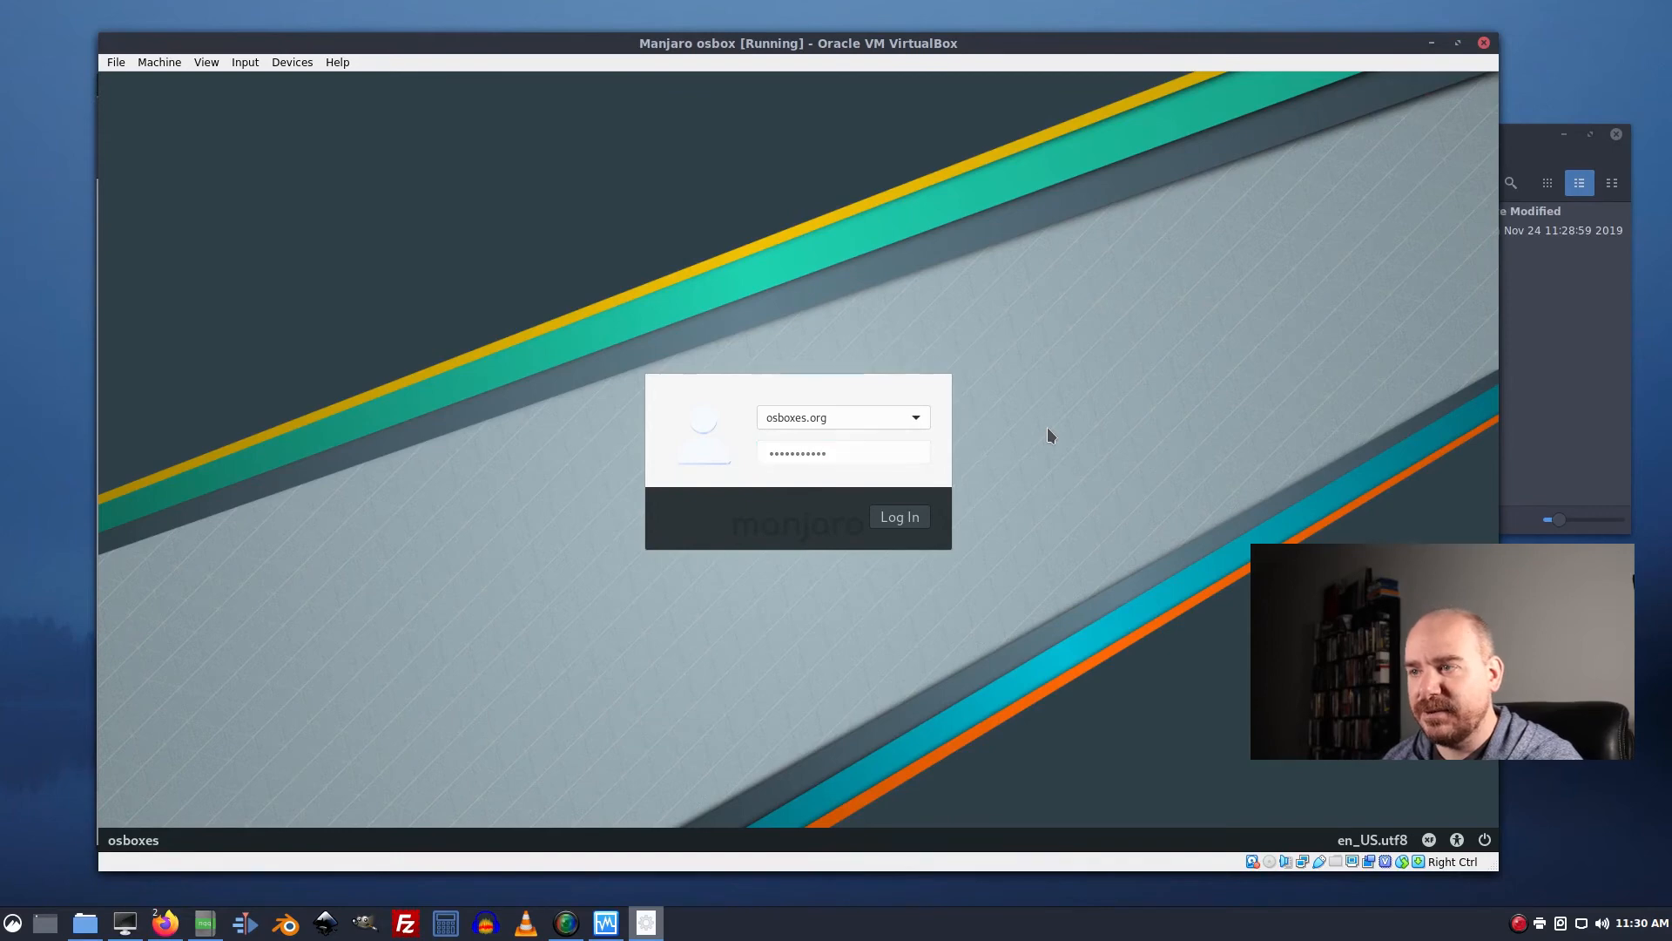
{"action": "left_click", "coordinate": [899, 515]}
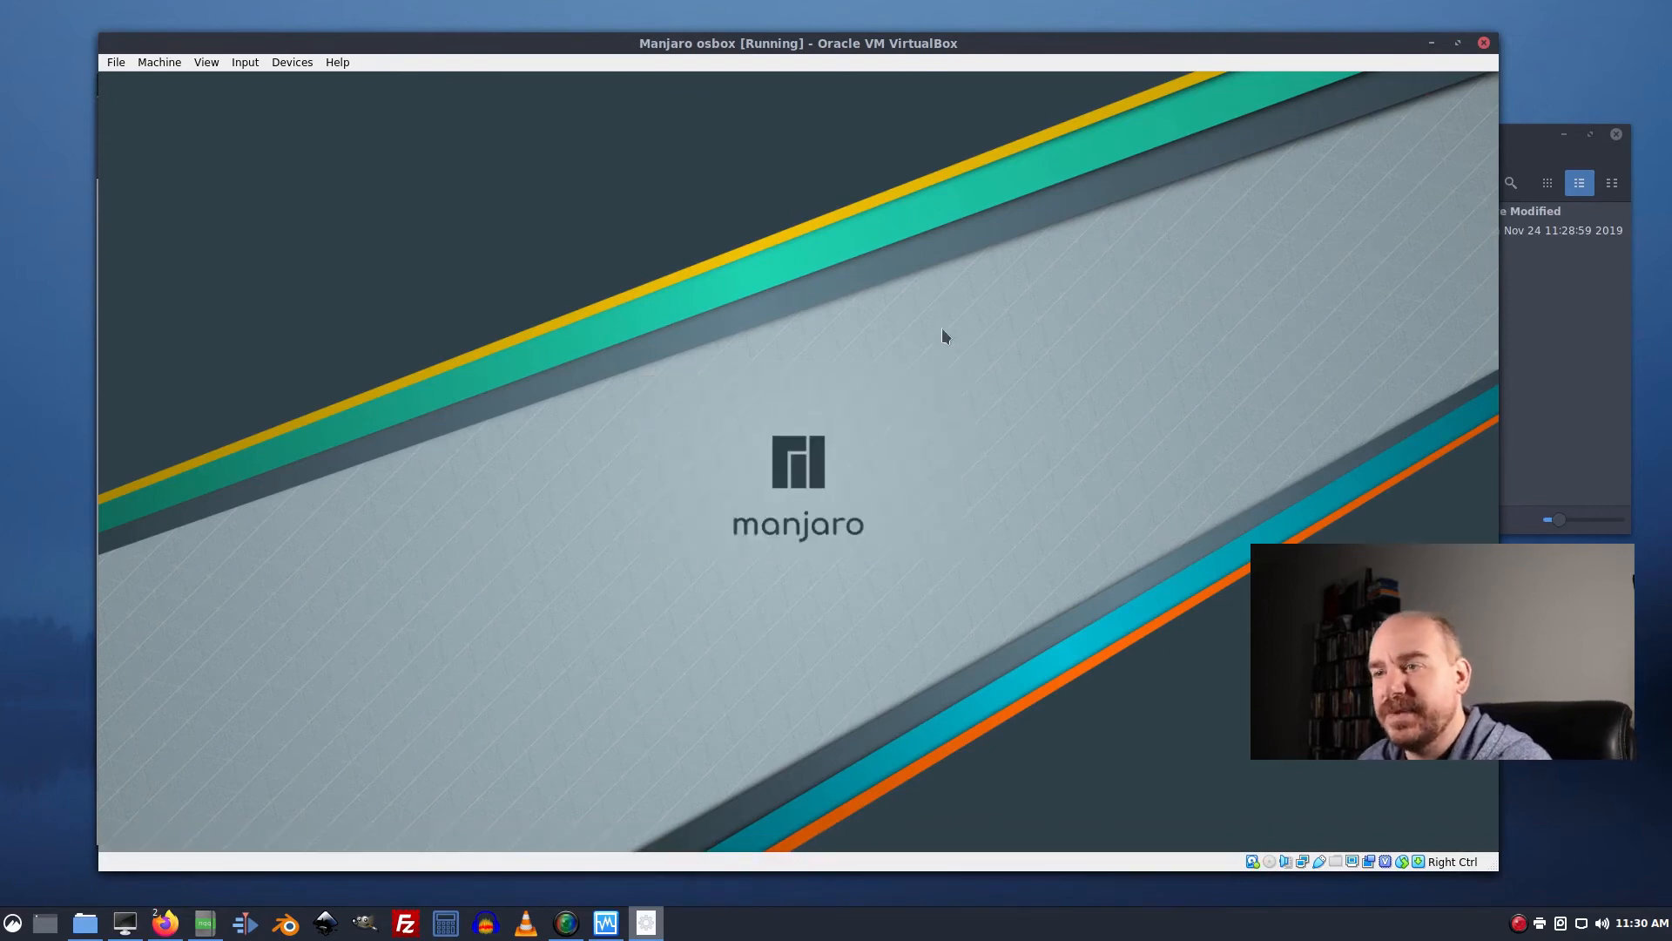
{"action": "mouse_move", "coordinate": [582, 104]}
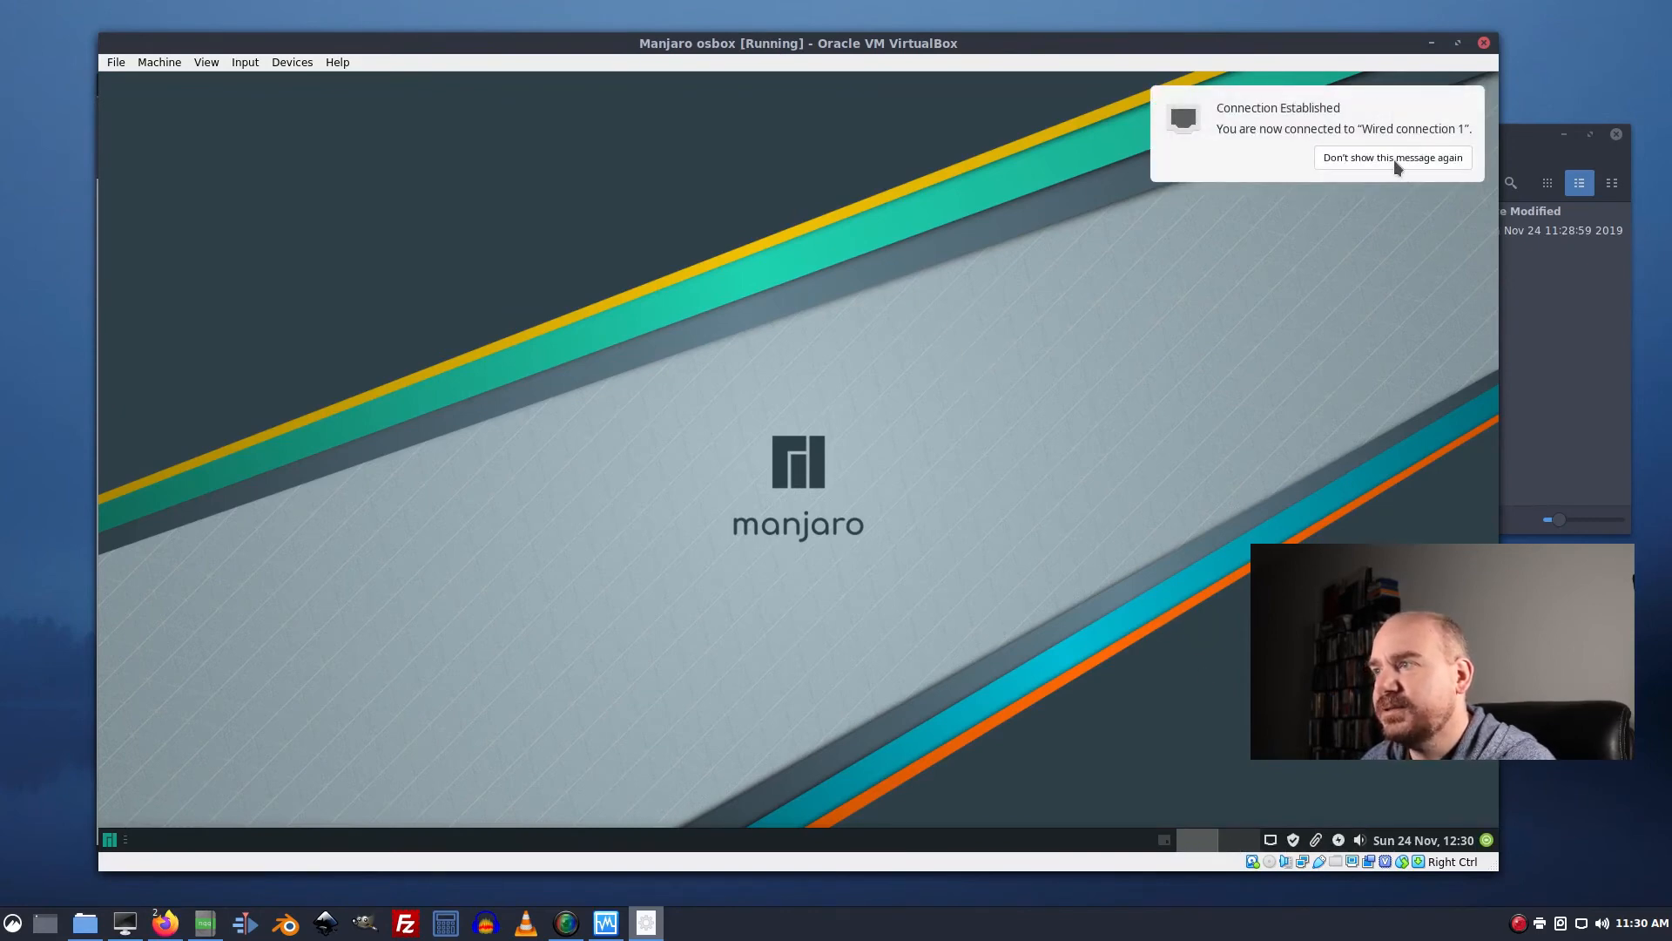
Dismiss the connection notice, turn off Manjaro Hello's launch at start, and close the welcome window.
{"action": "left_click", "coordinate": [1391, 157]}
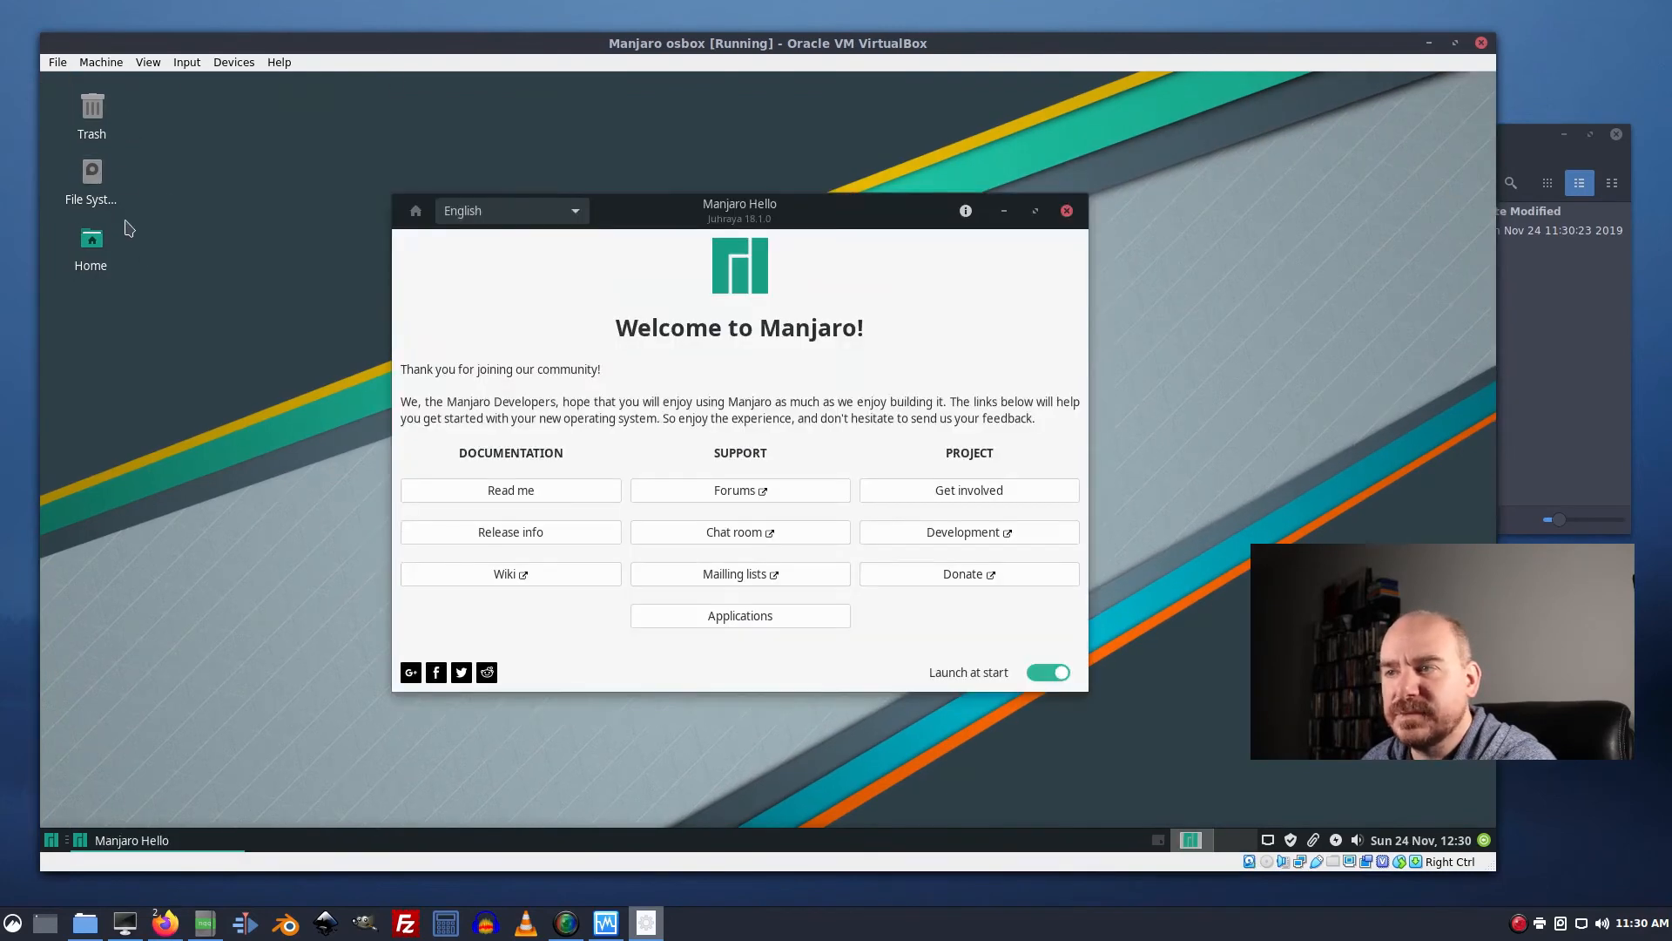
{"action": "mouse_move", "coordinate": [914, 382]}
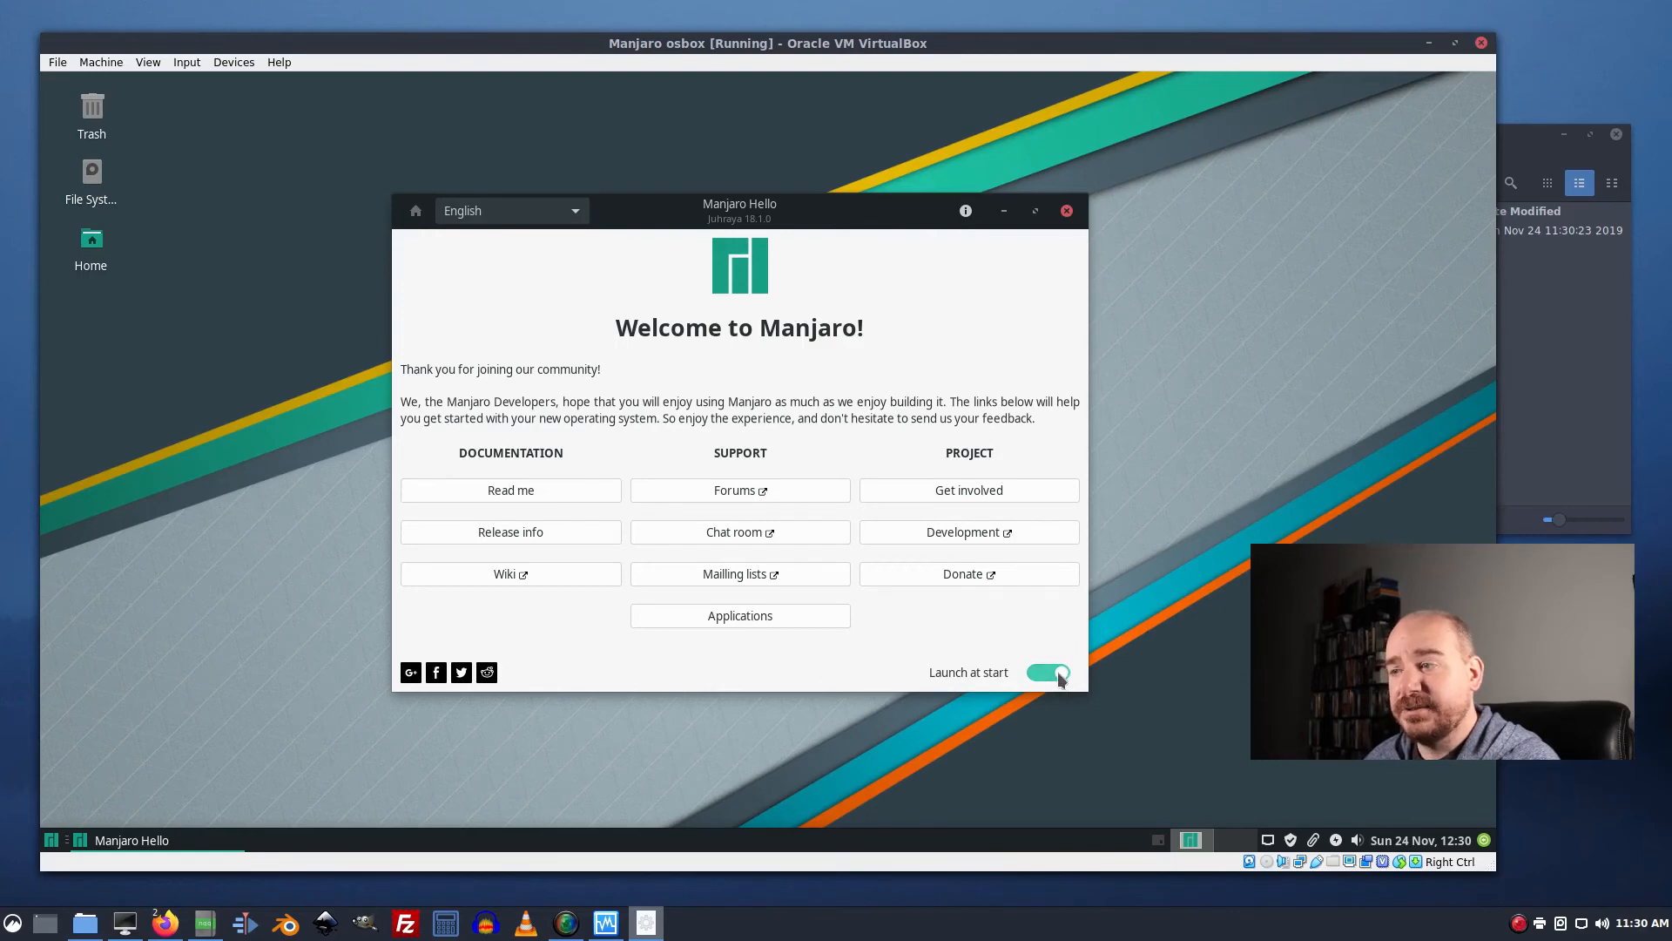
{"action": "left_click", "coordinate": [1047, 672]}
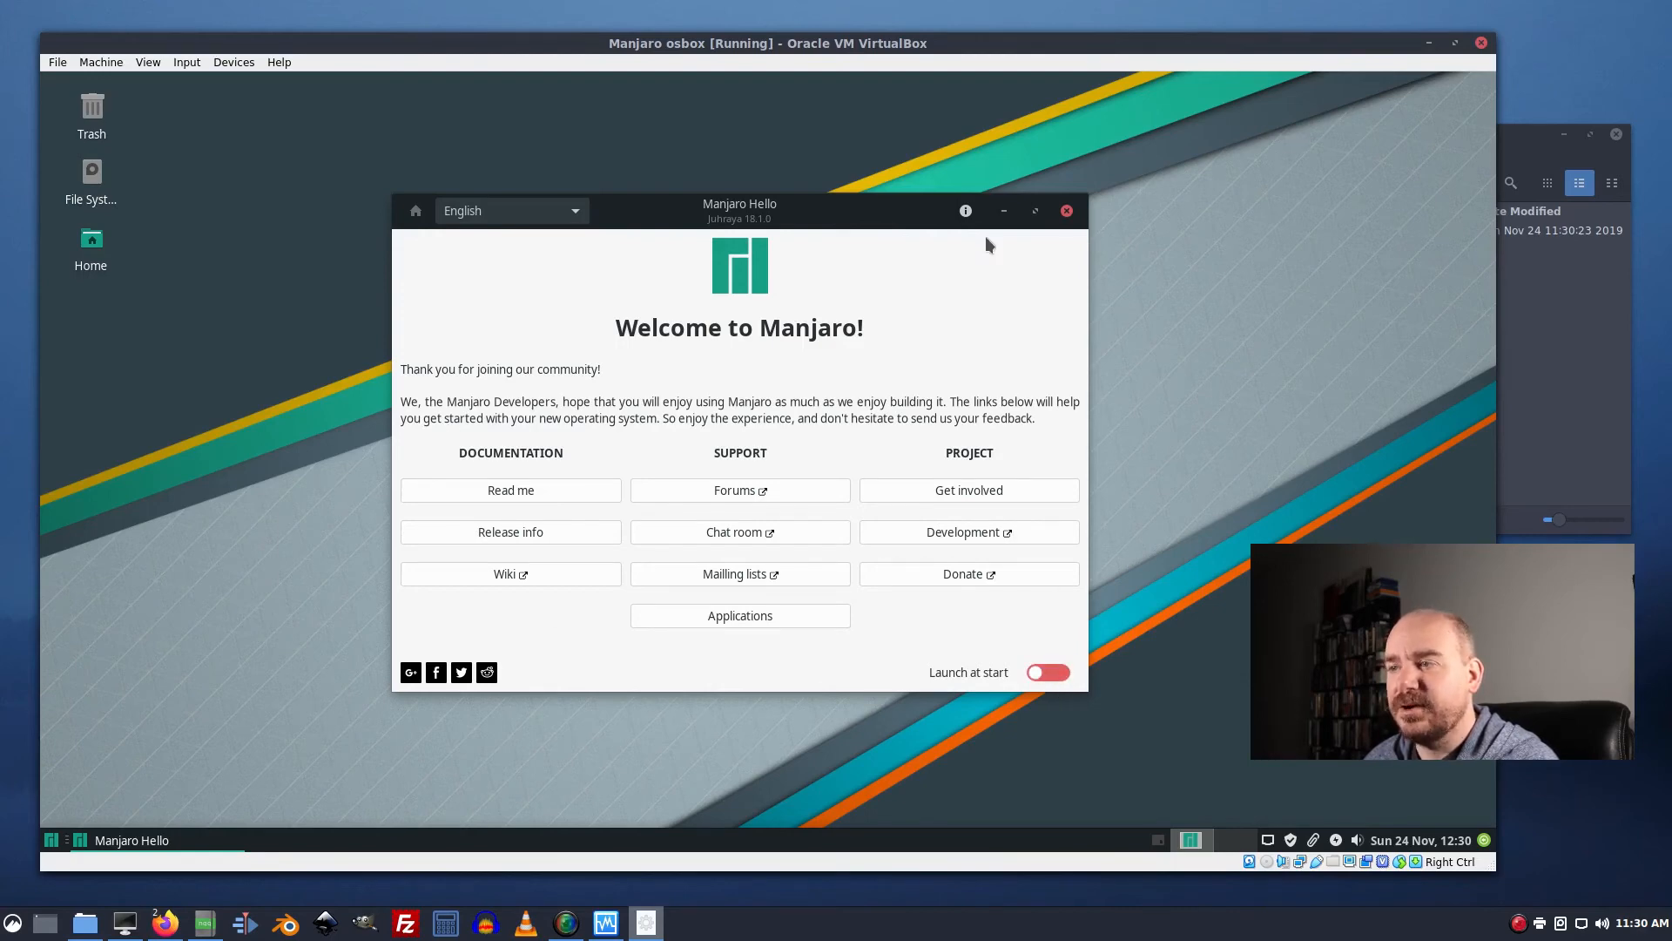
{"action": "left_click", "coordinate": [1066, 210]}
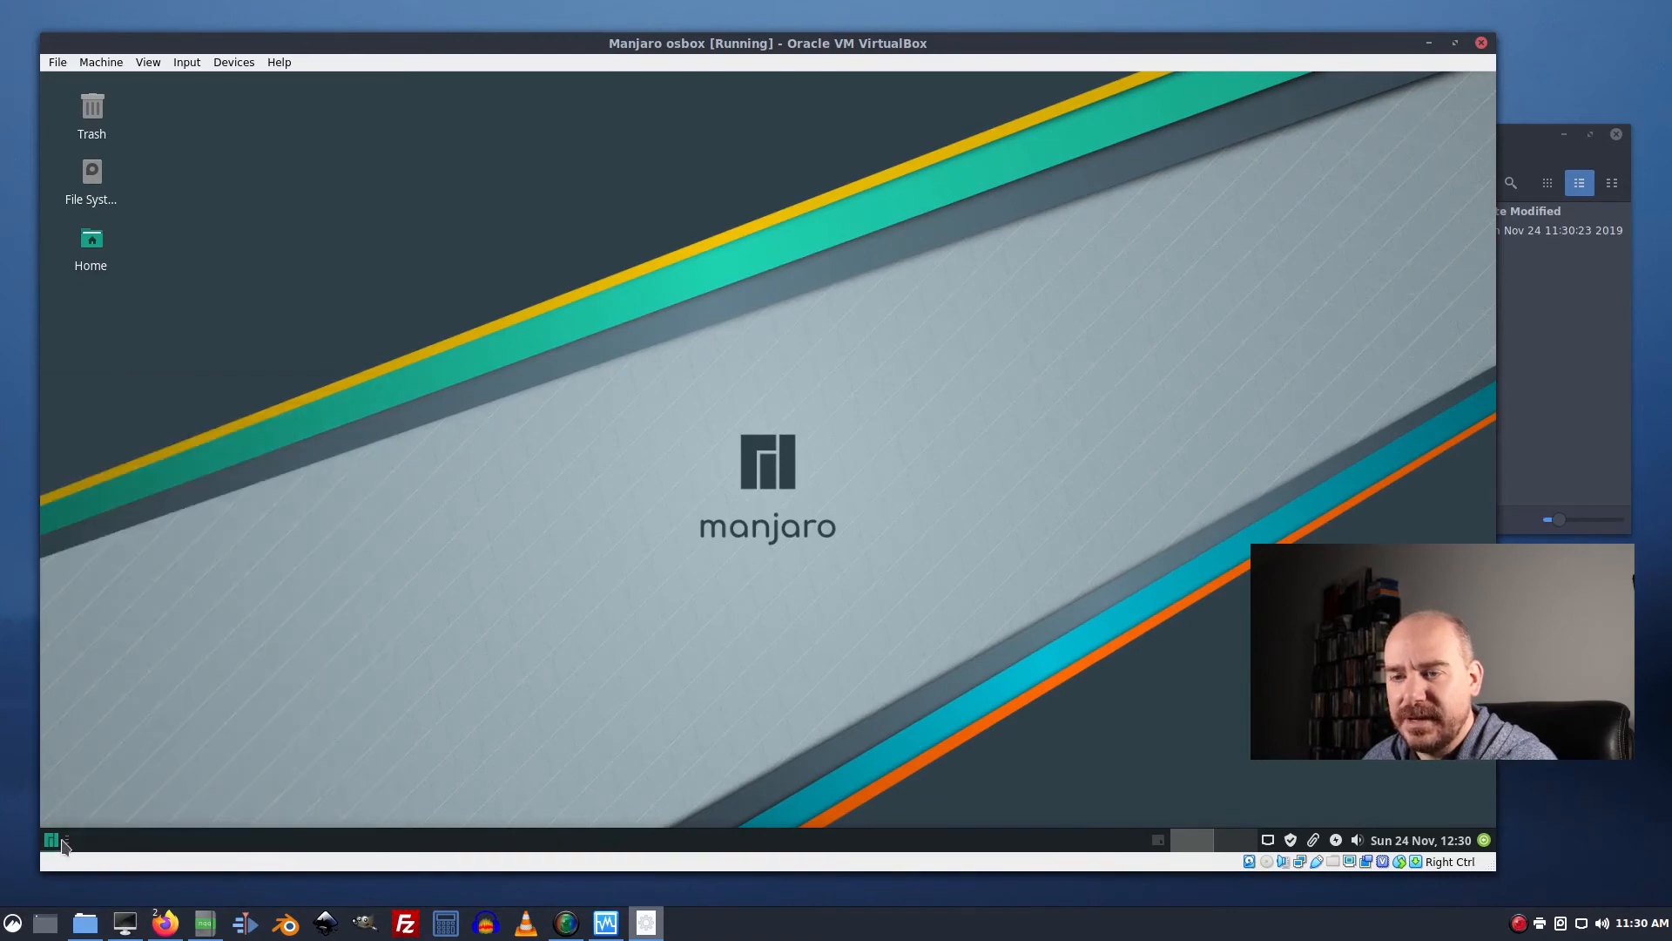
{"action": "mouse_move", "coordinate": [686, 571]}
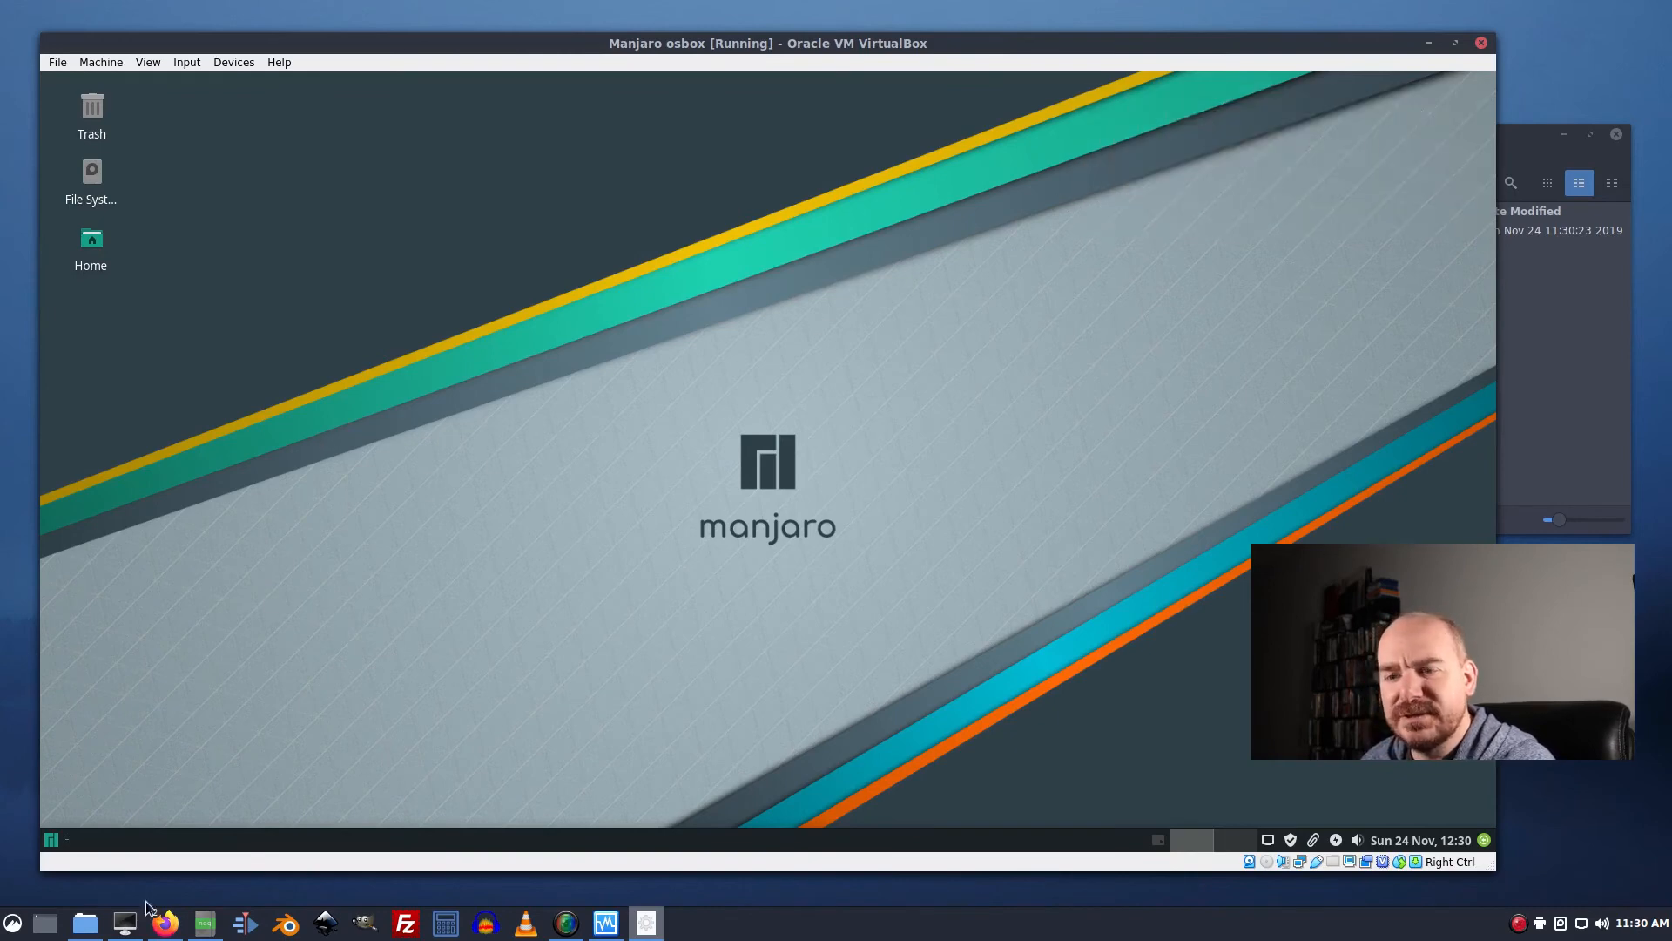
{"action": "mouse_move", "coordinate": [1331, 808]}
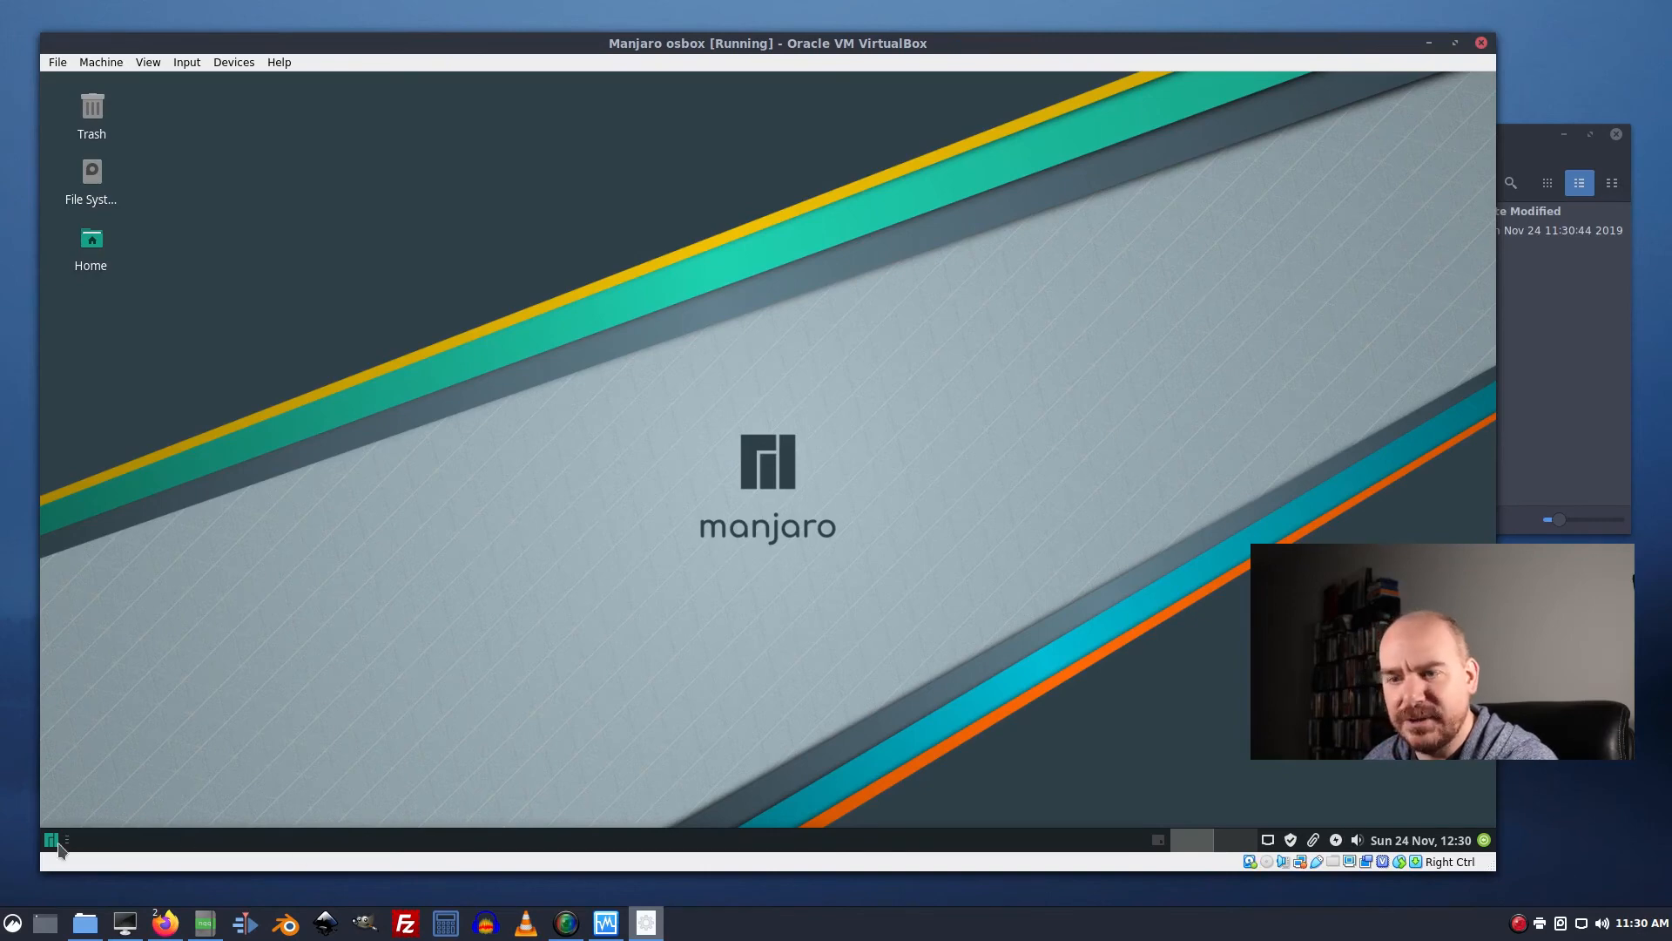
{"action": "left_click", "coordinate": [51, 840]}
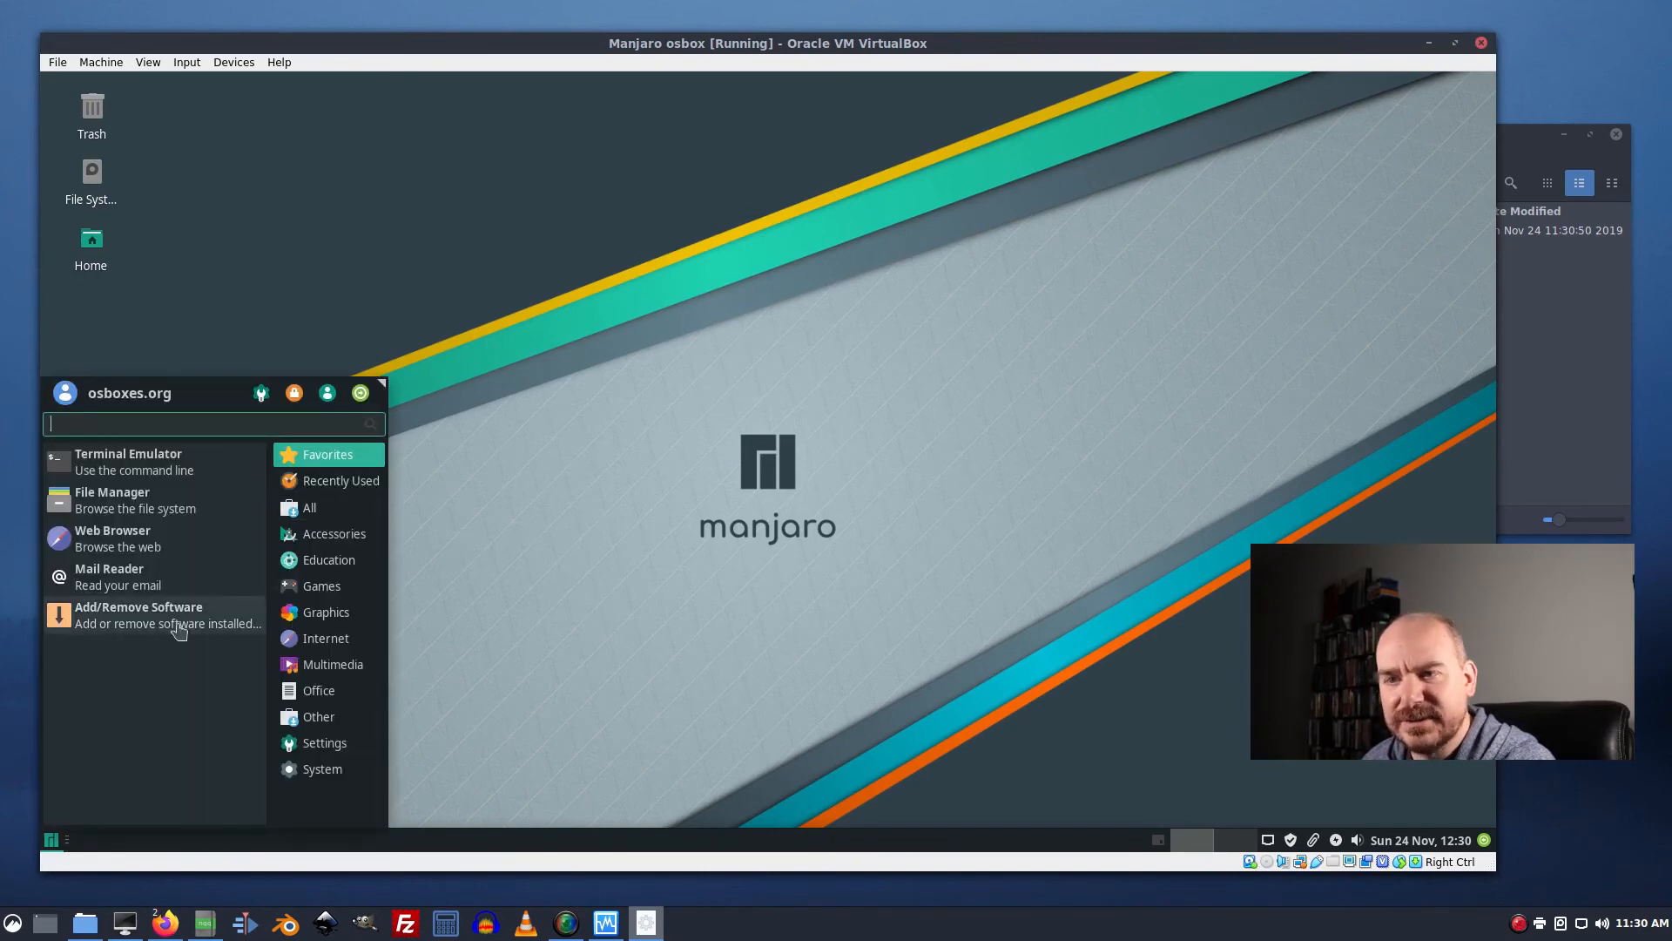
{"action": "mouse_move", "coordinate": [98, 461]}
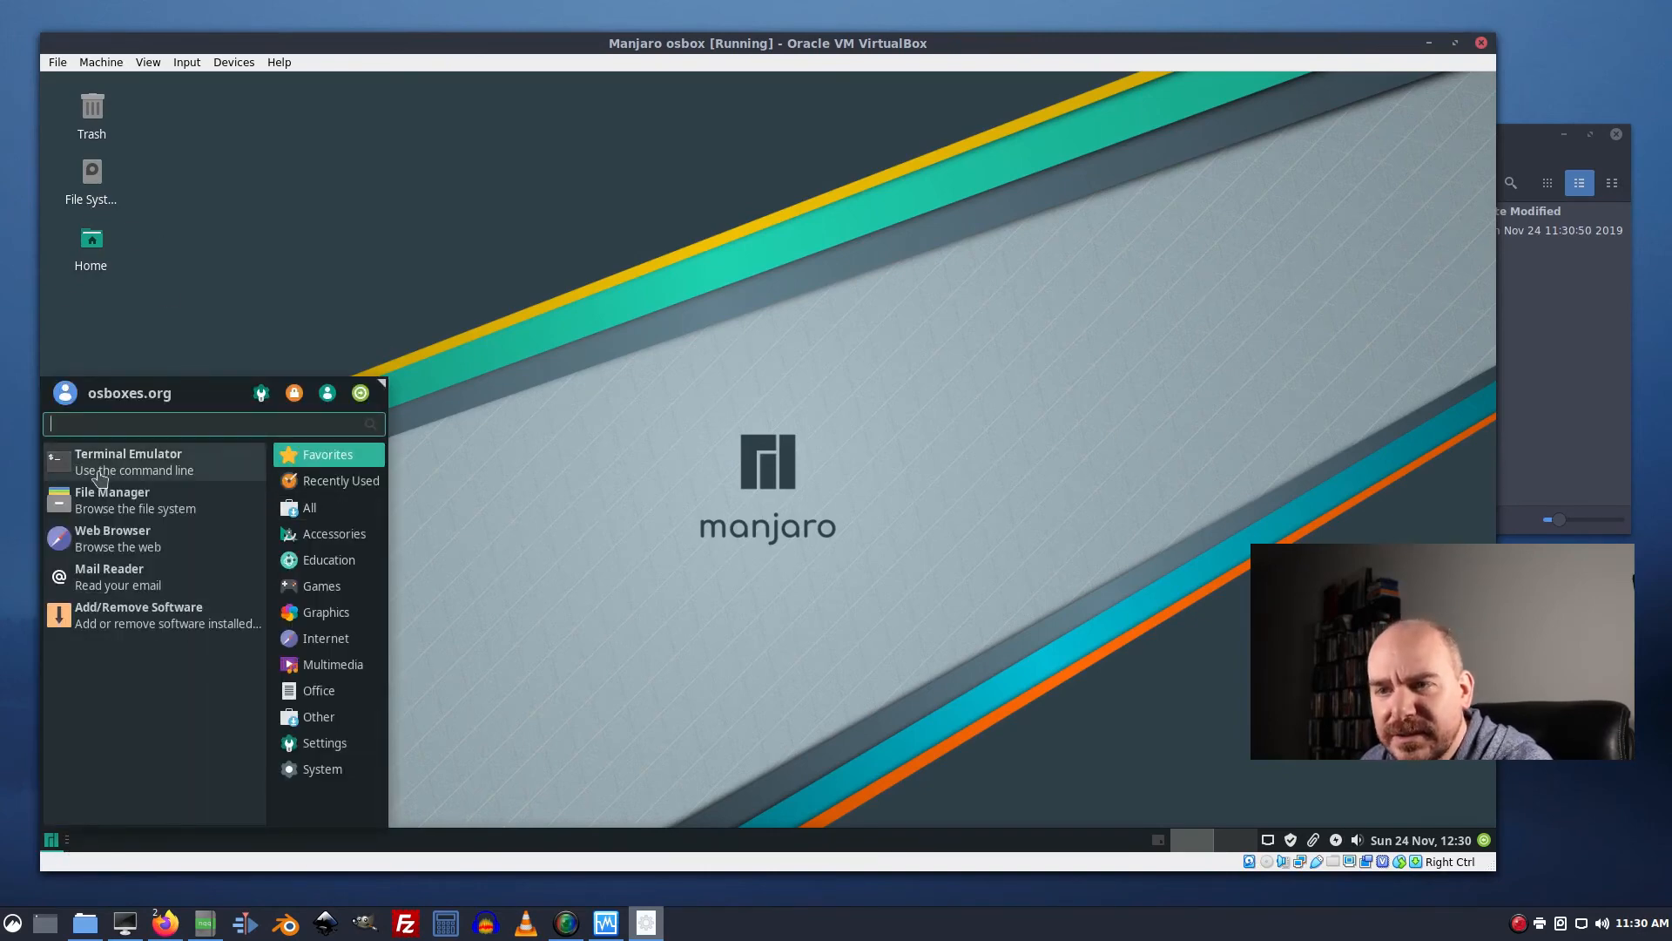
{"action": "left_click", "coordinate": [127, 453]}
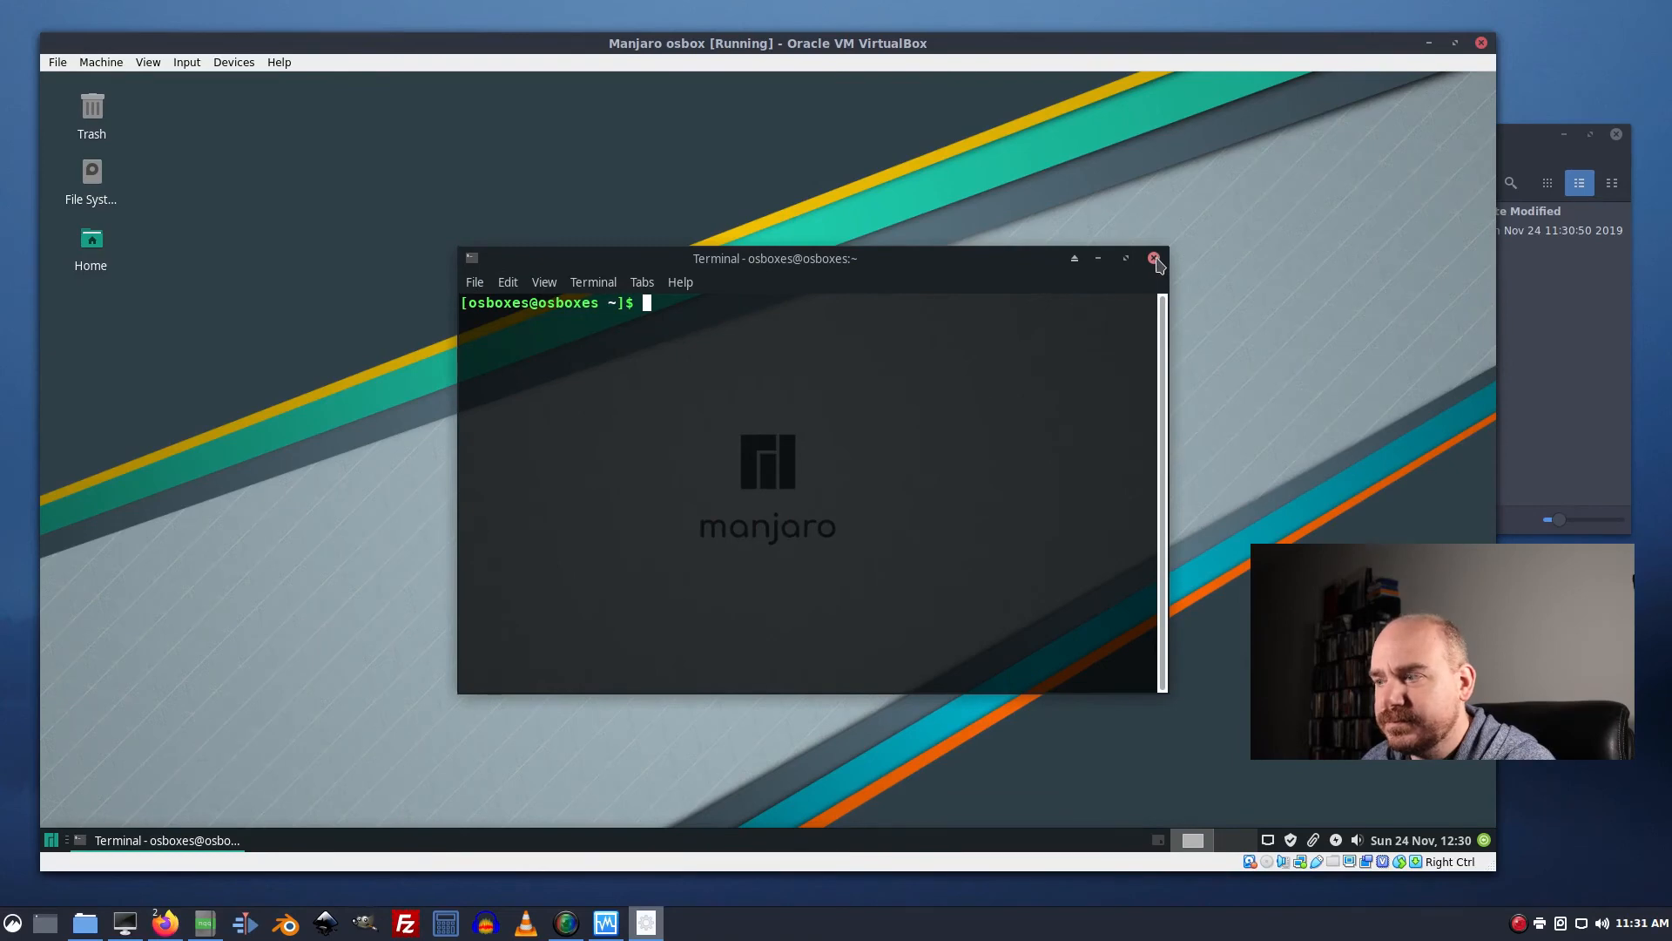
{"action": "left_click", "coordinate": [1153, 258]}
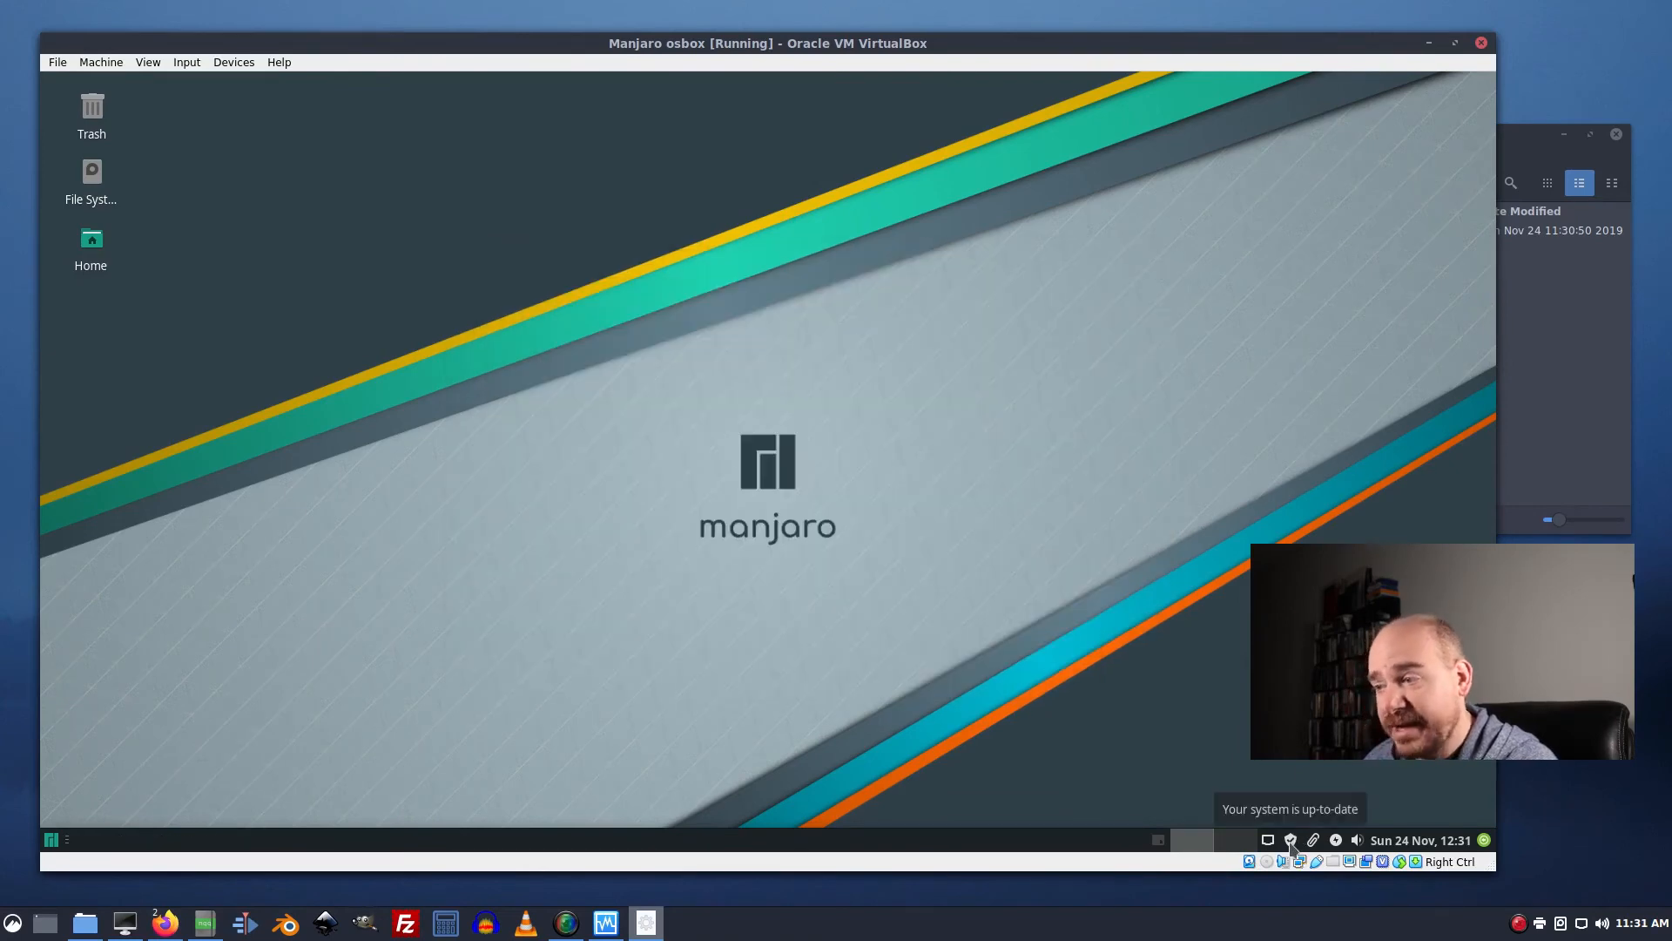
Check for updates and view the 395 pending upgrades totalling 1.1 GB.
{"action": "left_click", "coordinate": [1291, 839]}
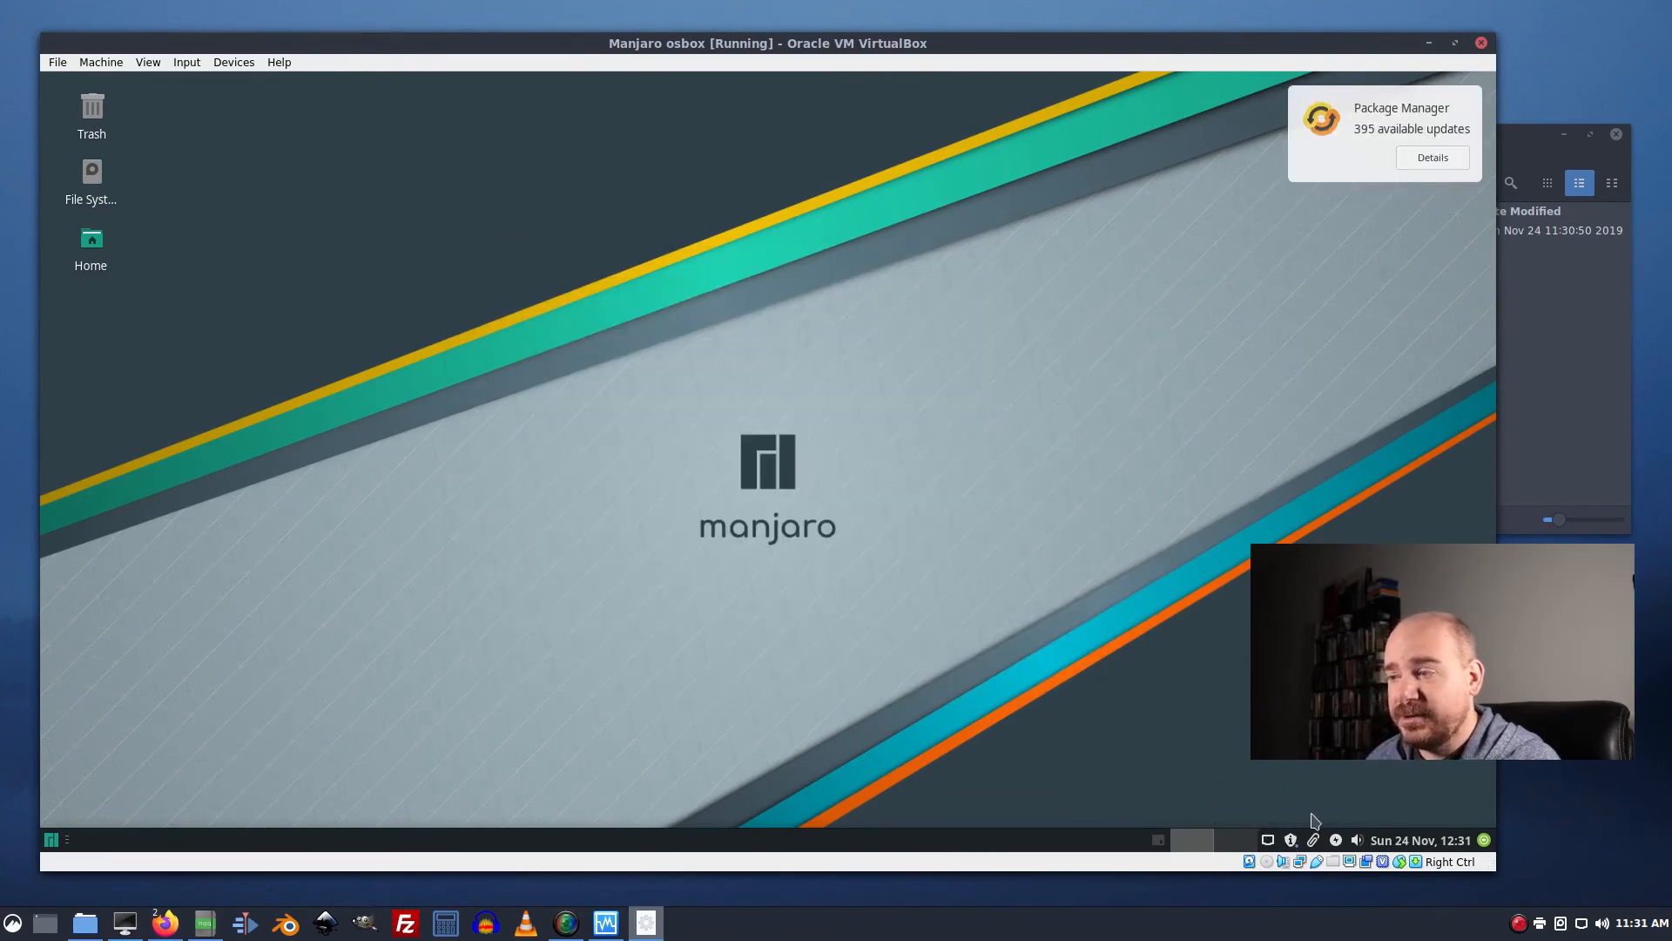
{"action": "mouse_move", "coordinate": [1291, 840]}
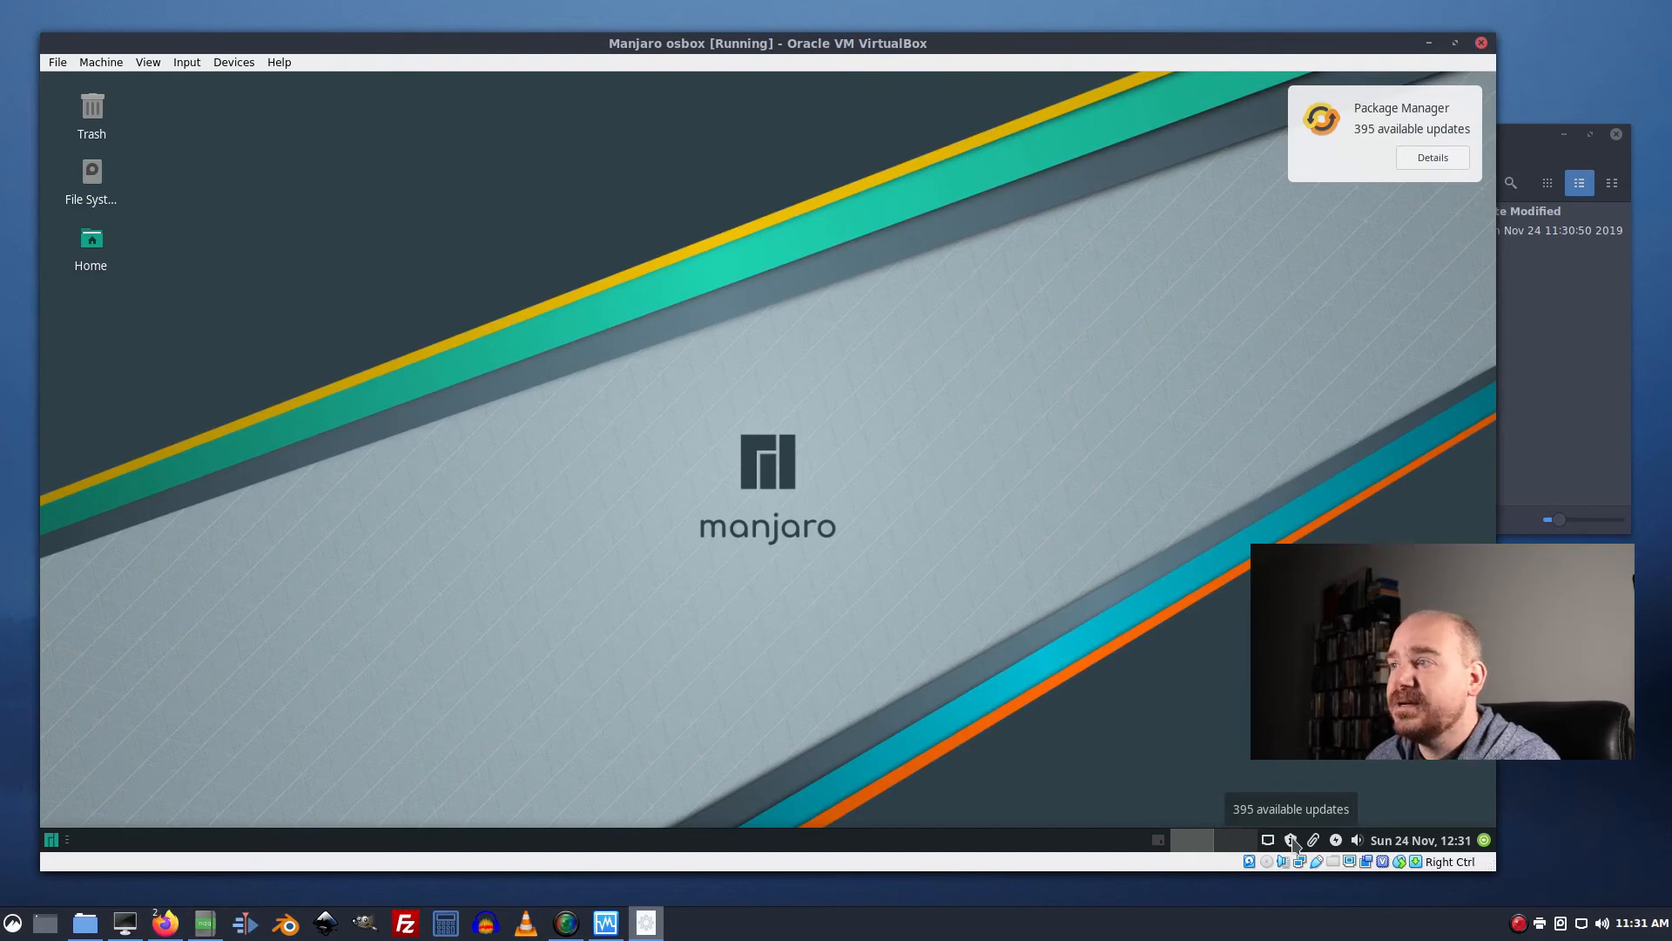
{"action": "mouse_move", "coordinate": [1409, 169]}
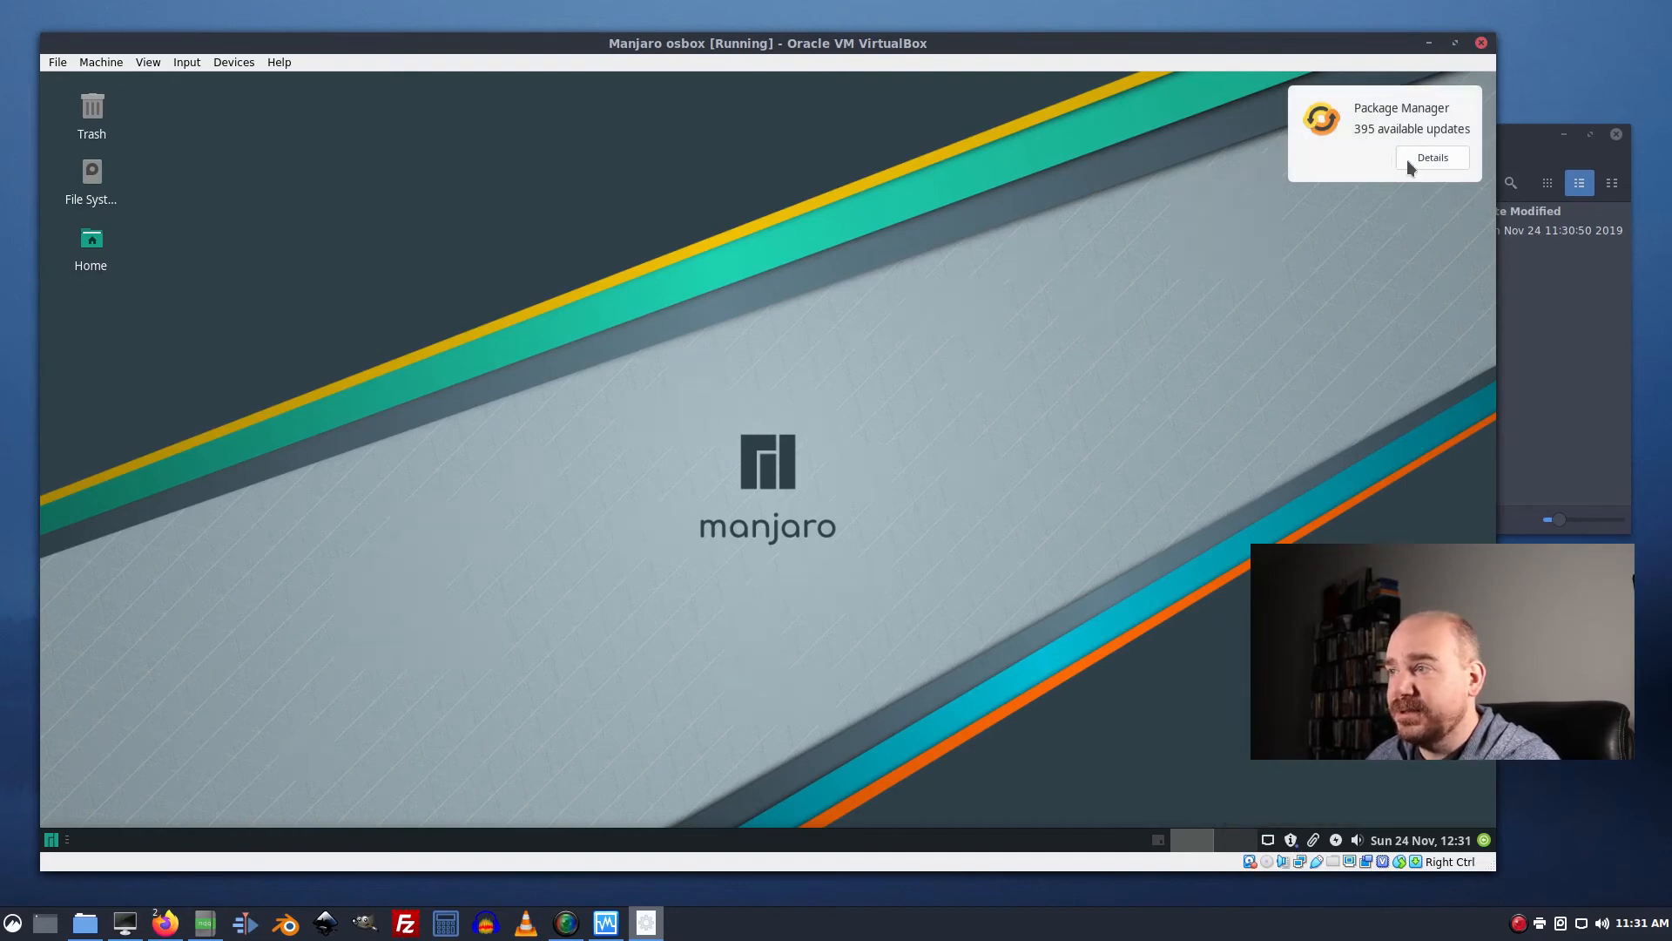
{"action": "left_click", "coordinate": [1432, 159]}
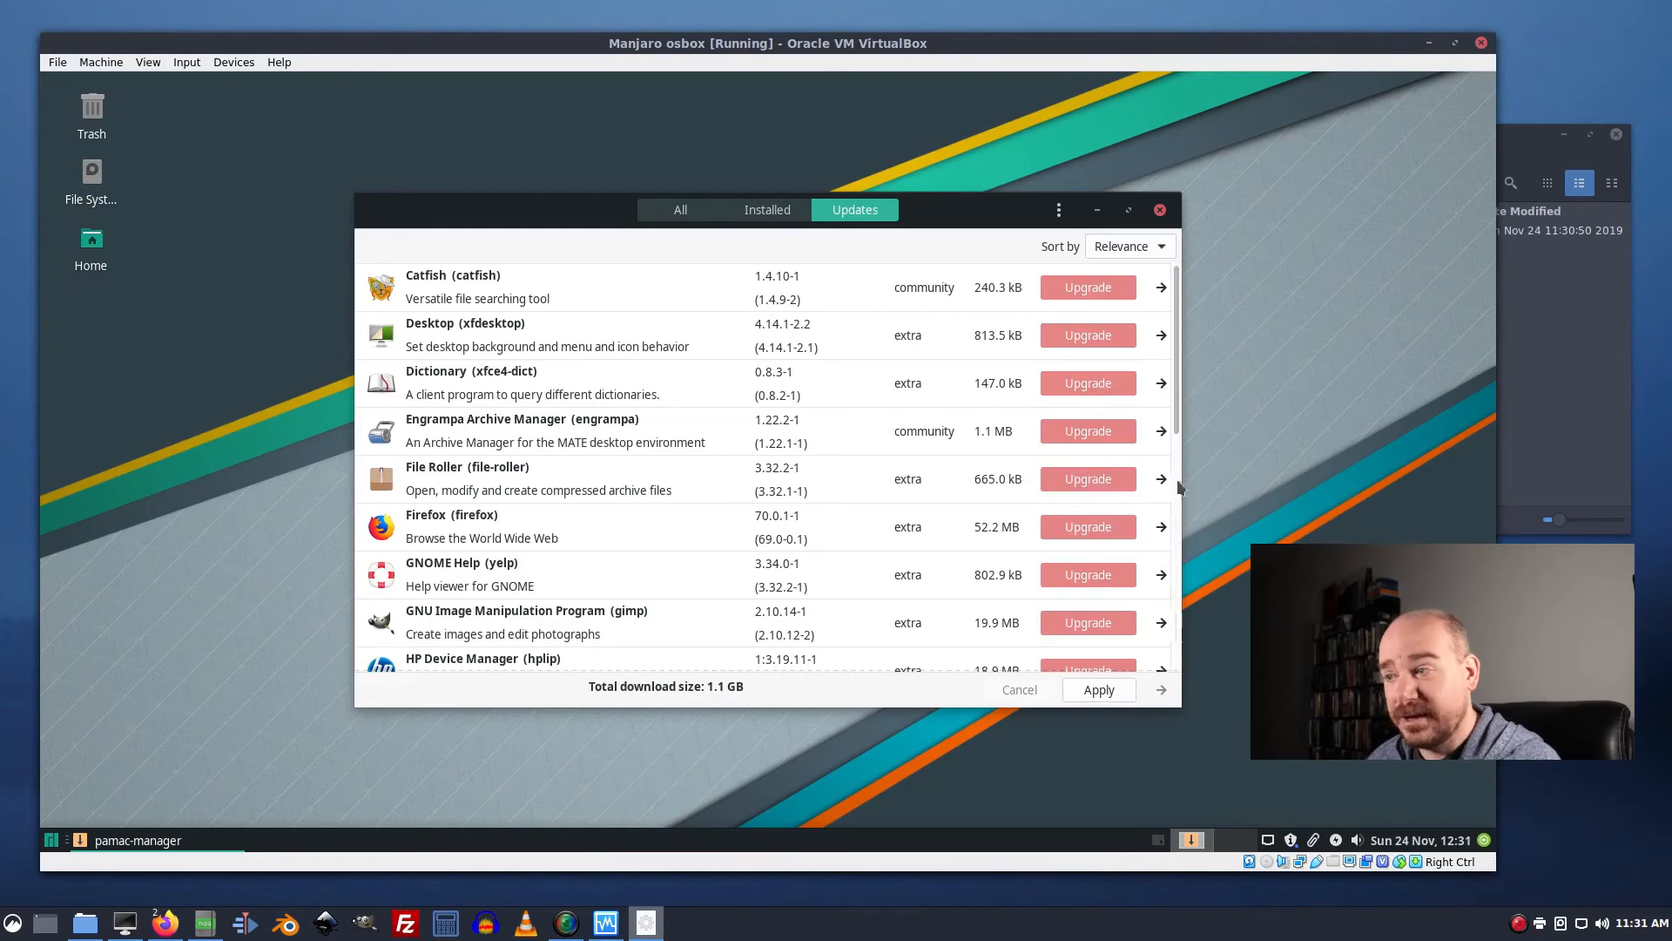
{"action": "scroll", "scroll_direction": "down", "scroll_amount": 3}
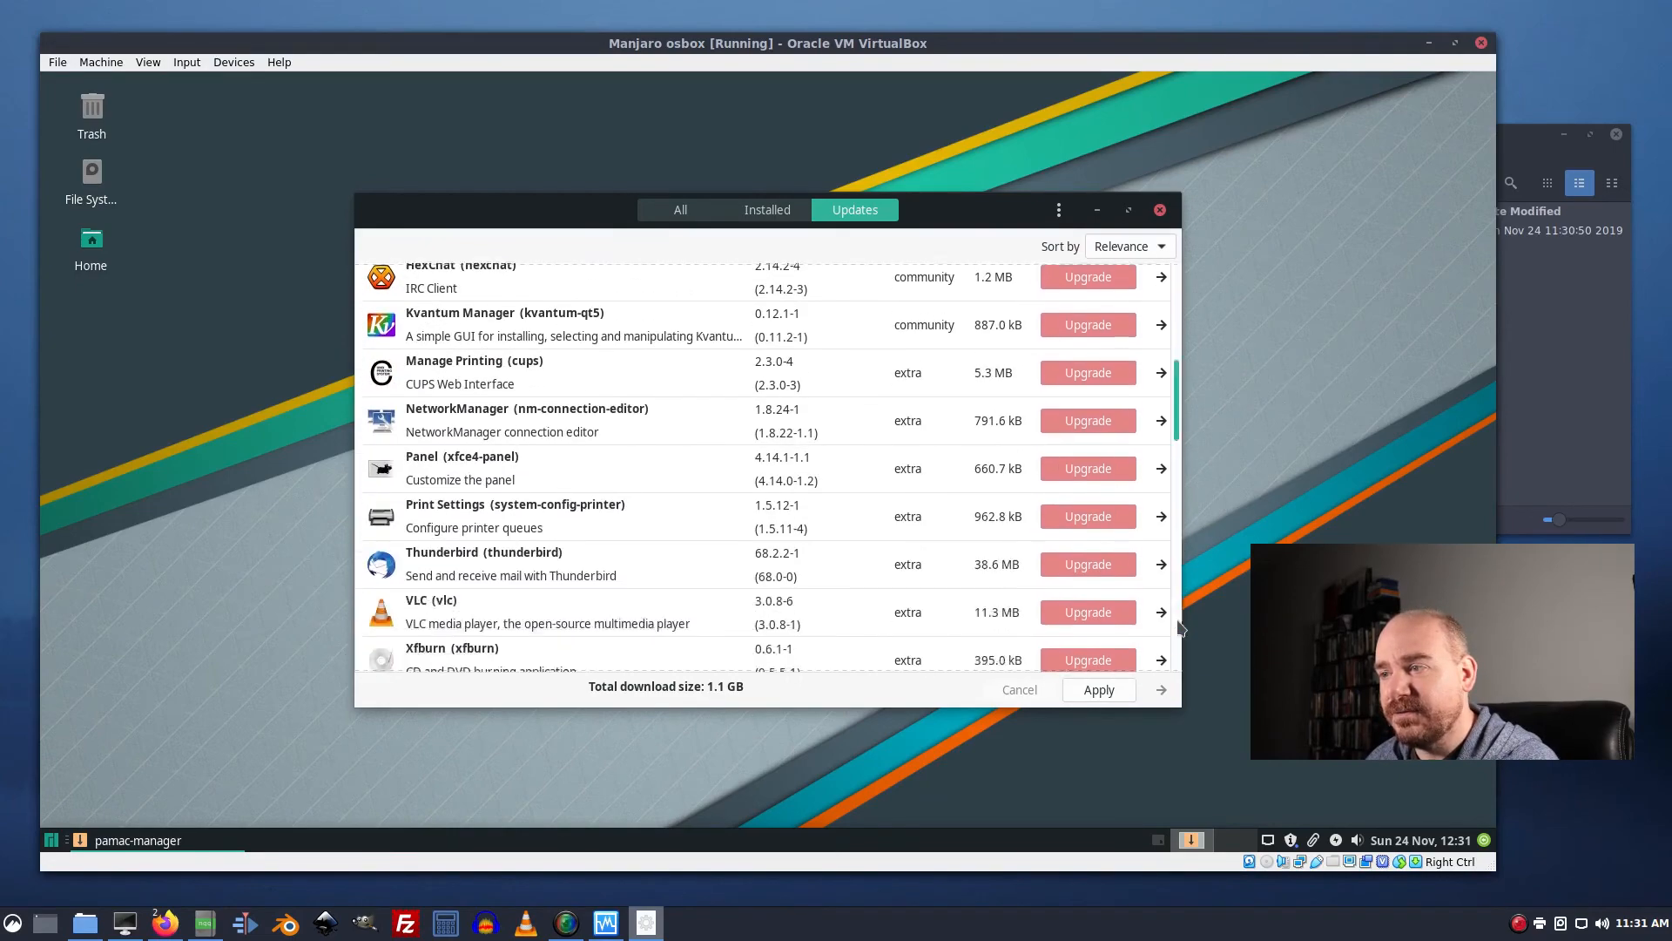
{"action": "scroll", "scroll_direction": "up", "scroll_amount": 3}
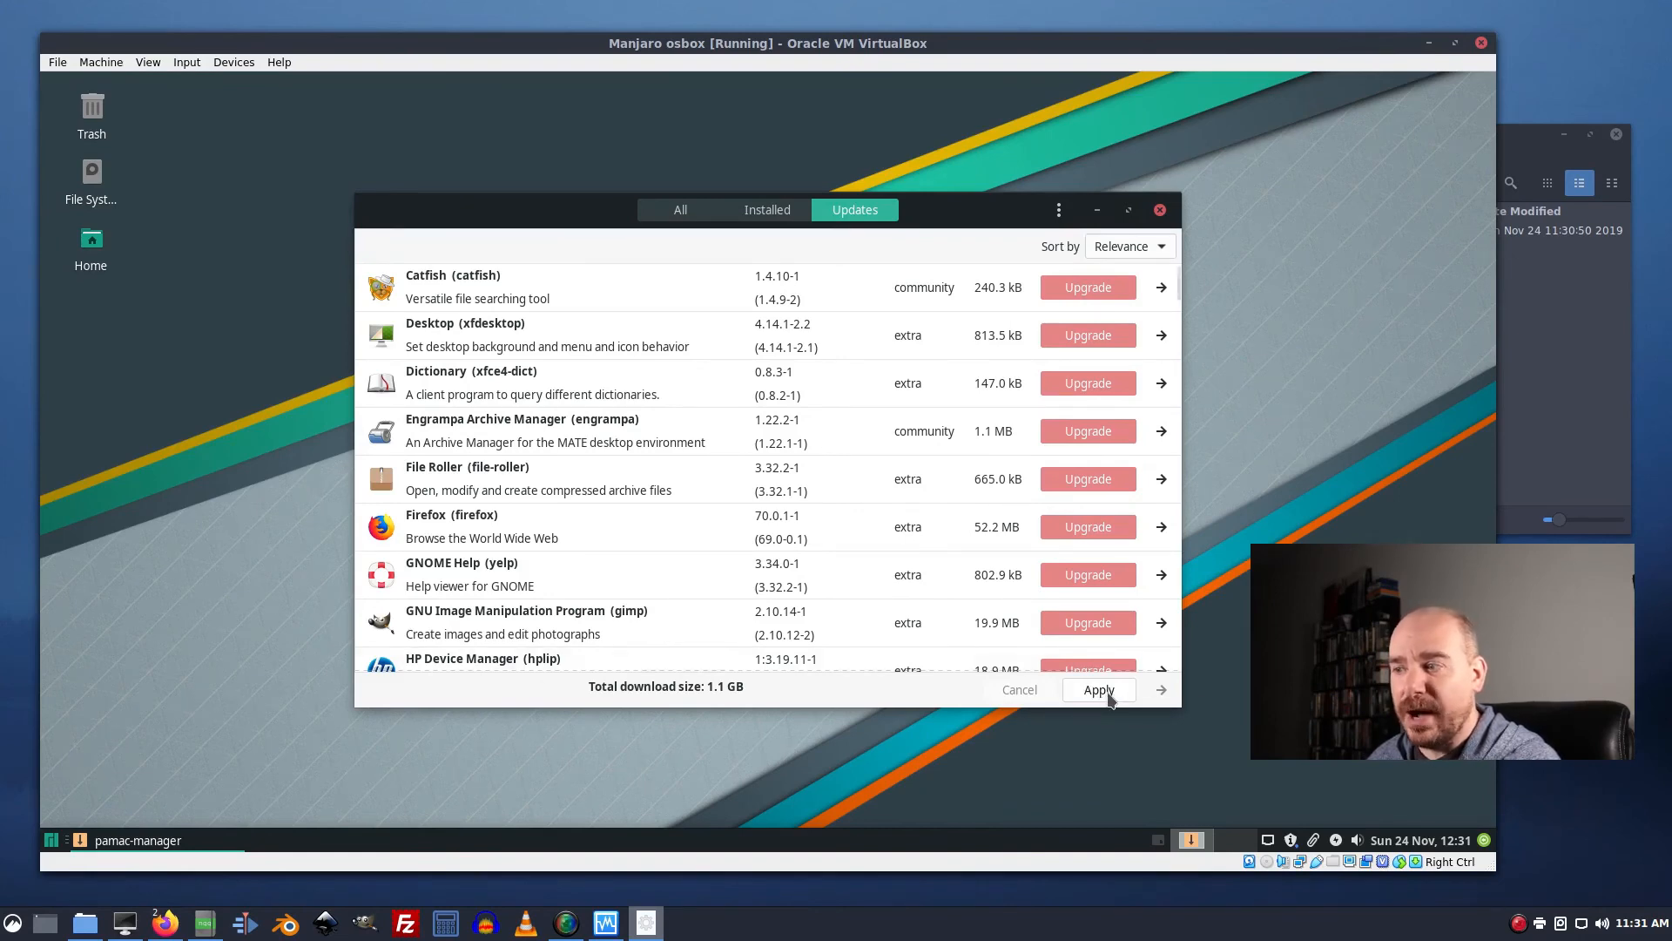
Apply the updates, authenticate with the password, dismiss the dependency warning, confirm the summary and show the log.
{"action": "left_click", "coordinate": [1099, 690]}
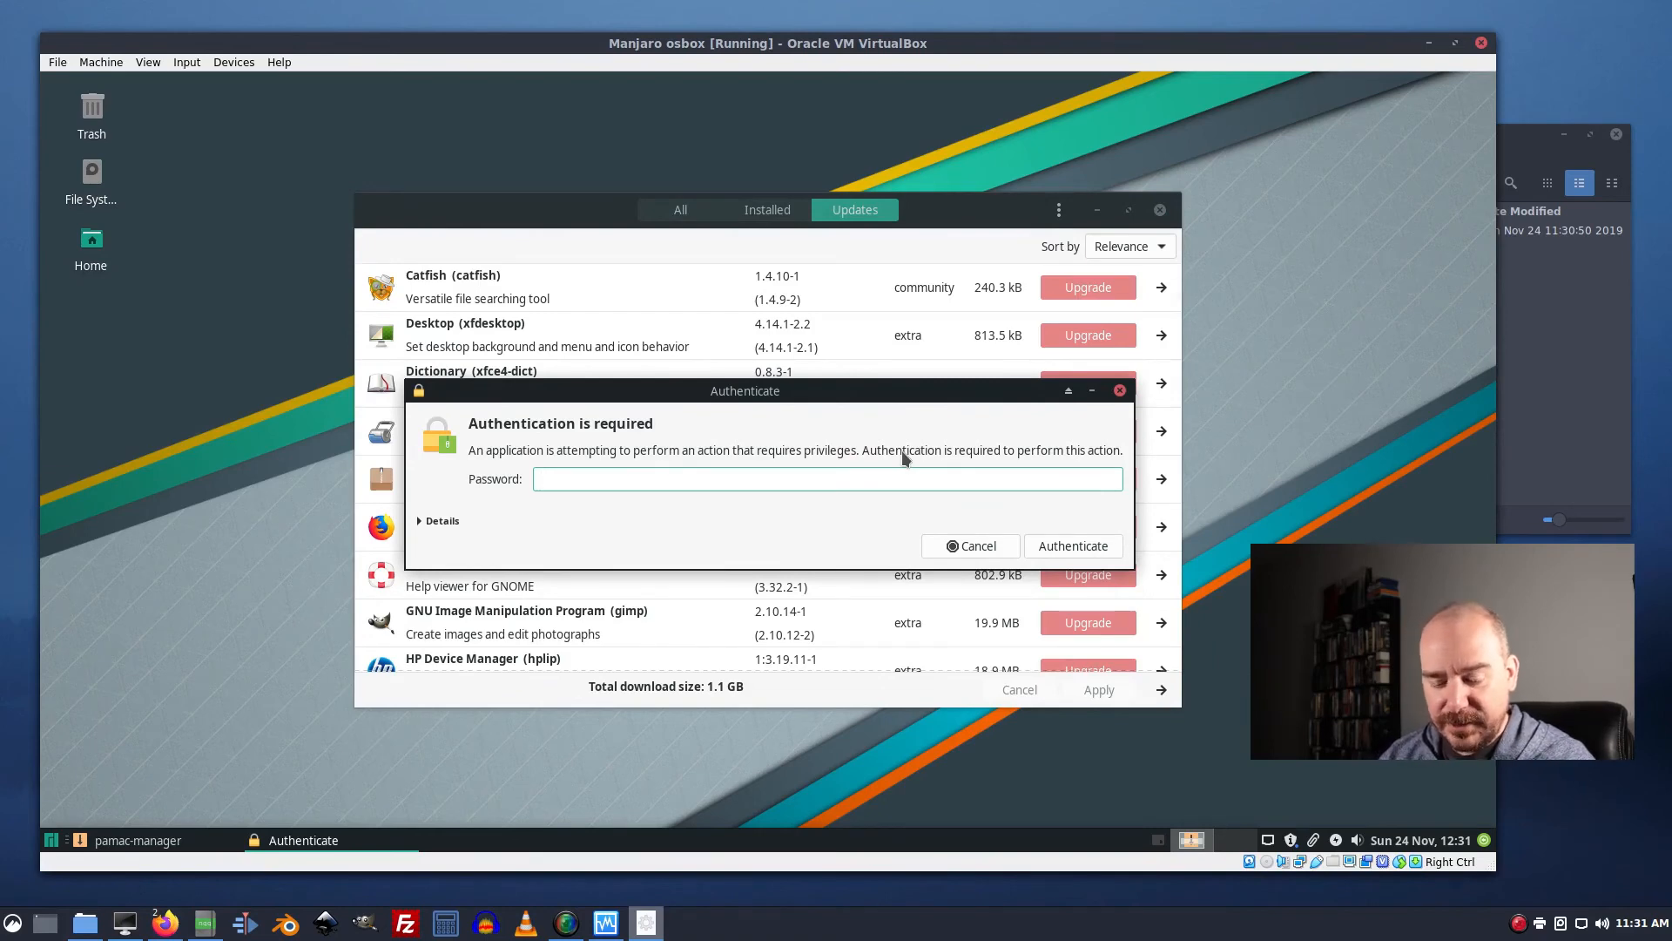
{"action": "type", "text": "••"}
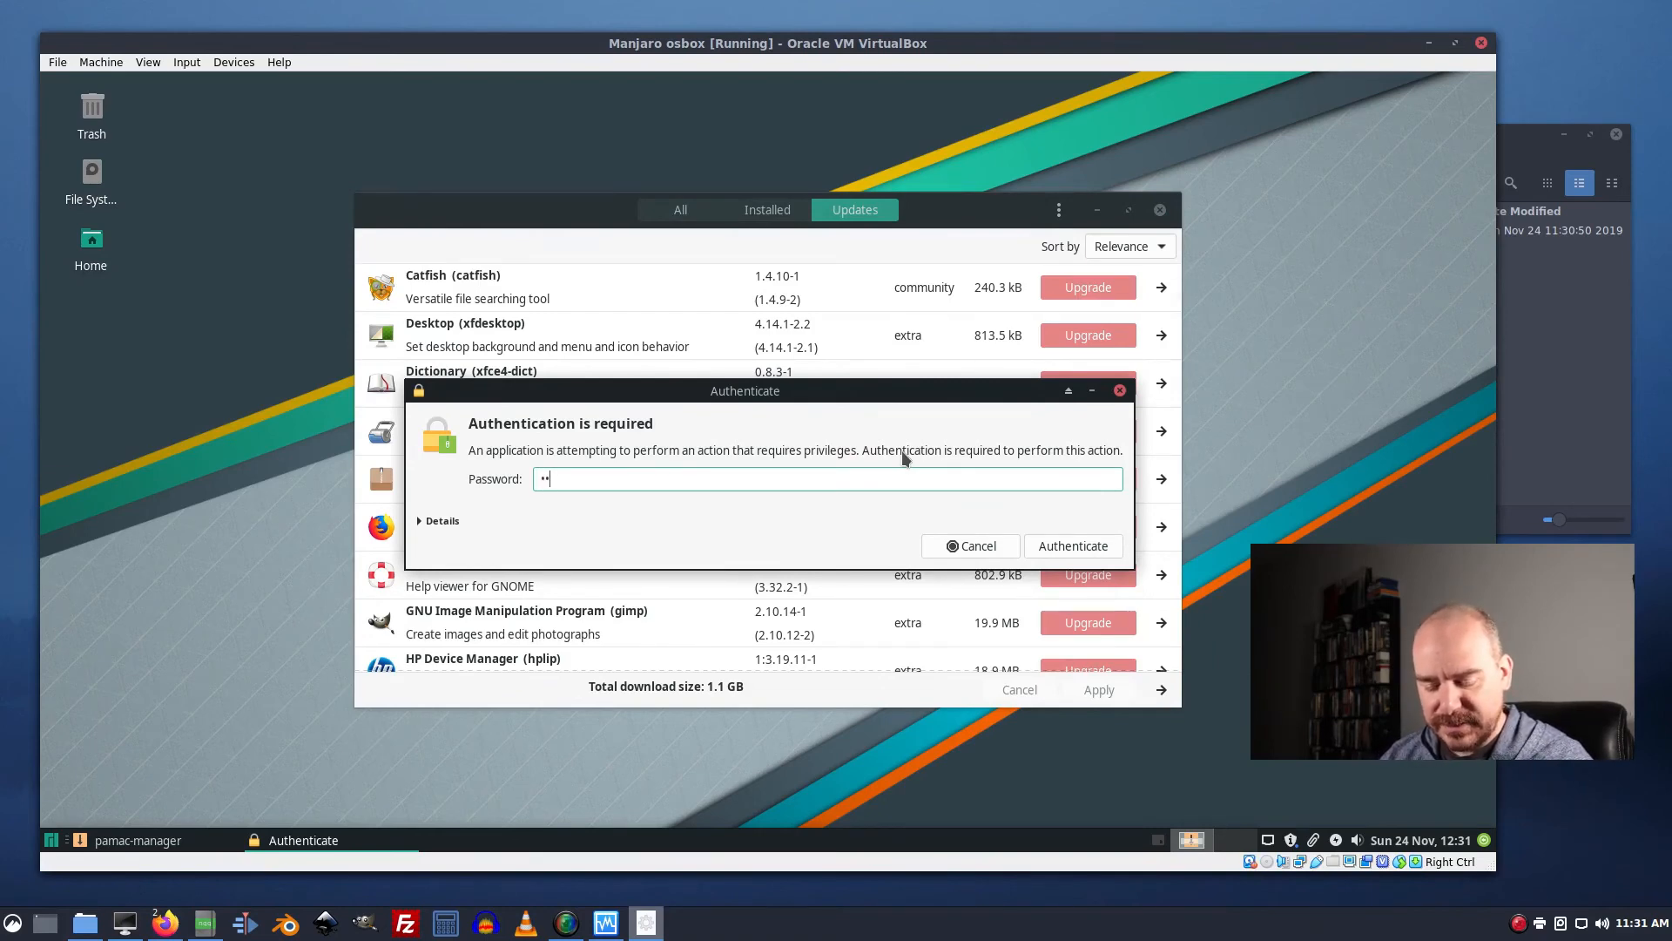
{"action": "type", "text": "password"}
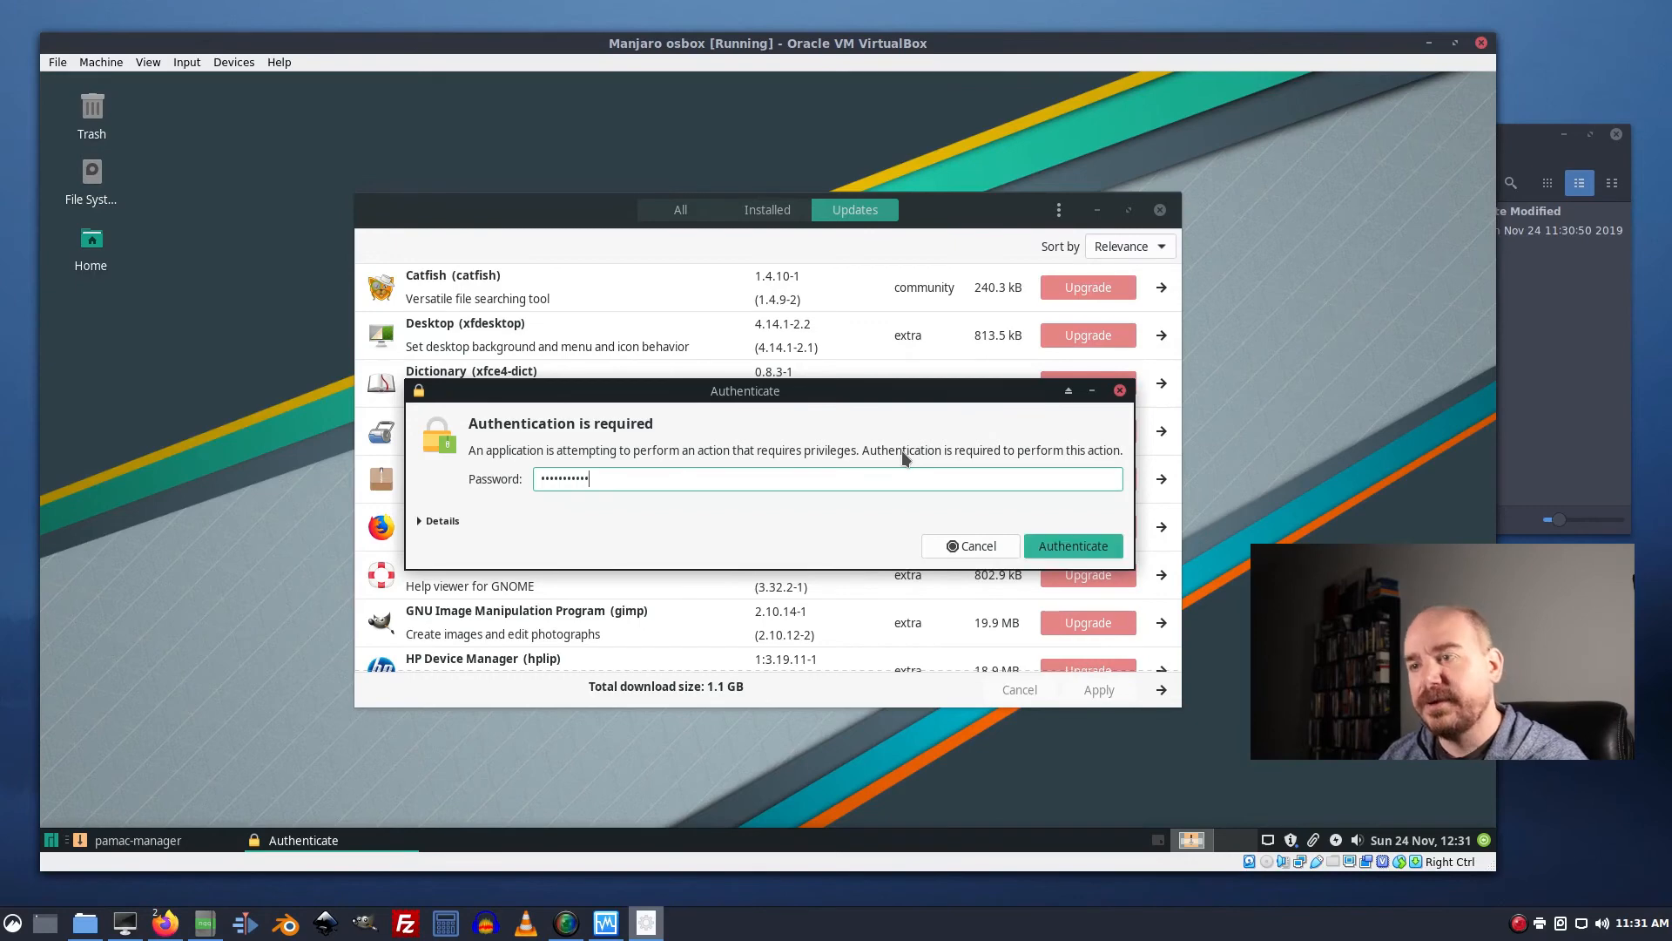
{"action": "left_click", "coordinate": [1071, 546]}
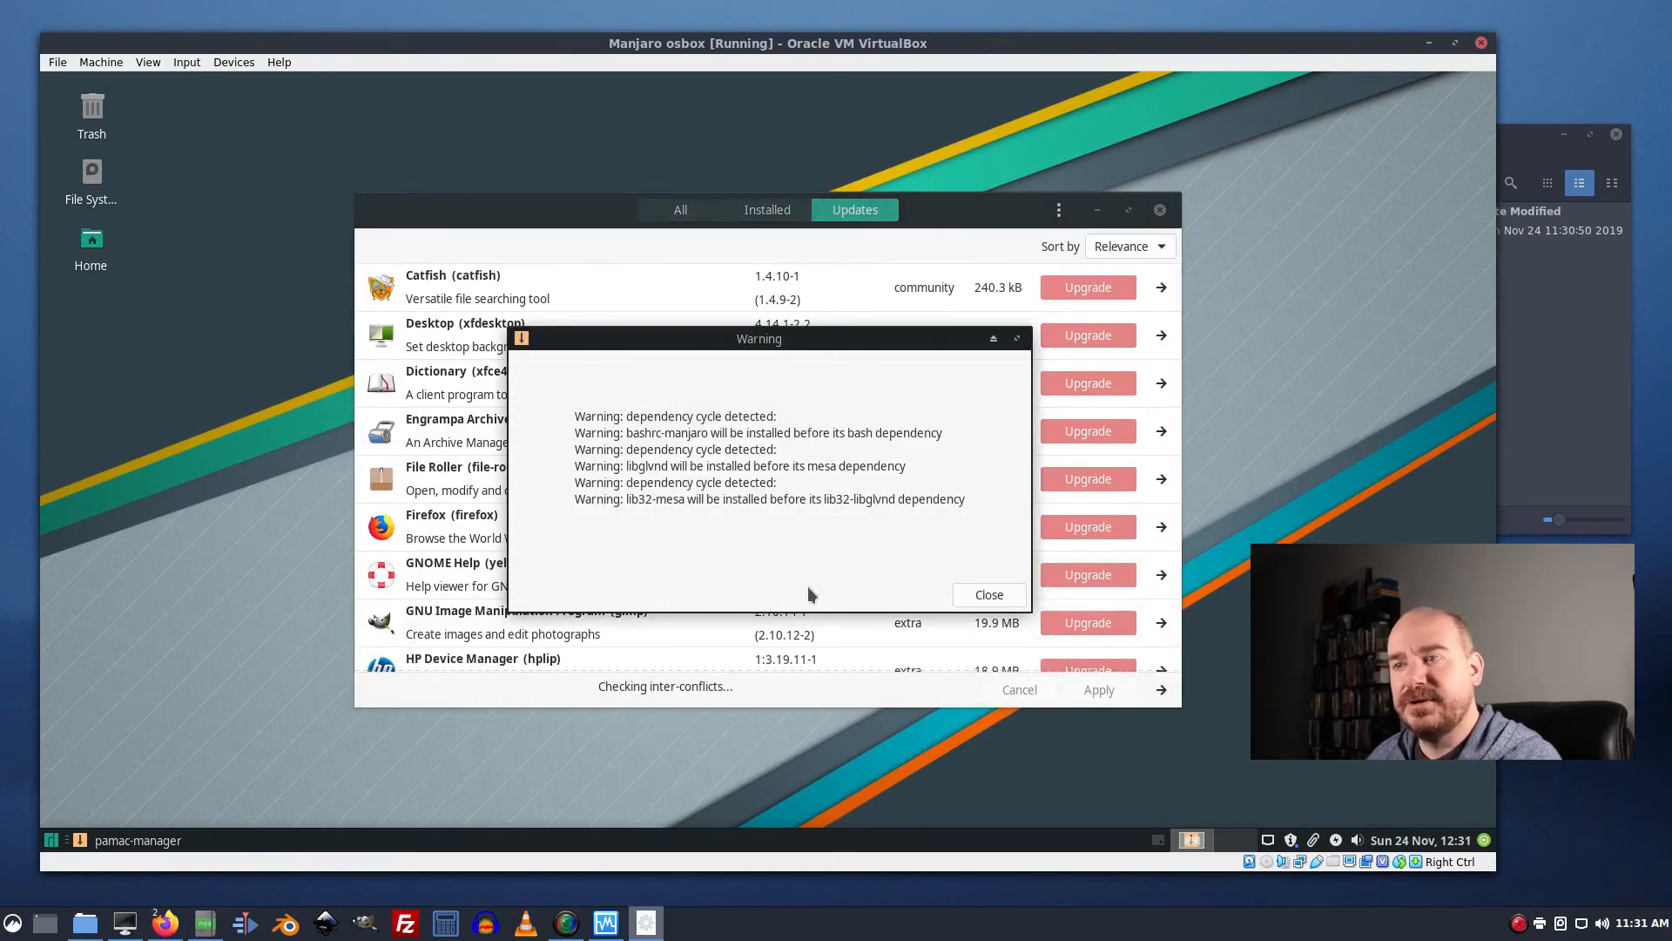
{"action": "left_click", "coordinate": [986, 594]}
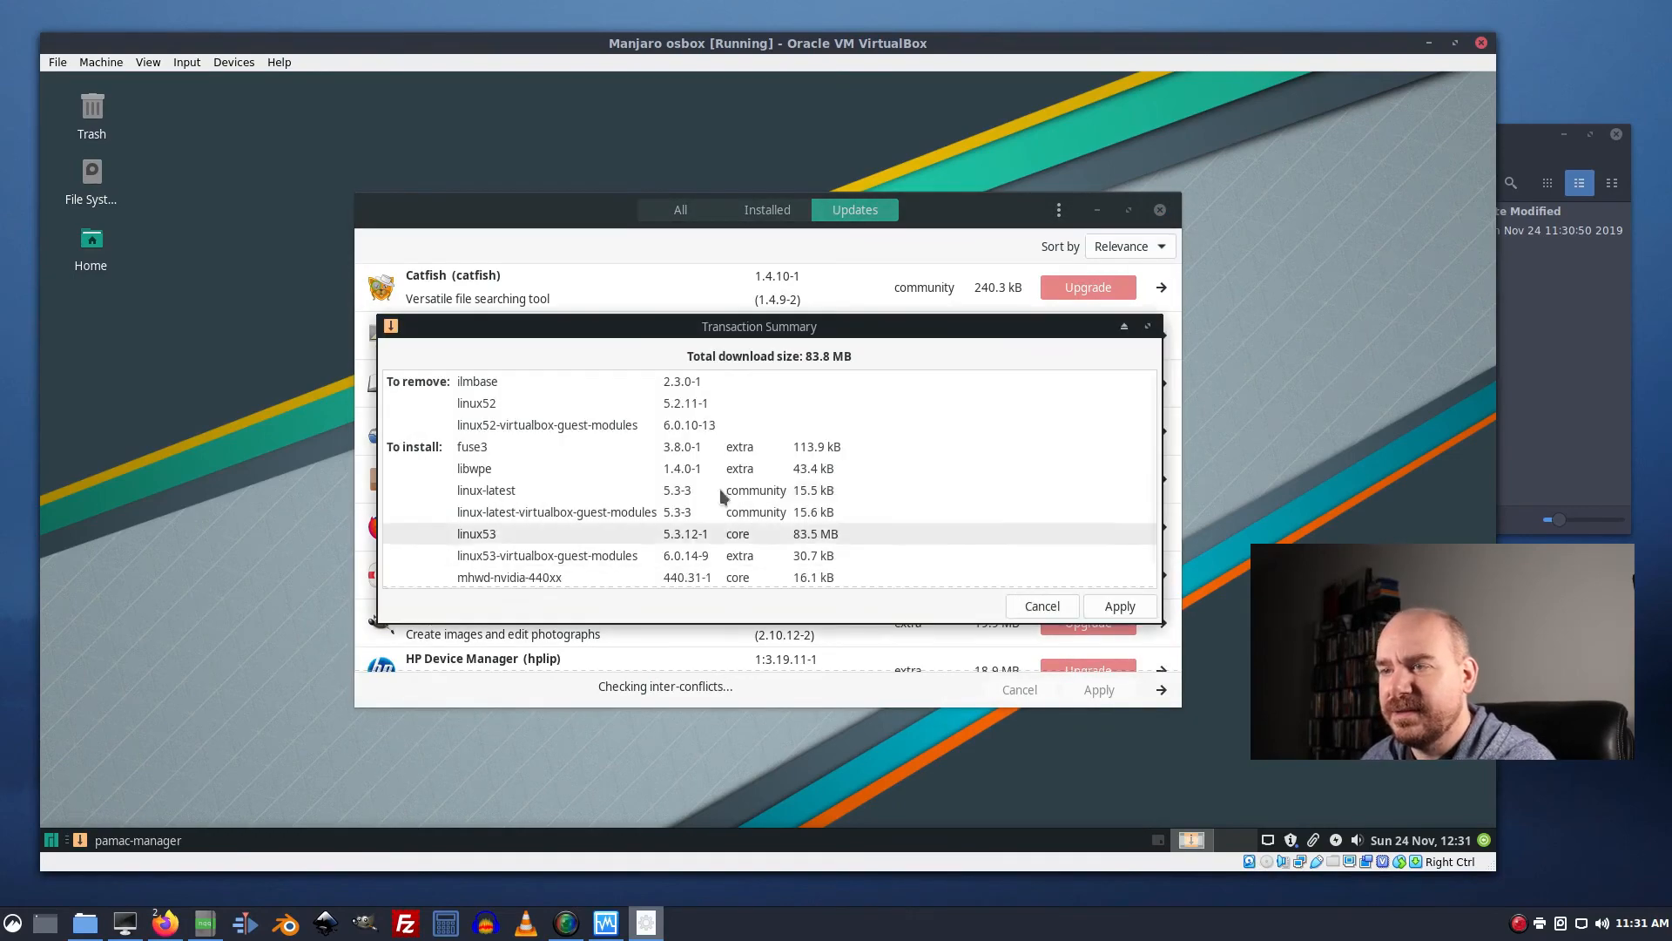
{"action": "left_click", "coordinate": [1118, 606]}
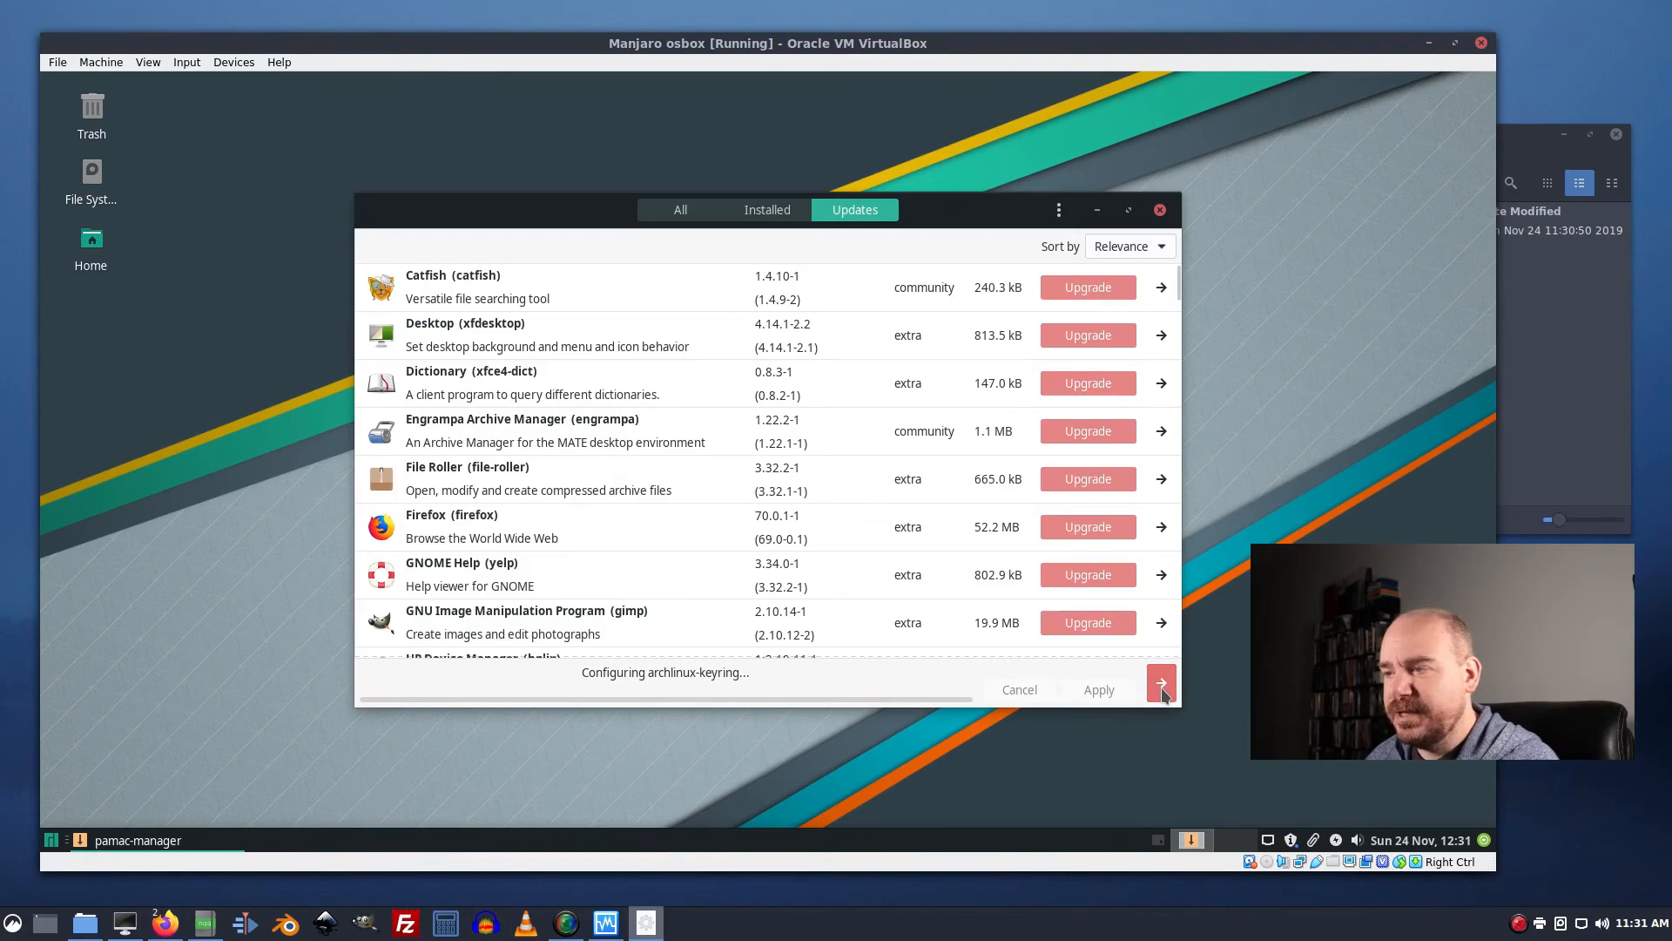
{"action": "left_click", "coordinate": [1162, 683]}
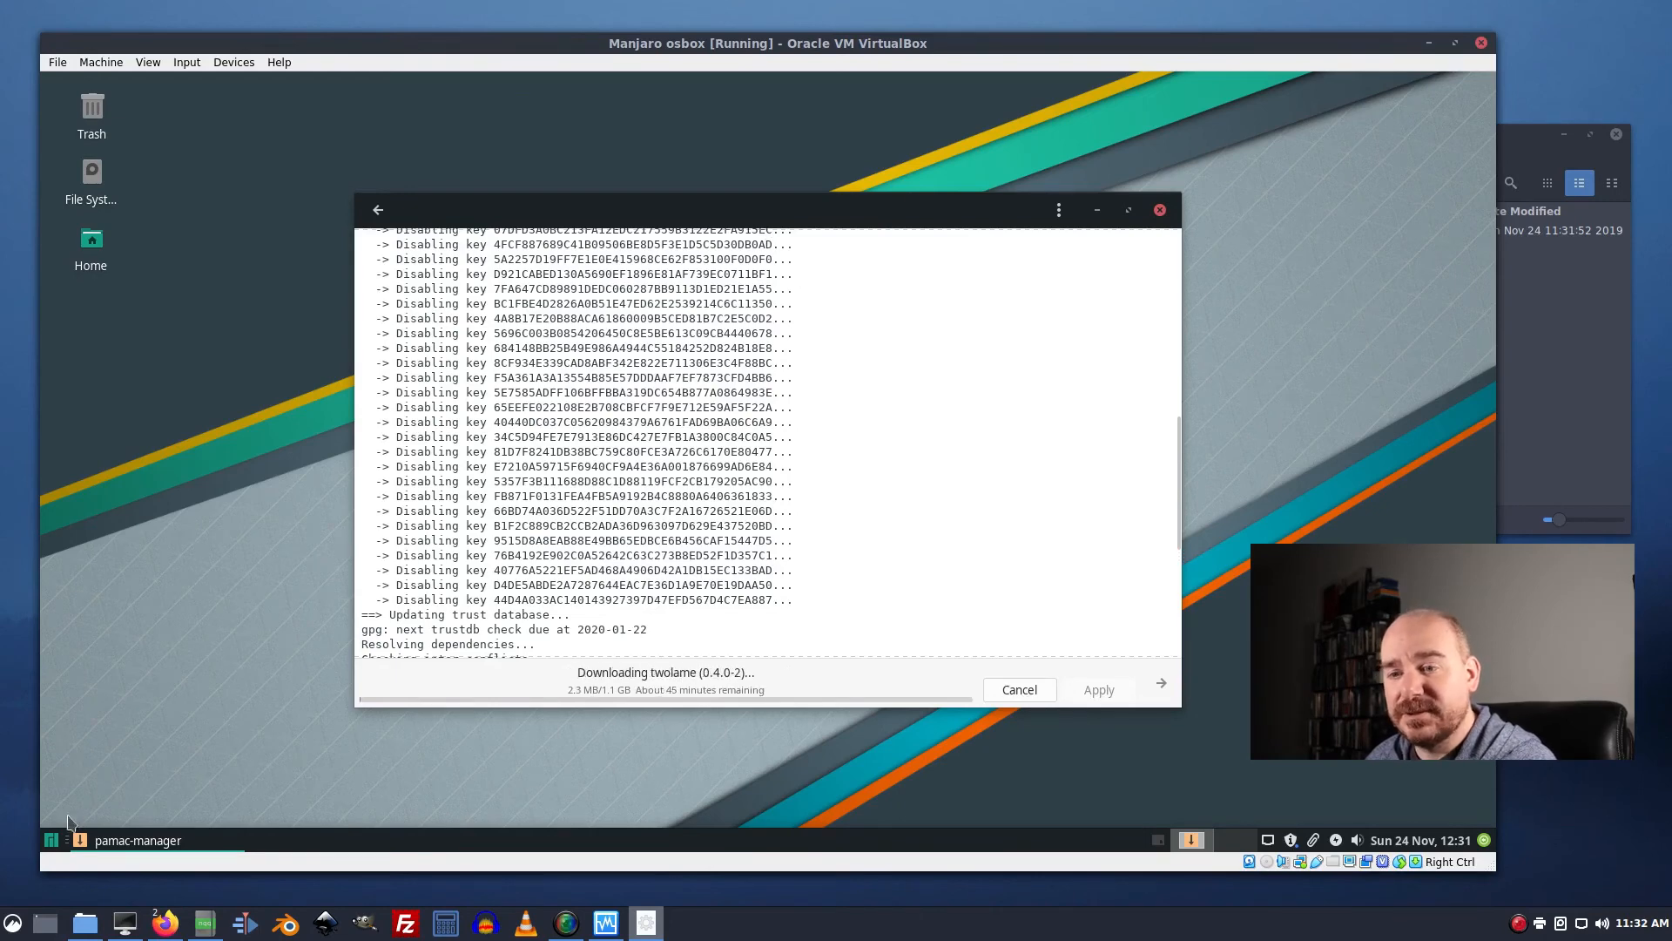
Leave the log view and switch Pamac from the updates list to all packages.
{"action": "left_click", "coordinate": [49, 839]}
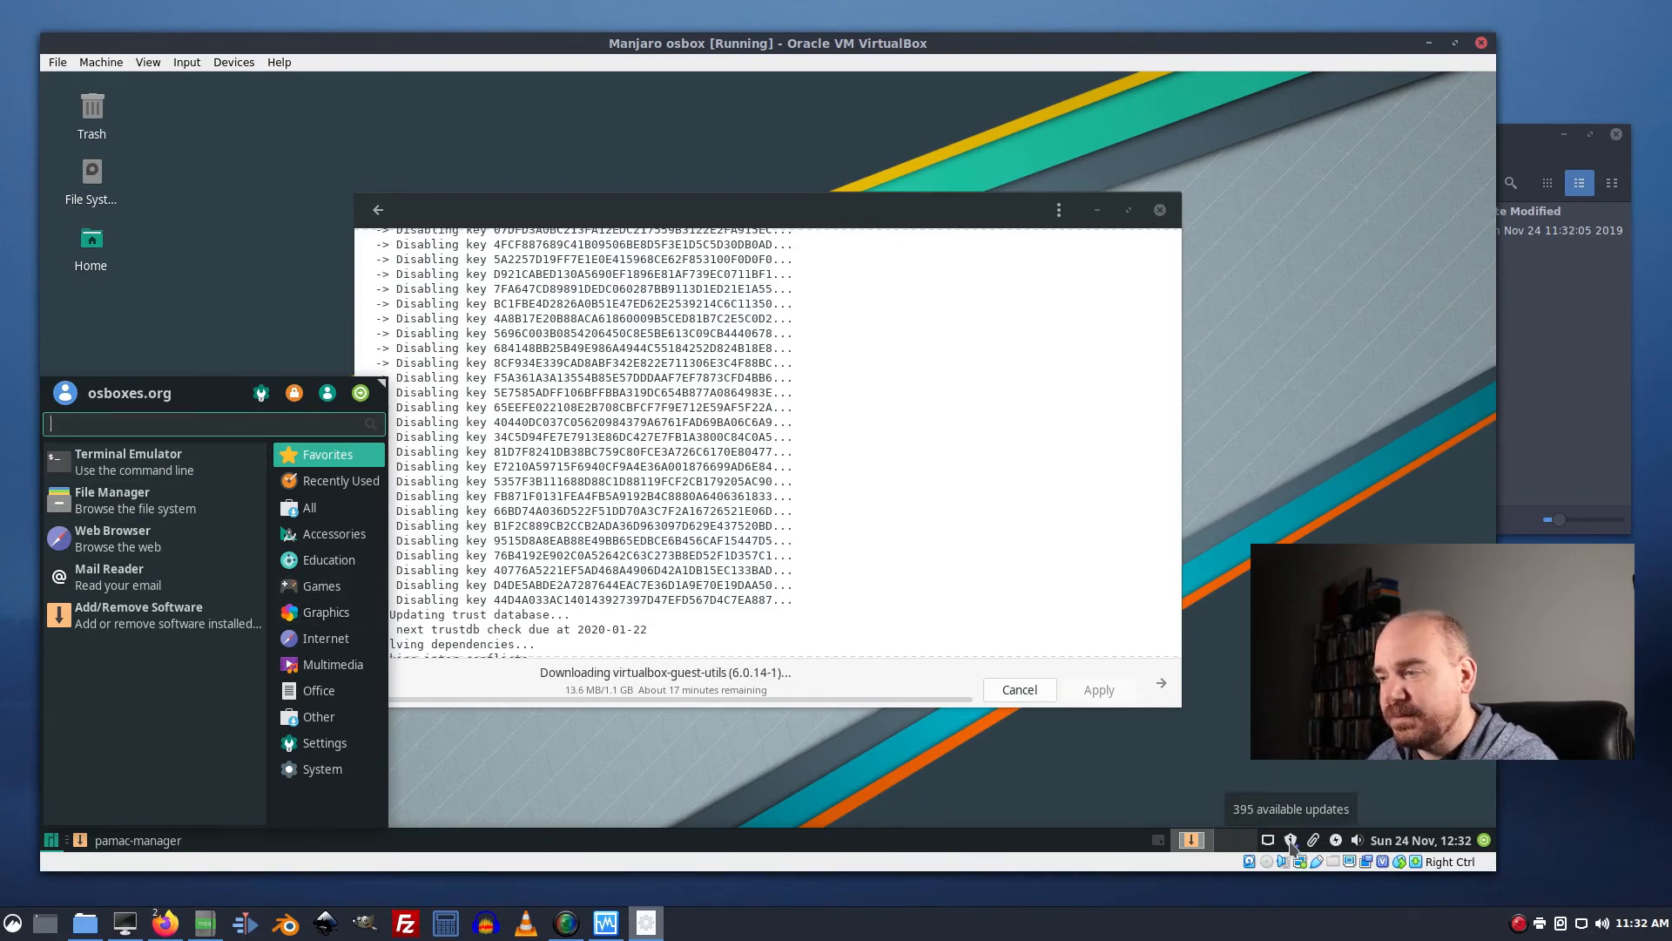
{"action": "left_click", "coordinate": [923, 472]}
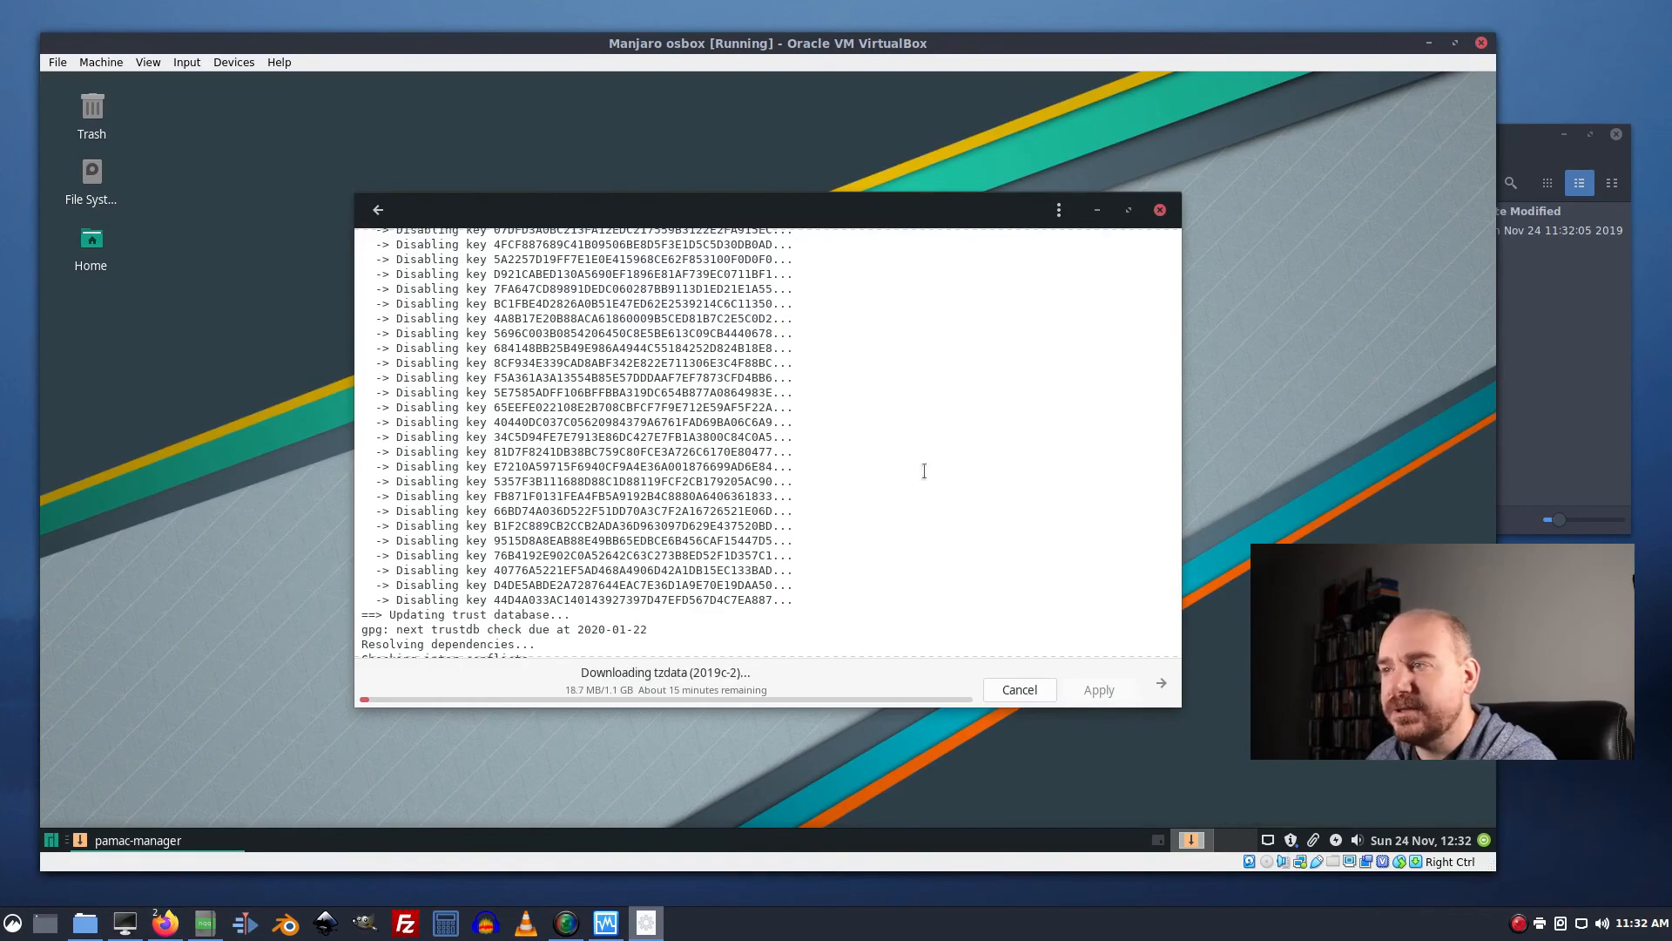
{"action": "left_click", "coordinate": [853, 209]}
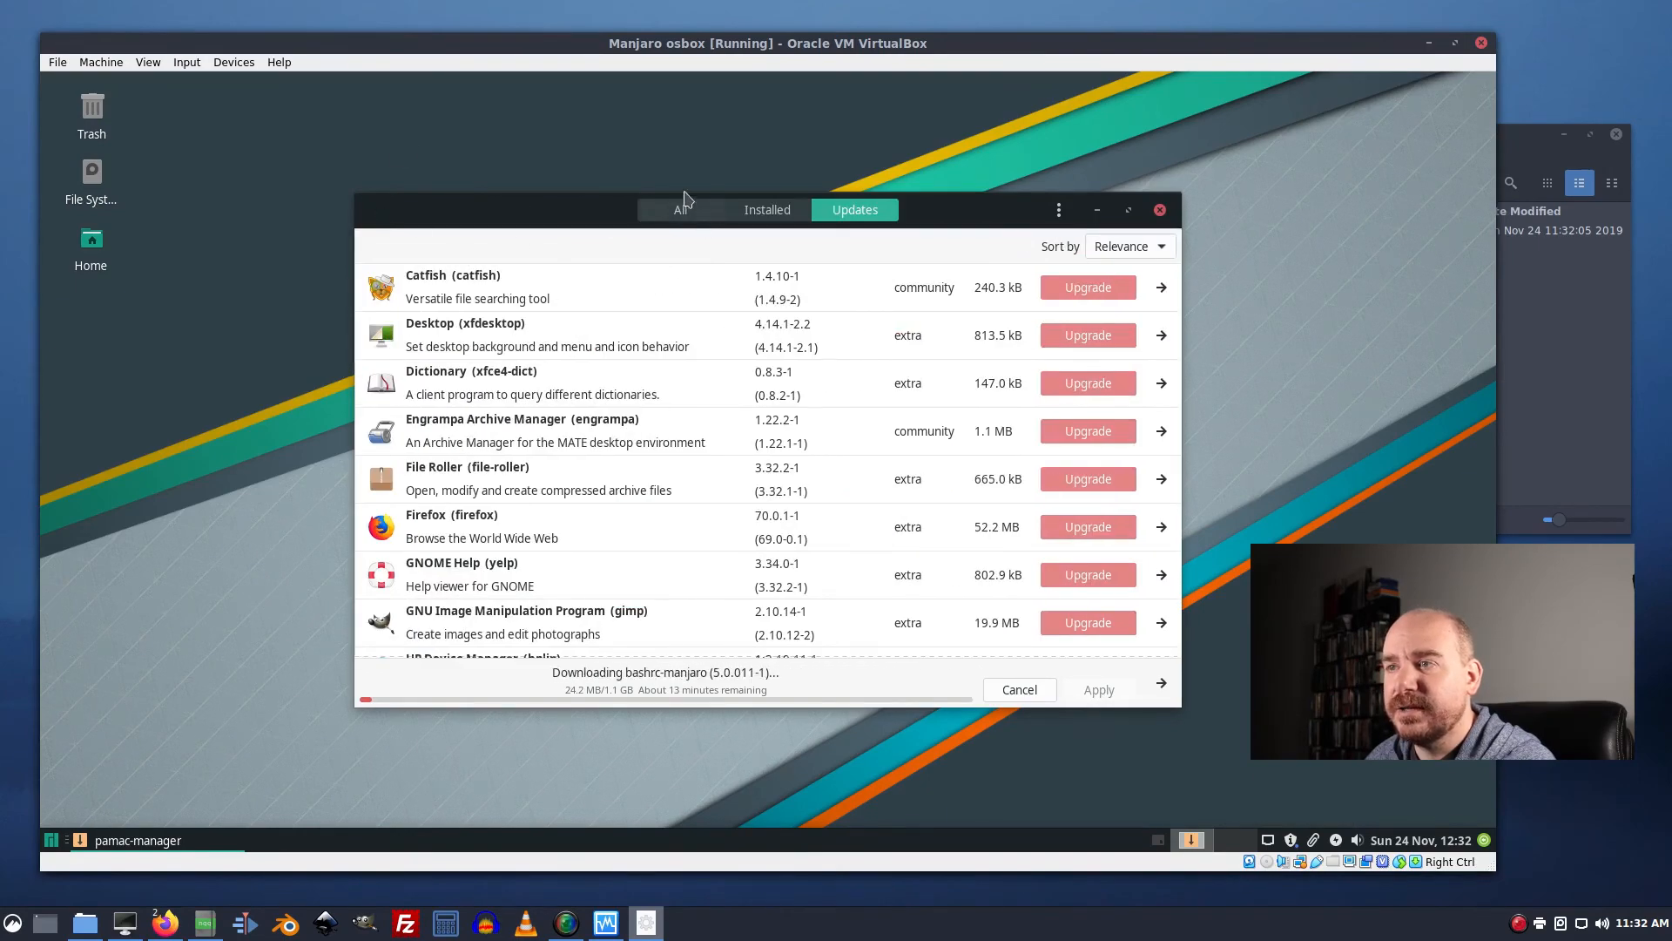
{"action": "left_click", "coordinate": [697, 209]}
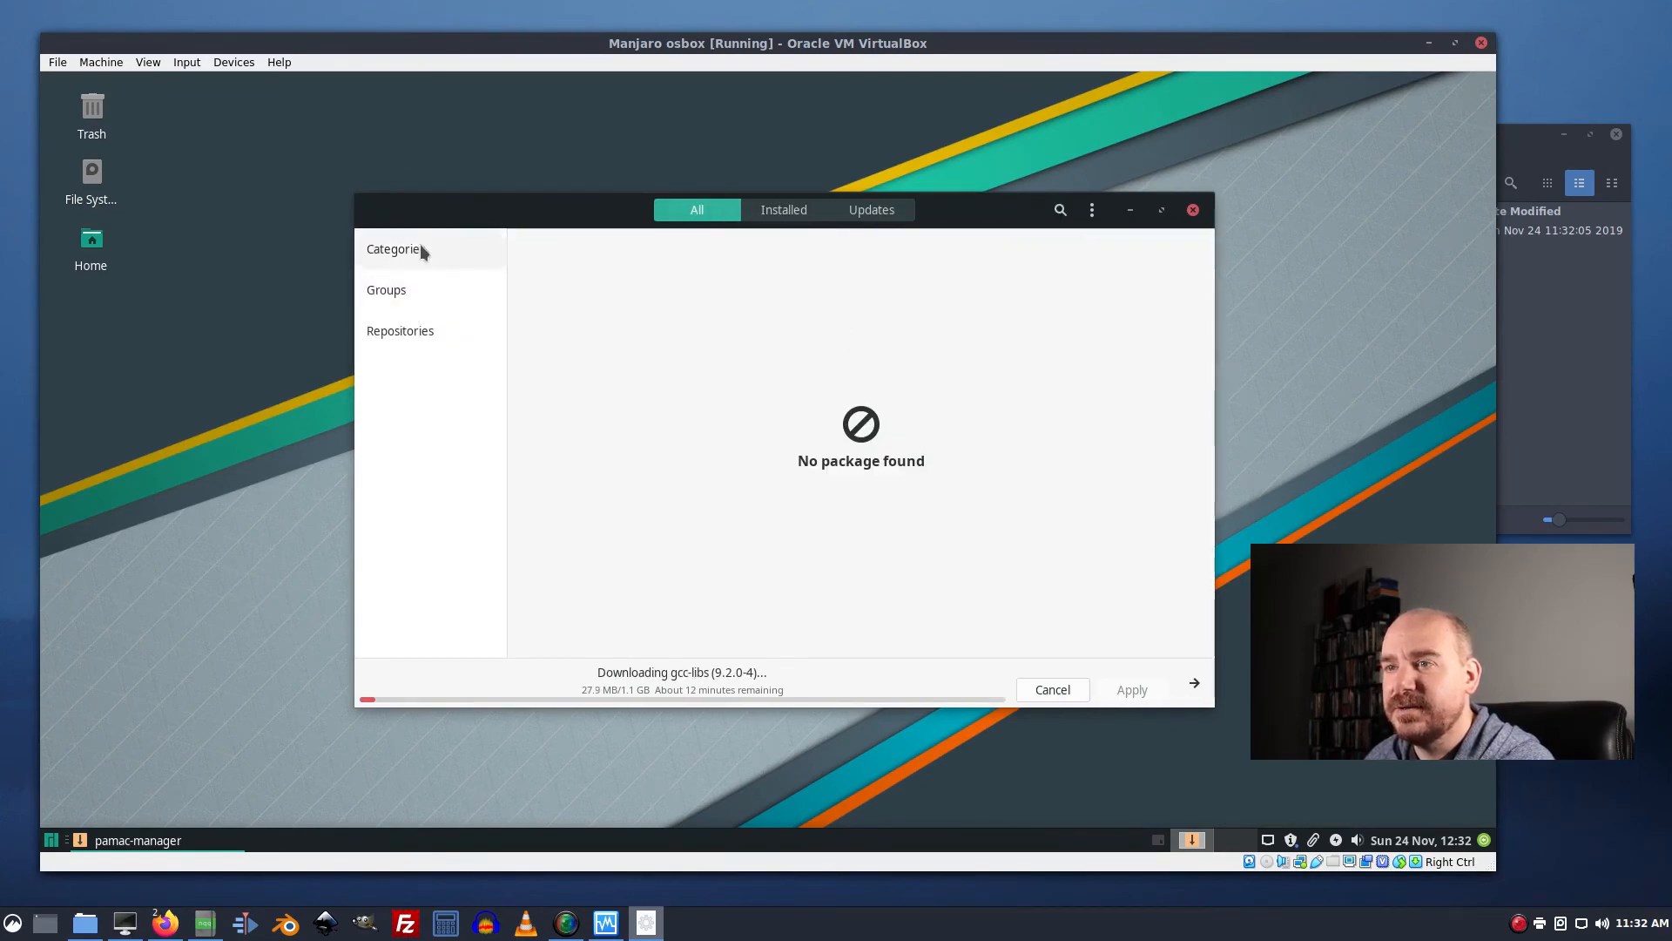
Browse packages by group, then by category, ending on the empty Games category.
{"action": "left_click", "coordinate": [387, 289]}
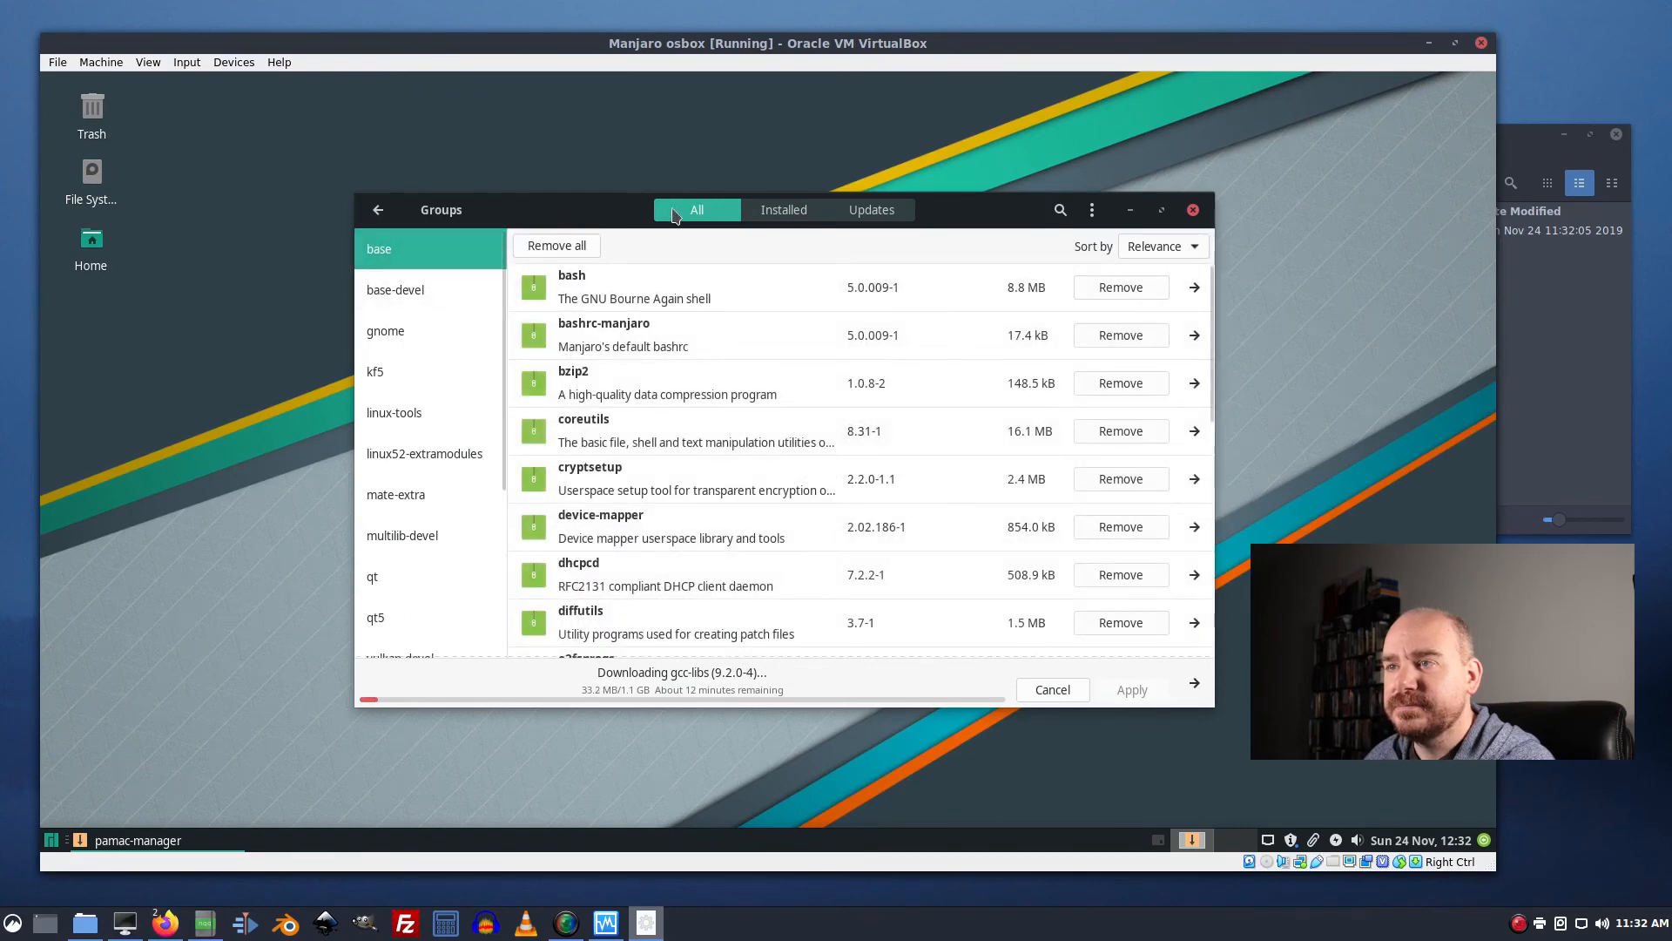
{"action": "left_click", "coordinate": [378, 209]}
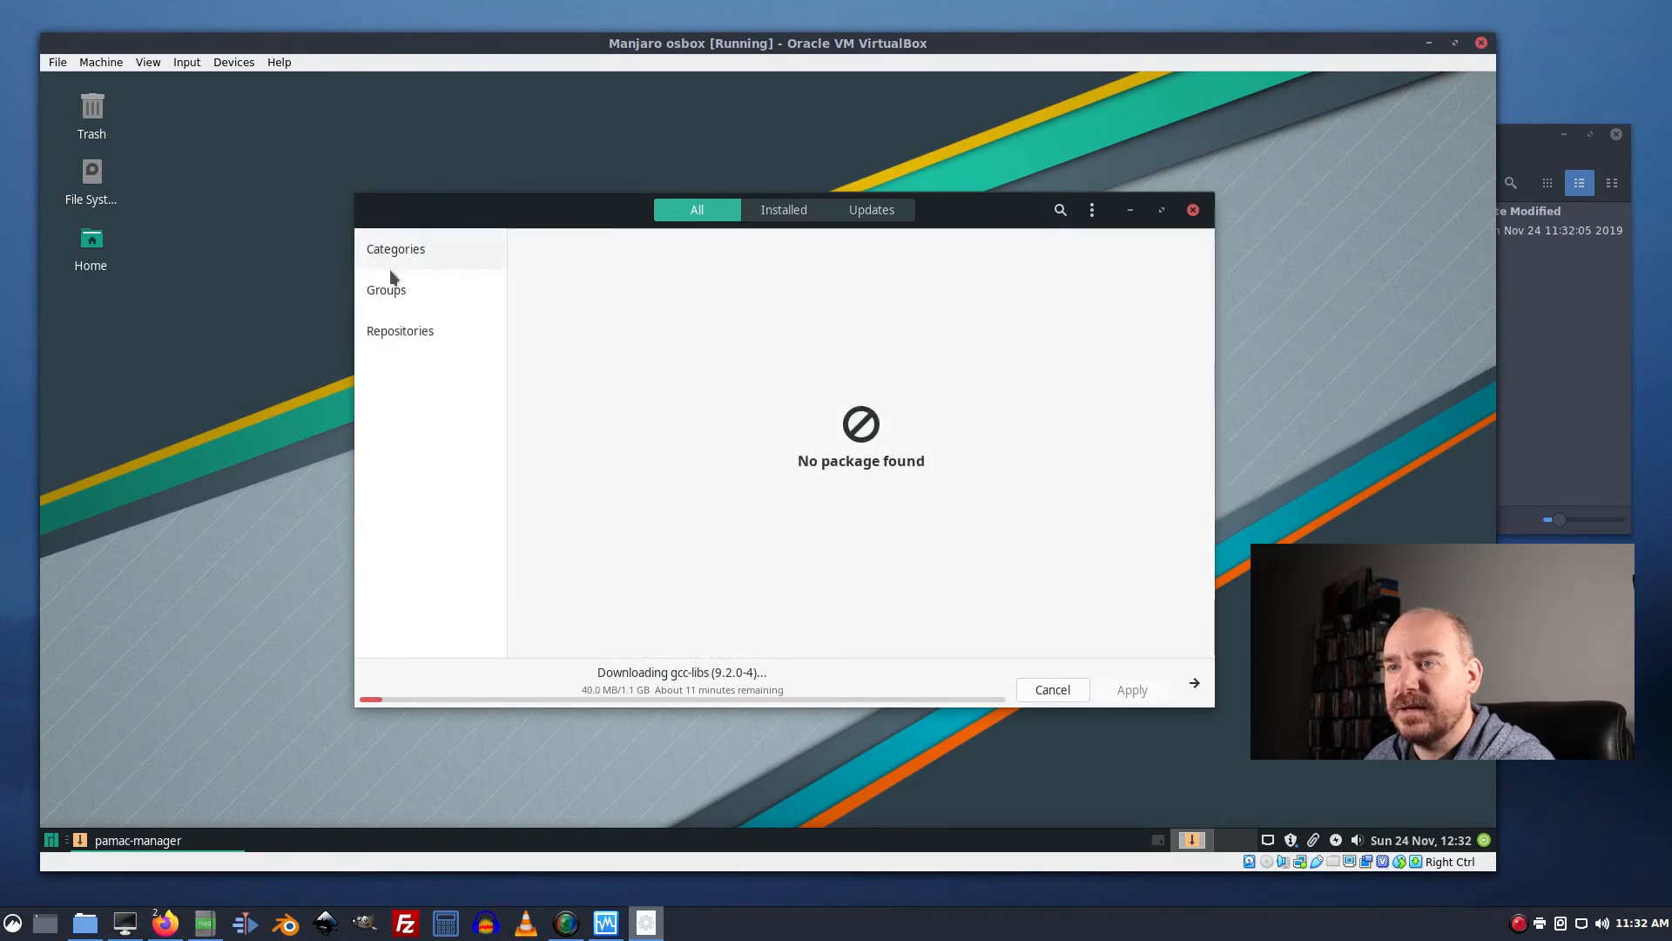
{"action": "left_click", "coordinate": [395, 249]}
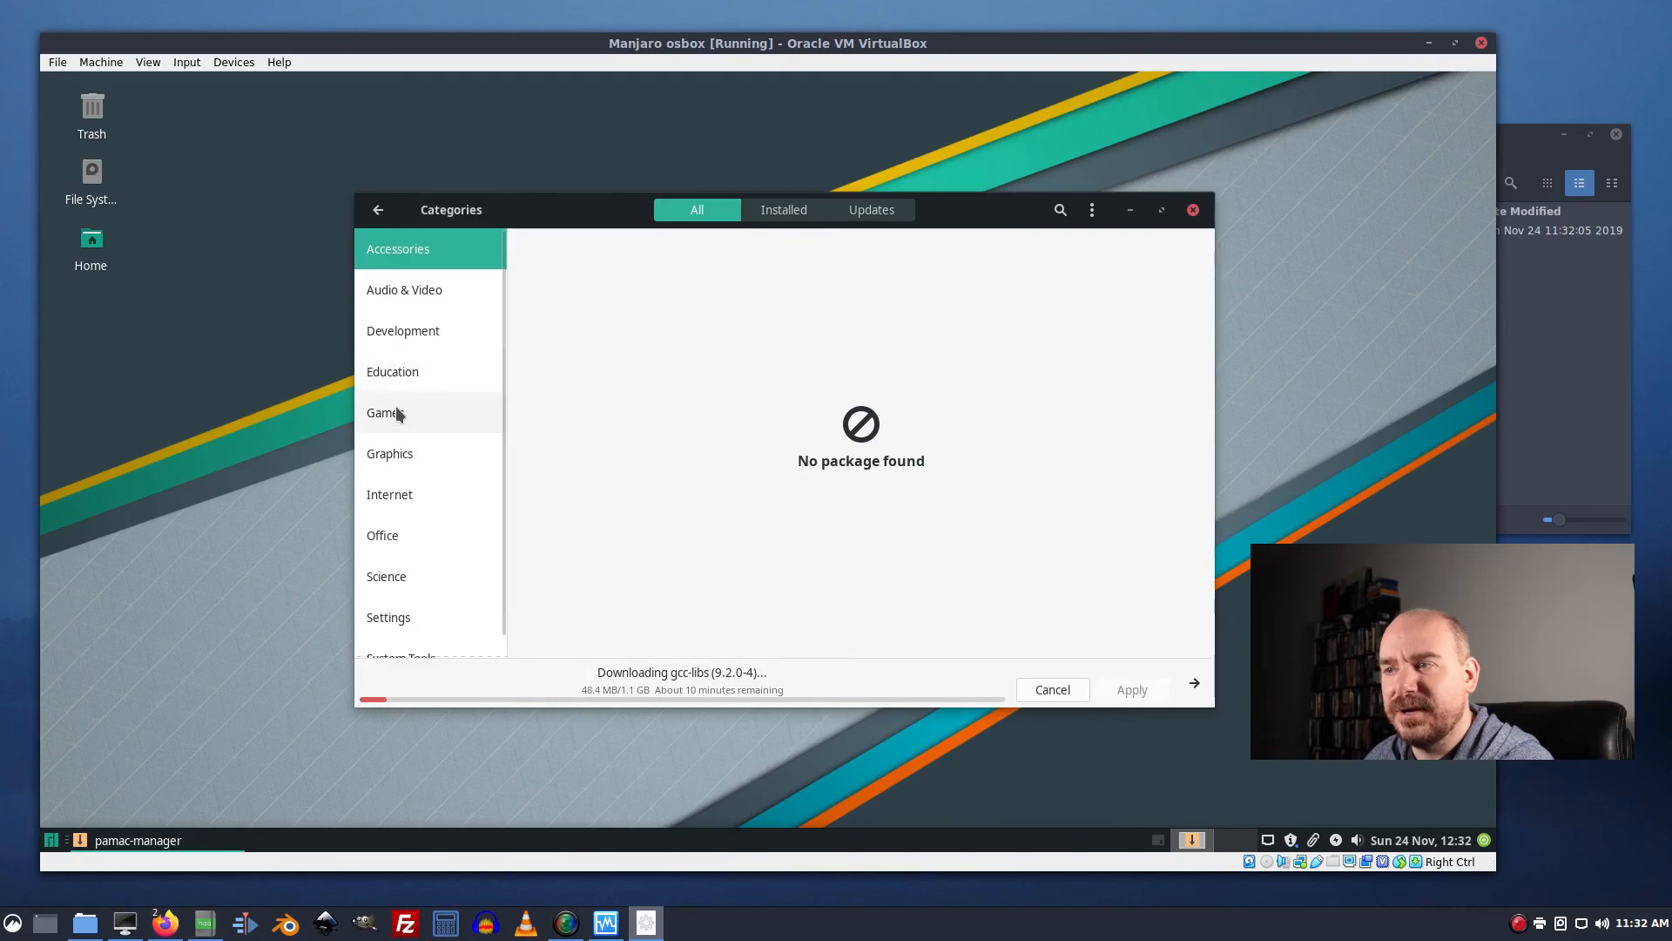
{"action": "left_click", "coordinate": [385, 412]}
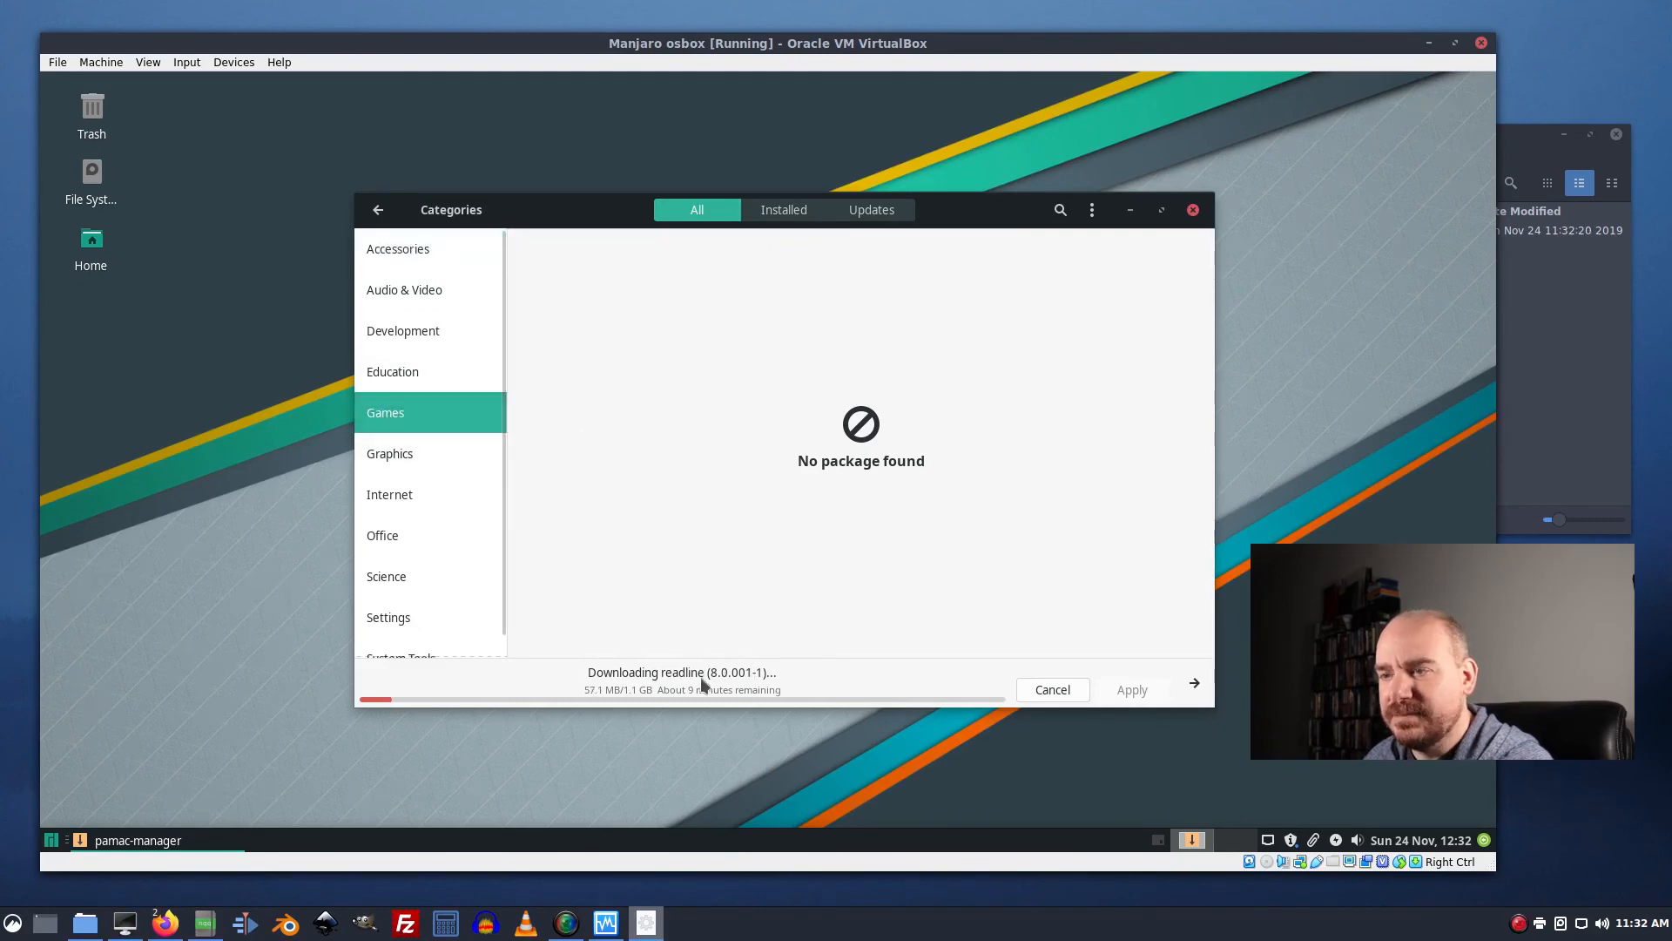
{"action": "mouse_move", "coordinate": [928, 500]}
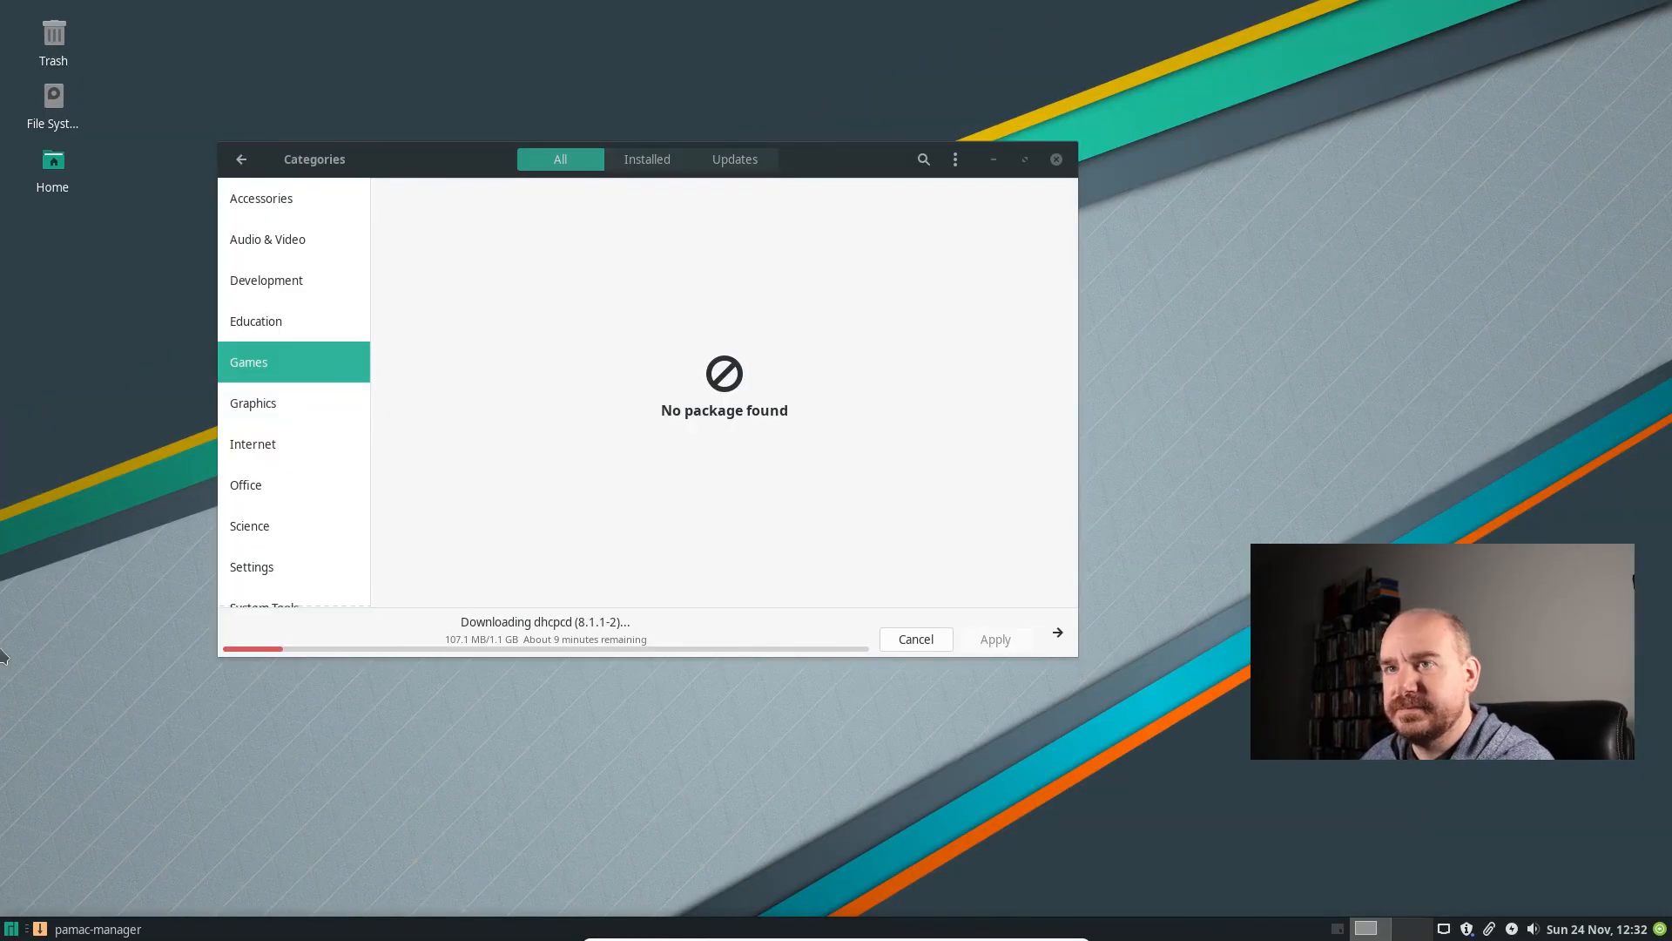
{"action": "mouse_move", "coordinate": [1388, 183]}
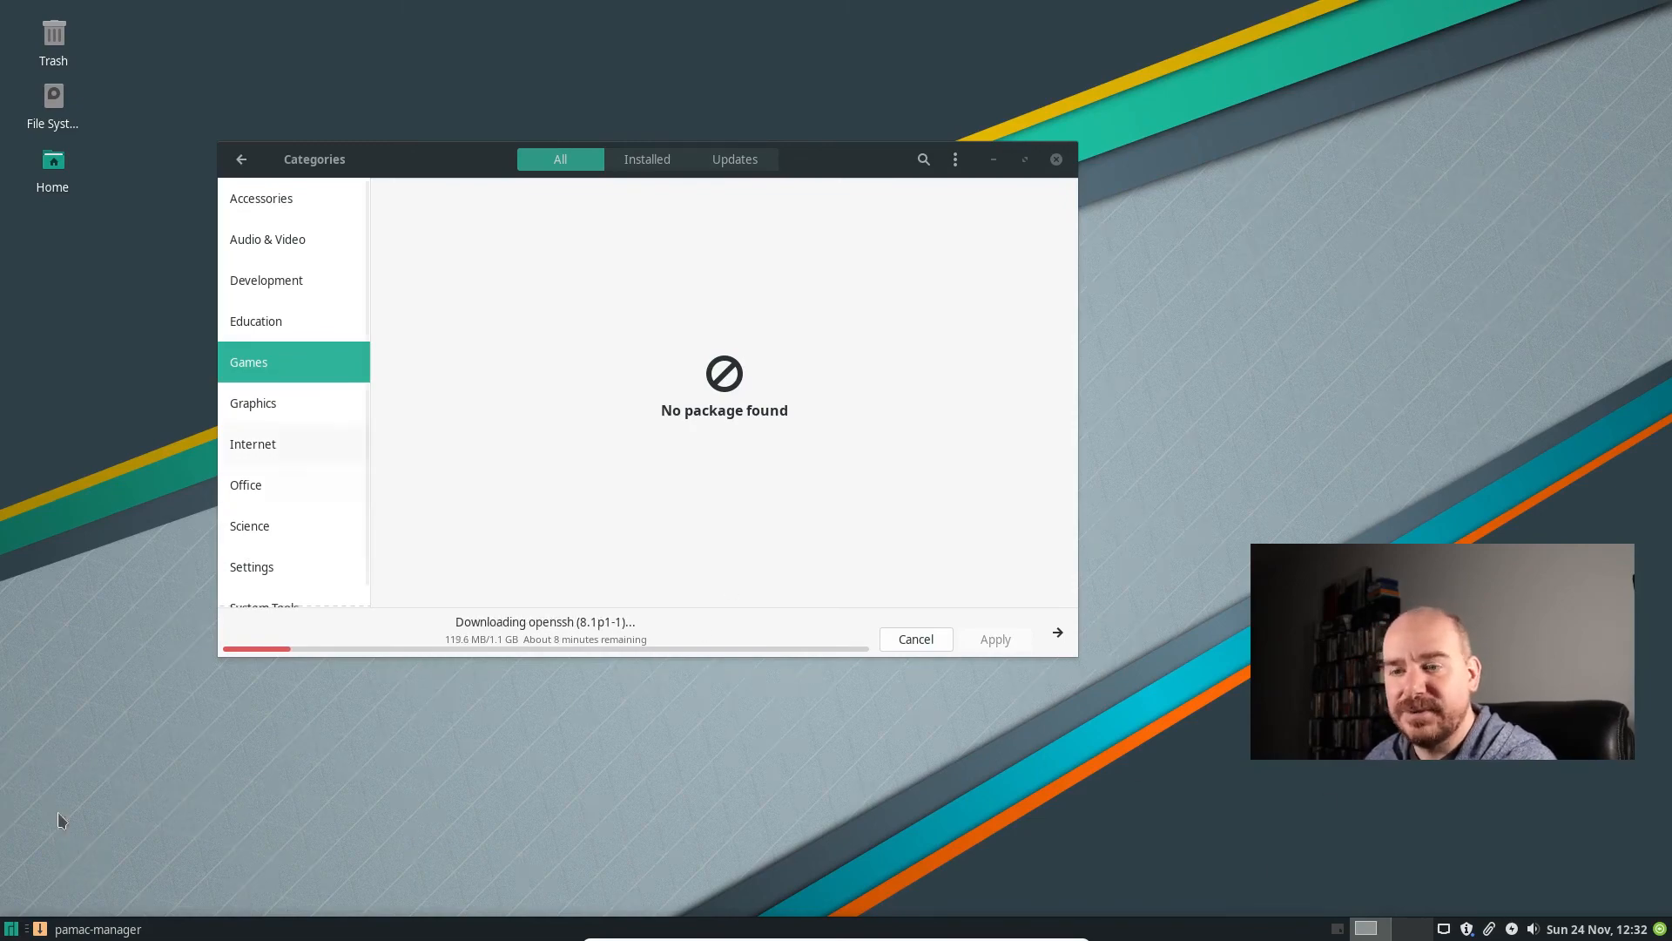
{"action": "left_click", "coordinate": [12, 929]}
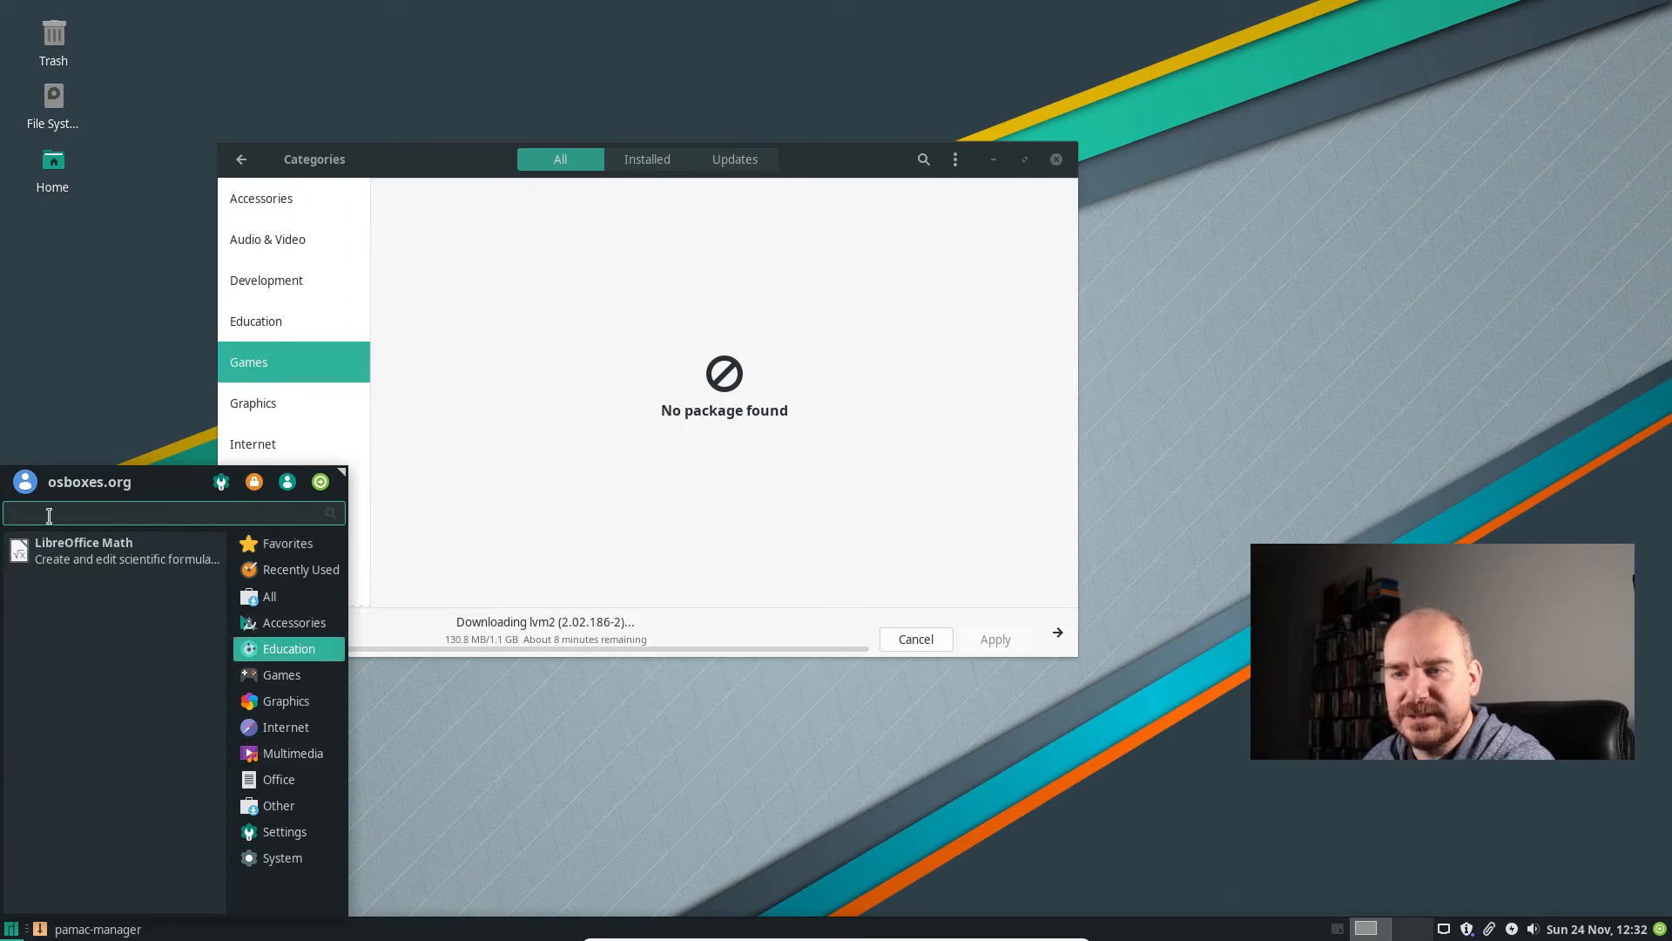
{"action": "mouse_move", "coordinate": [284, 701]}
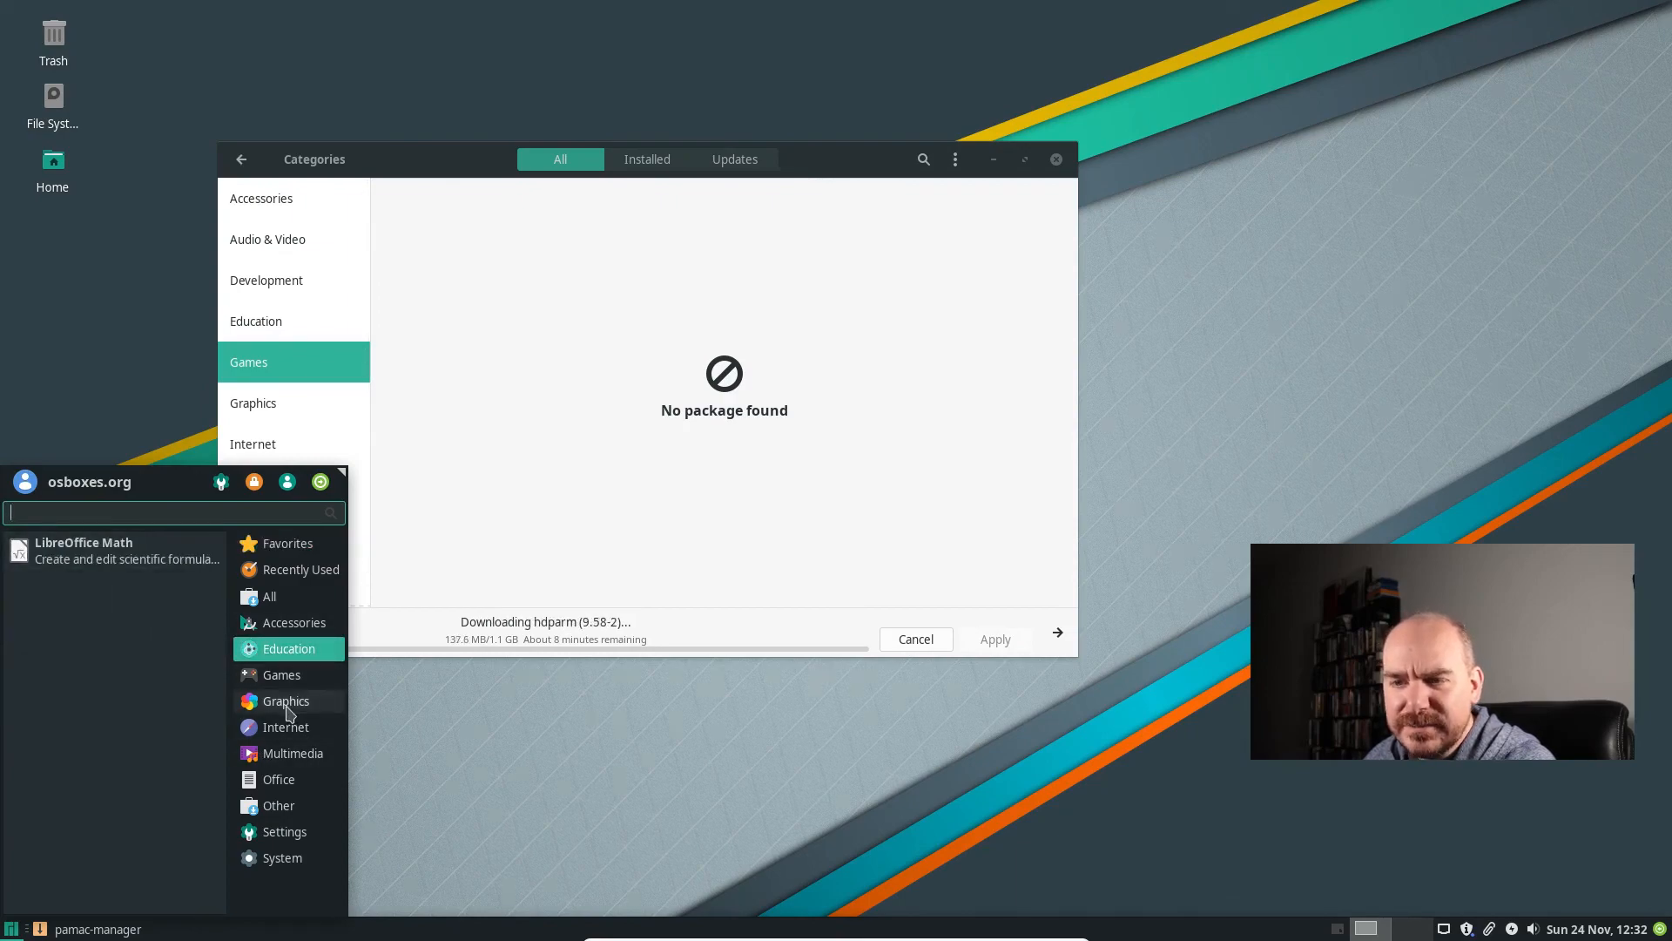
{"action": "left_click", "coordinate": [284, 700]}
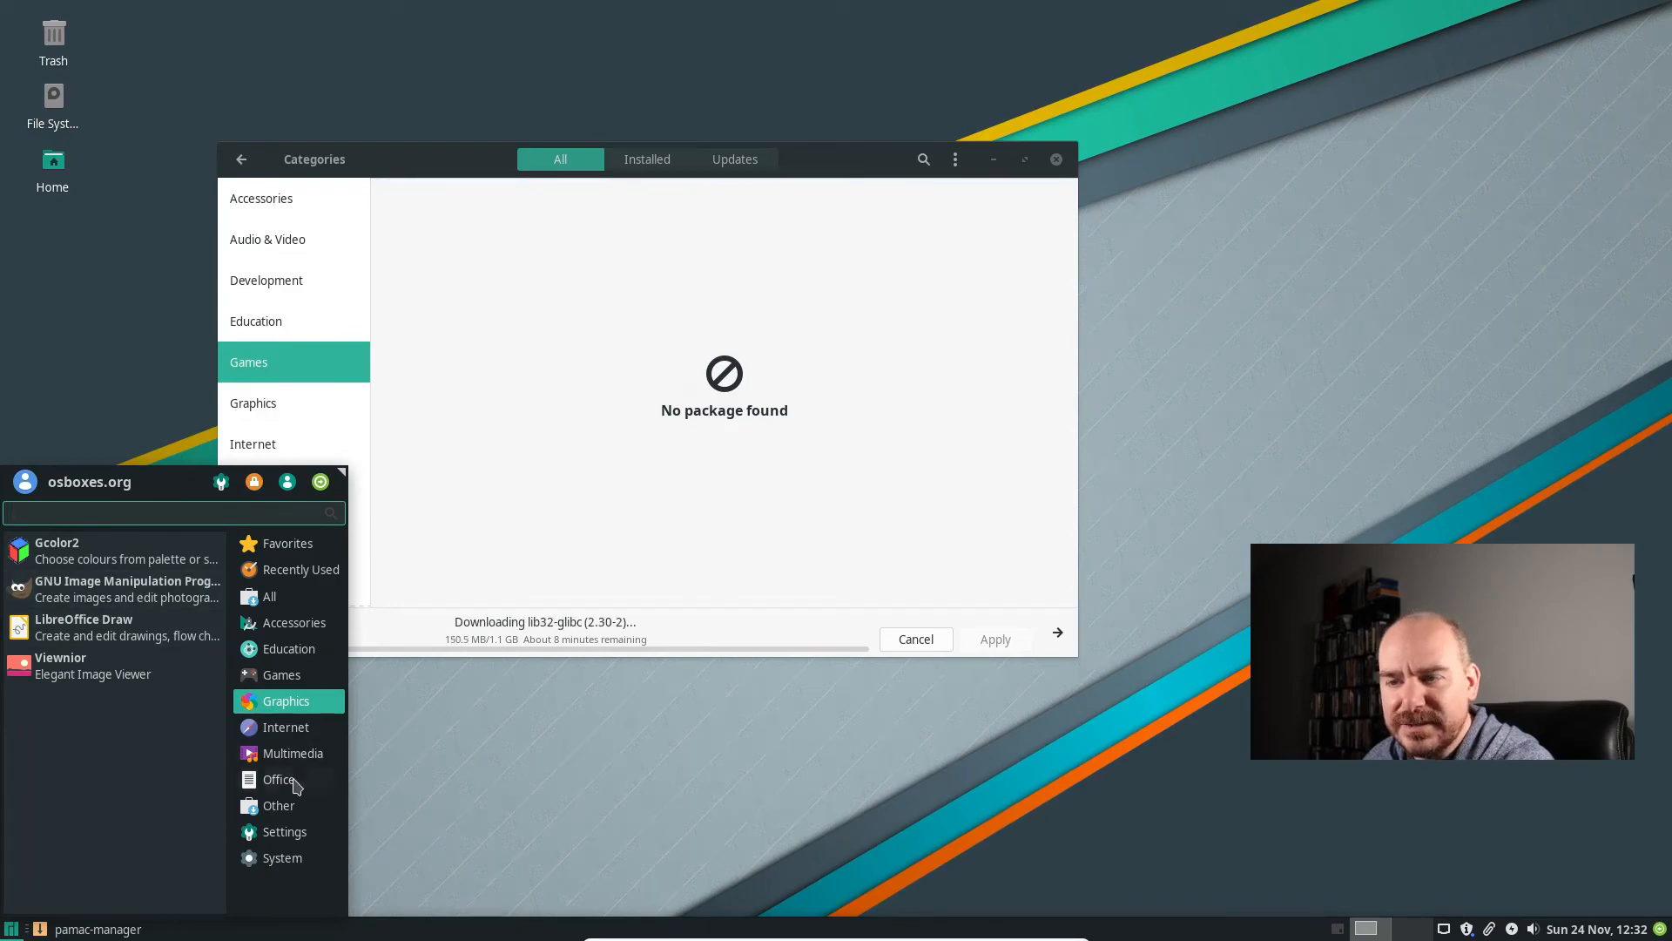
{"action": "left_click", "coordinate": [279, 778]}
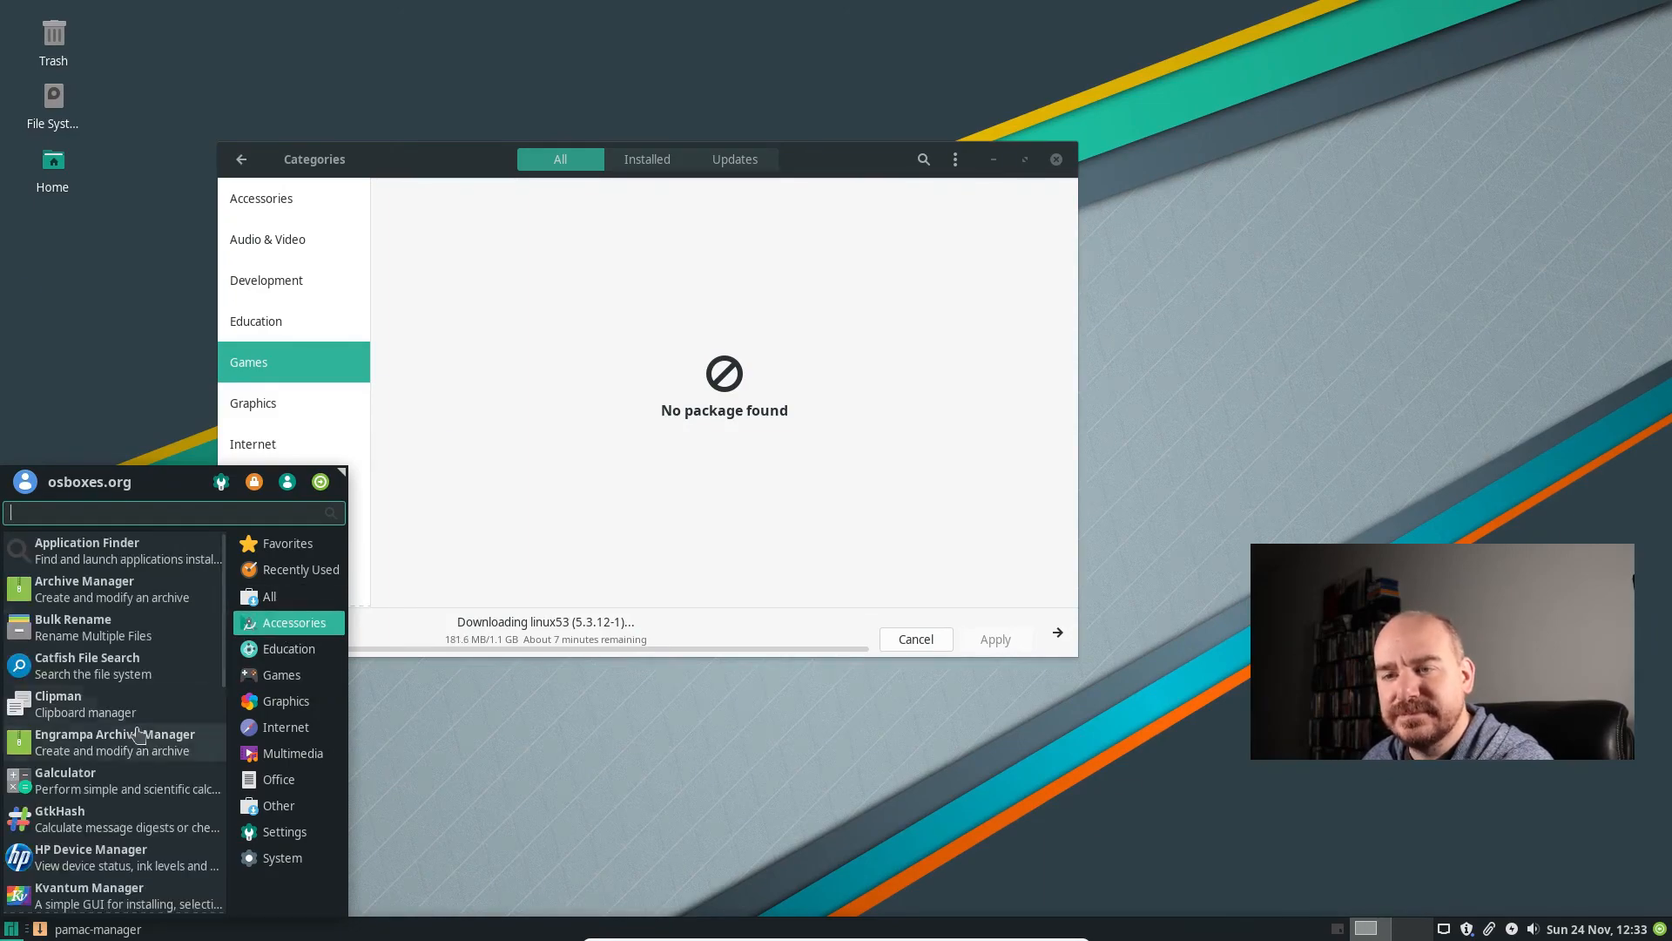
{"action": "scroll", "scroll_direction": "down", "scroll_amount": 3}
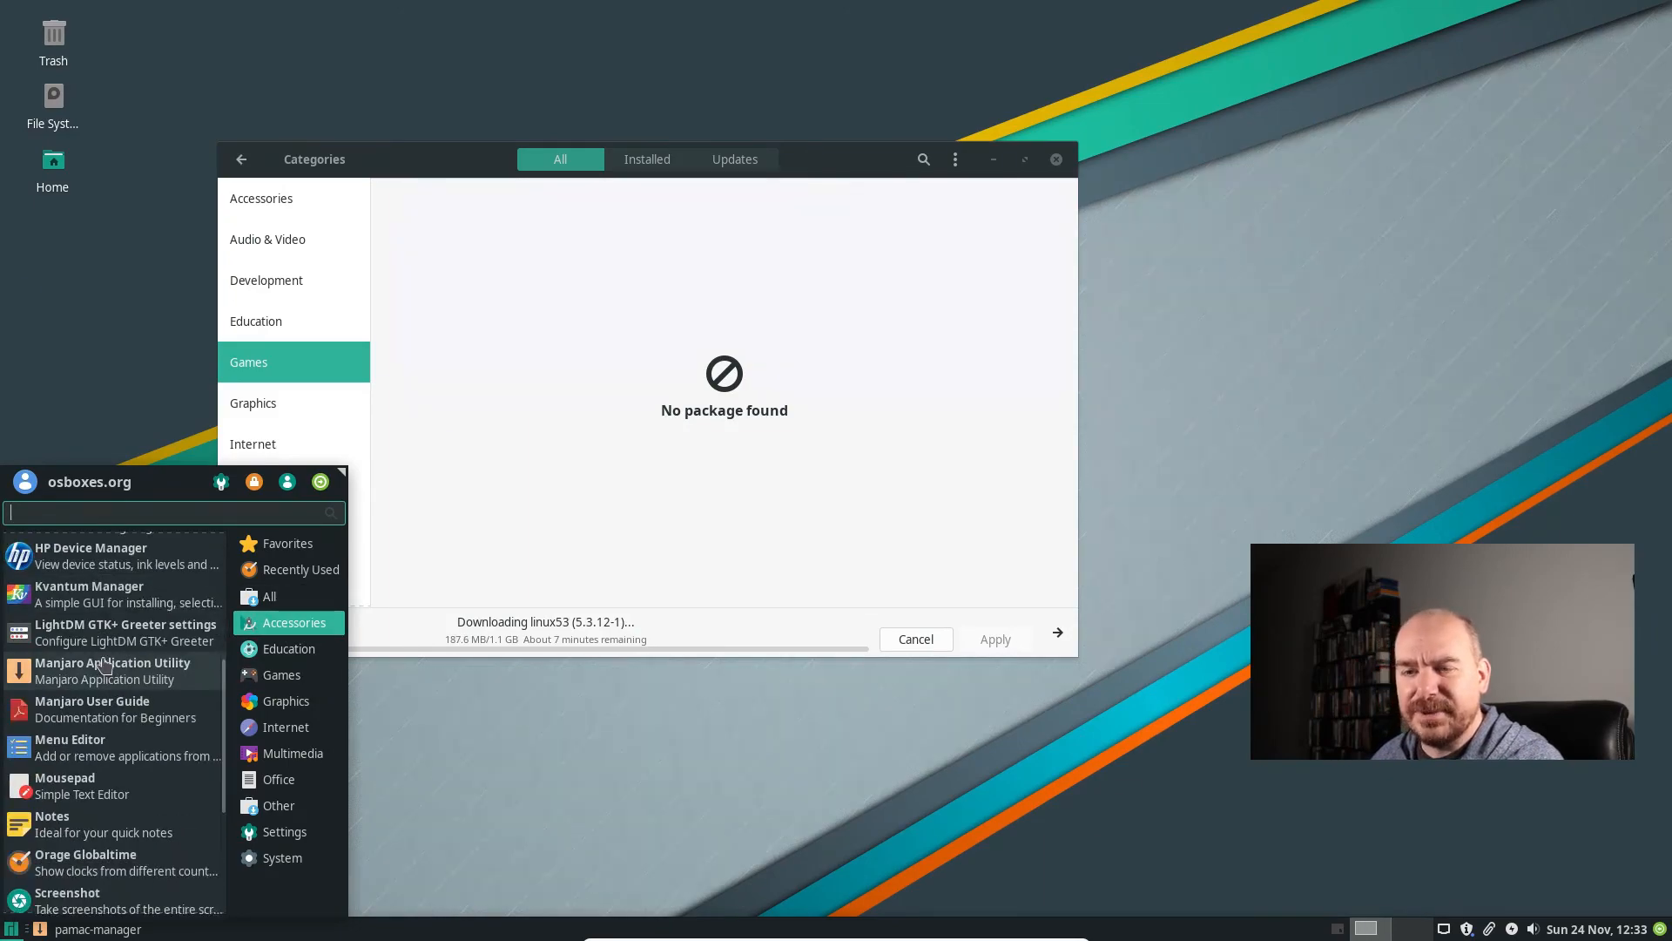
{"action": "scroll", "scroll_direction": "up", "scroll_amount": 3}
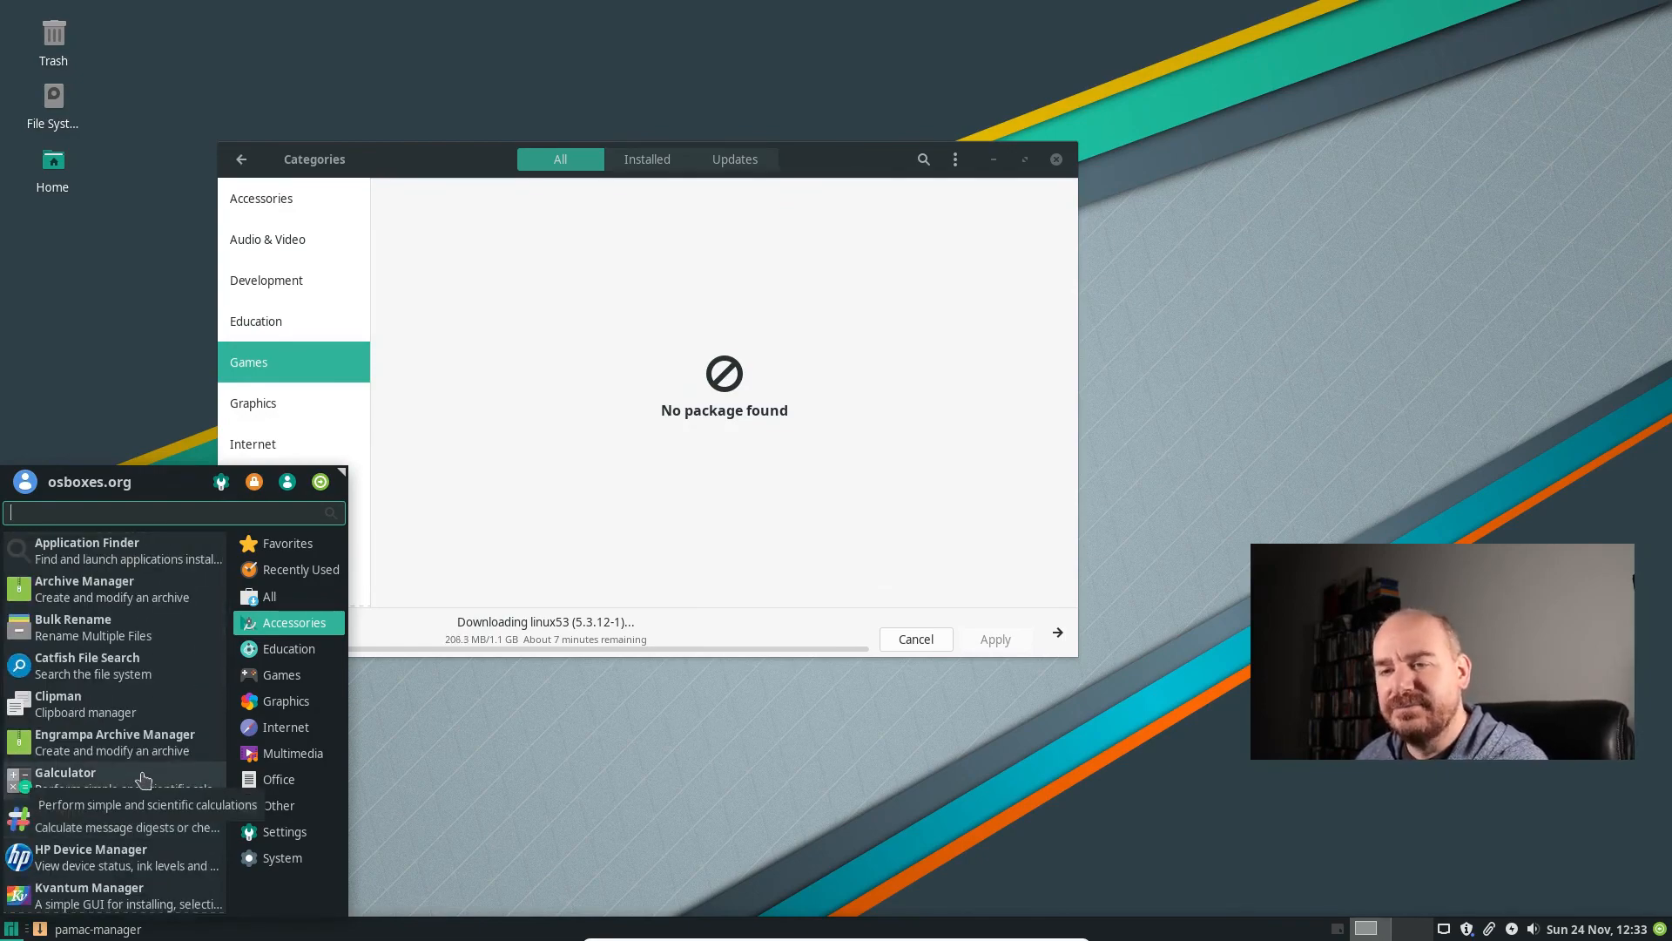
{"action": "scroll", "scroll_direction": "down", "scroll_amount": 3}
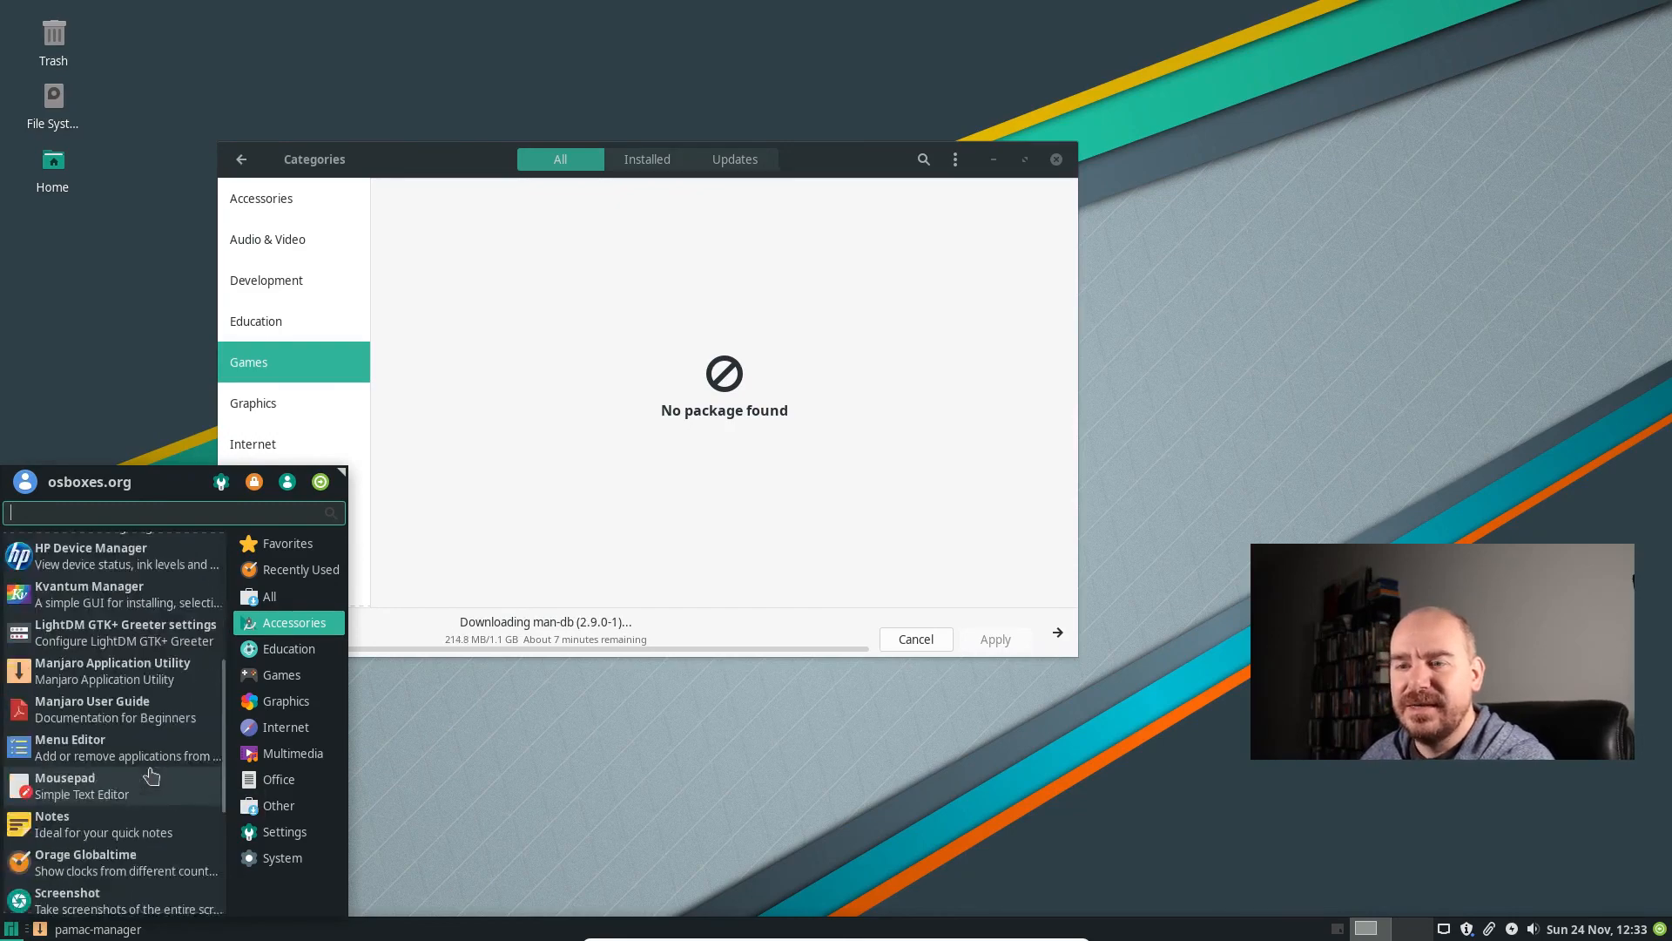
{"action": "scroll", "scroll_direction": "up", "scroll_amount": 3}
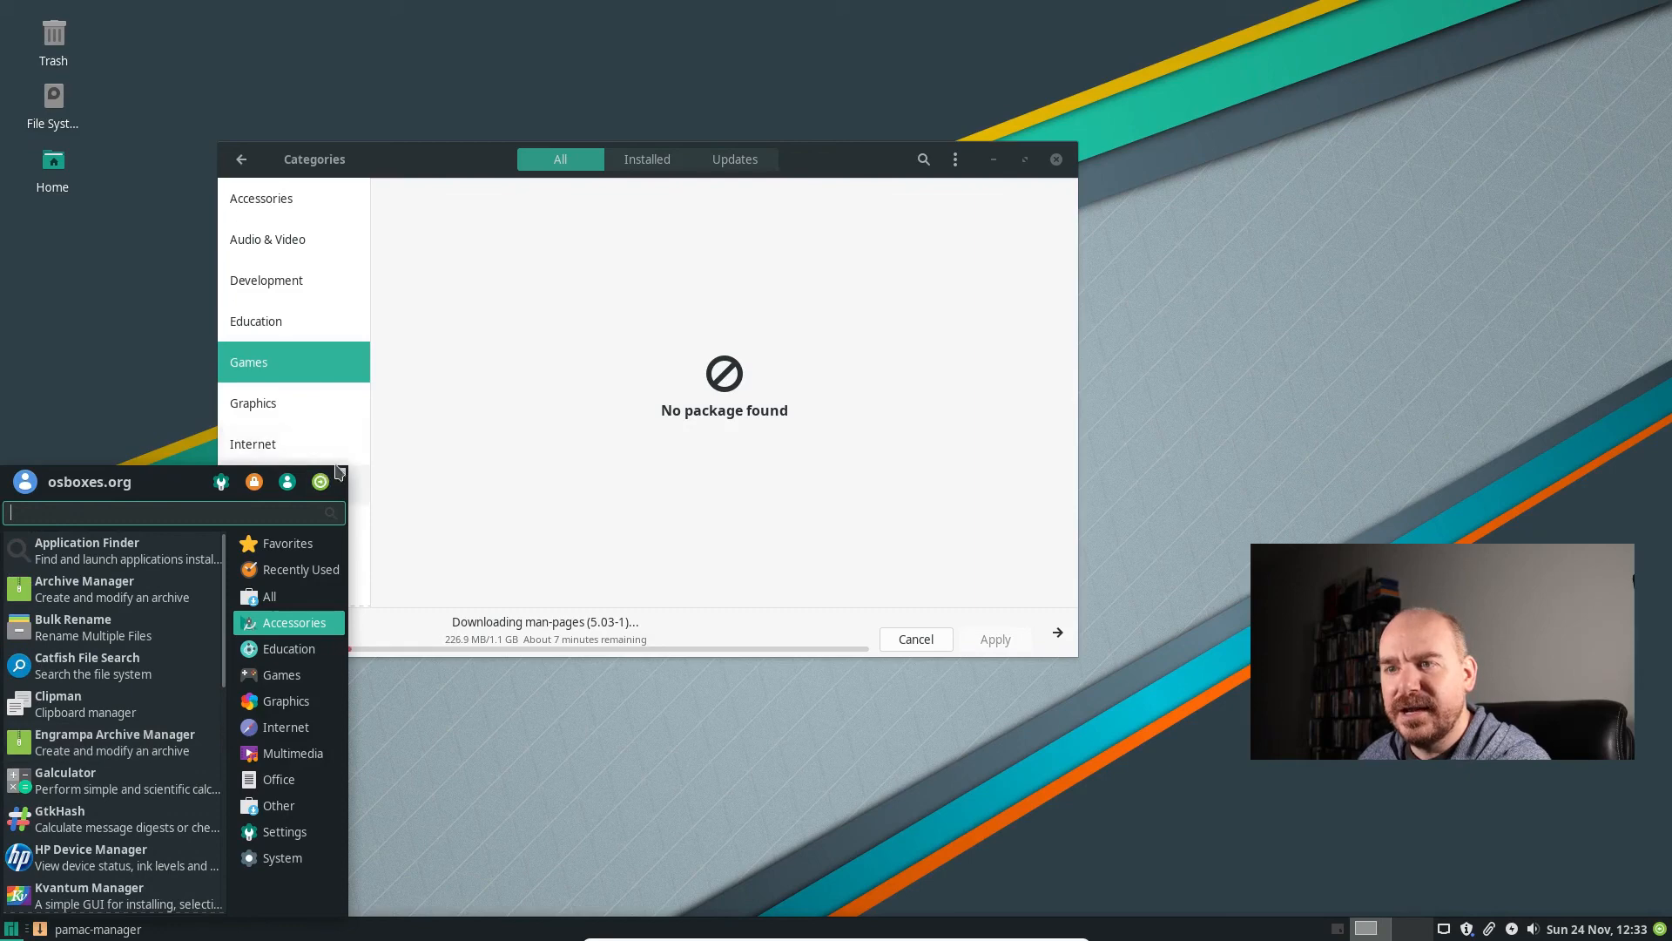
{"action": "left_click", "coordinate": [566, 796]}
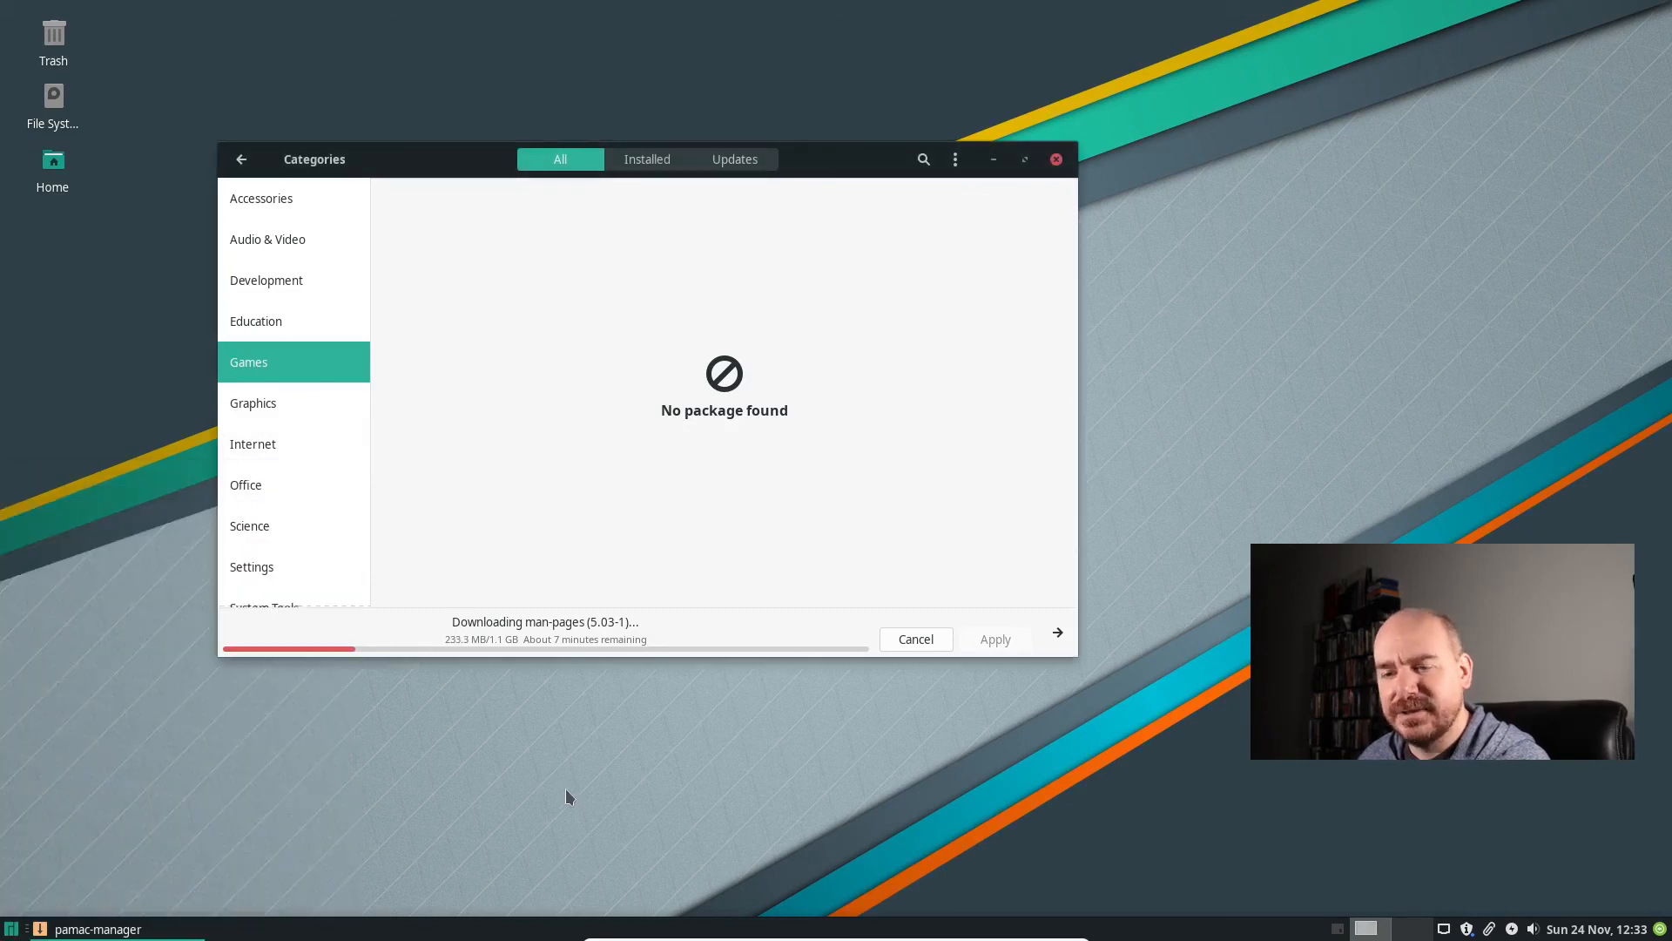